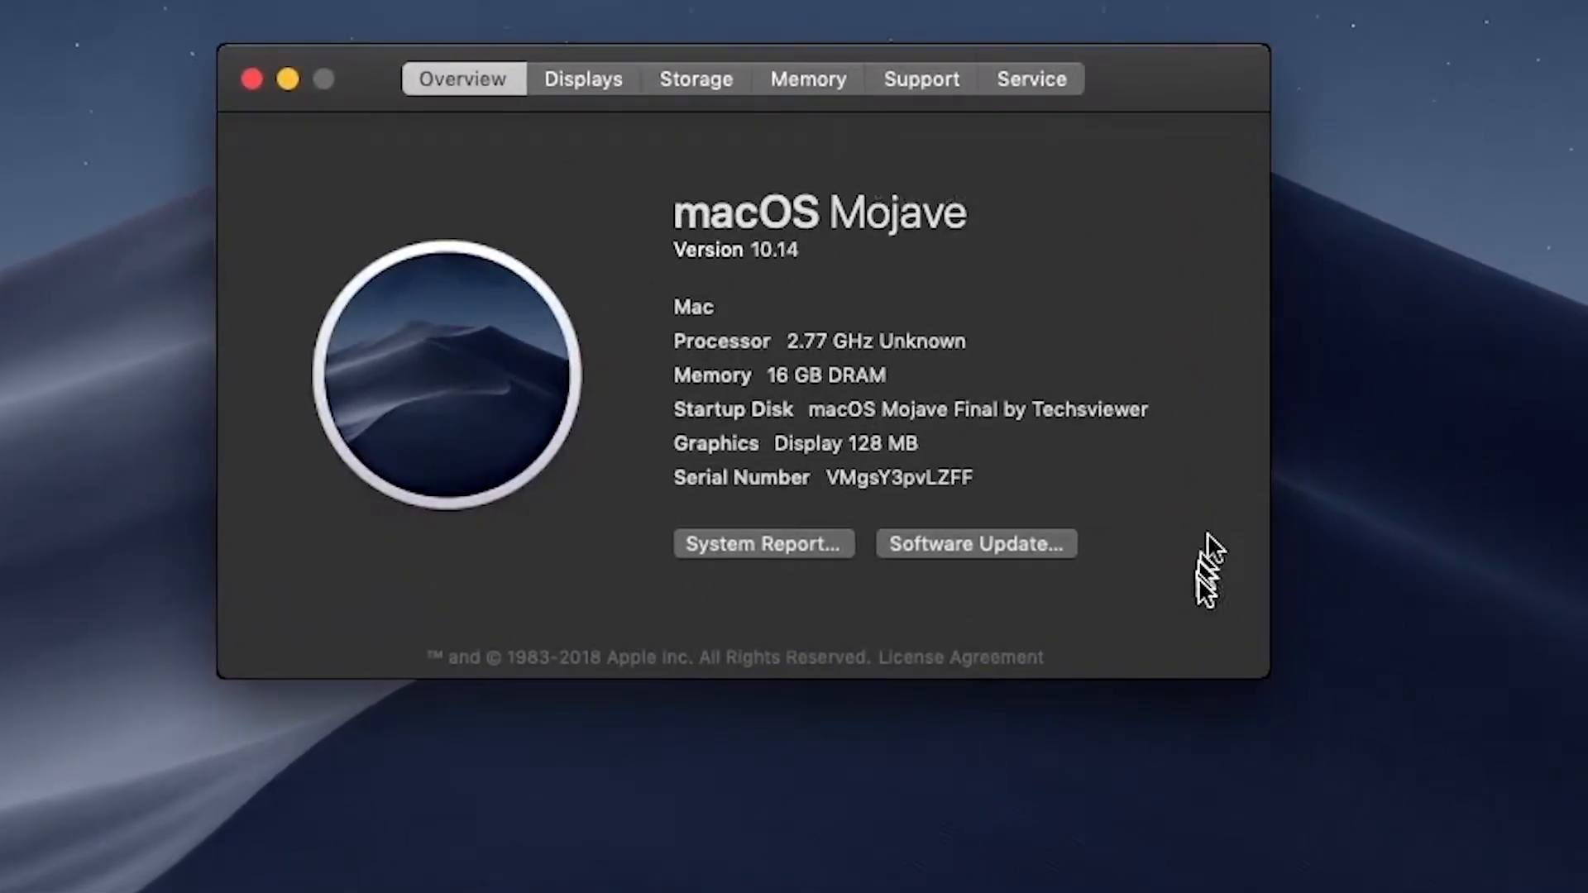
mouse_move(1114, 76)
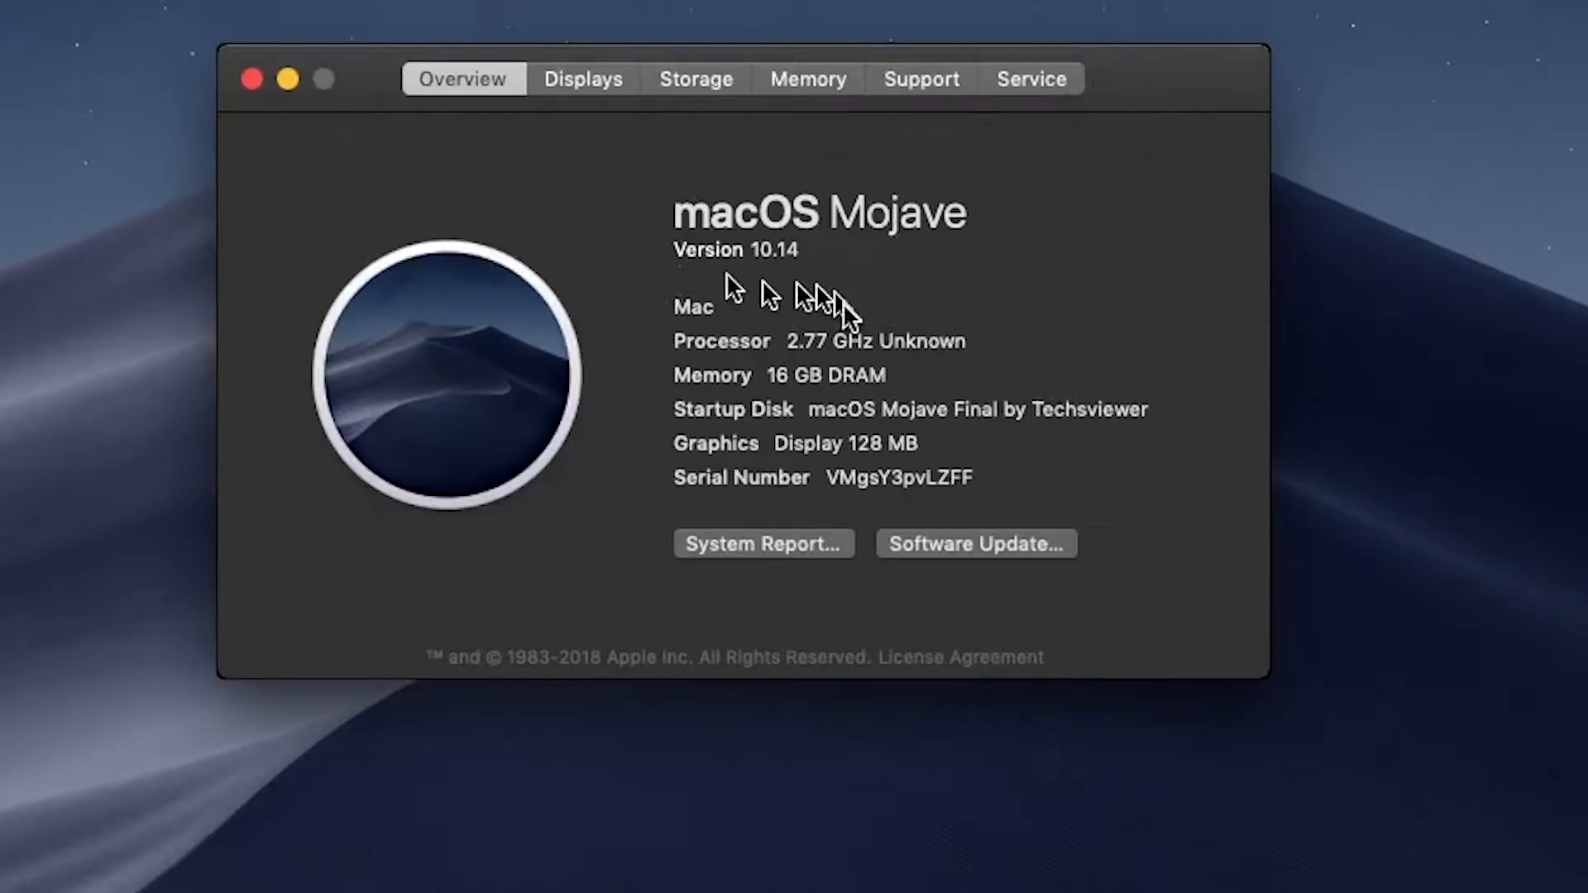
mouse_move(1438, 397)
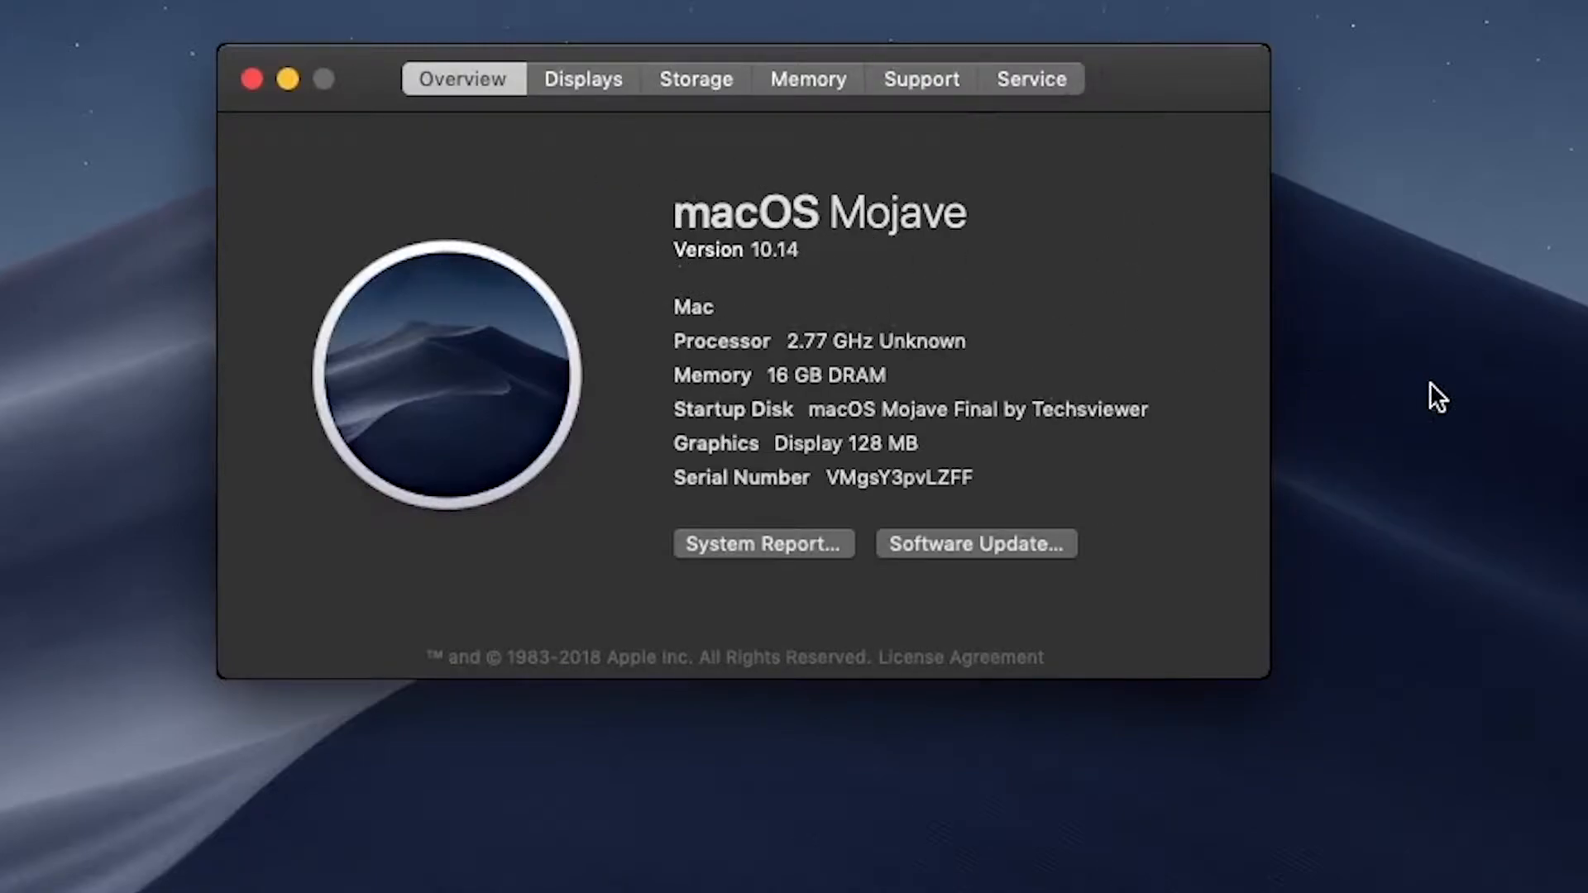
mouse_move(1568, 576)
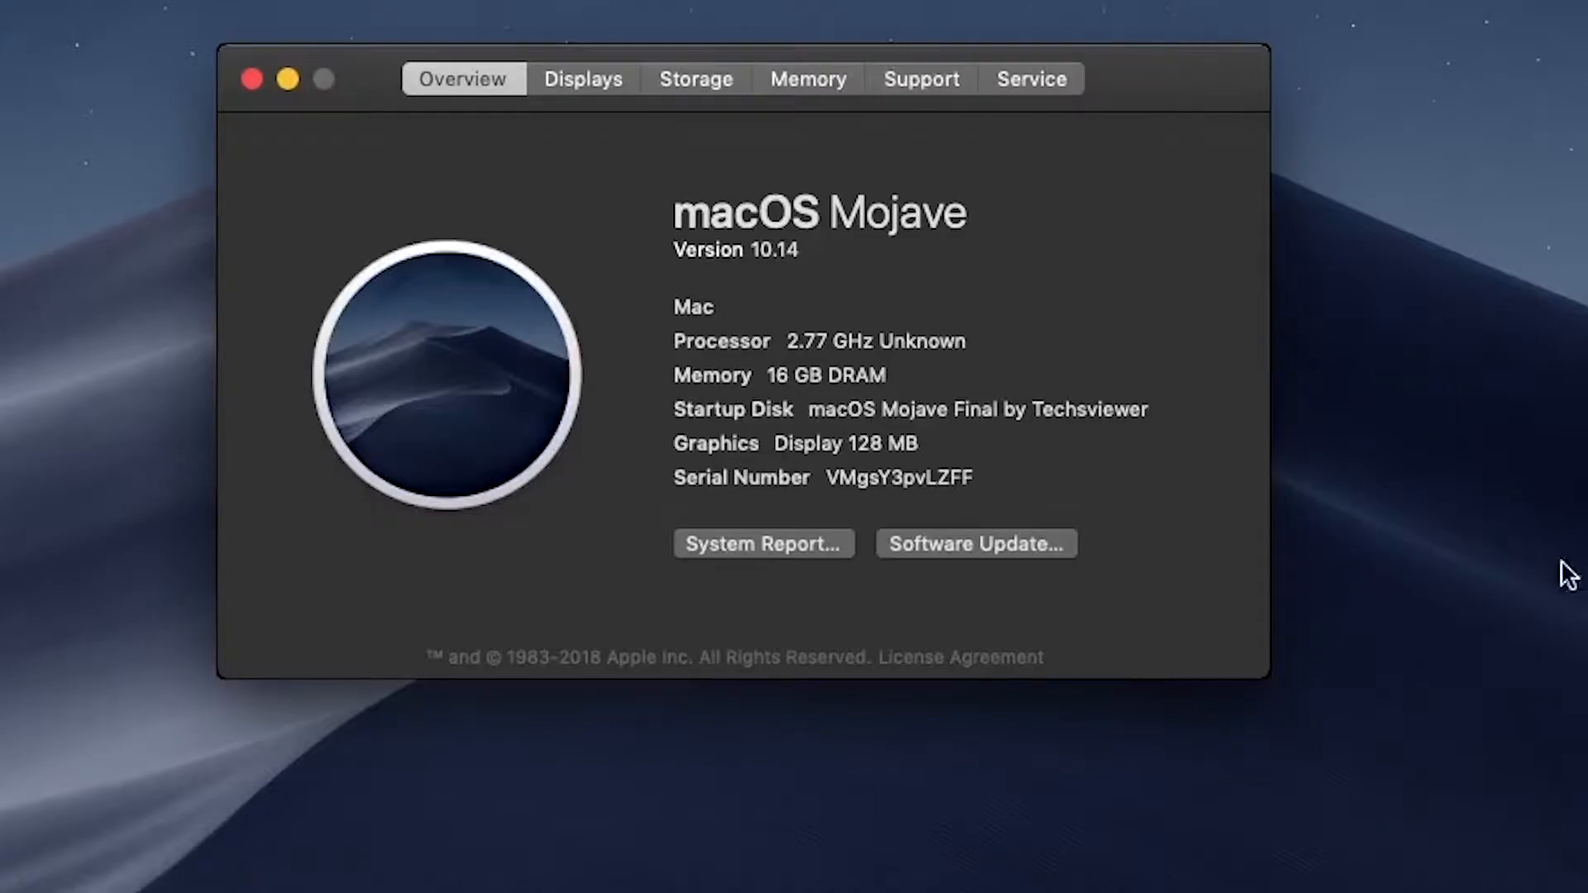
mouse_move(1326, 637)
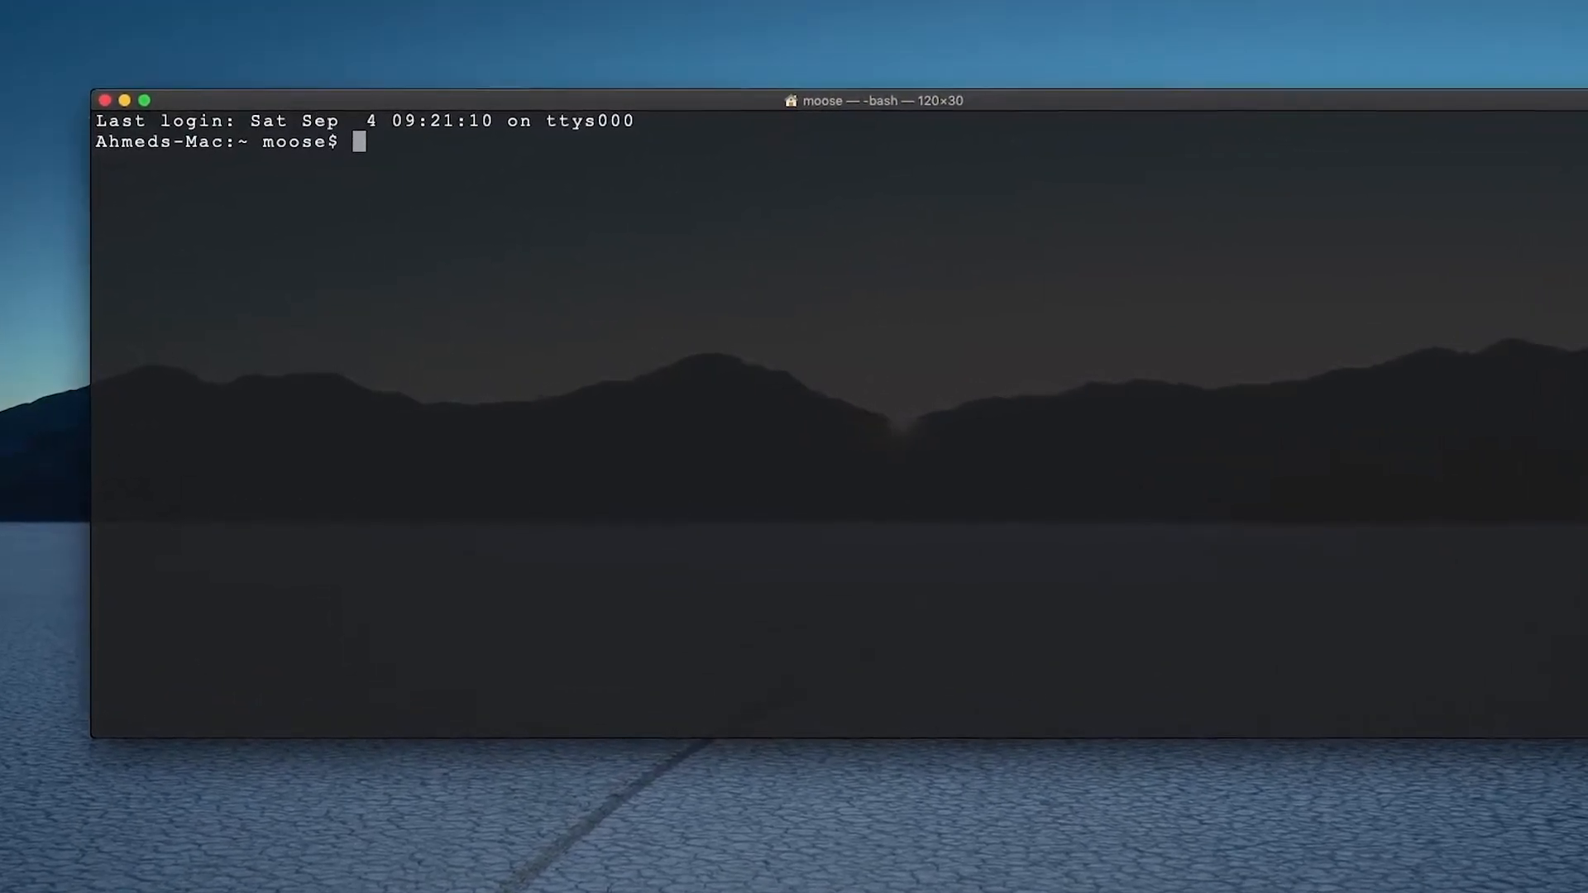
Step: Check the Ruby version (2.3.7) and try installing the wordmove gem, which hits a permission error
type("ruby --version")
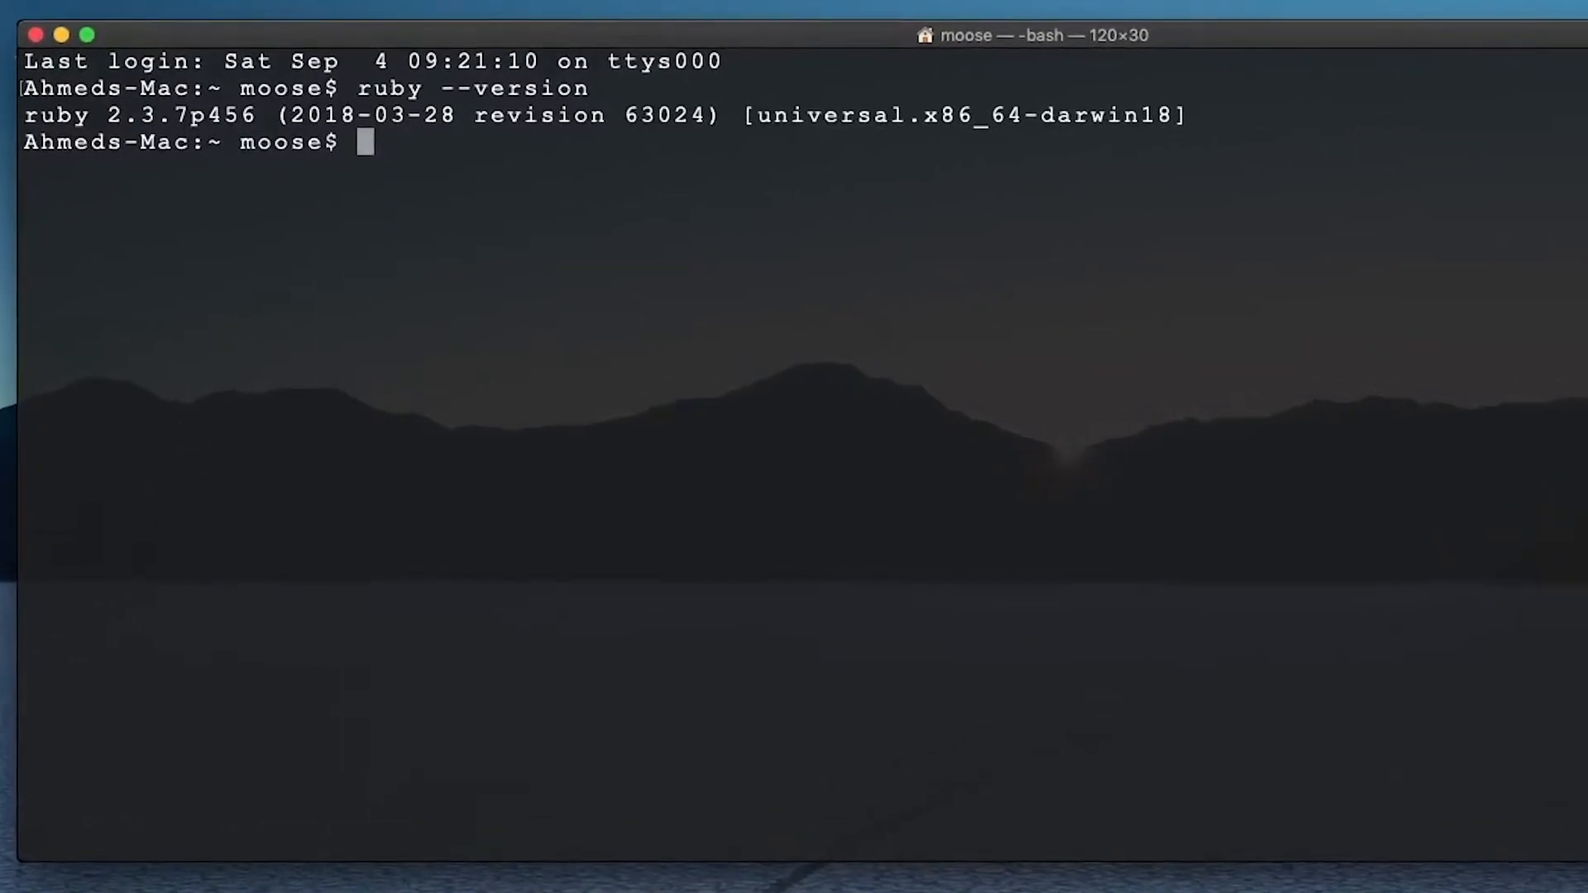
type("gem in")
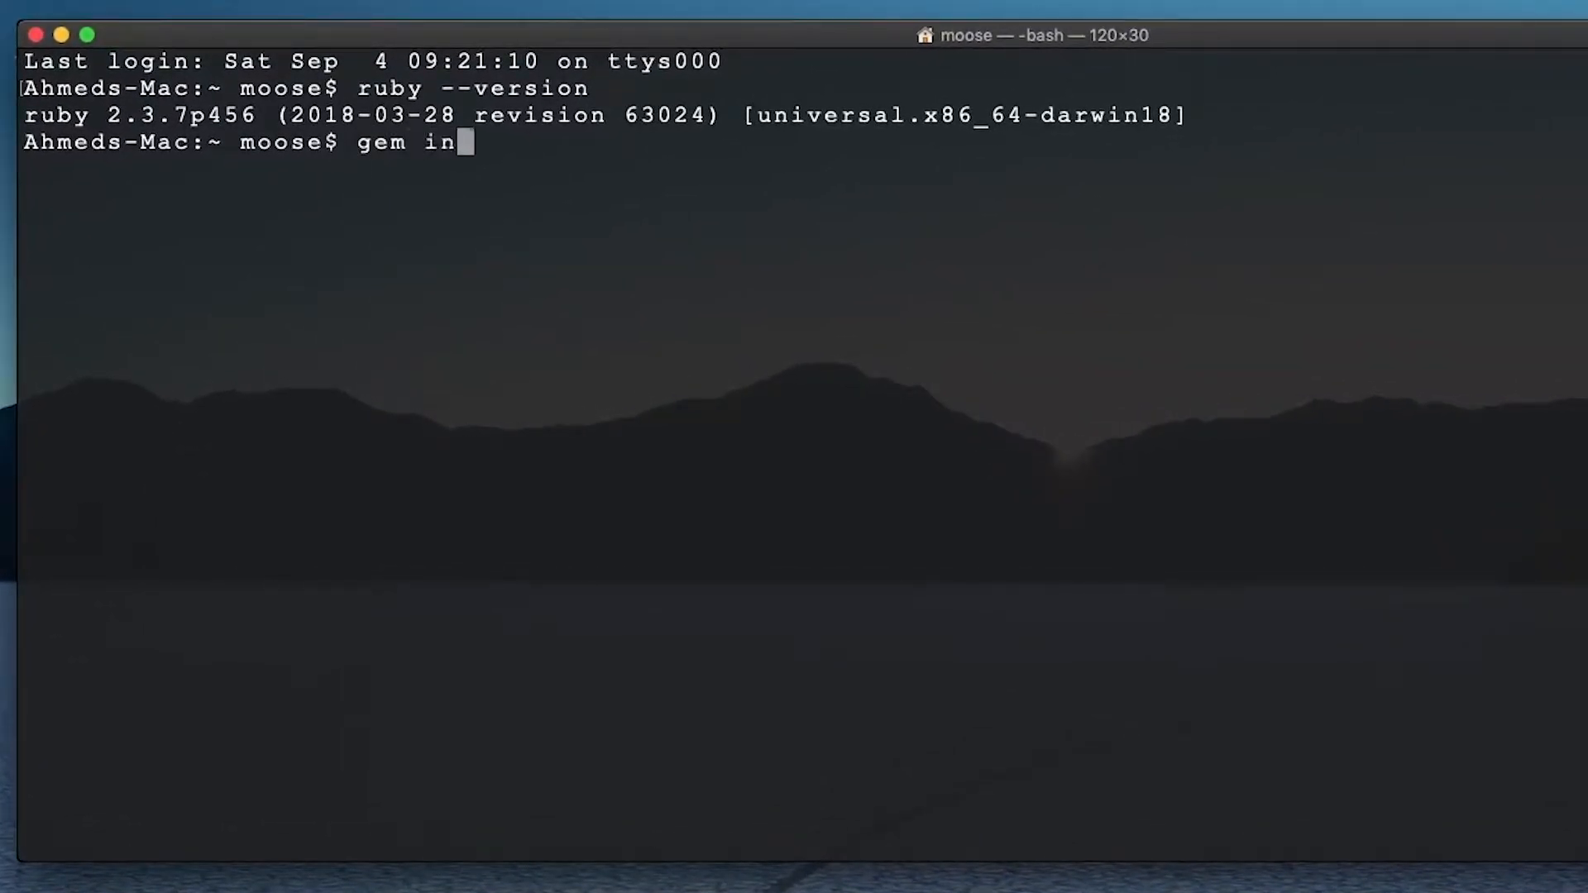
type("stall word")
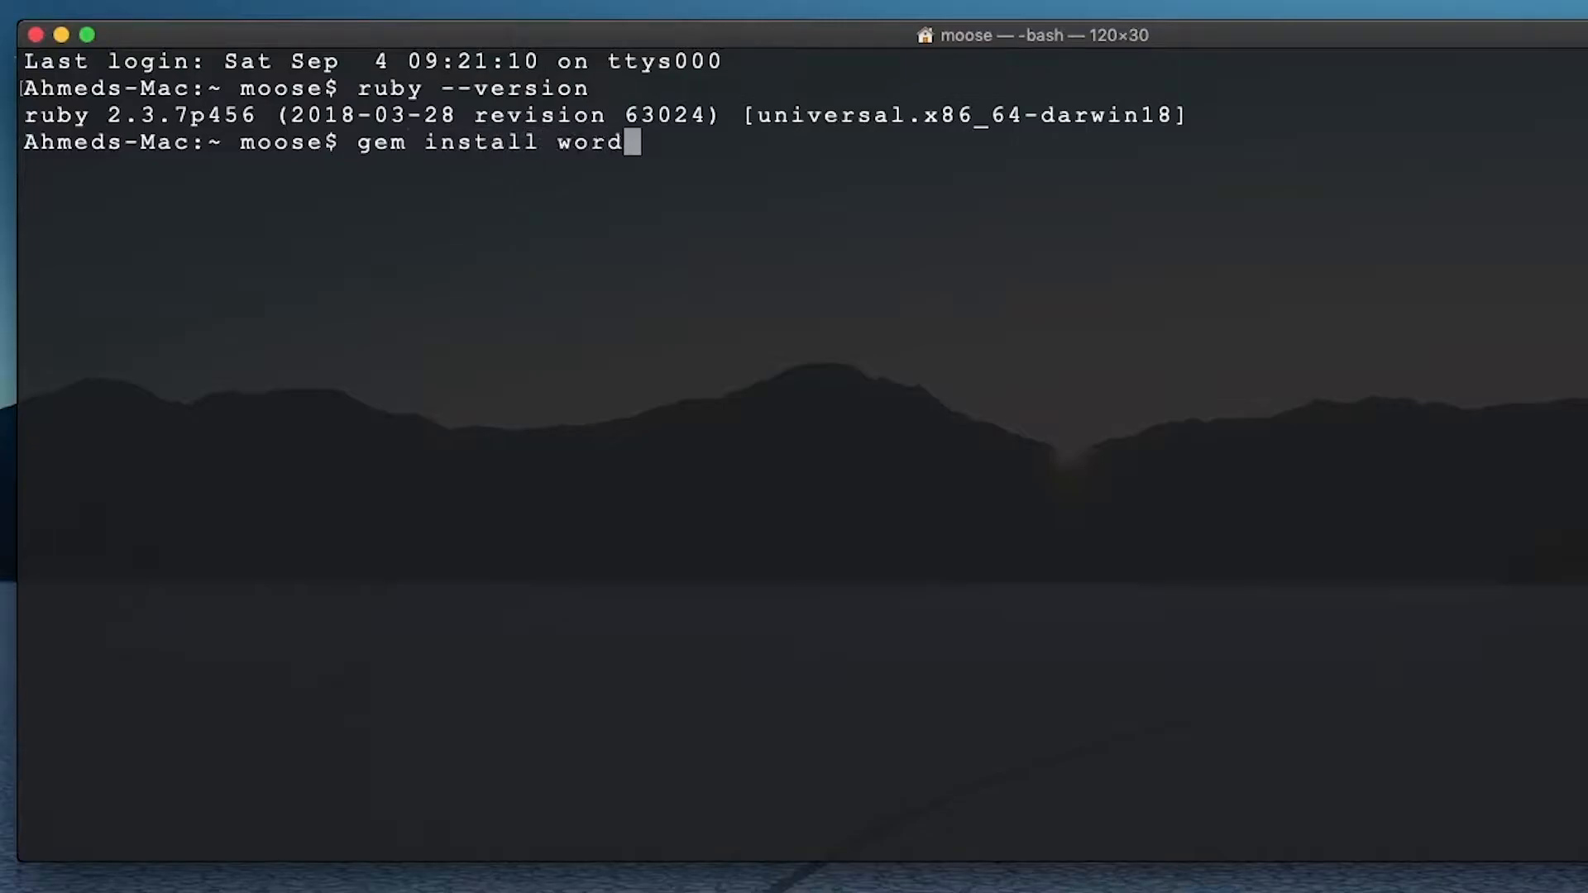
type("move")
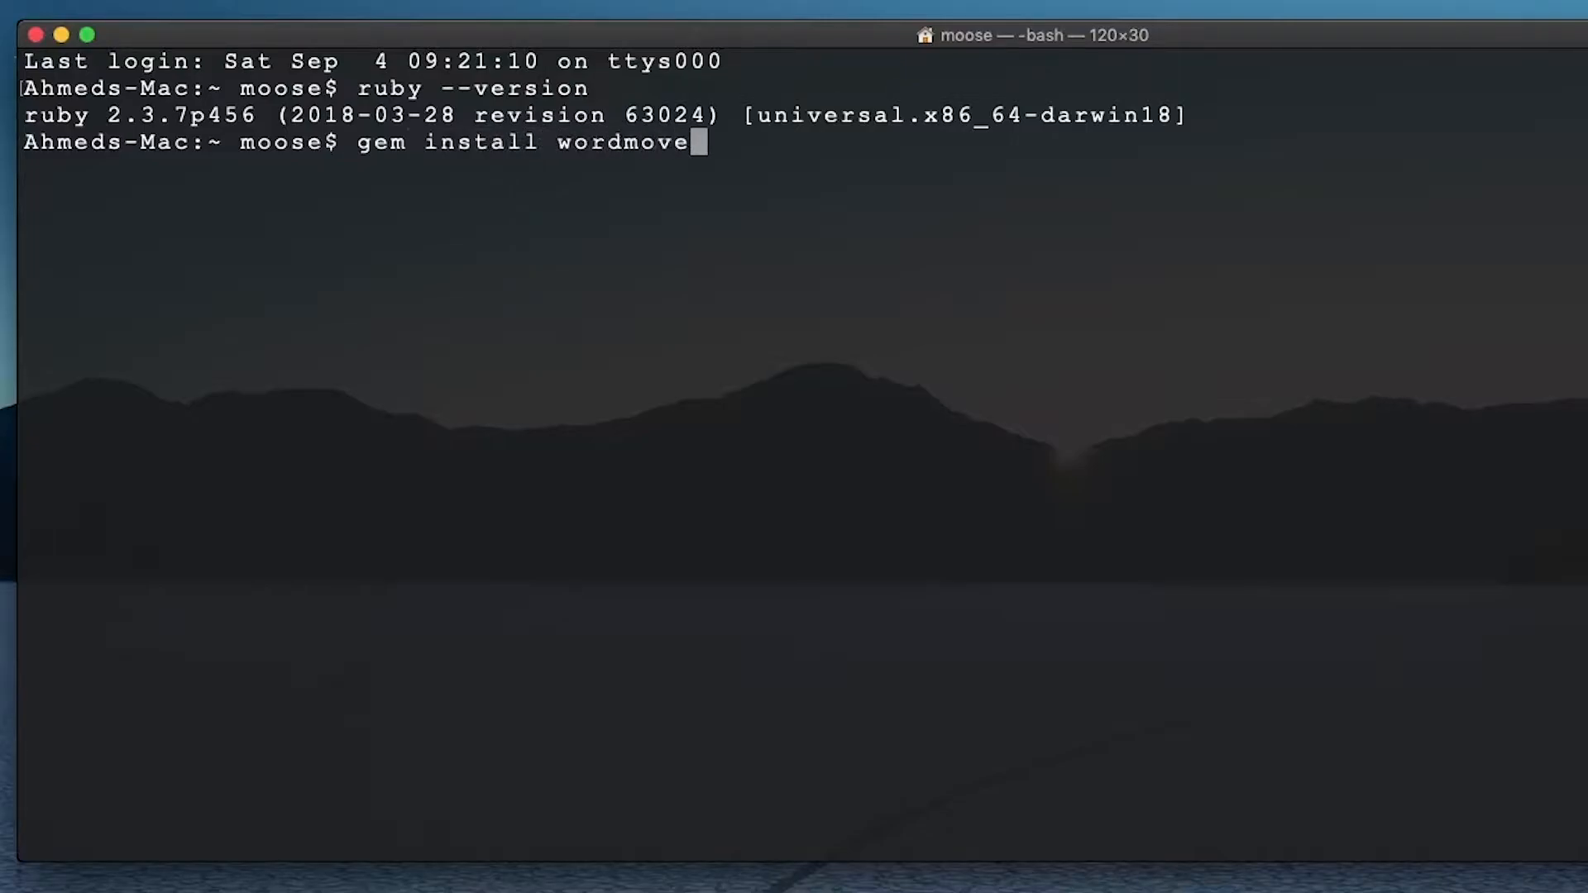
mouse_move(815, 258)
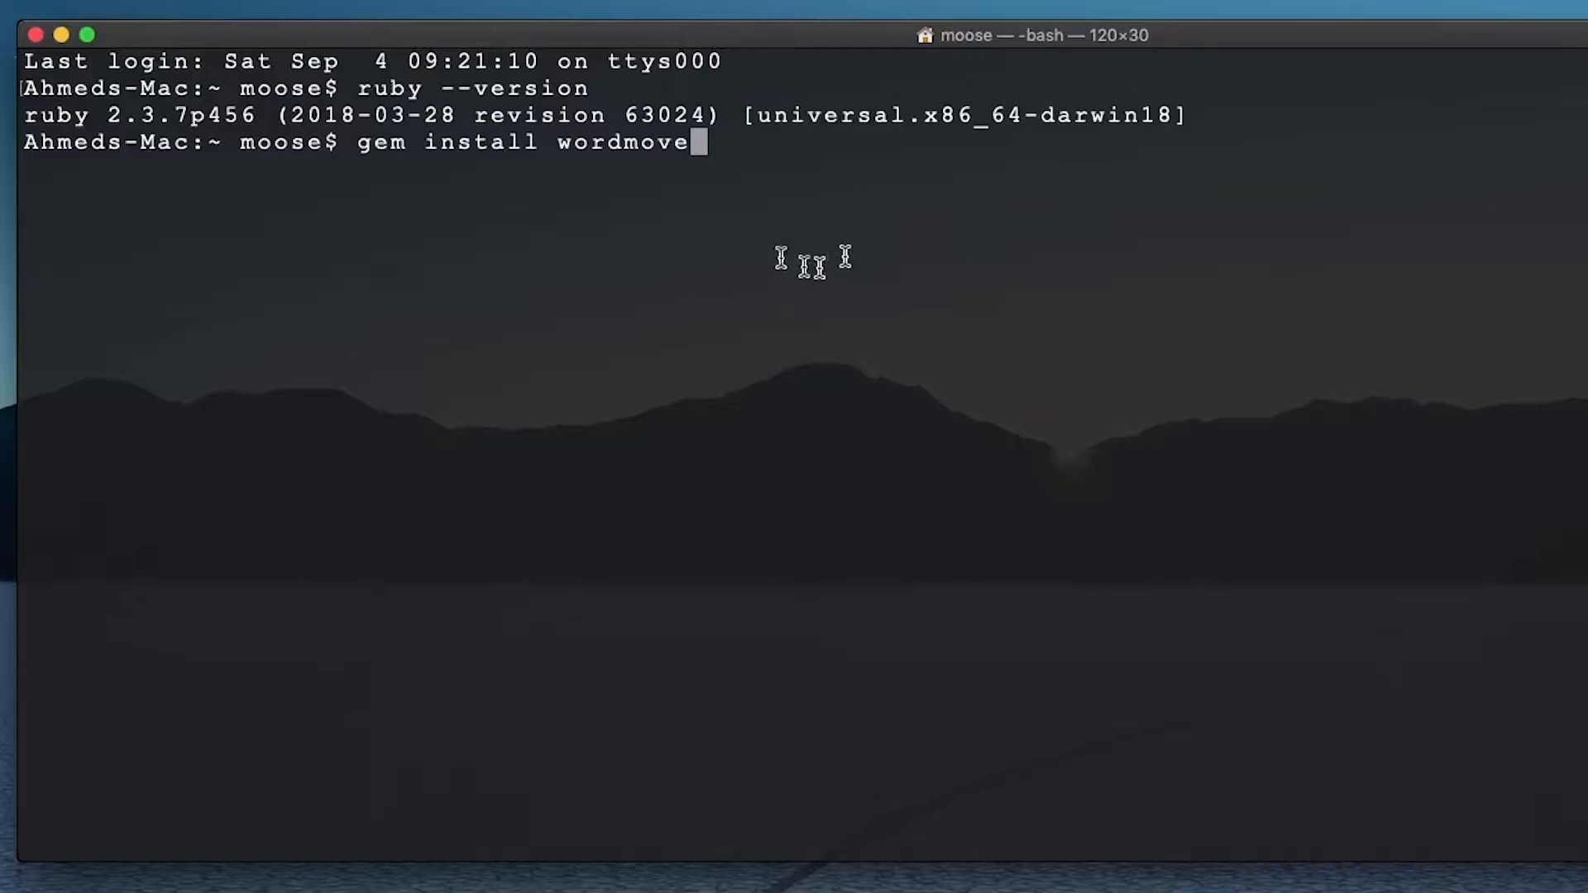
mouse_move(9, 111)
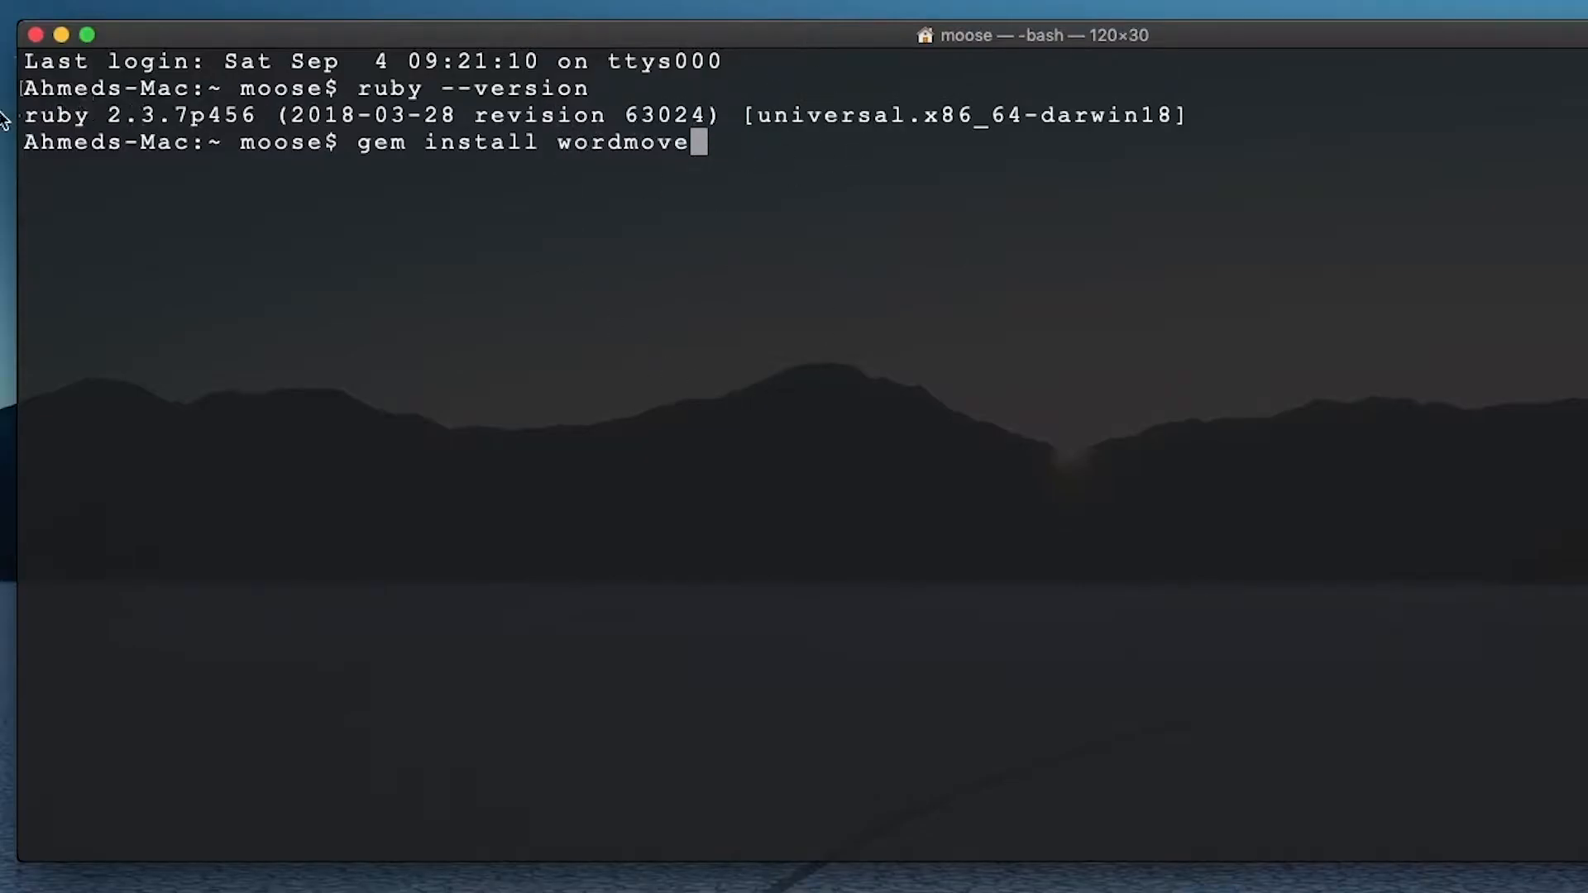
key("Return")
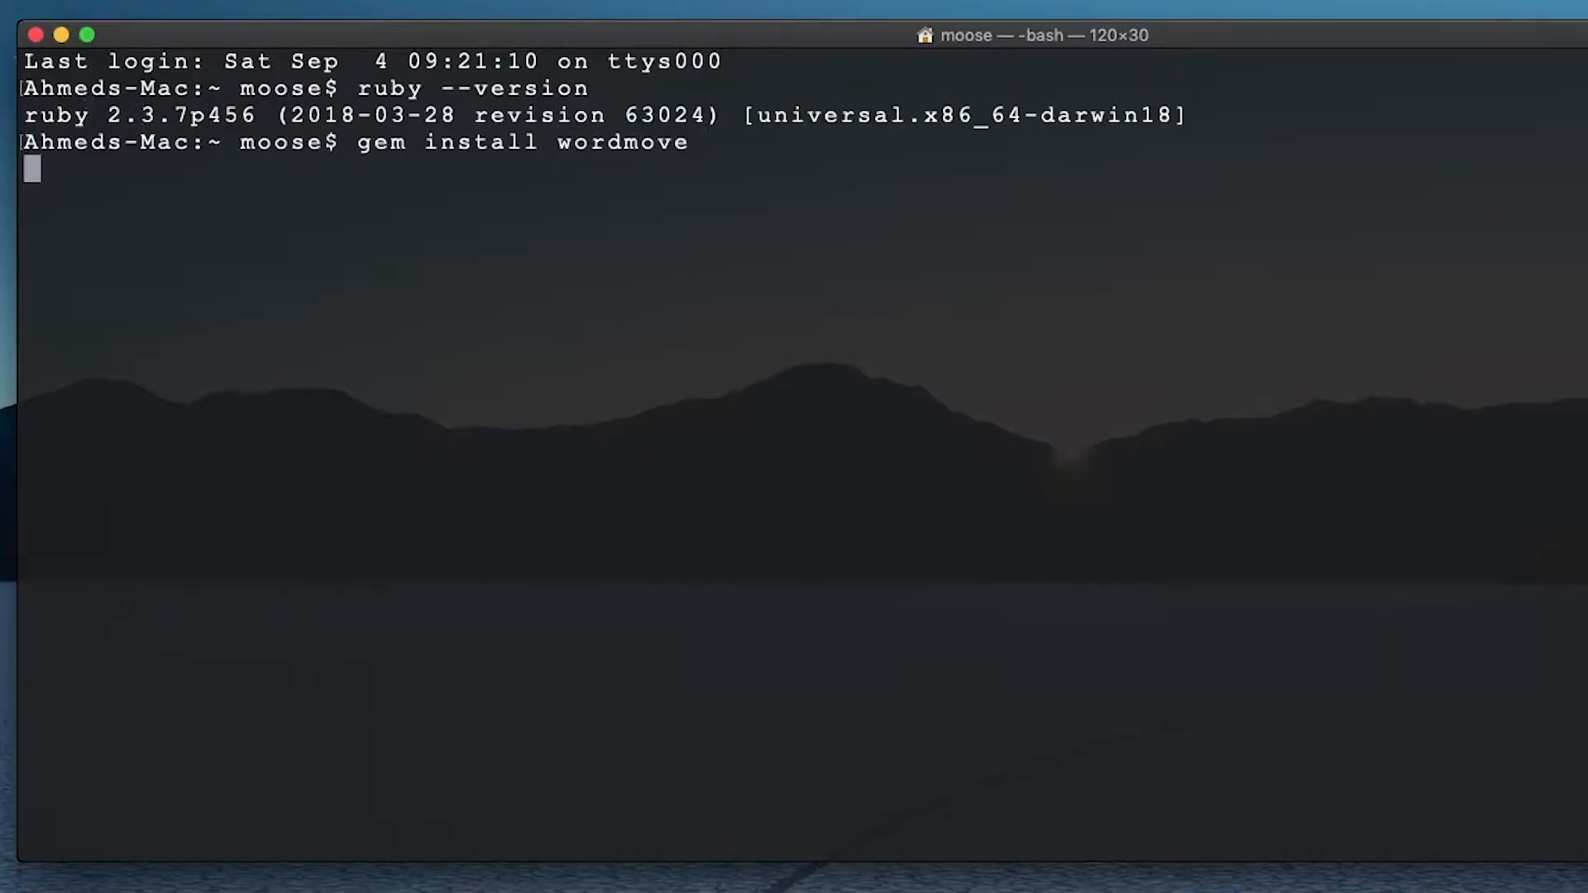
key("Return")
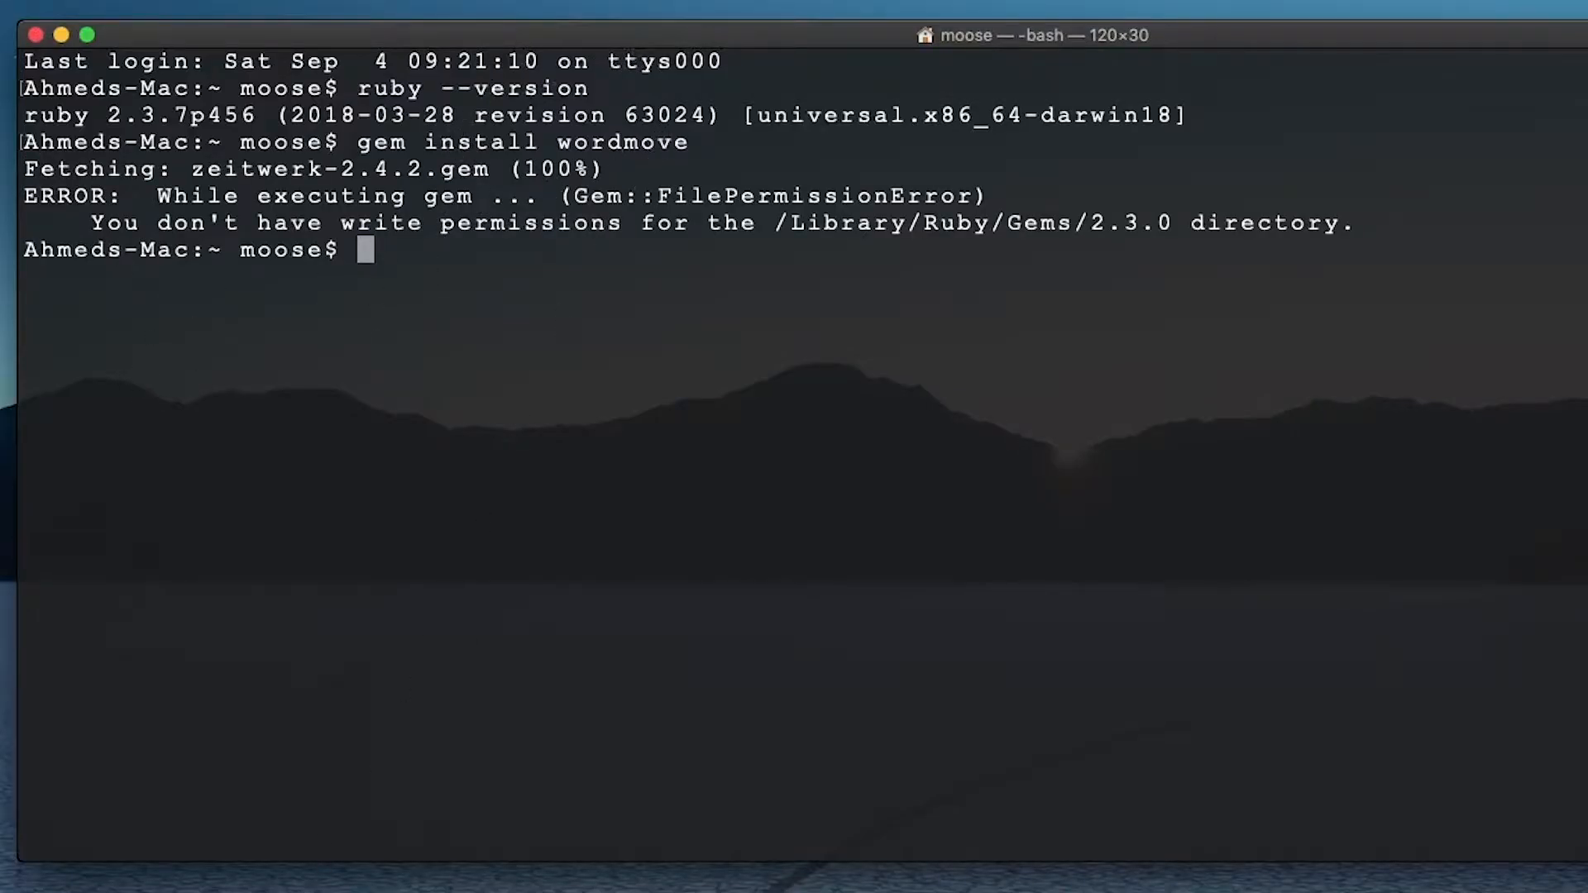
Step: Retry the wordmove install with sudo and the admin password; zeitwerk needs Ruby 2.4.4+
type("sudo gem")
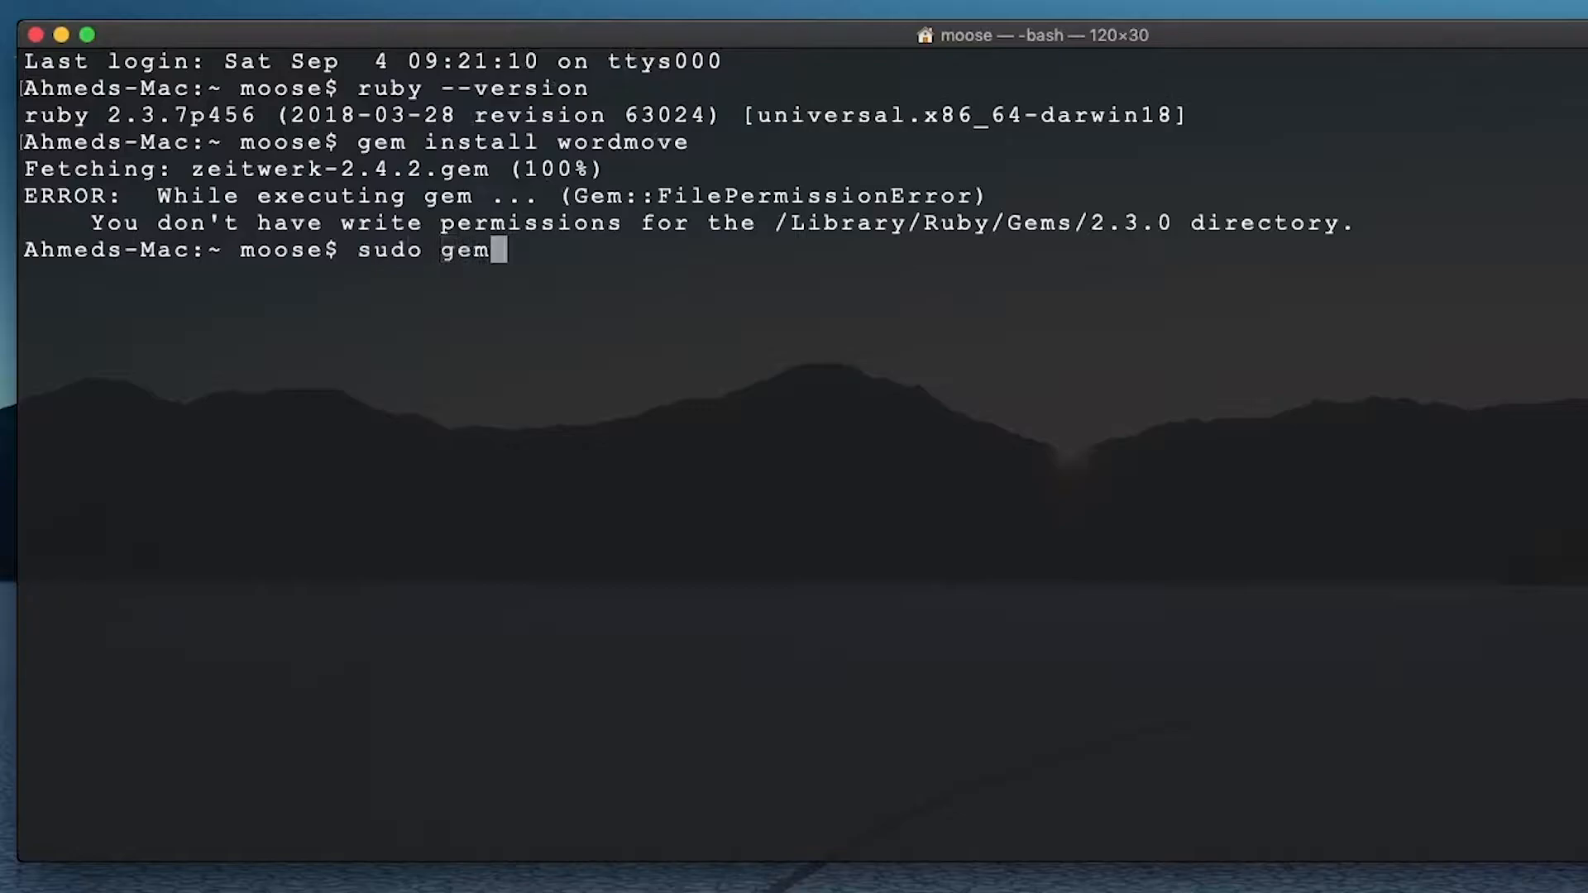
type("install")
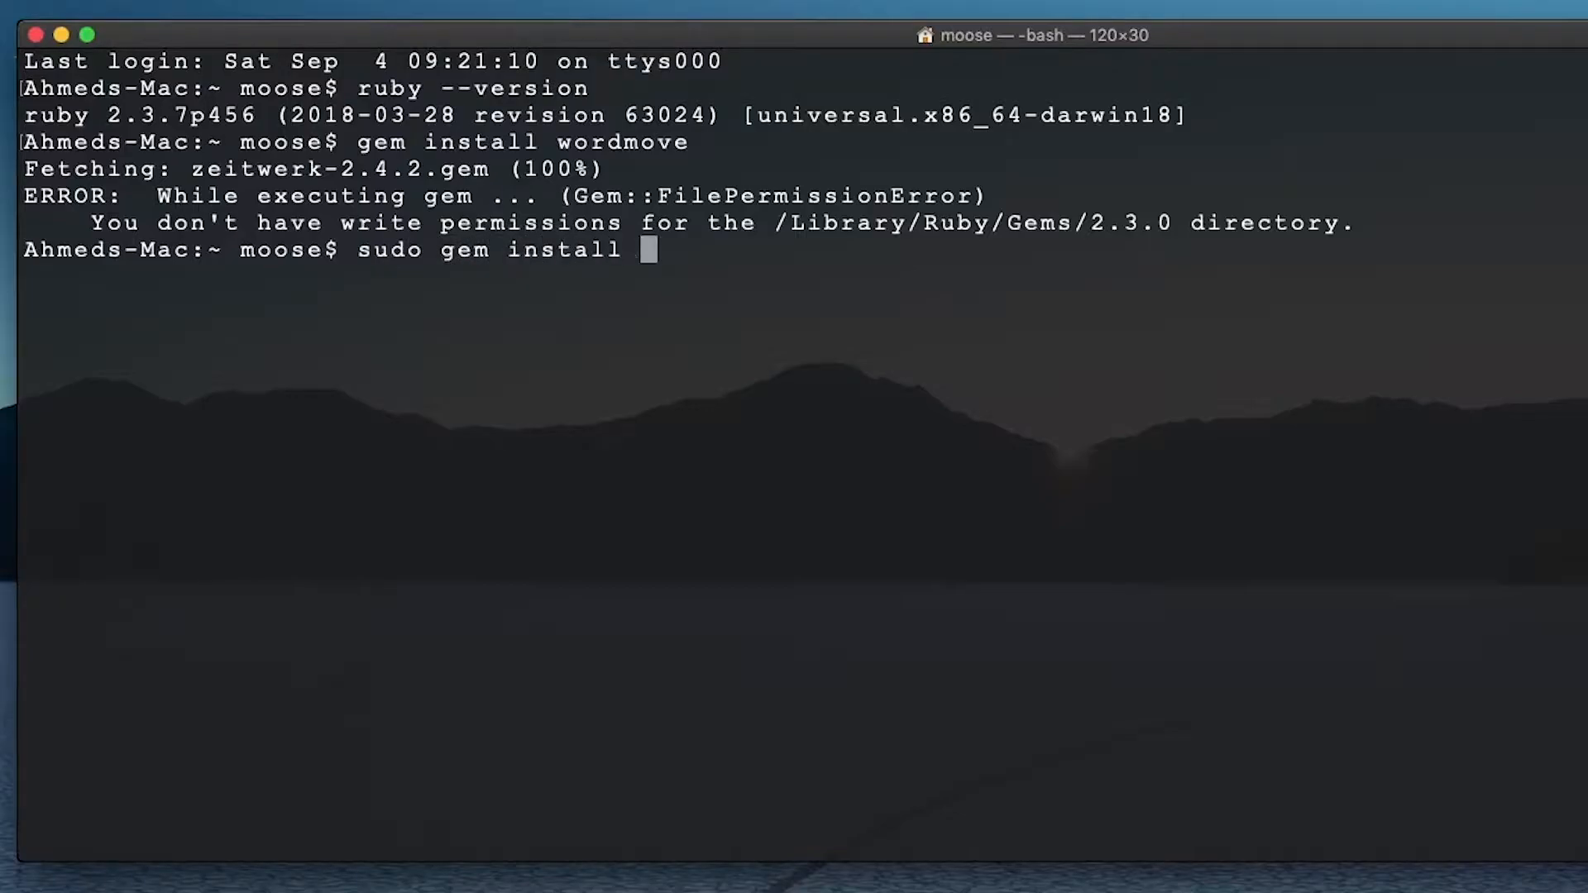
type("word")
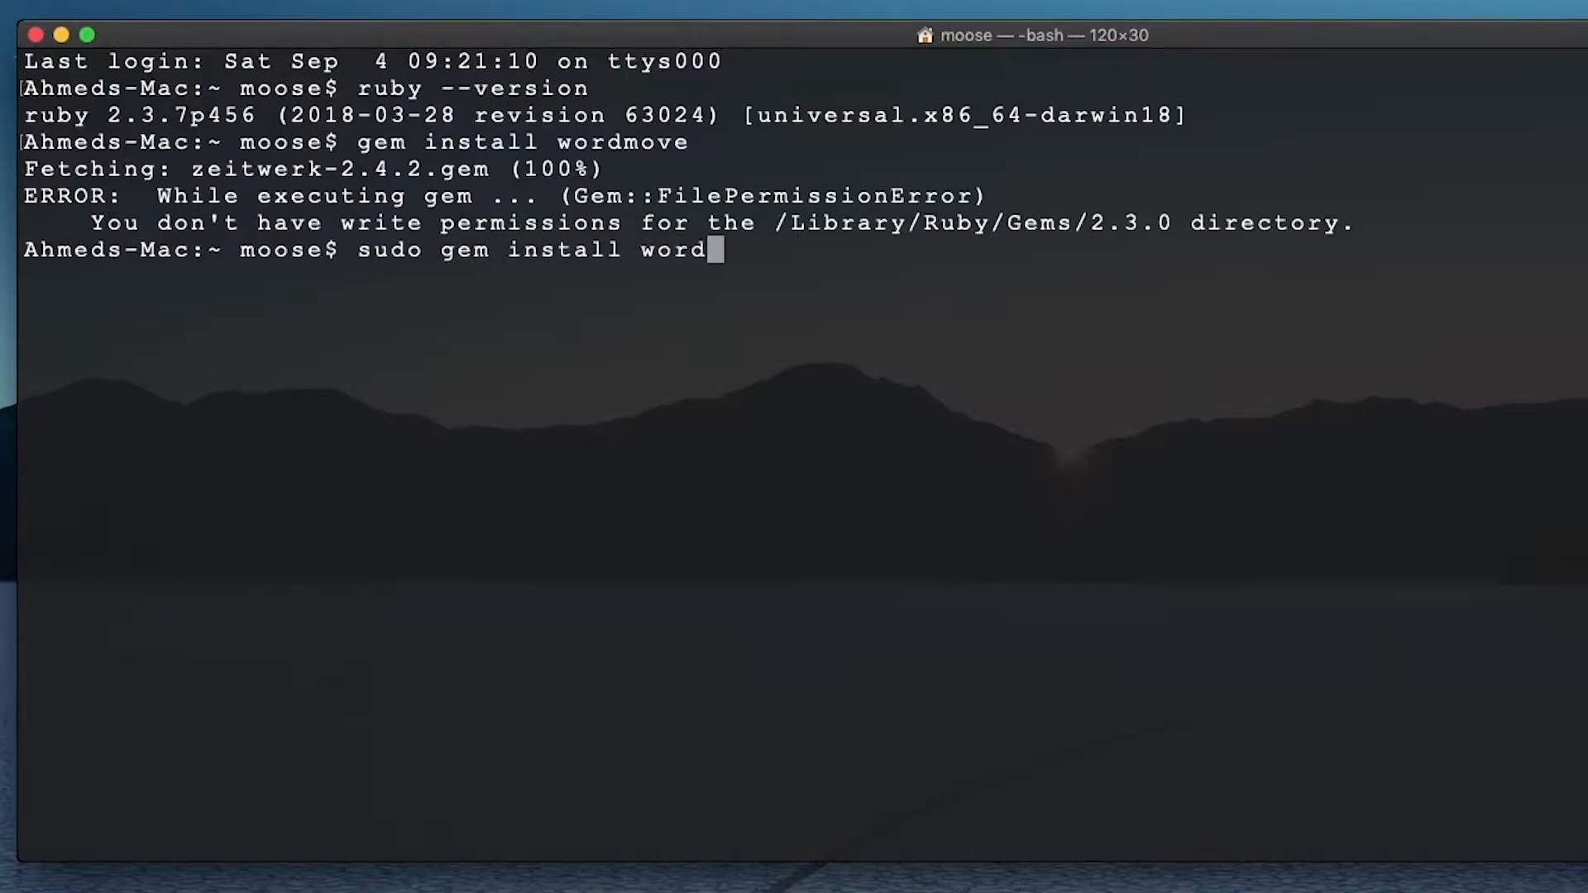
key("Return")
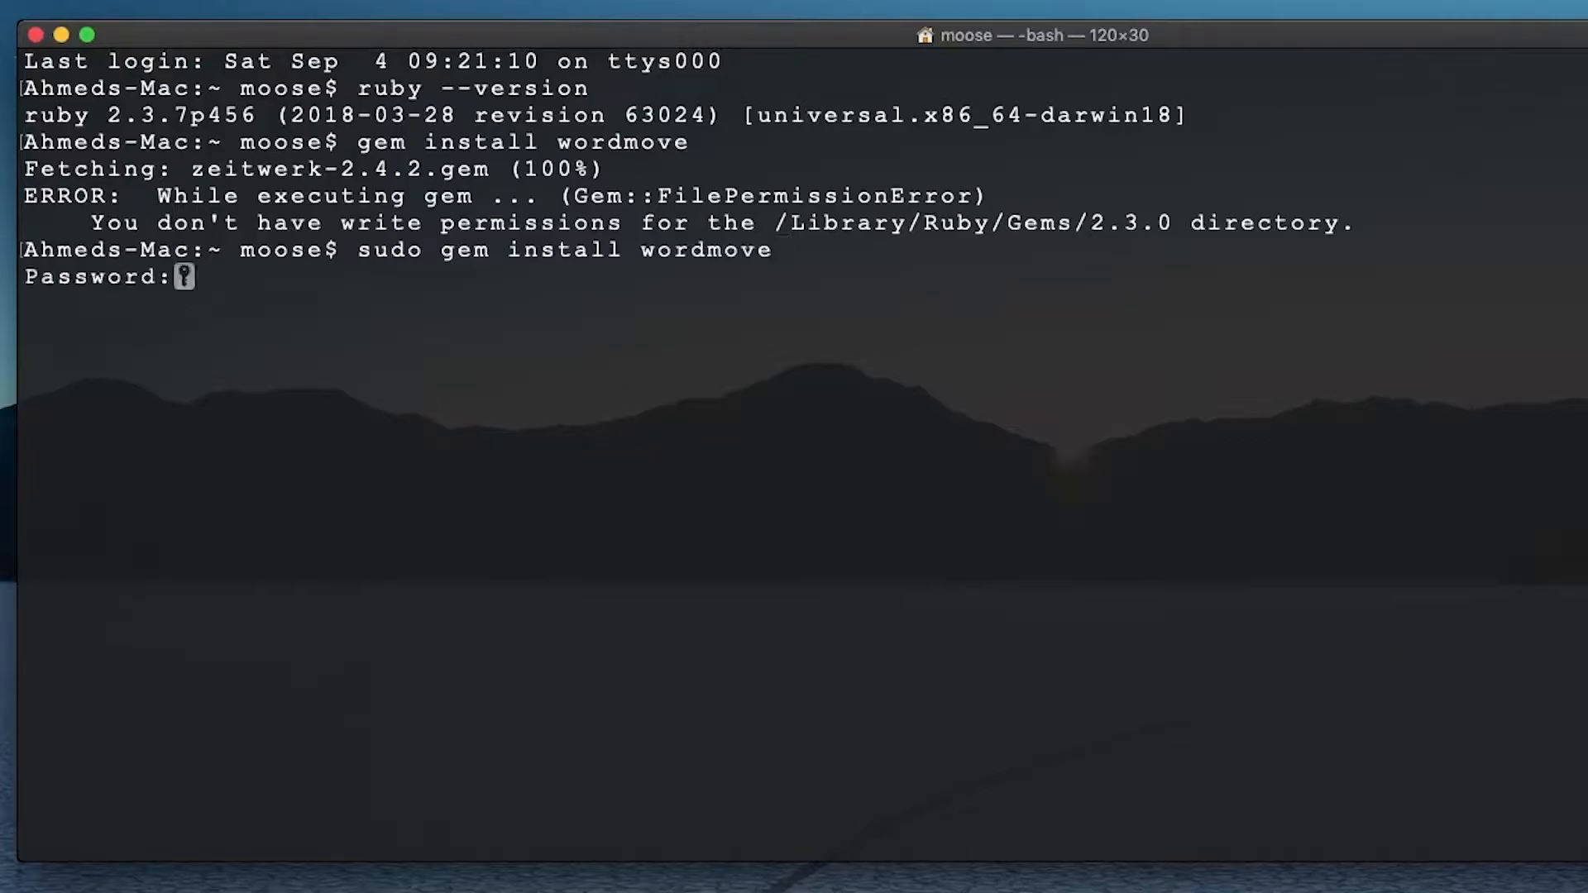
key("Return")
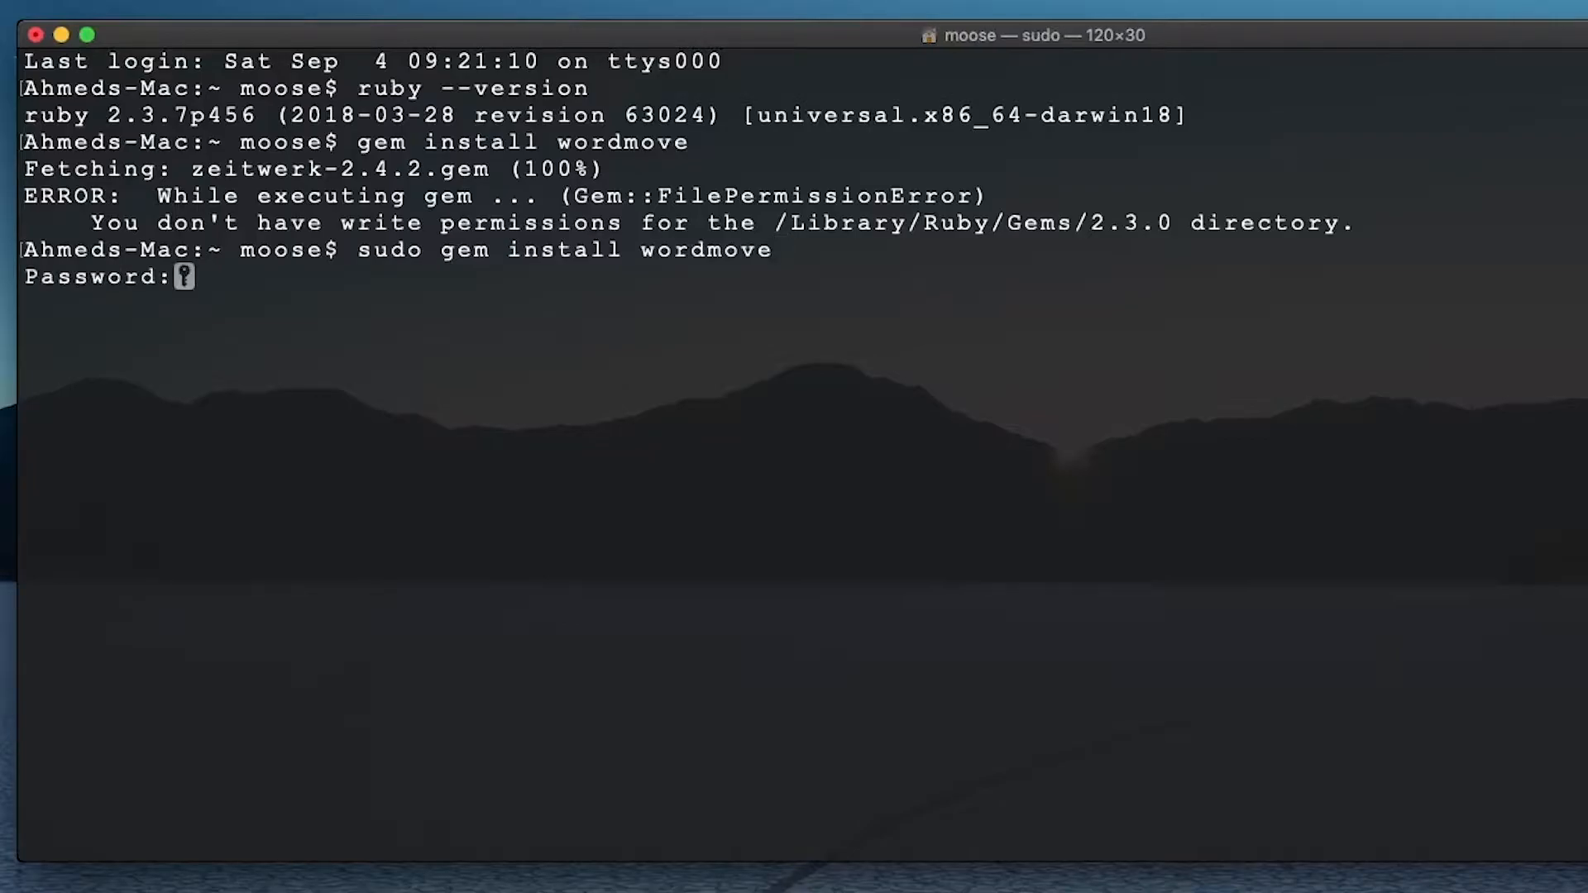
key("Return")
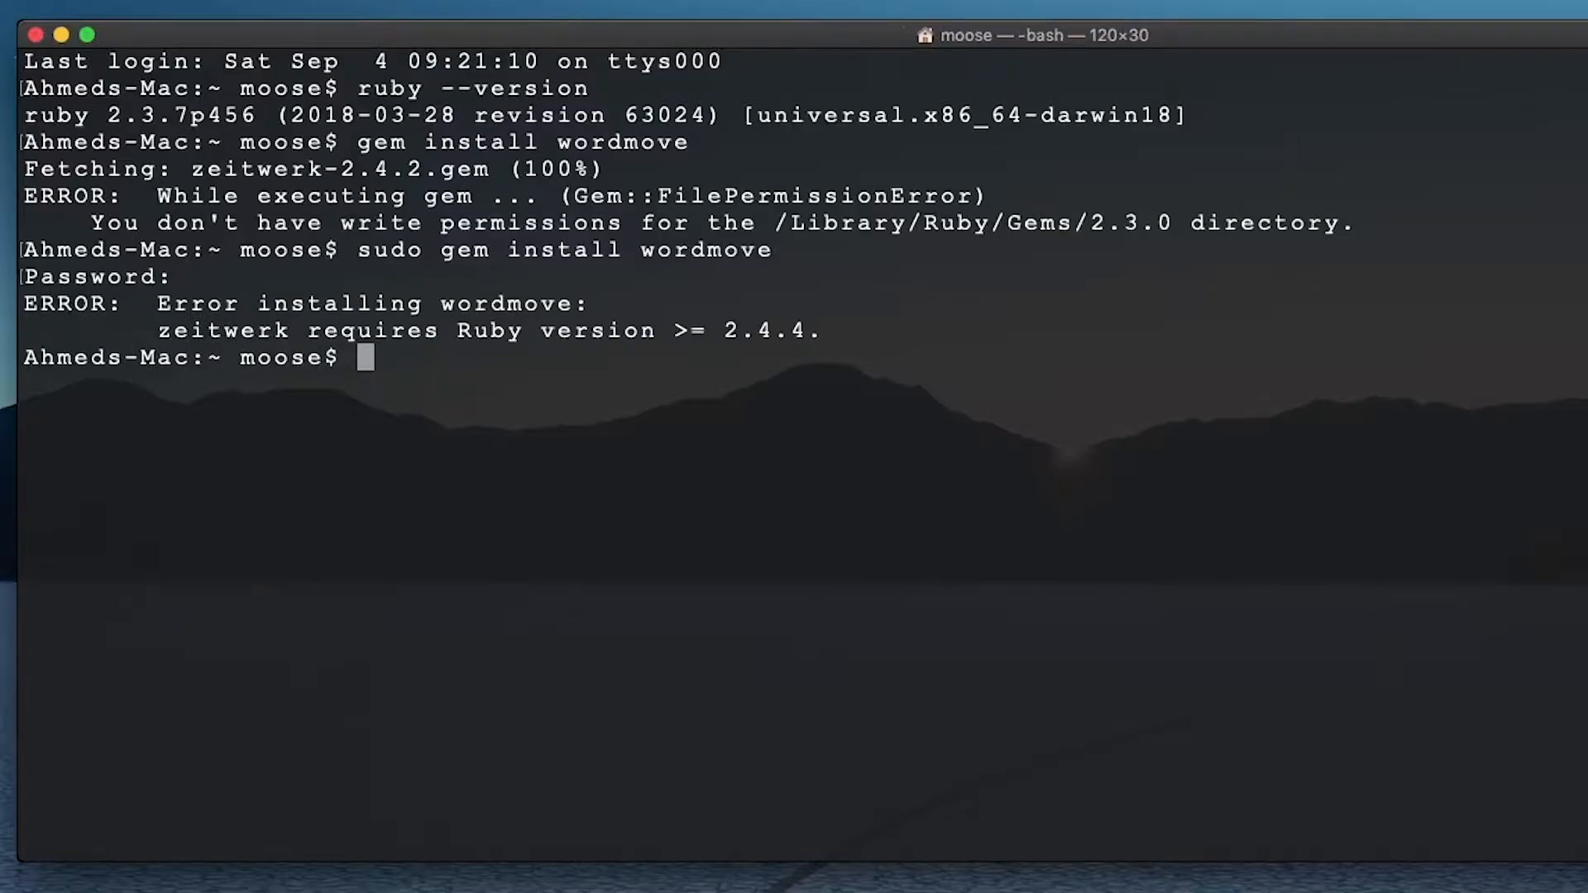
mouse_move(744, 479)
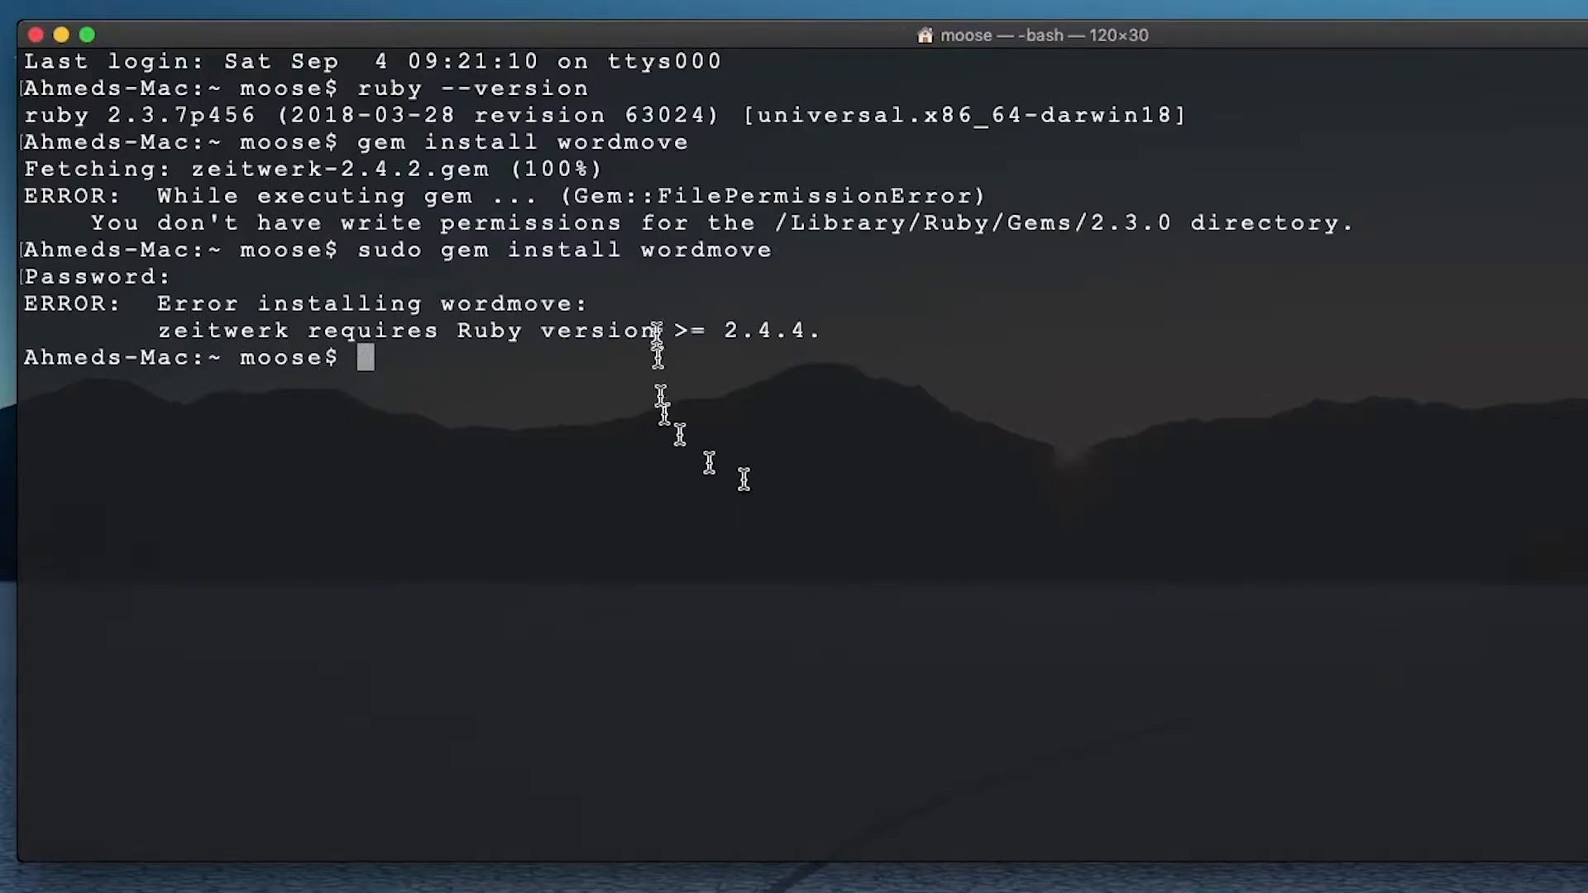
mouse_move(805, 362)
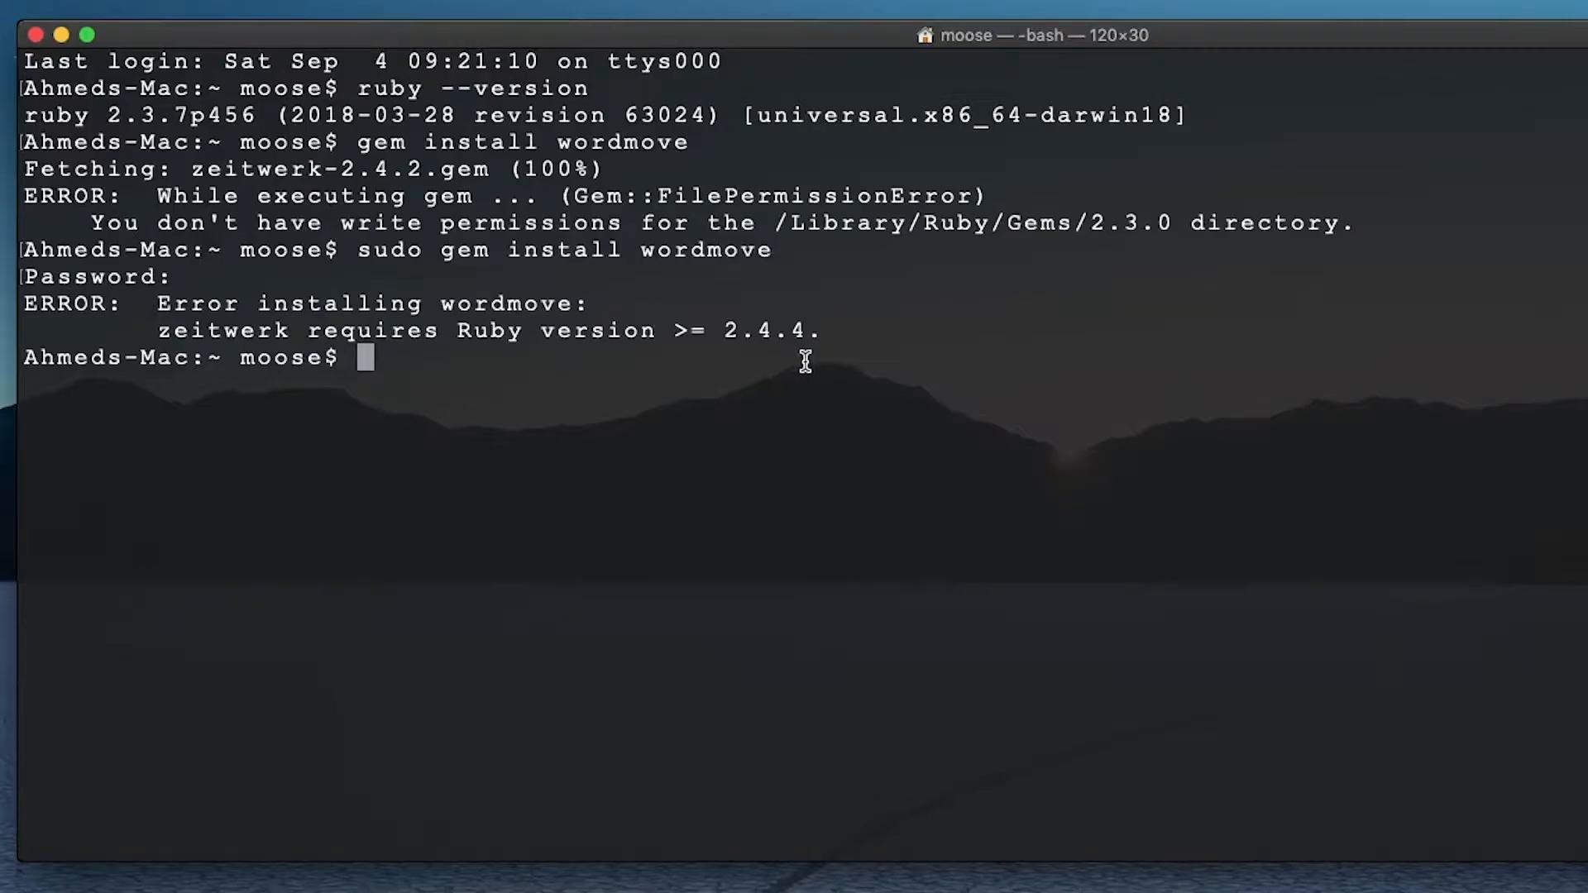
mouse_move(555, 317)
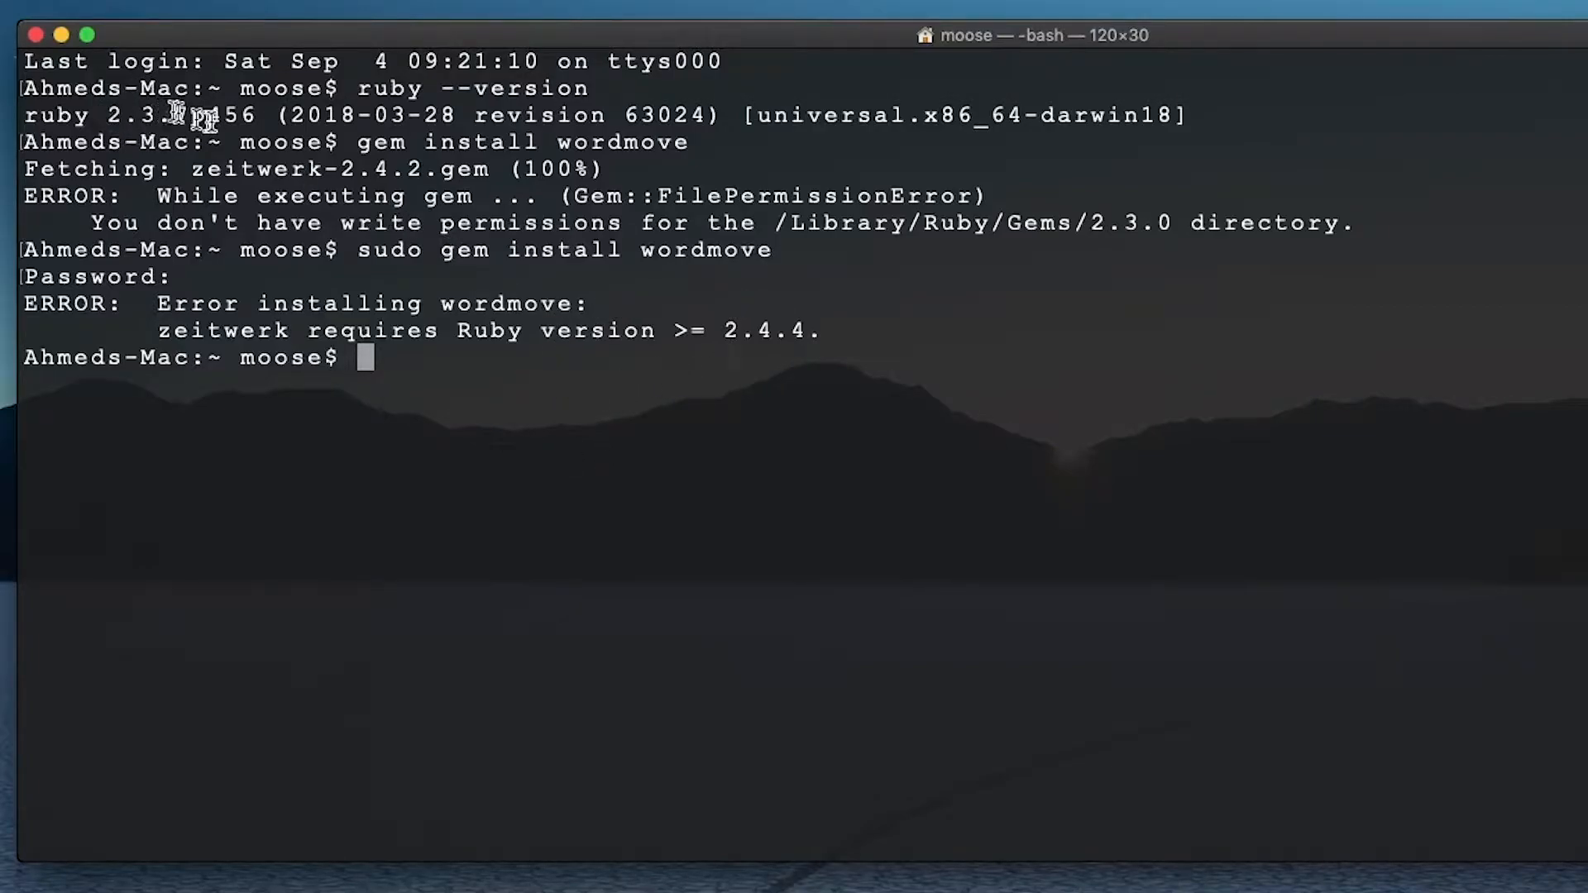
mouse_move(835, 353)
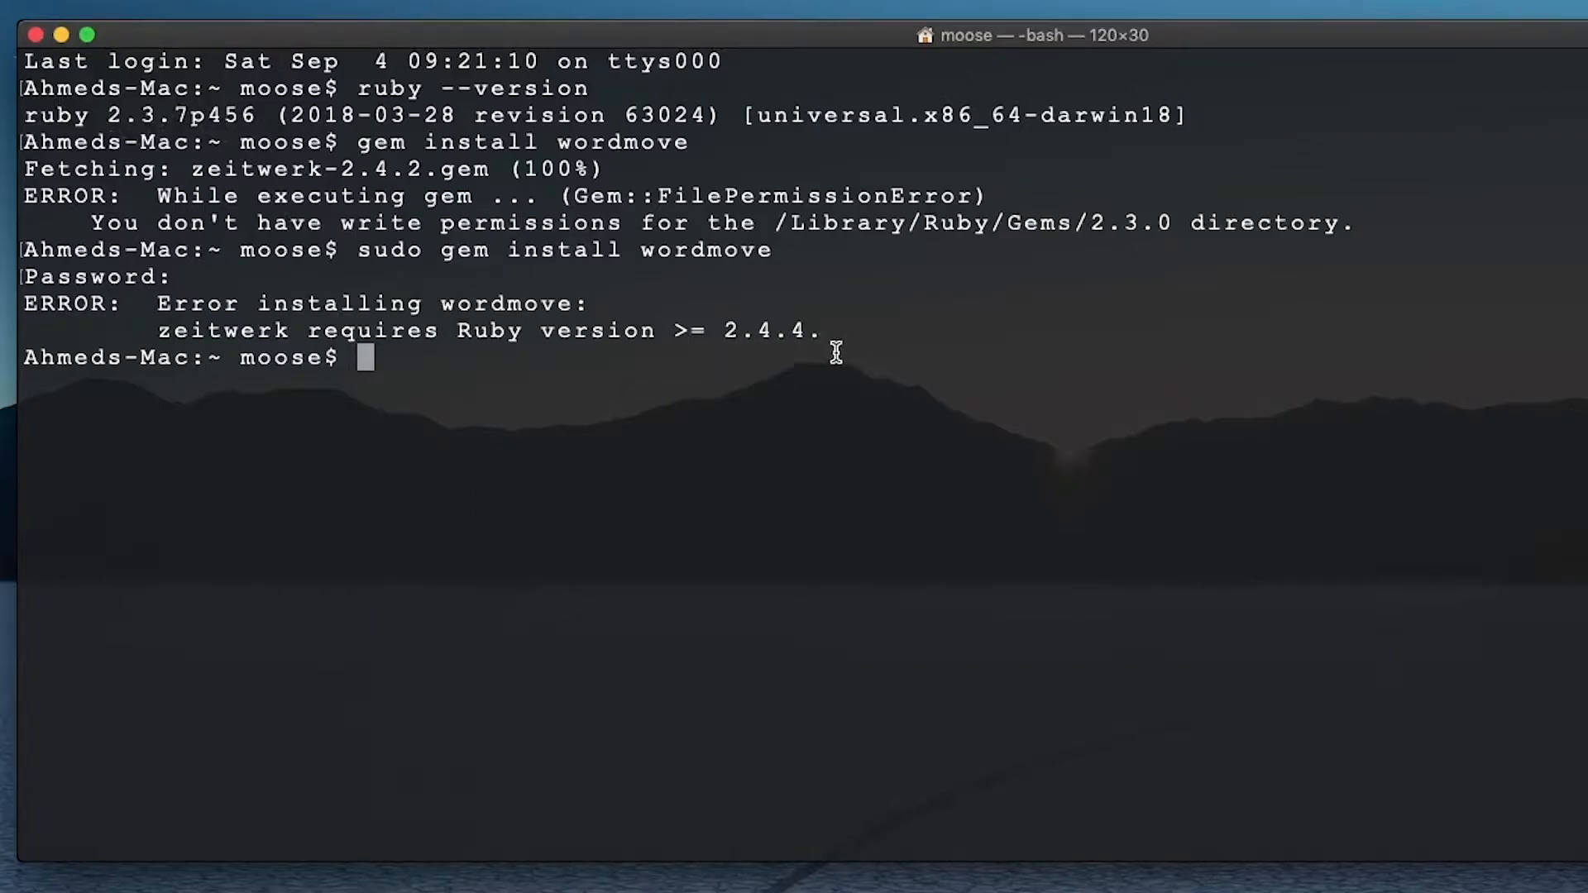
mouse_move(659, 421)
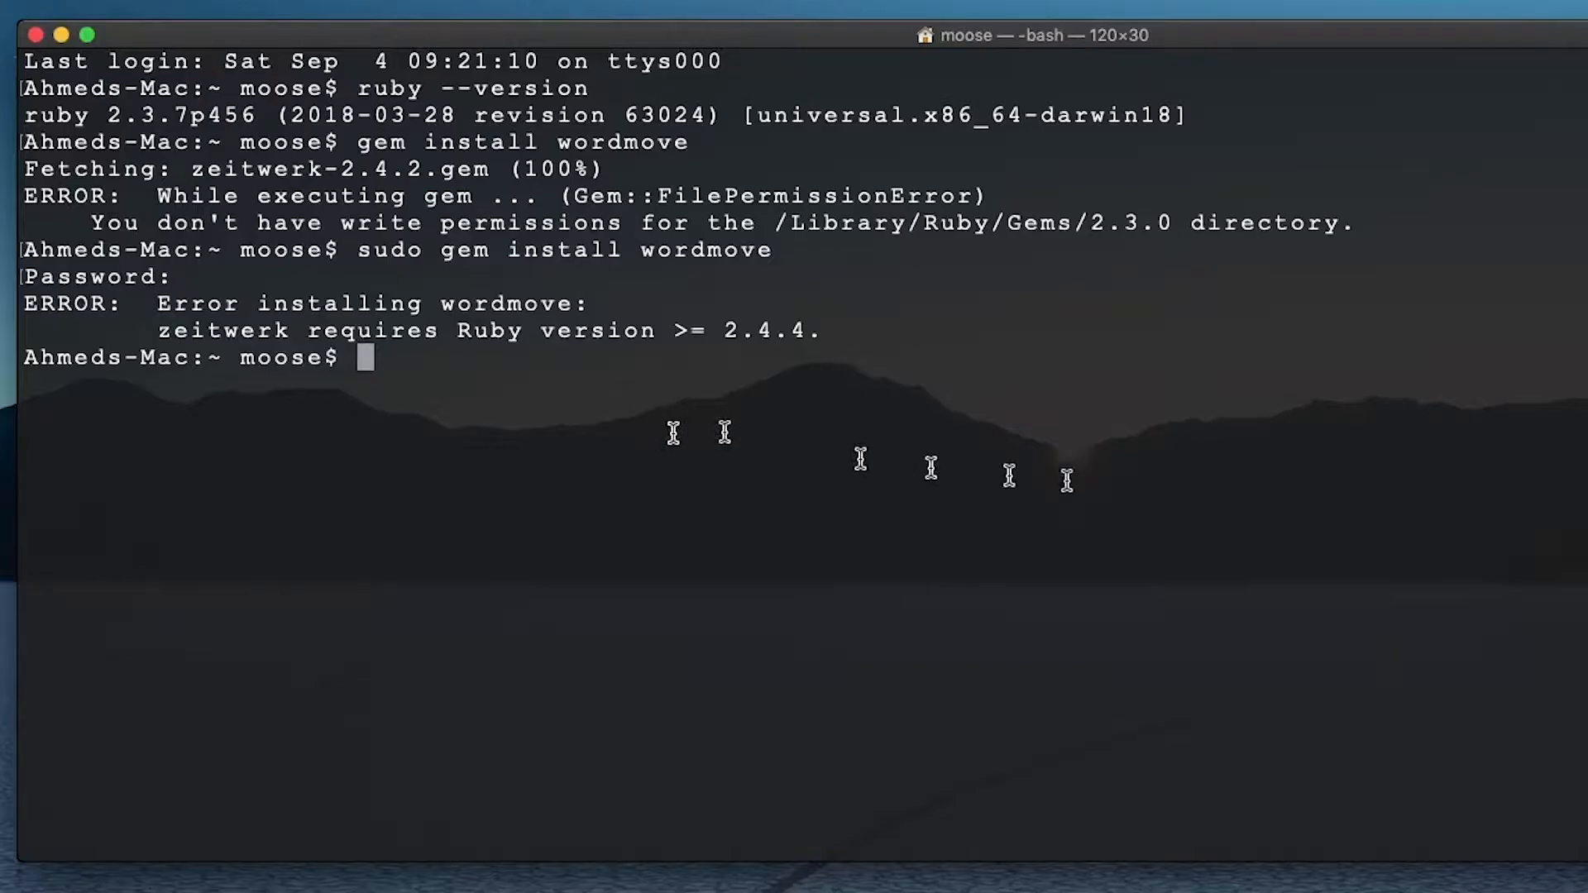
mouse_move(1068, 498)
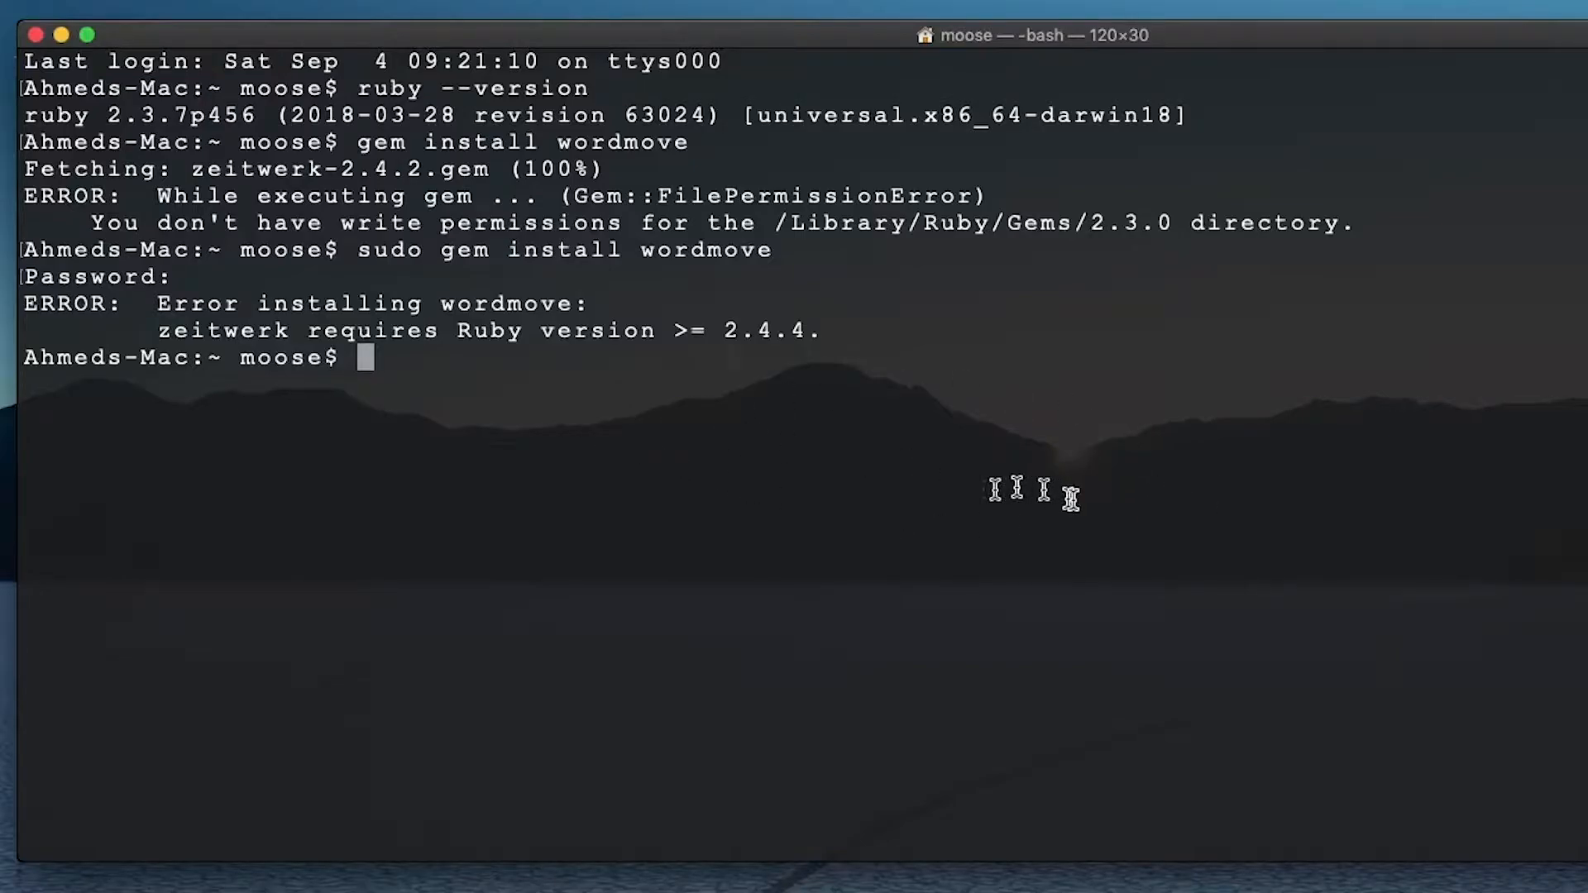
mouse_move(1038, 487)
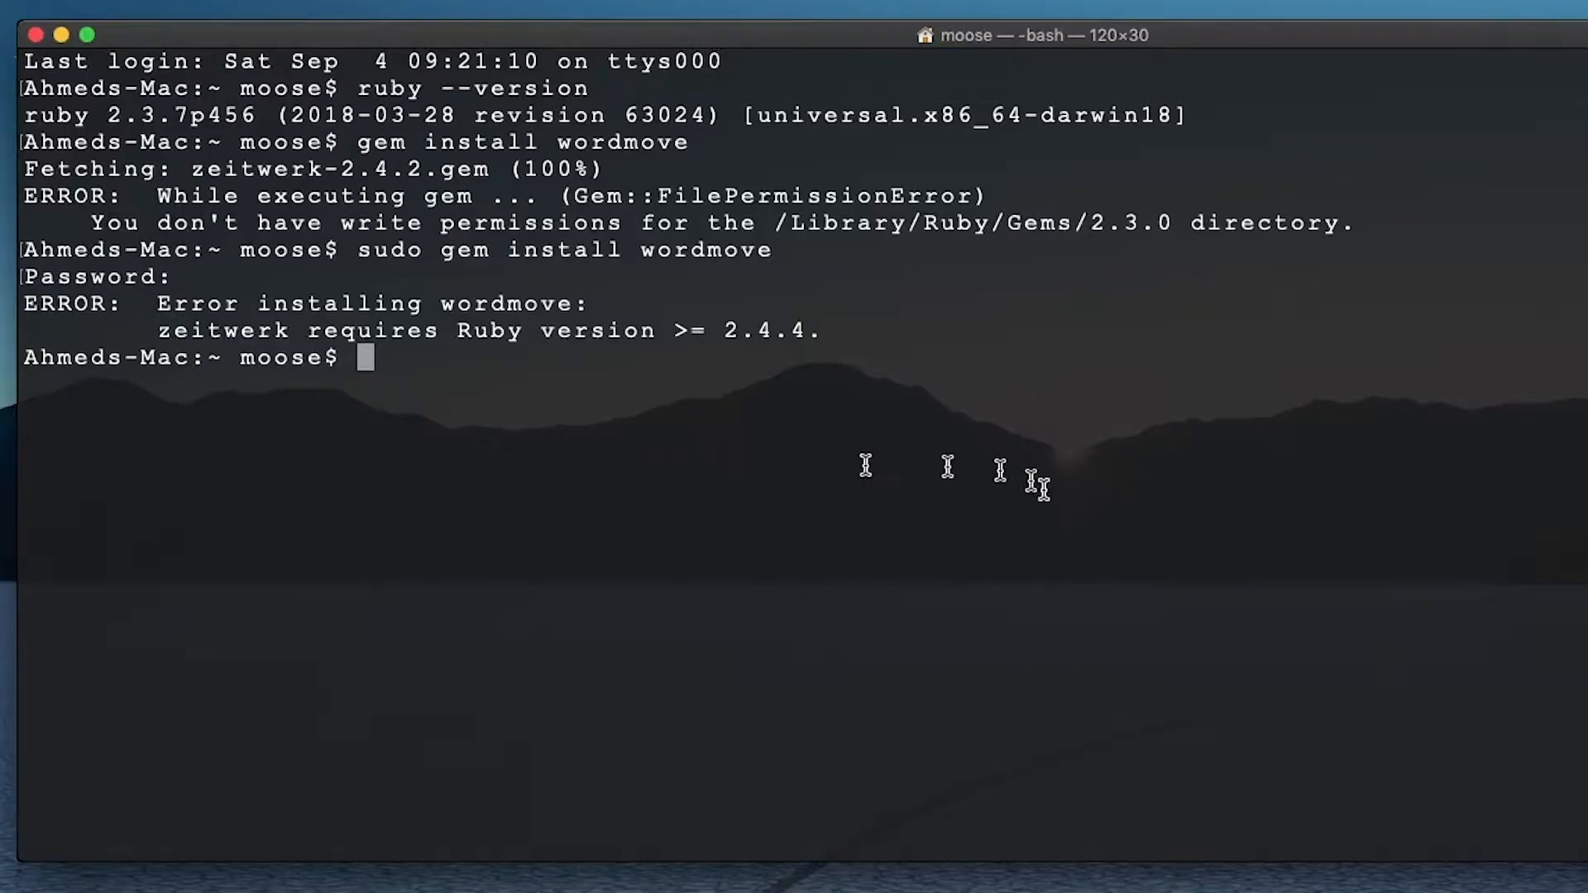
mouse_move(811, 268)
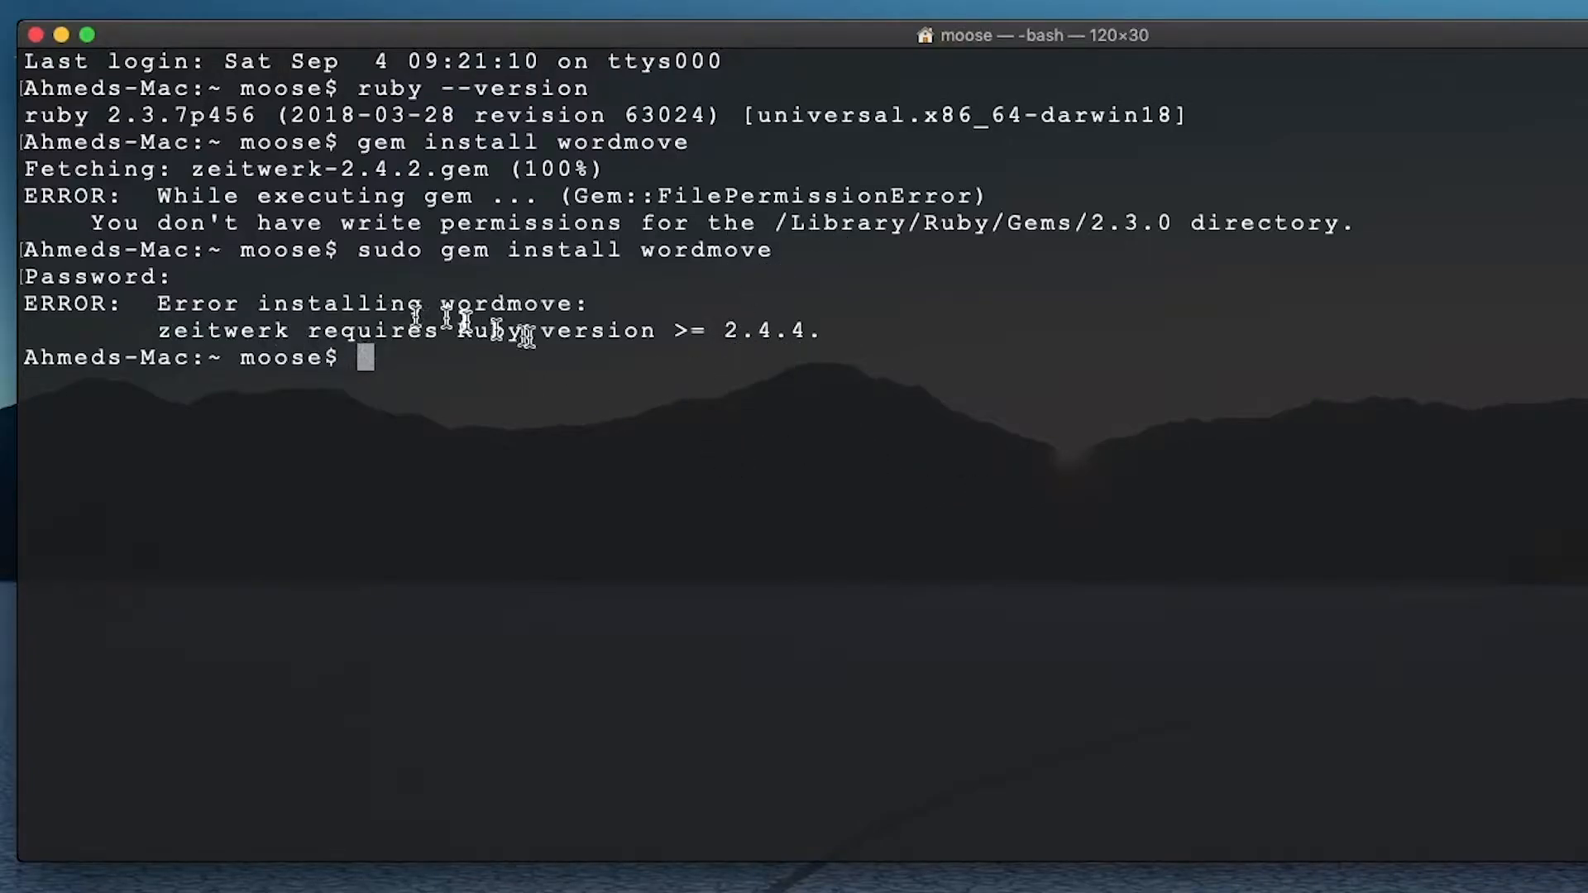
mouse_move(810, 393)
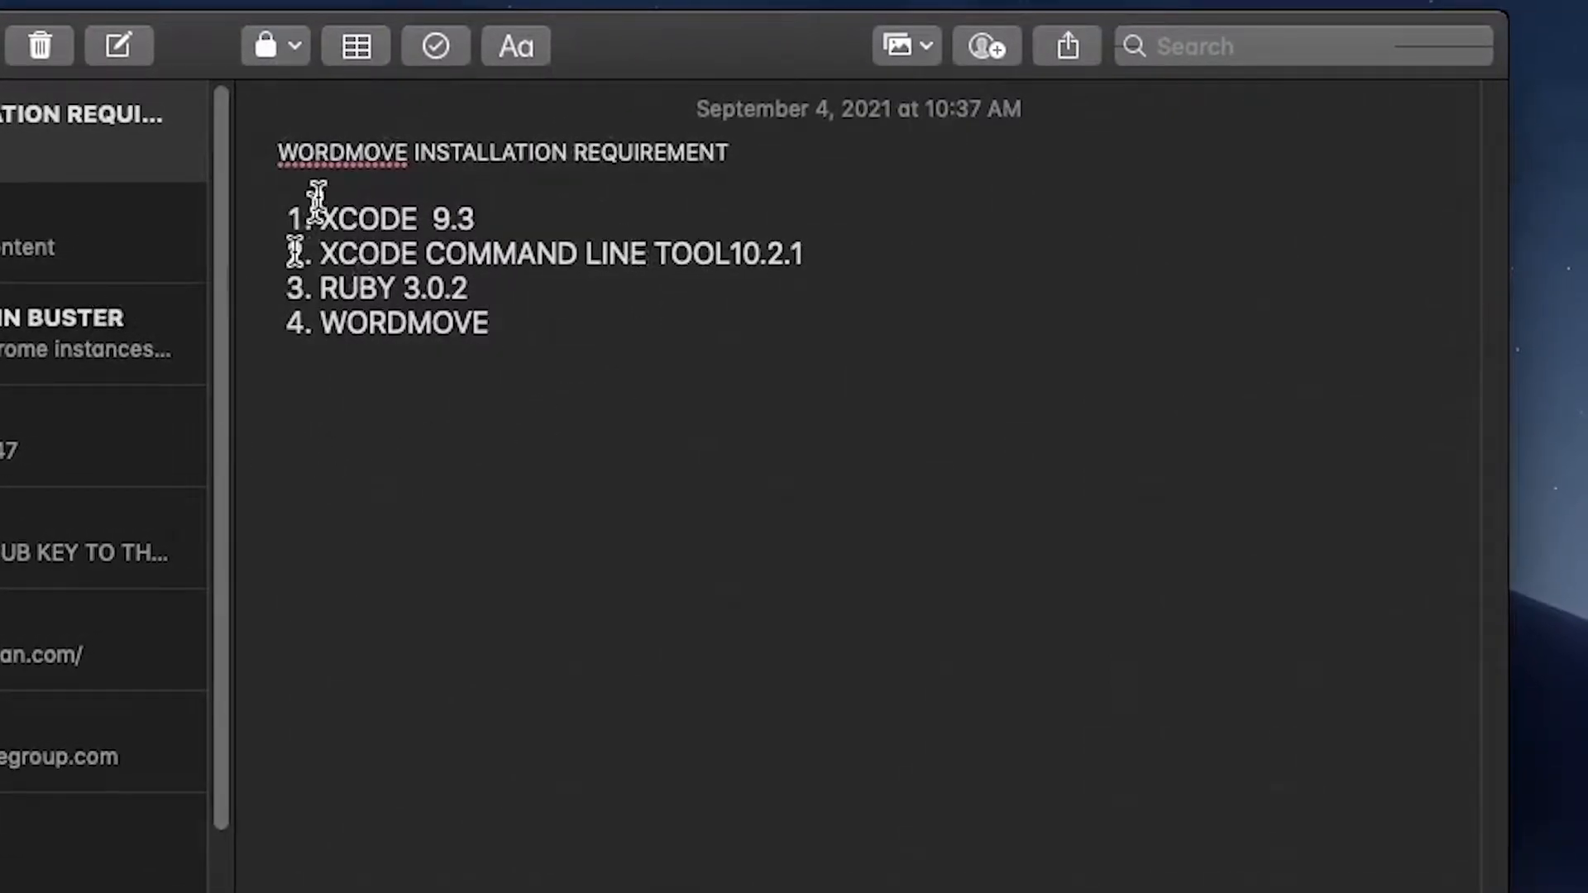
mouse_move(476, 334)
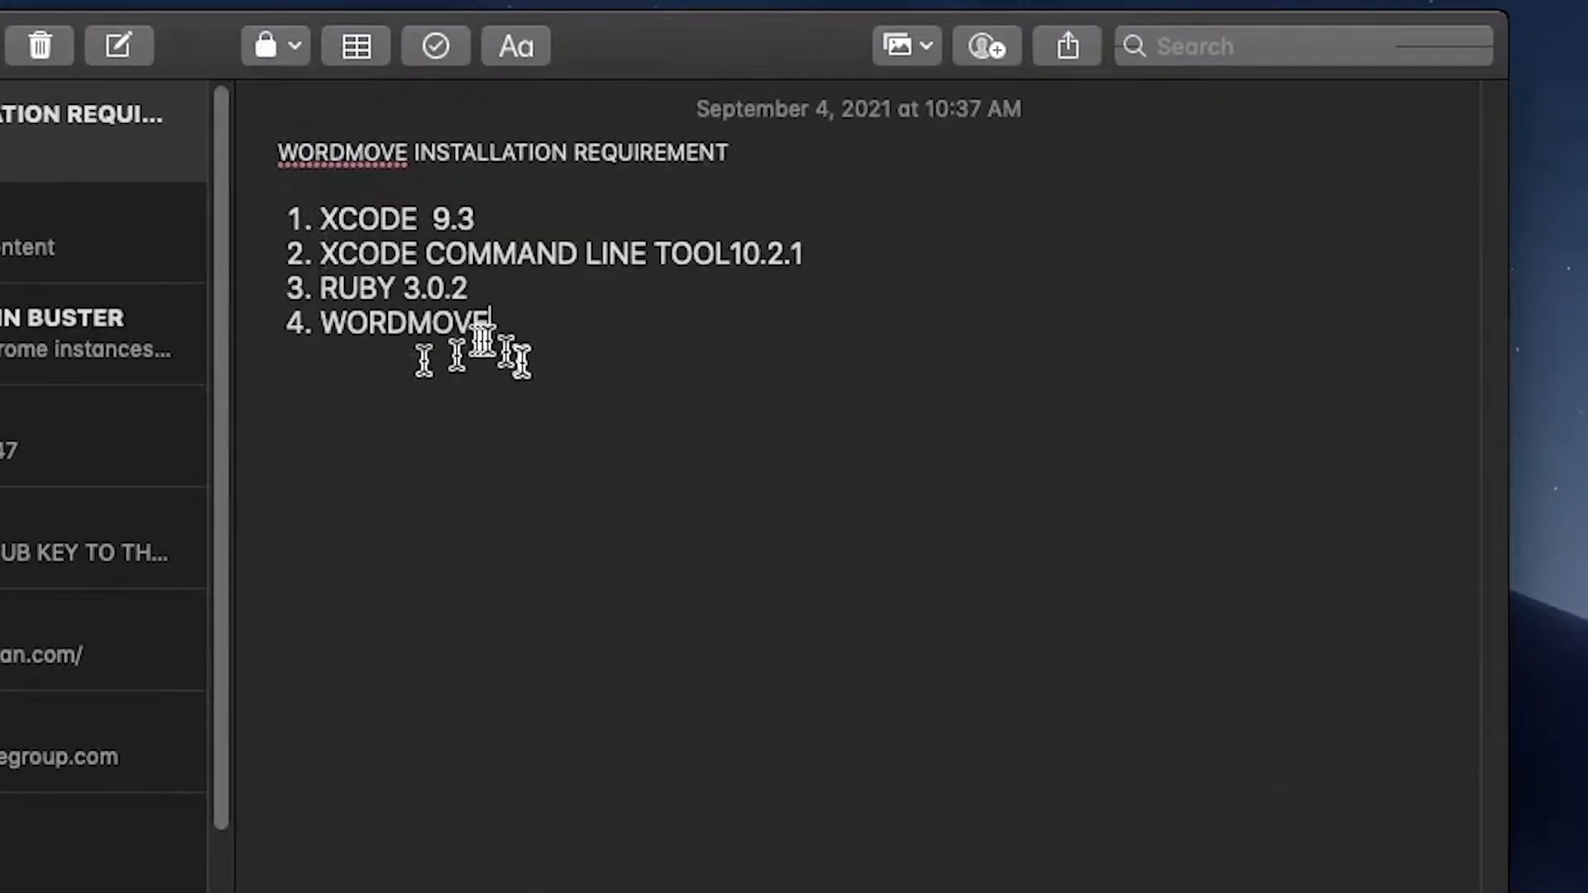
mouse_move(263, 389)
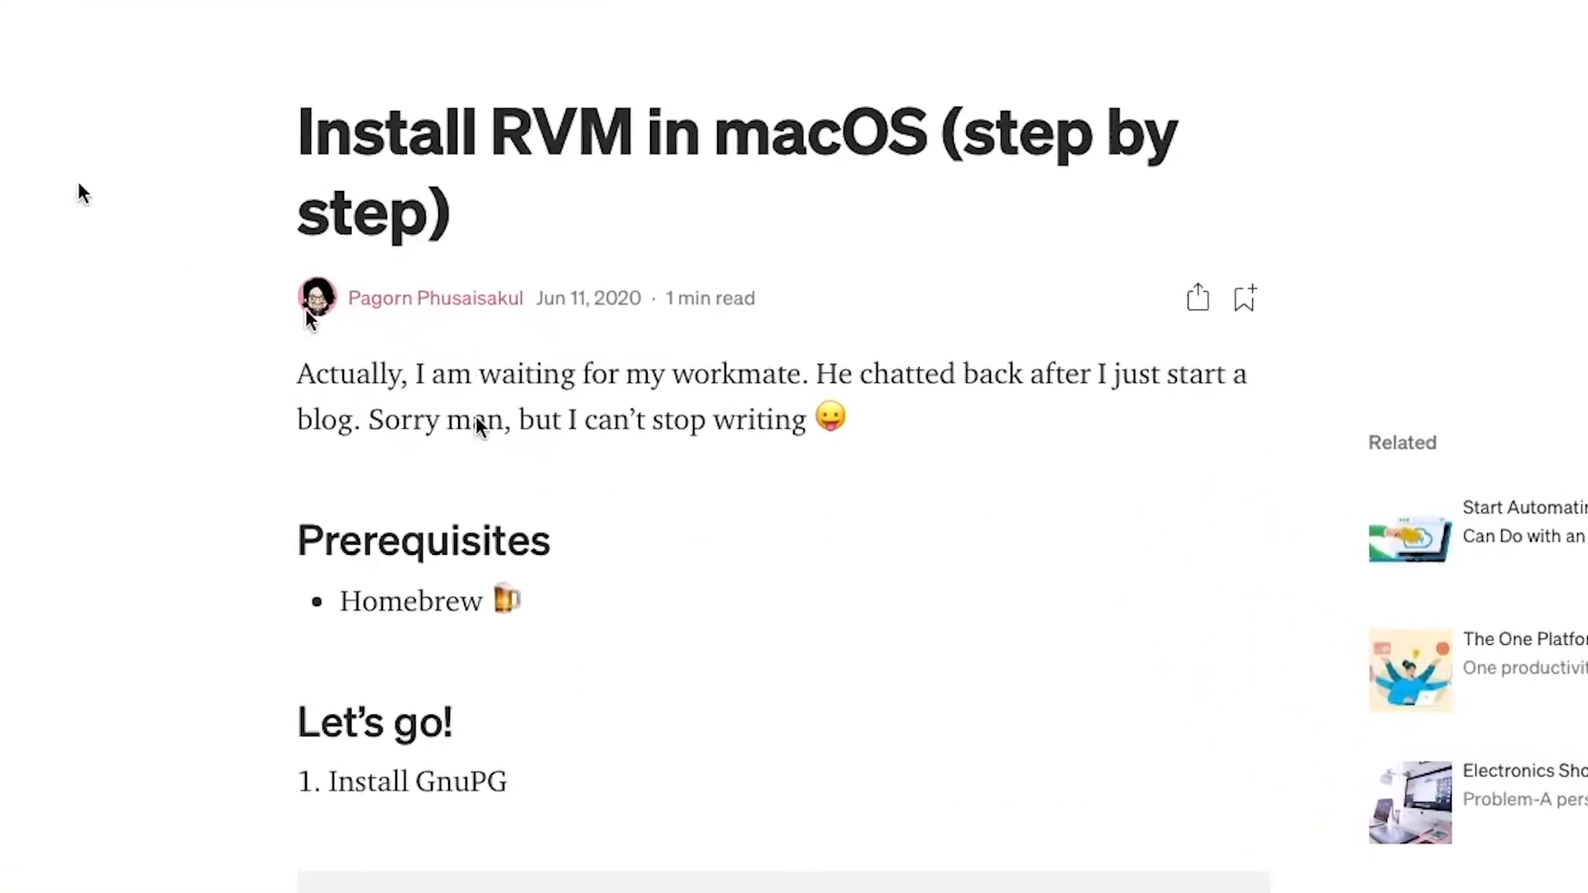
Step: Scroll through the Medium RVM install steps, then back toward the top
scroll("down", 3)
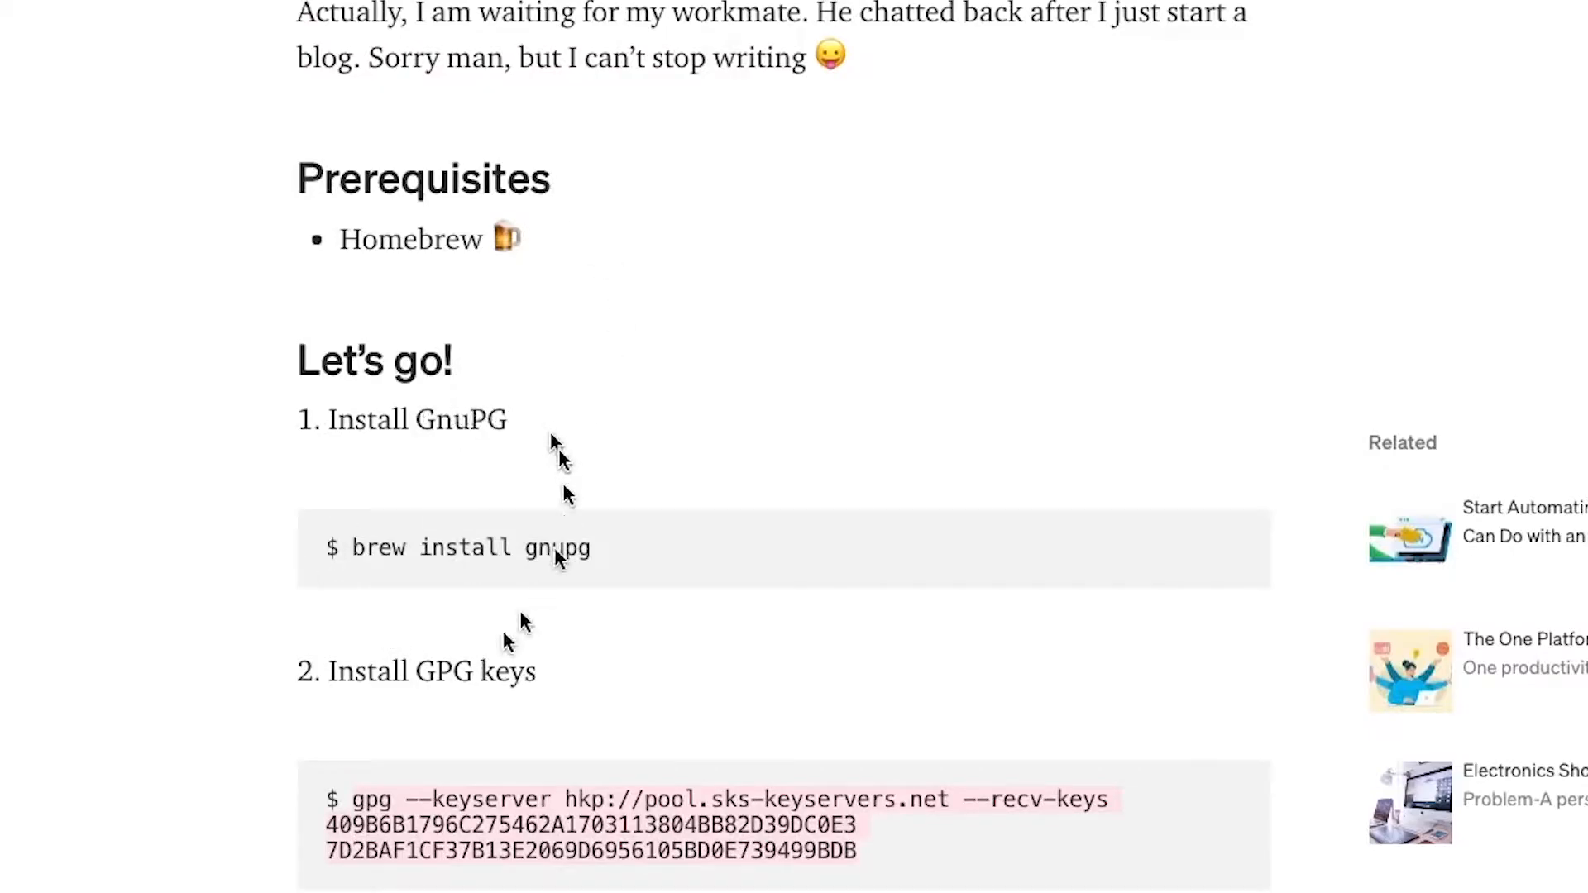
scroll("down", 3)
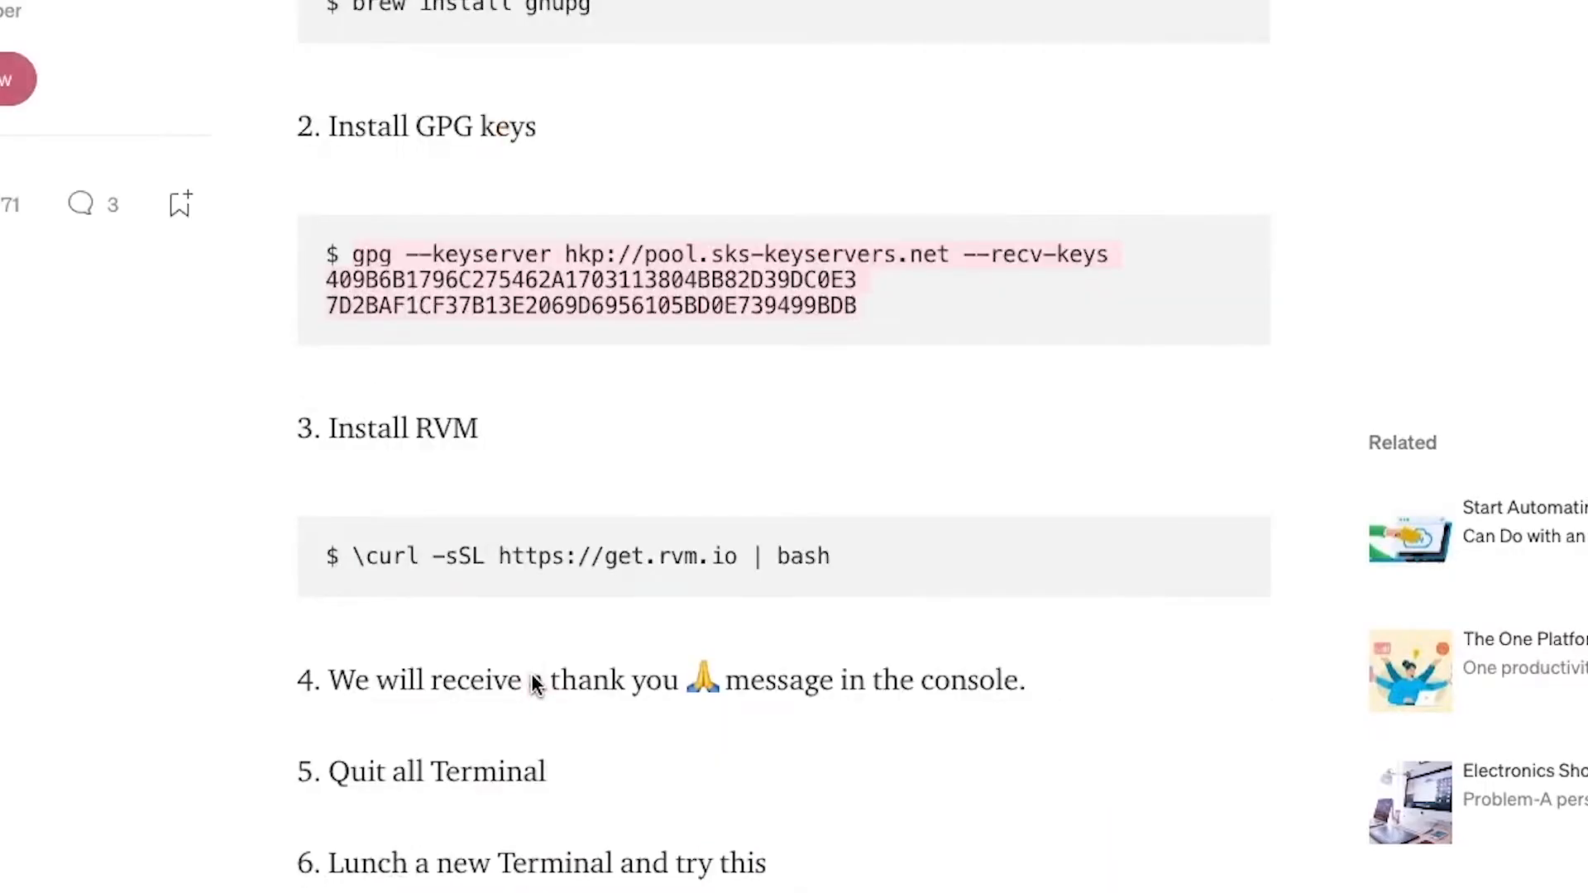
scroll("down", 3)
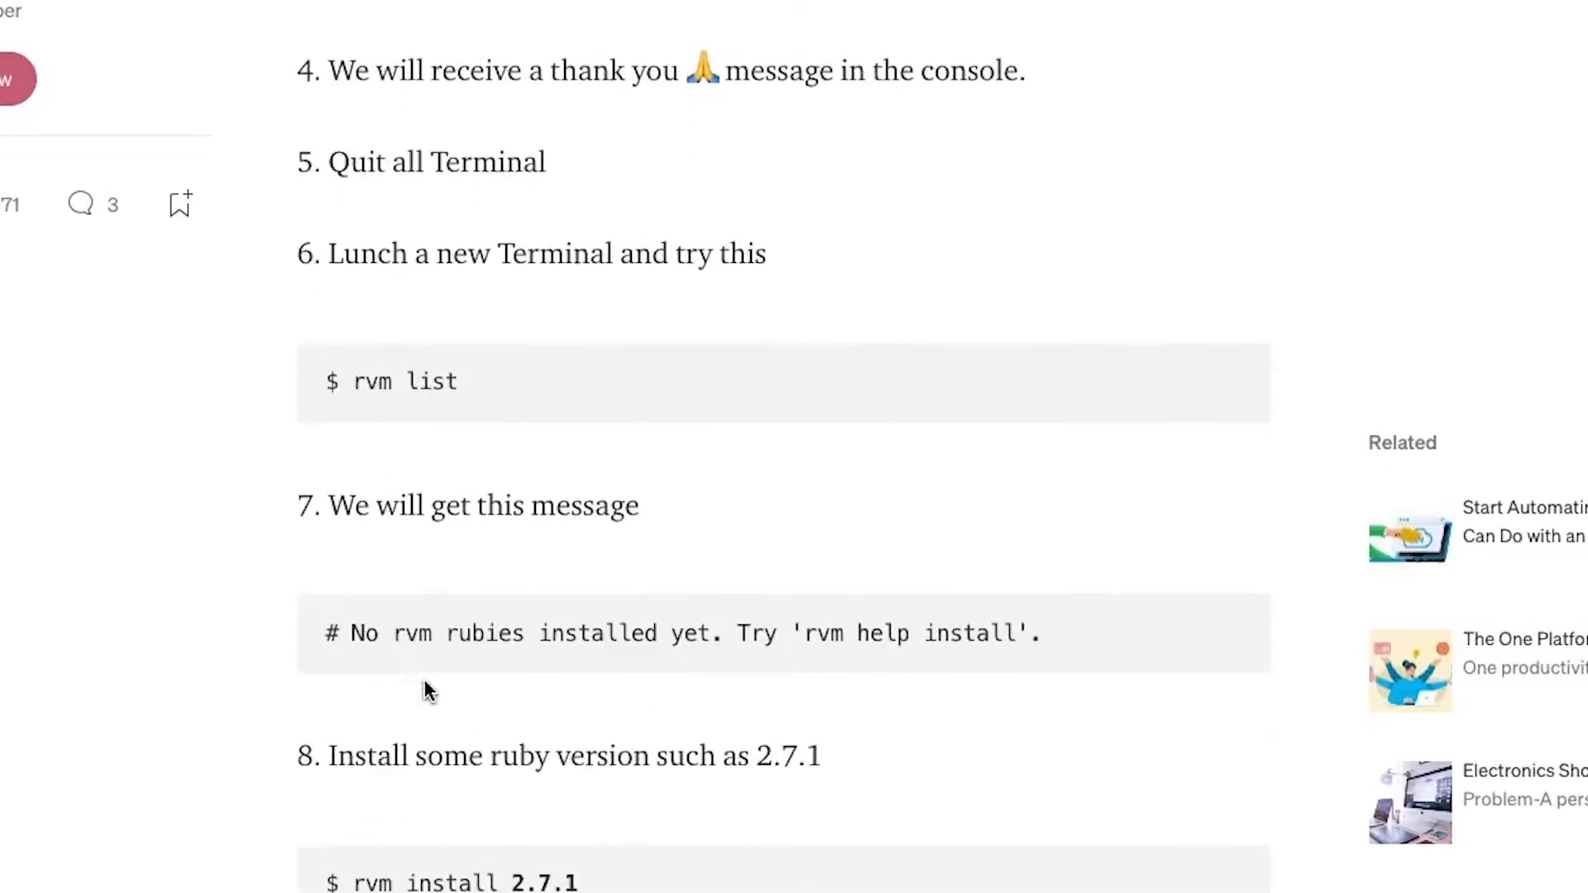
scroll("down", 3)
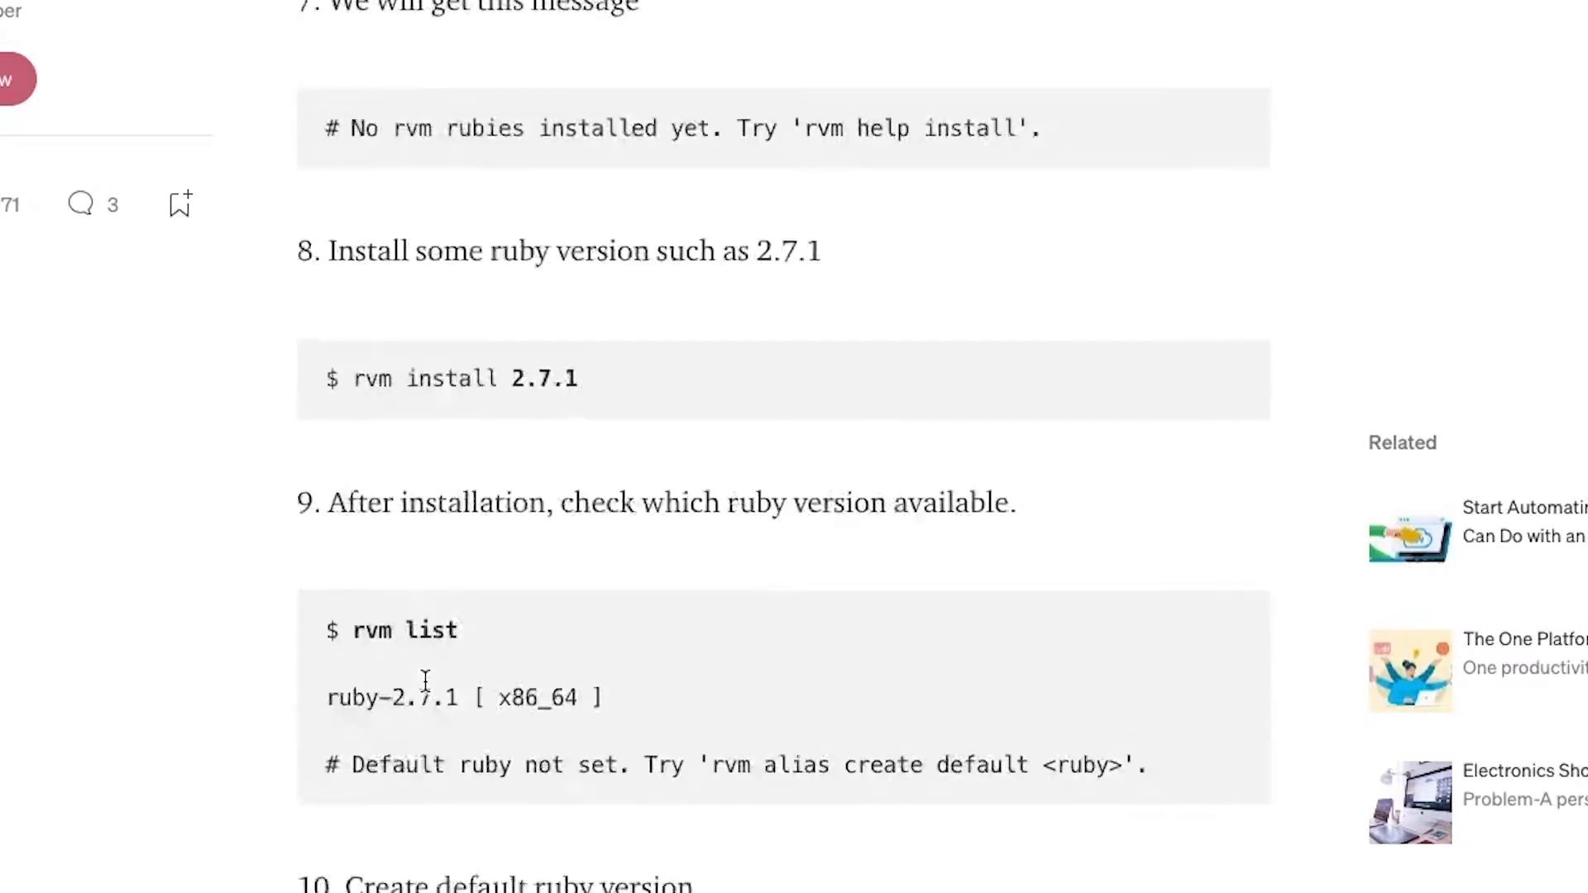
scroll("up", 3)
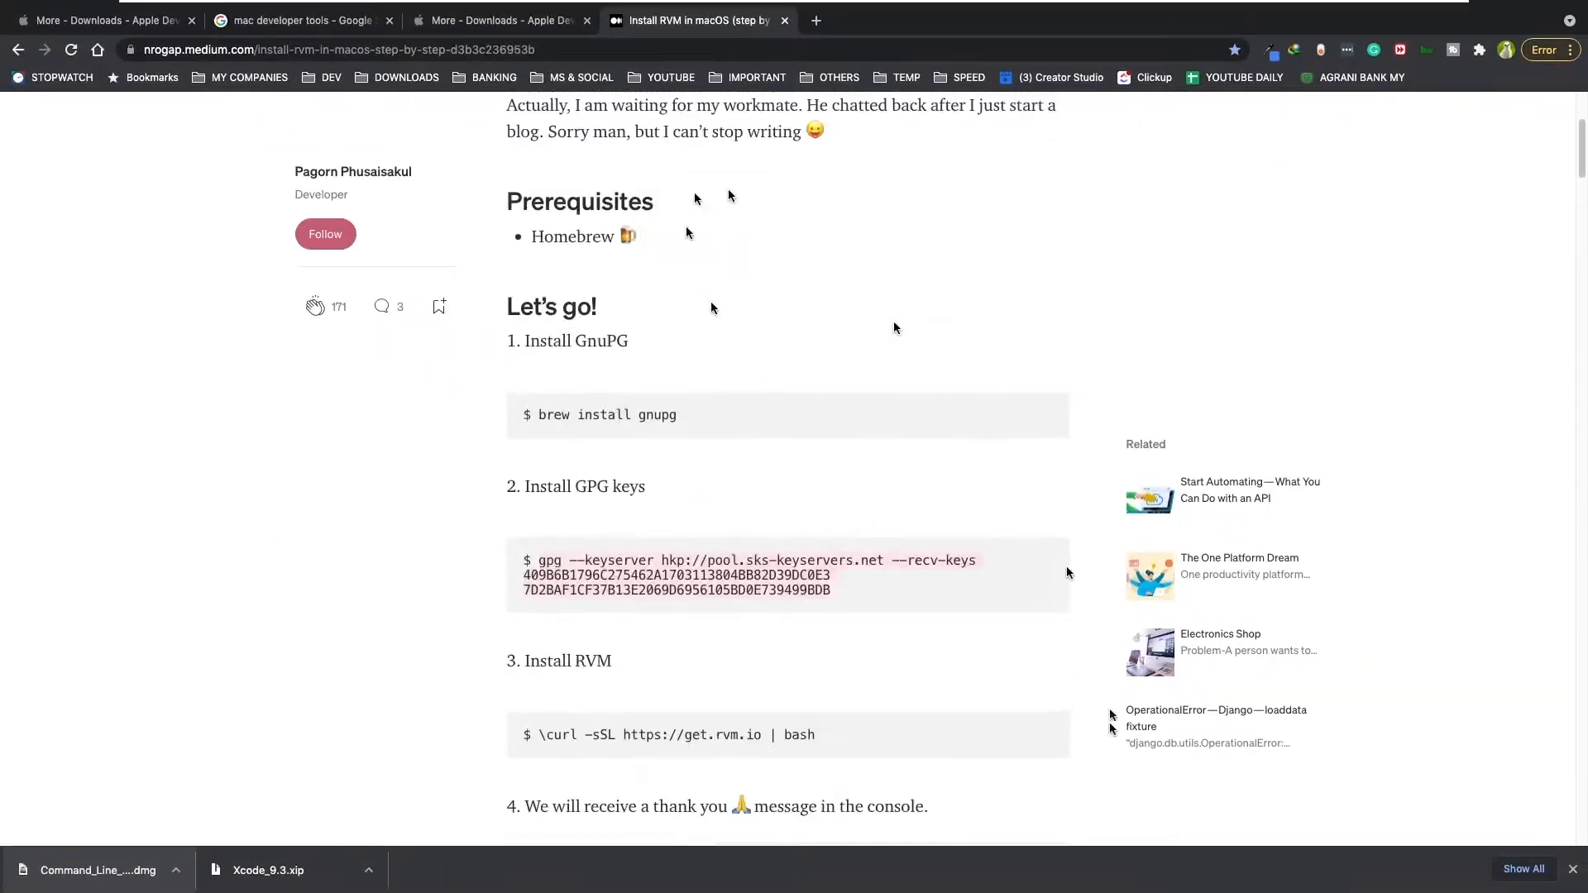
scroll("up", 3)
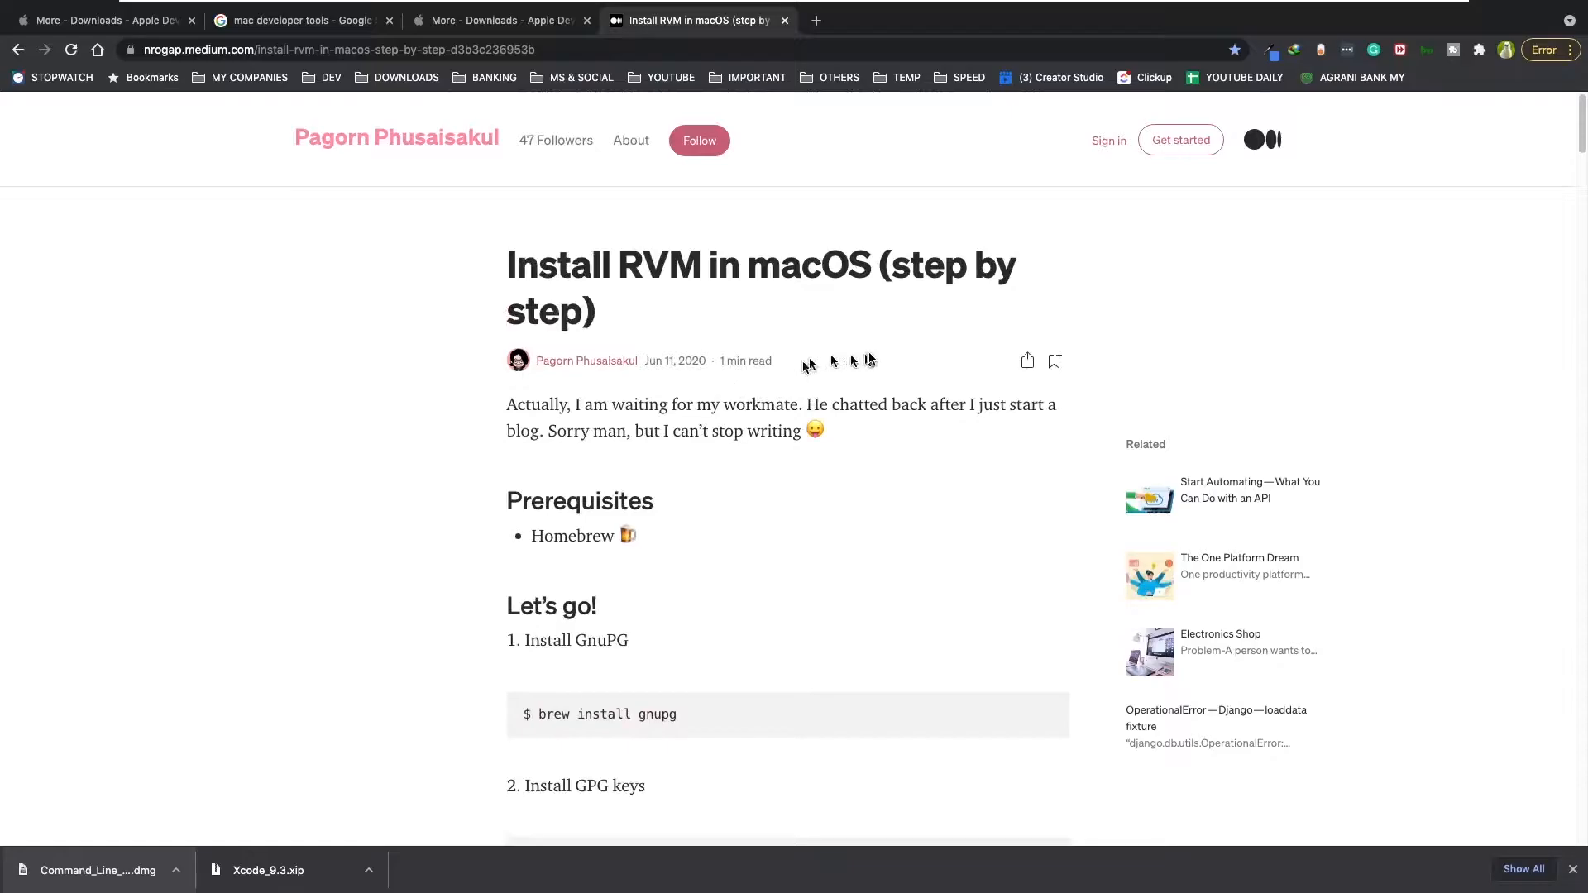
mouse_move(878, 355)
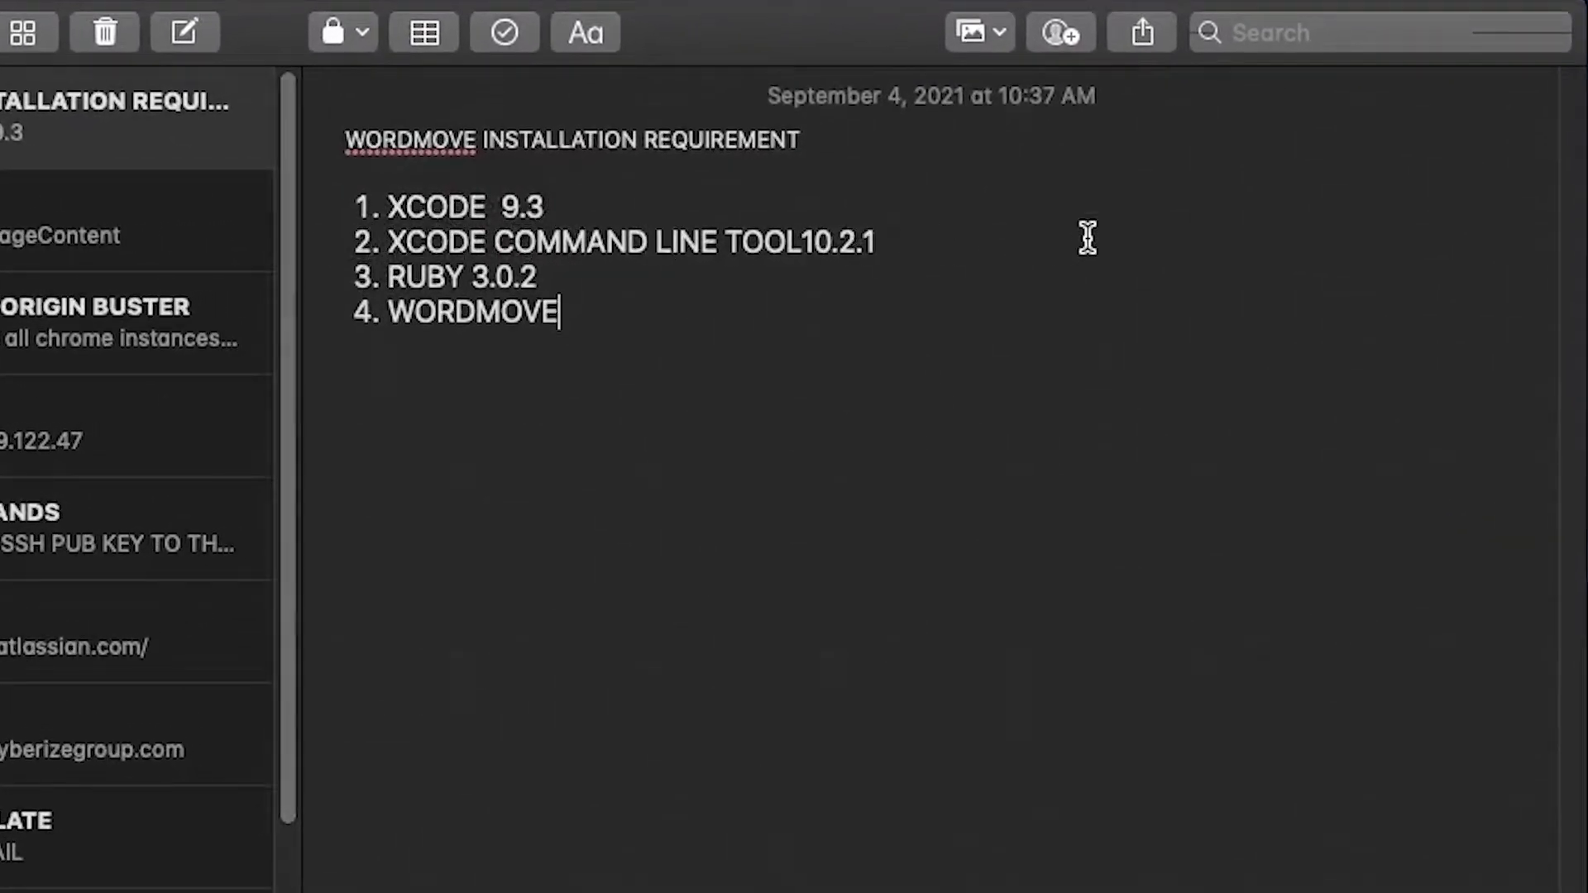
mouse_move(1011, 464)
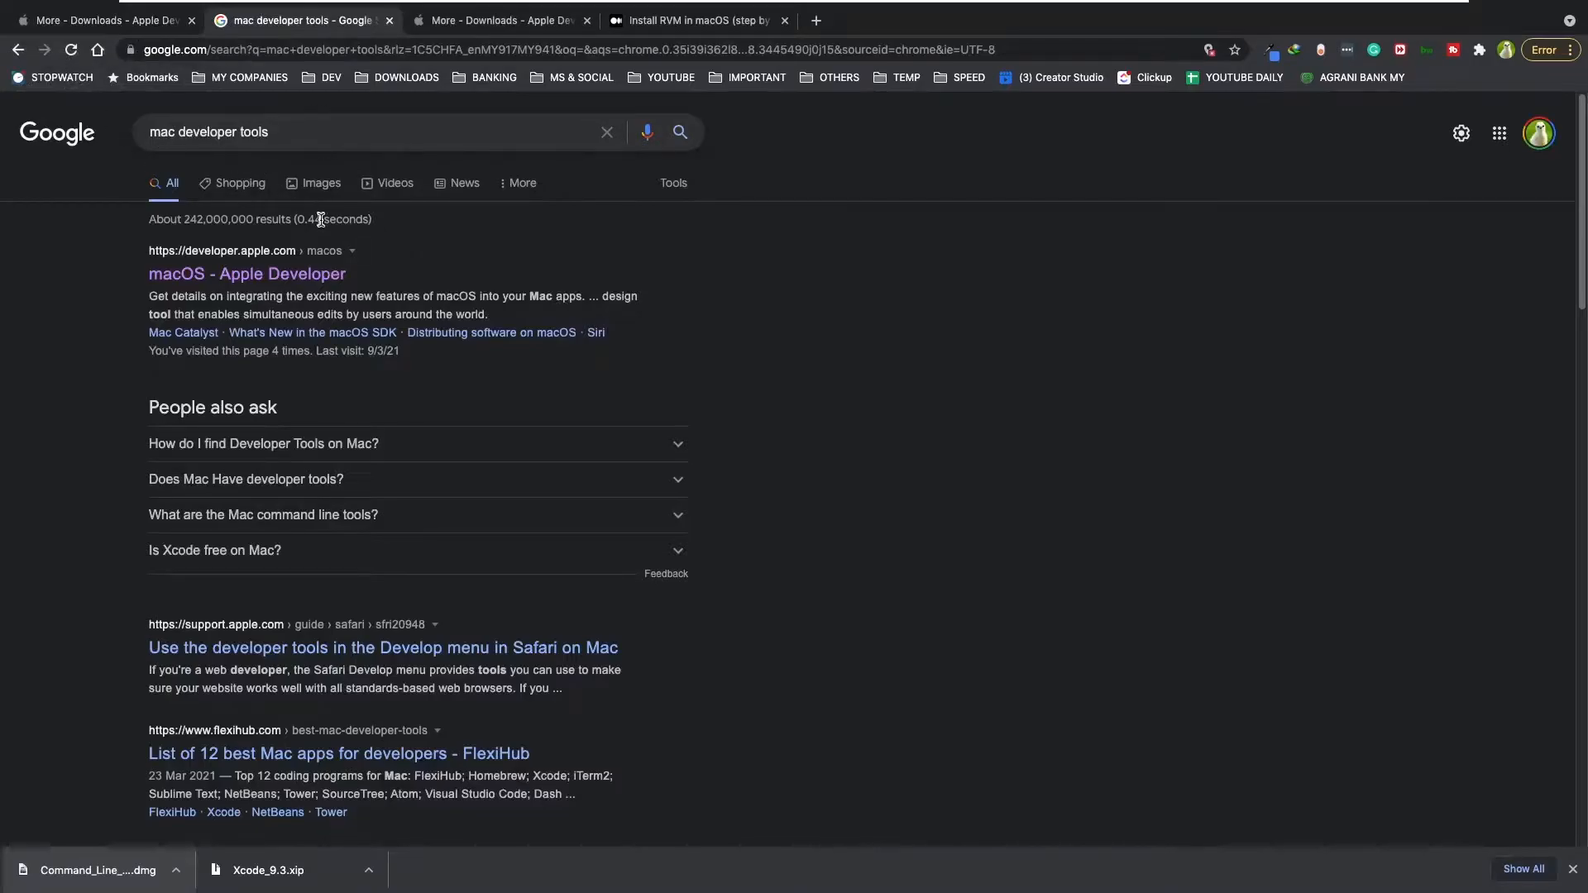
mouse_move(247, 273)
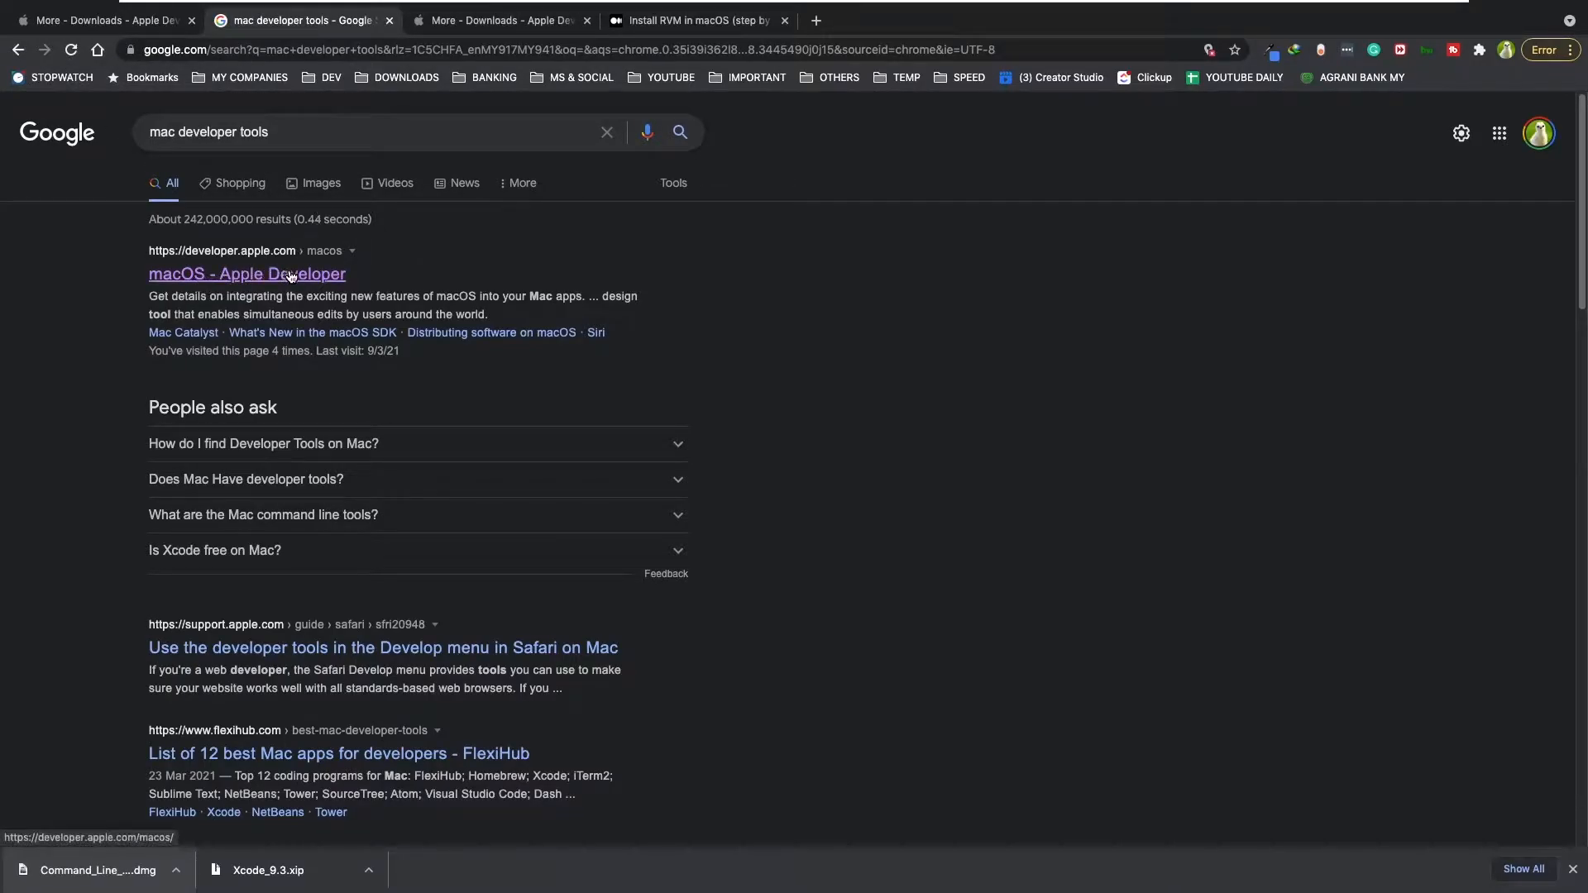
Step: Go from the 'macOS - Apple Developer' result to the Beta Software Downloads page
left_click(247, 274)
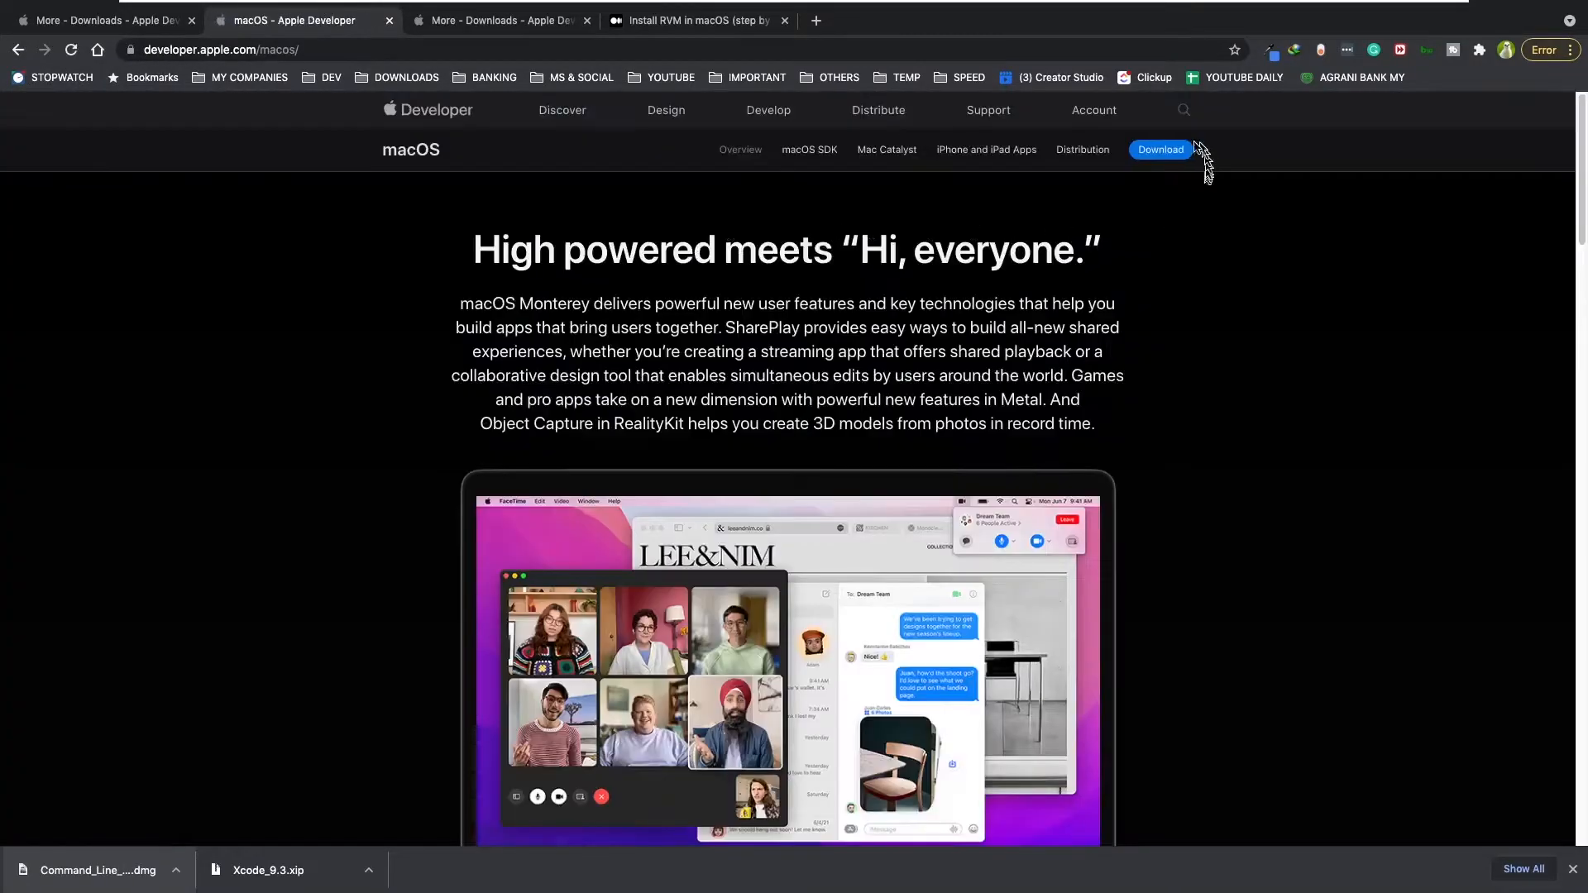
mouse_move(1161, 163)
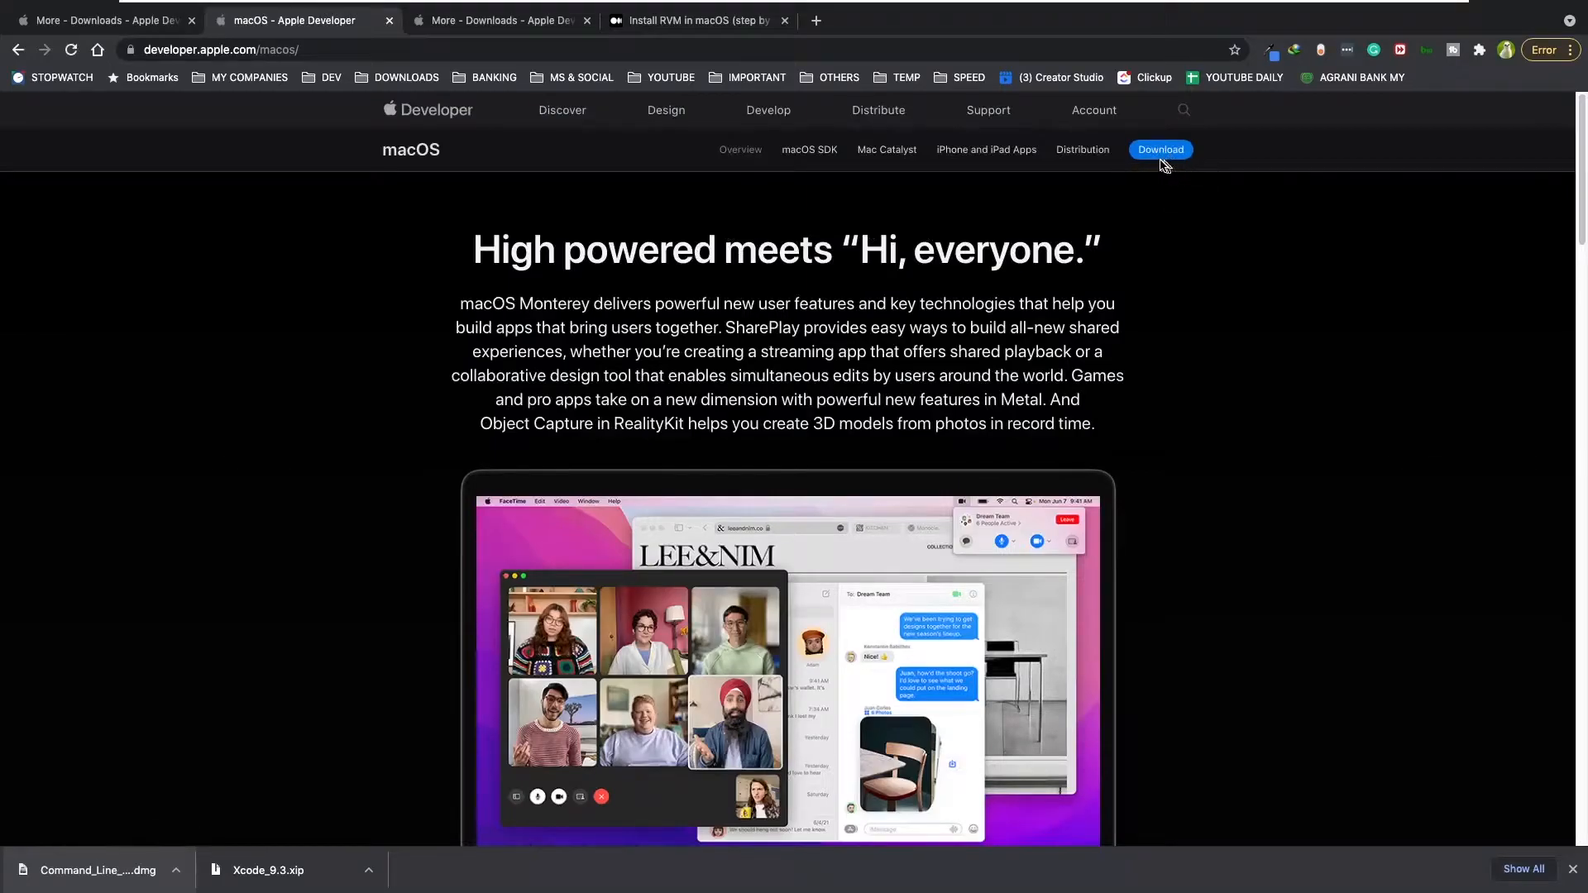
mouse_move(1142, 238)
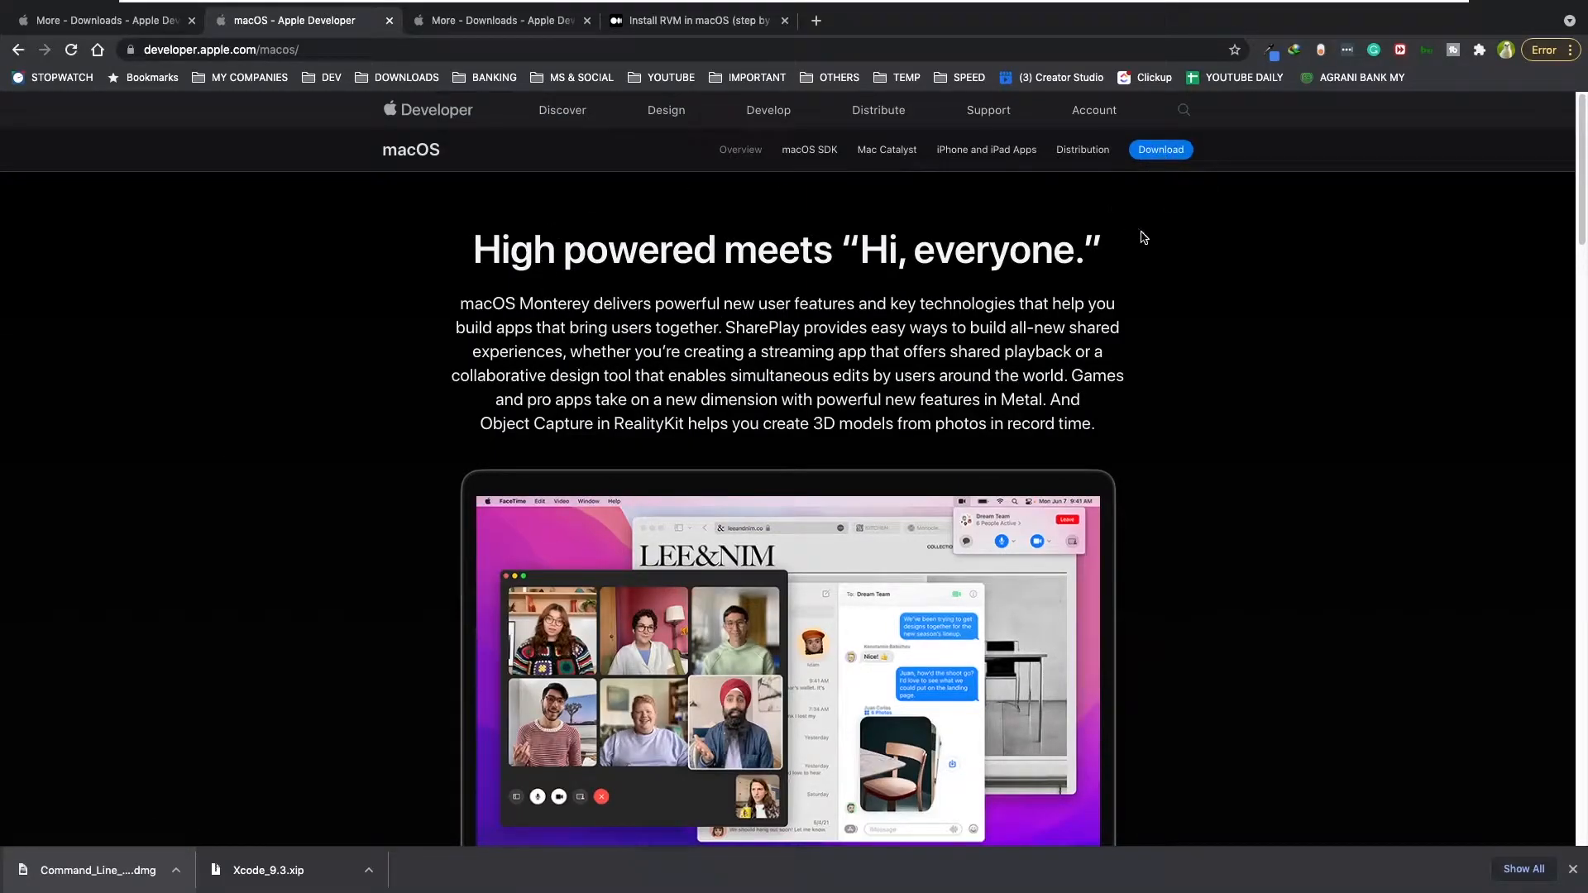
mouse_move(909, 295)
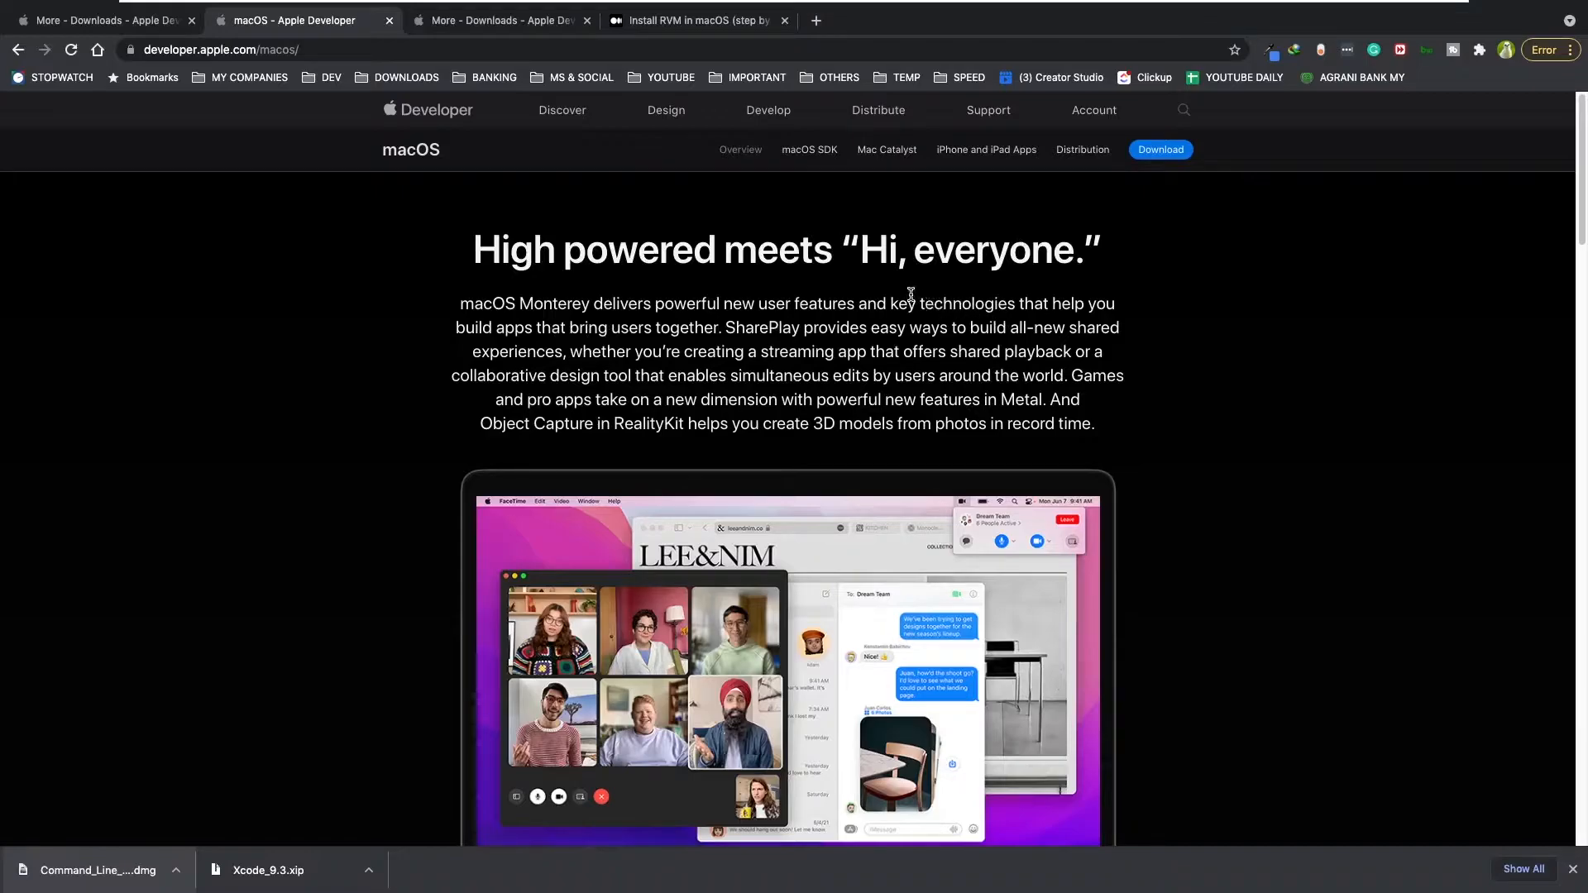
mouse_move(880, 290)
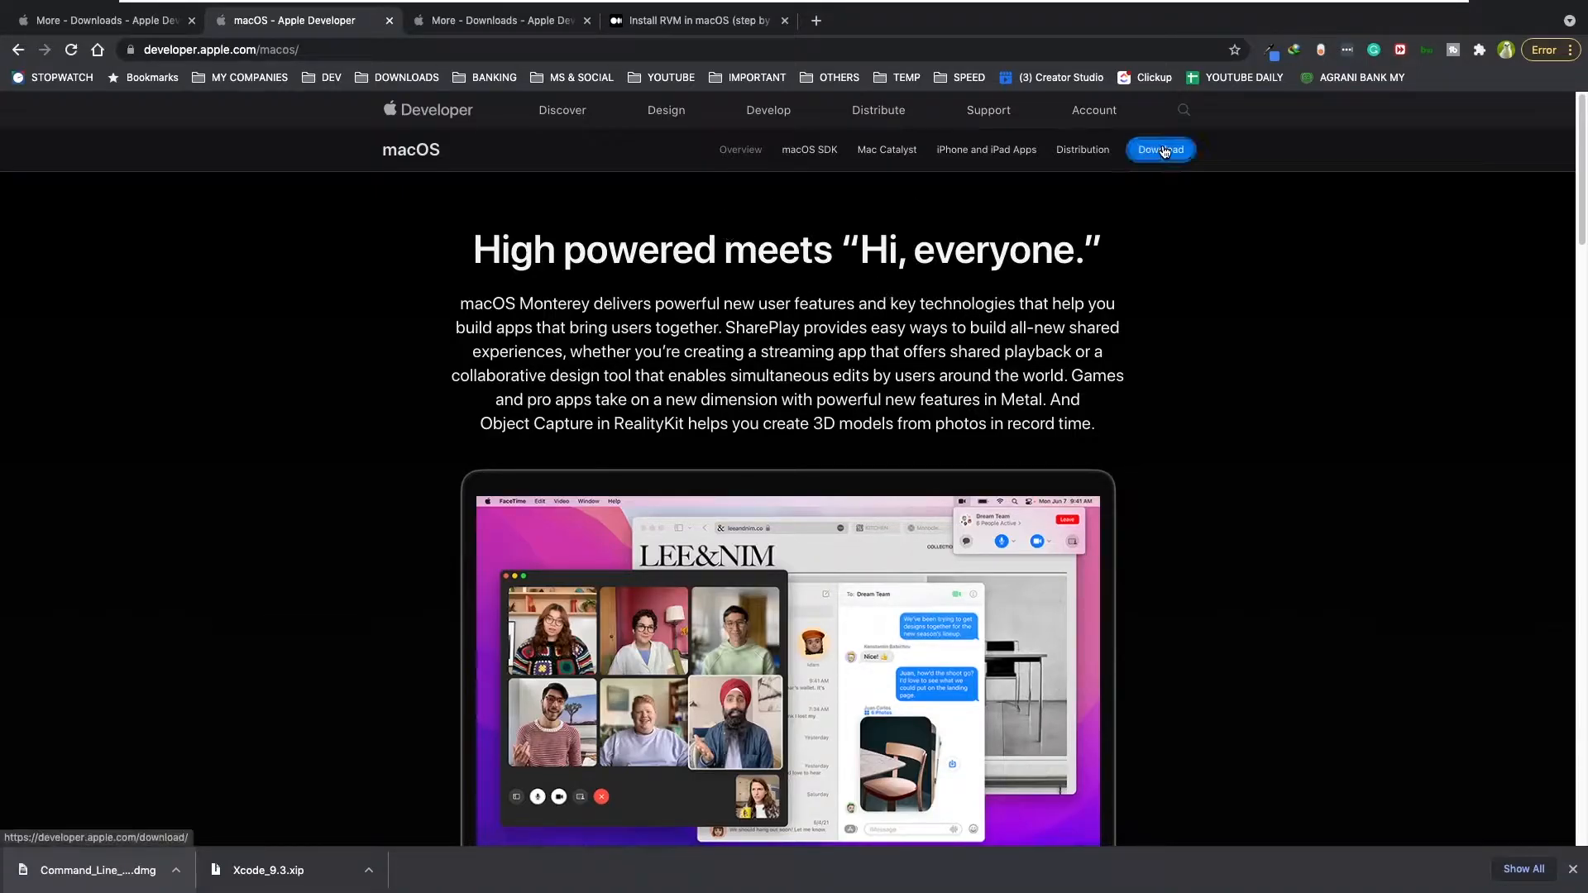
left_click(1160, 149)
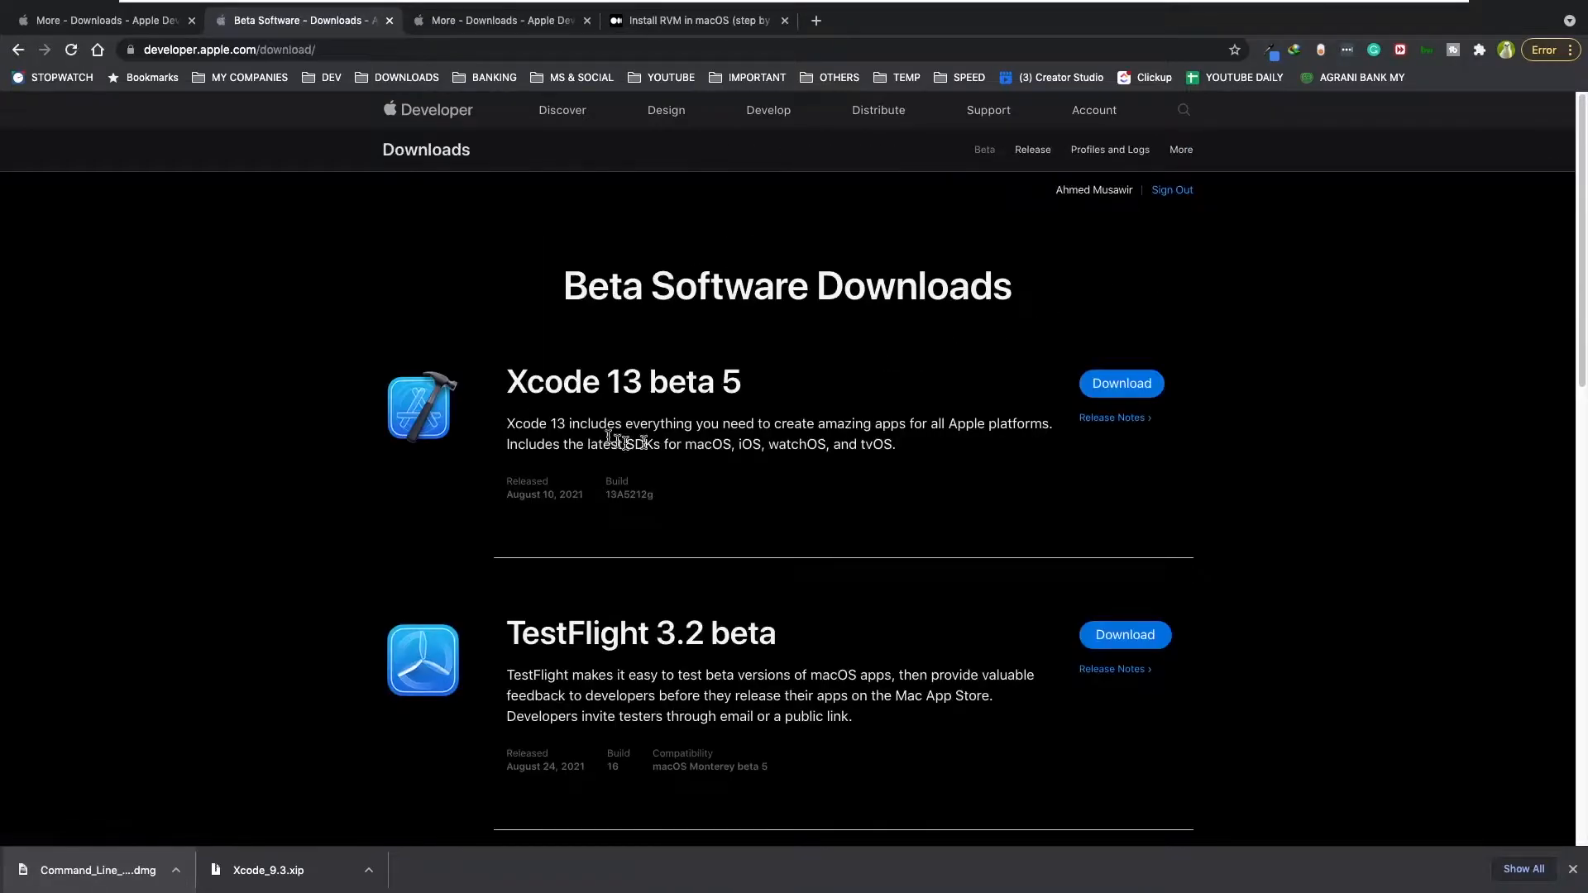
mouse_move(464, 558)
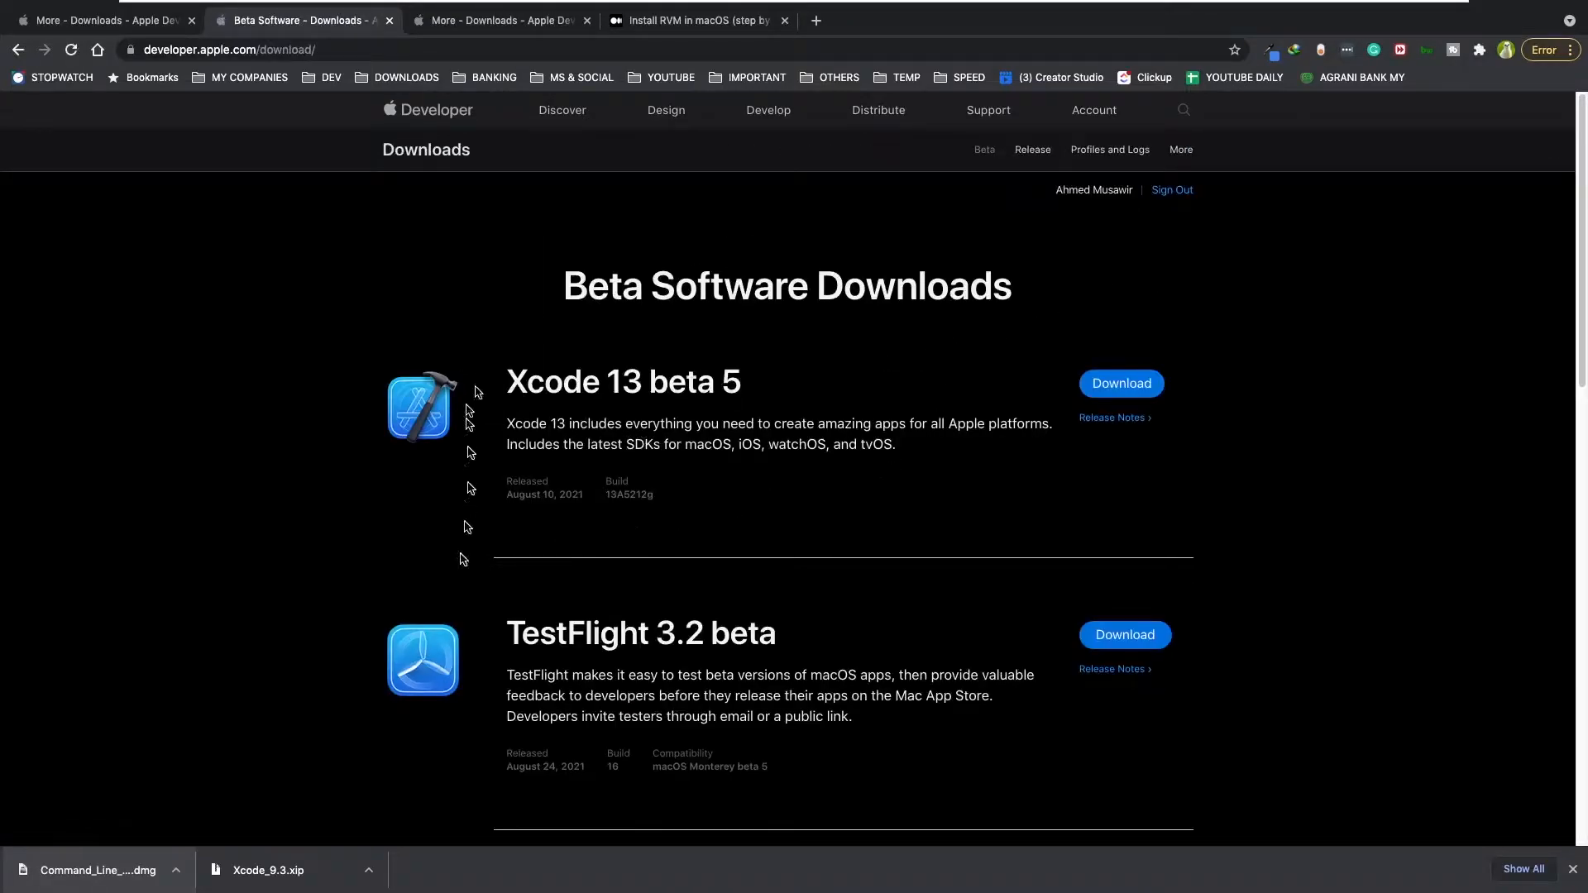
mouse_move(1063, 744)
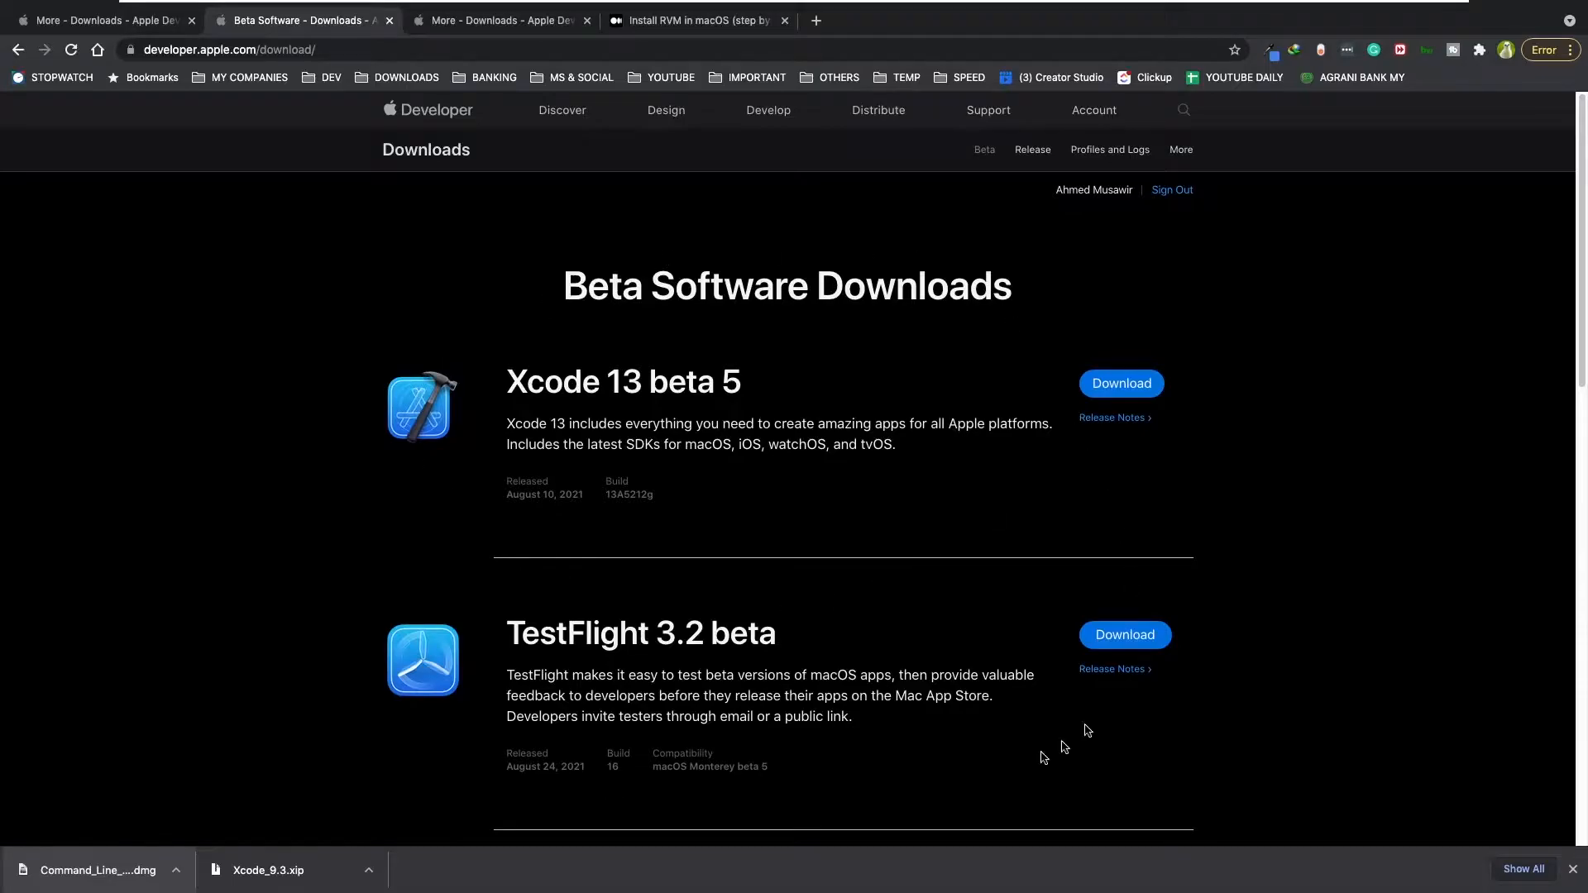
mouse_move(889, 549)
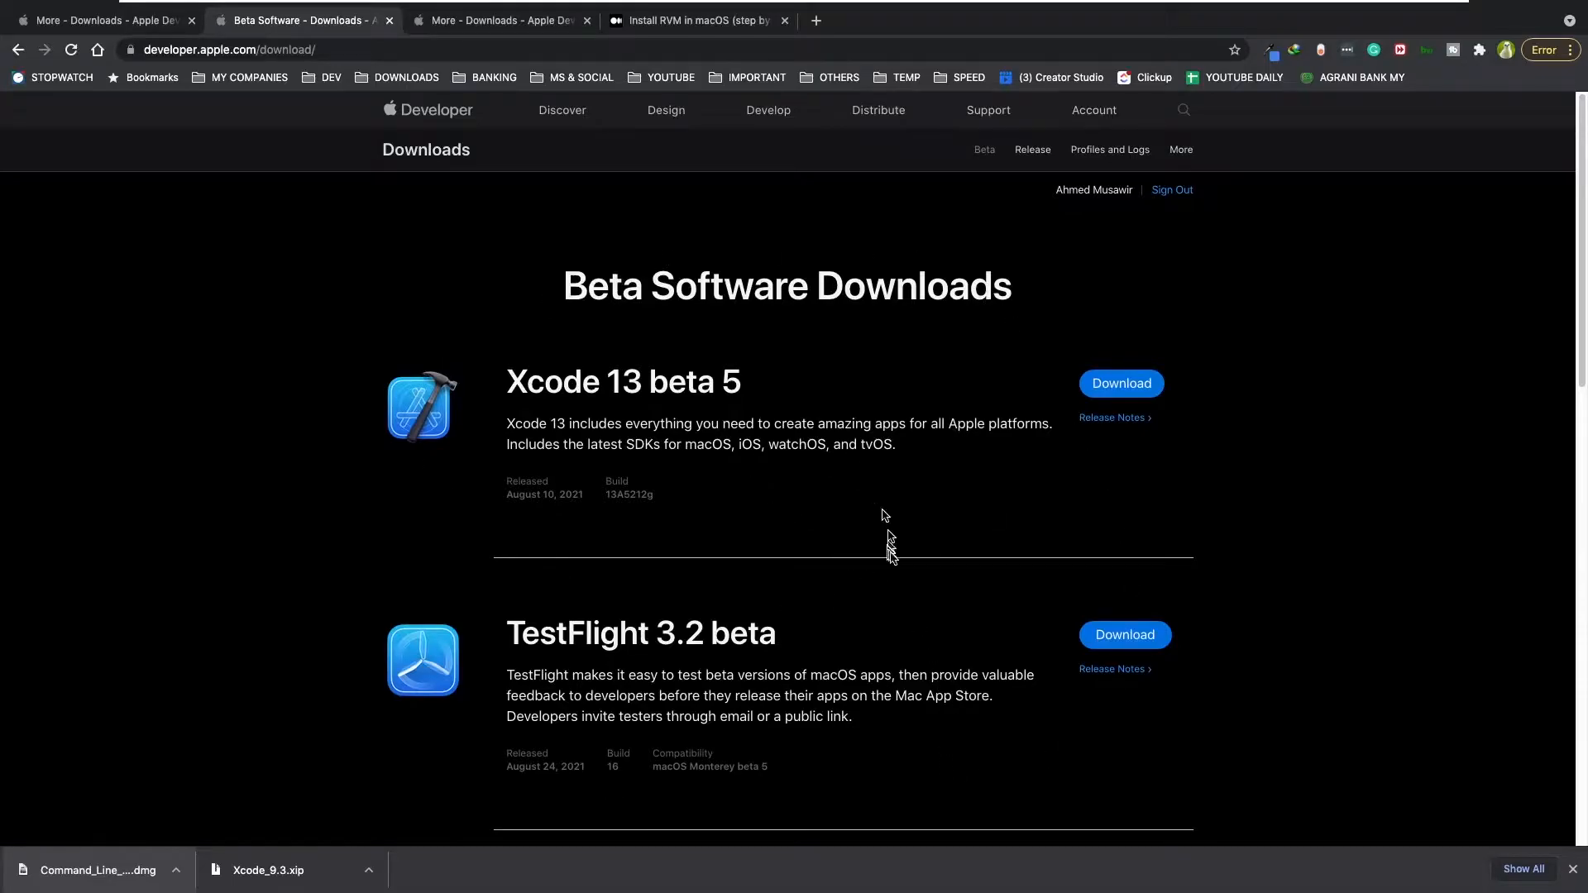
mouse_move(788, 383)
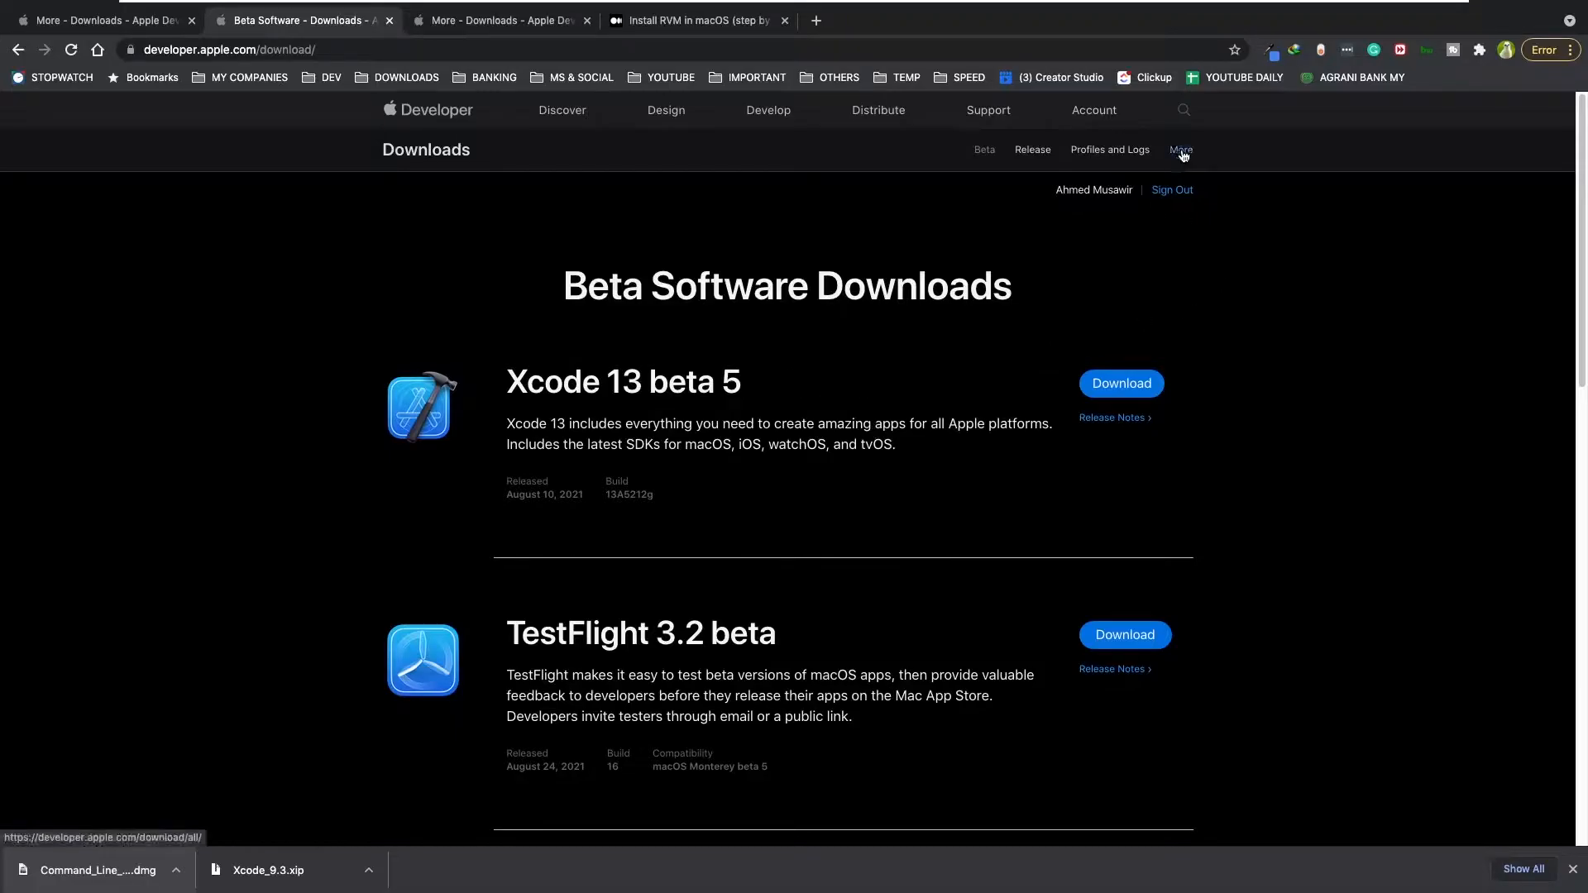
left_click(1179, 149)
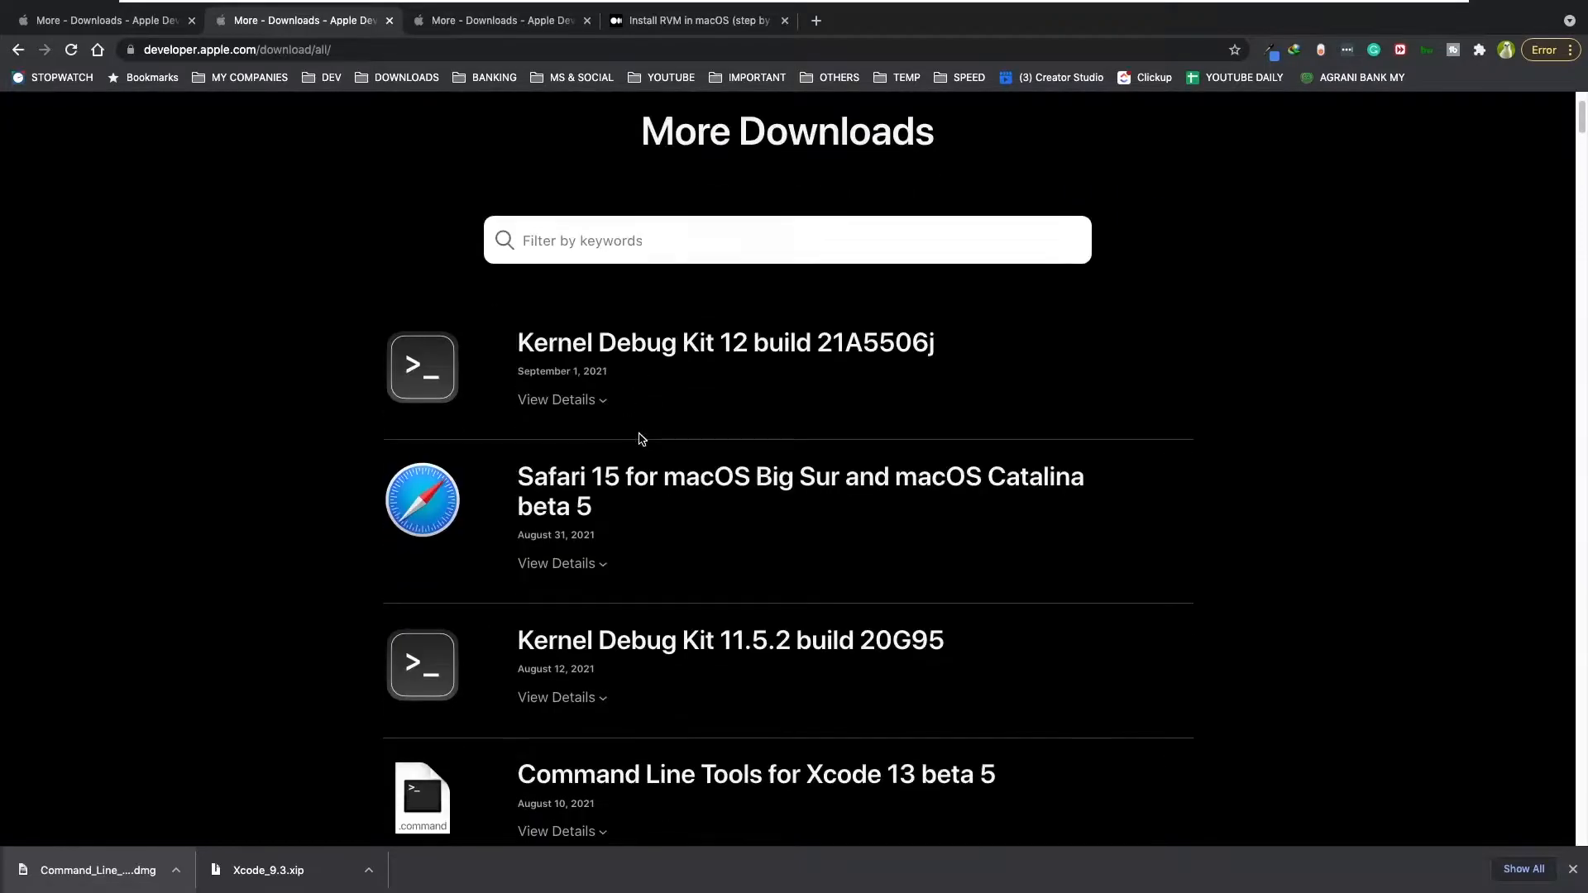
scroll("up", 3)
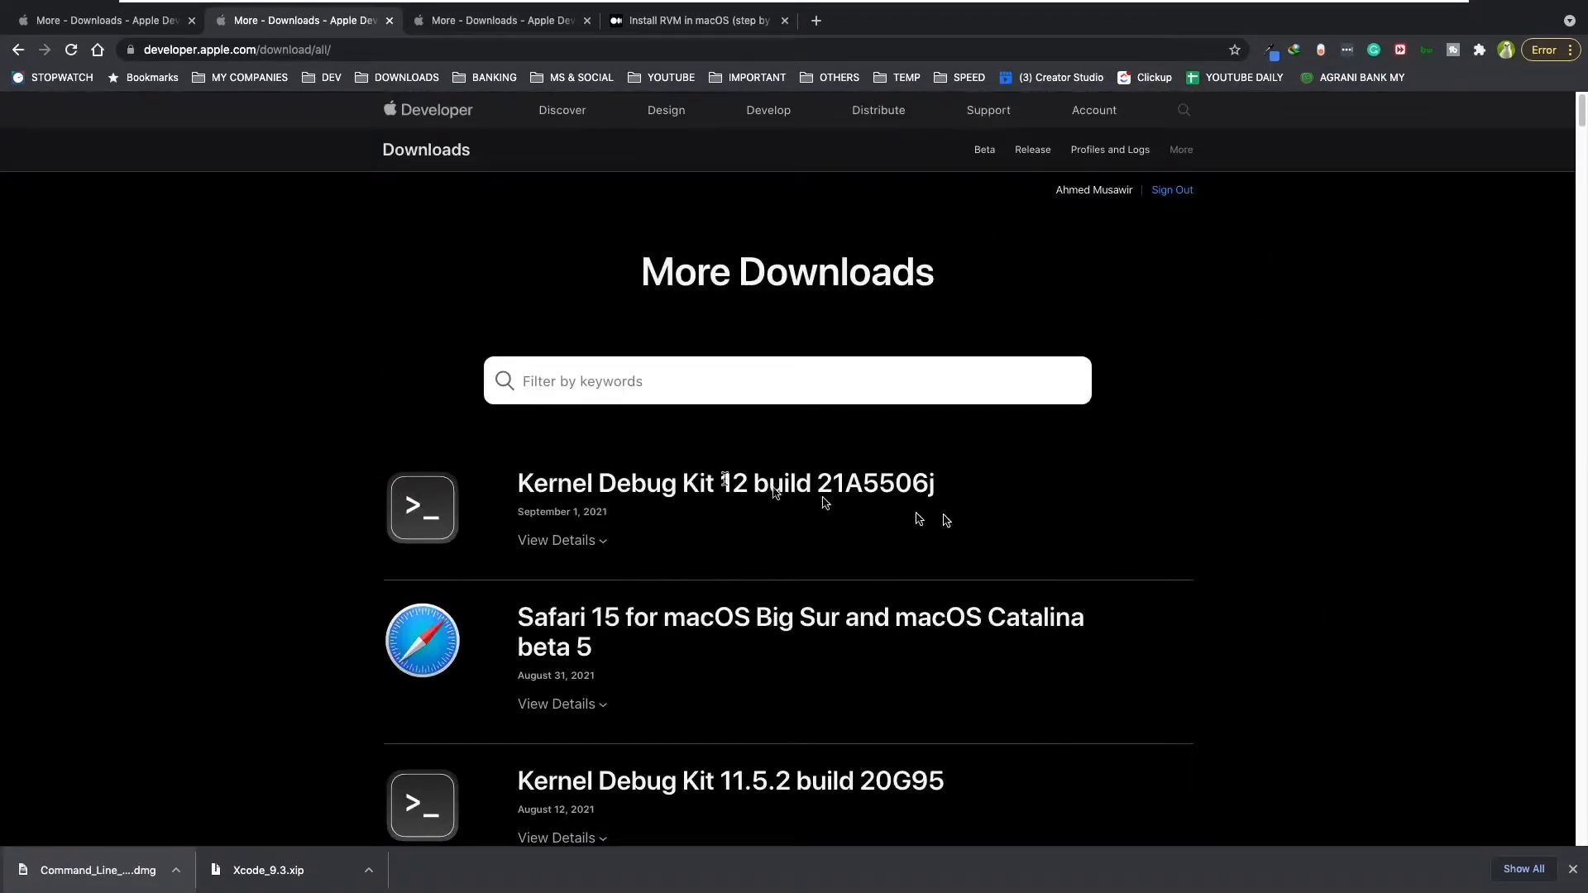
scroll("down", 3)
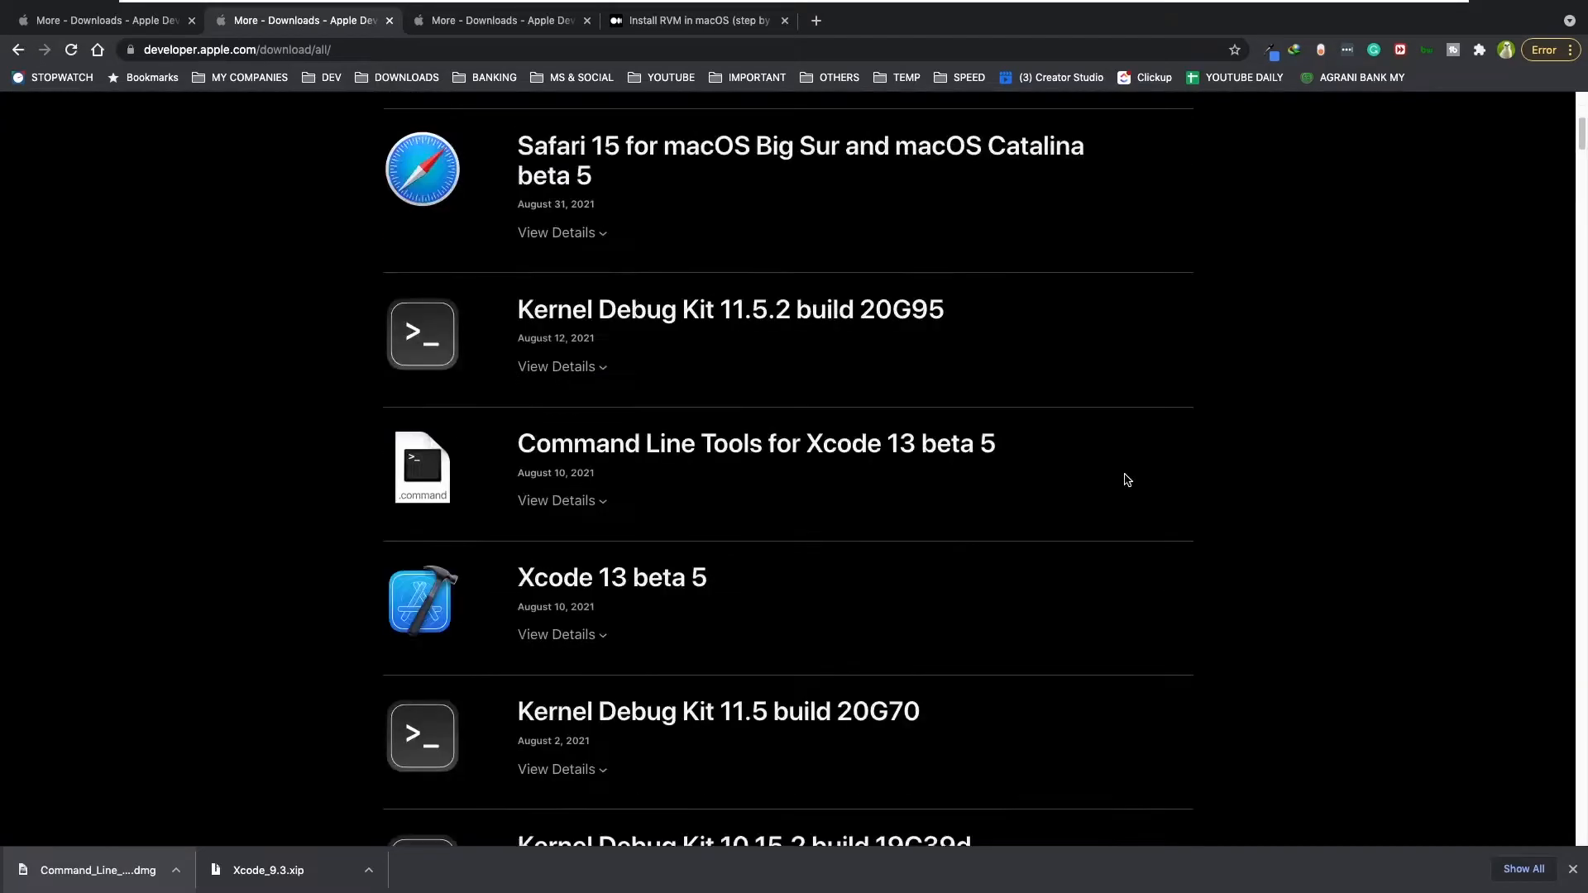
scroll("down", 3)
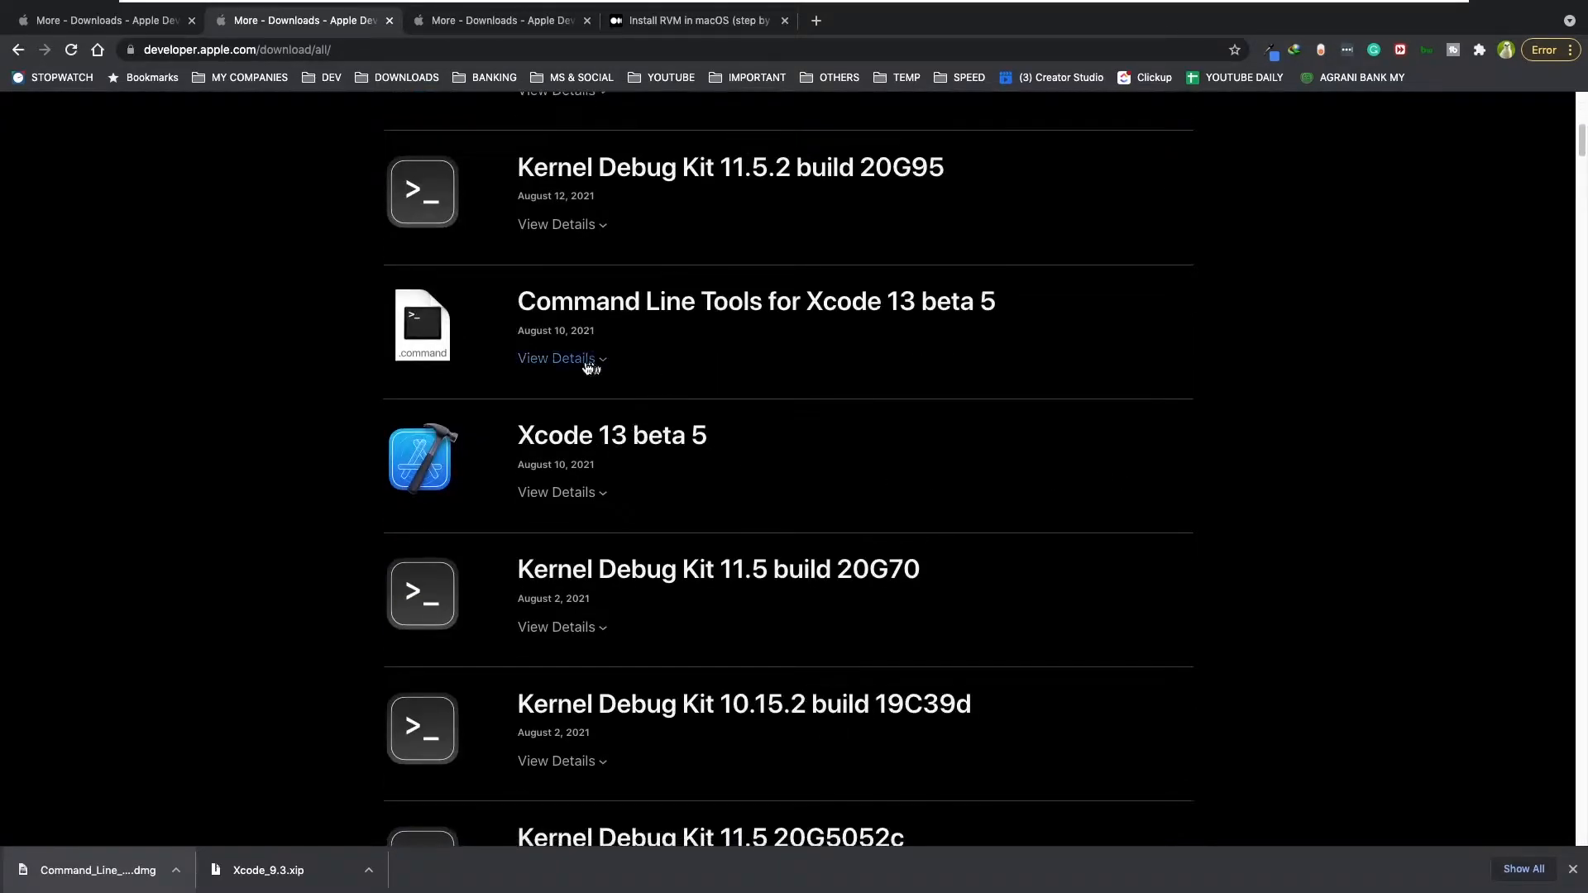
left_click(556, 357)
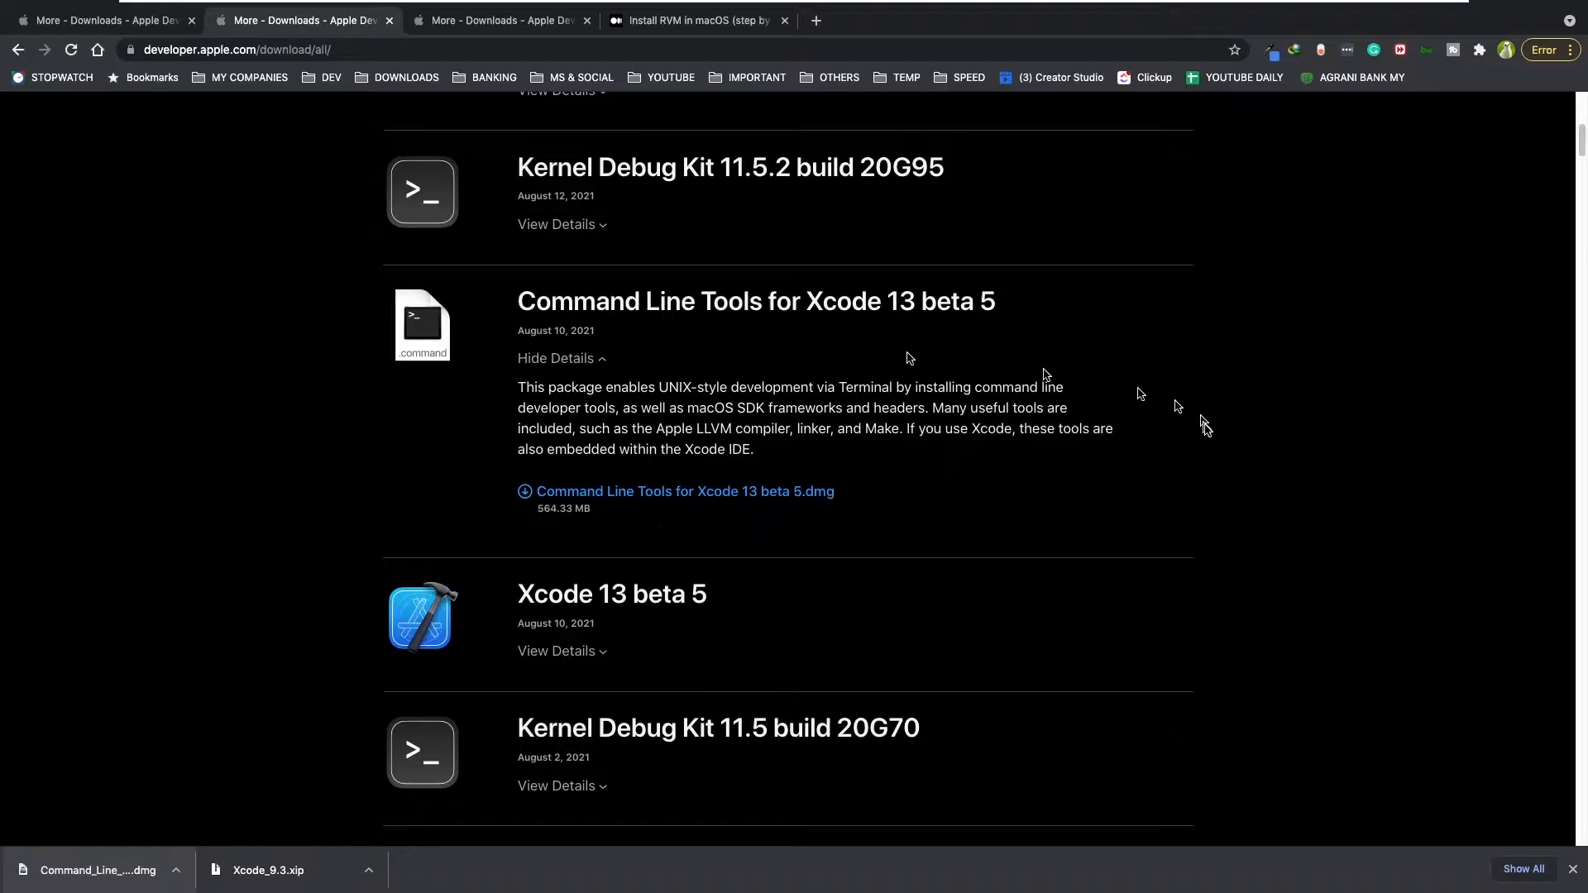
scroll("up", 3)
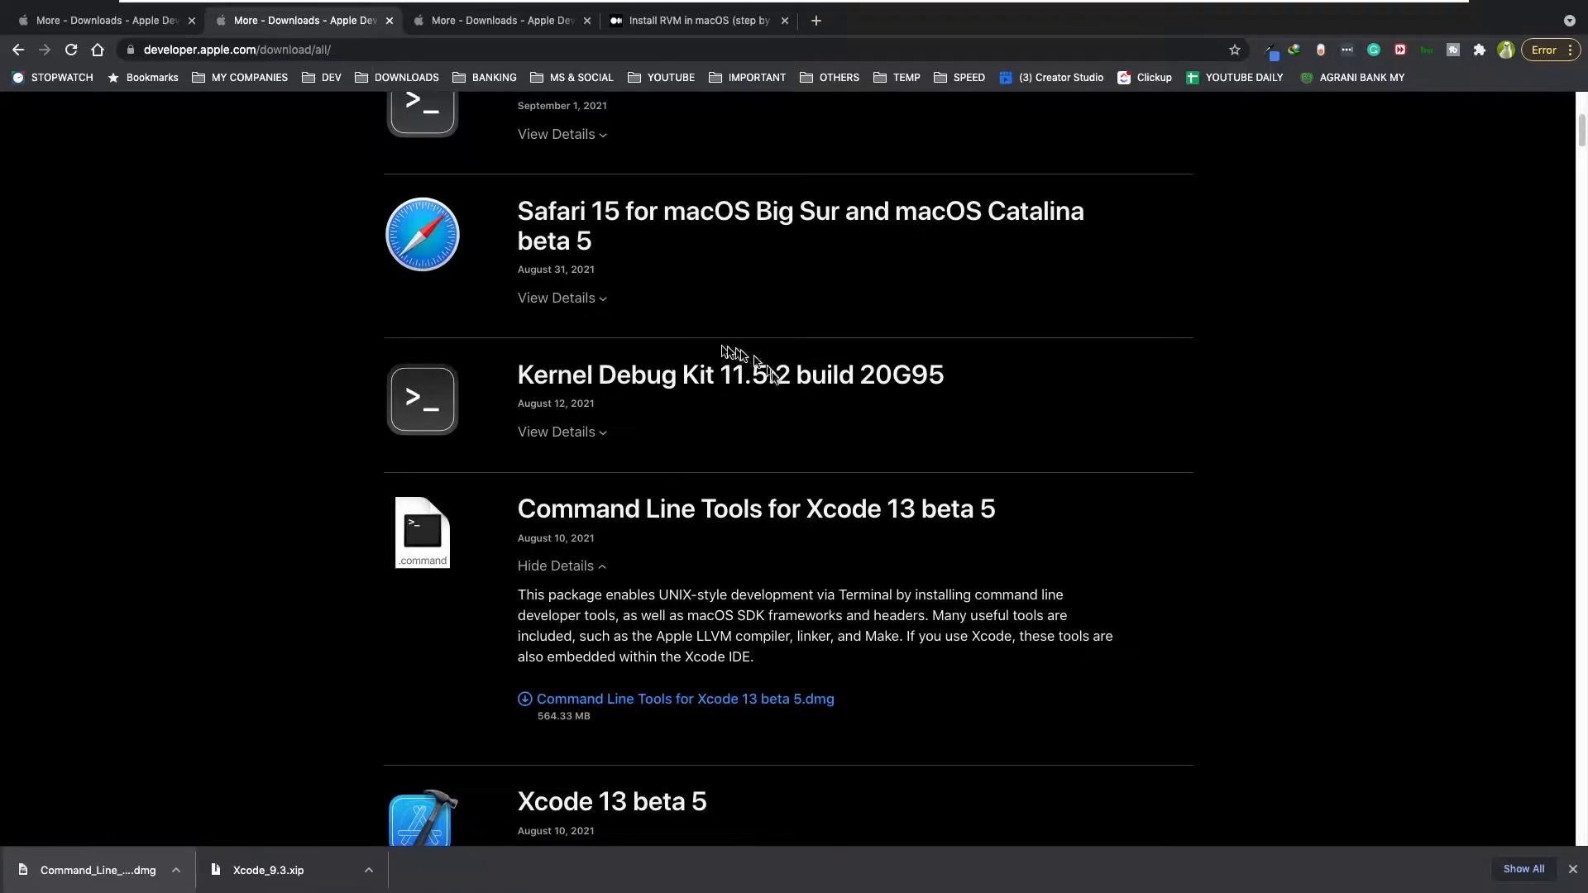
scroll("down", 3)
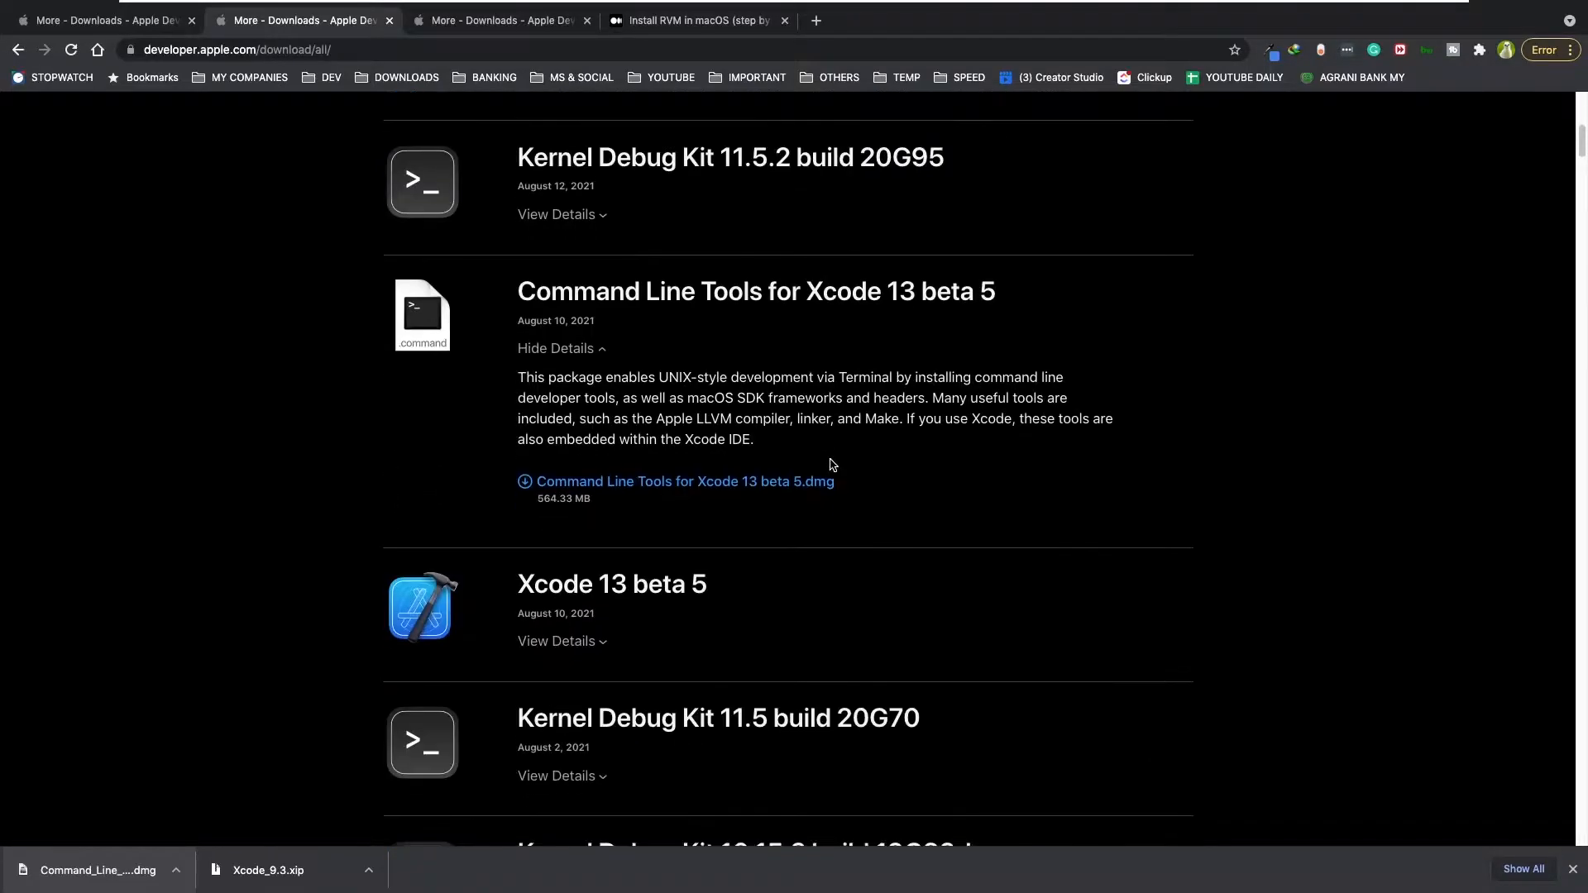
scroll("down", 3)
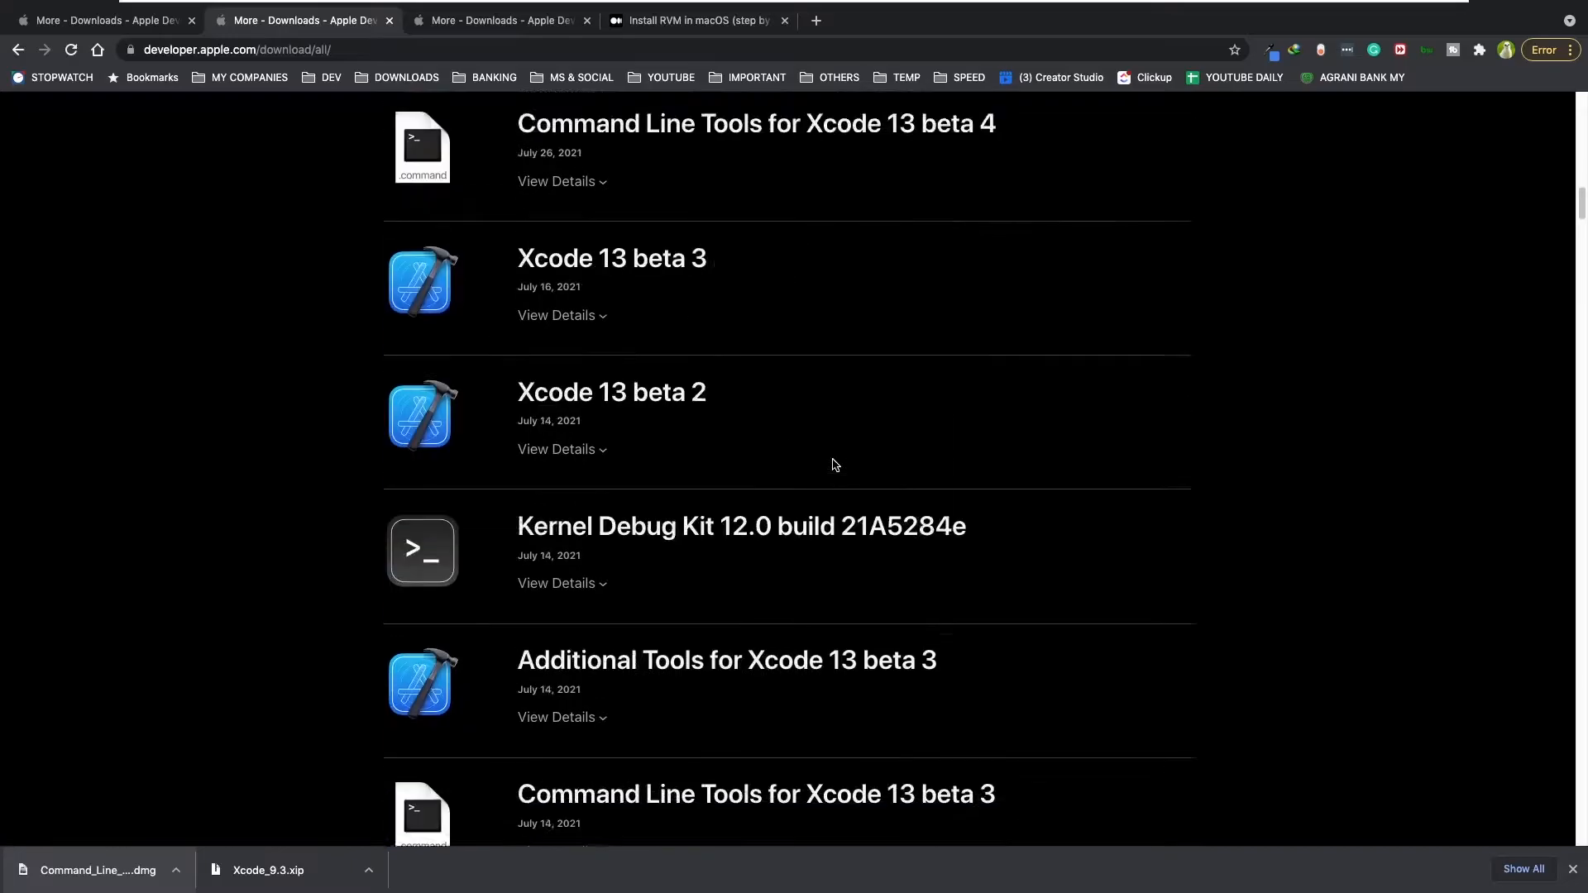
scroll("down", 3)
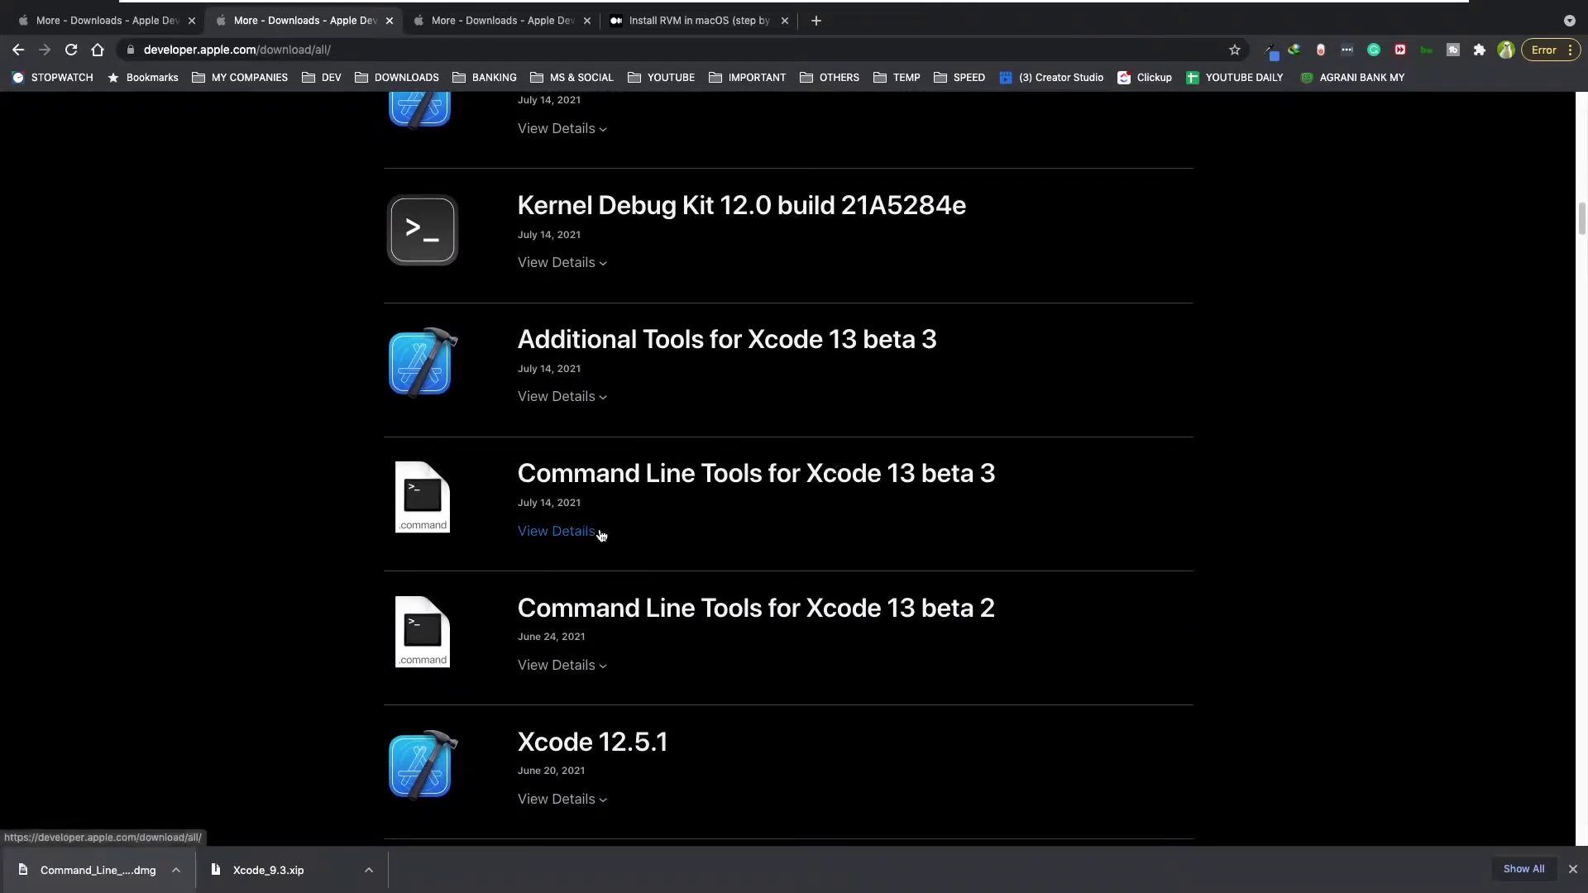
left_click(556, 531)
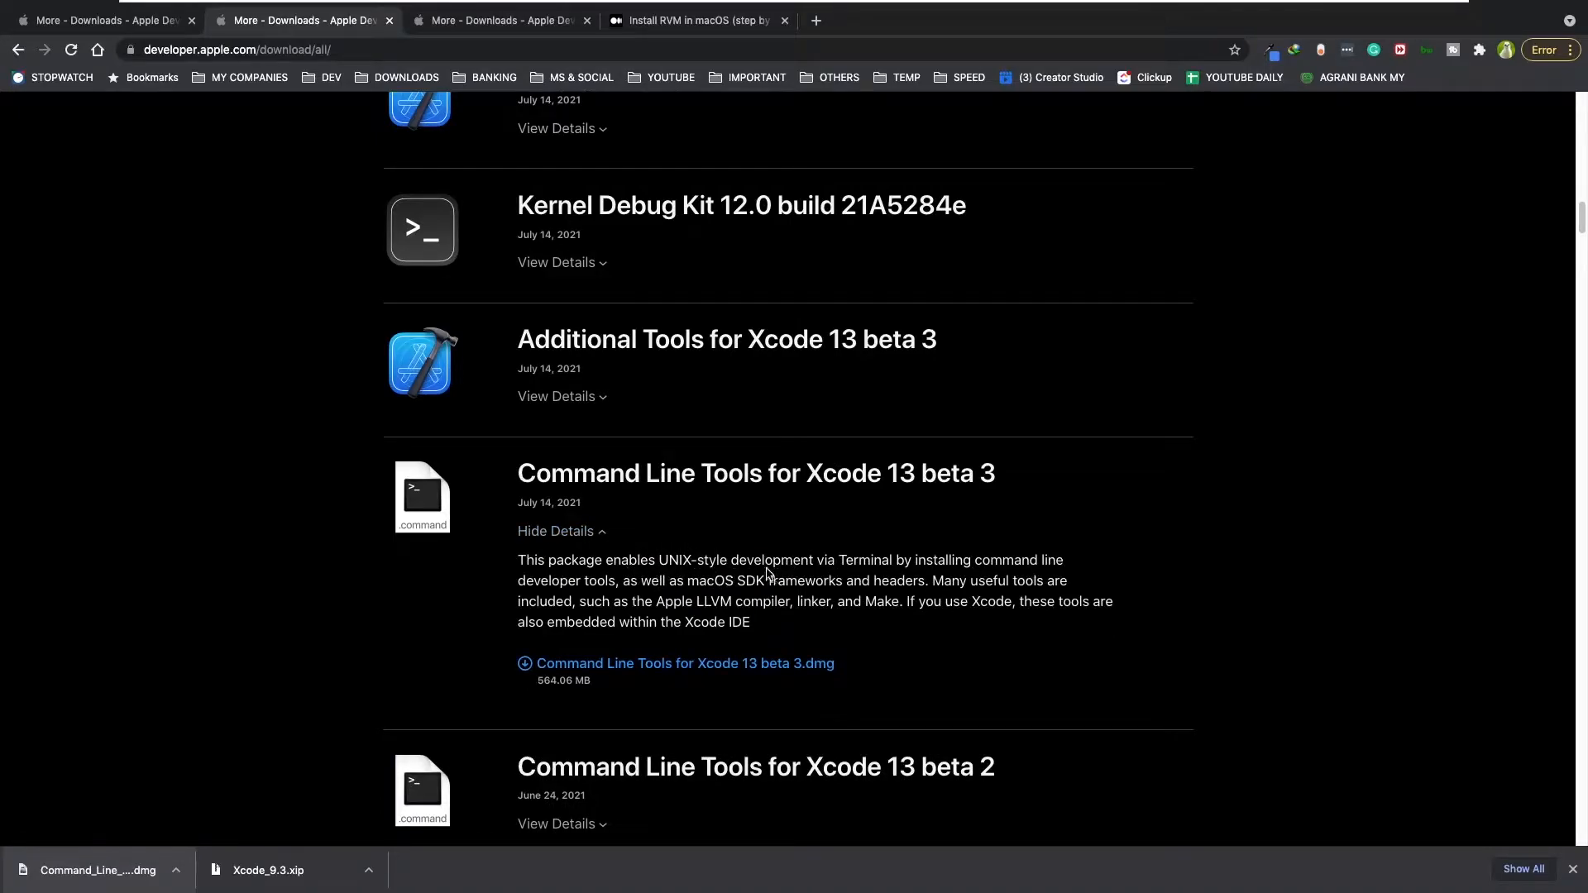
scroll("up", 3)
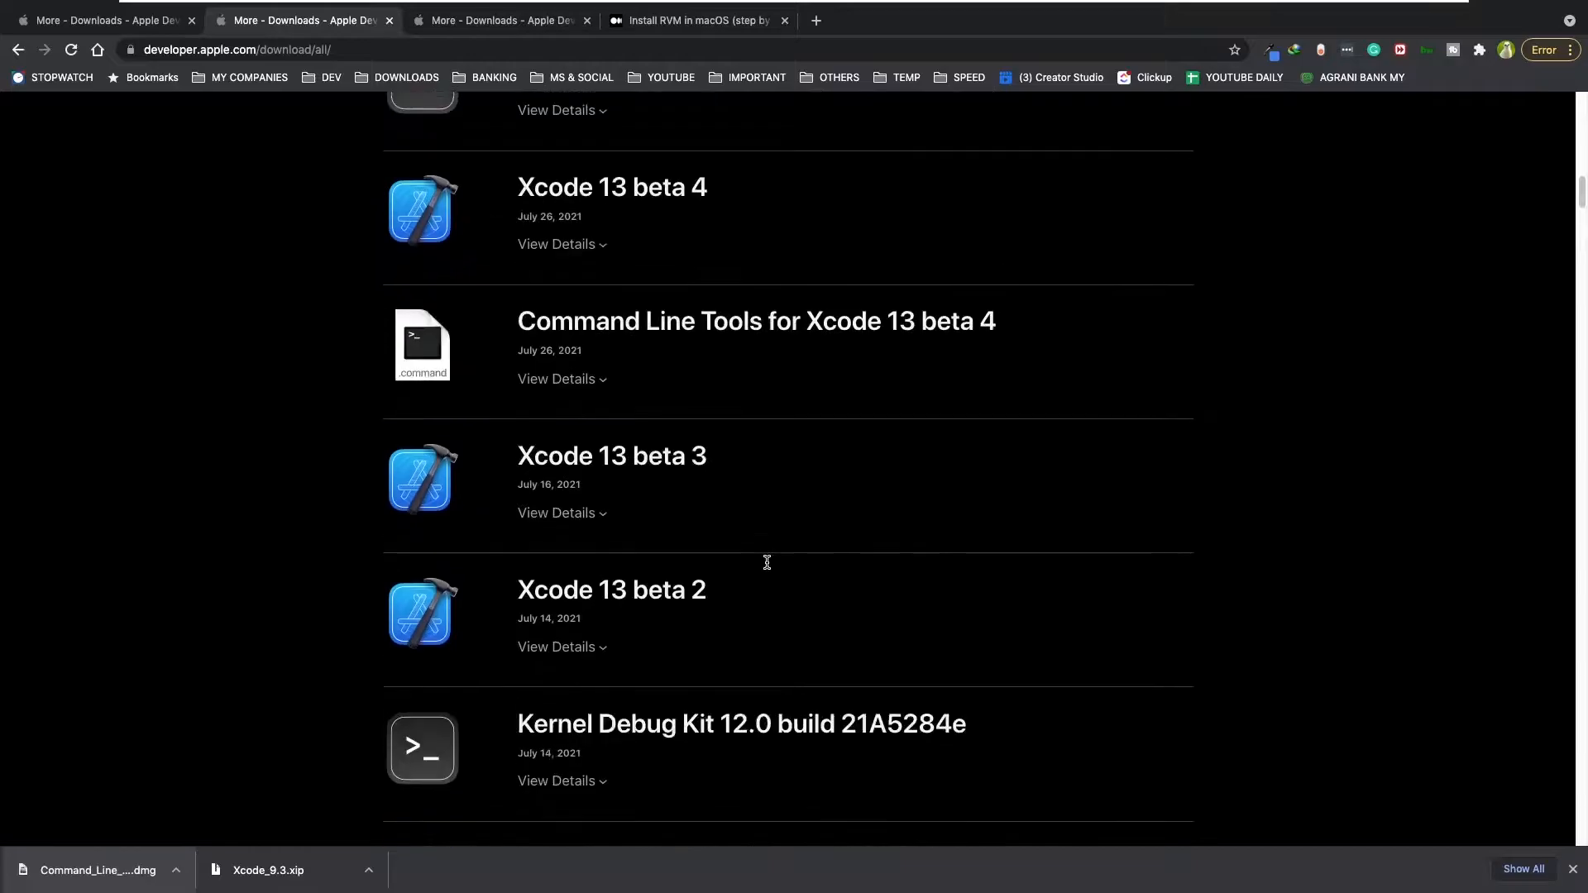
scroll("up", 3)
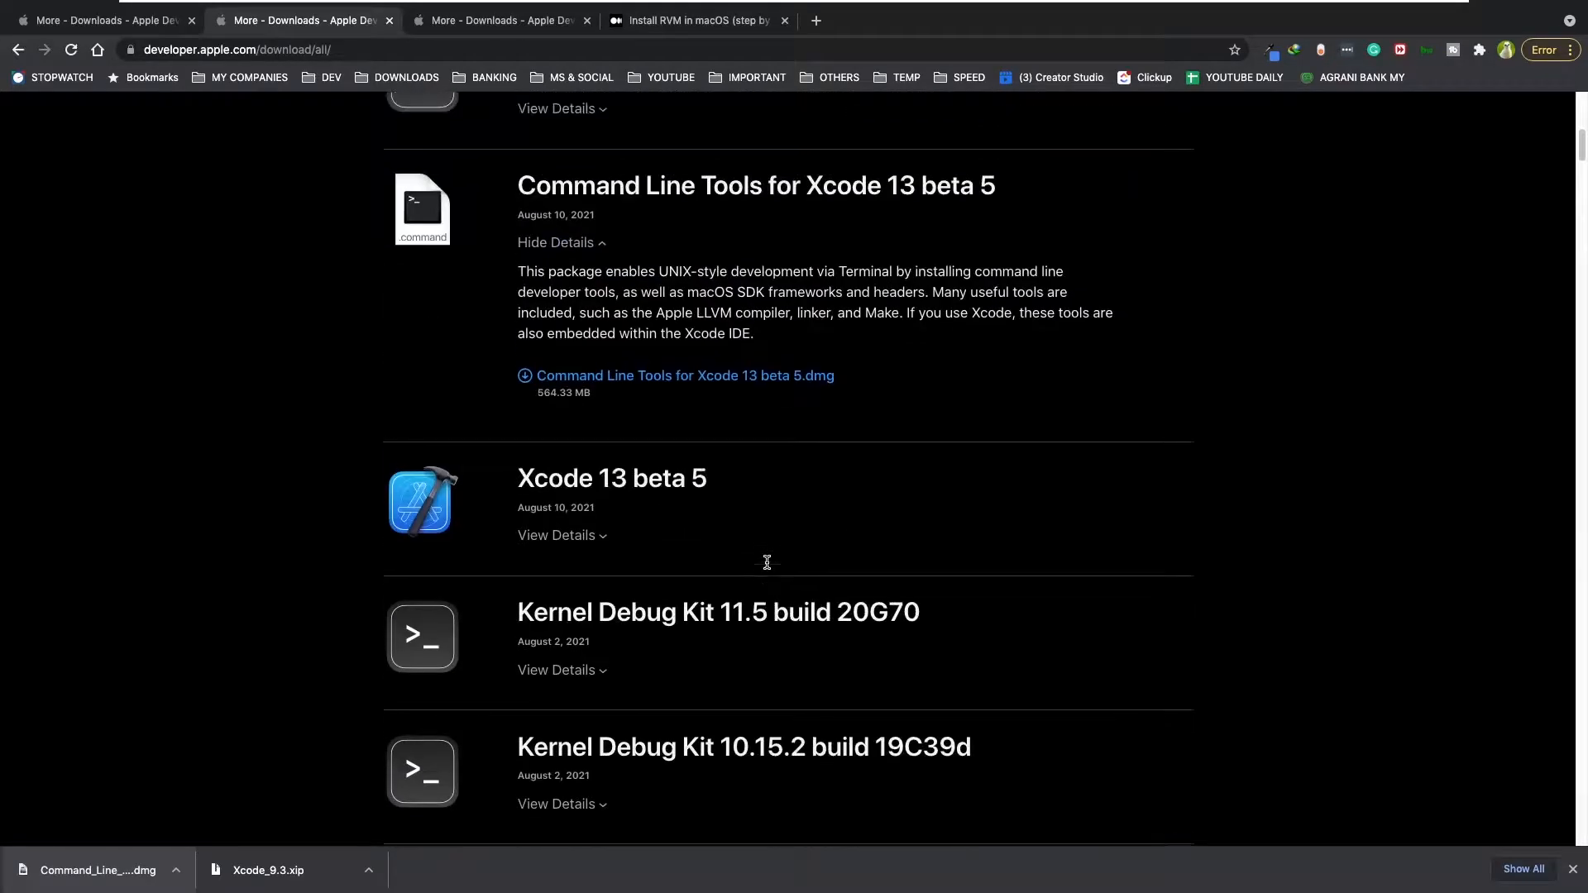
scroll("up", 3)
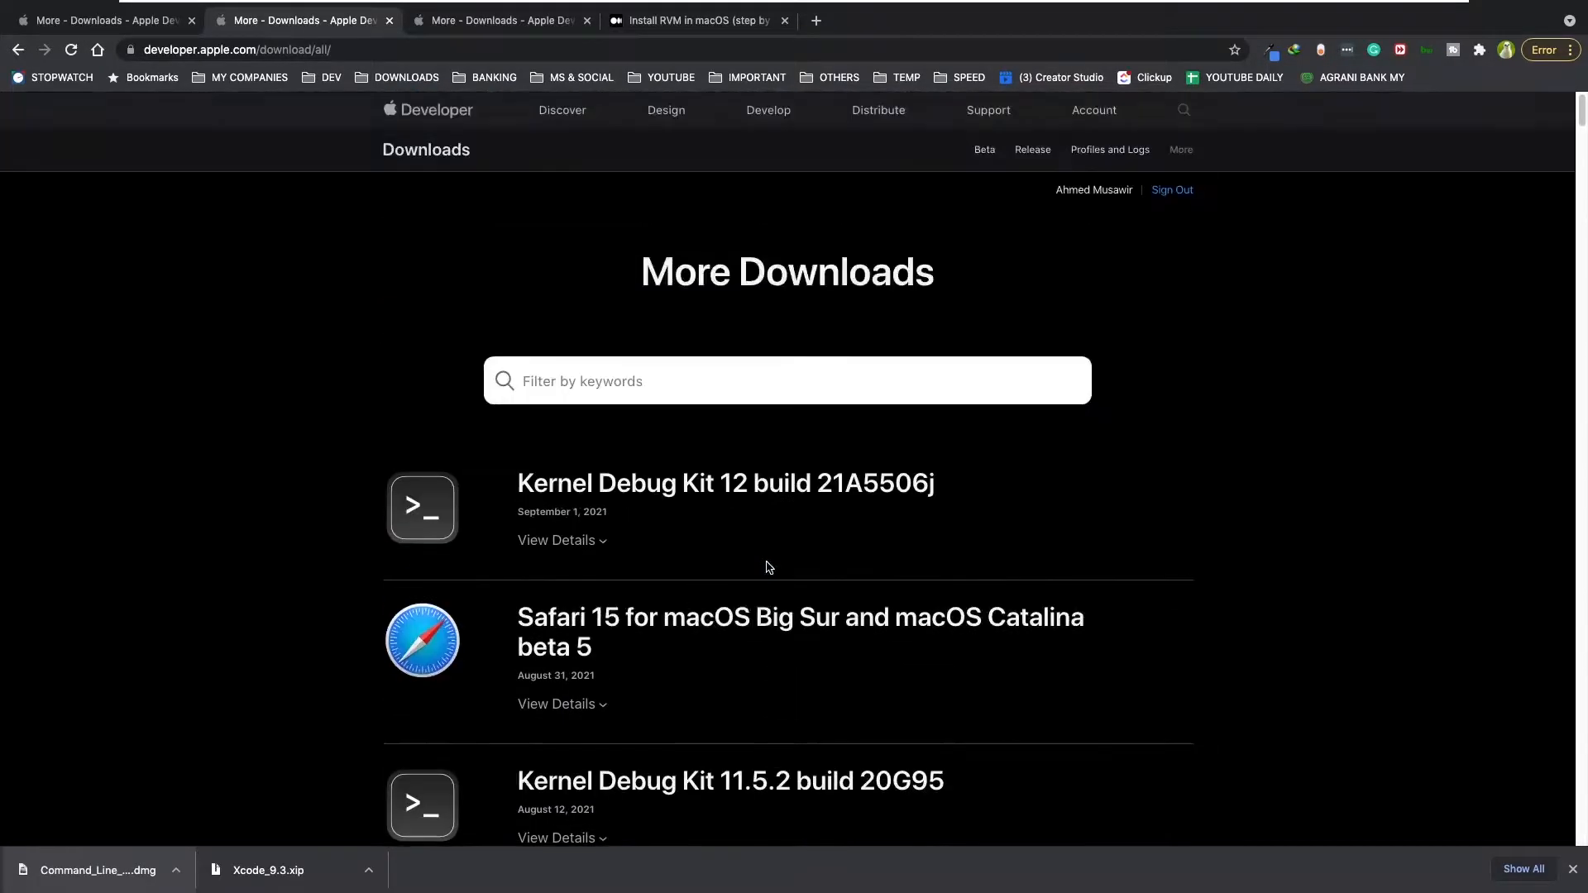
mouse_move(761, 564)
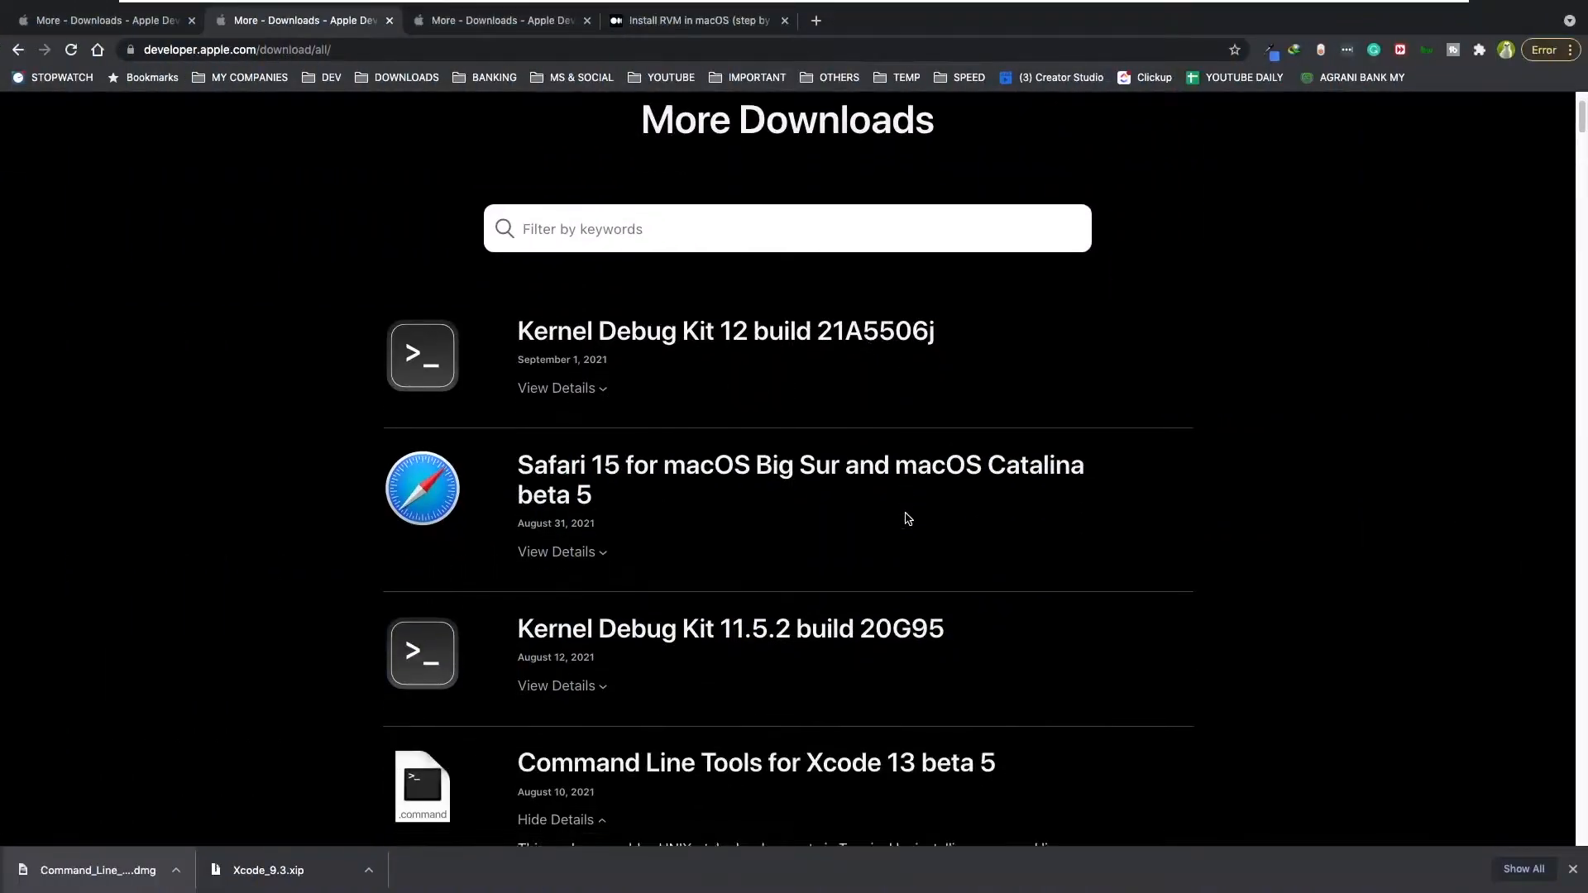
scroll("down", 3)
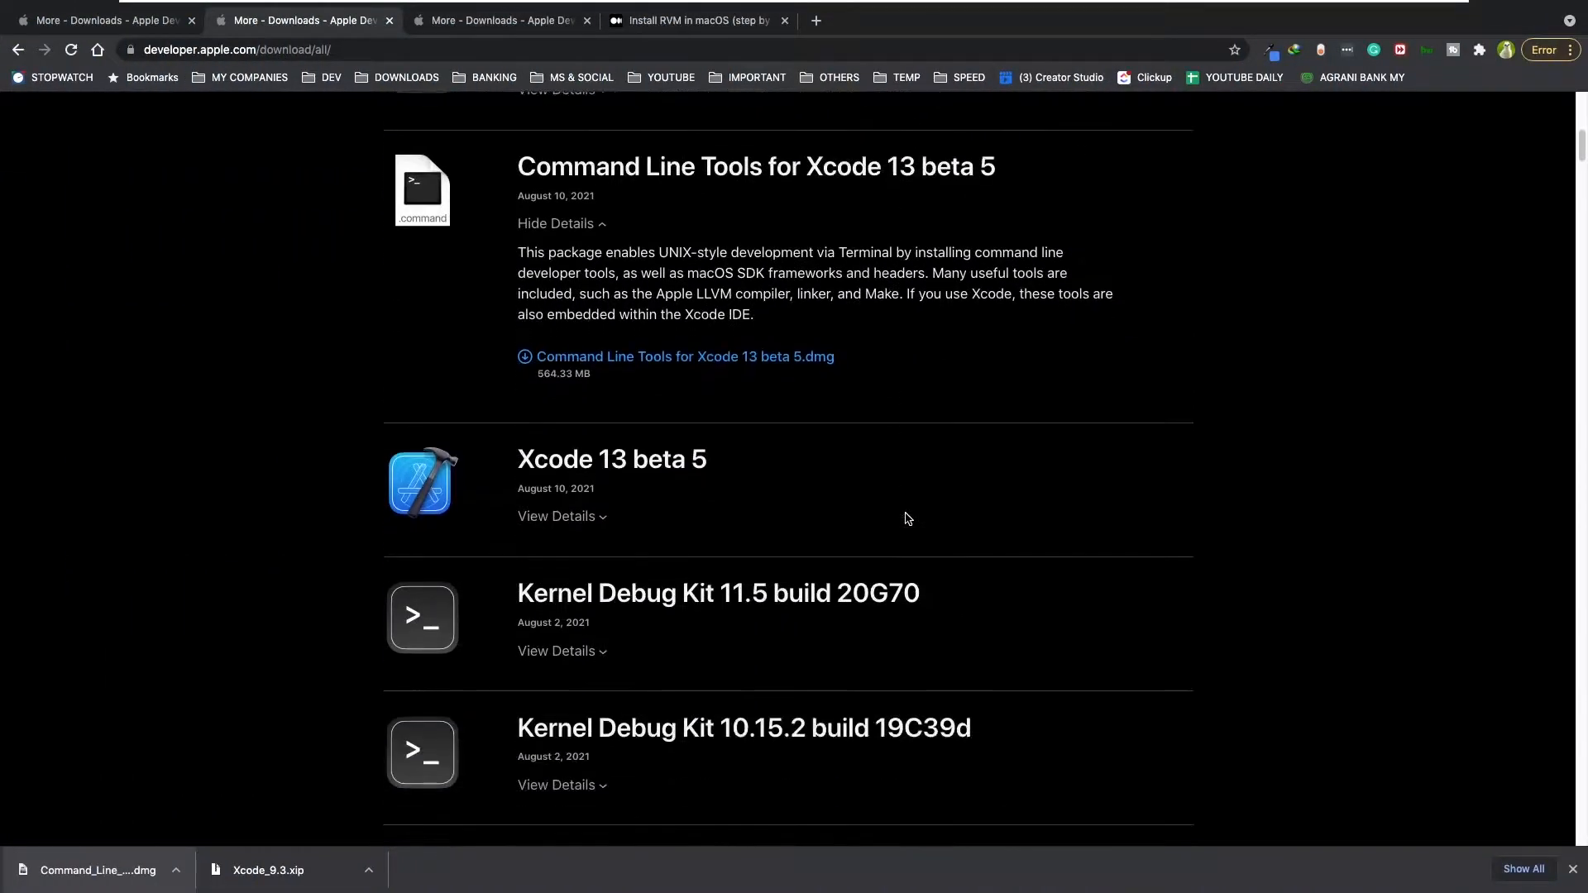
scroll("down", 3)
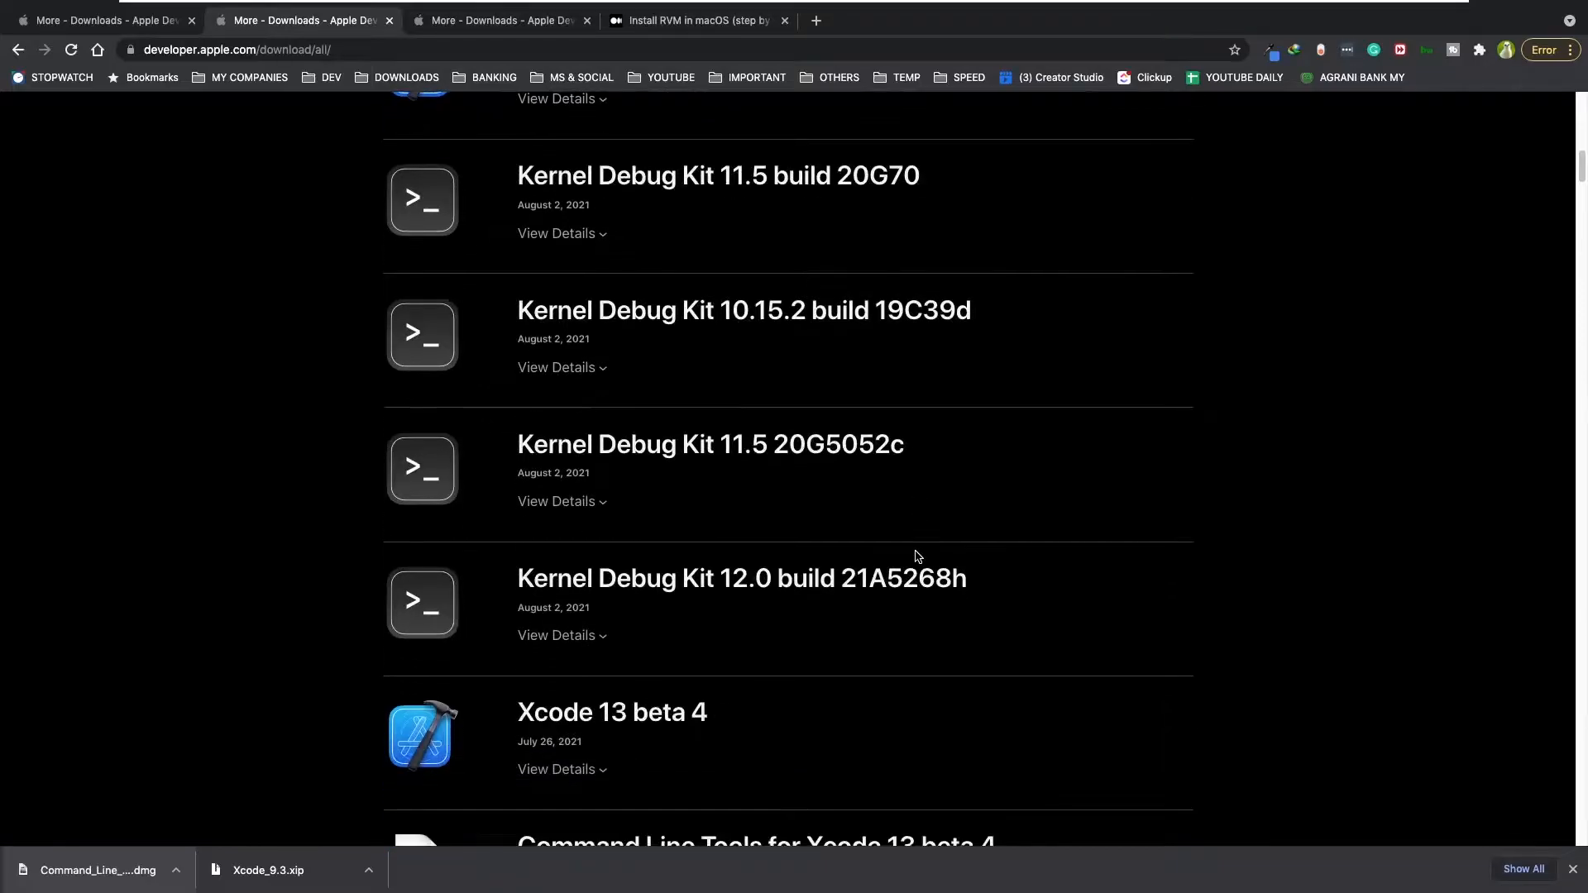
scroll("down", 3)
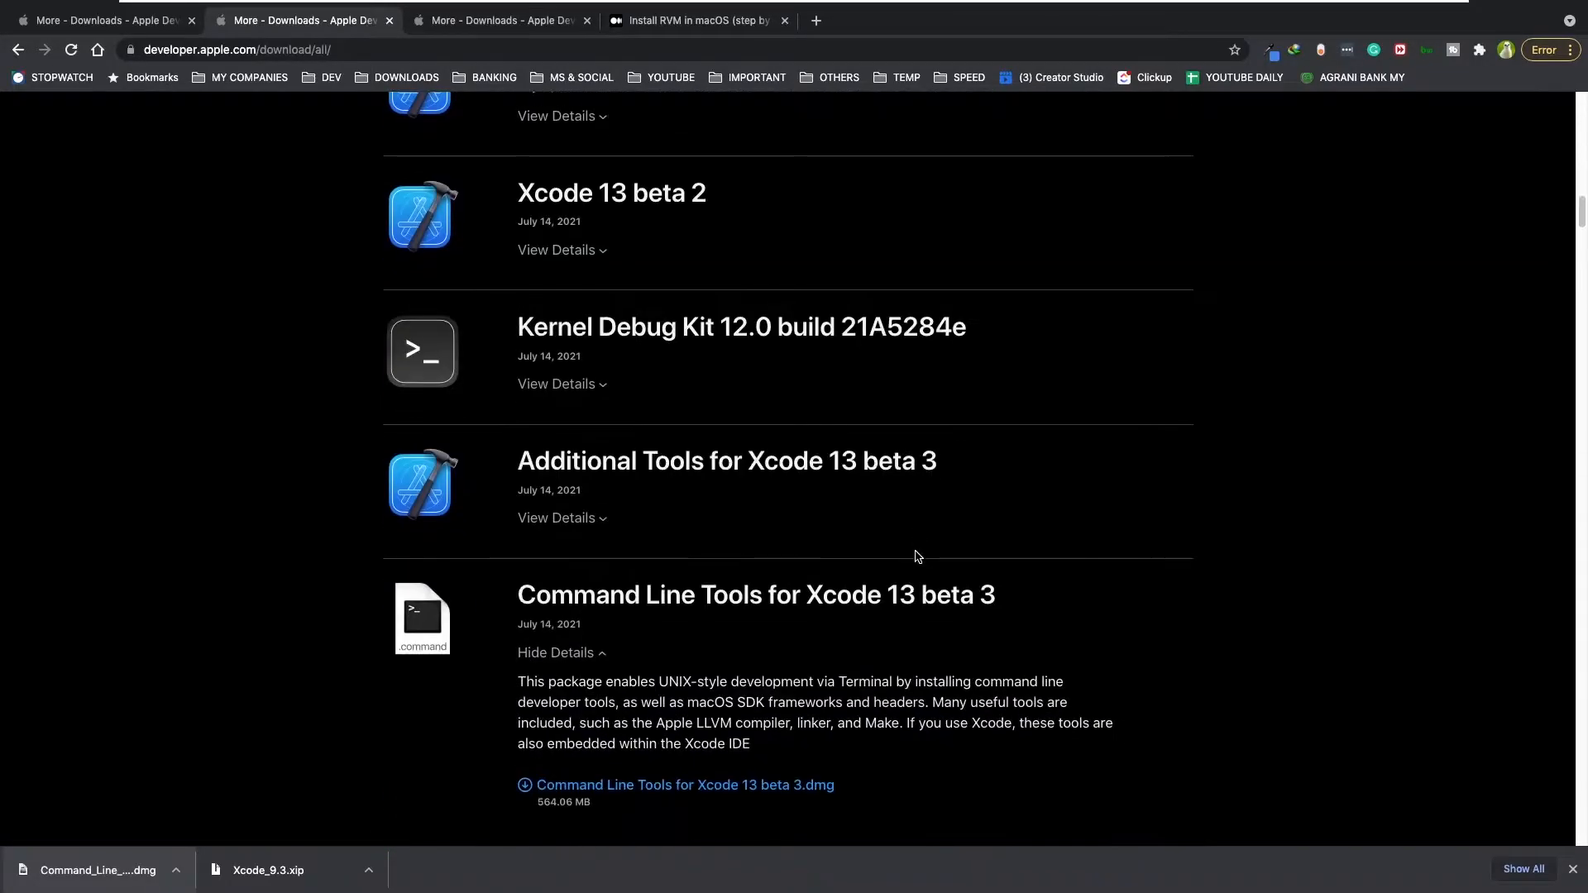
scroll("down", 3)
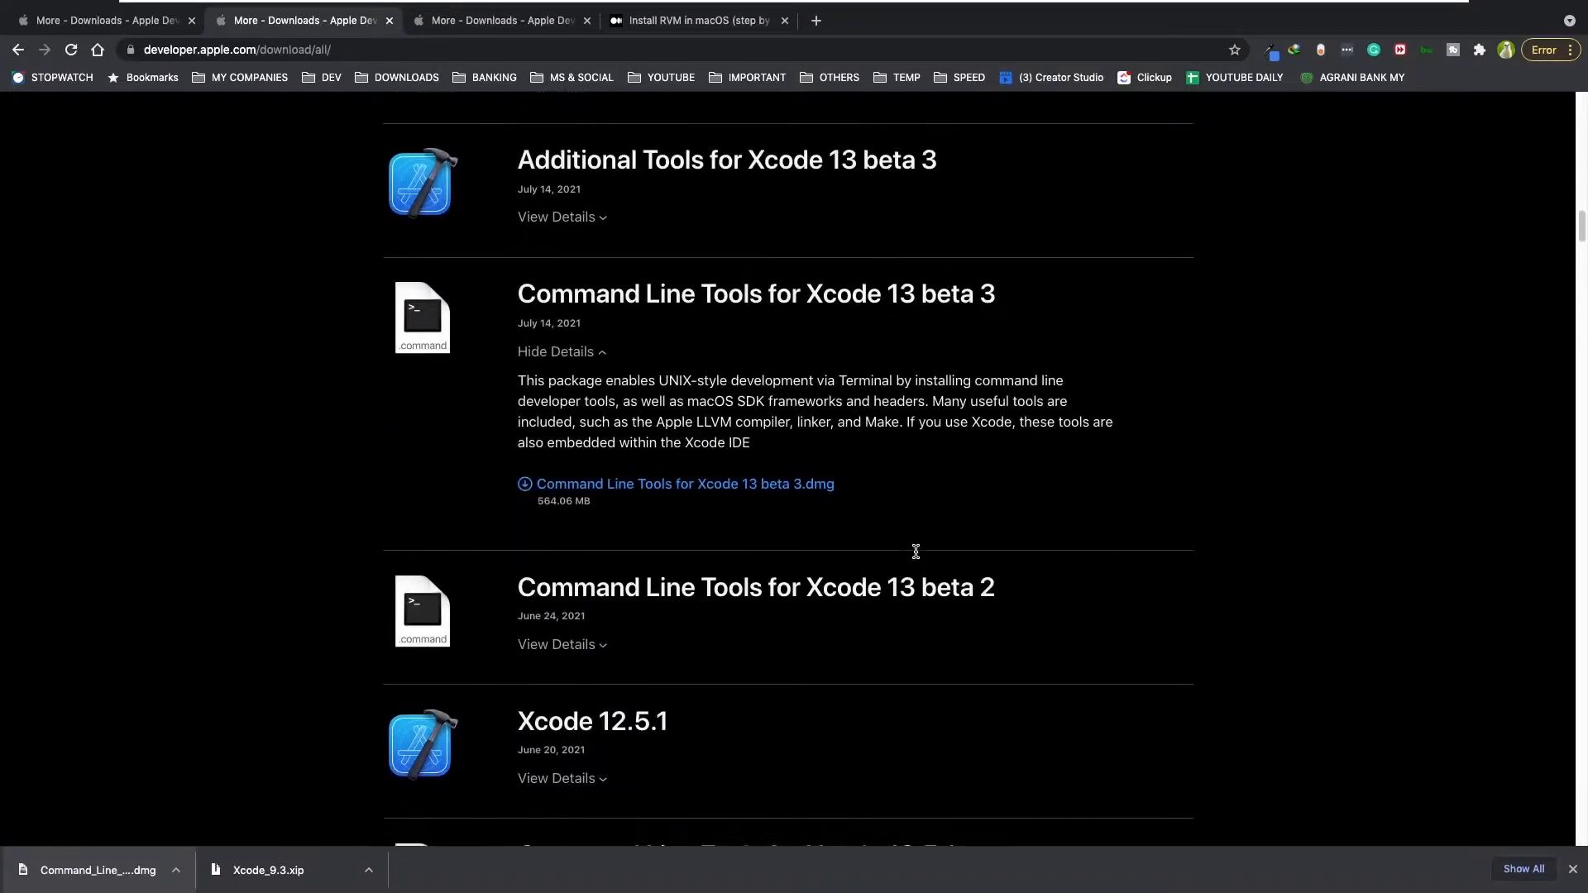
scroll("up", 3)
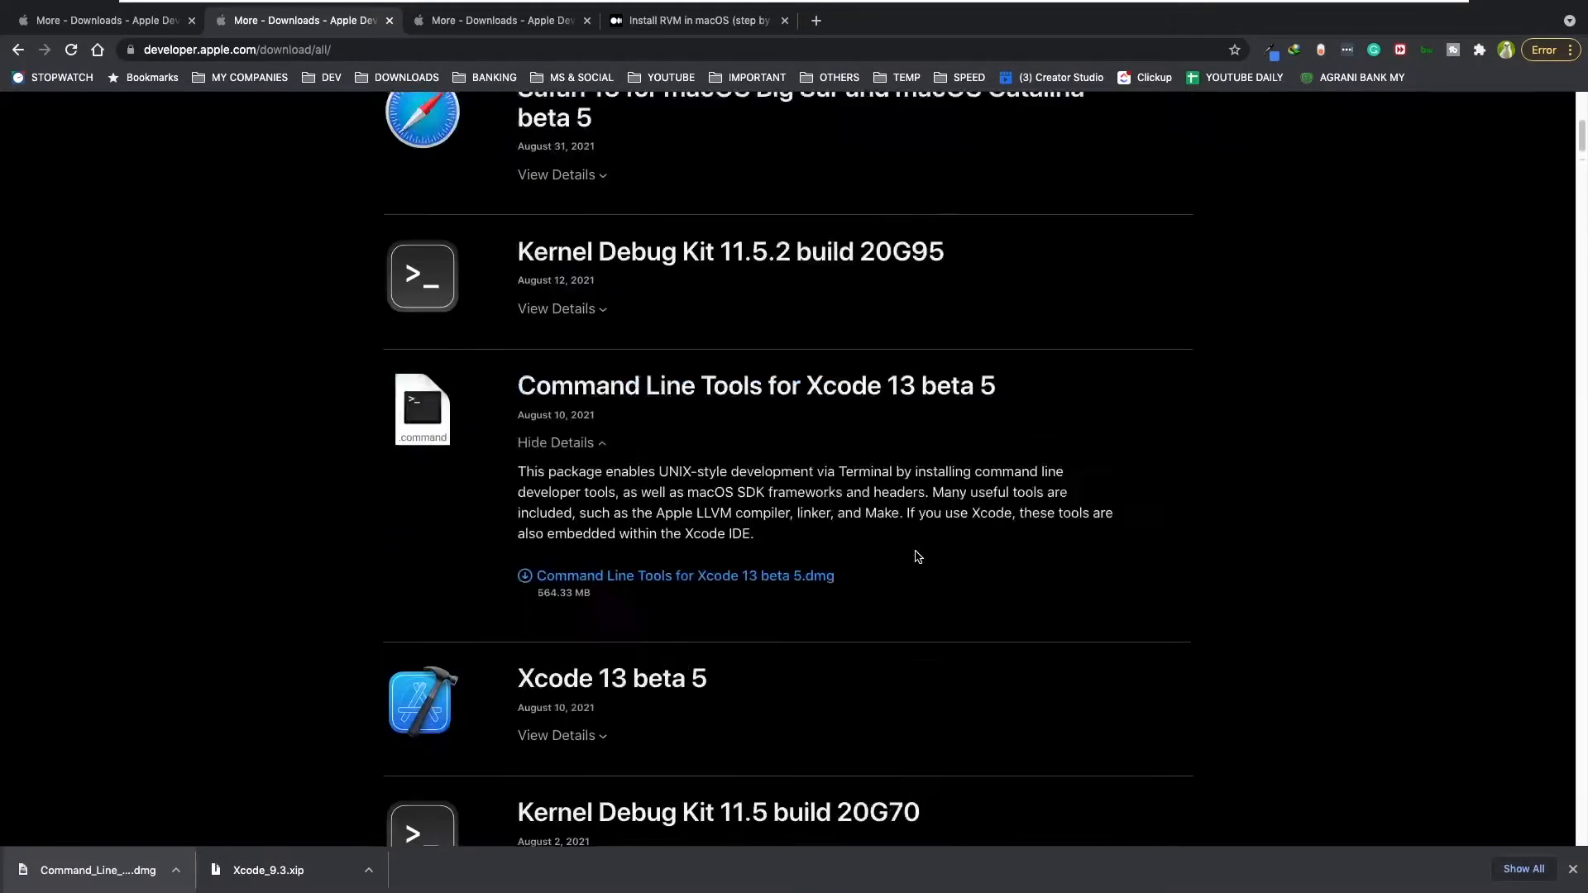
scroll("up", 3)
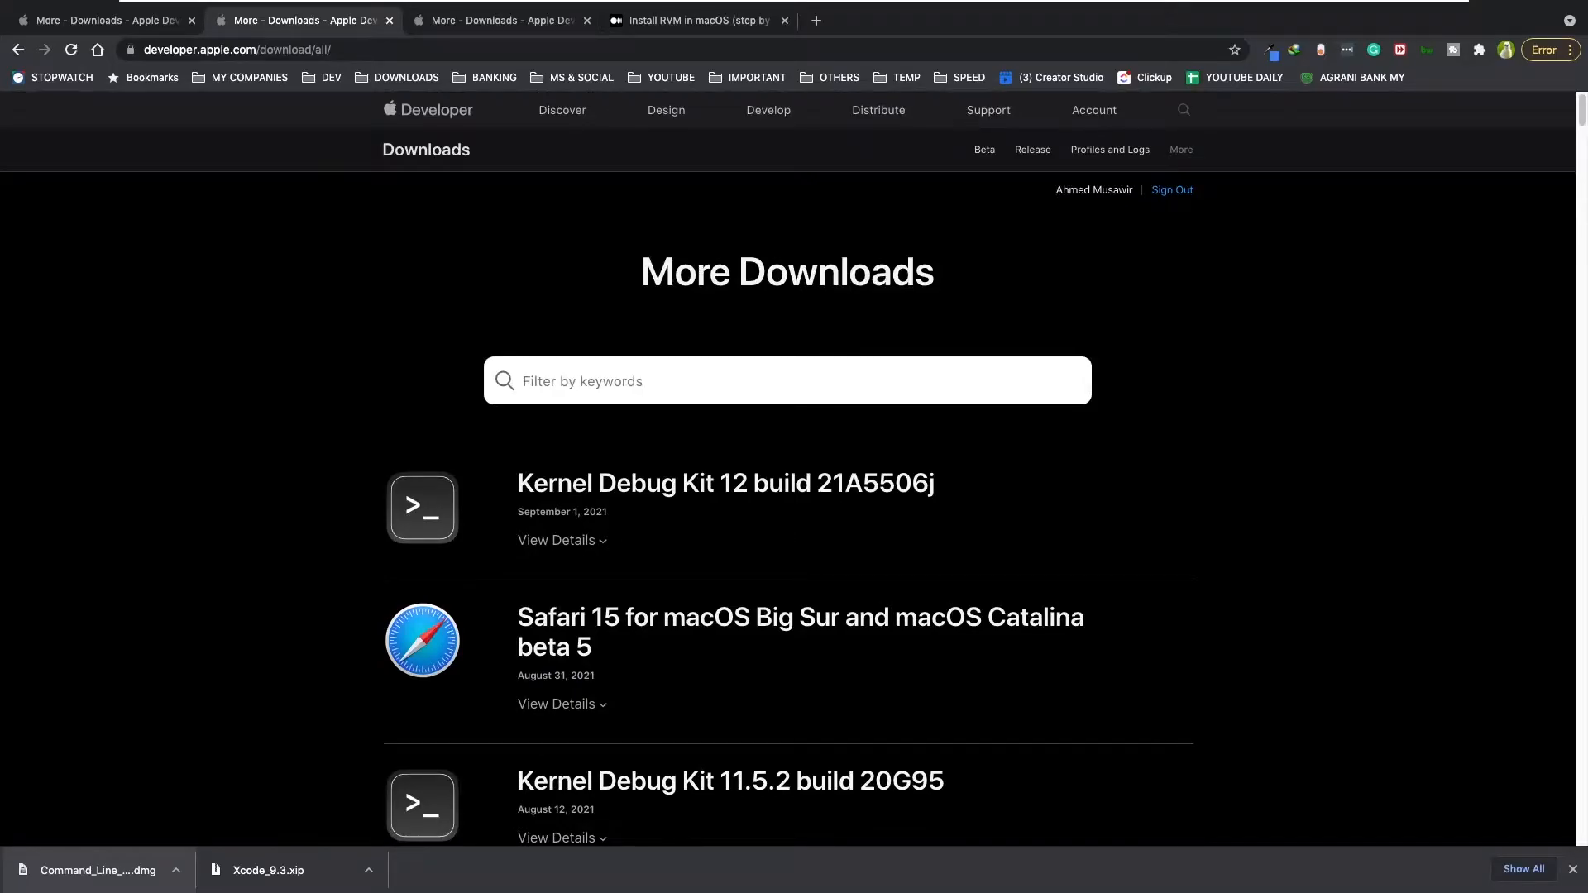
Step: Filter More Downloads by 'XCODE 9.3' and scroll through the matching entries
type("XCODE 9.")
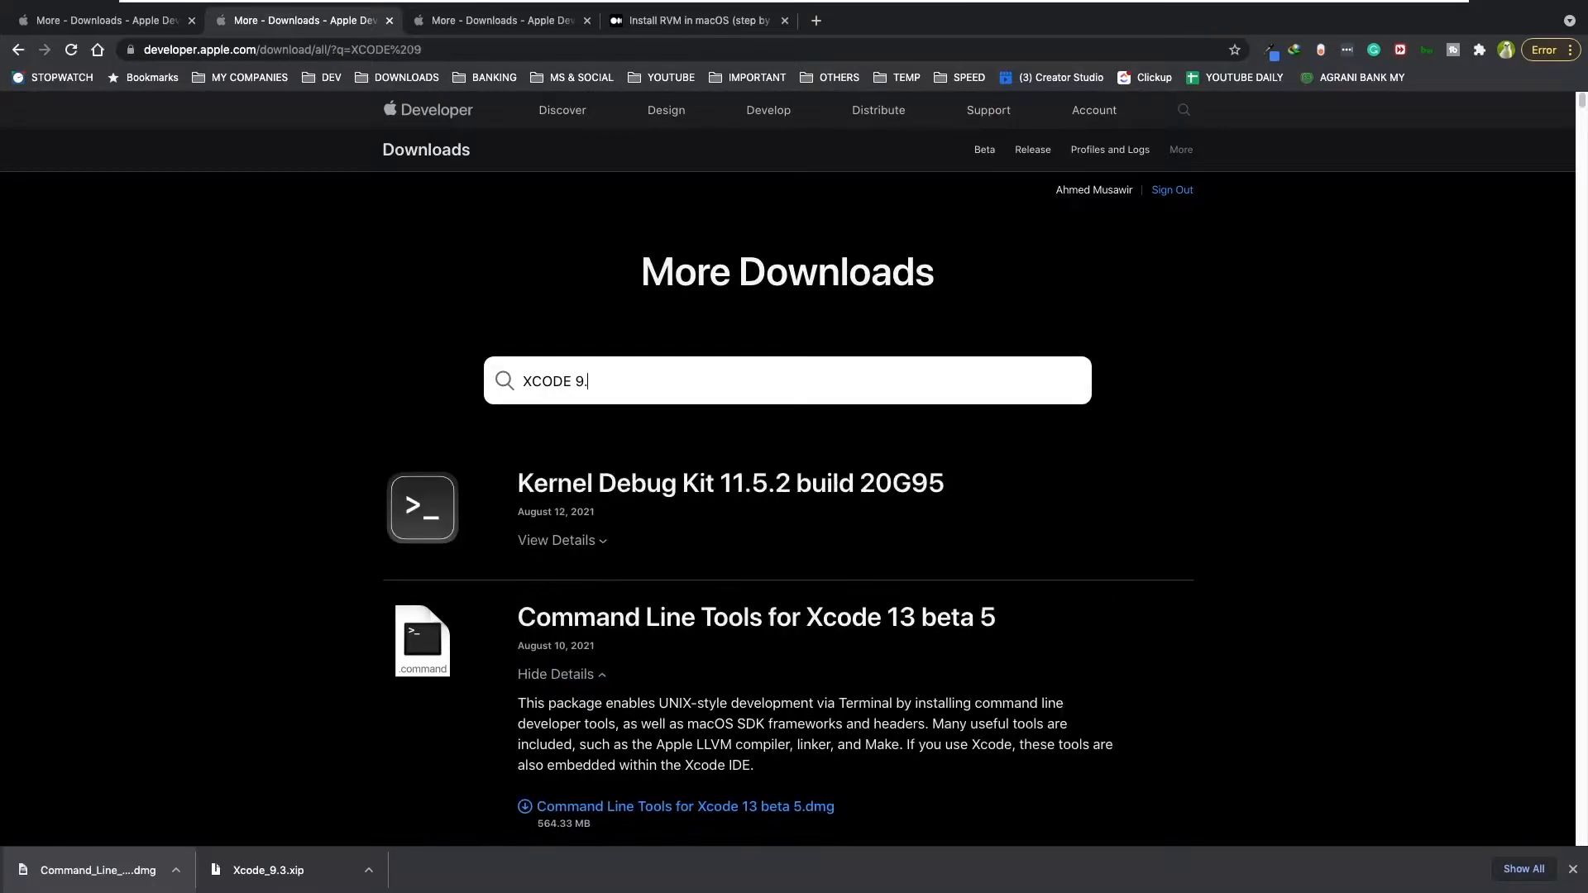
type("3")
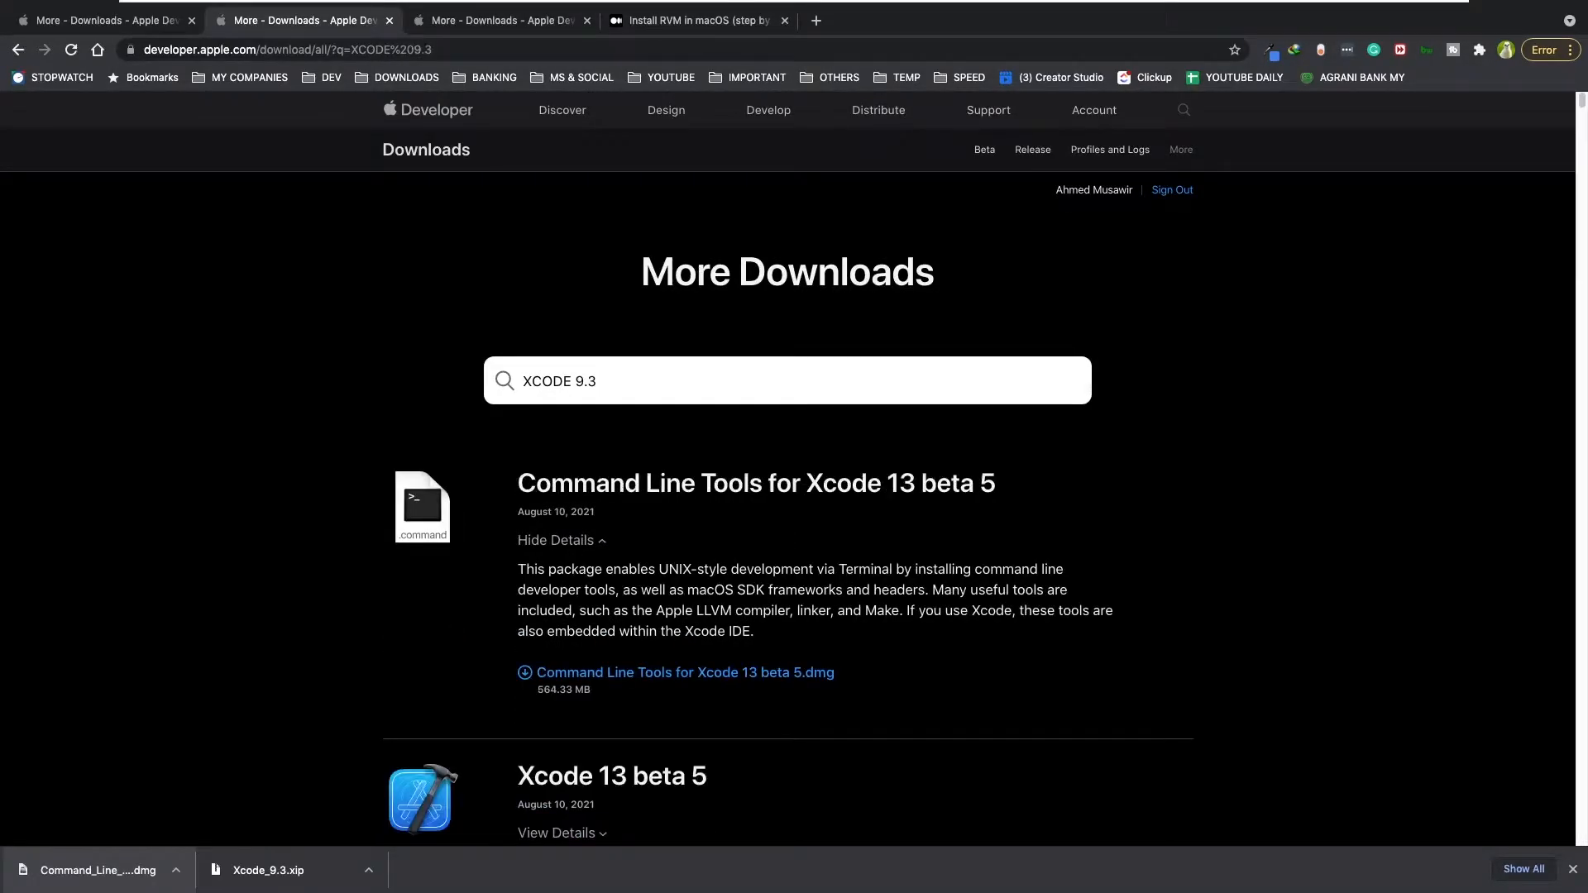
scroll("down", 3)
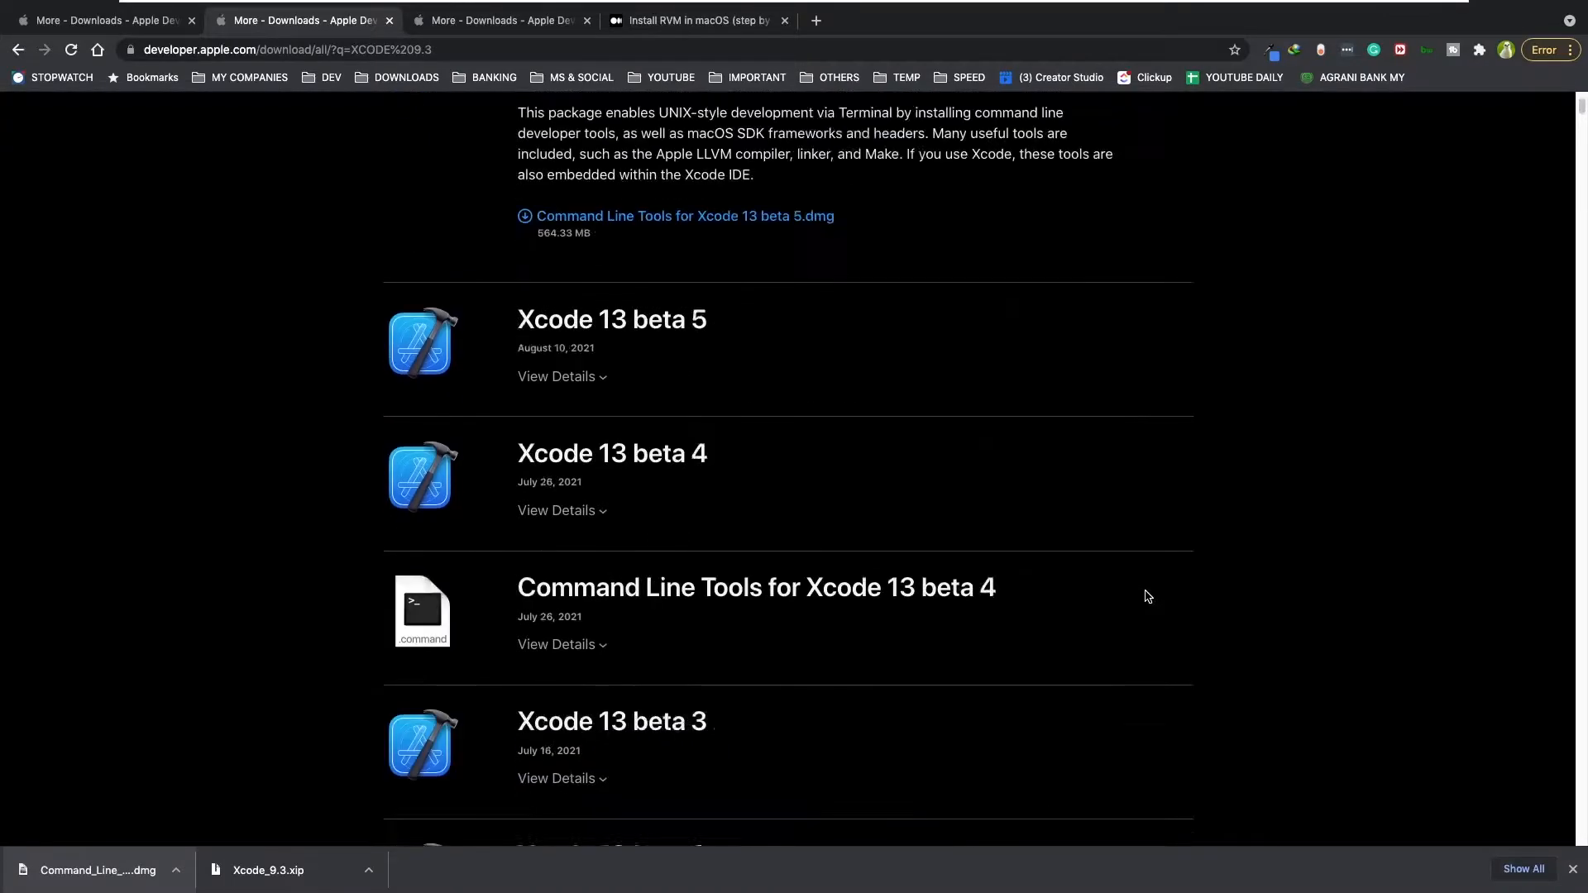
scroll("up", 3)
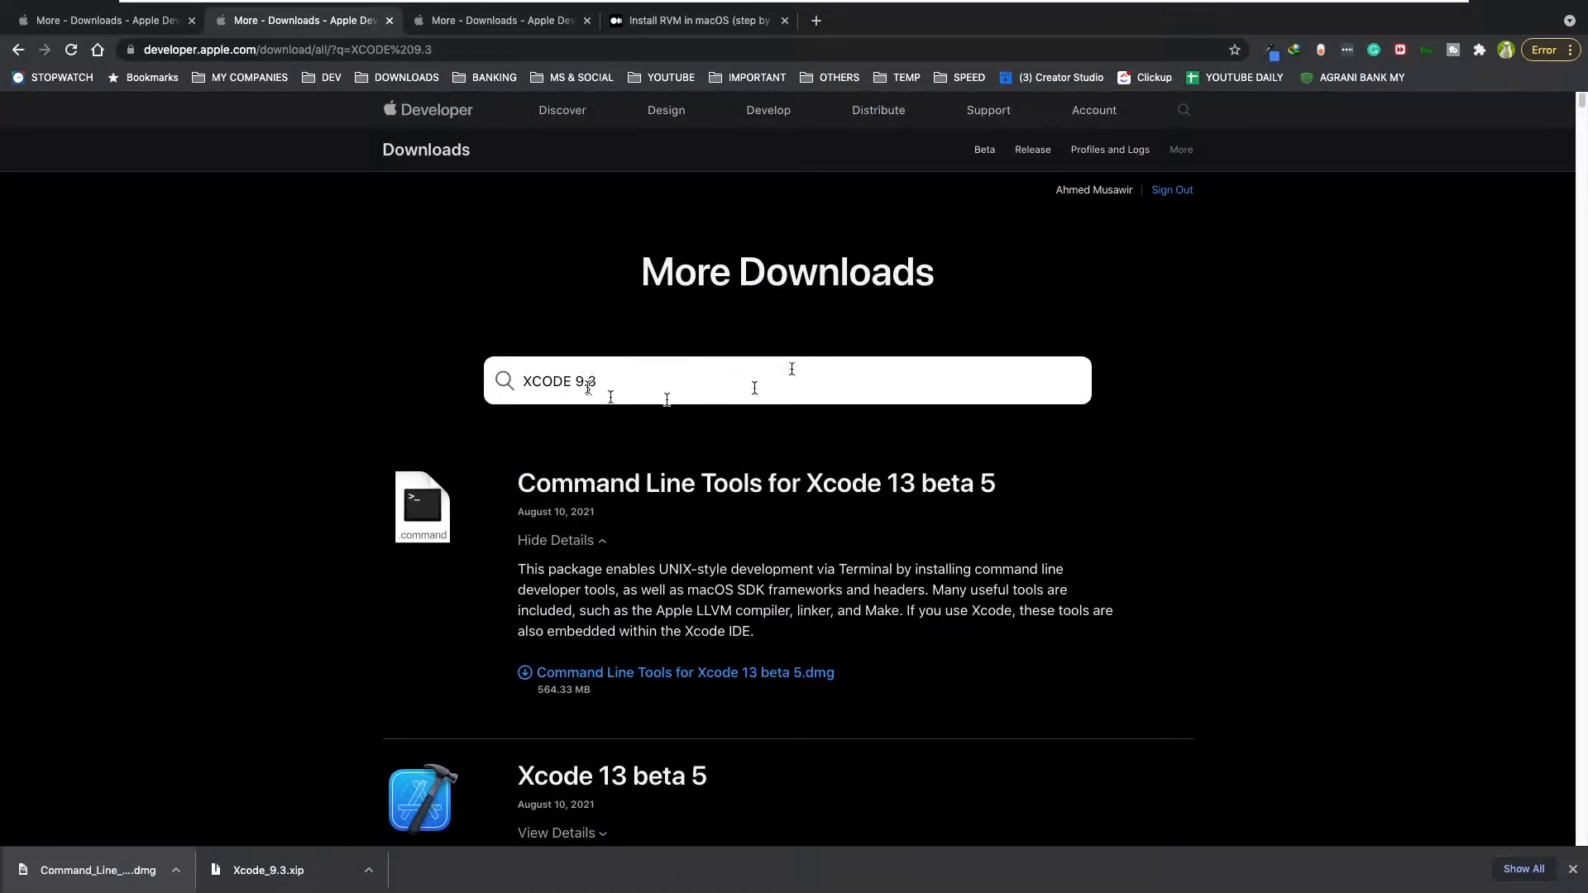
scroll("down", 3)
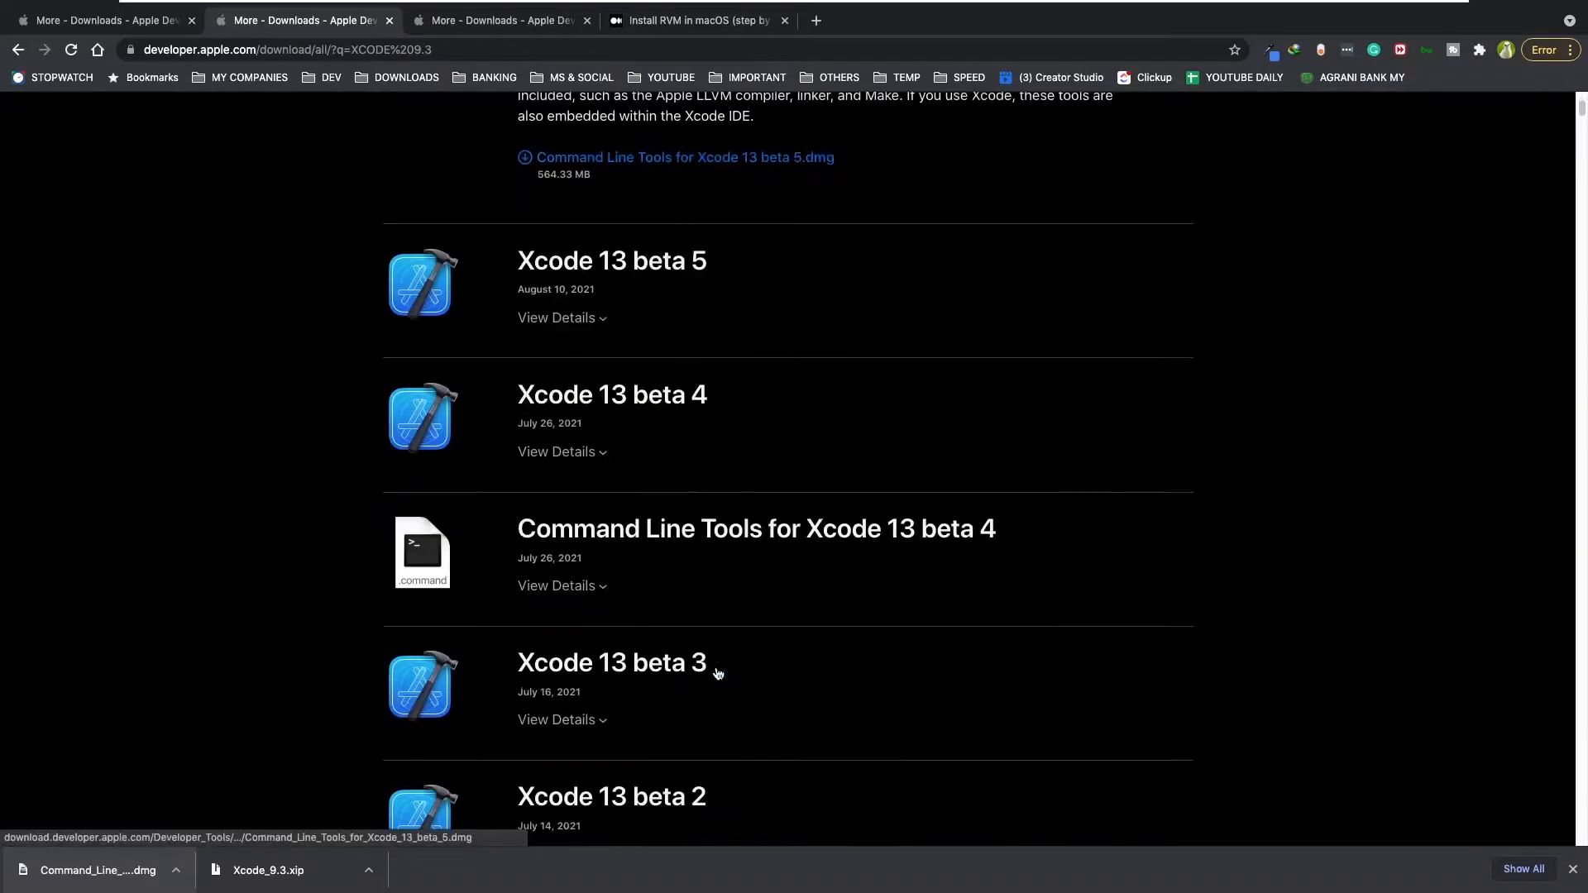
scroll("up", 3)
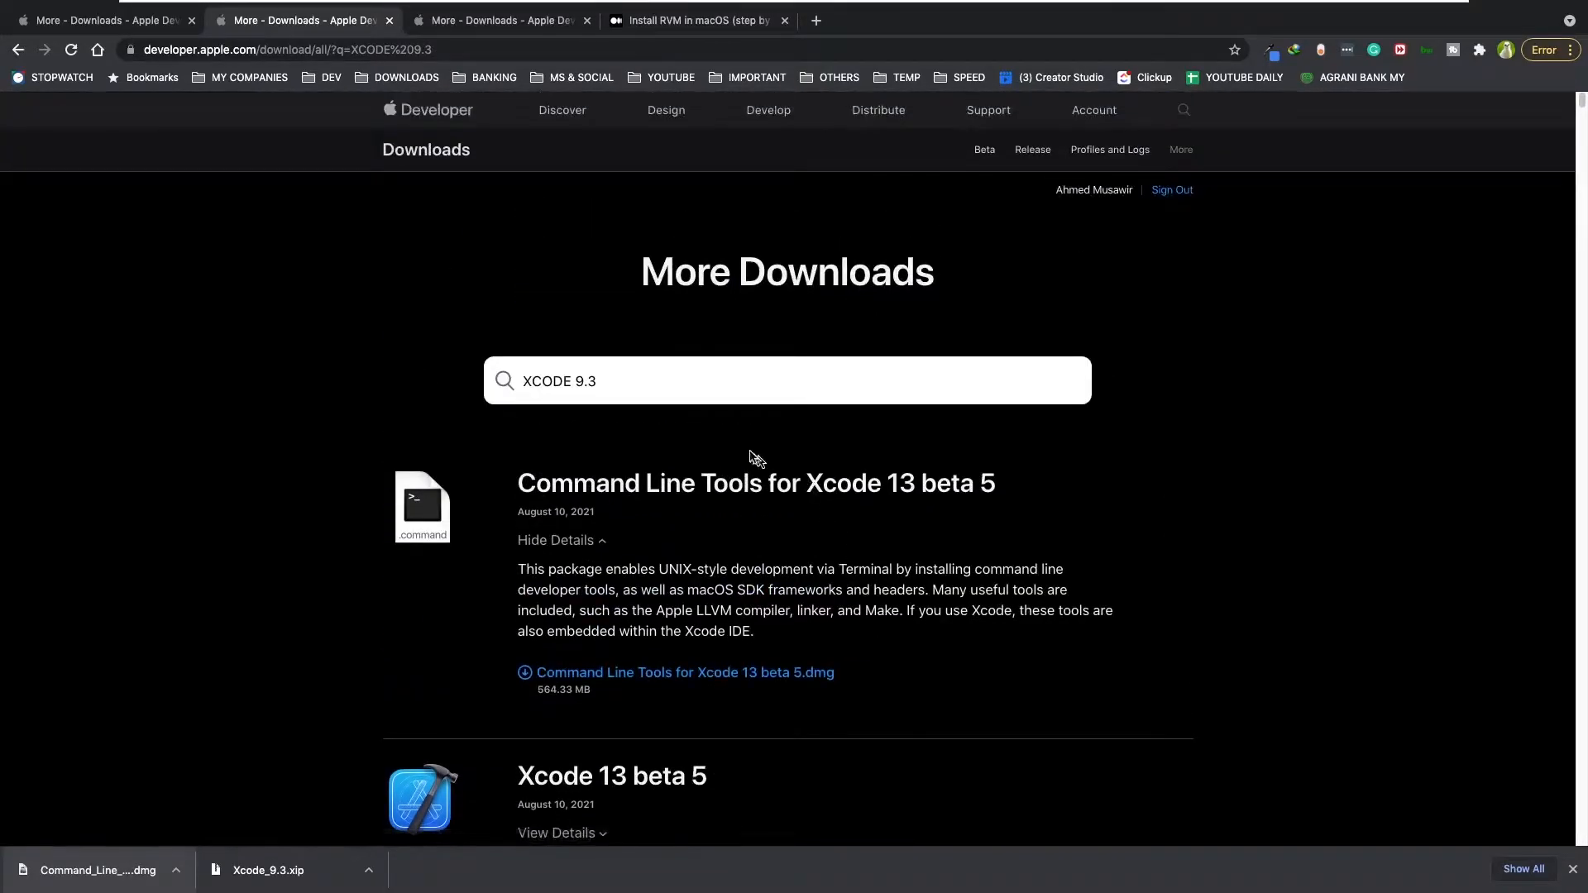
scroll("down", 3)
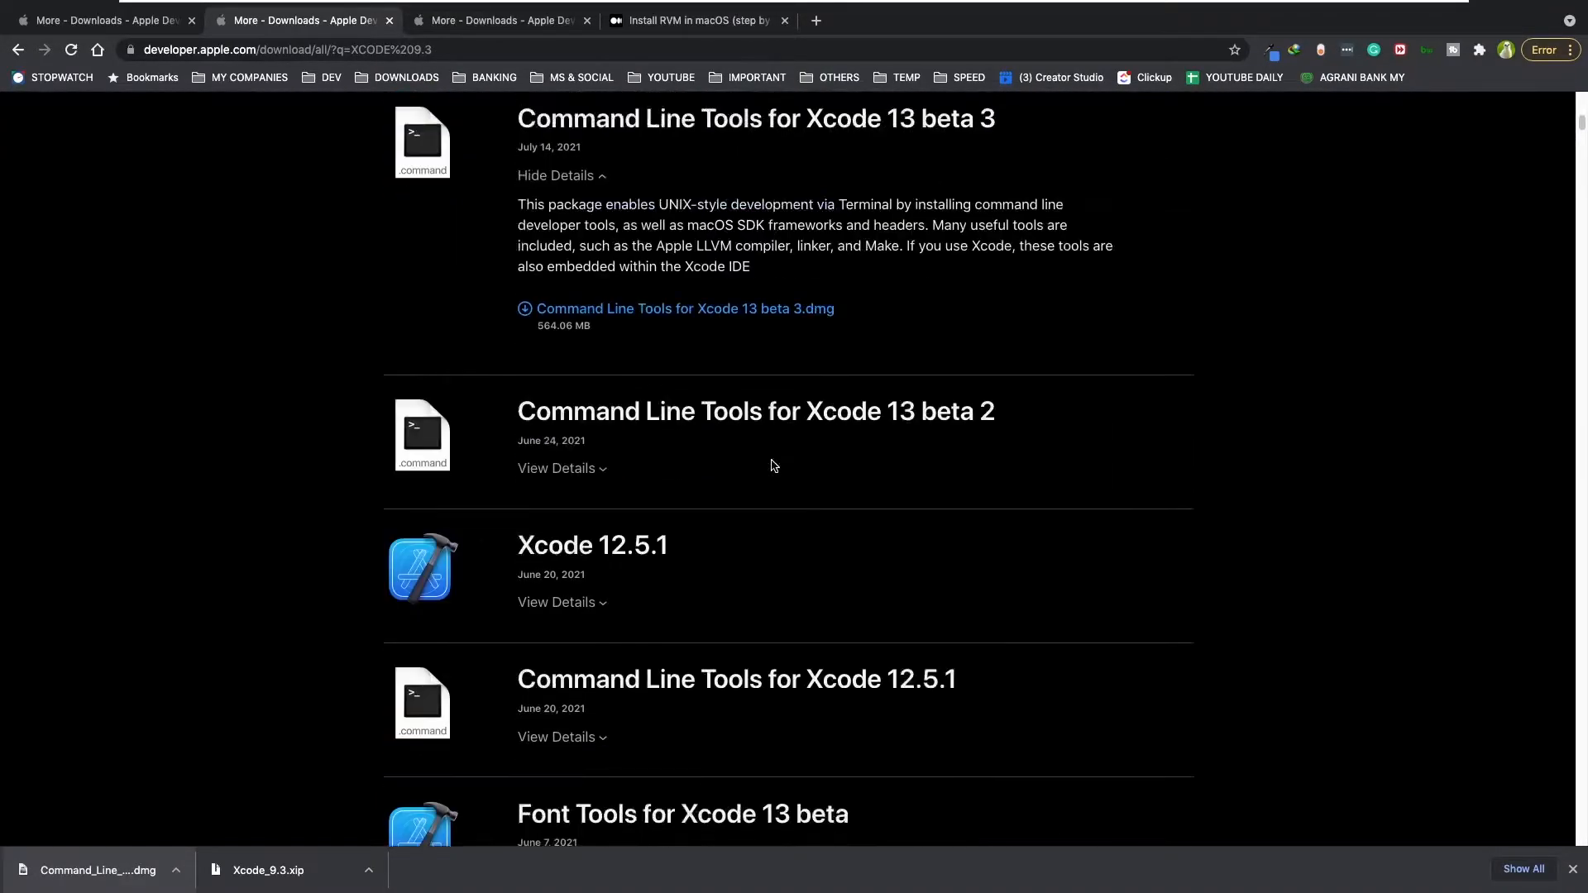
scroll("down", 3)
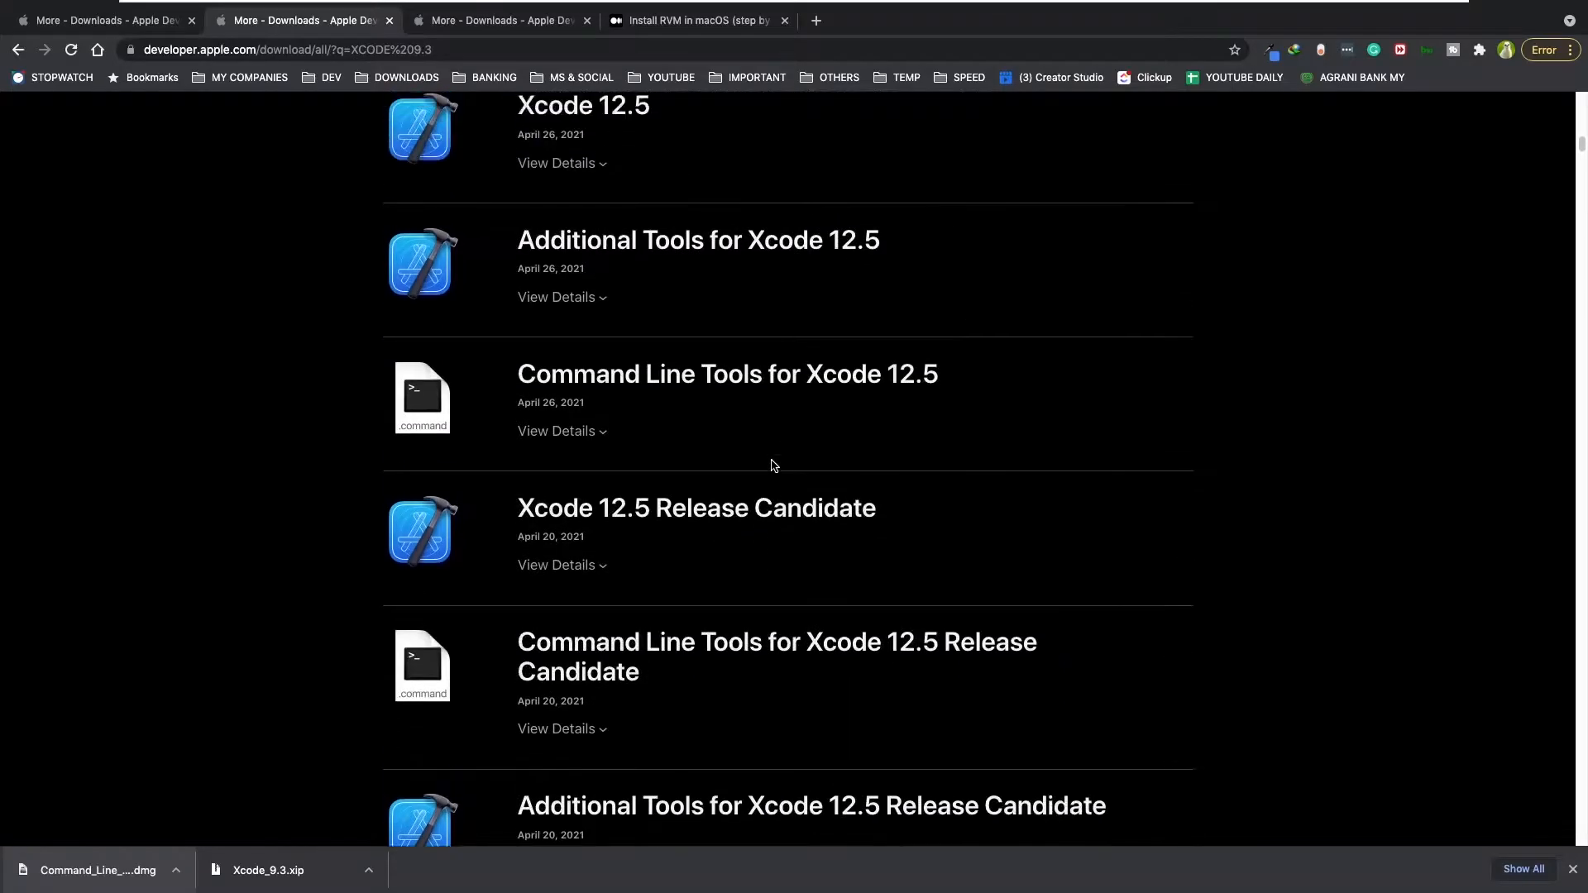
scroll("down", 3)
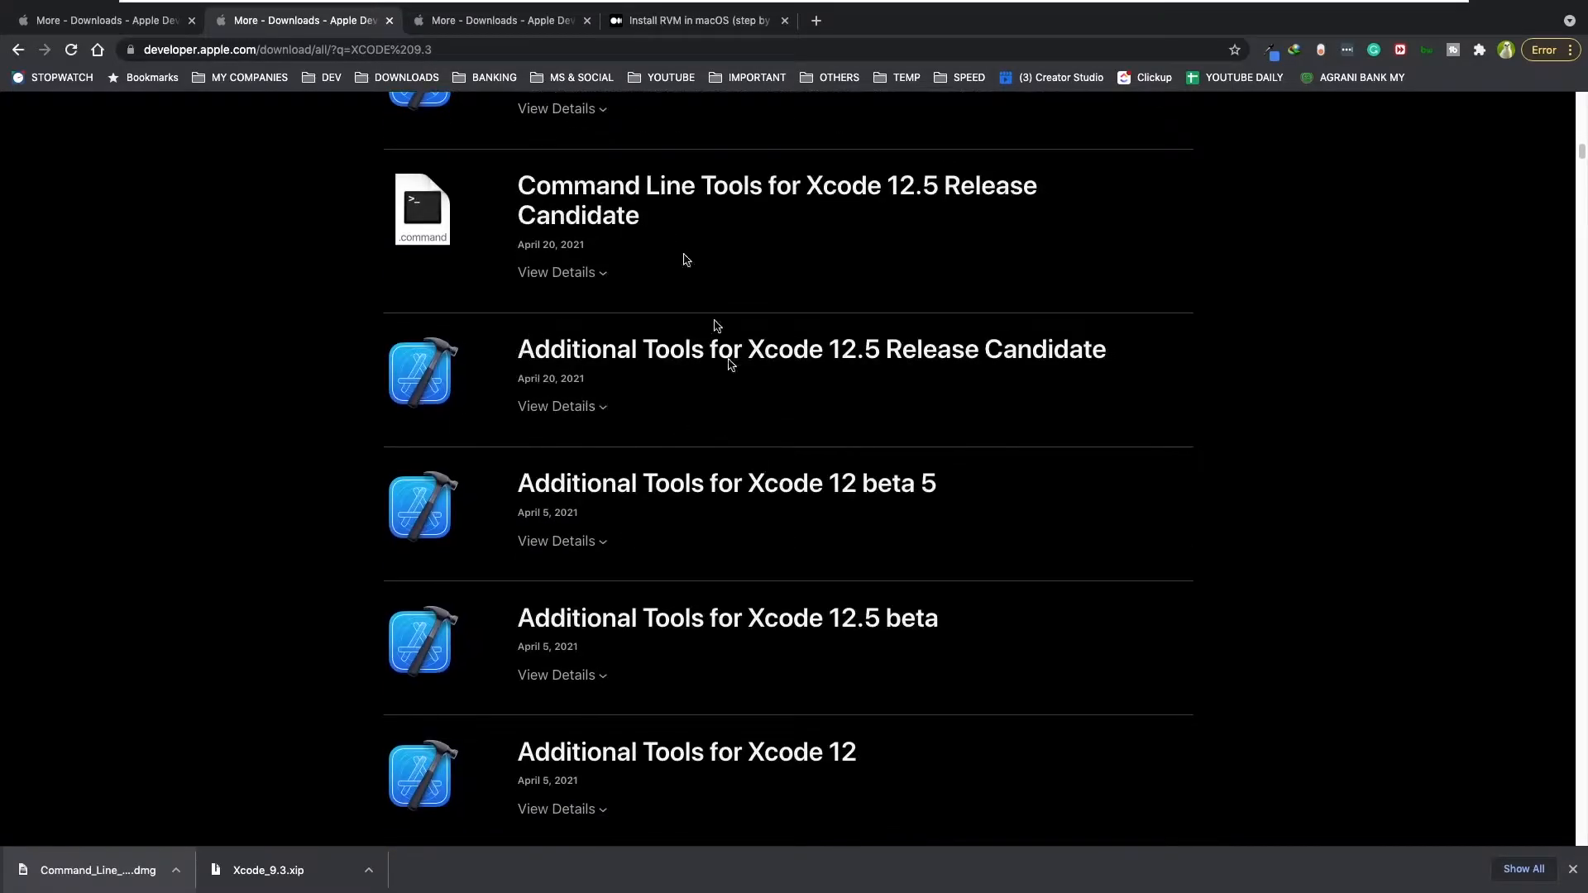
mouse_move(568, 432)
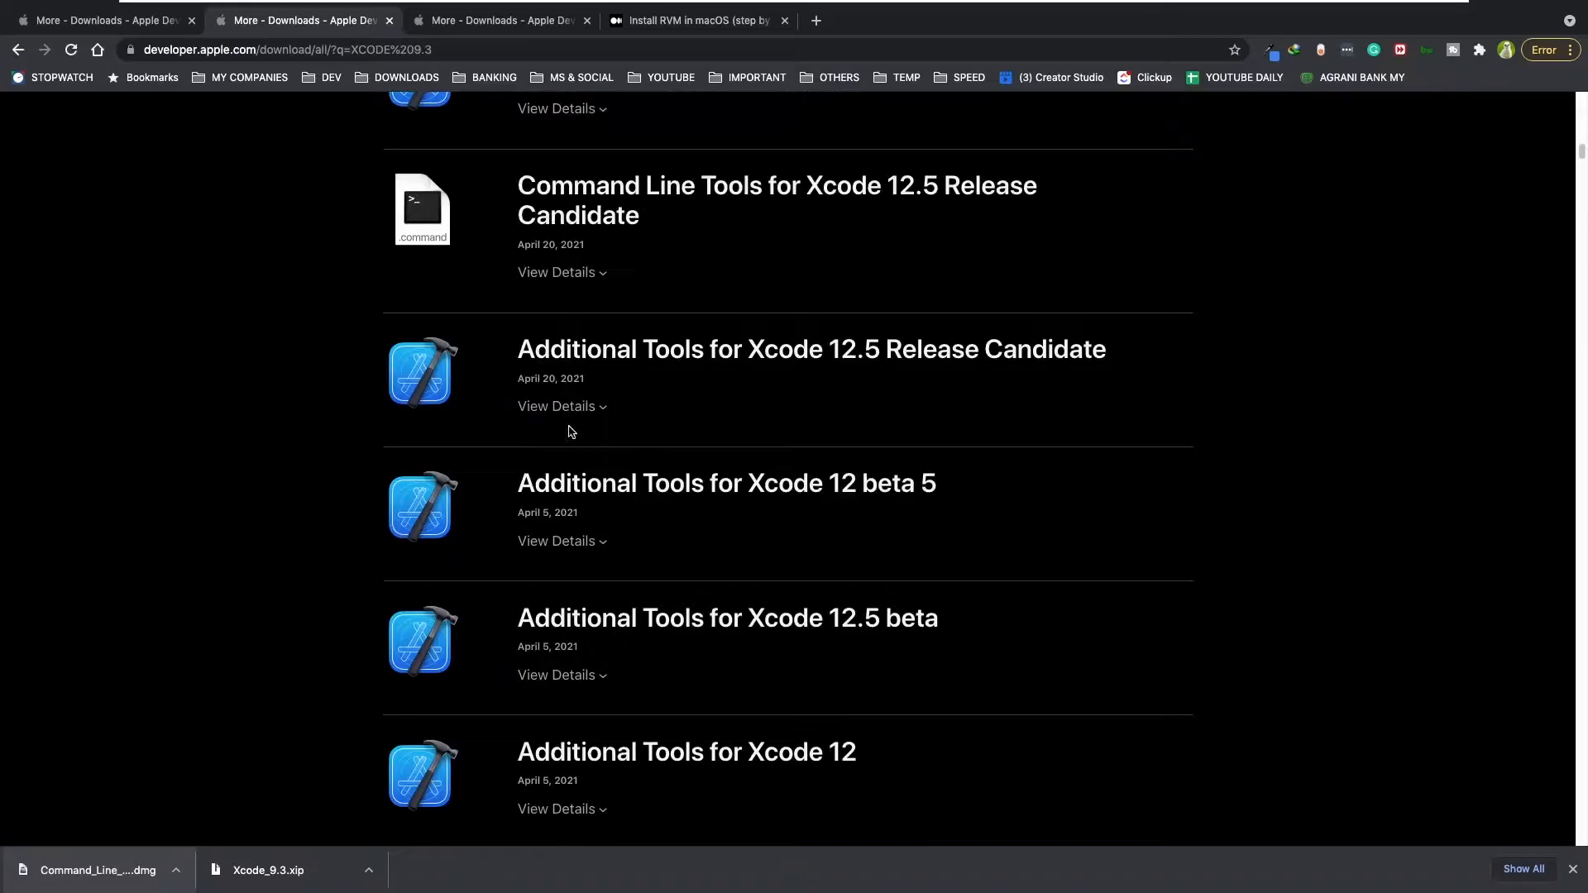
mouse_move(558, 406)
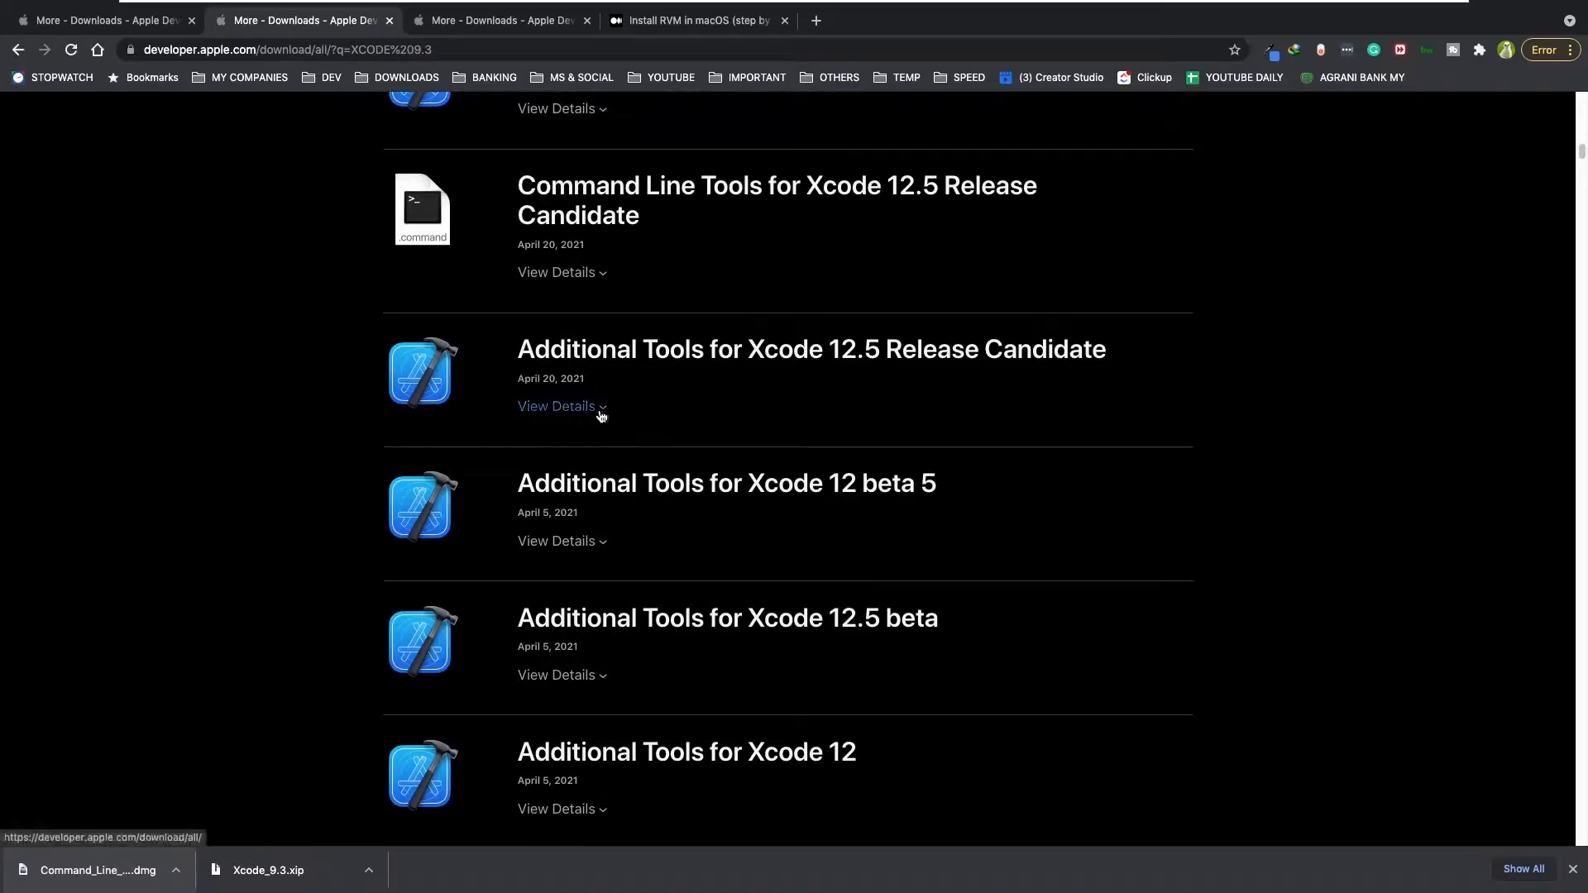
Step: Expand details for Additional Tools for Xcode 12.5 RC and for Xcode 12.5
left_click(555, 405)
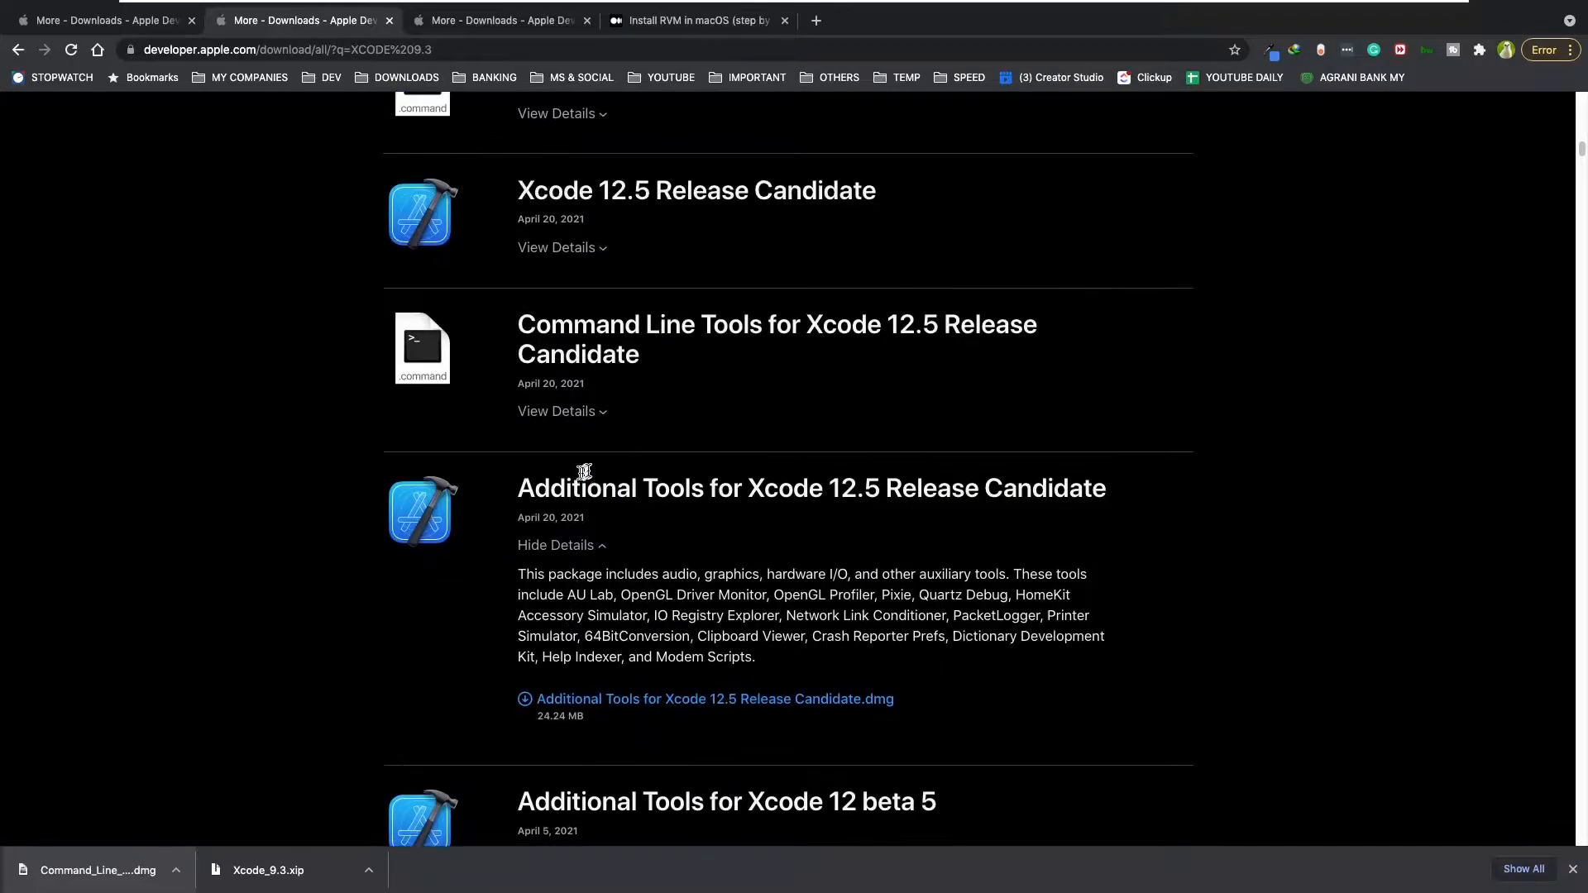
scroll("up", 3)
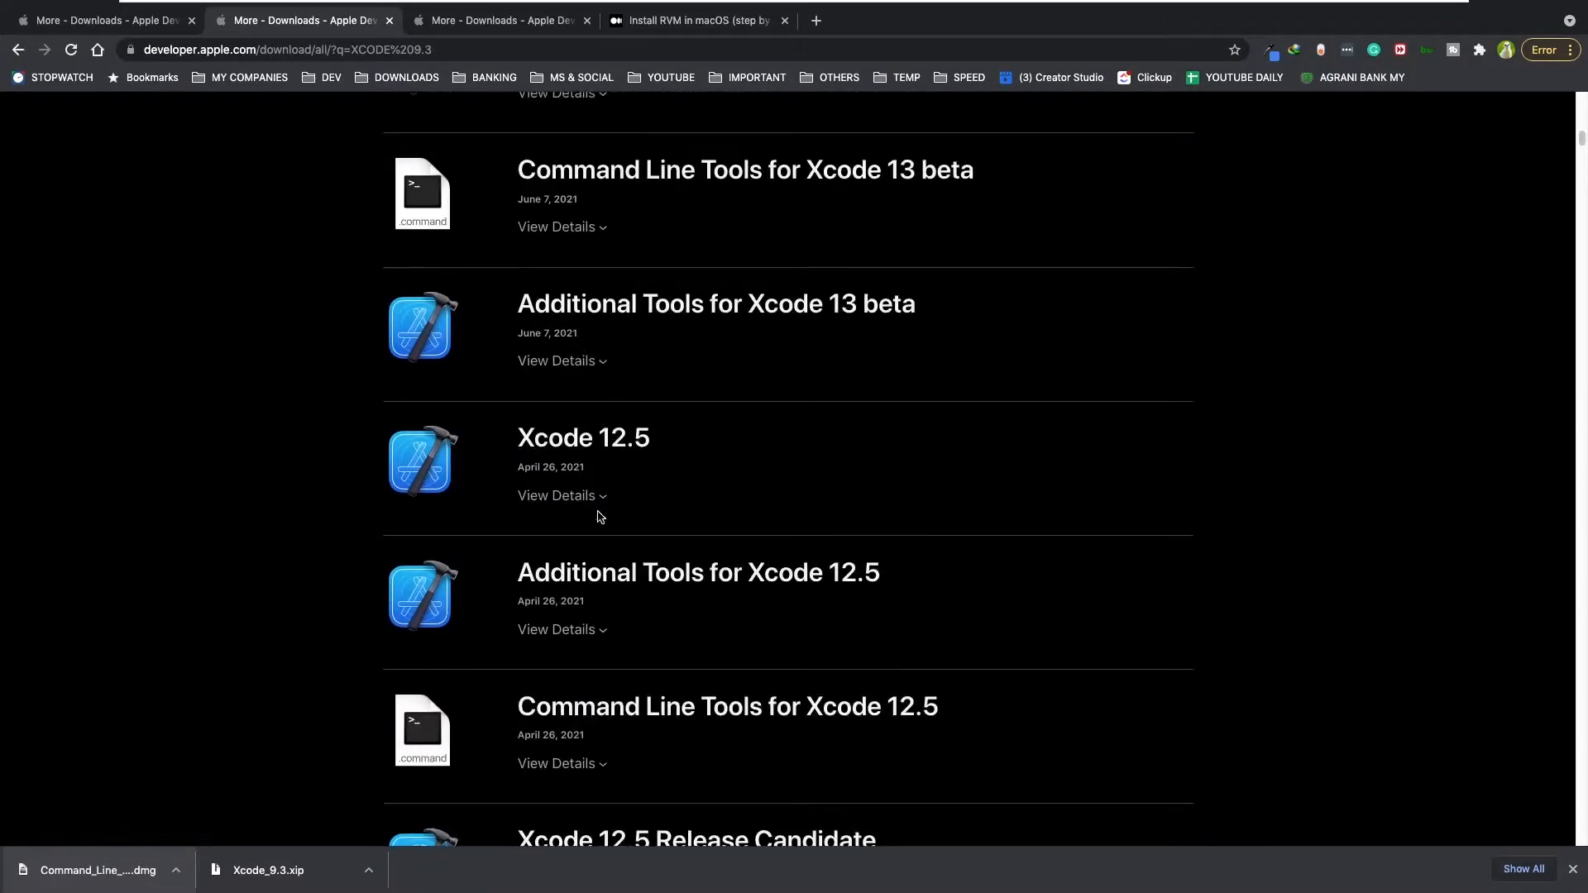
left_click(555, 495)
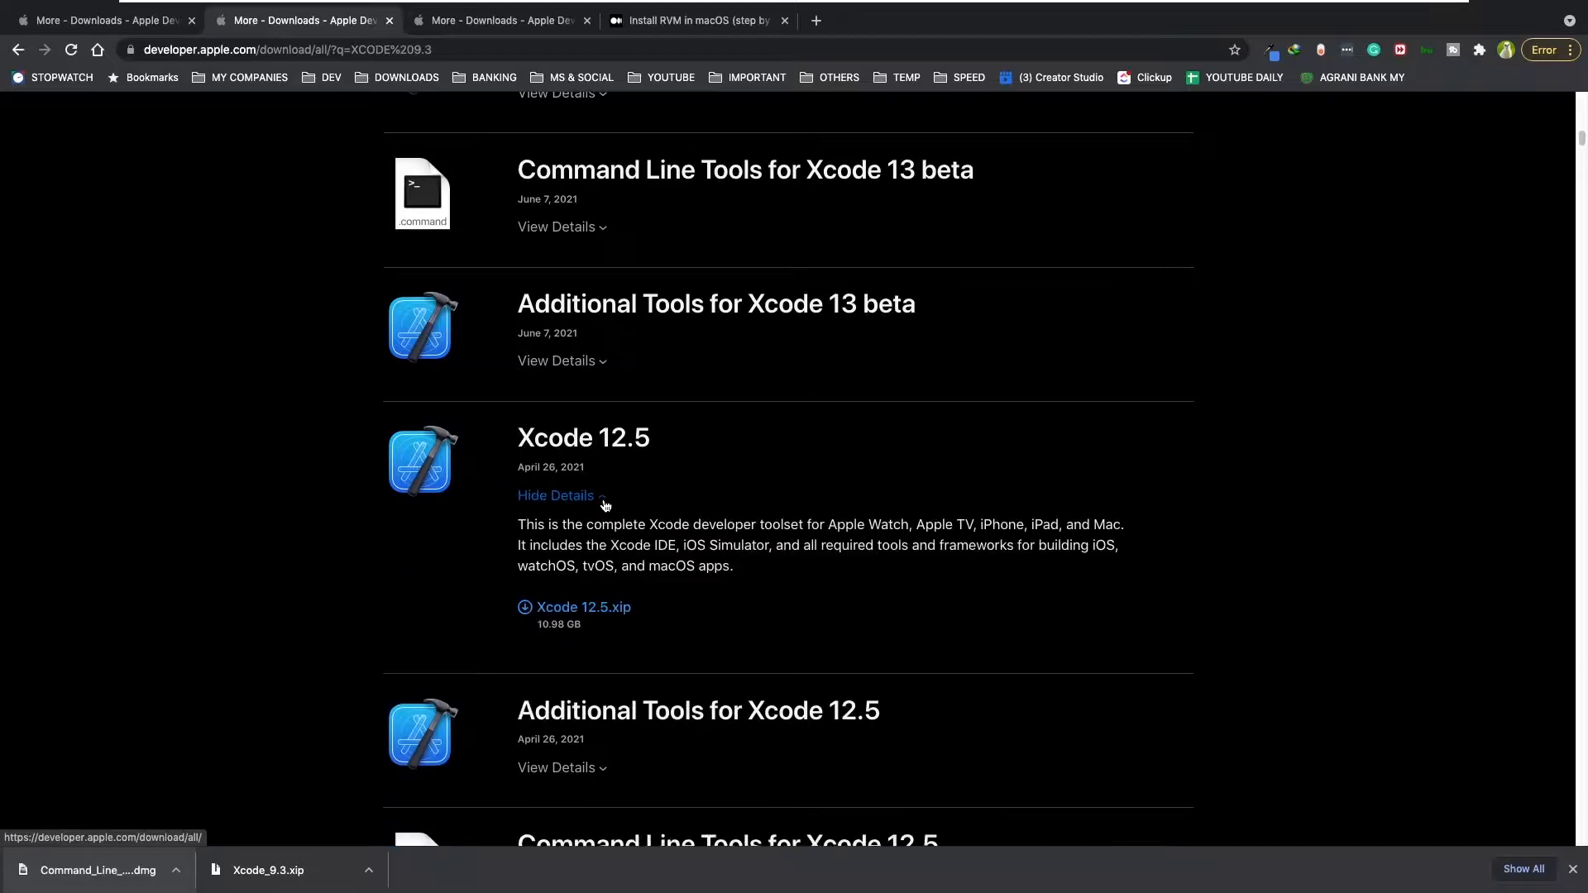
mouse_move(580, 640)
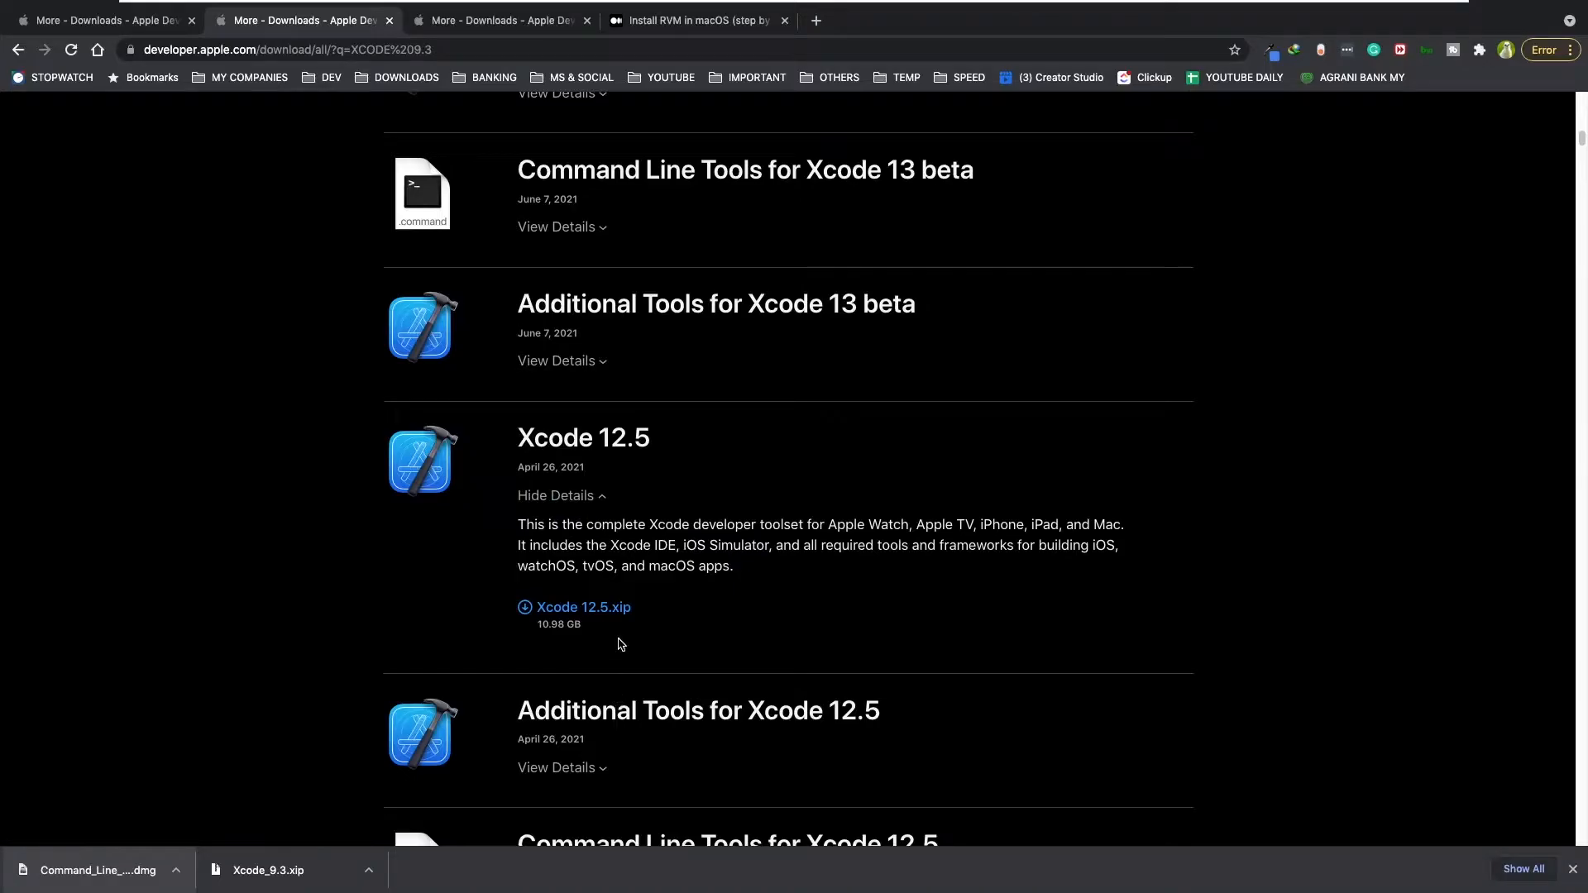
mouse_move(932, 545)
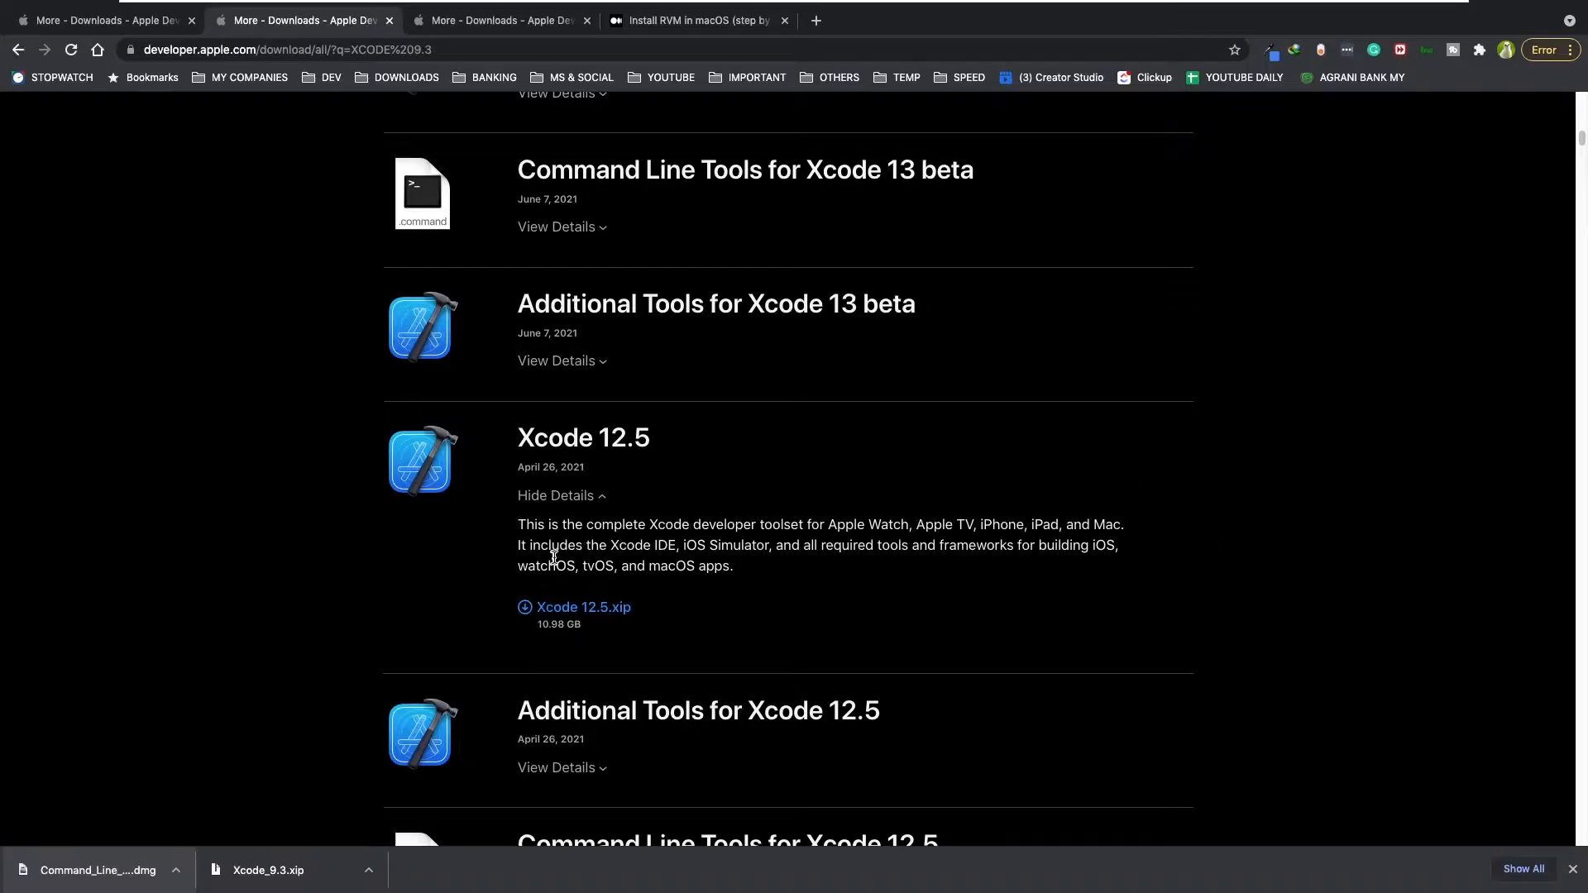
scroll("up", 3)
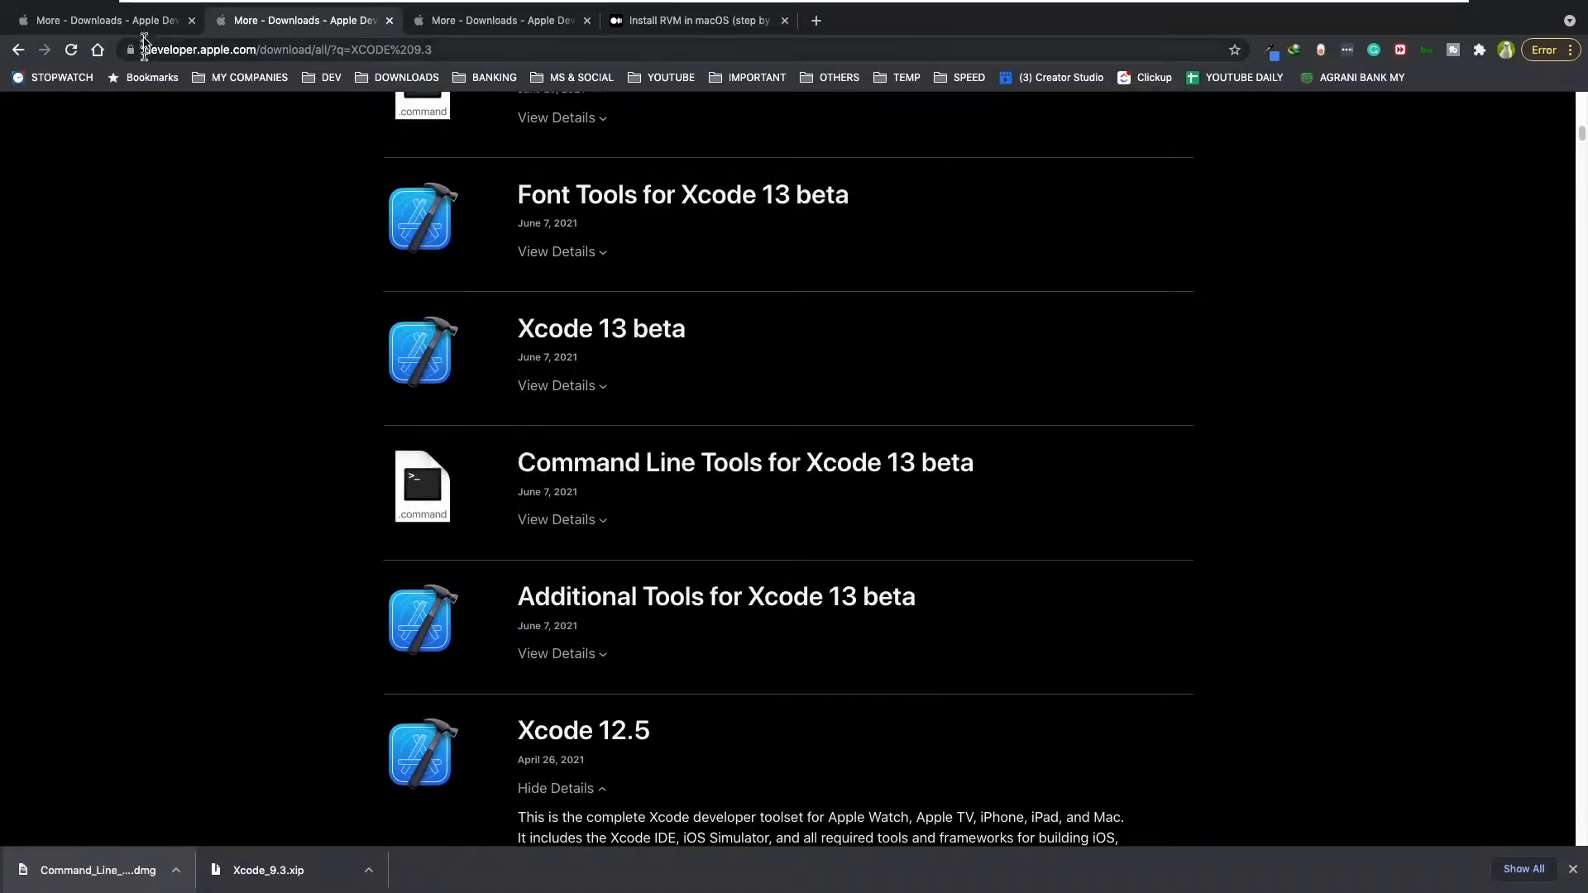
mouse_move(555, 439)
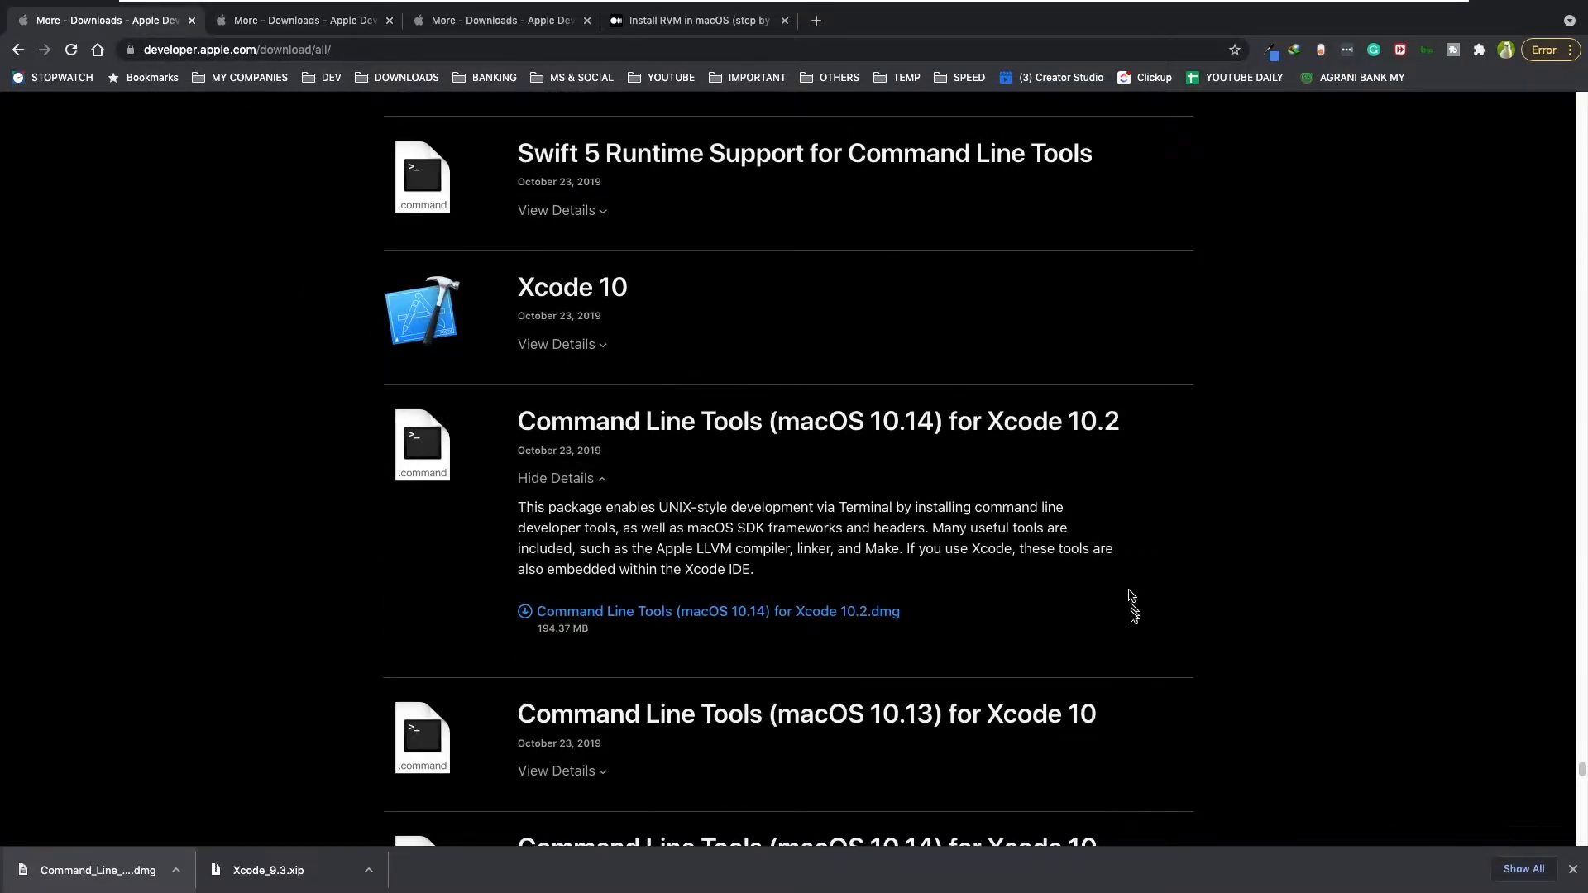
mouse_move(879, 522)
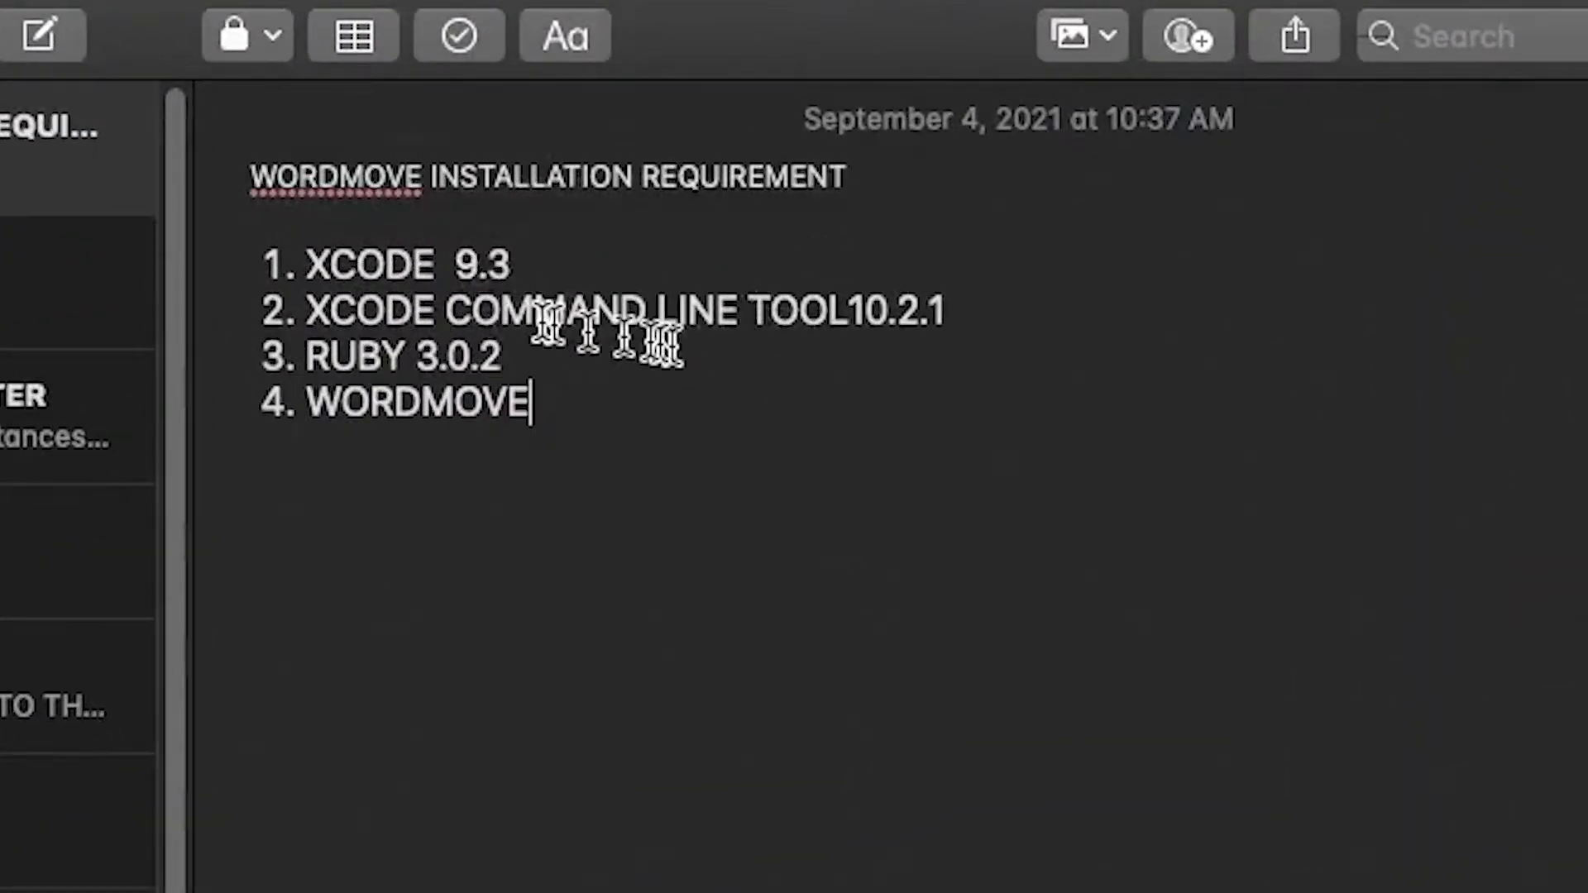
mouse_move(880, 310)
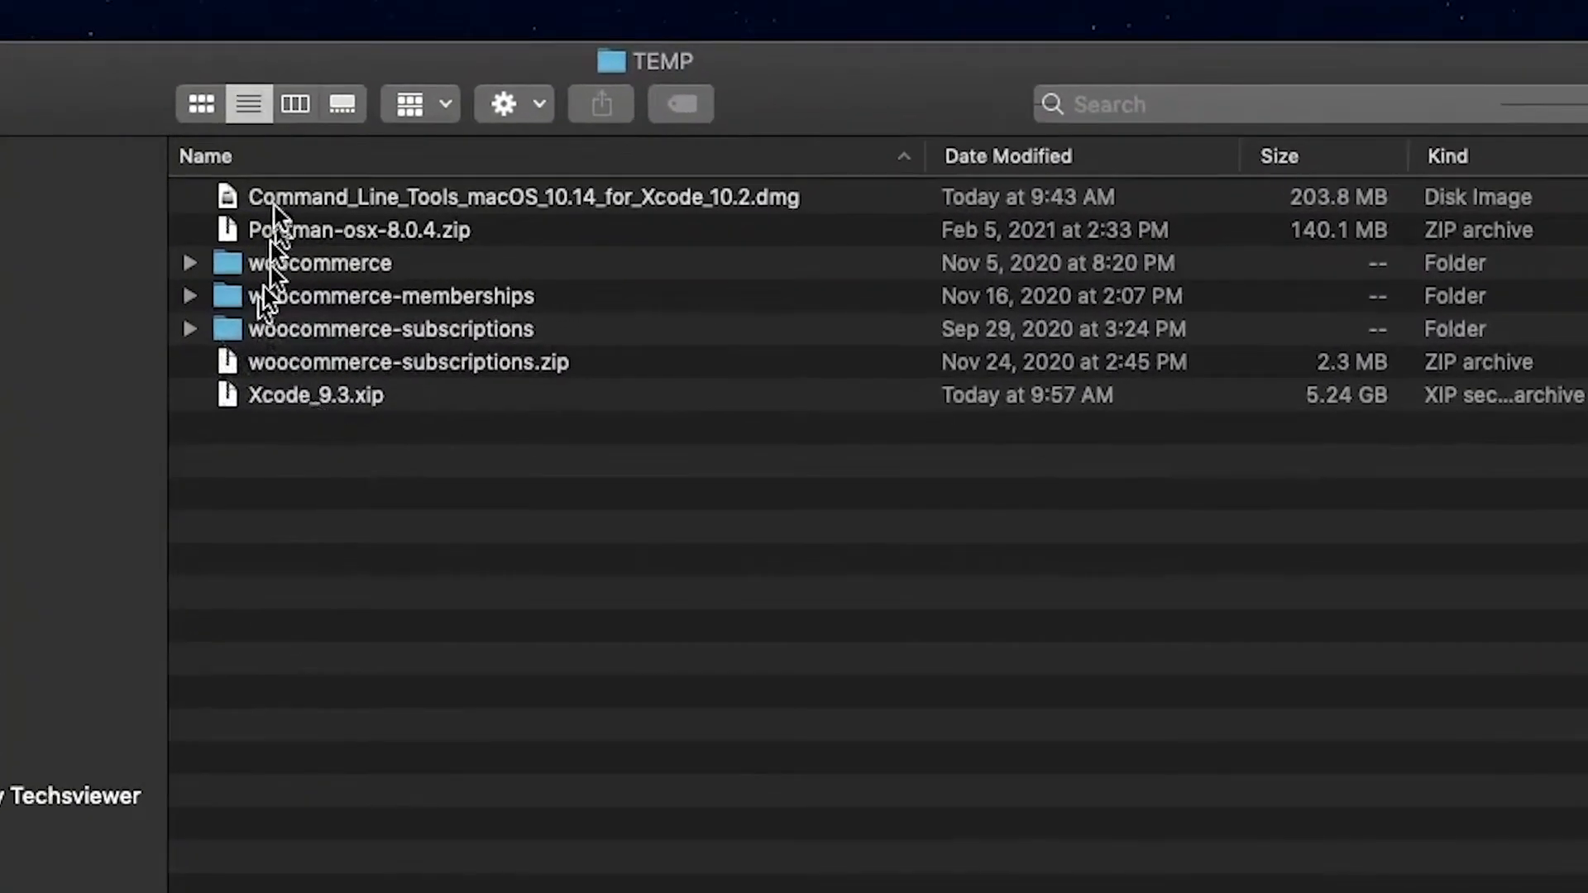
mouse_move(829, 209)
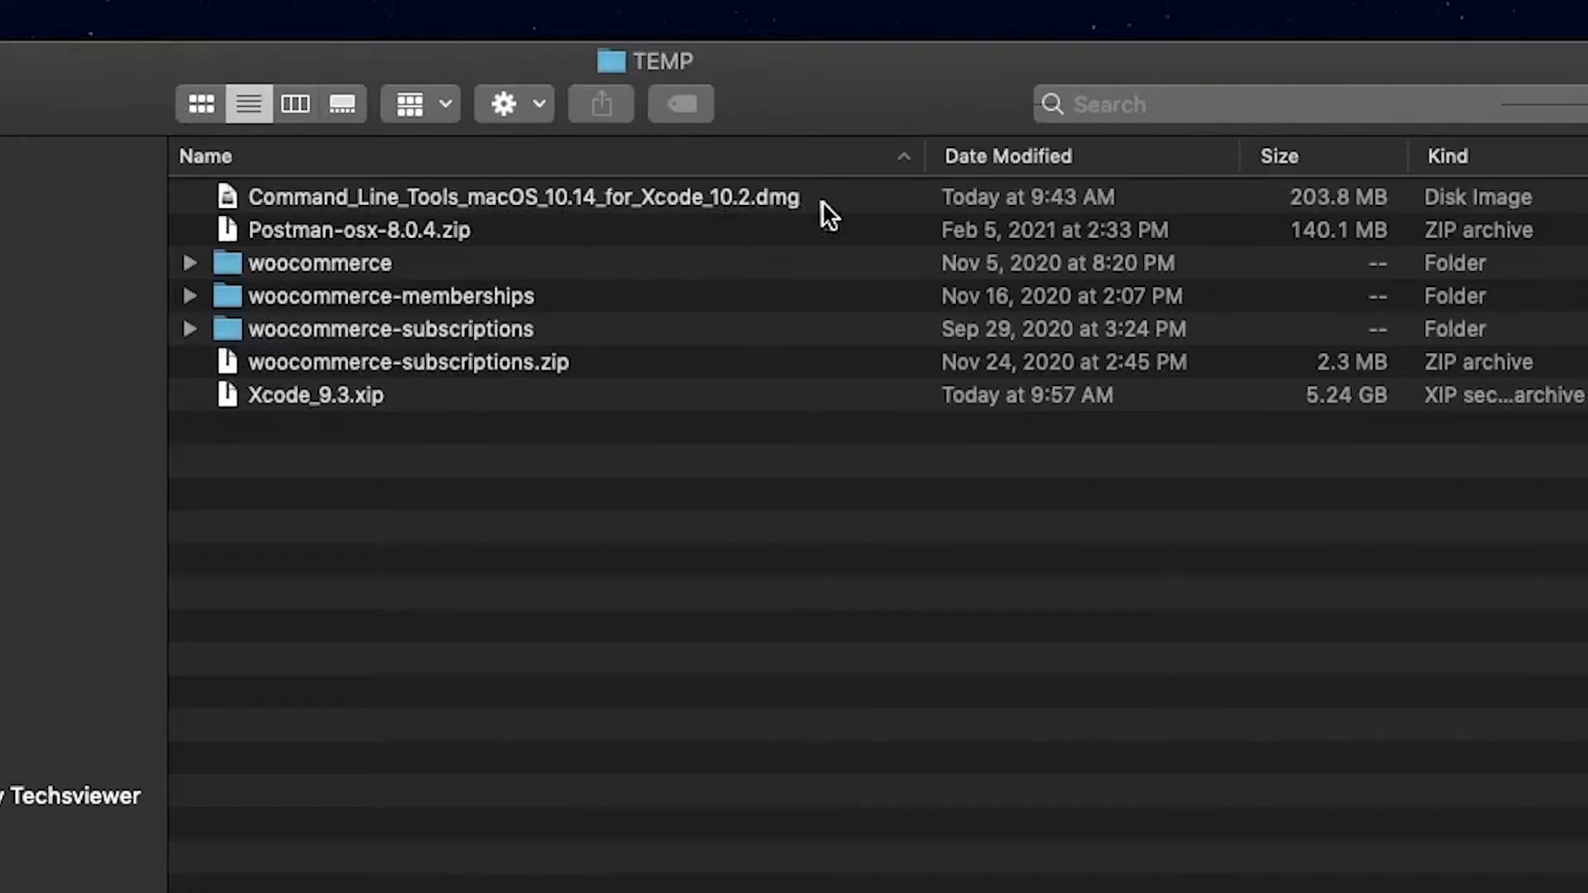
mouse_move(754, 190)
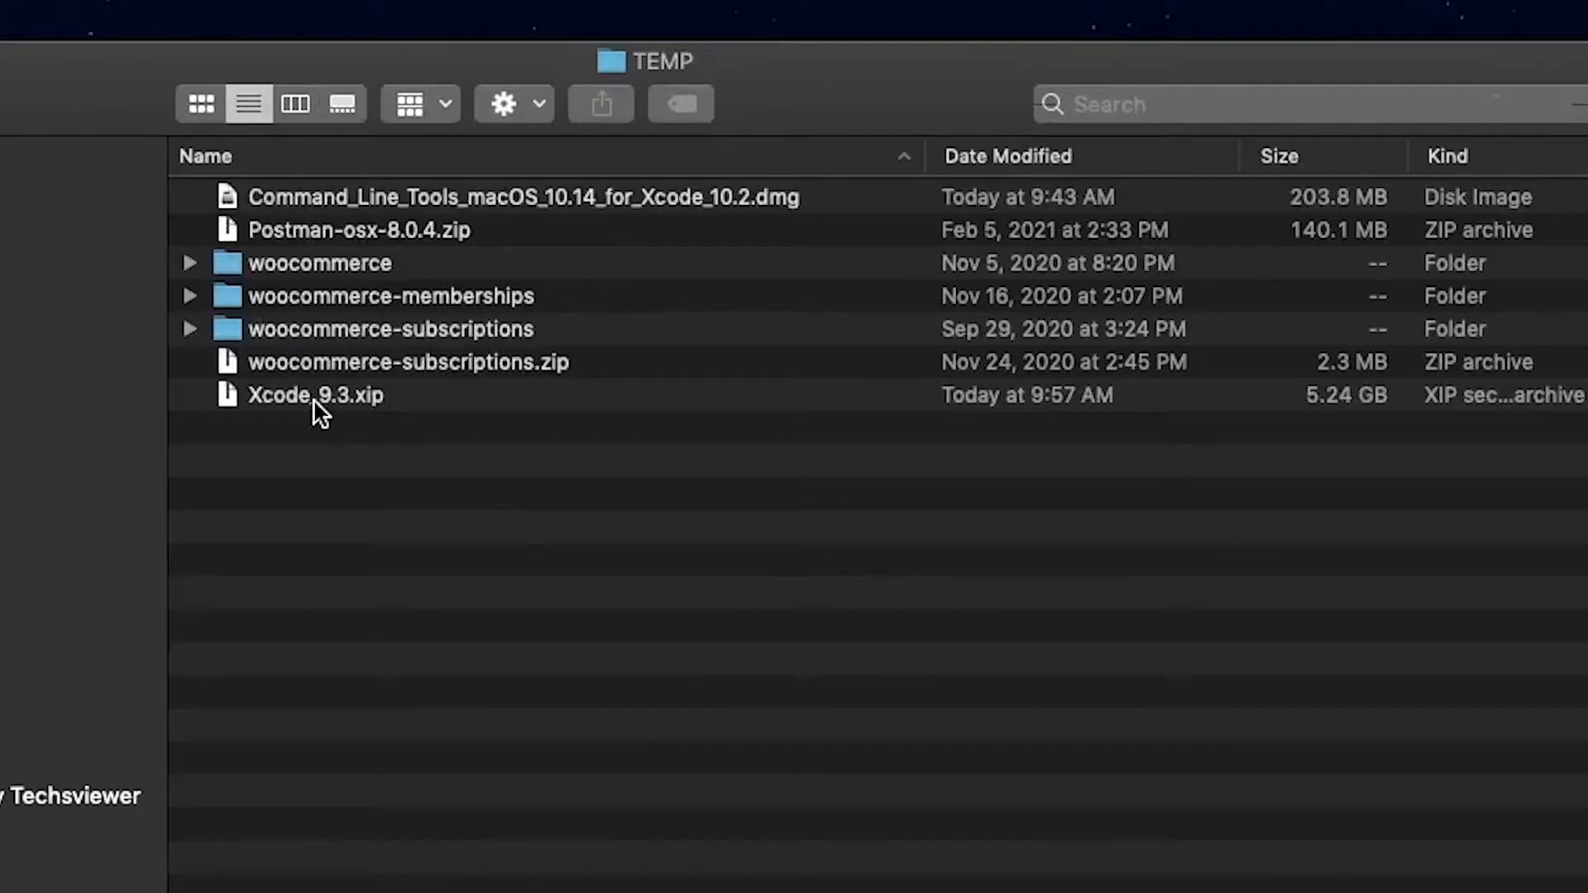
Step: Unpack Xcode_9.3.xip, accept the Xcode licence with the password, then quit Xcode
double_click(315, 395)
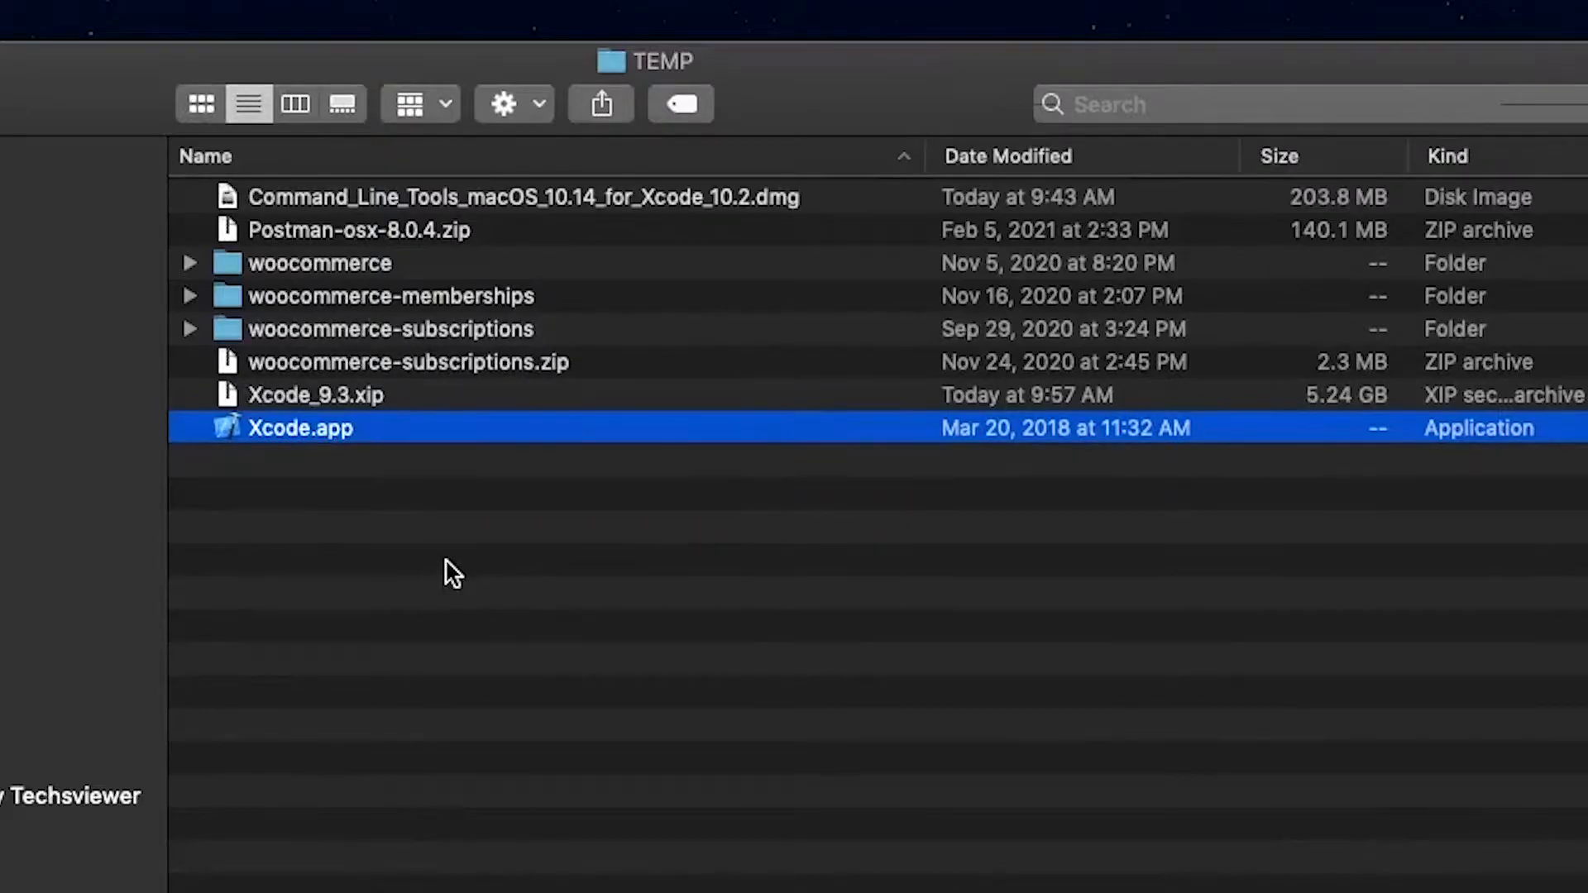
mouse_move(253, 448)
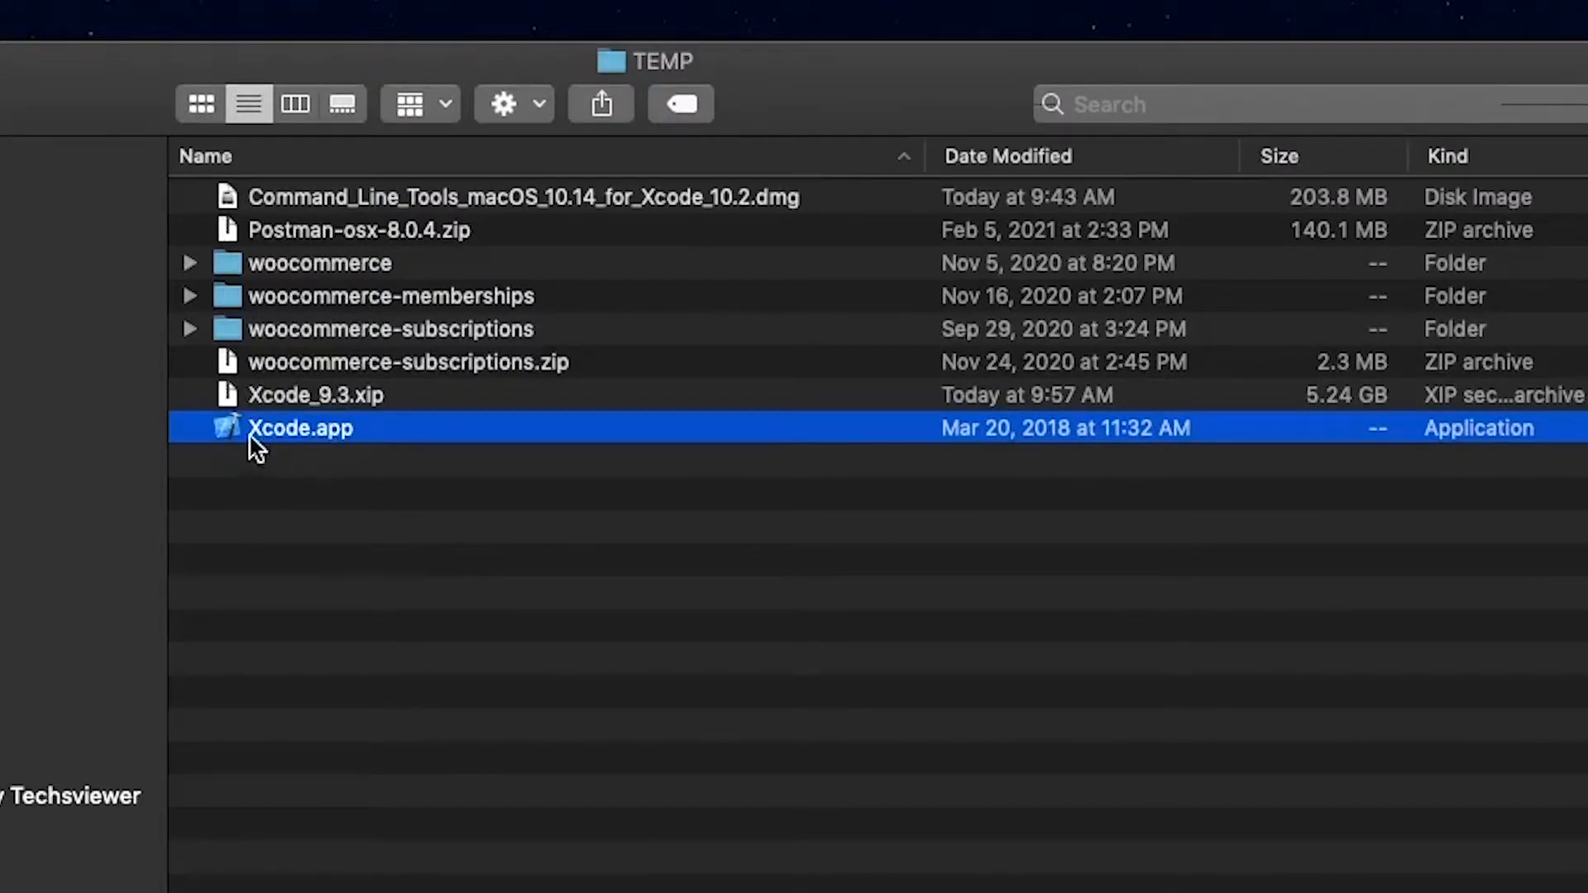
left_click(1109, 576)
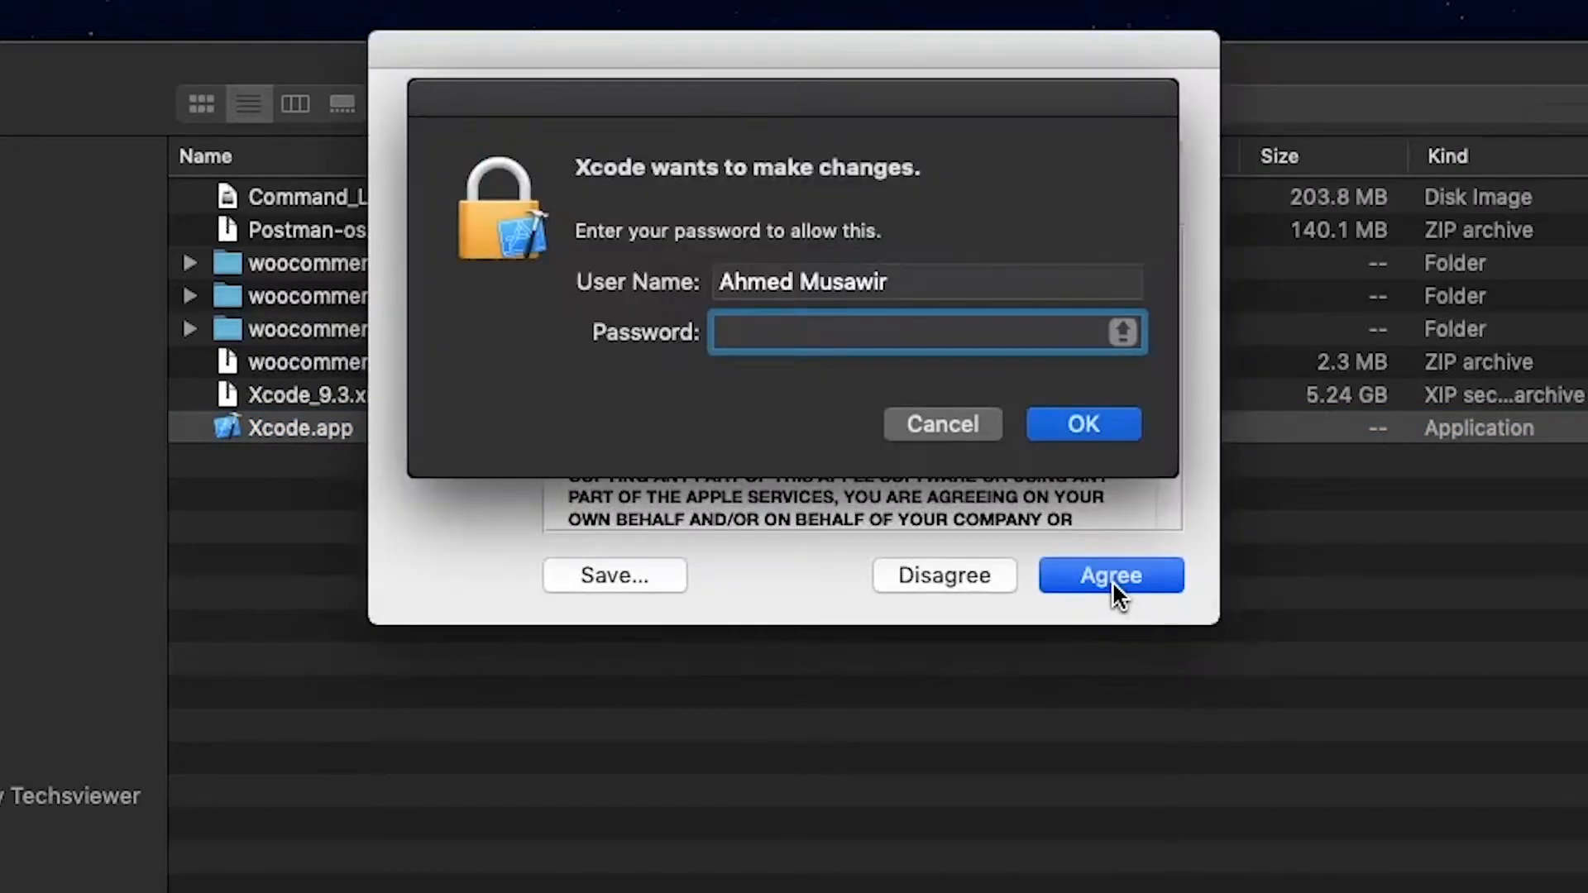
type("•")
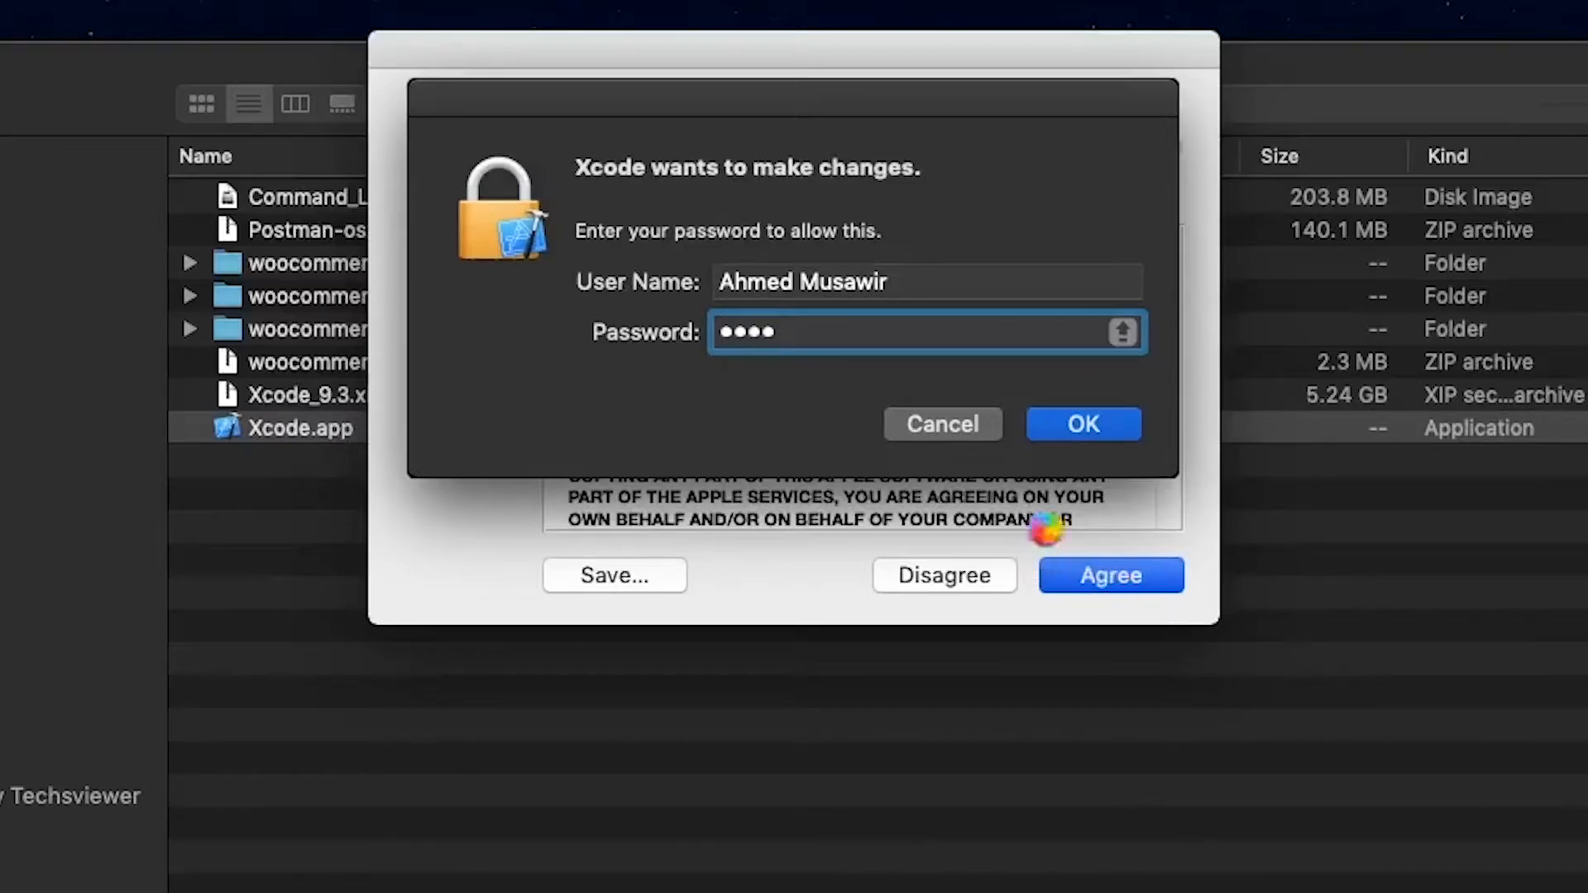
left_click(1082, 424)
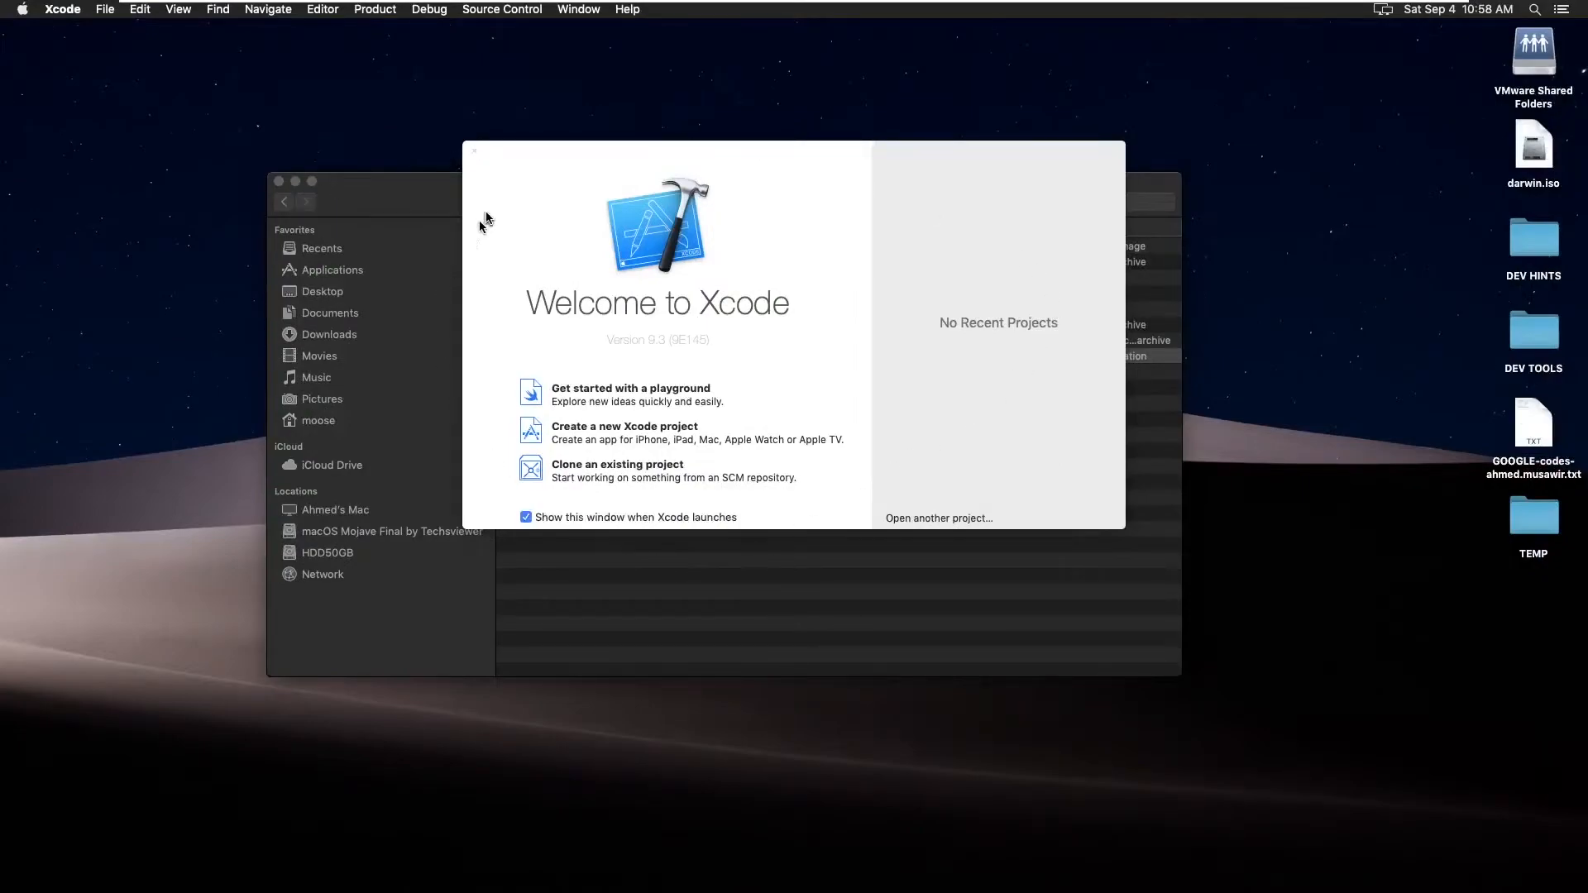
left_click(526, 517)
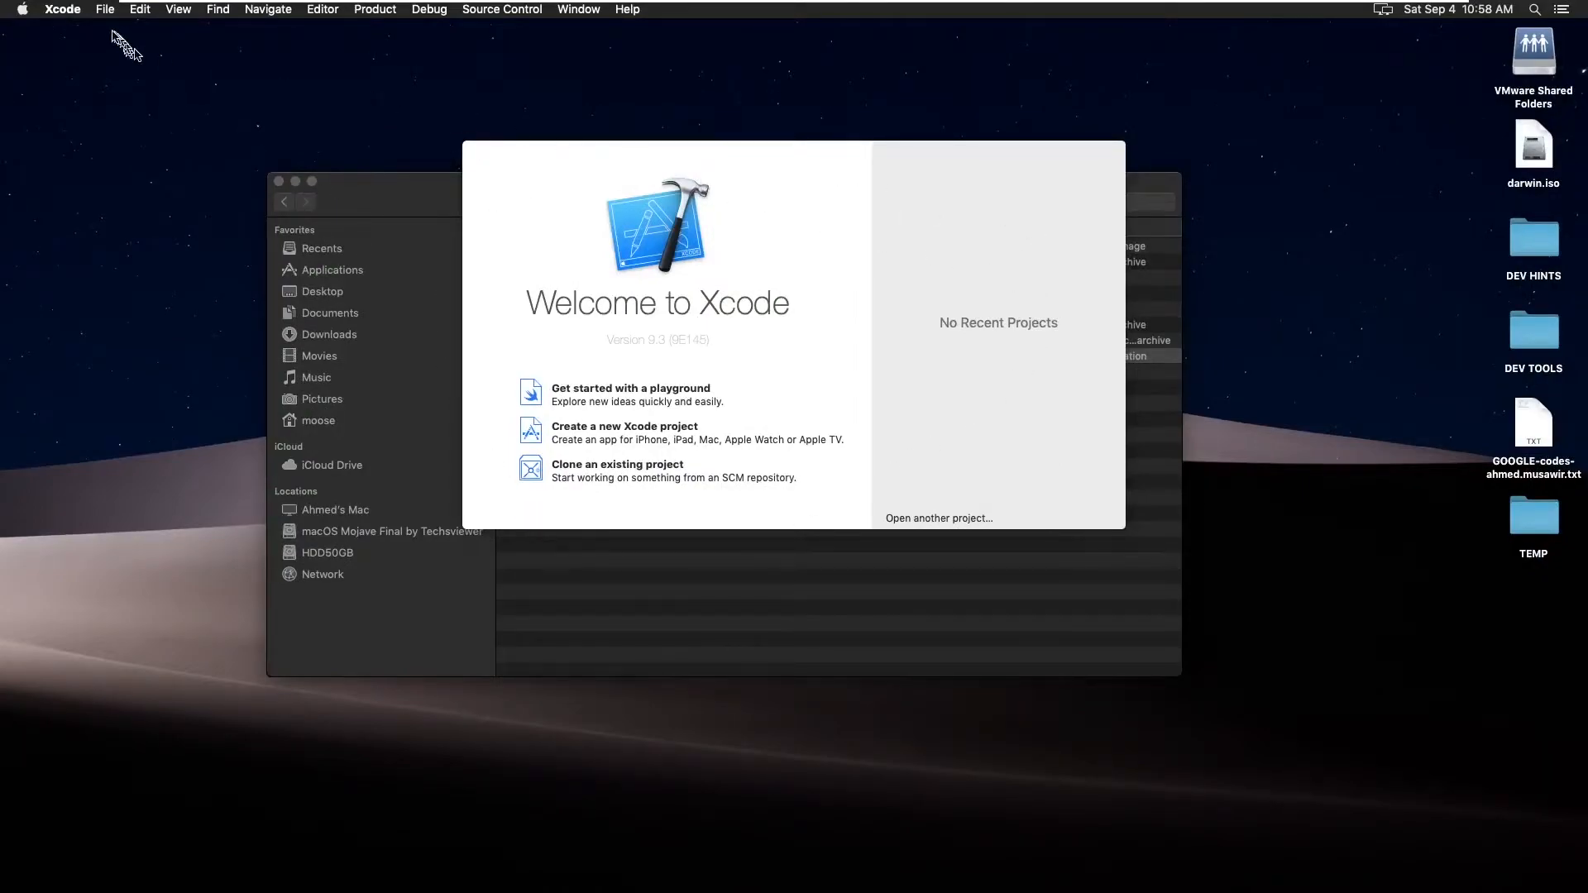
left_click(62, 9)
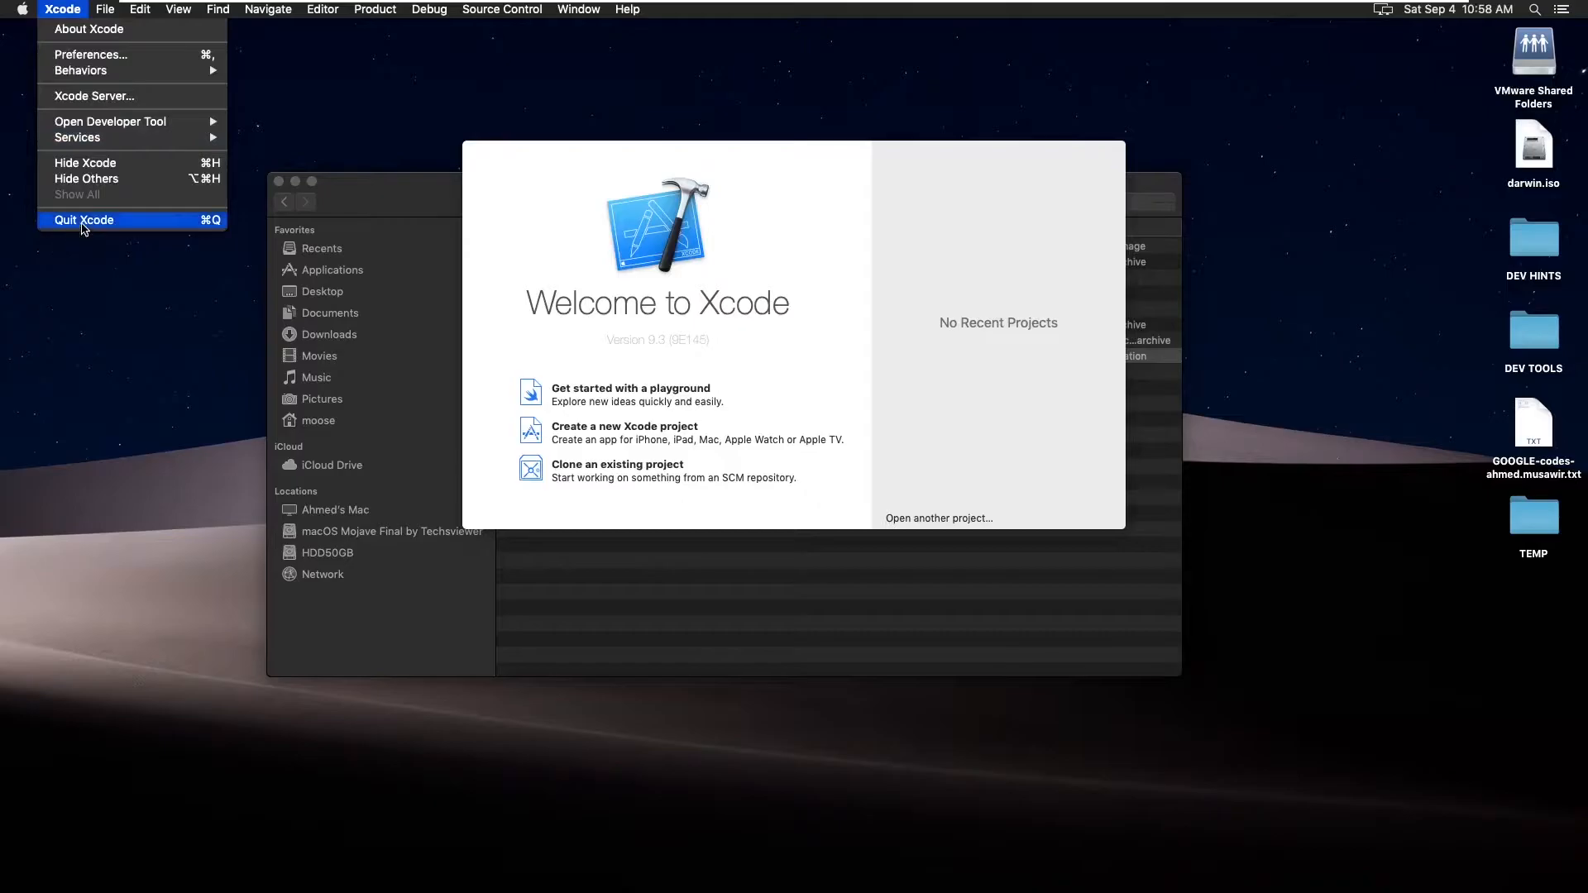
mouse_move(101, 207)
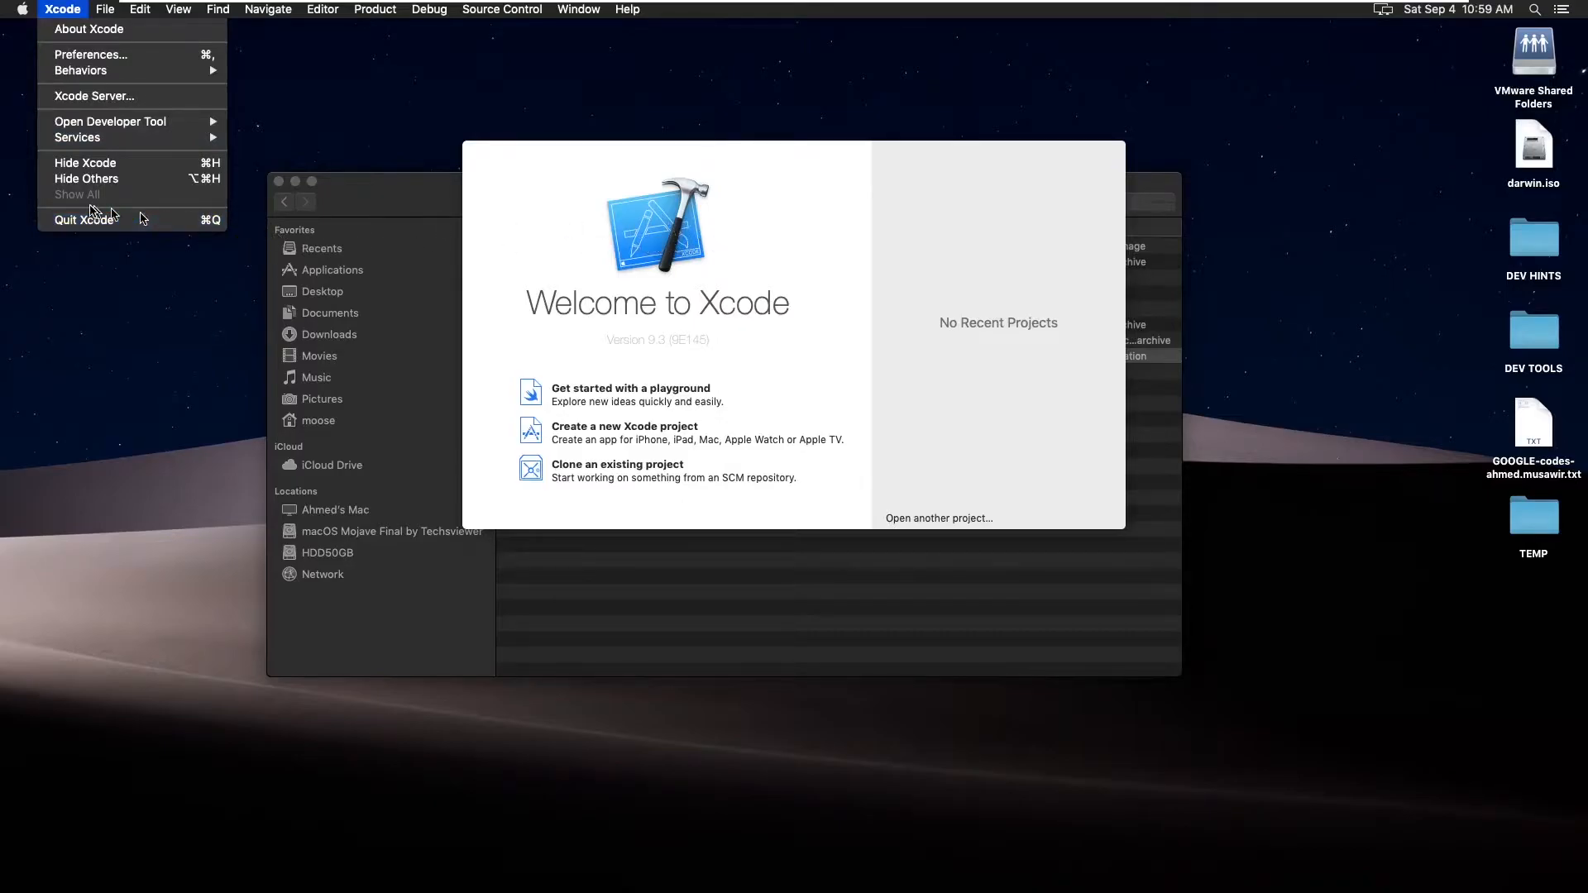
left_click(84, 220)
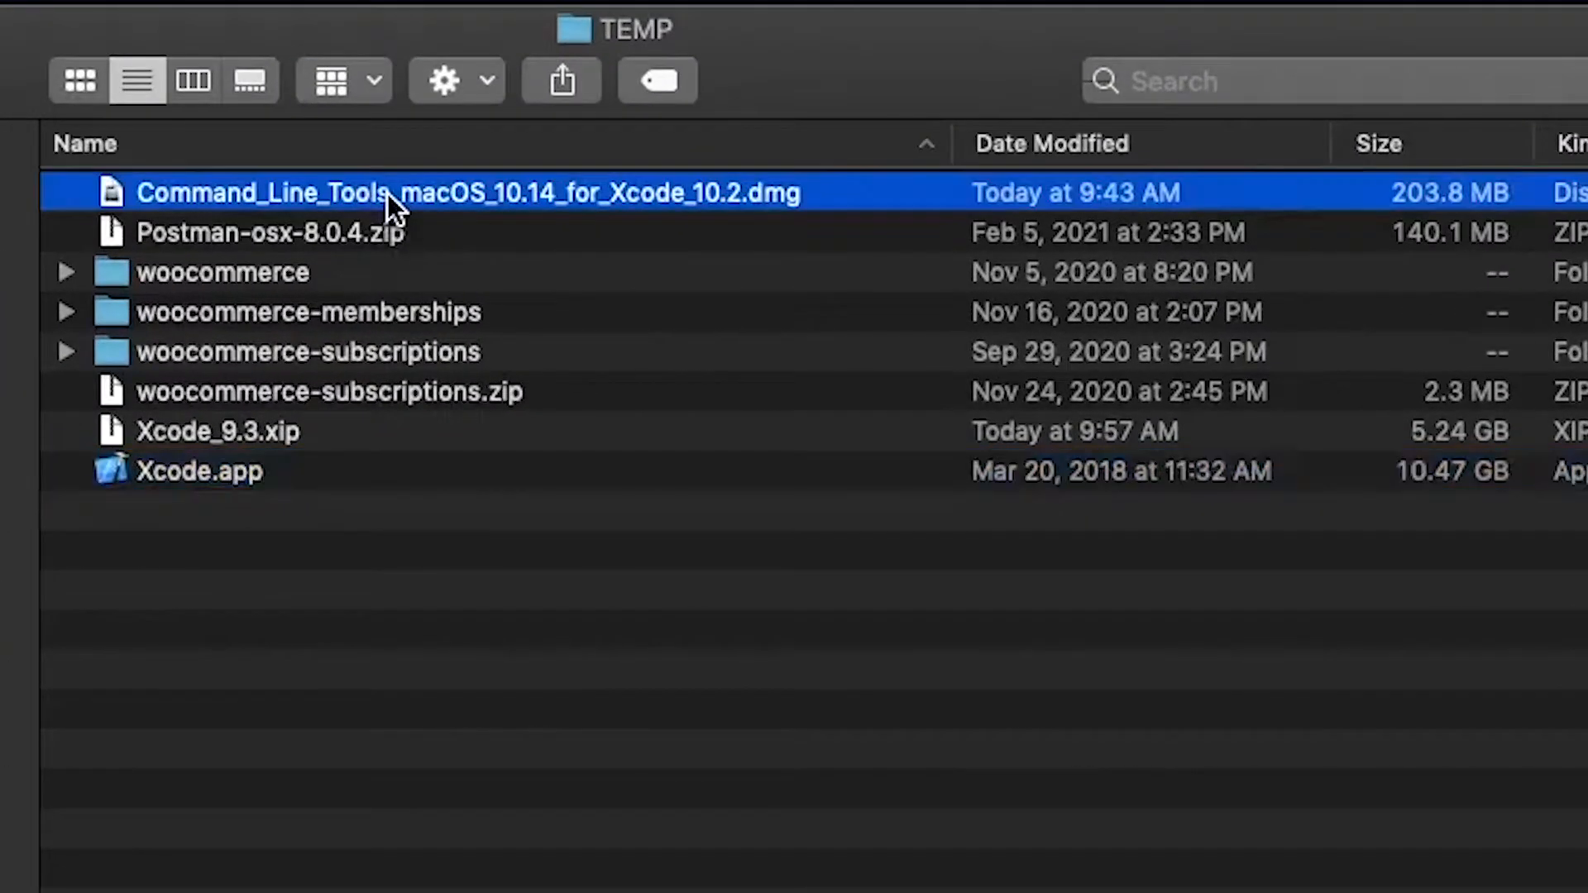
mouse_move(734, 212)
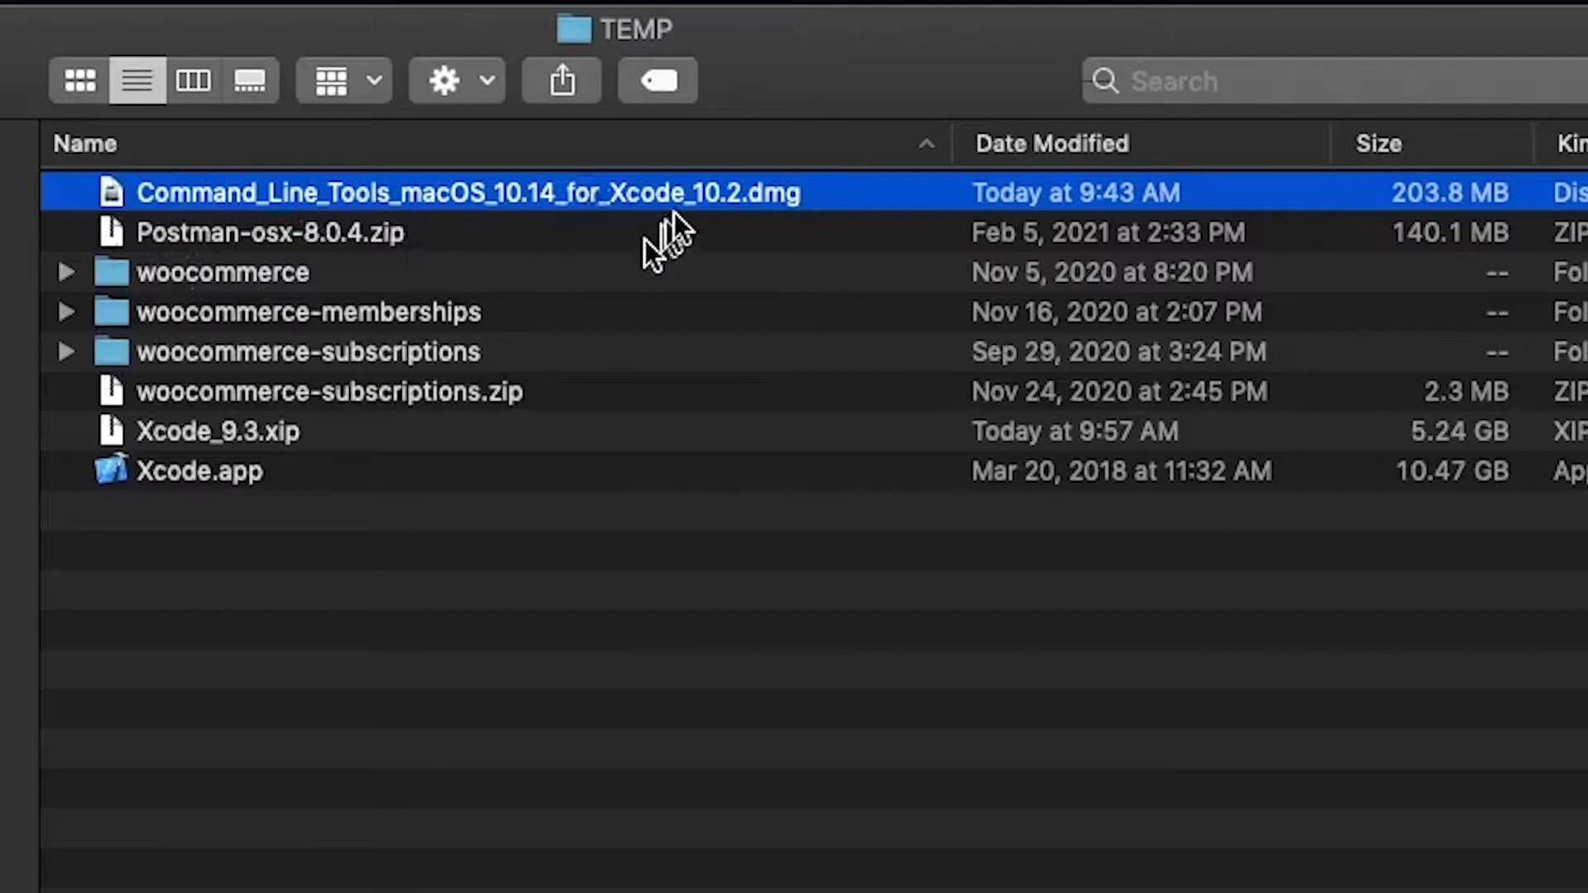
mouse_move(699, 203)
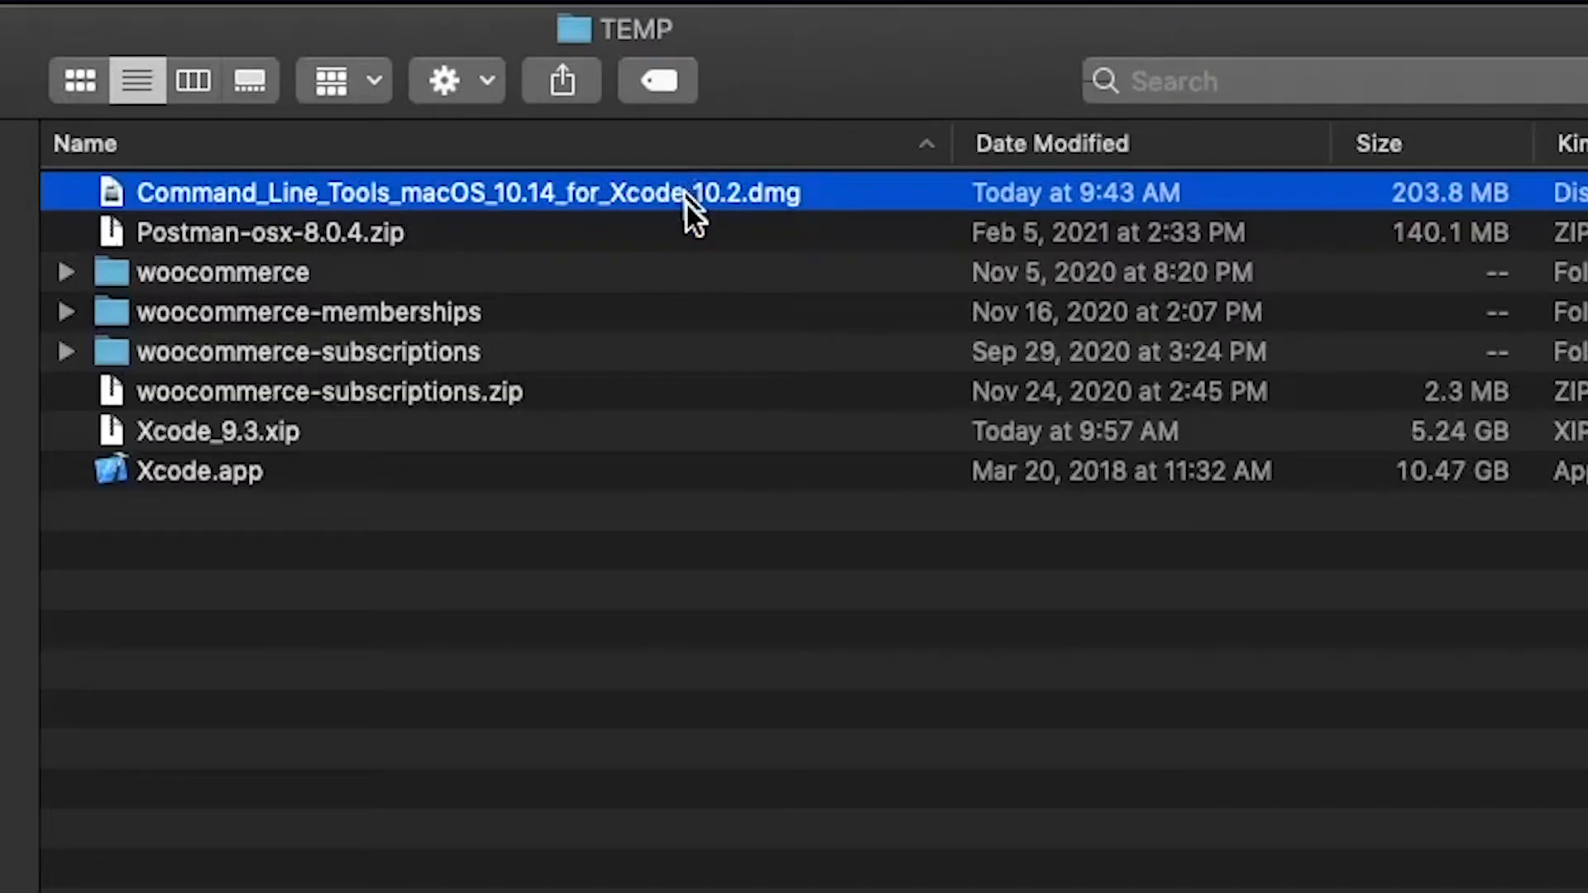
mouse_move(674, 352)
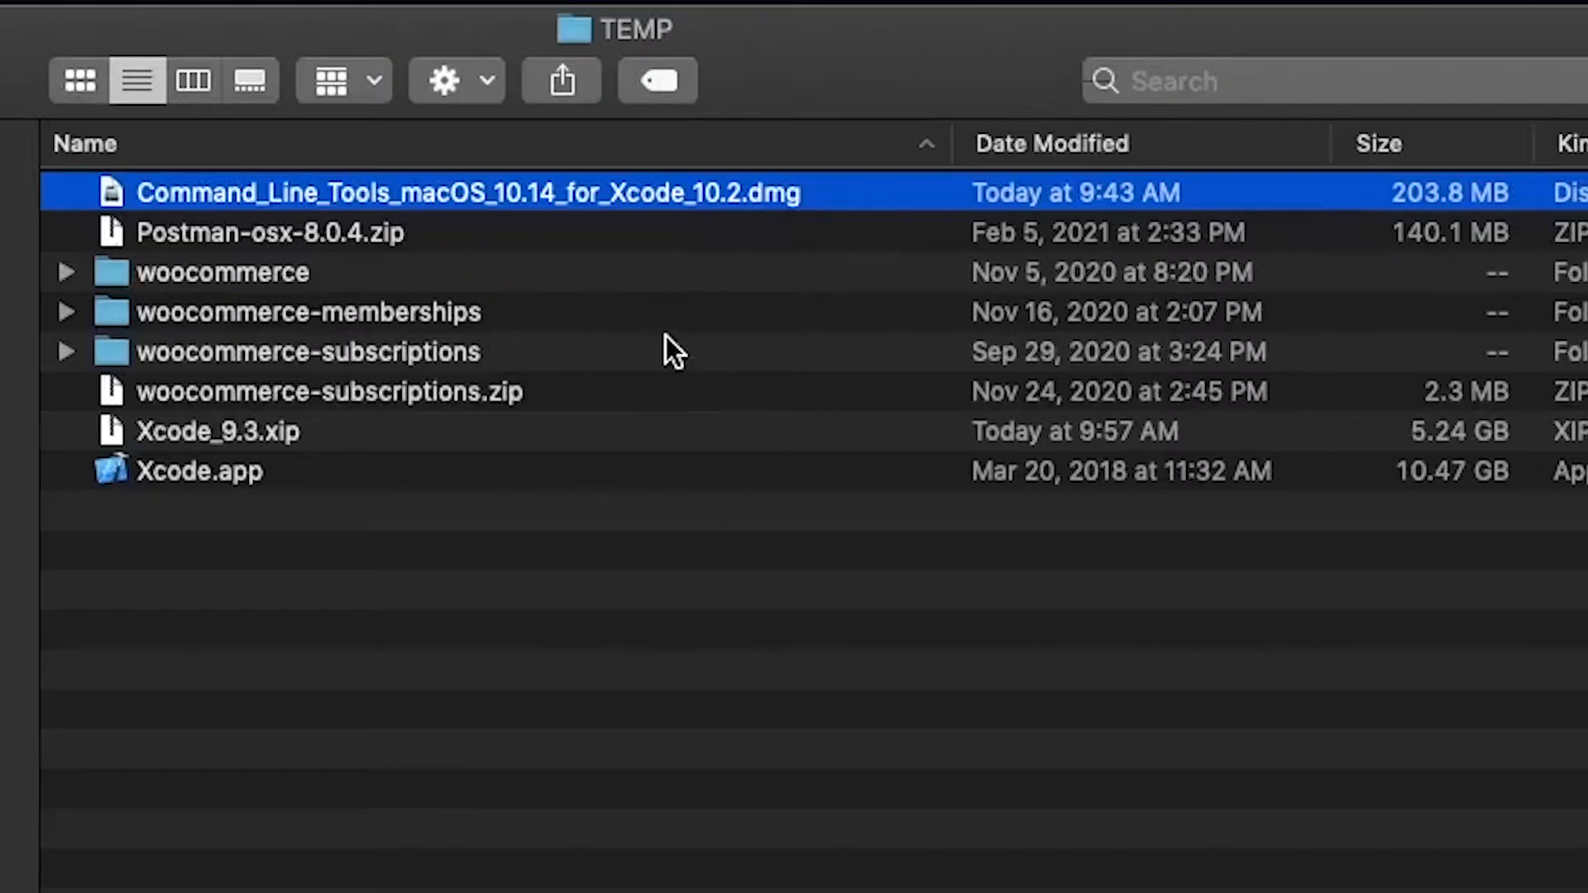
mouse_move(415, 451)
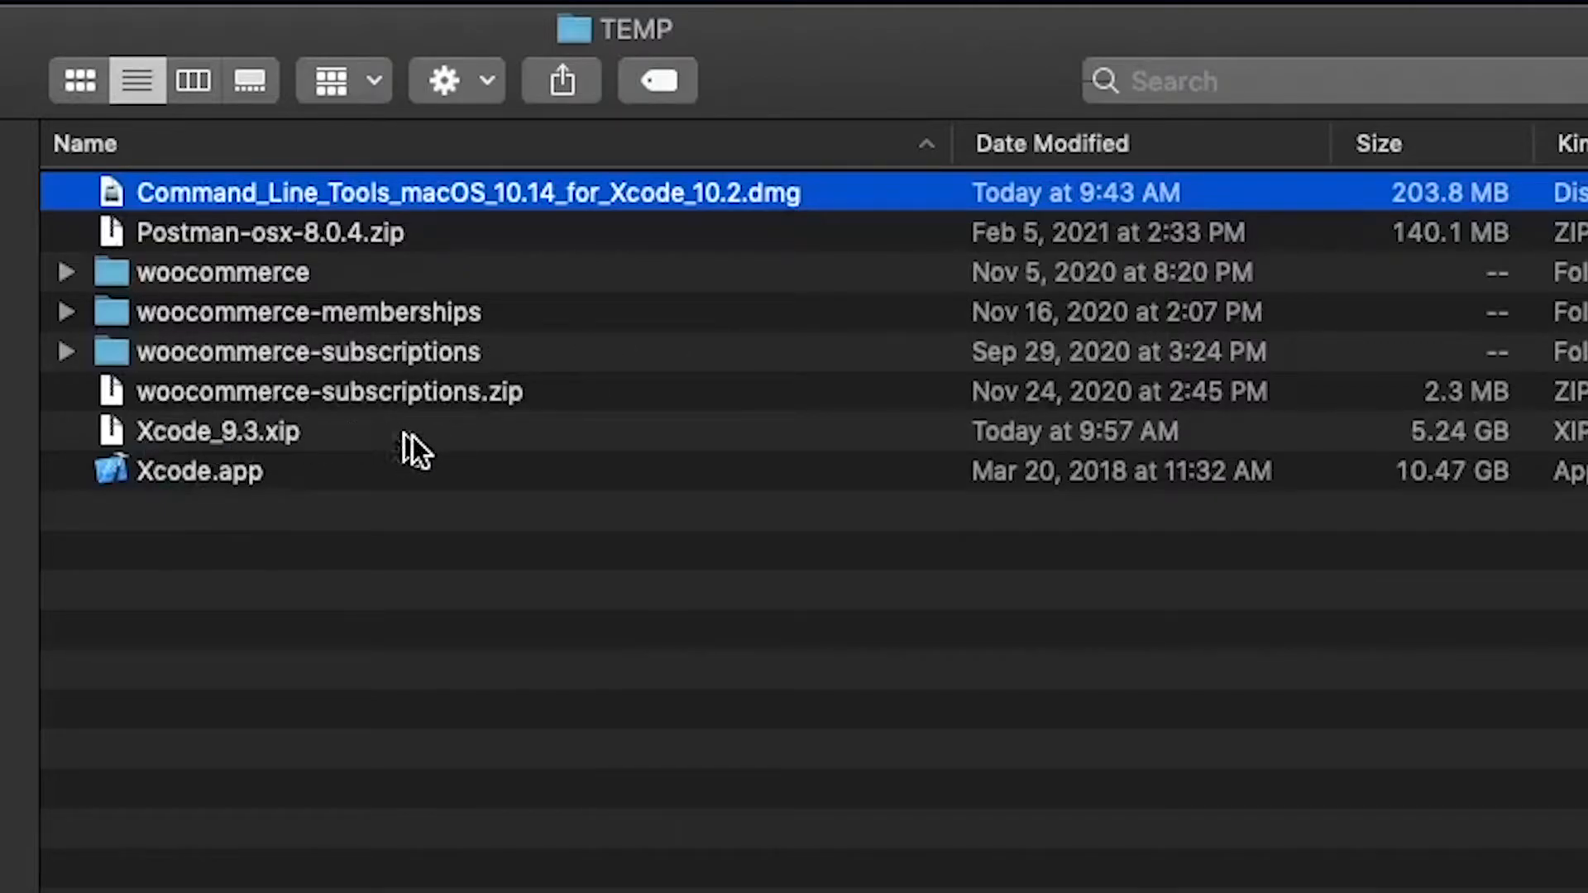
mouse_move(324, 461)
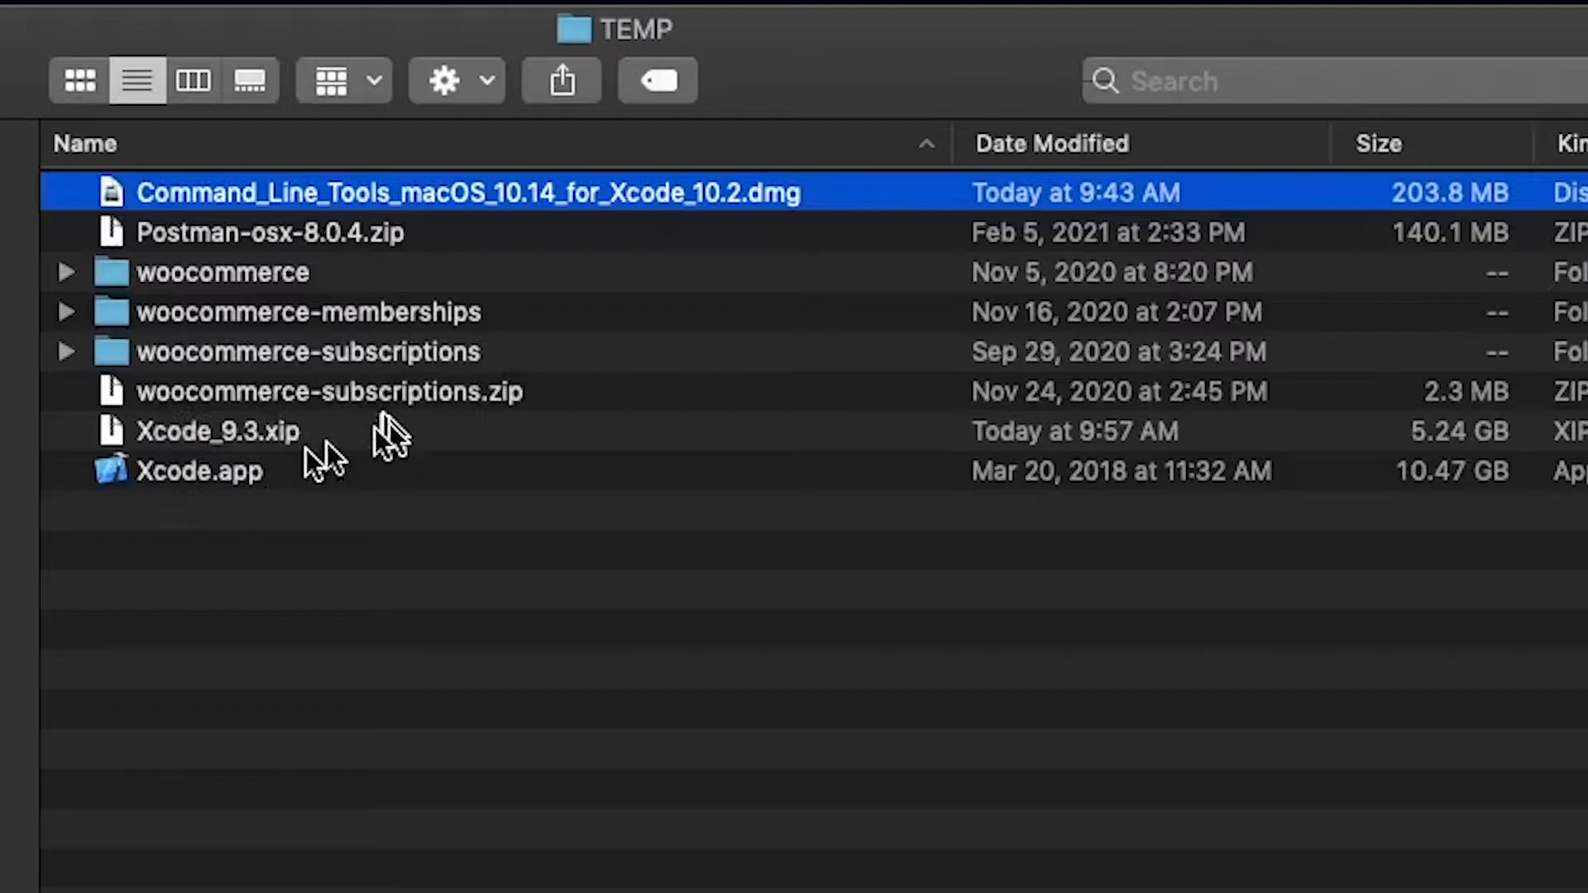
mouse_move(273, 209)
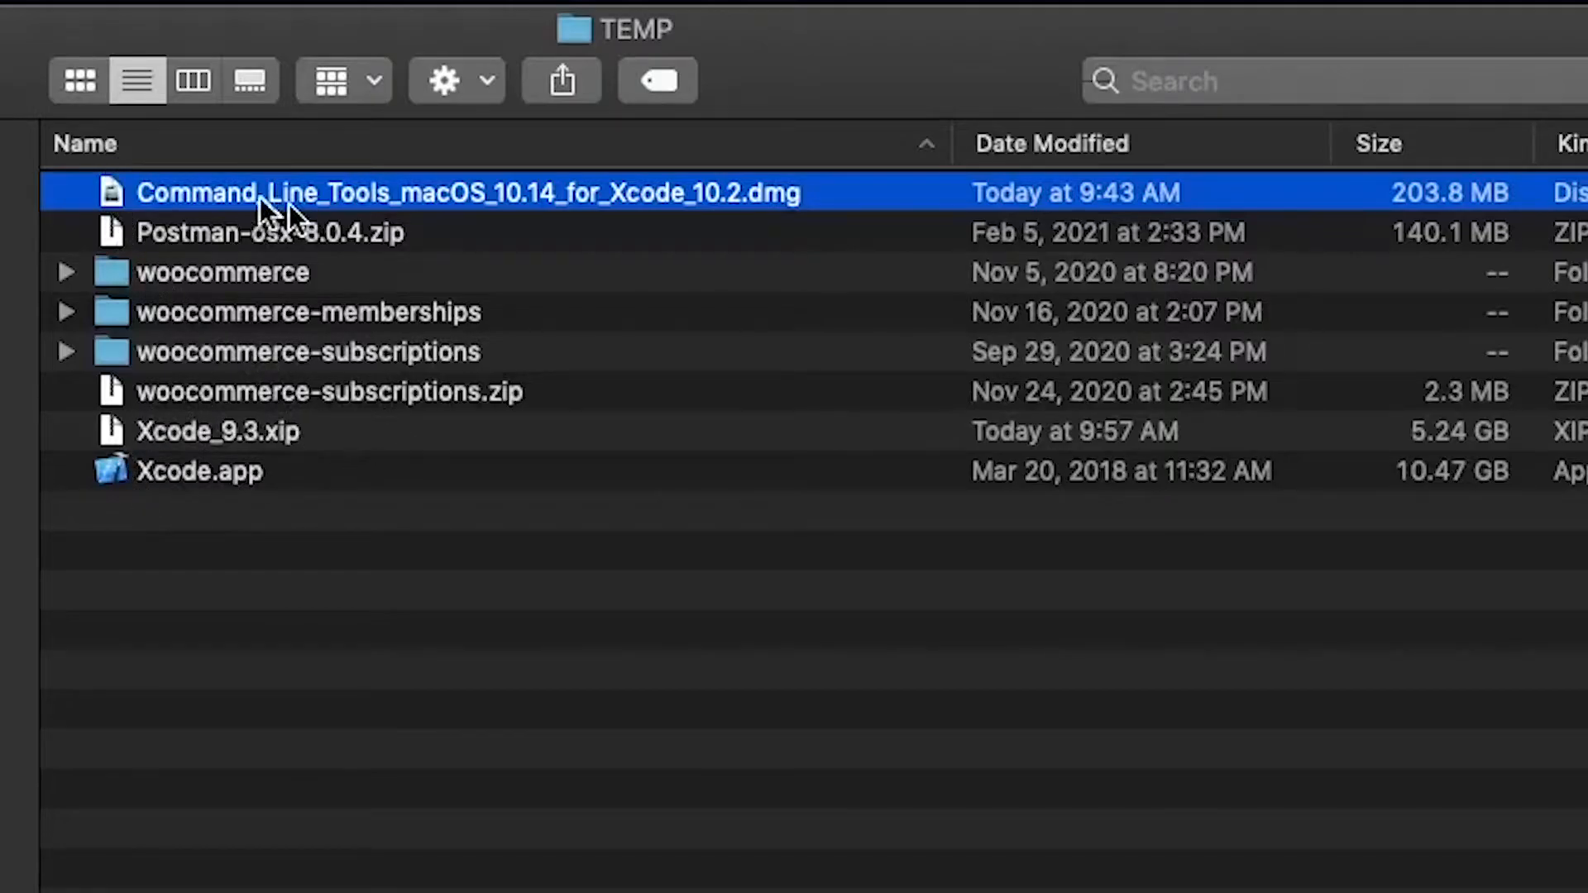
mouse_move(789, 223)
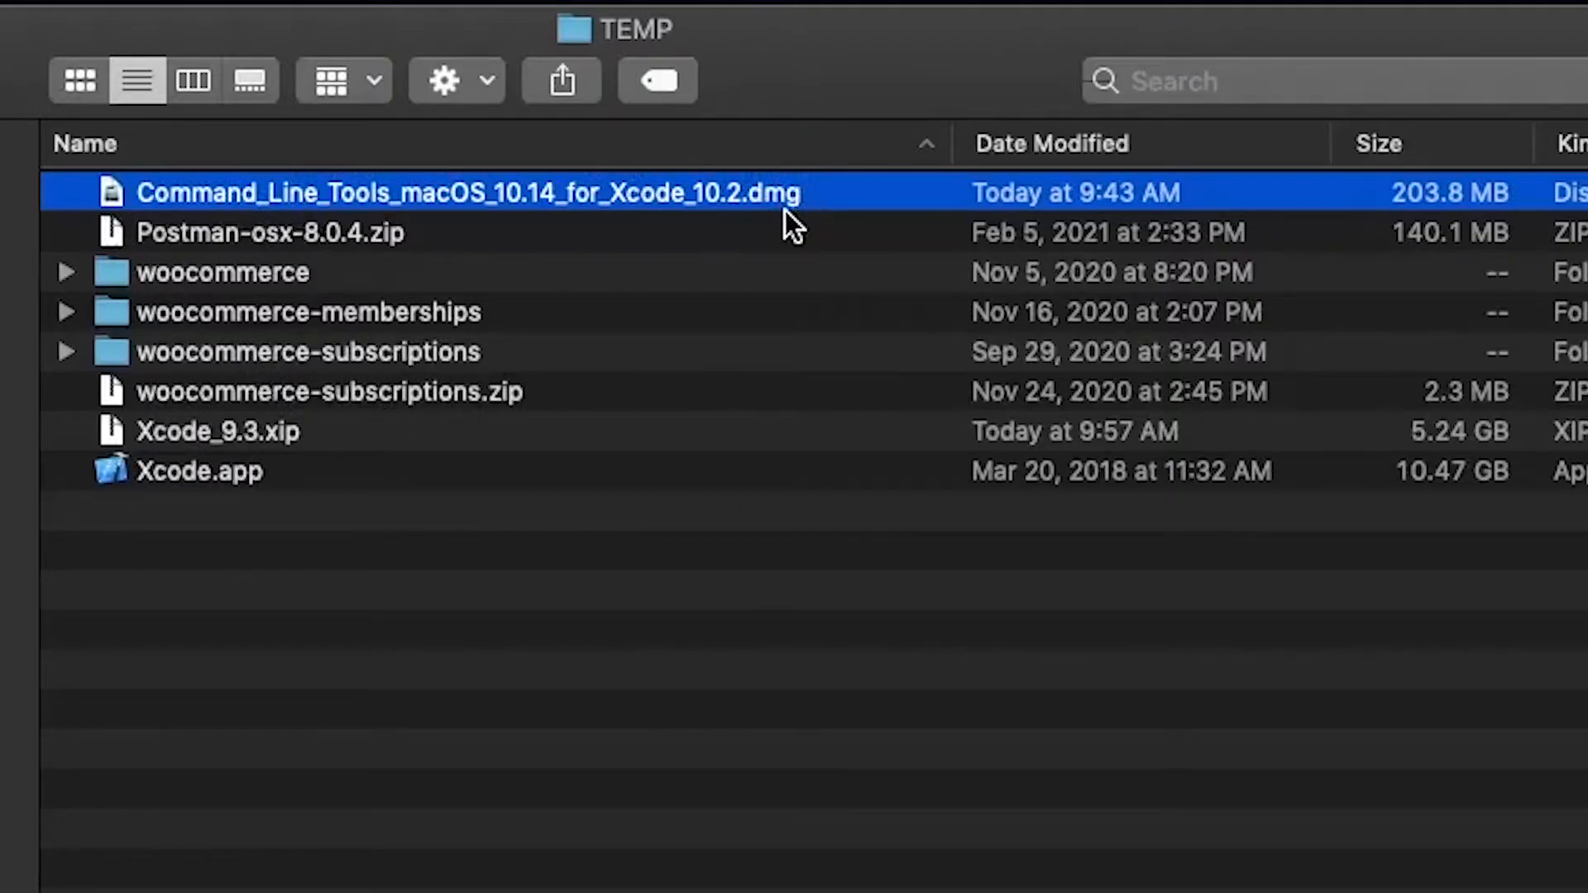
mouse_move(618, 207)
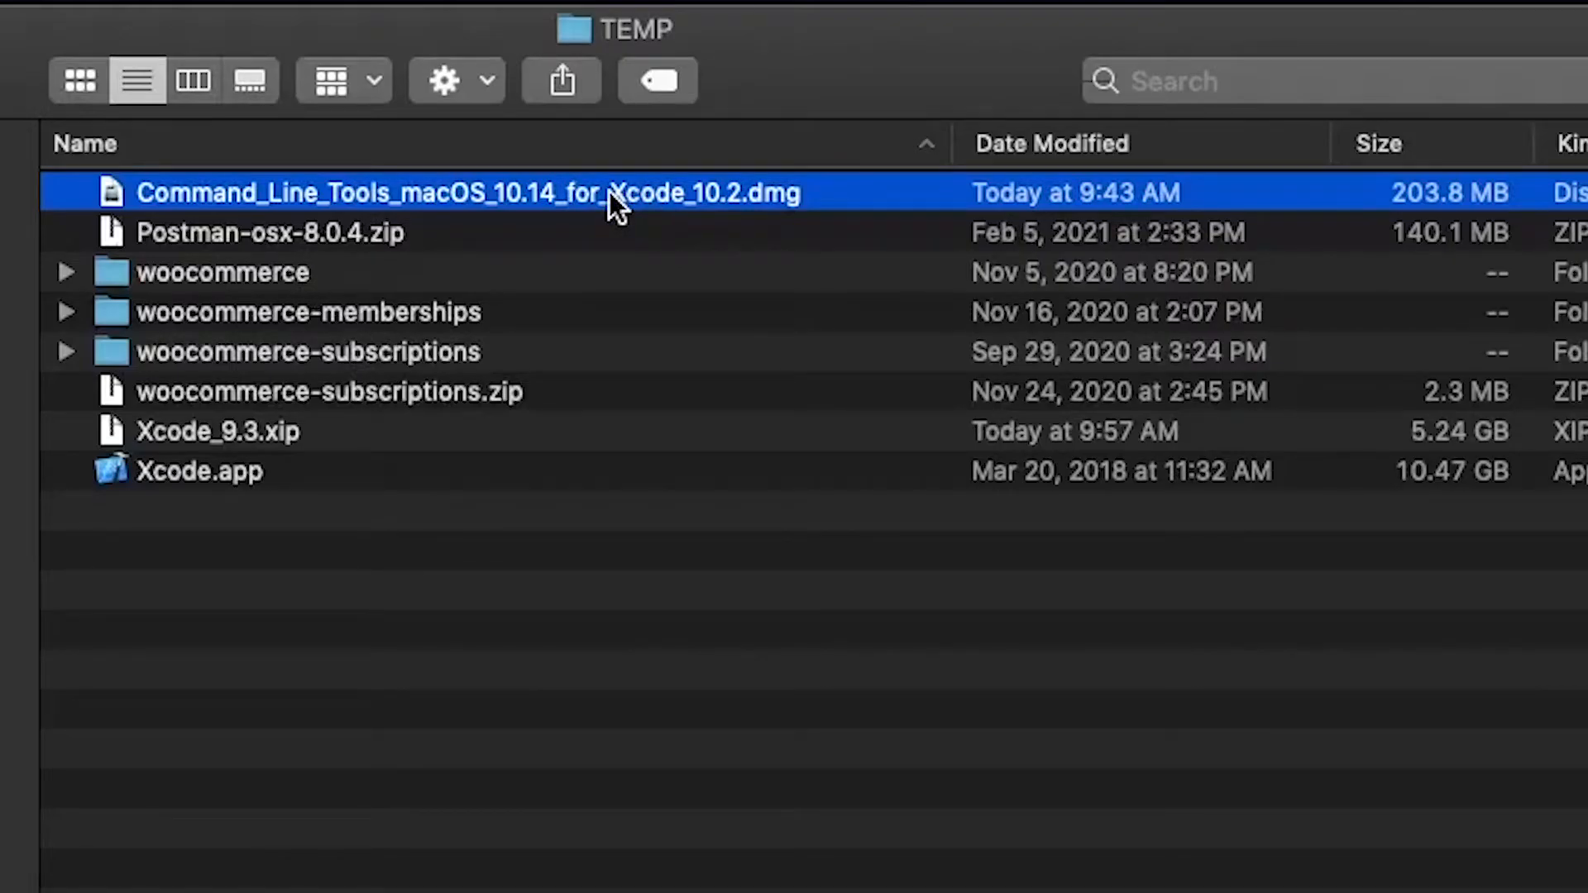
Step: Mount Command_Line_Tools_macOS_10.14_for_Xcode_10.2.dmg from the TEMP folder
double_click(418, 192)
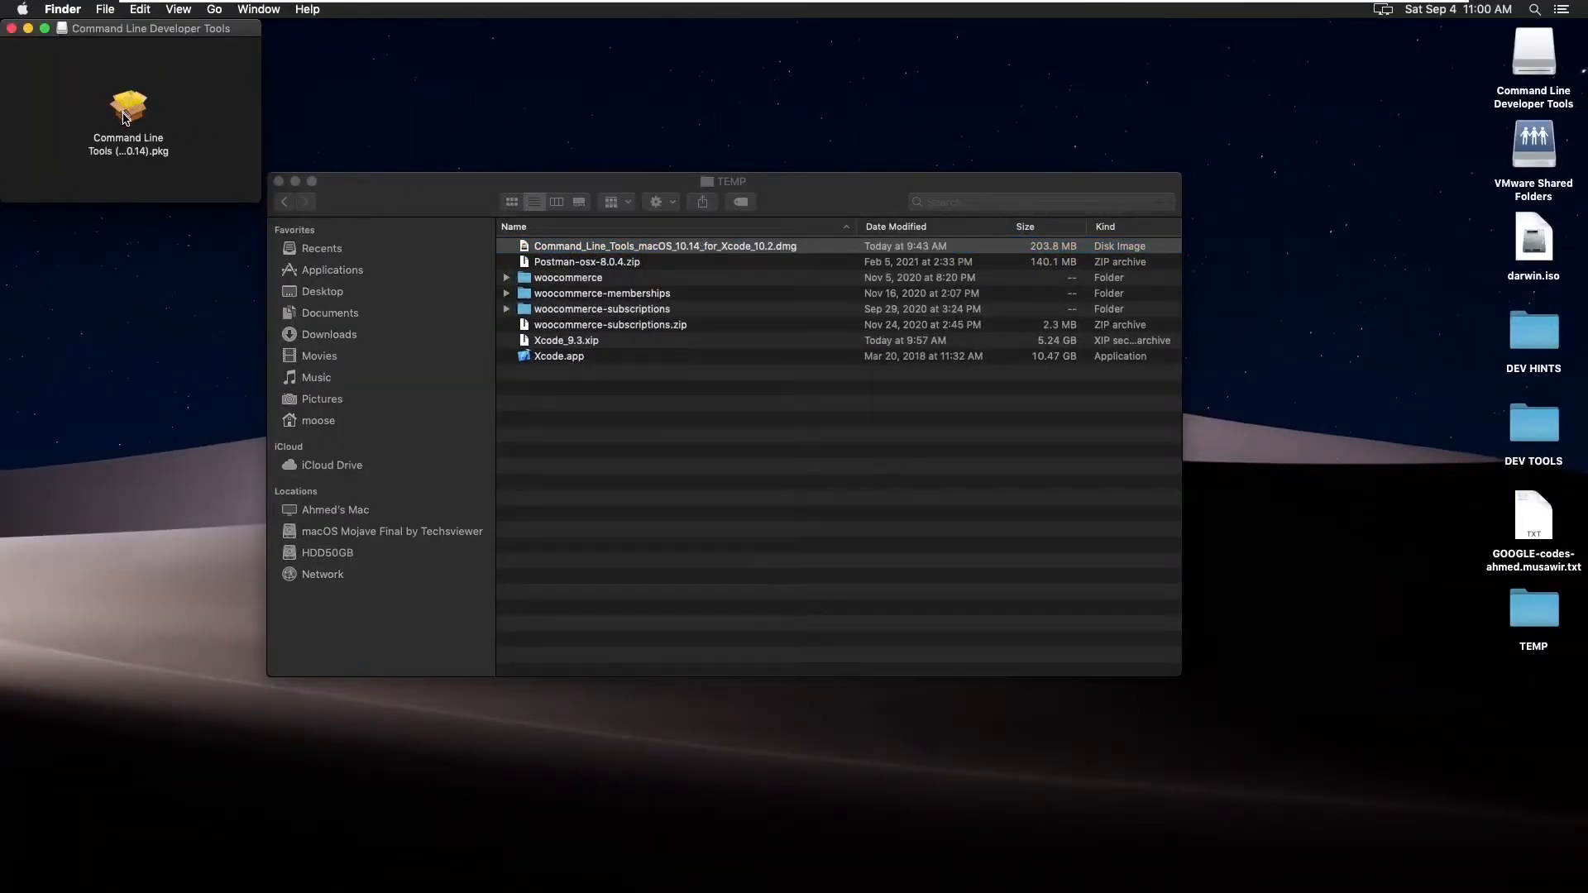
Step: Run the Command Line Tools (macOS 10.14) installer to completion, keeping the package afterwards
double_click(129, 105)
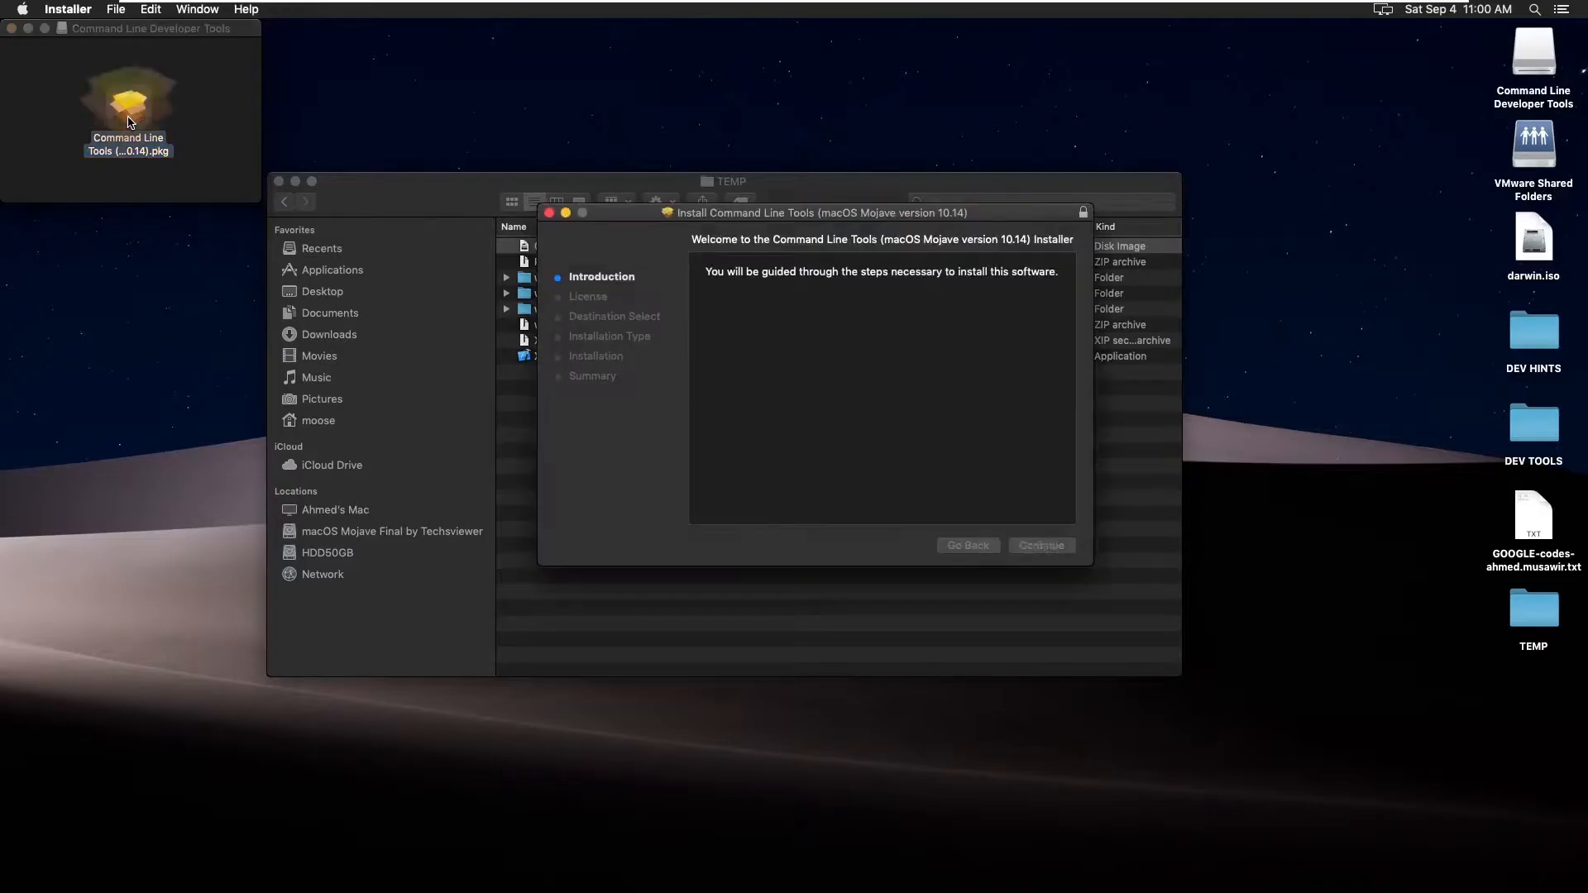
left_click(1040, 545)
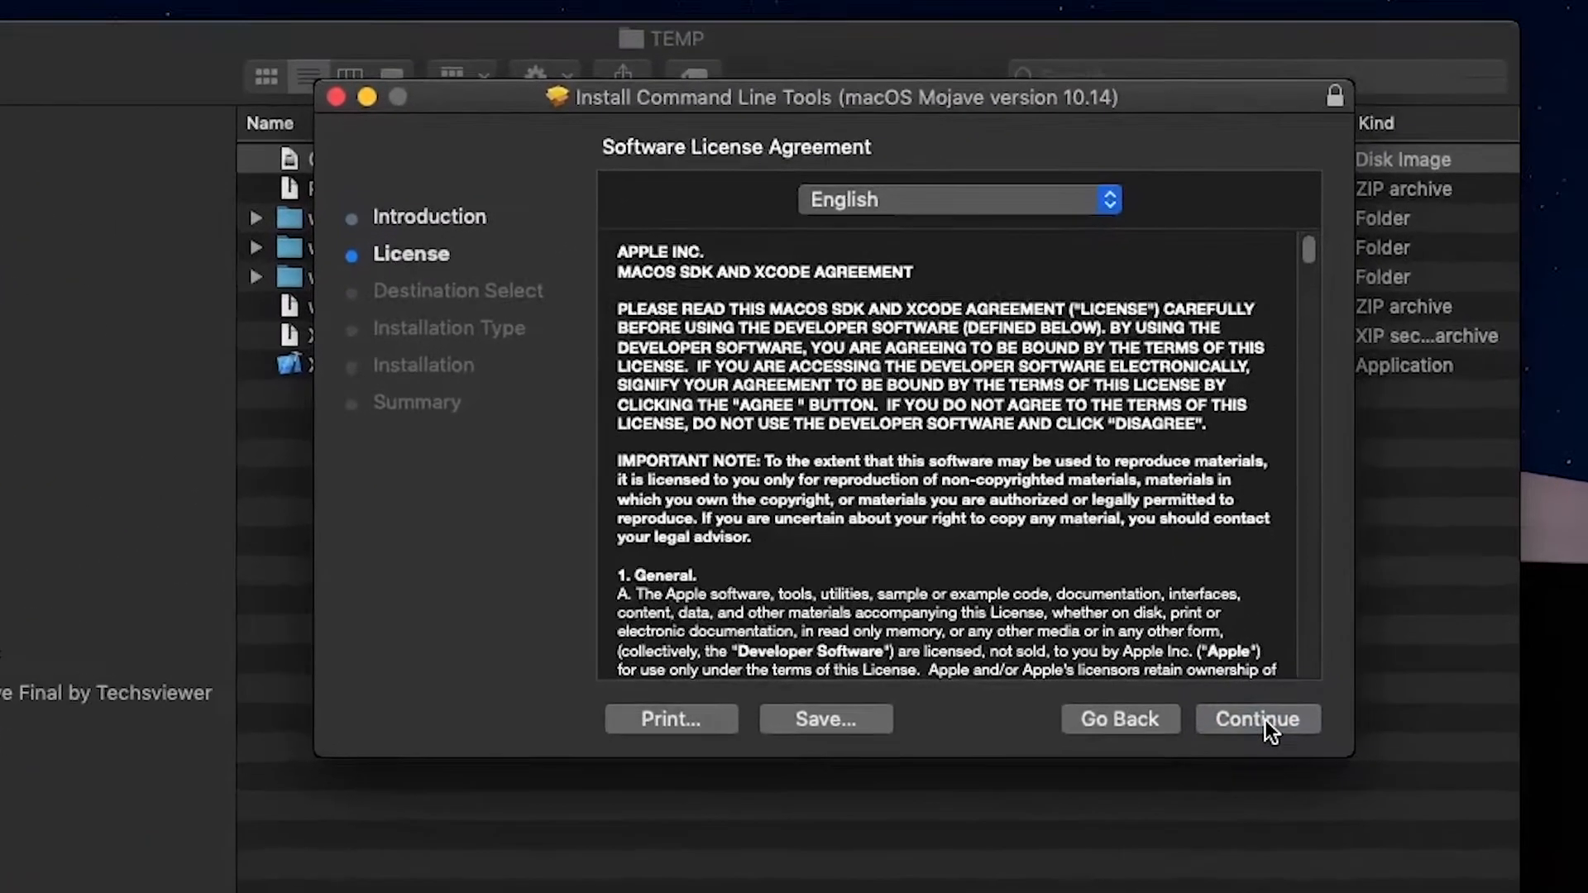
left_click(1257, 719)
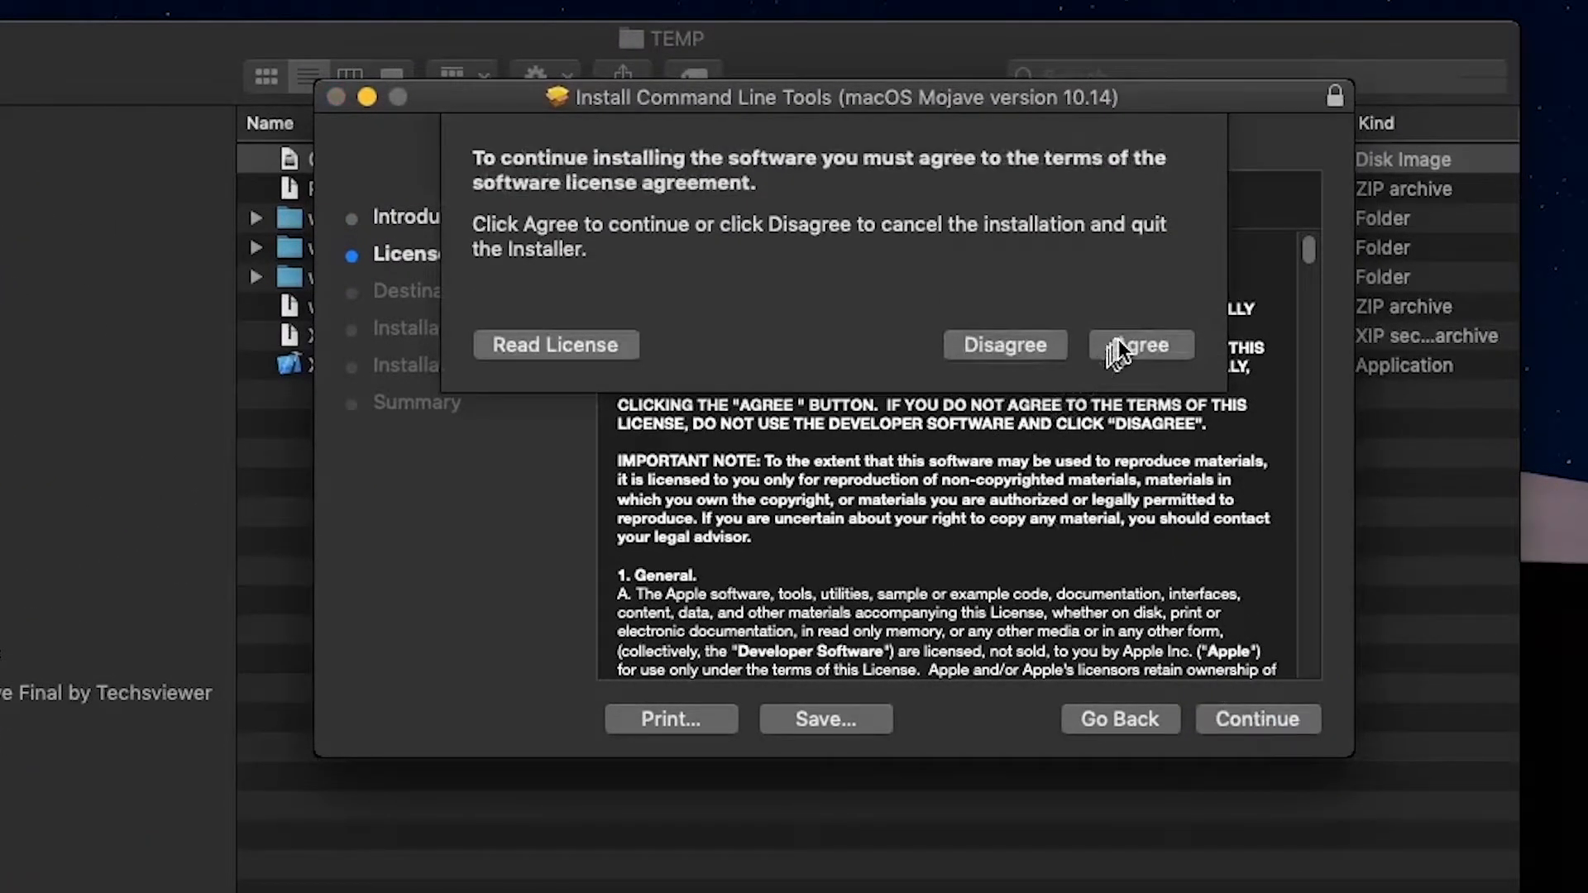
left_click(1141, 344)
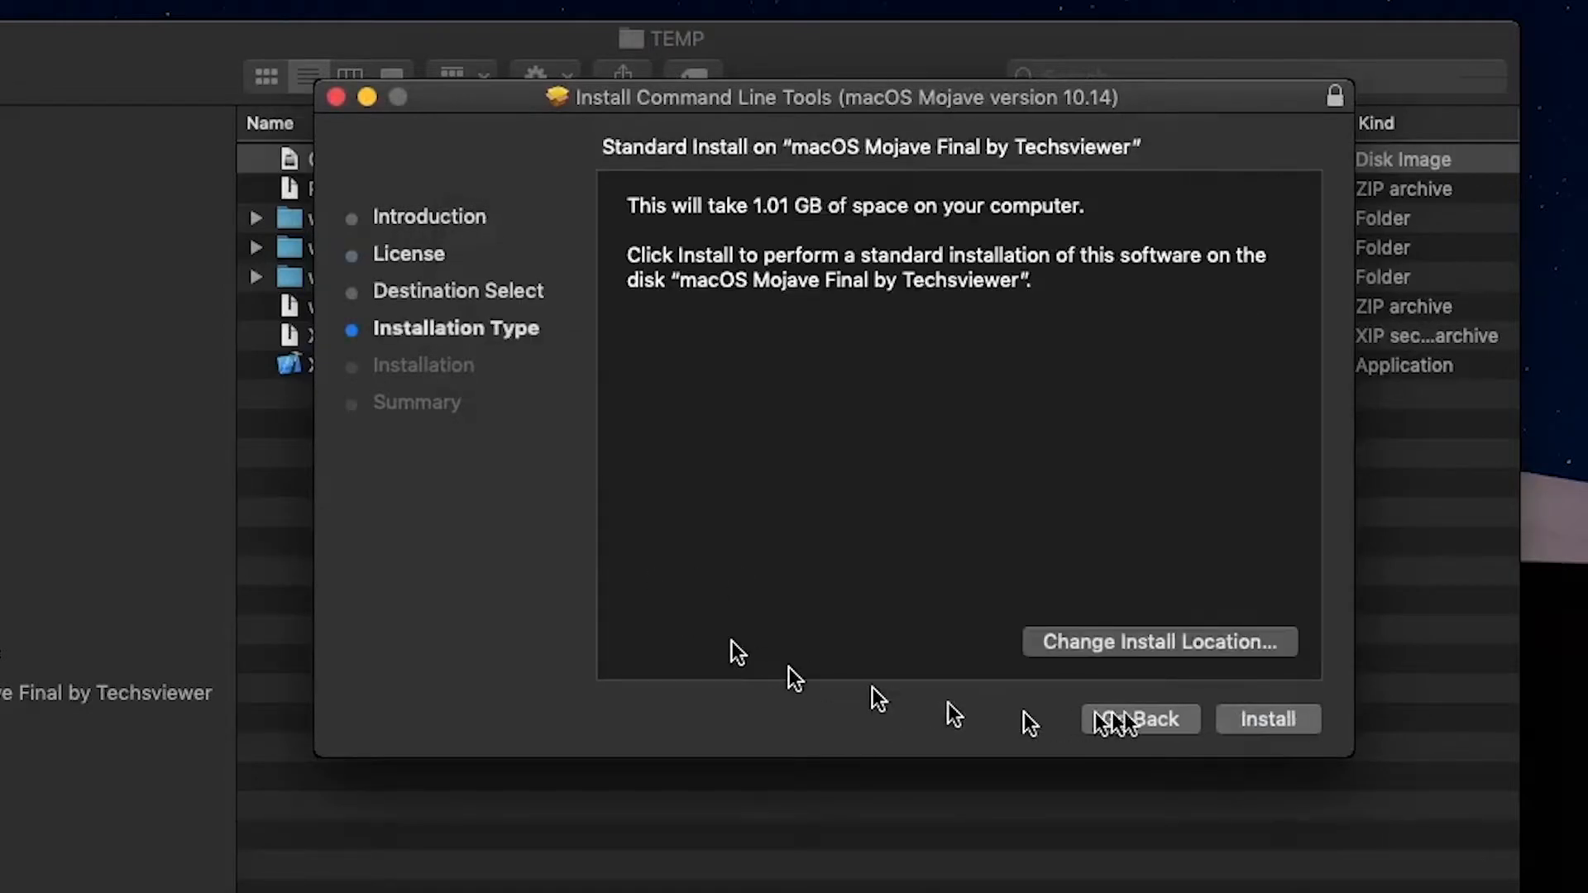
left_click(1267, 719)
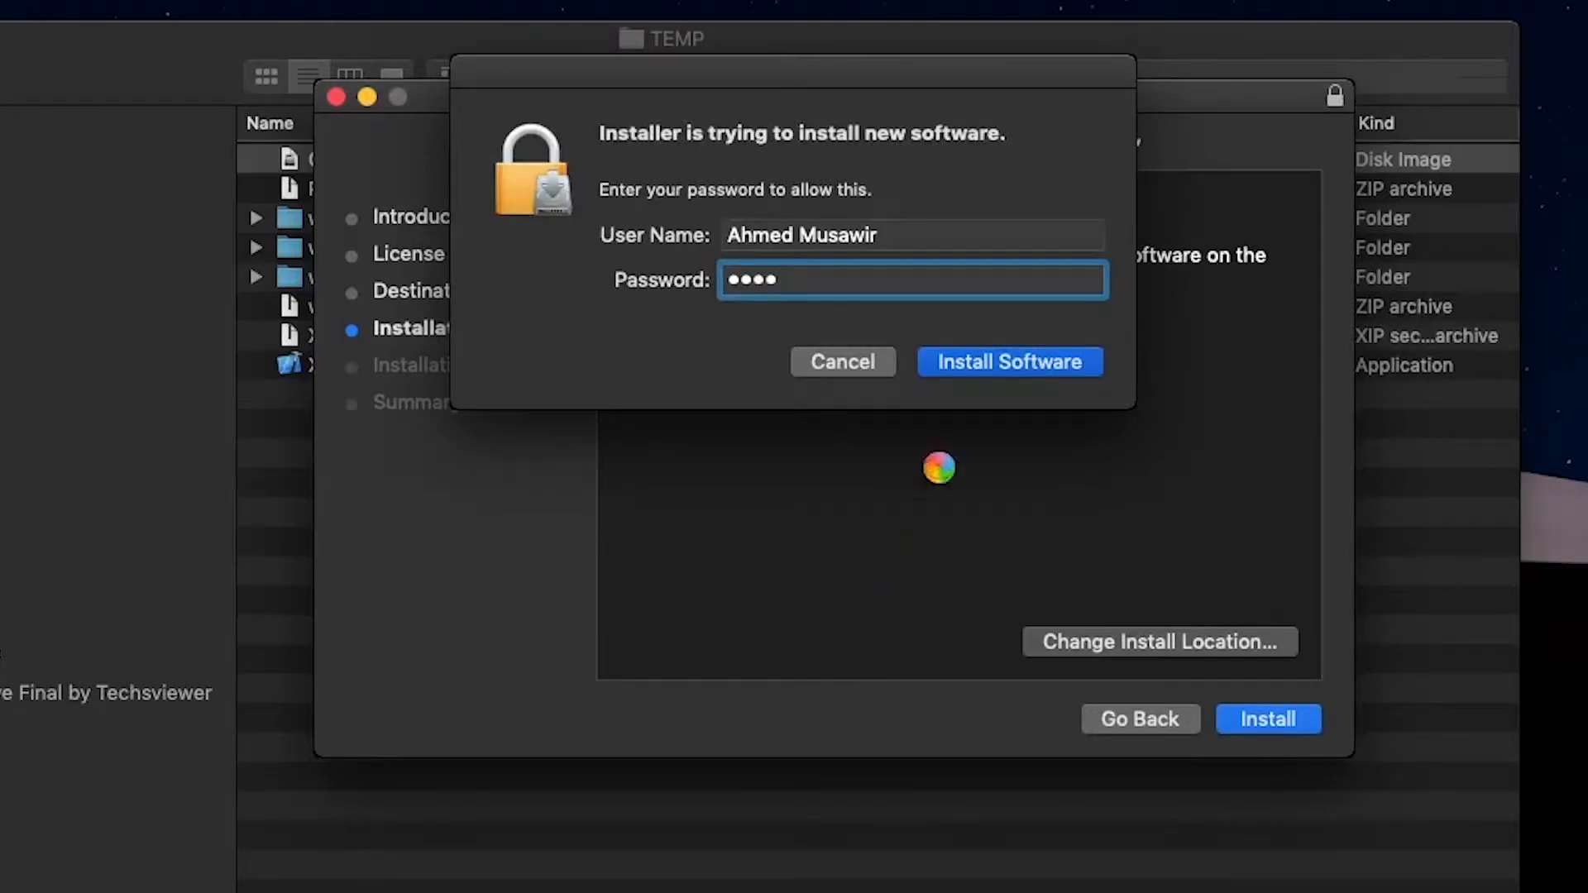
left_click(1009, 361)
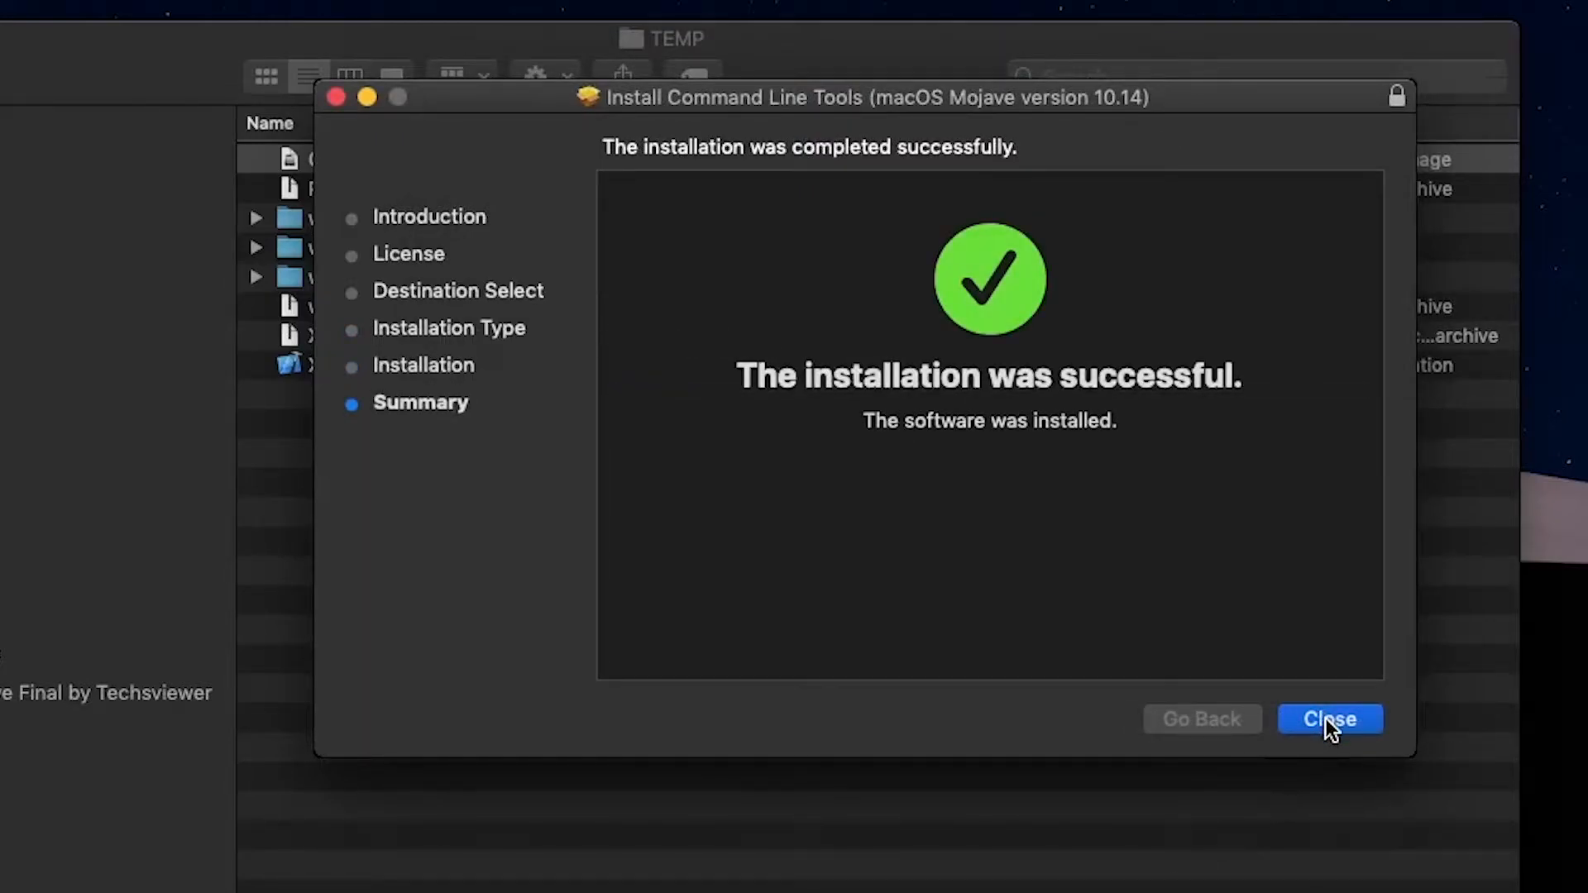
left_click(1330, 718)
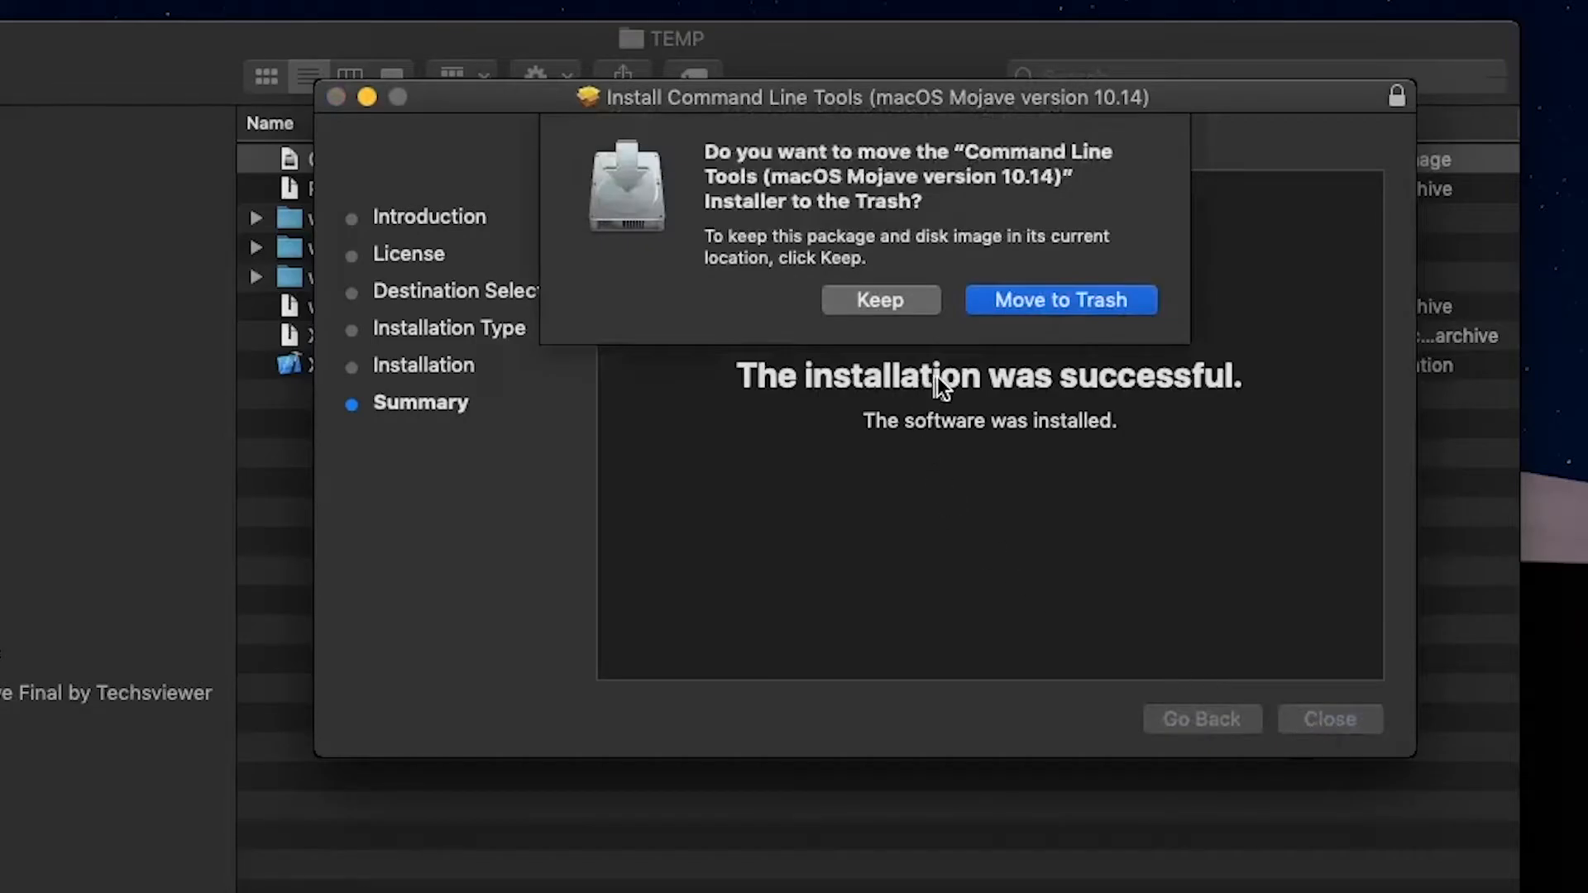
mouse_move(885, 308)
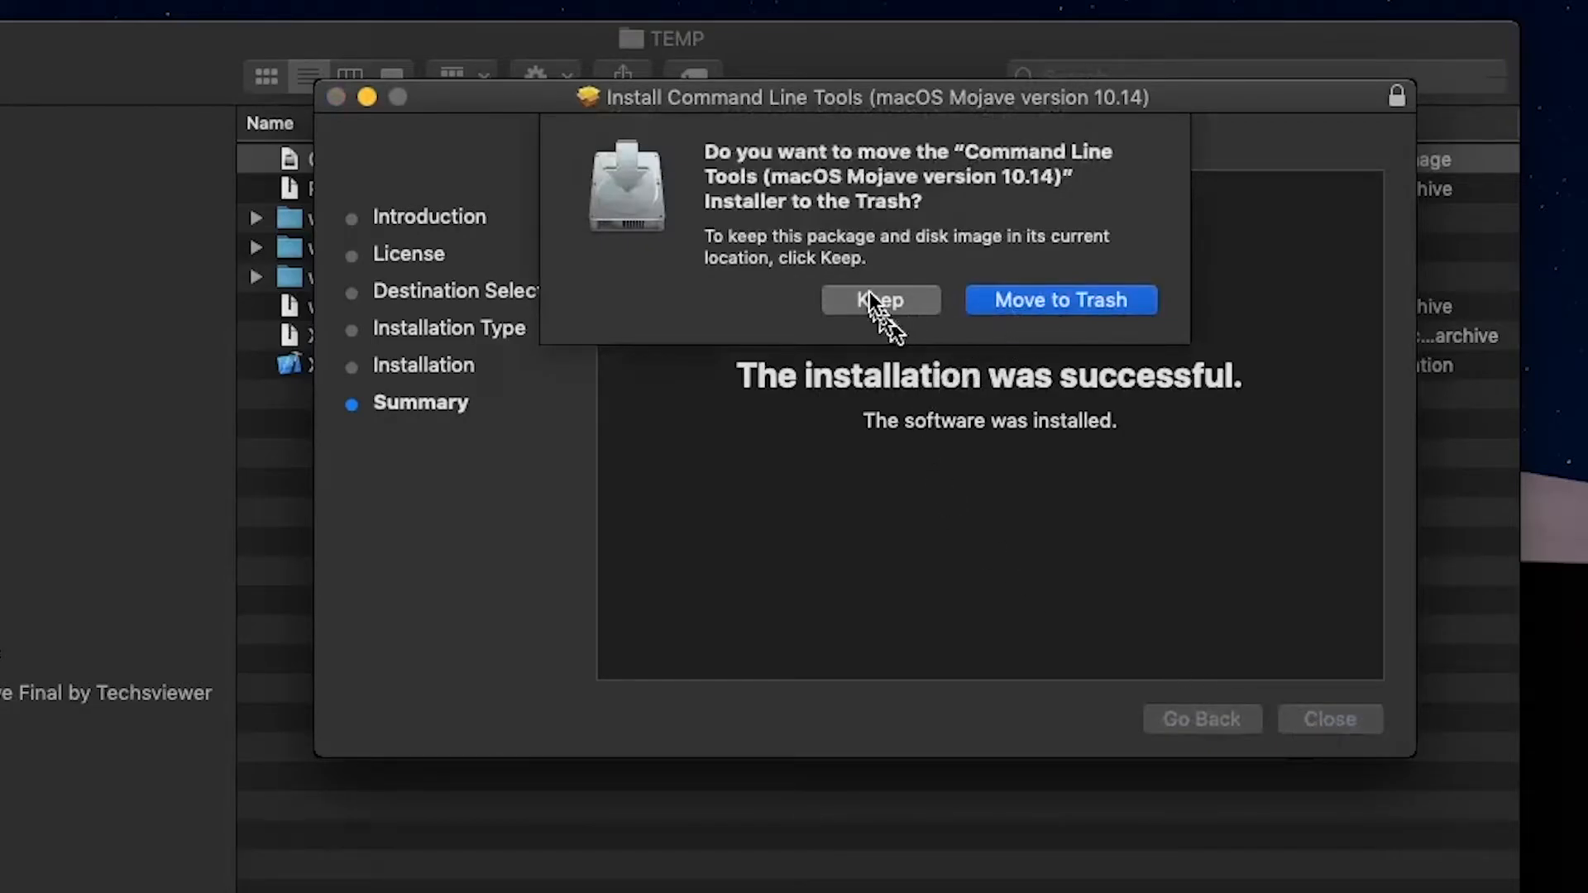
left_click(879, 299)
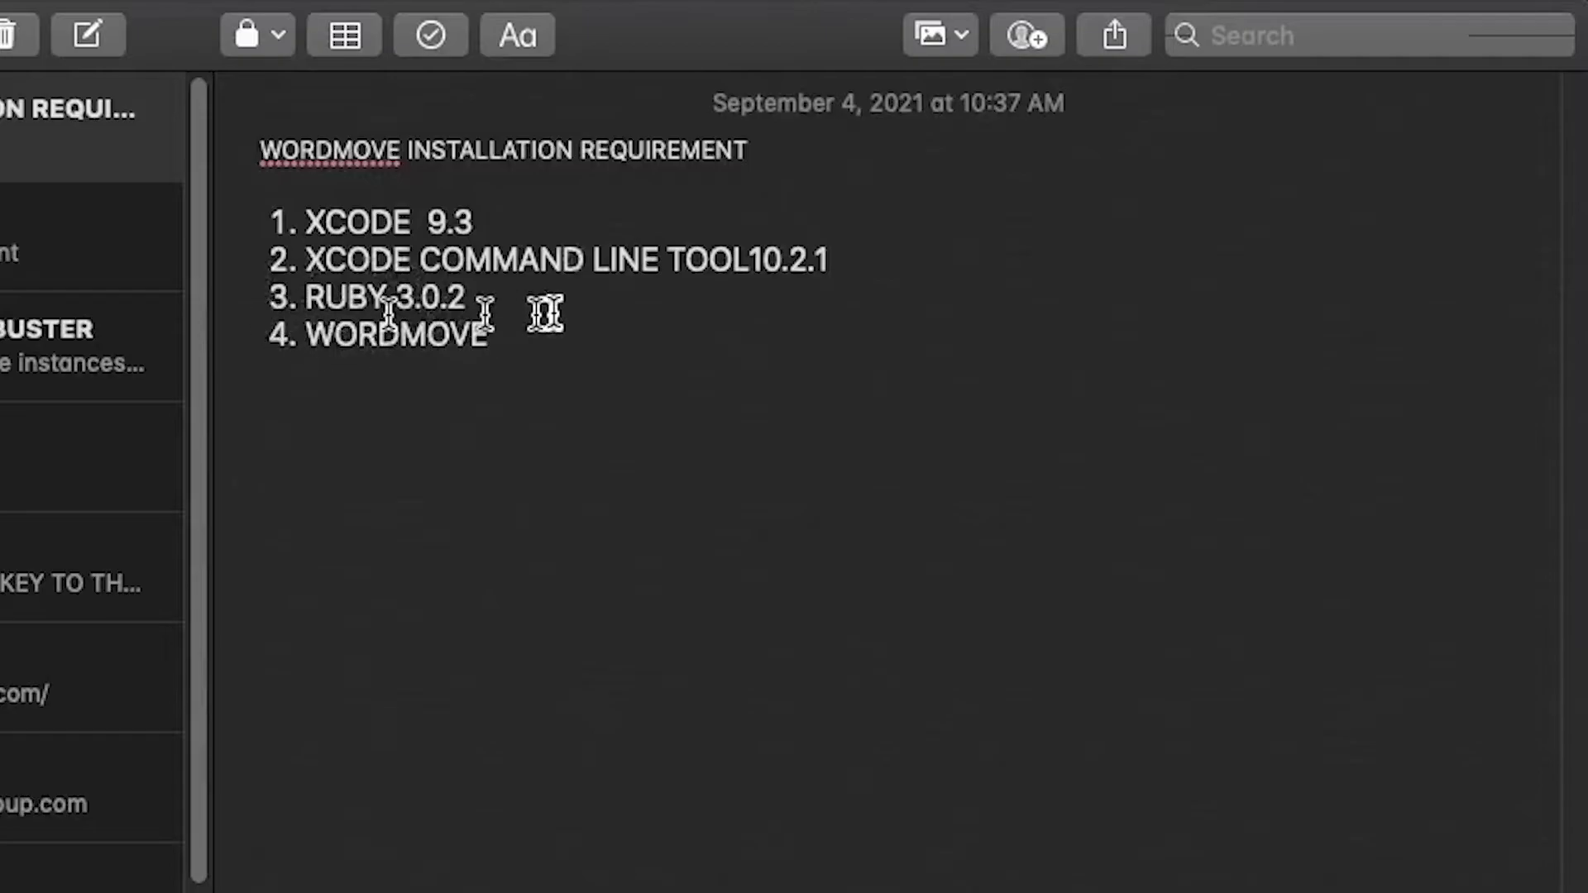
mouse_move(565, 547)
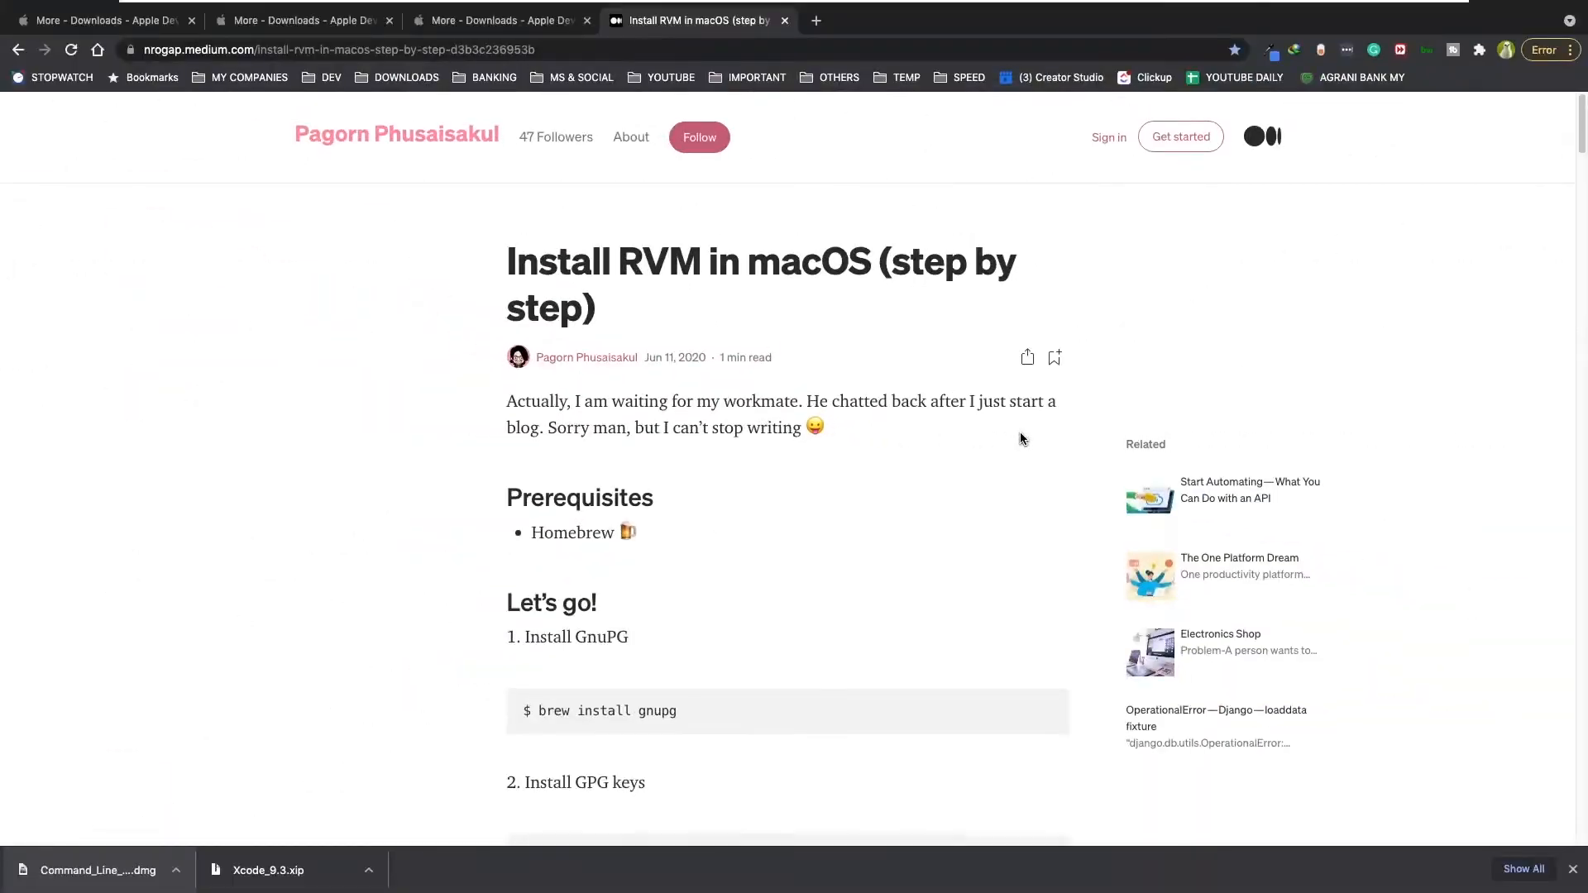
Step: Revisit the Medium guide's Homebrew prerequisite and open the Homebrew installation docs
scroll("down", 3)
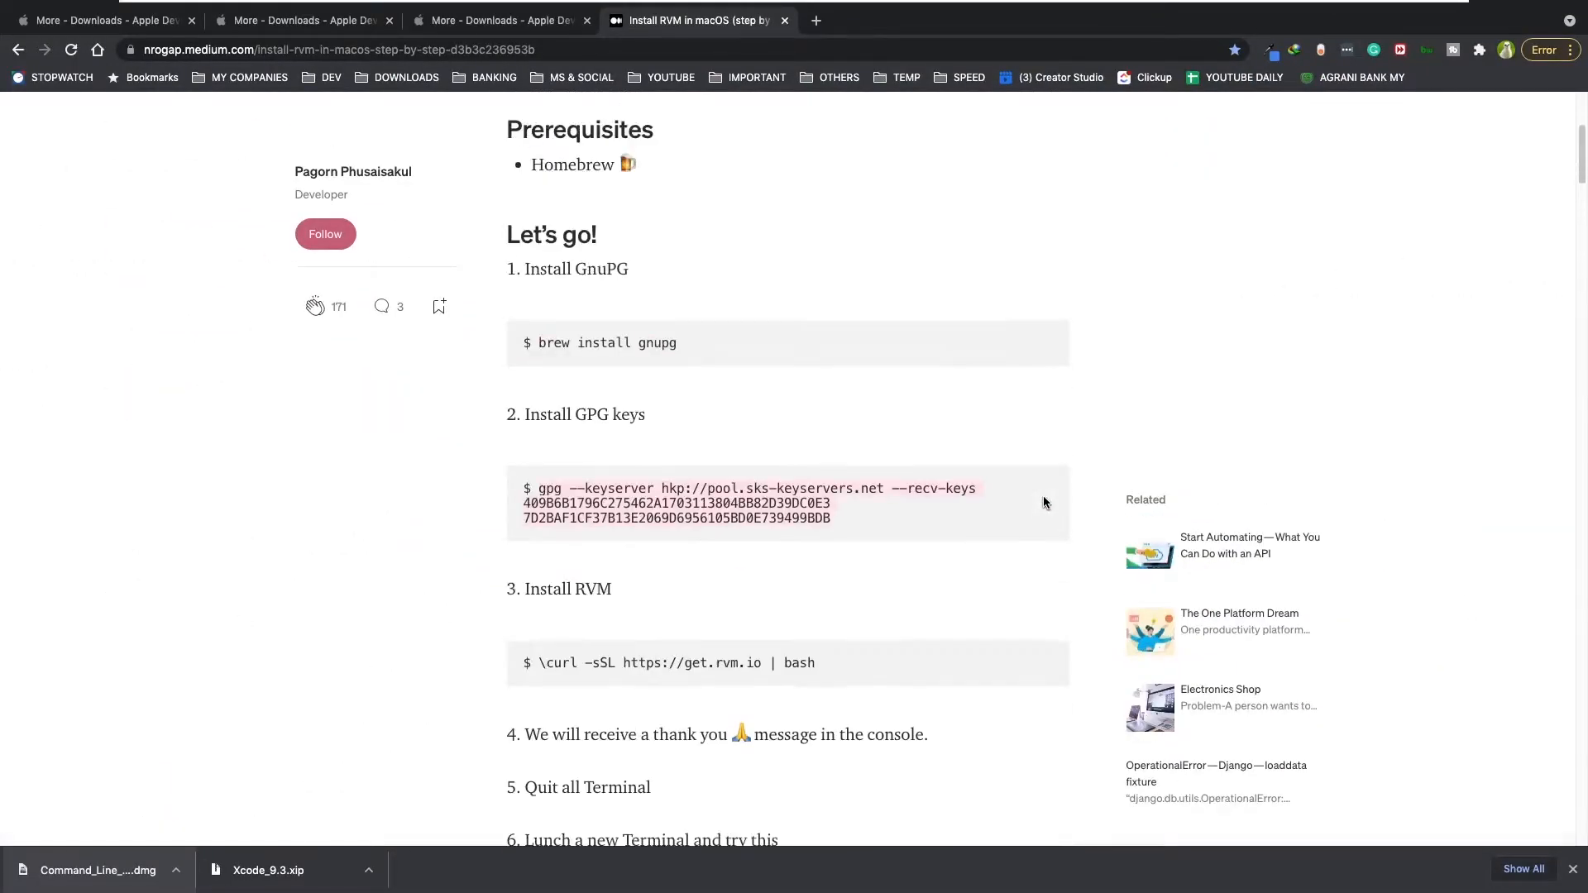
scroll("up", 3)
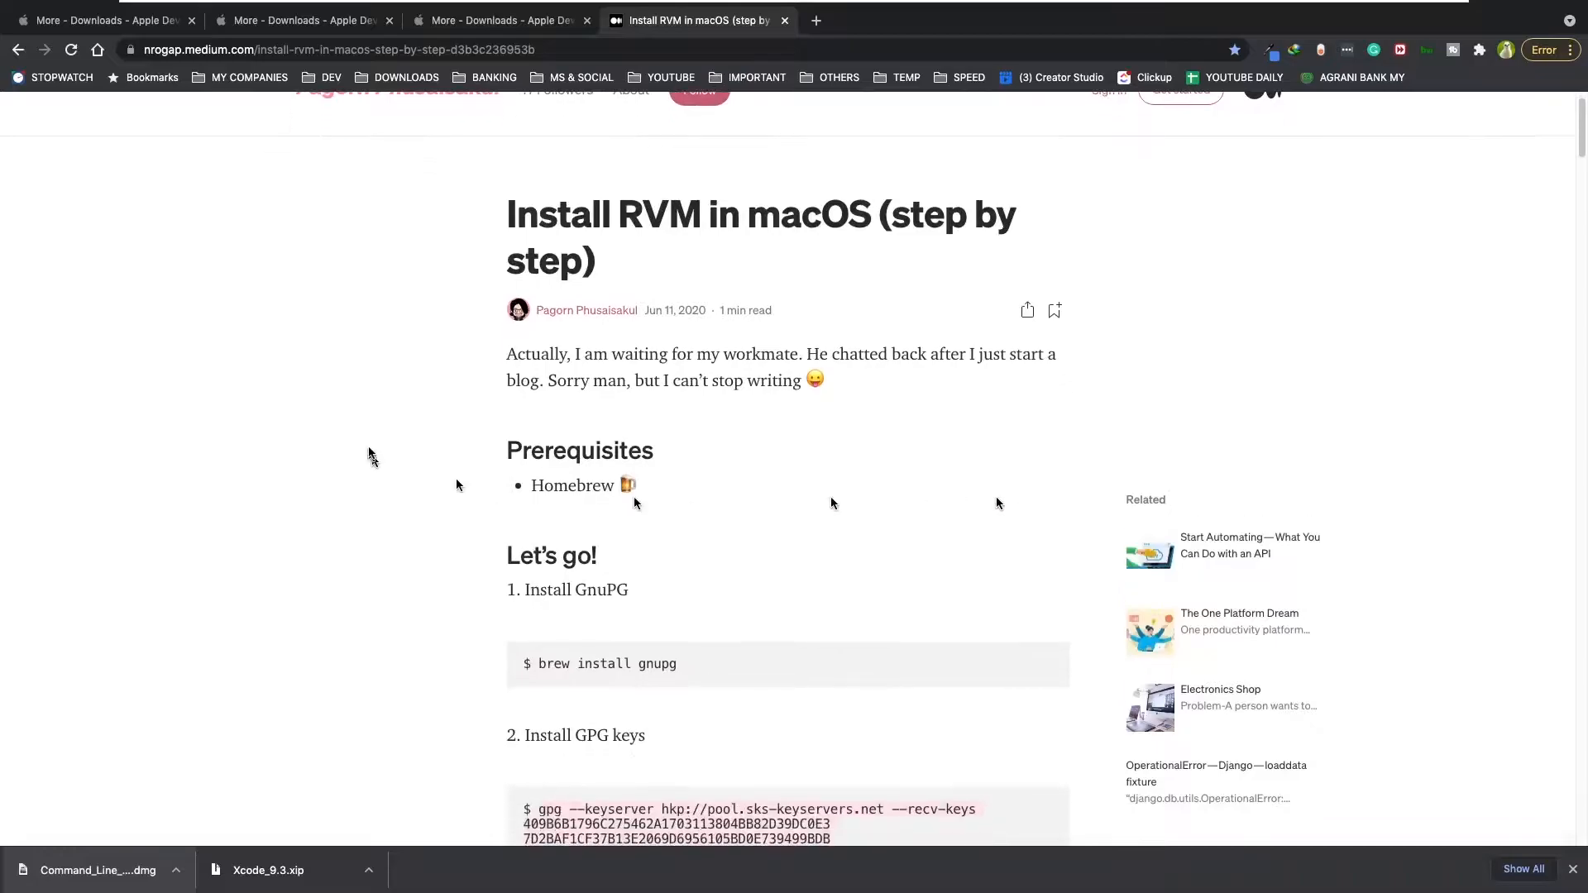
scroll("up", 3)
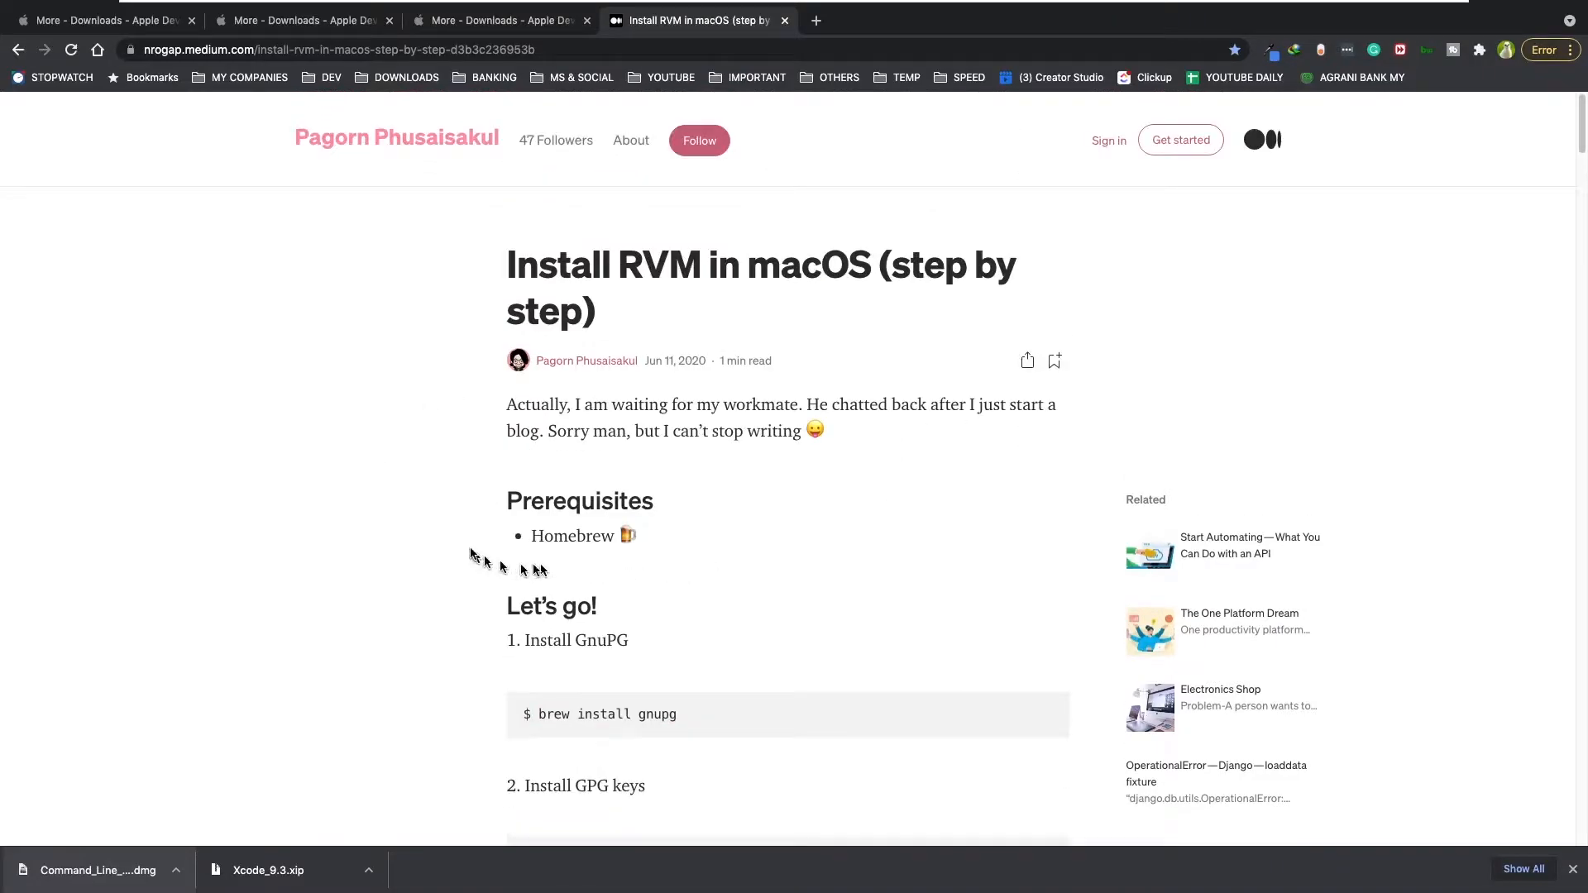
mouse_move(659, 497)
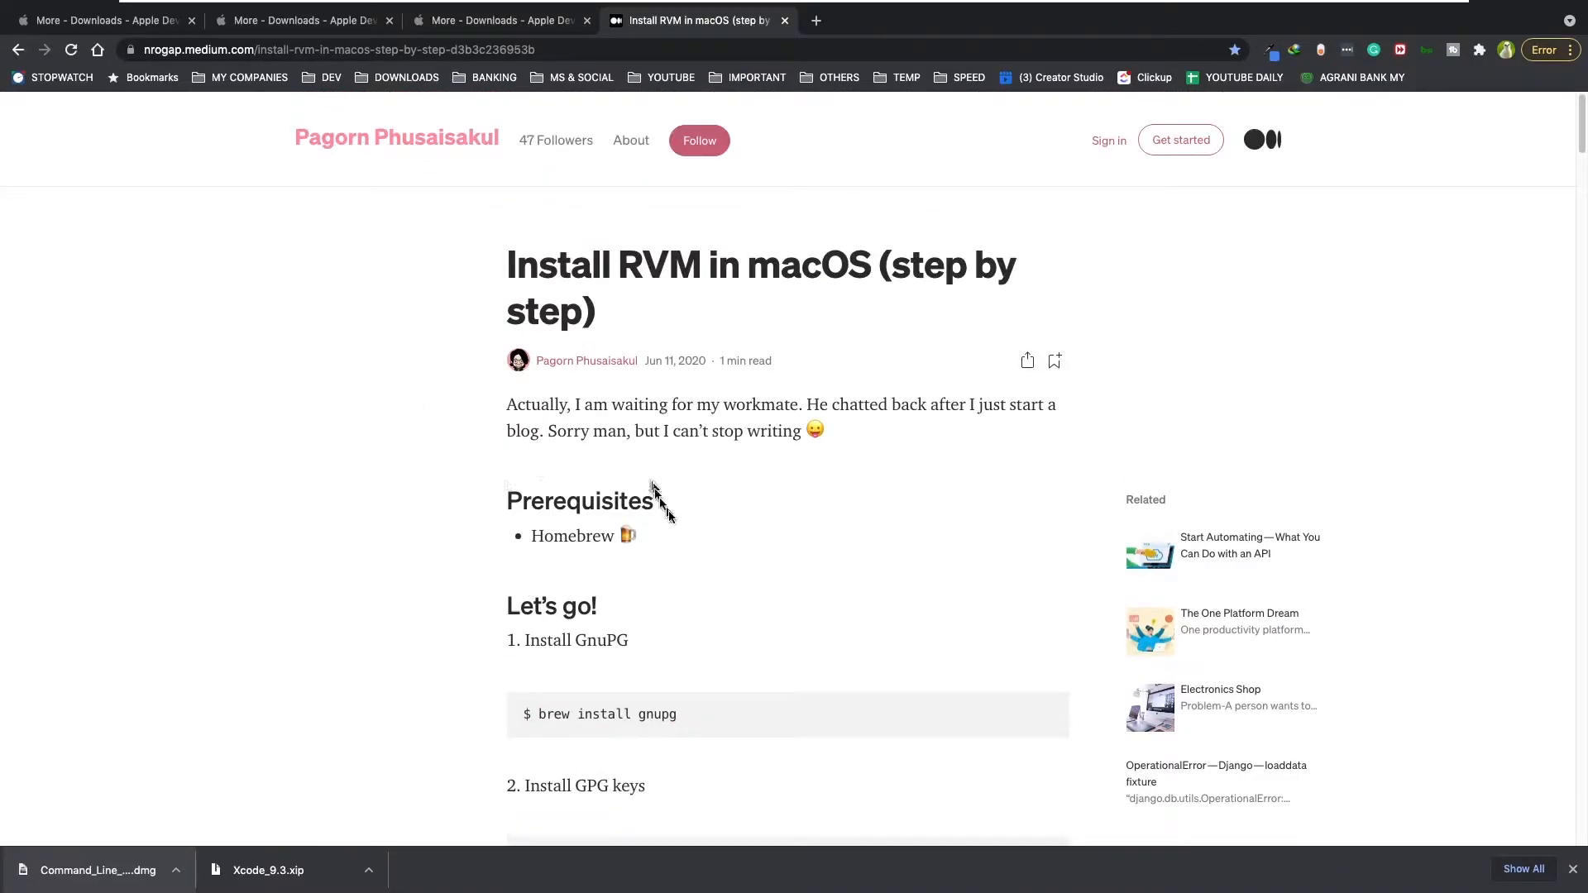
mouse_move(817, 573)
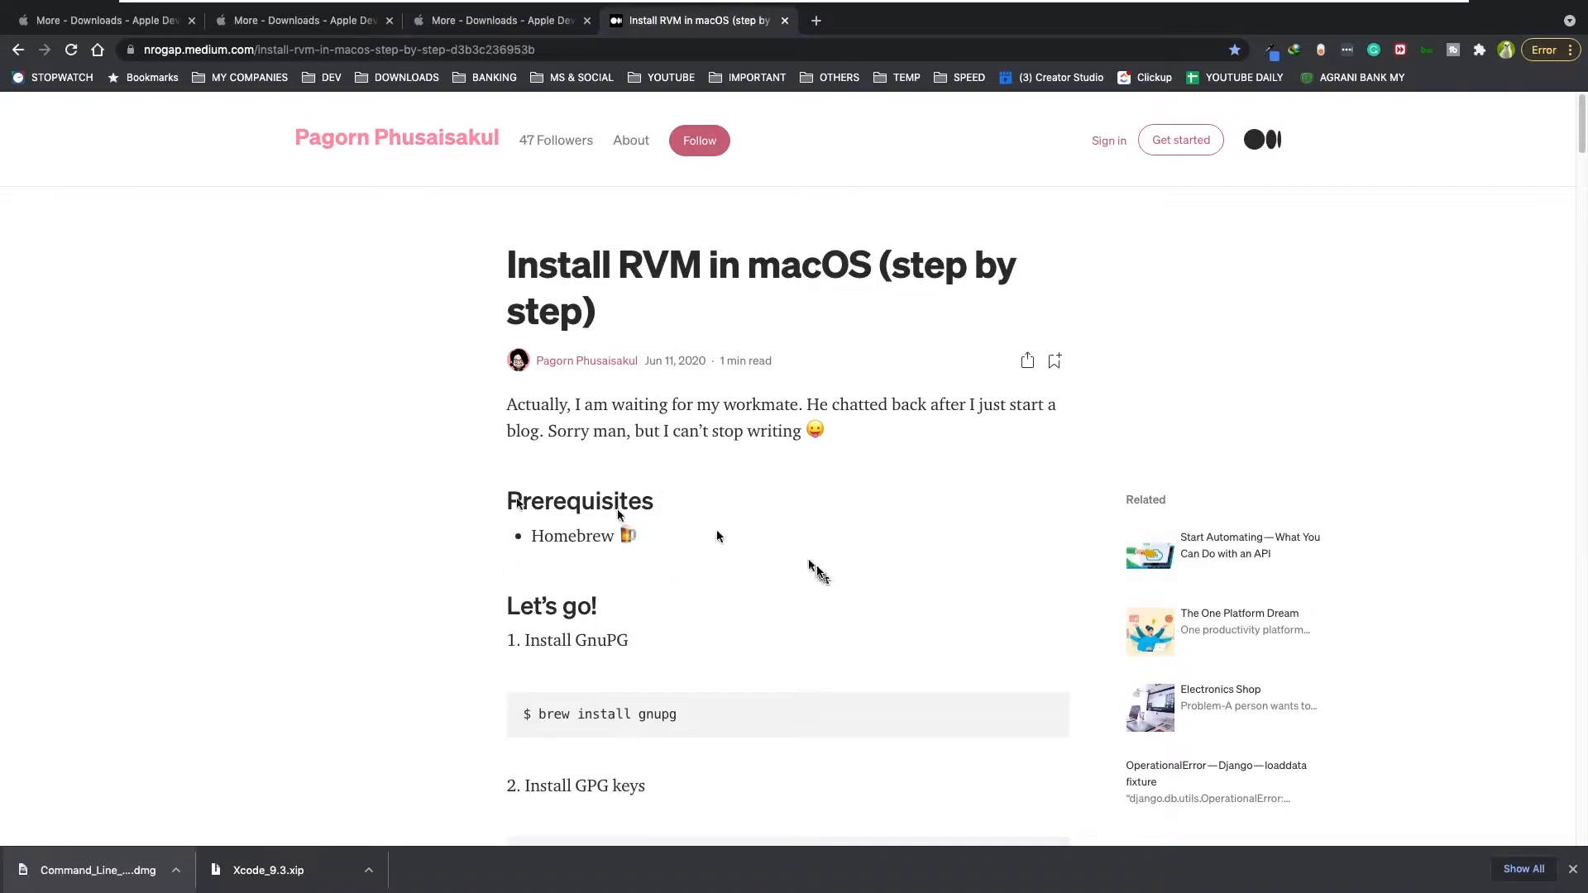
left_click(567, 536)
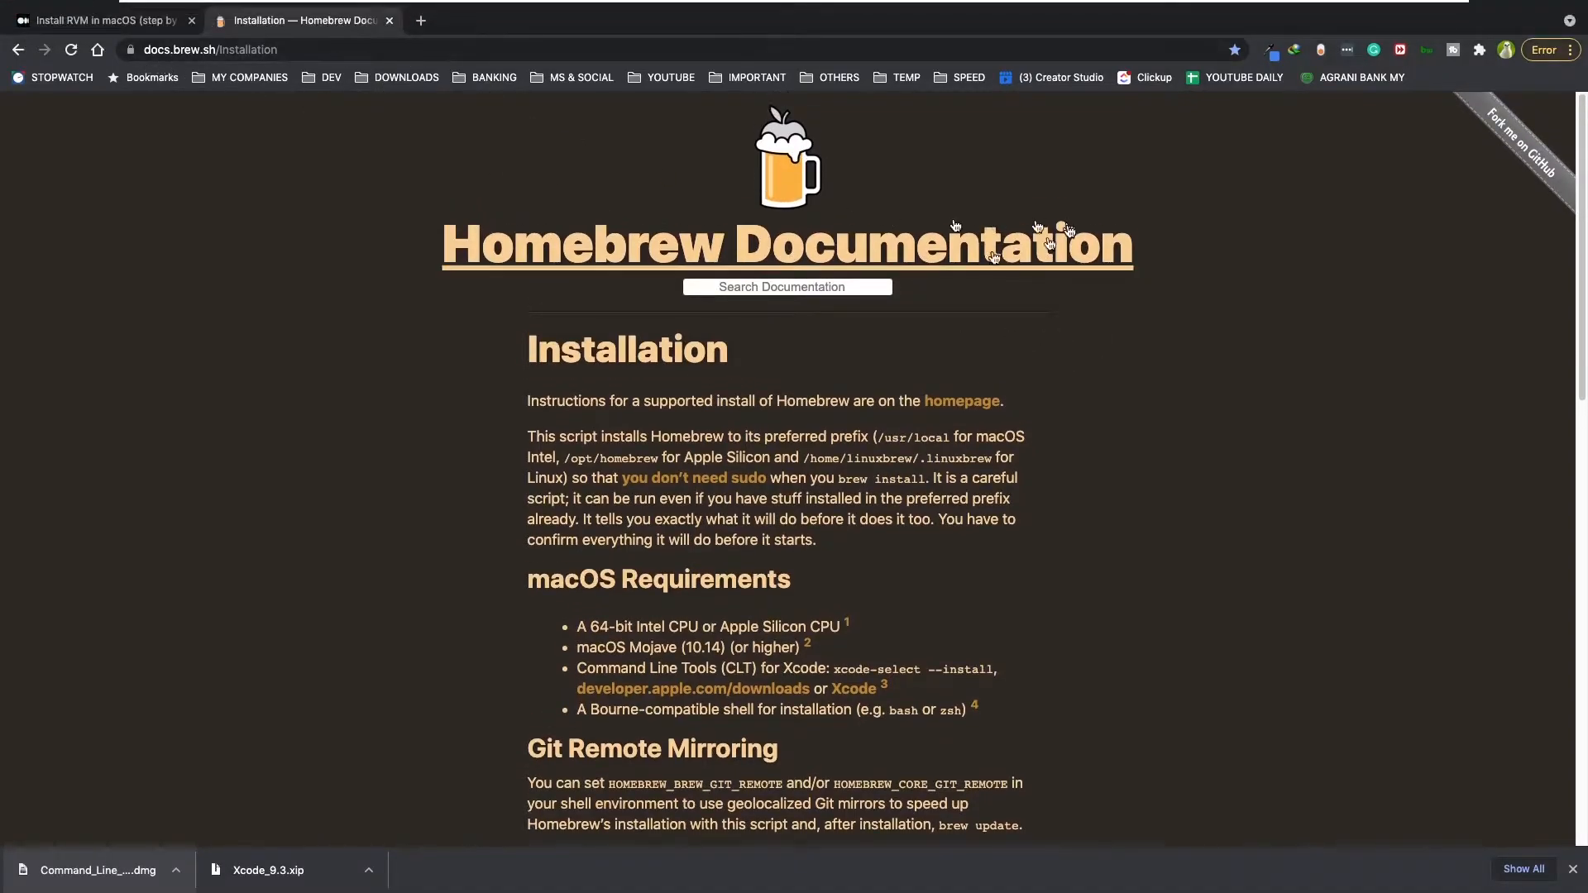
Step: Copy the /bin/bash Homebrew install.sh command from the Homebrew installation page
scroll("down", 3)
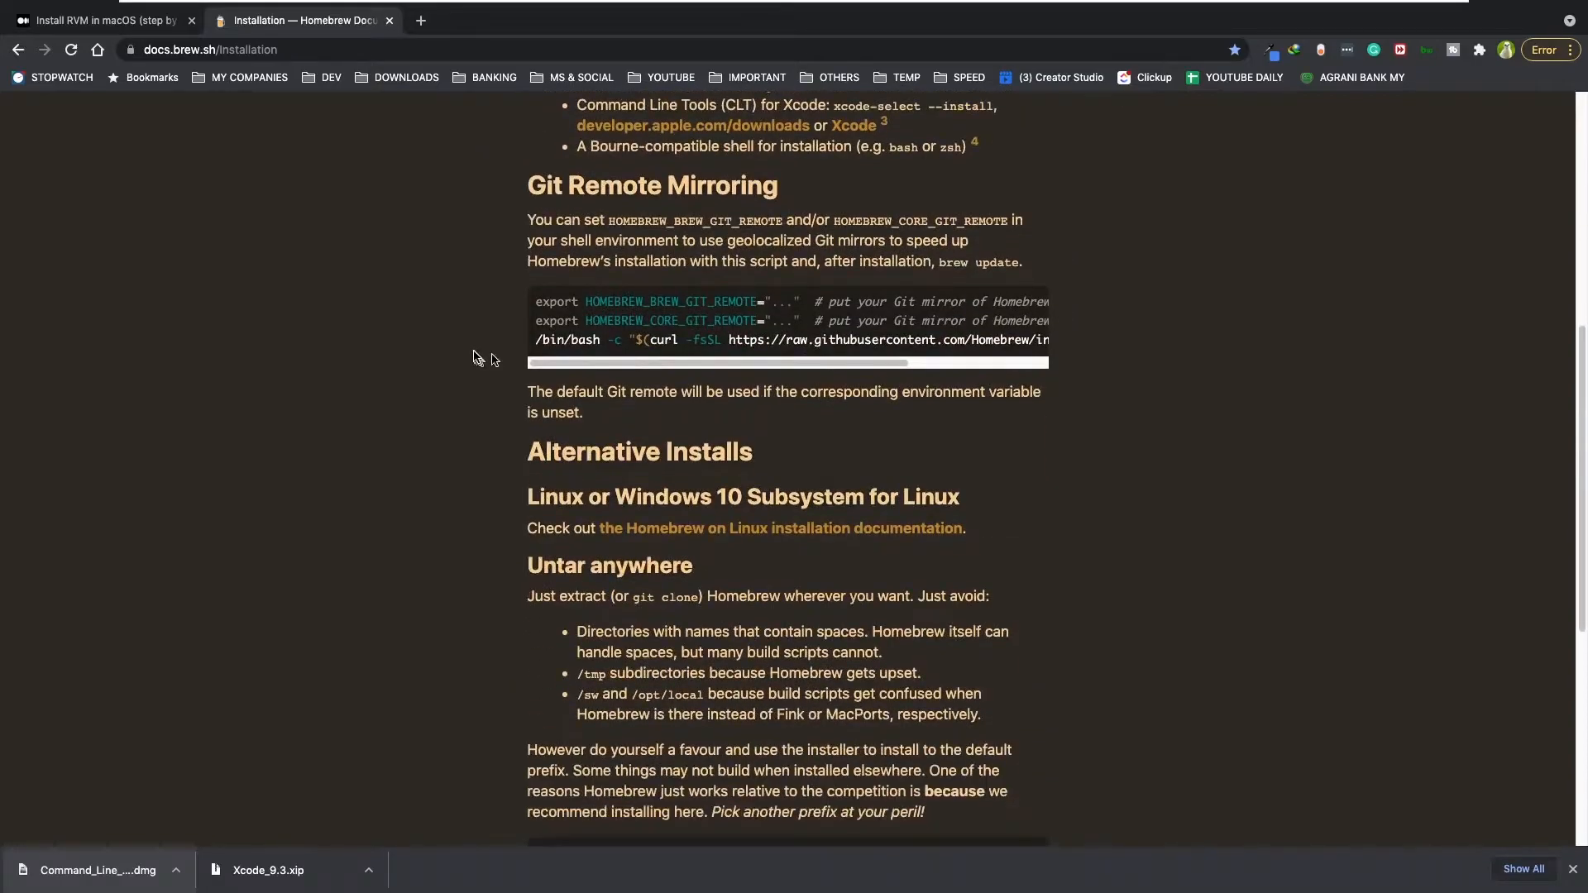
mouse_move(534, 339)
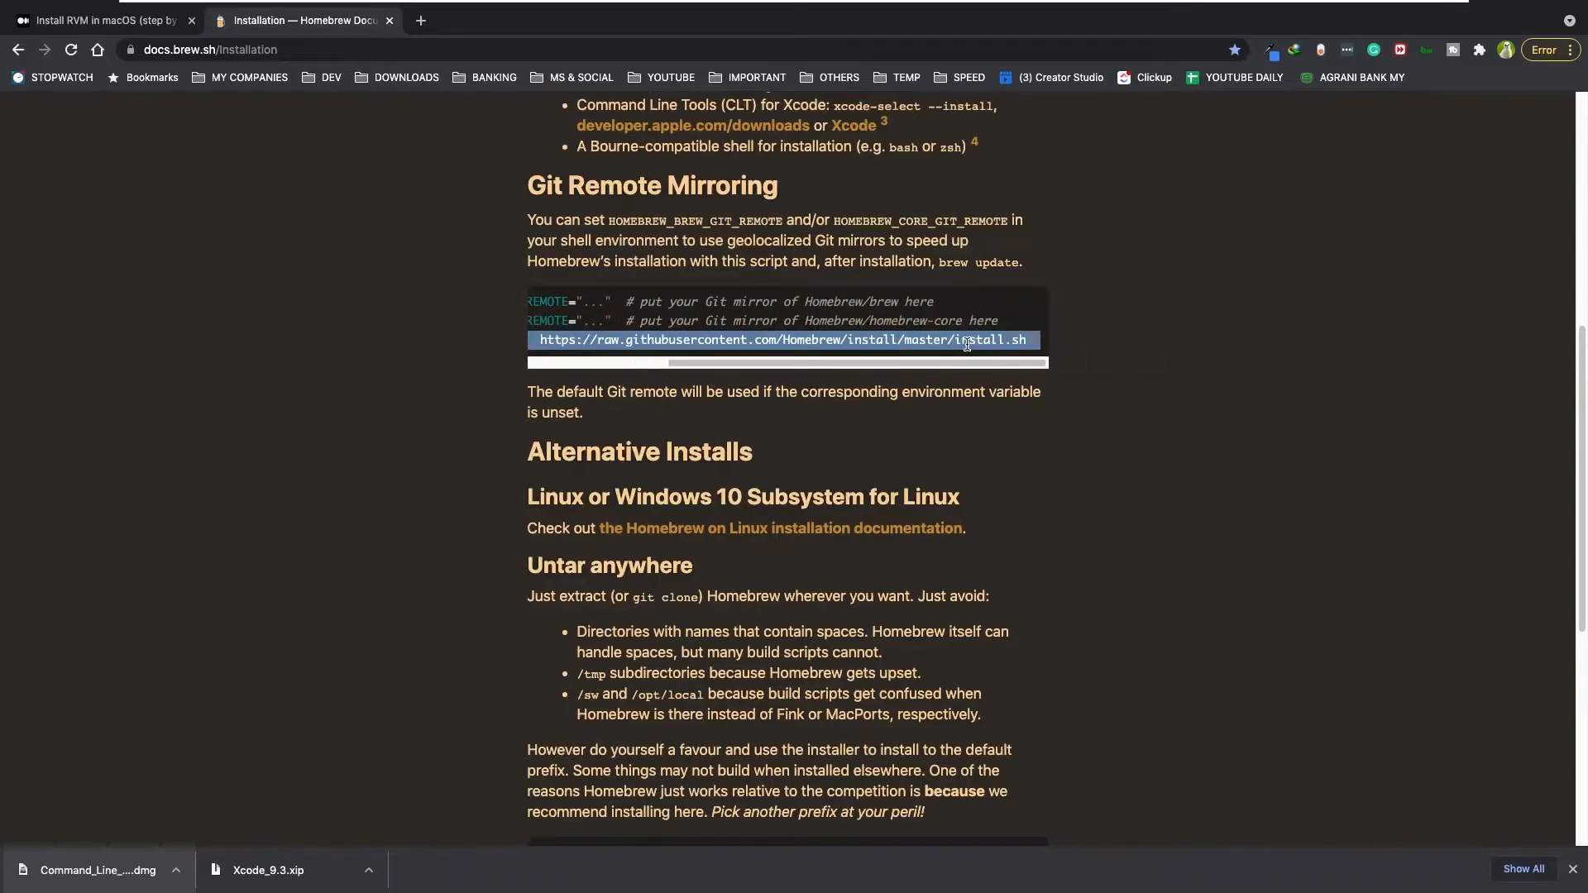
right_click(964, 342)
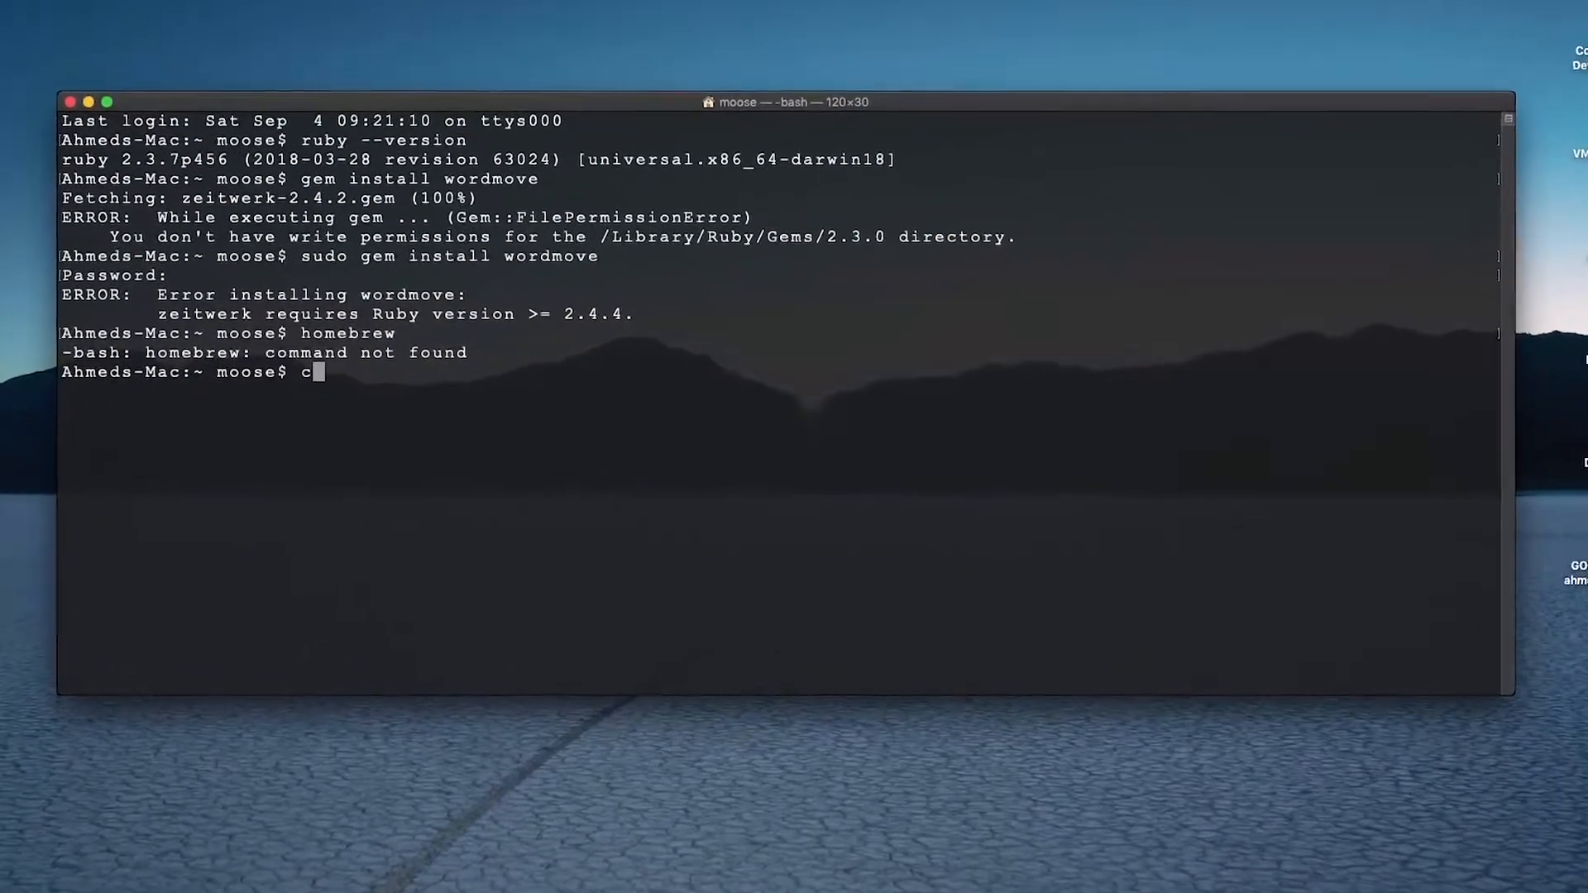
Step: Paste and run the Homebrew install script, confirming with Return until installation succeeds
key("Return")
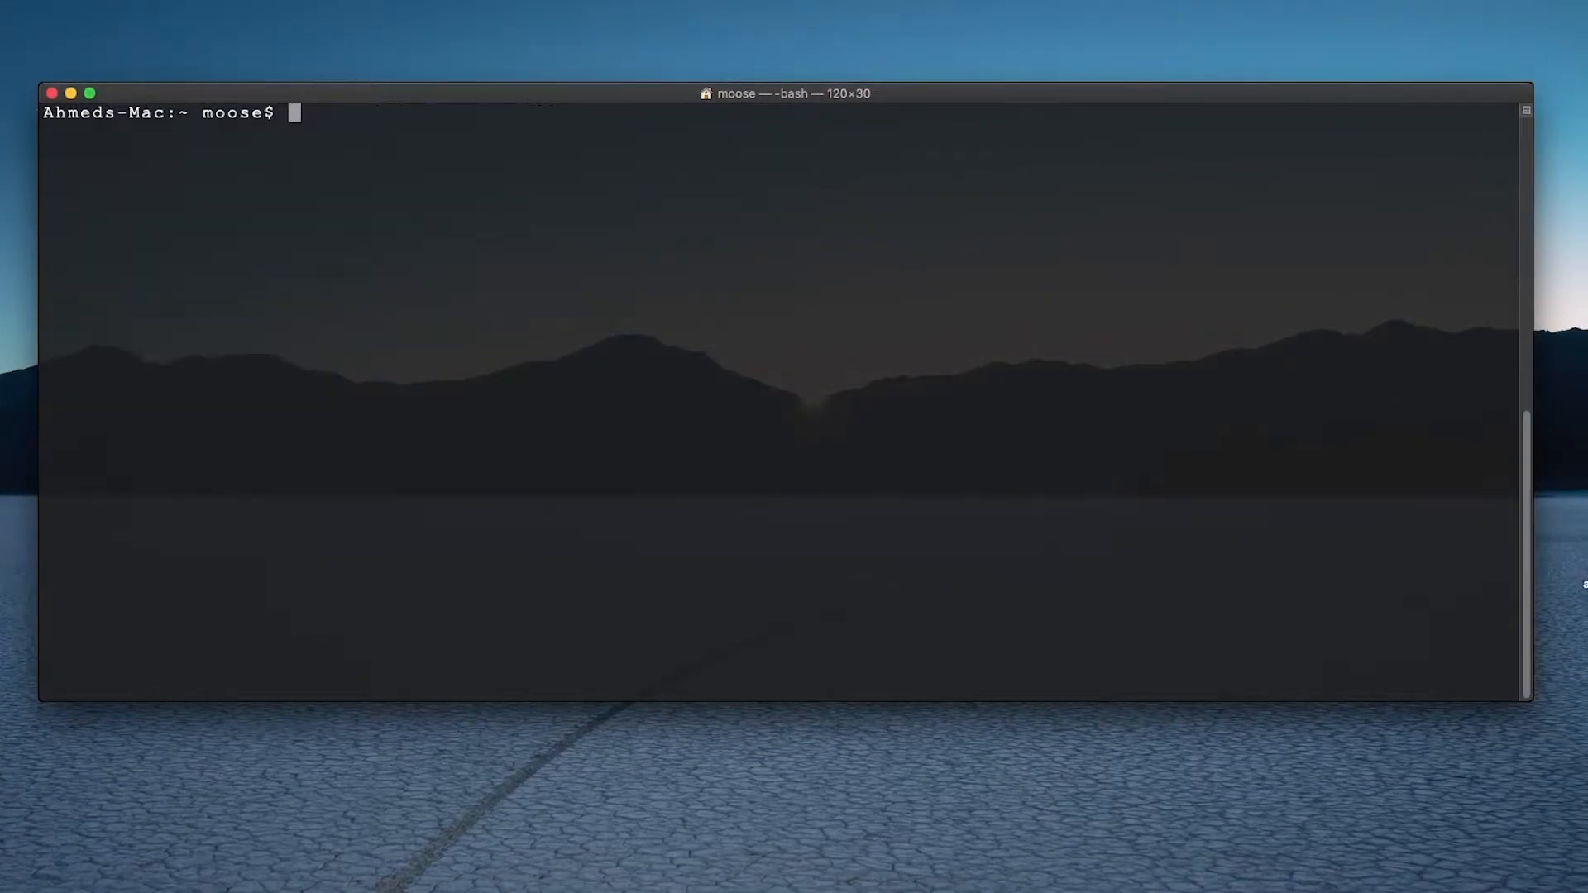
mouse_move(628, 562)
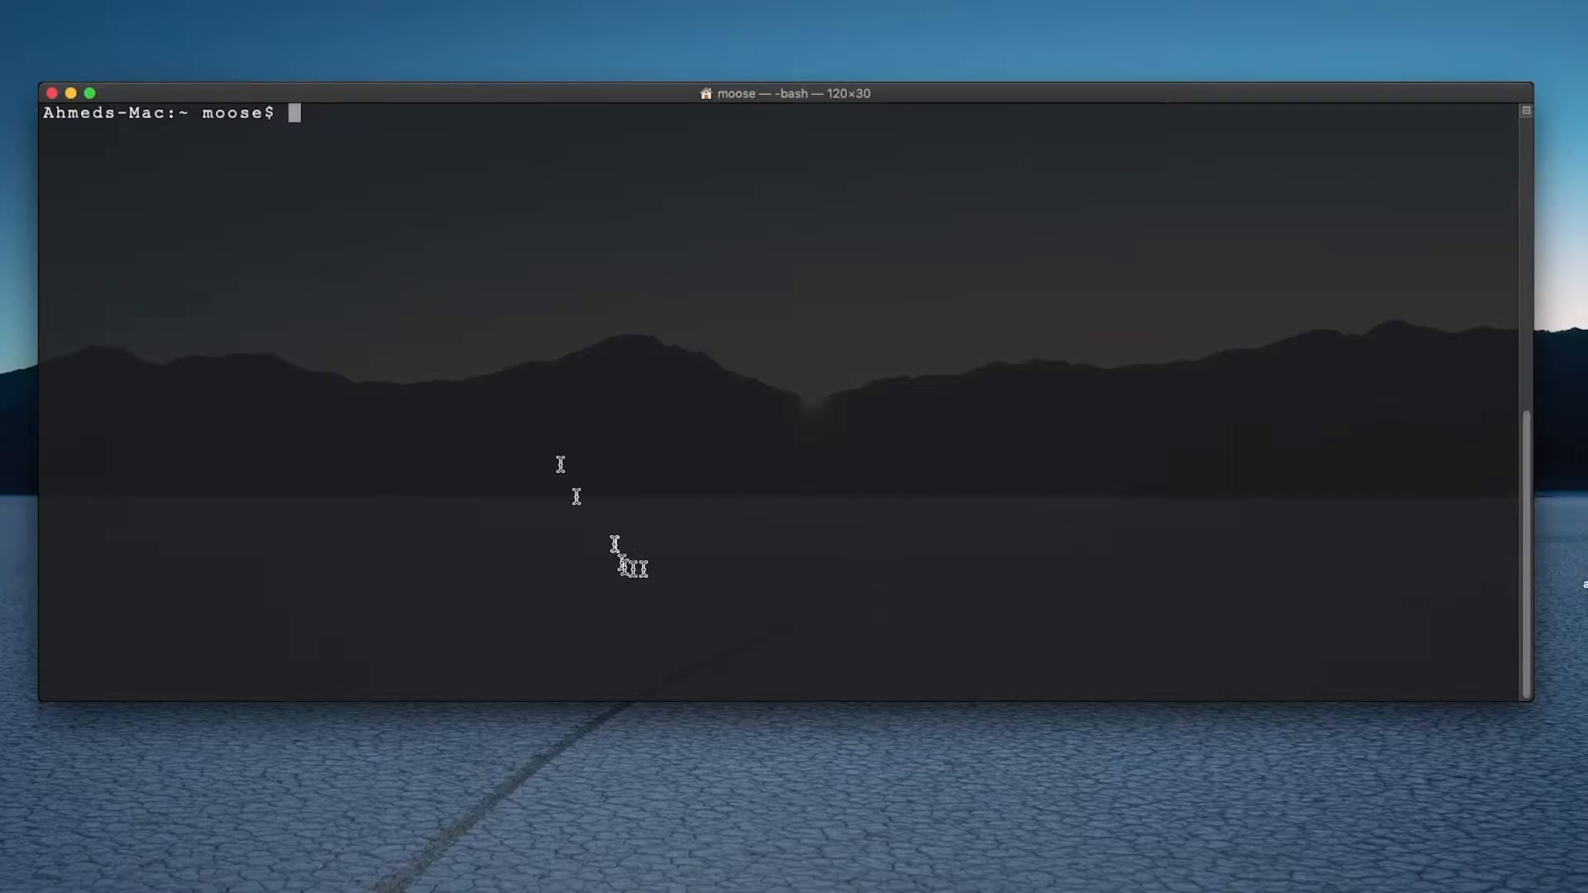
right_click(622, 562)
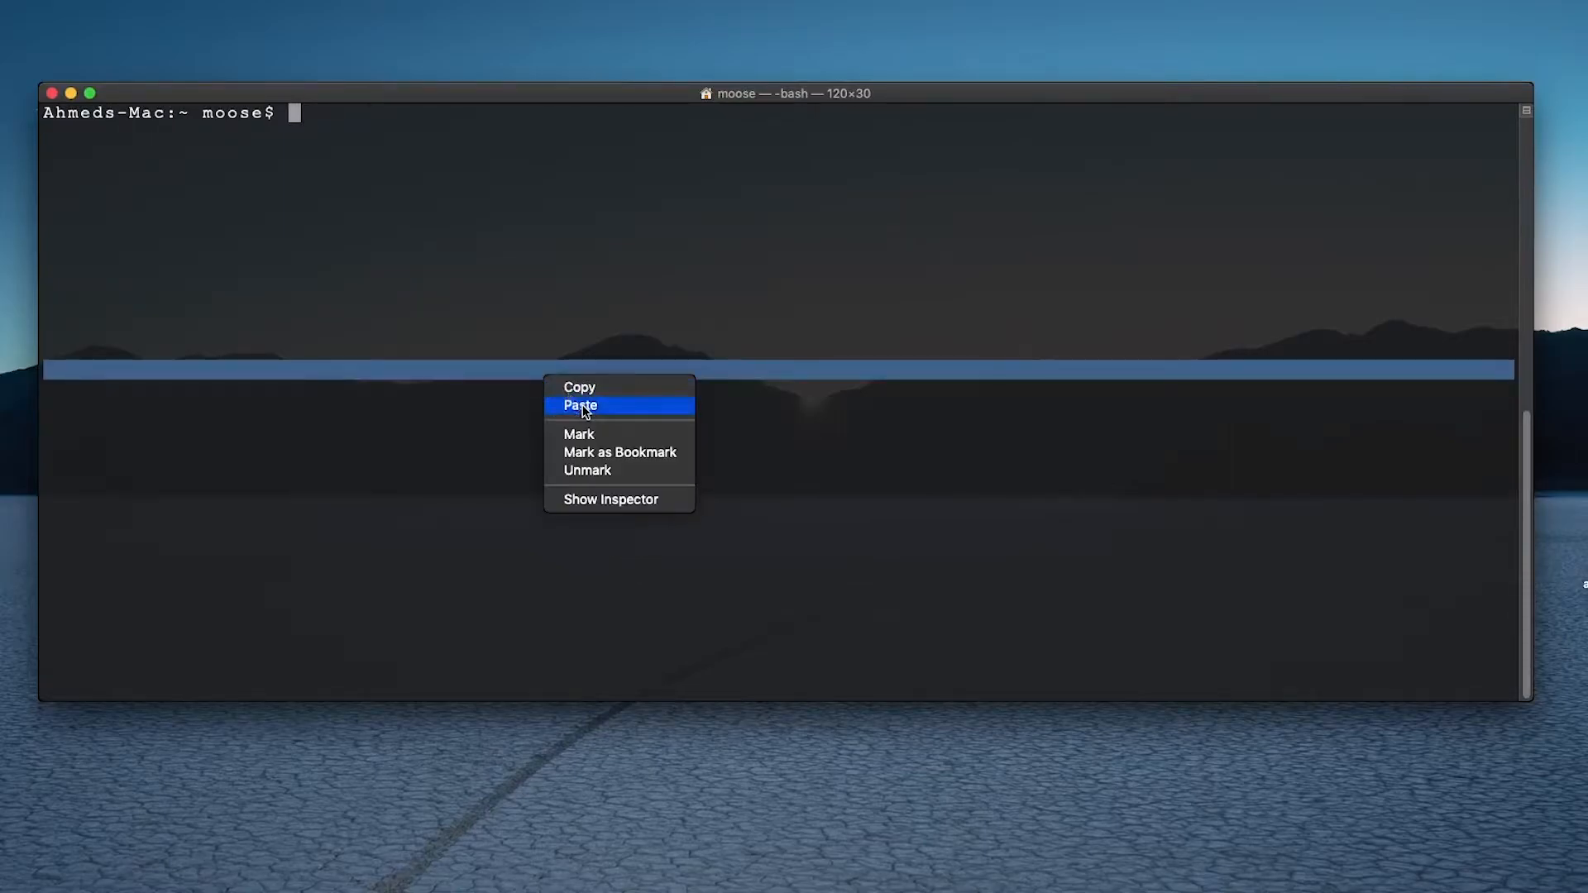
left_click(578, 405)
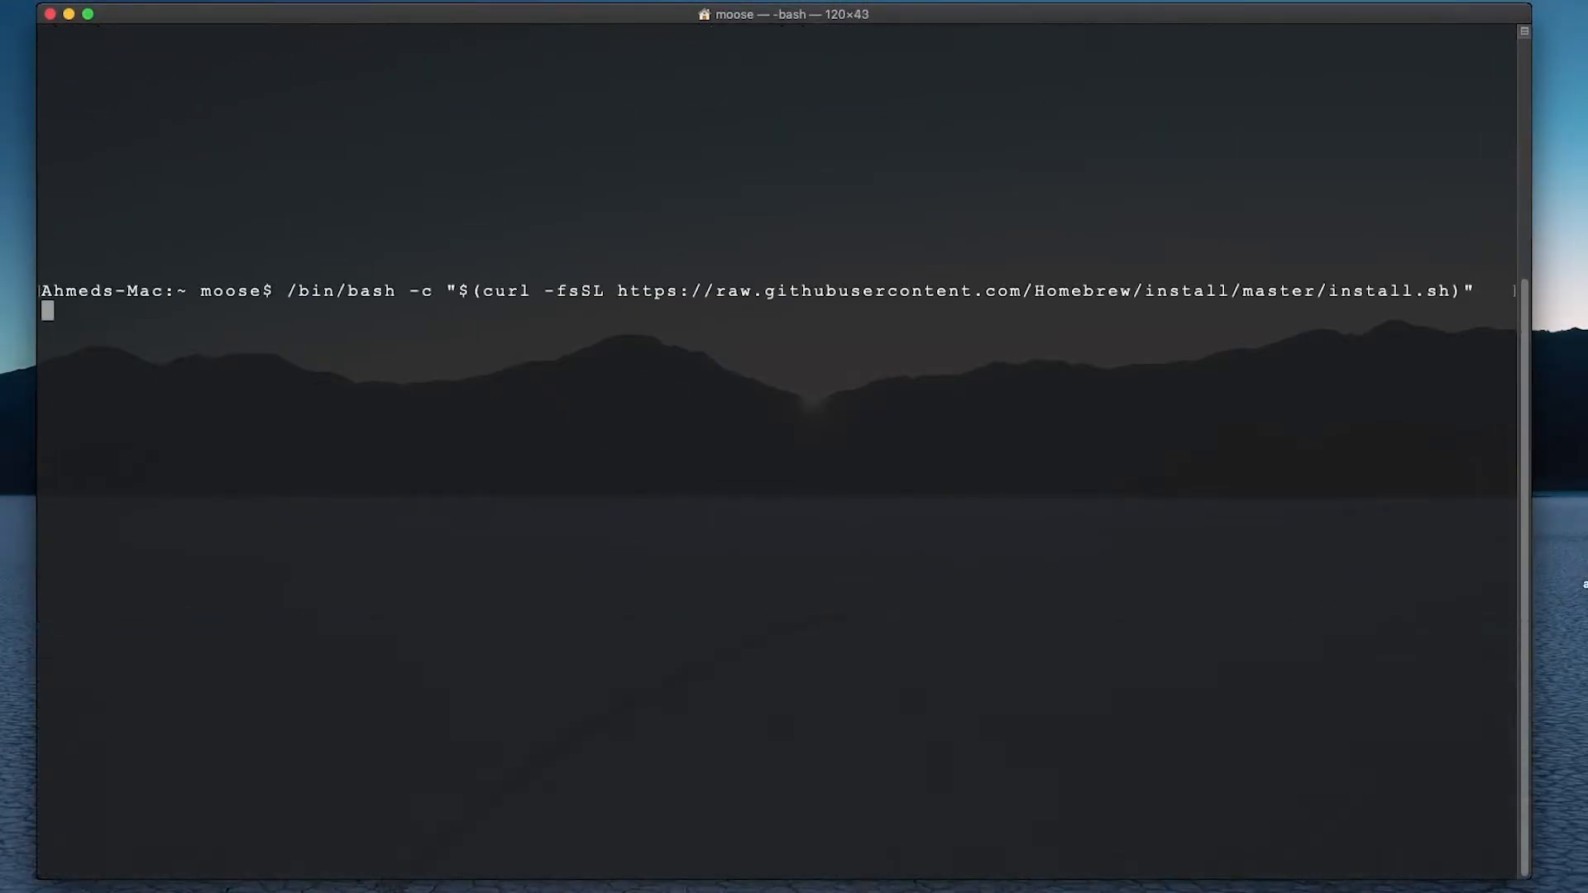
key("Return")
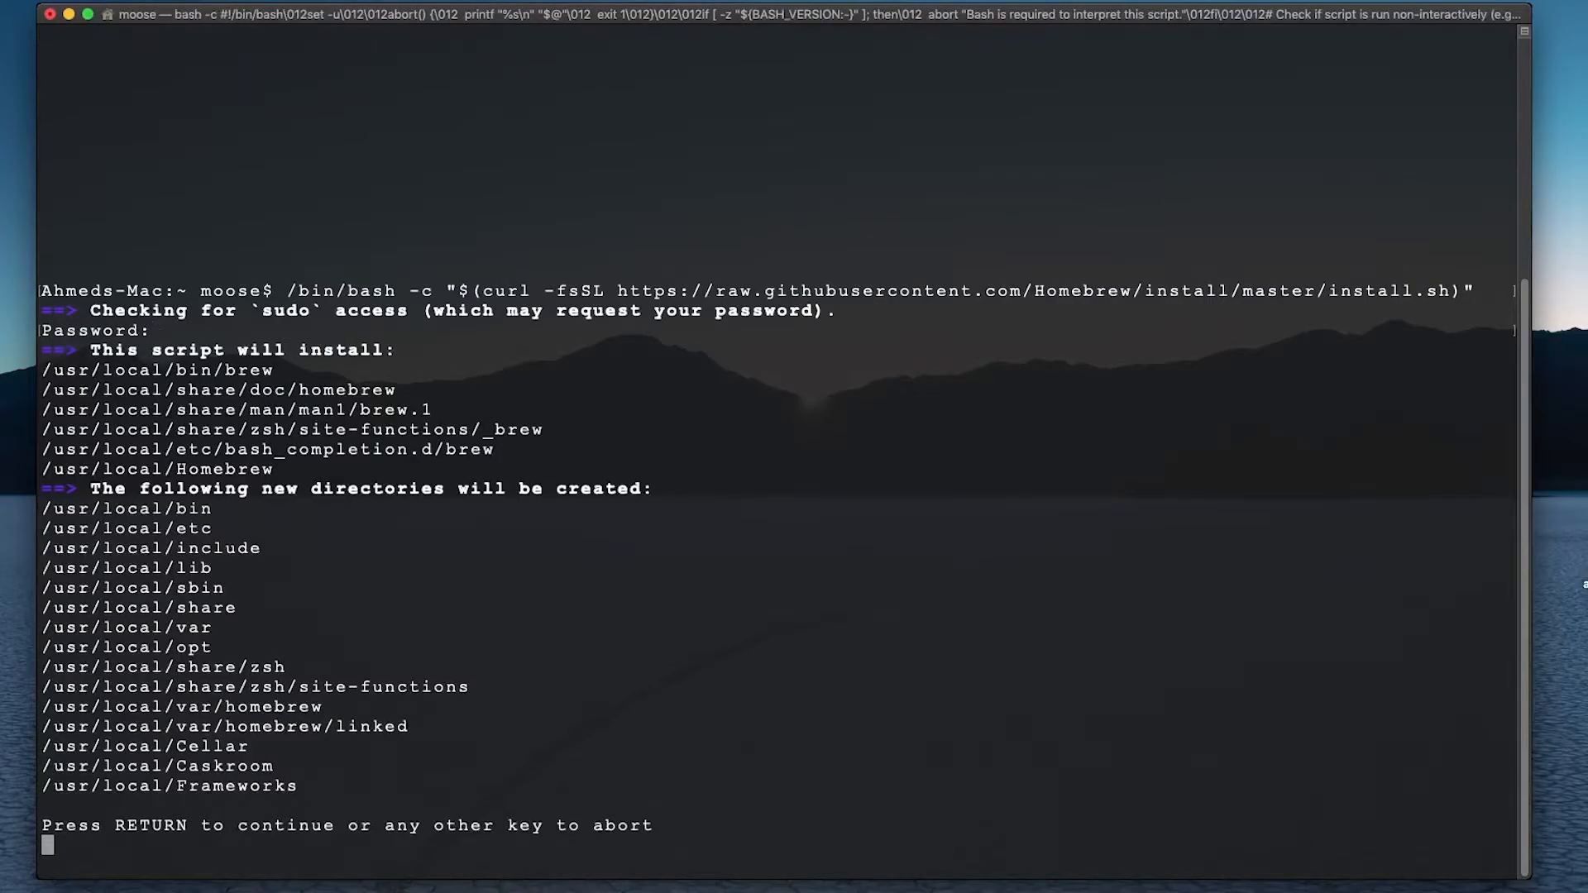
key("Return")
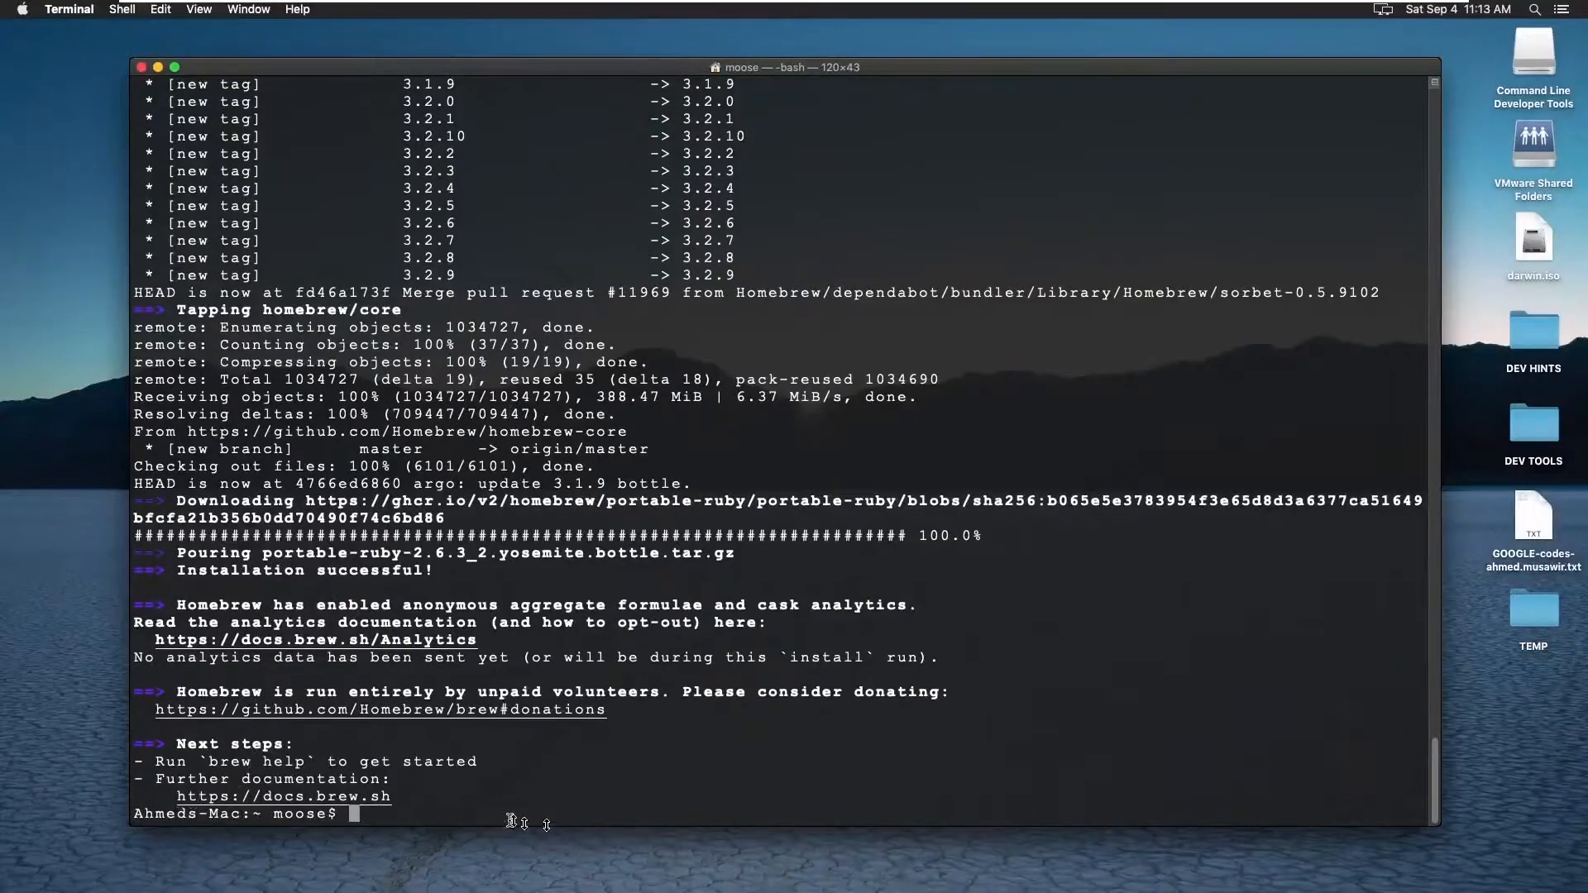
mouse_move(596, 772)
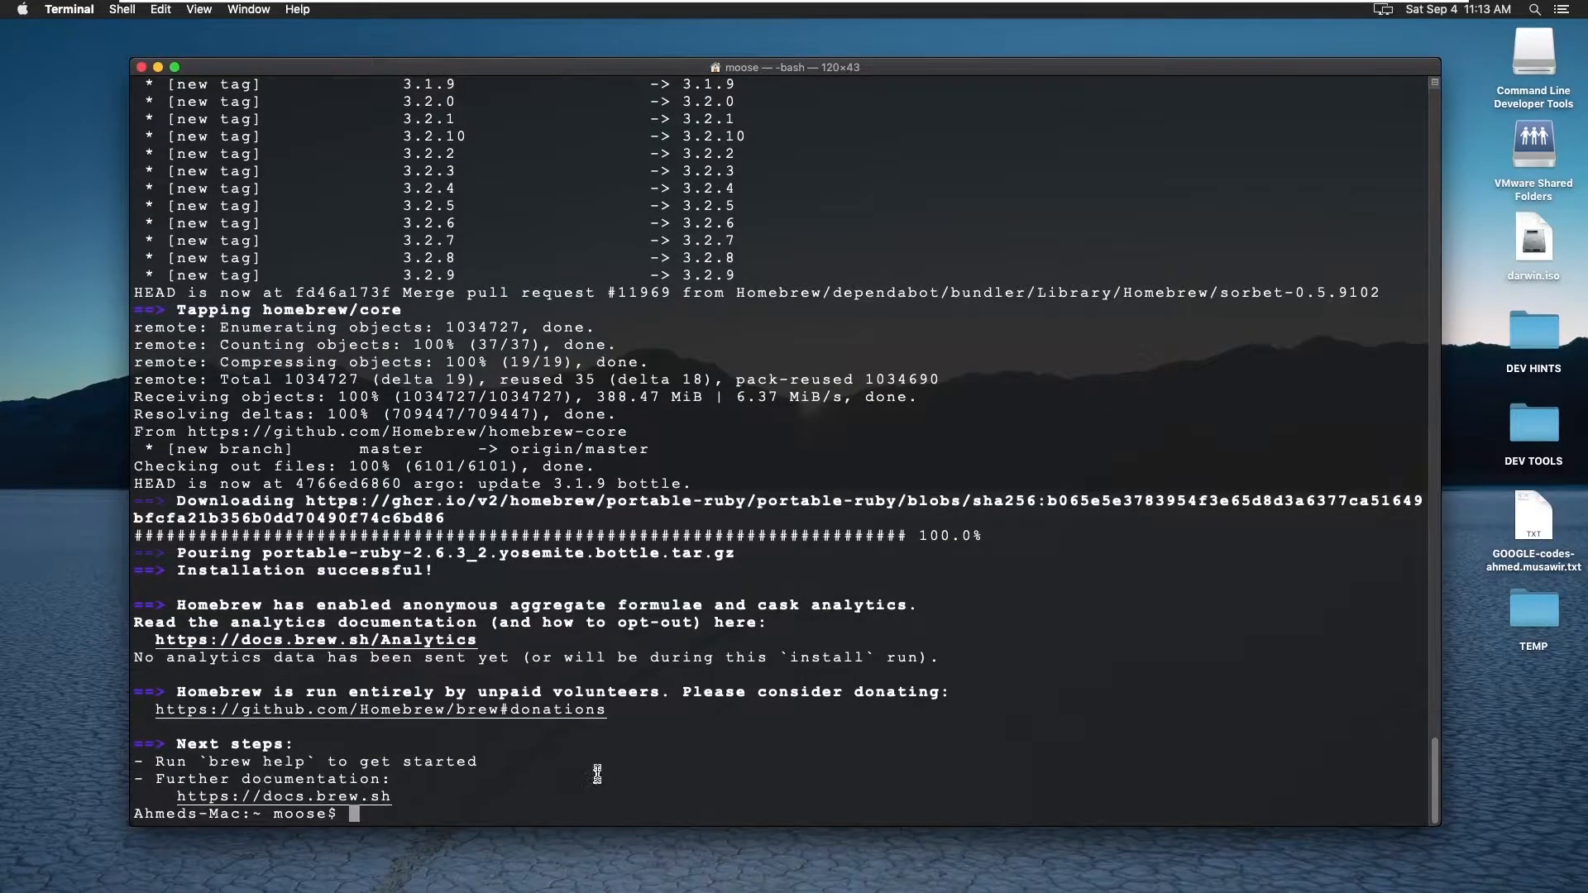
mouse_move(796, 599)
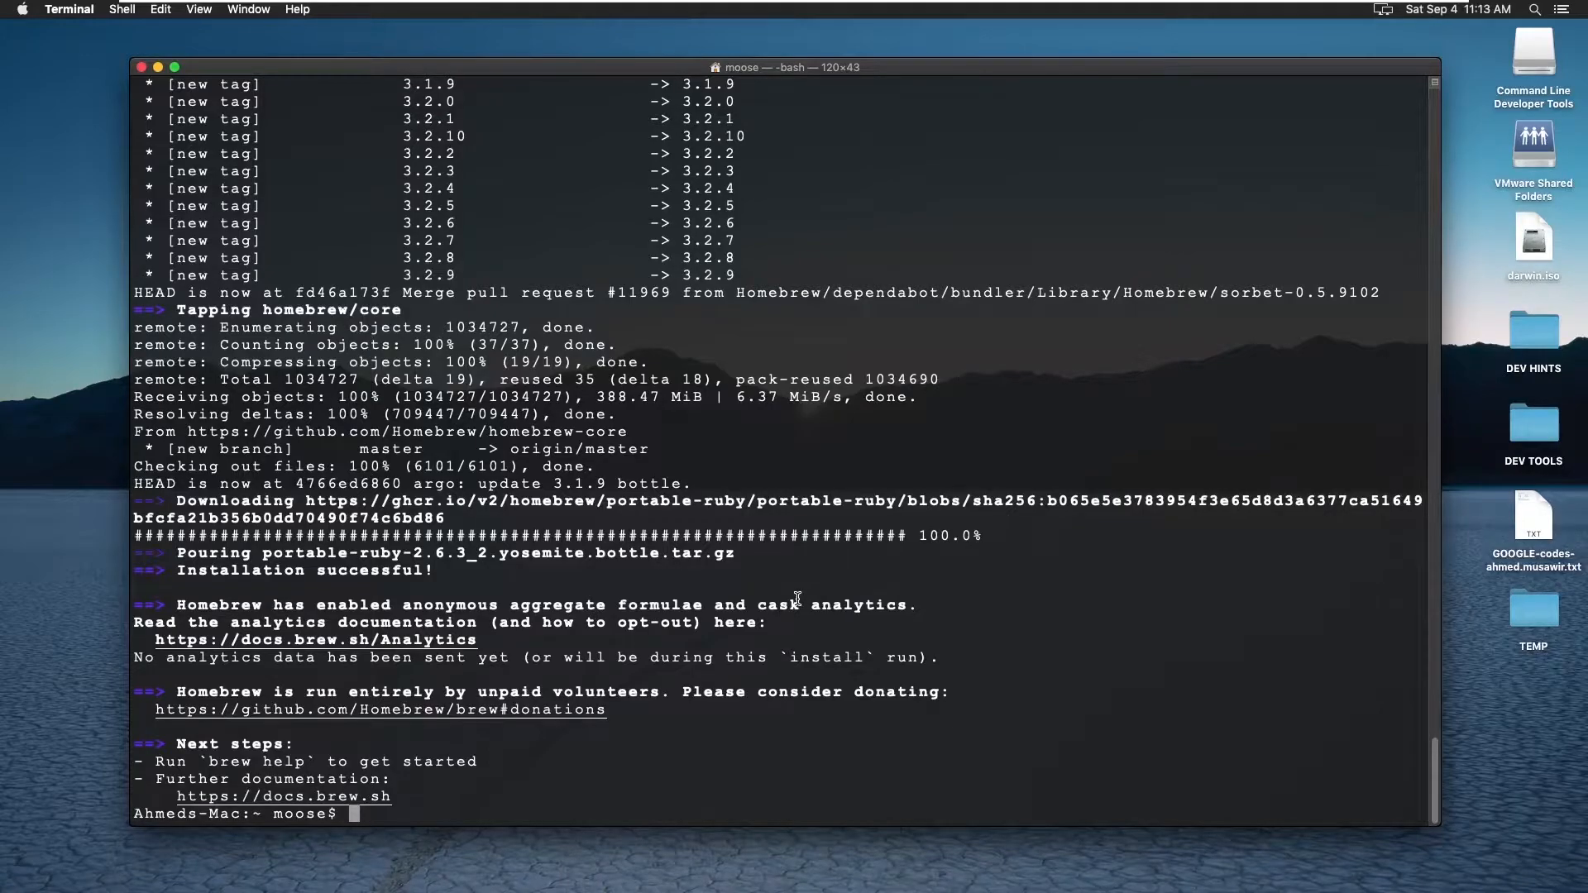
Step: Clear the screen and run brew help to confirm Homebrew works
type("clear")
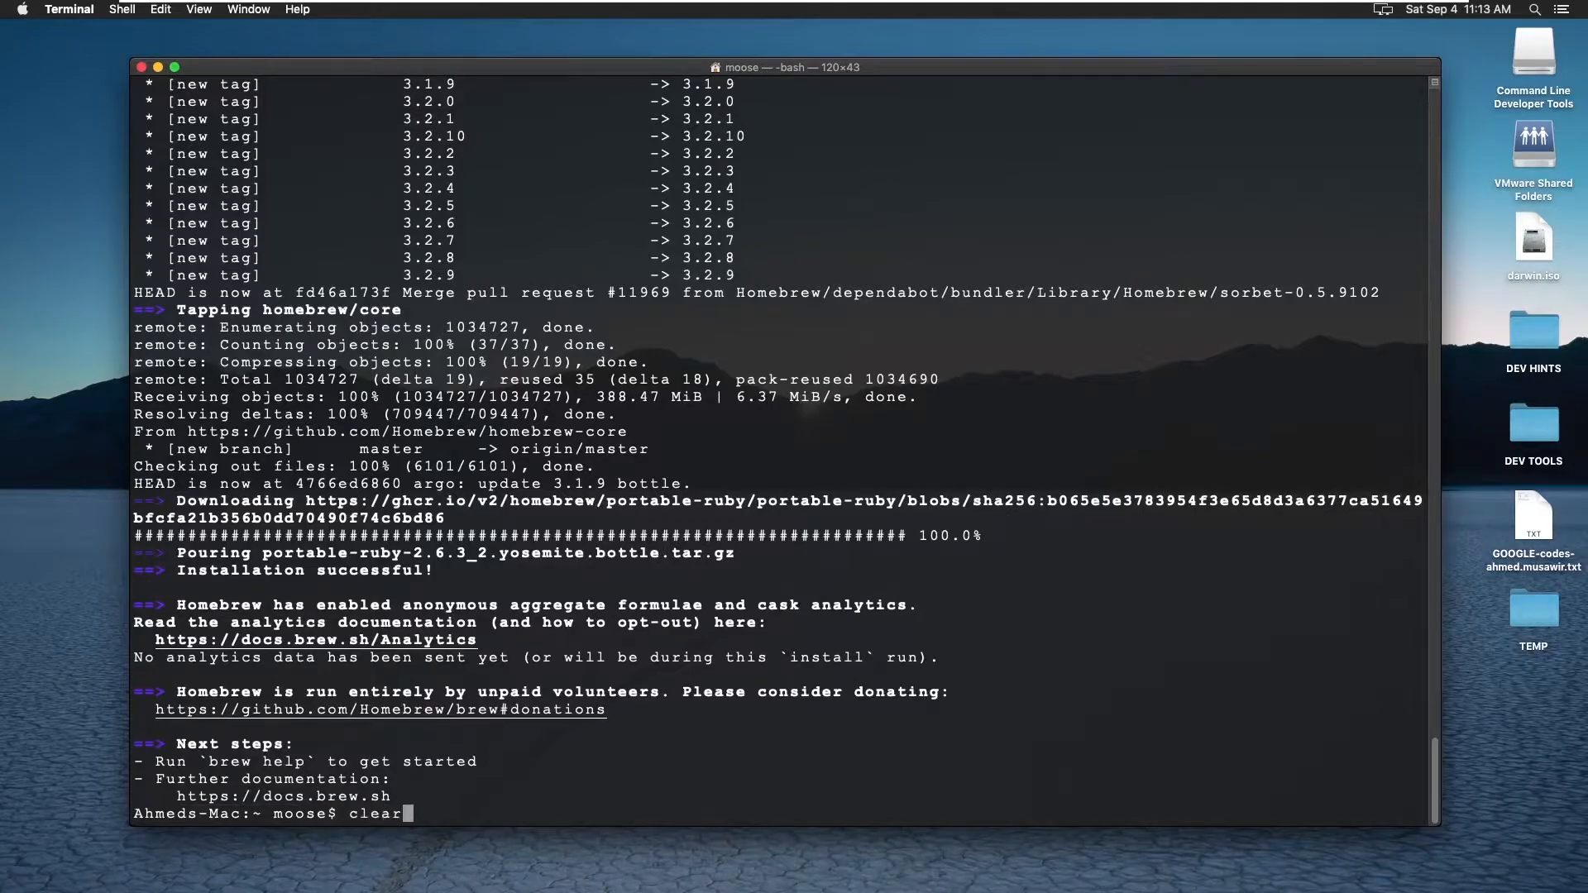
type("bre")
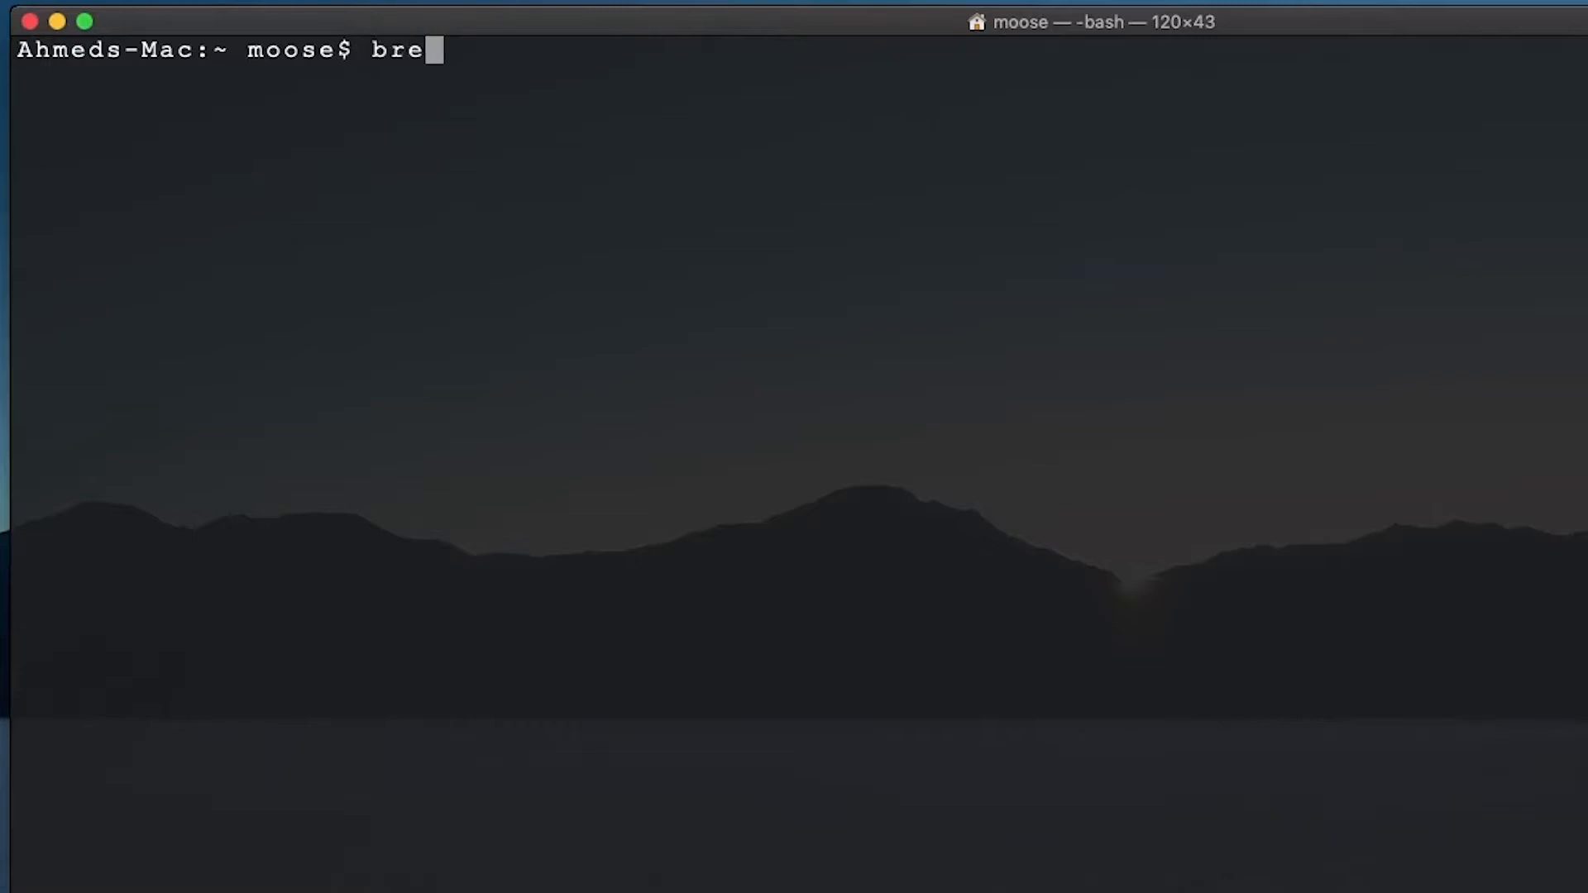
type("w help")
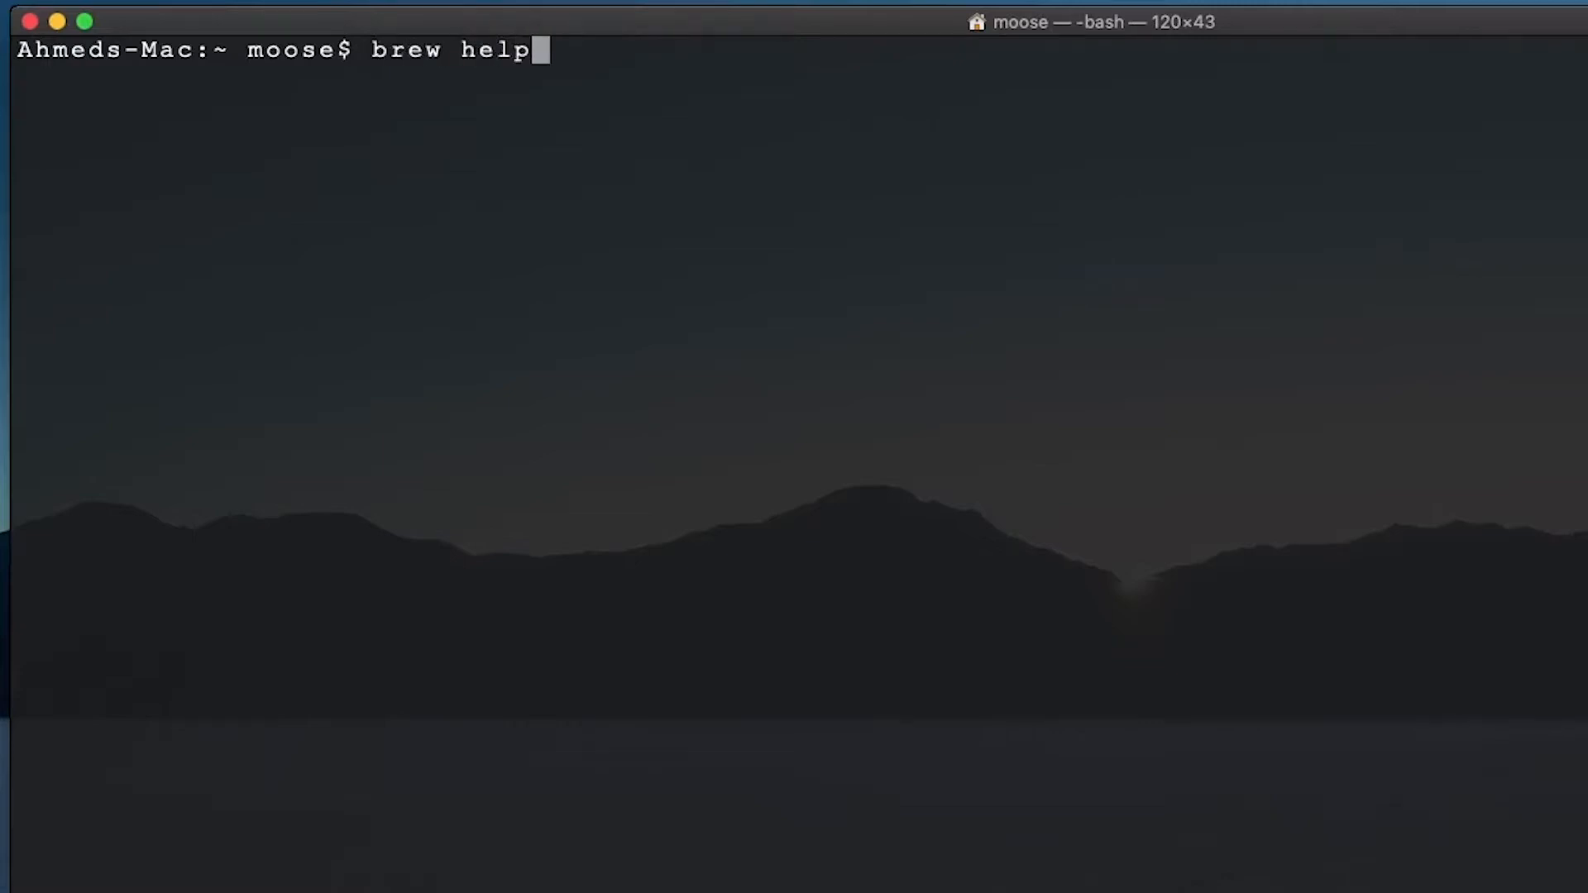
key("Return")
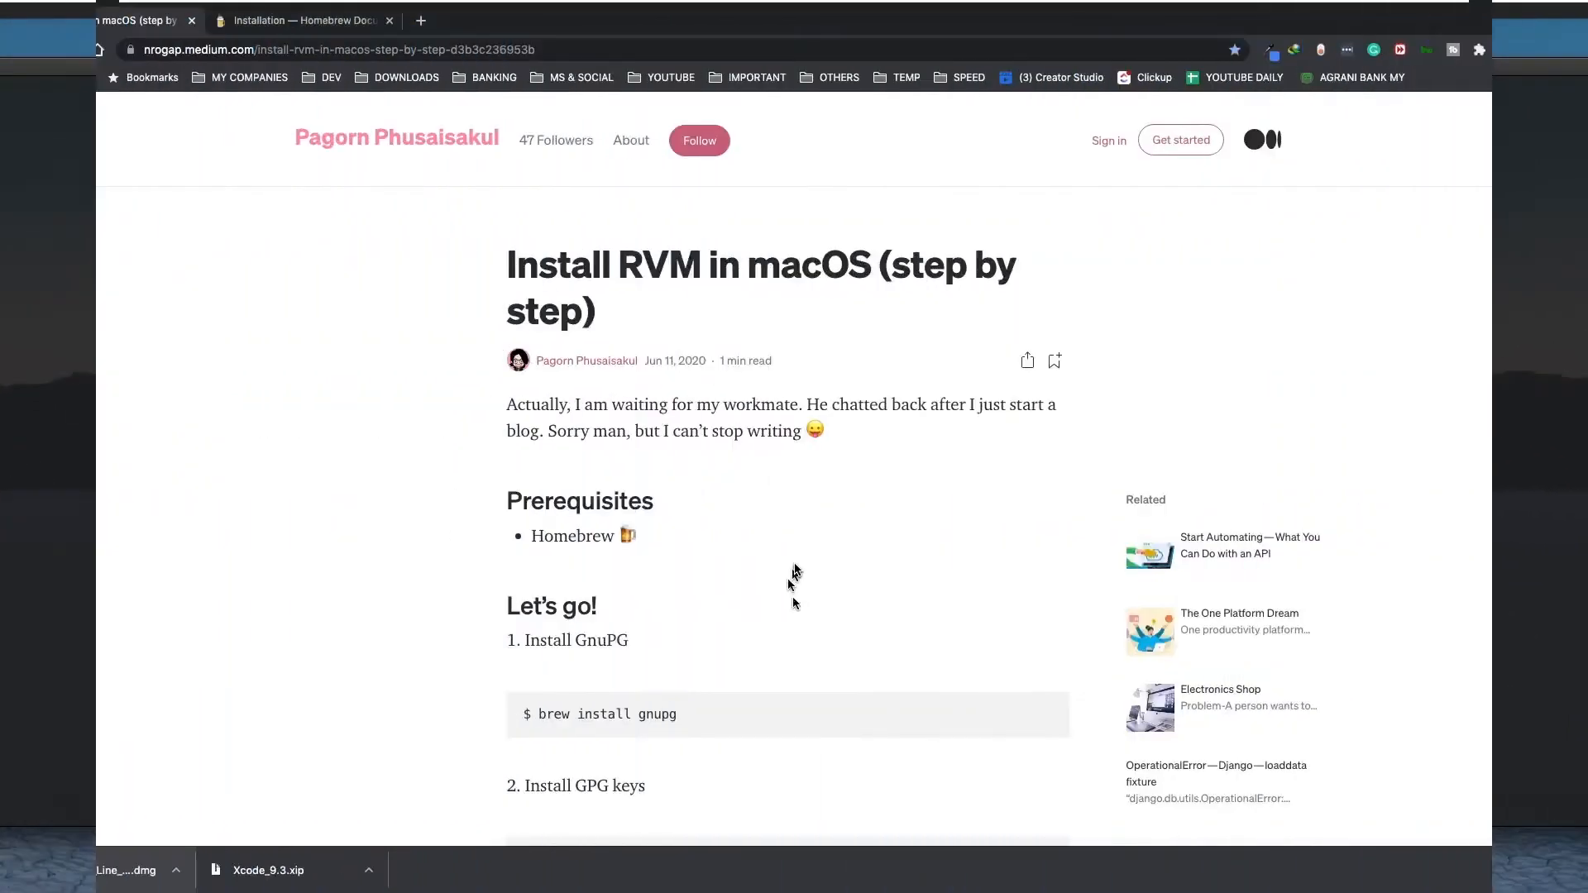
Step: Copy 'brew install gnupg' from step 1 of the Medium RVM article
scroll("down", 3)
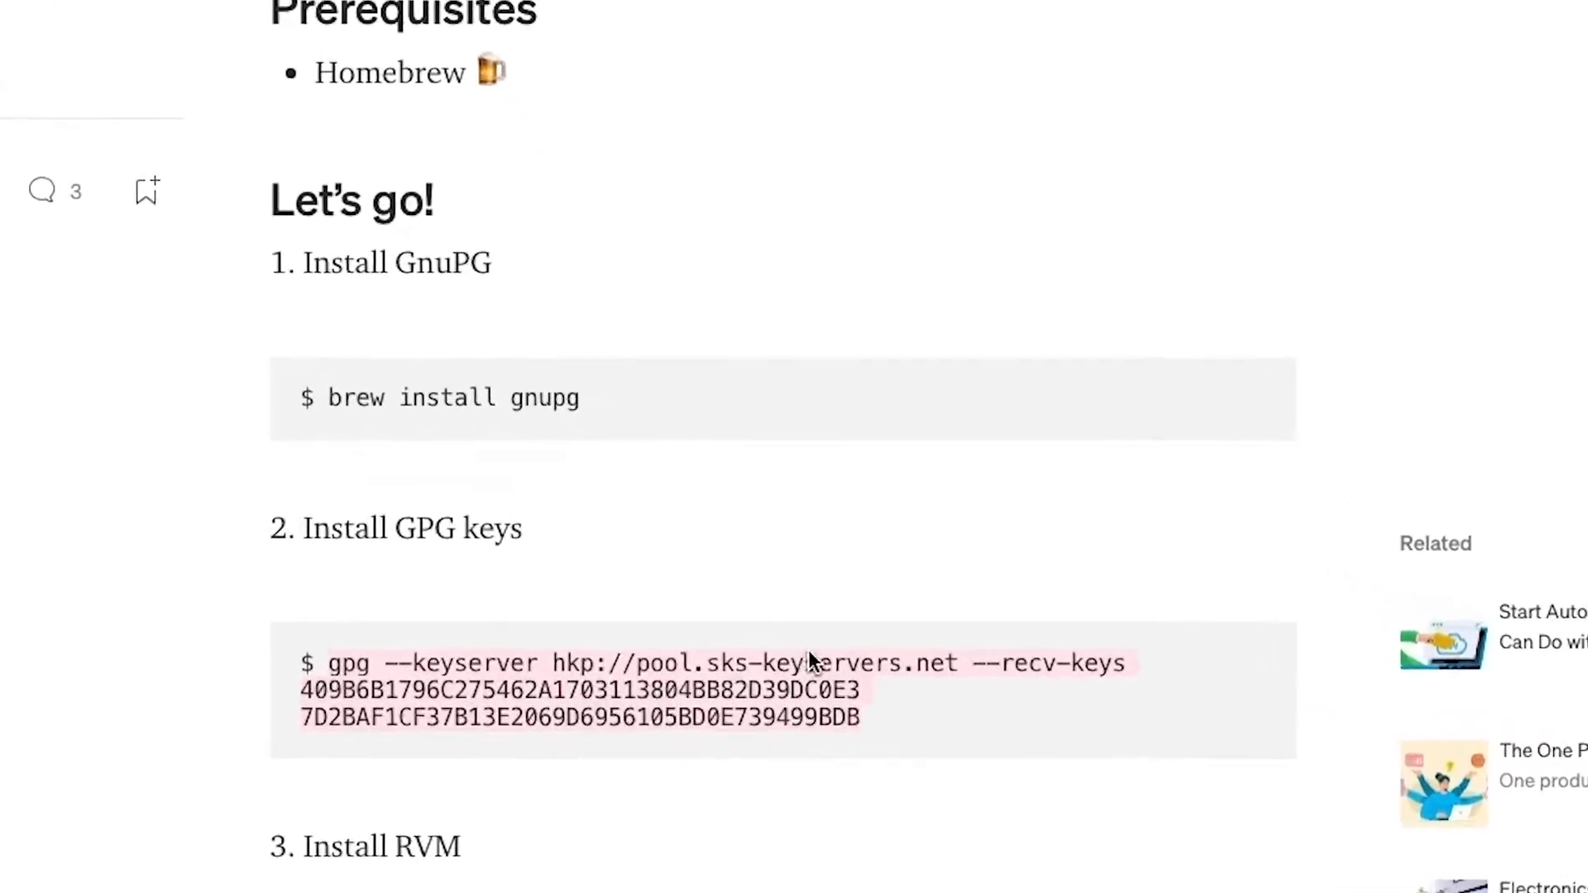
right_click(426, 397)
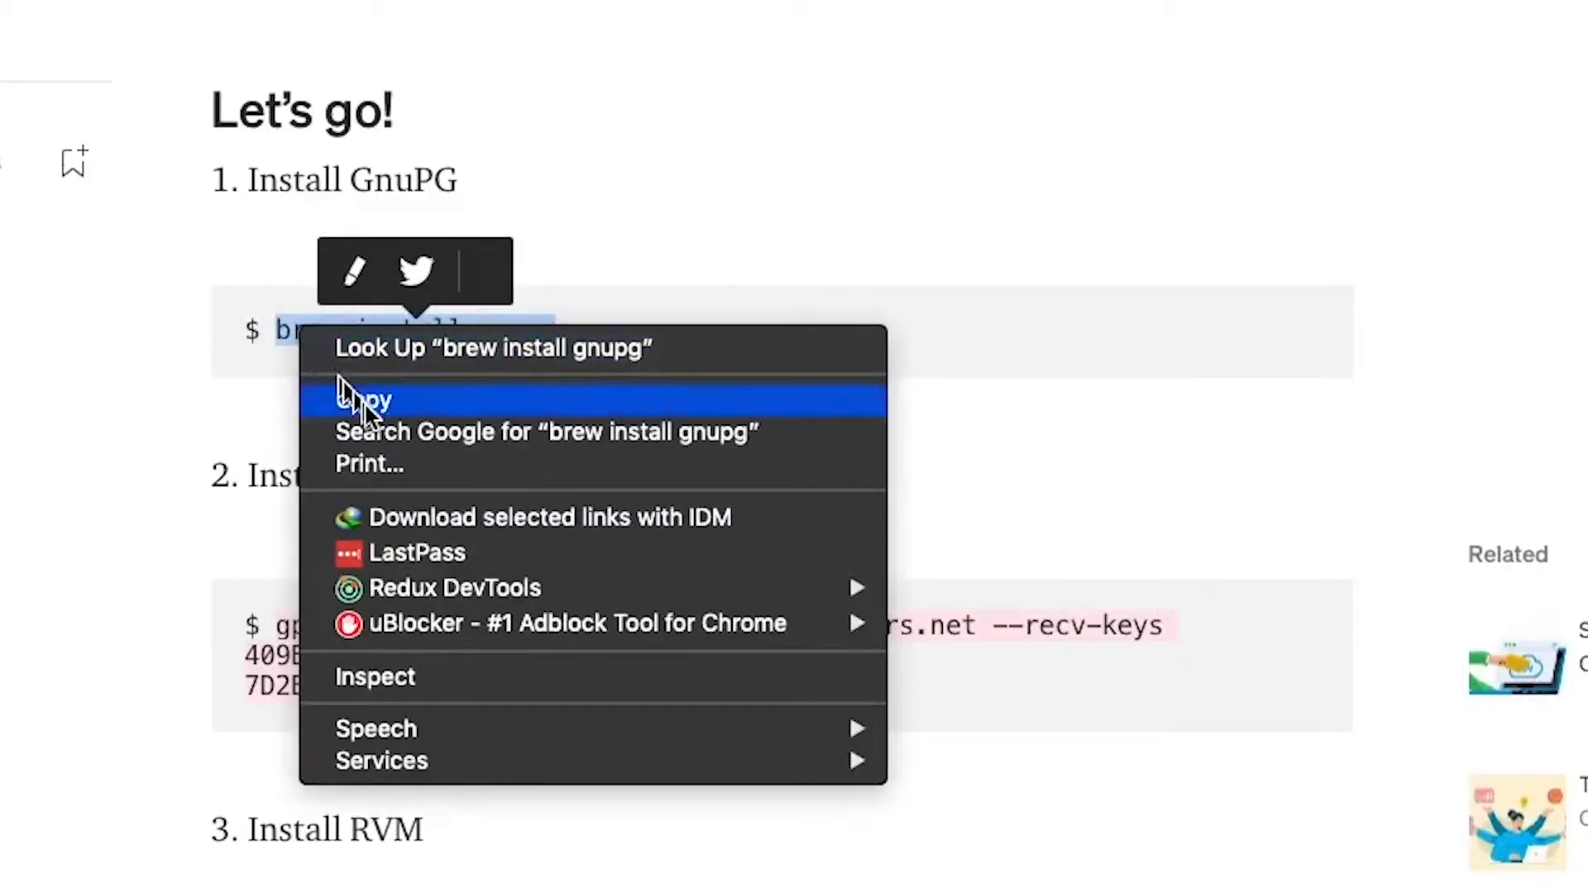
left_click(364, 397)
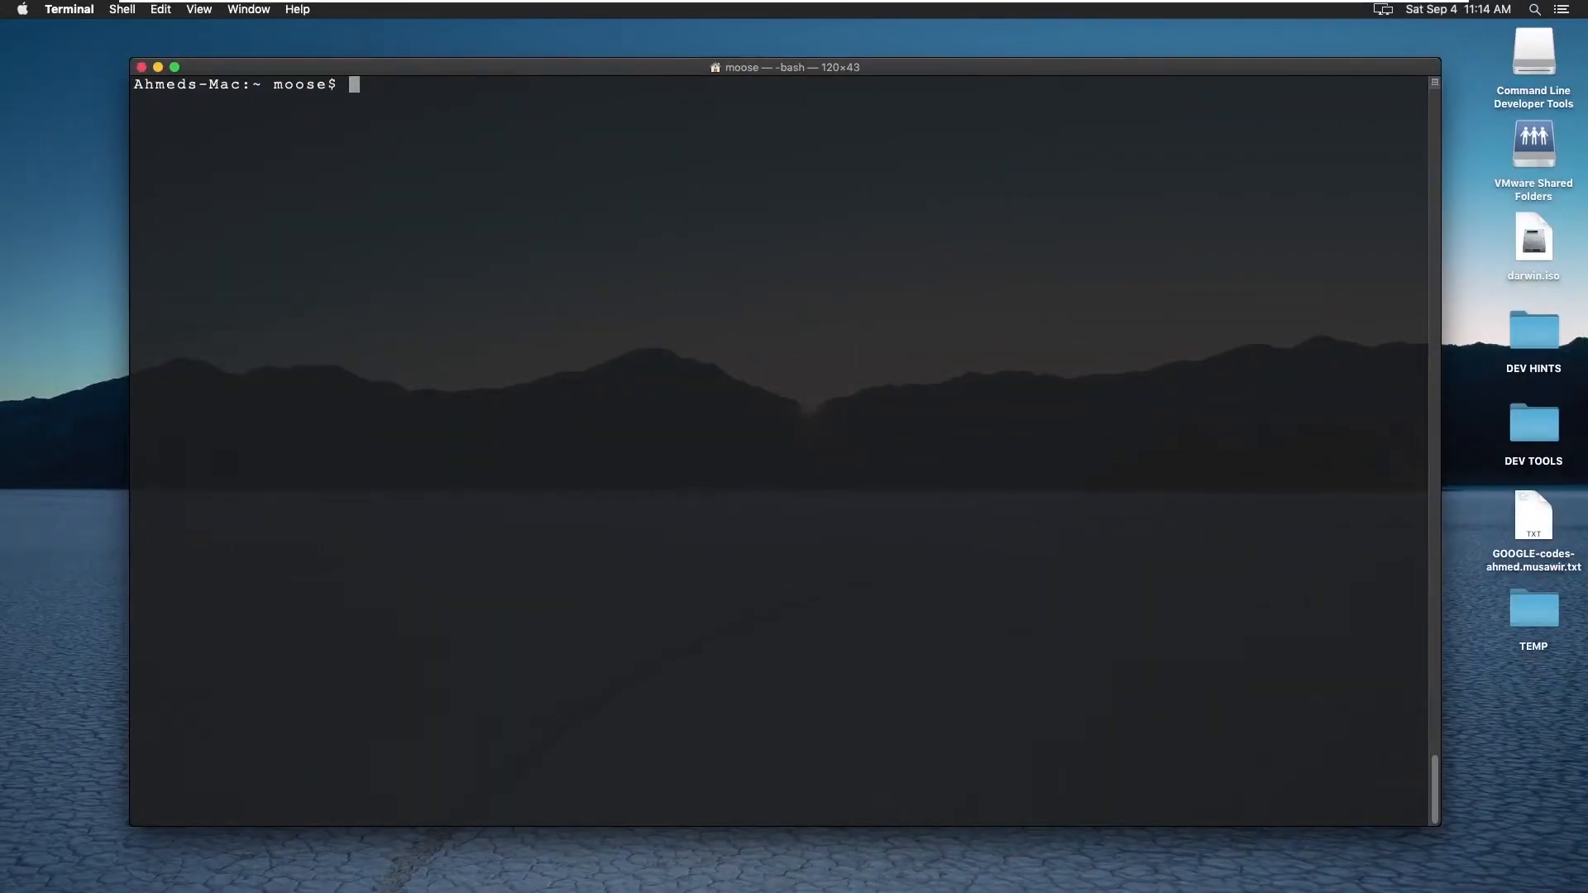
Step: Paste and run brew install gnupg, installing GnuPG 2.3.2 with its dependencies
right_click(461, 484)
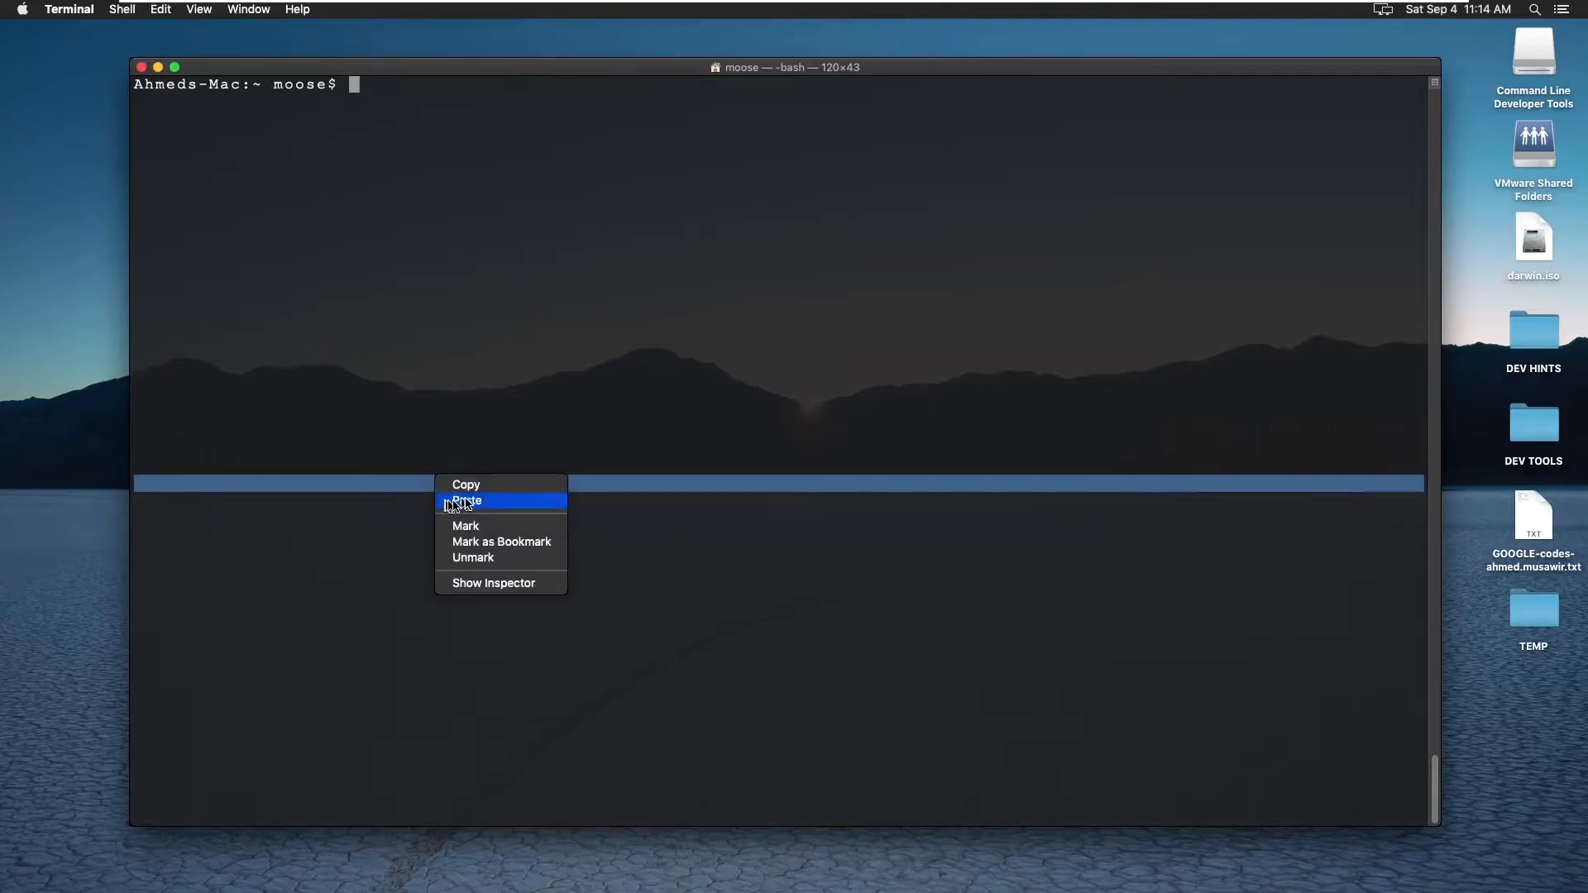
left_click(463, 500)
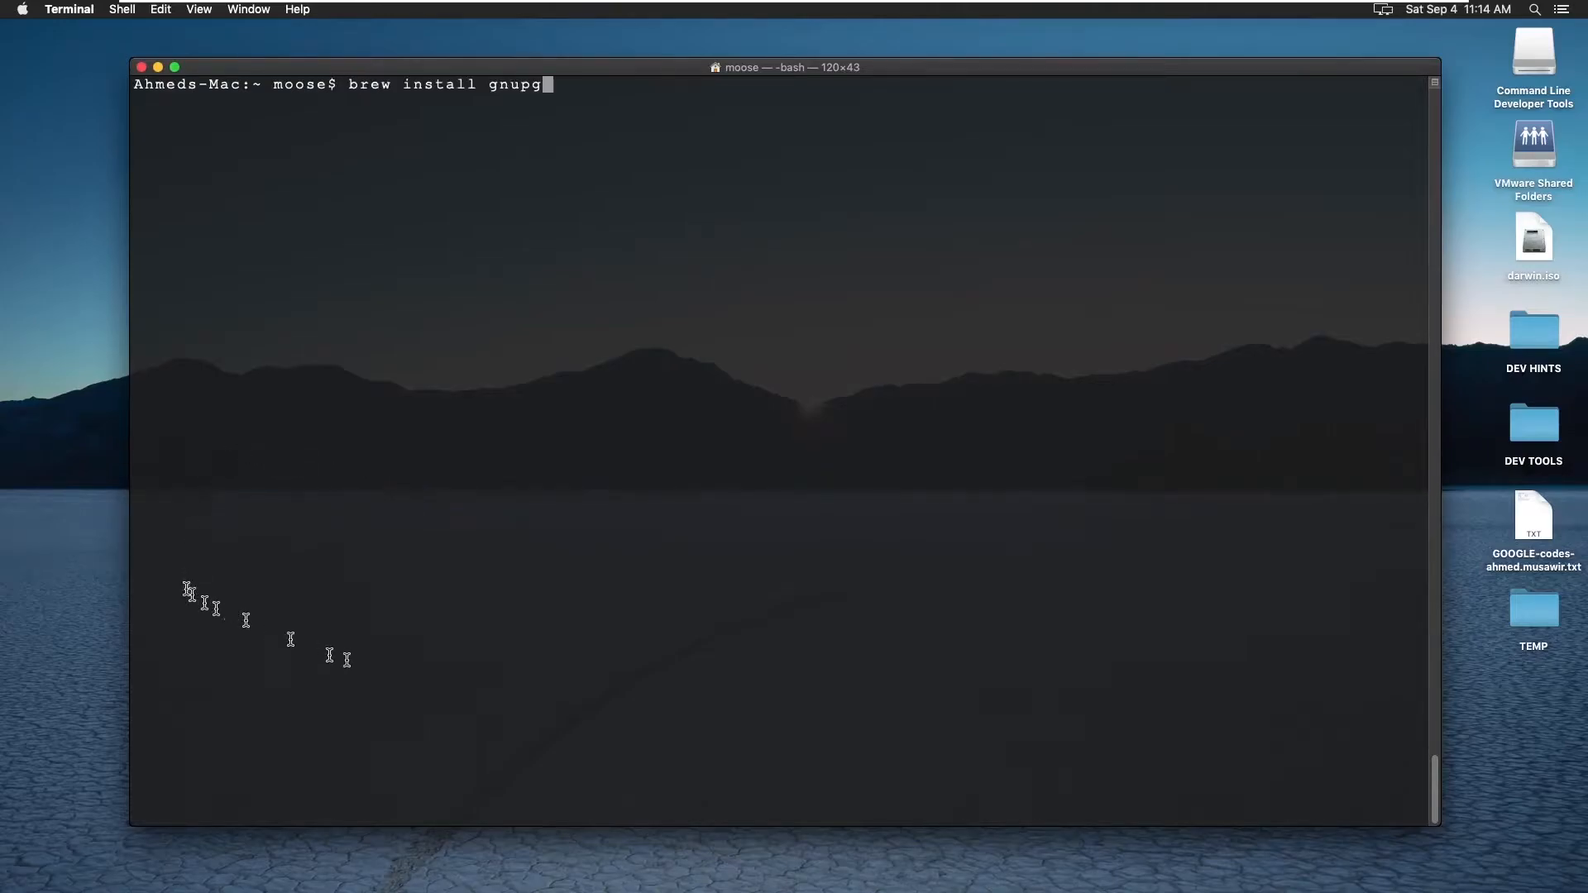
mouse_move(1007, 599)
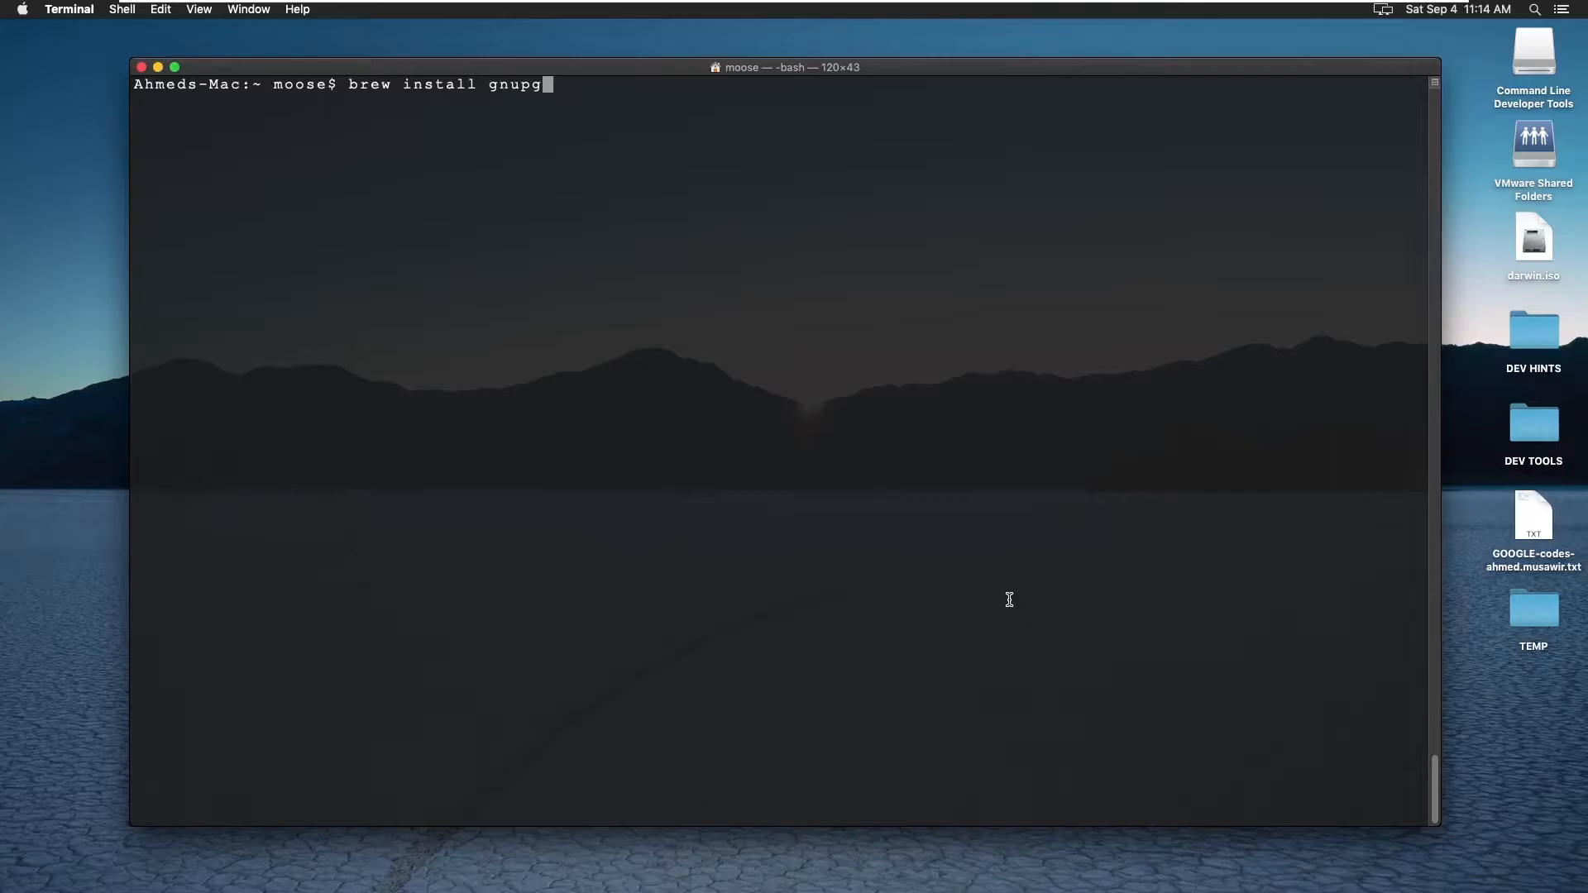
key("Return")
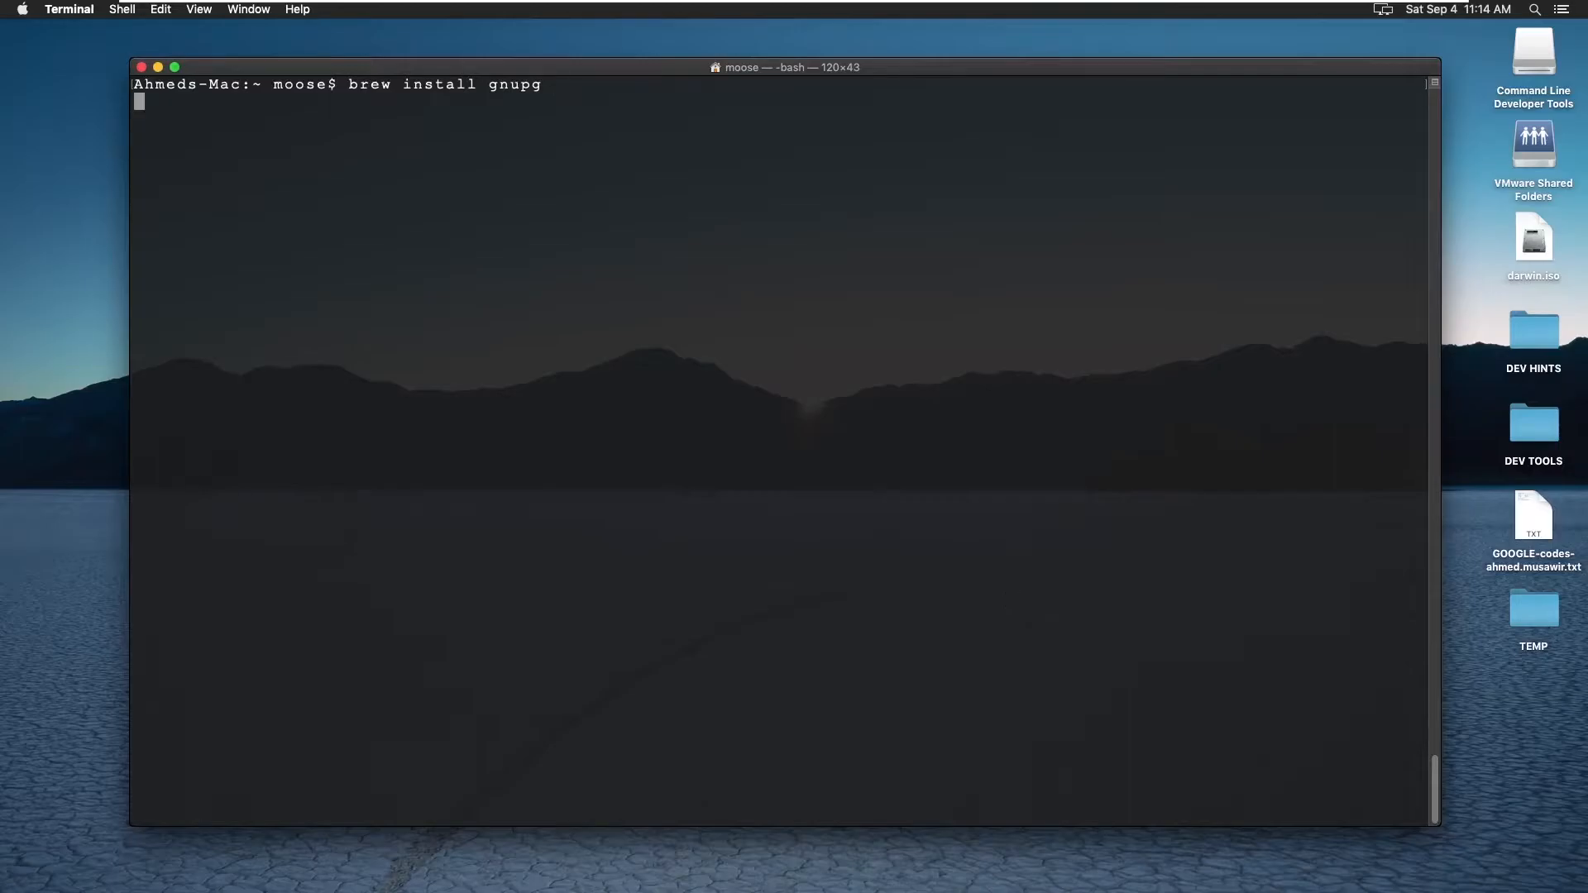
key("Return")
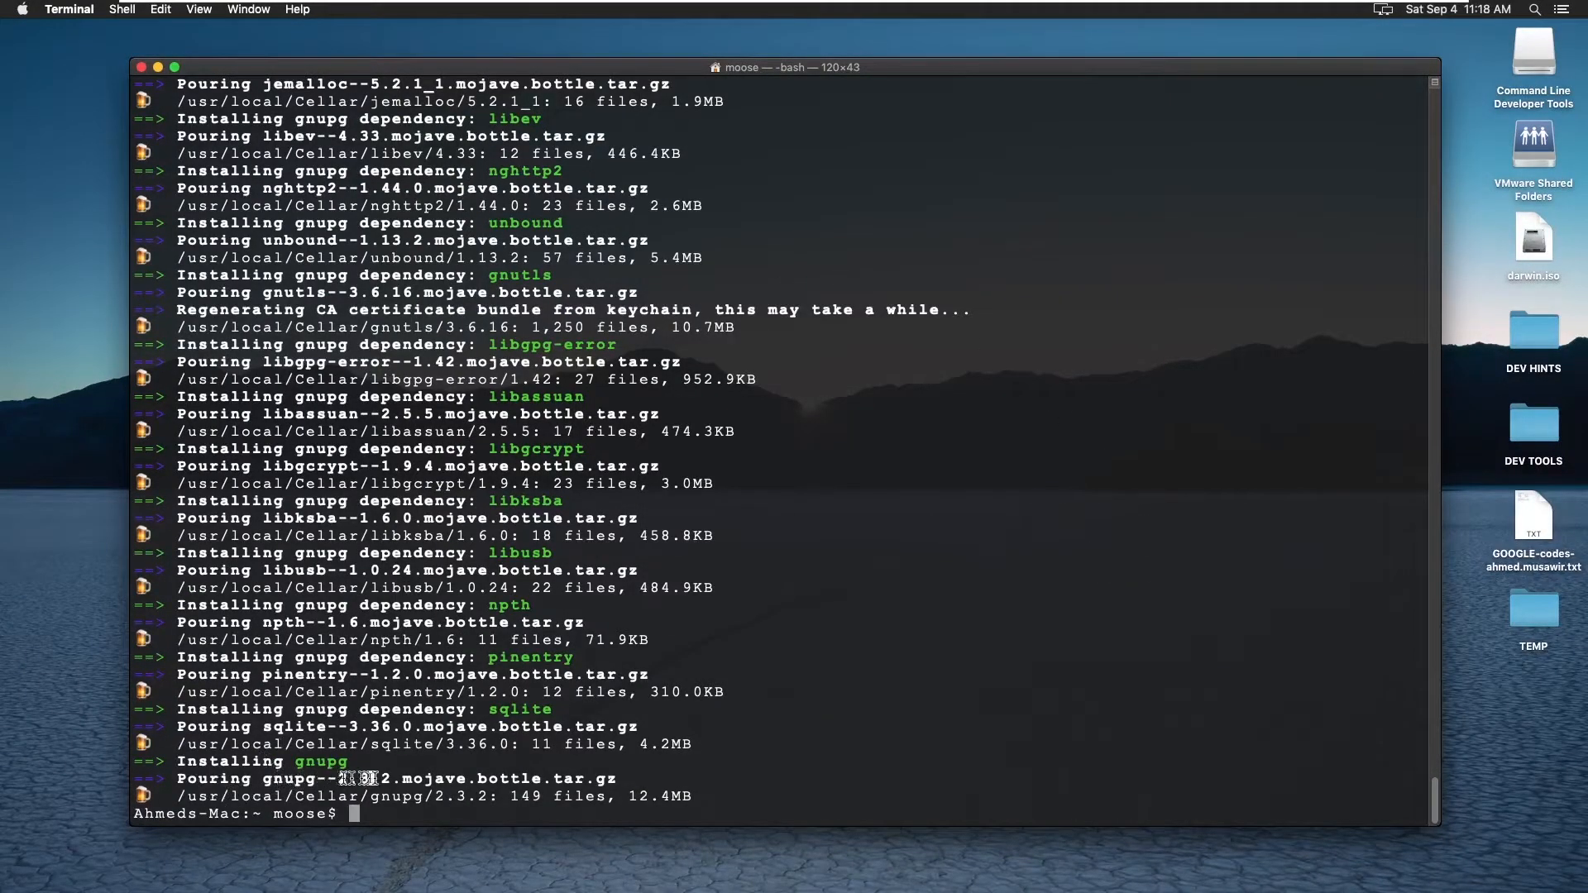
mouse_move(833, 640)
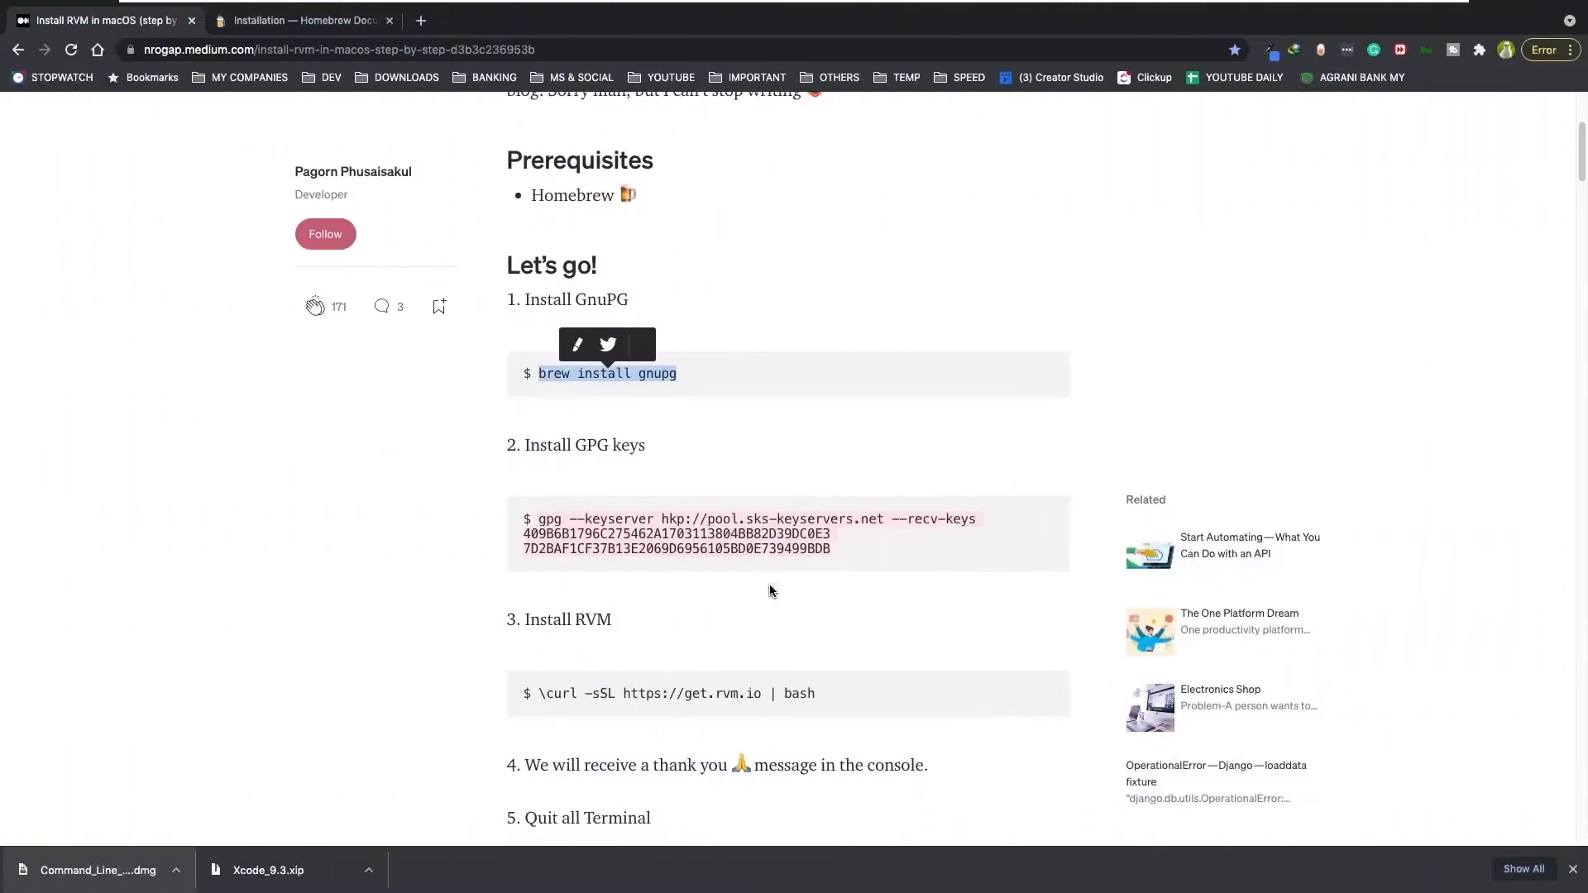
Step: Scroll the Medium article up to step 2's gpg --keyserver command
scroll("up", 3)
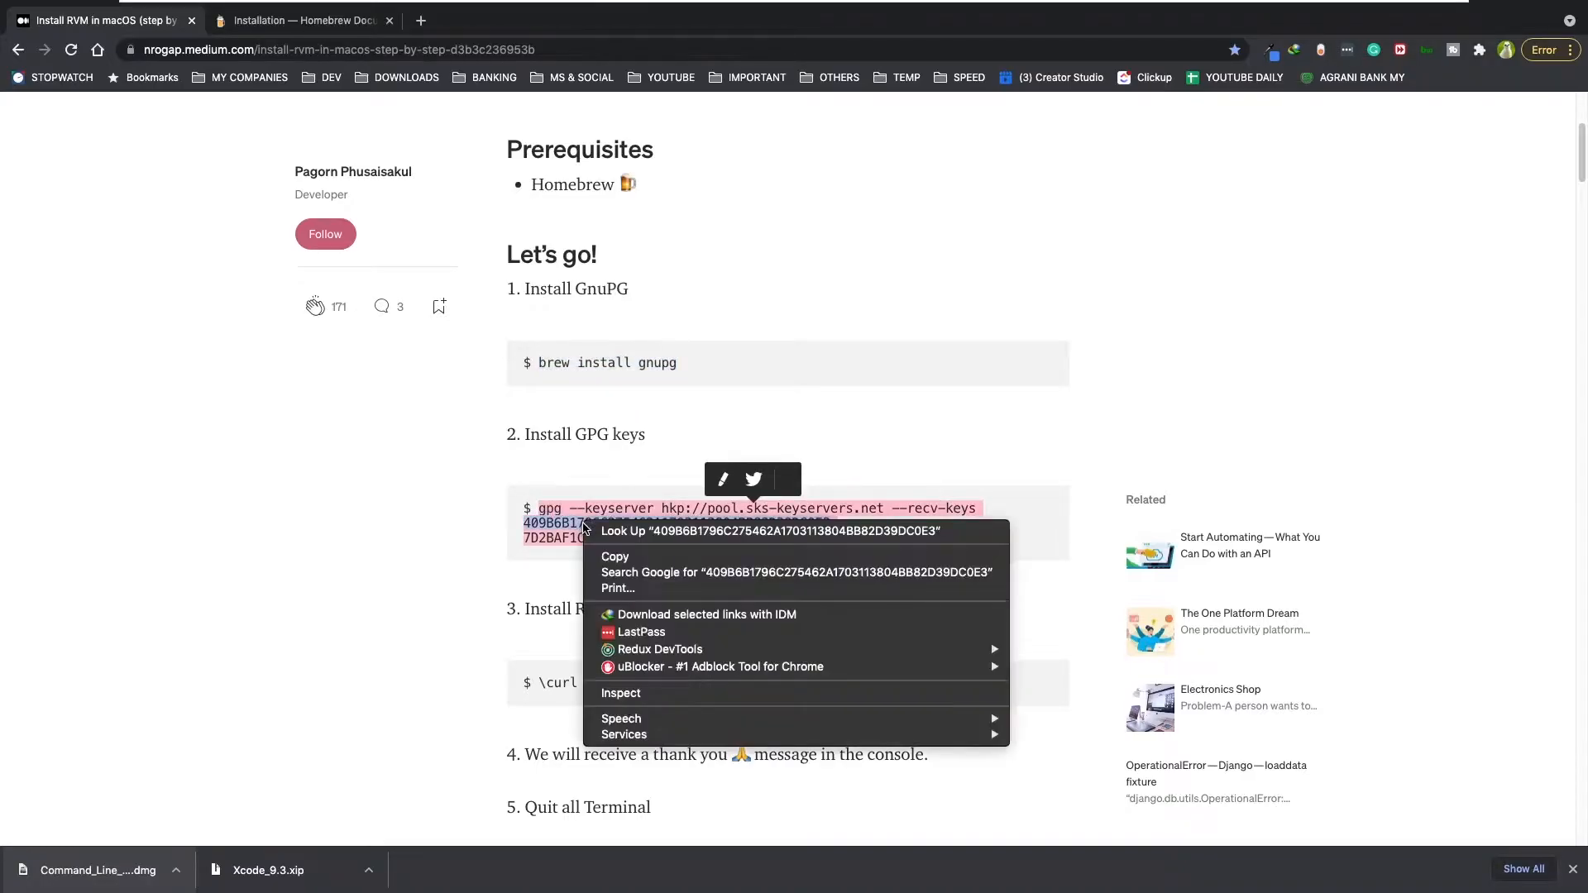
mouse_move(614, 556)
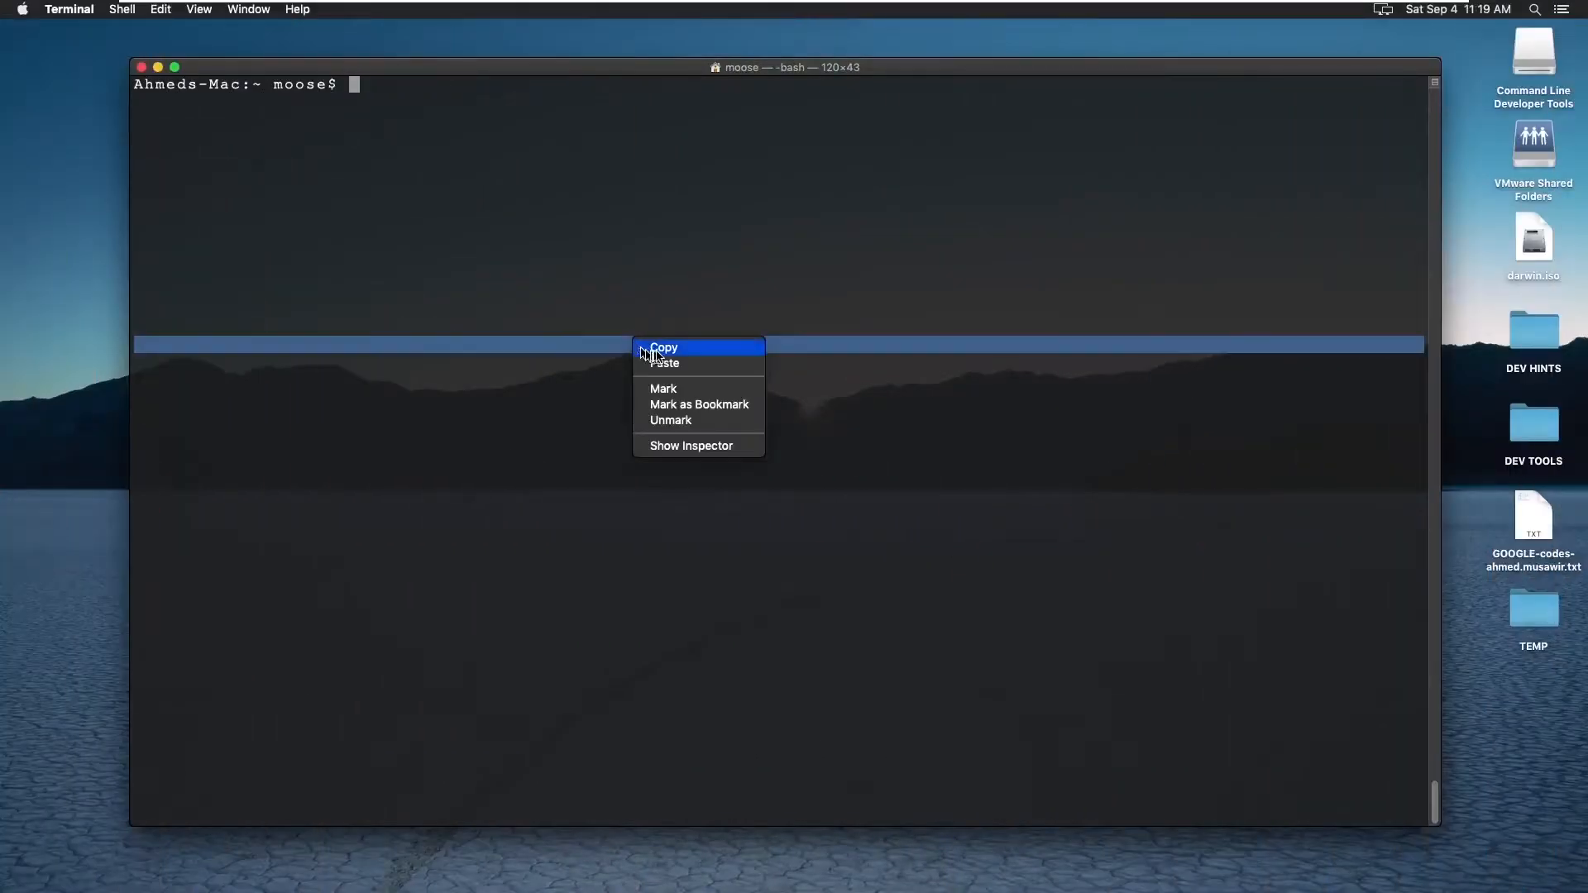
Step: Dismiss the Terminal context menu and return to the Stack Overflow ipv4 keyserver answer
left_click(664, 362)
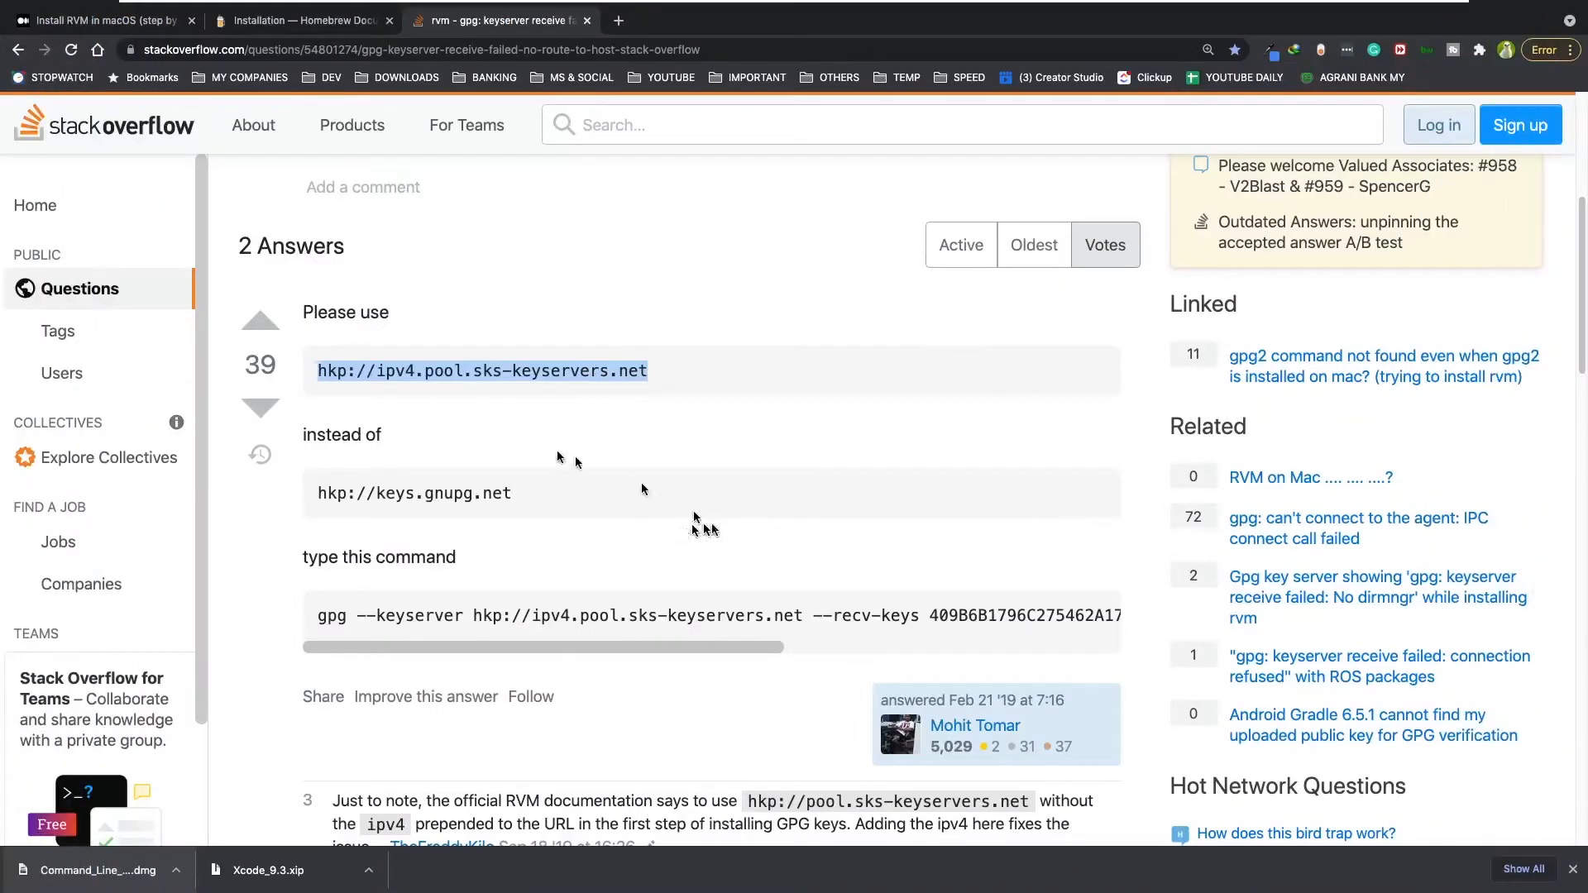
Step: Scroll through the Stack Overflow answers about the ipv4 keyserver
scroll("up", 3)
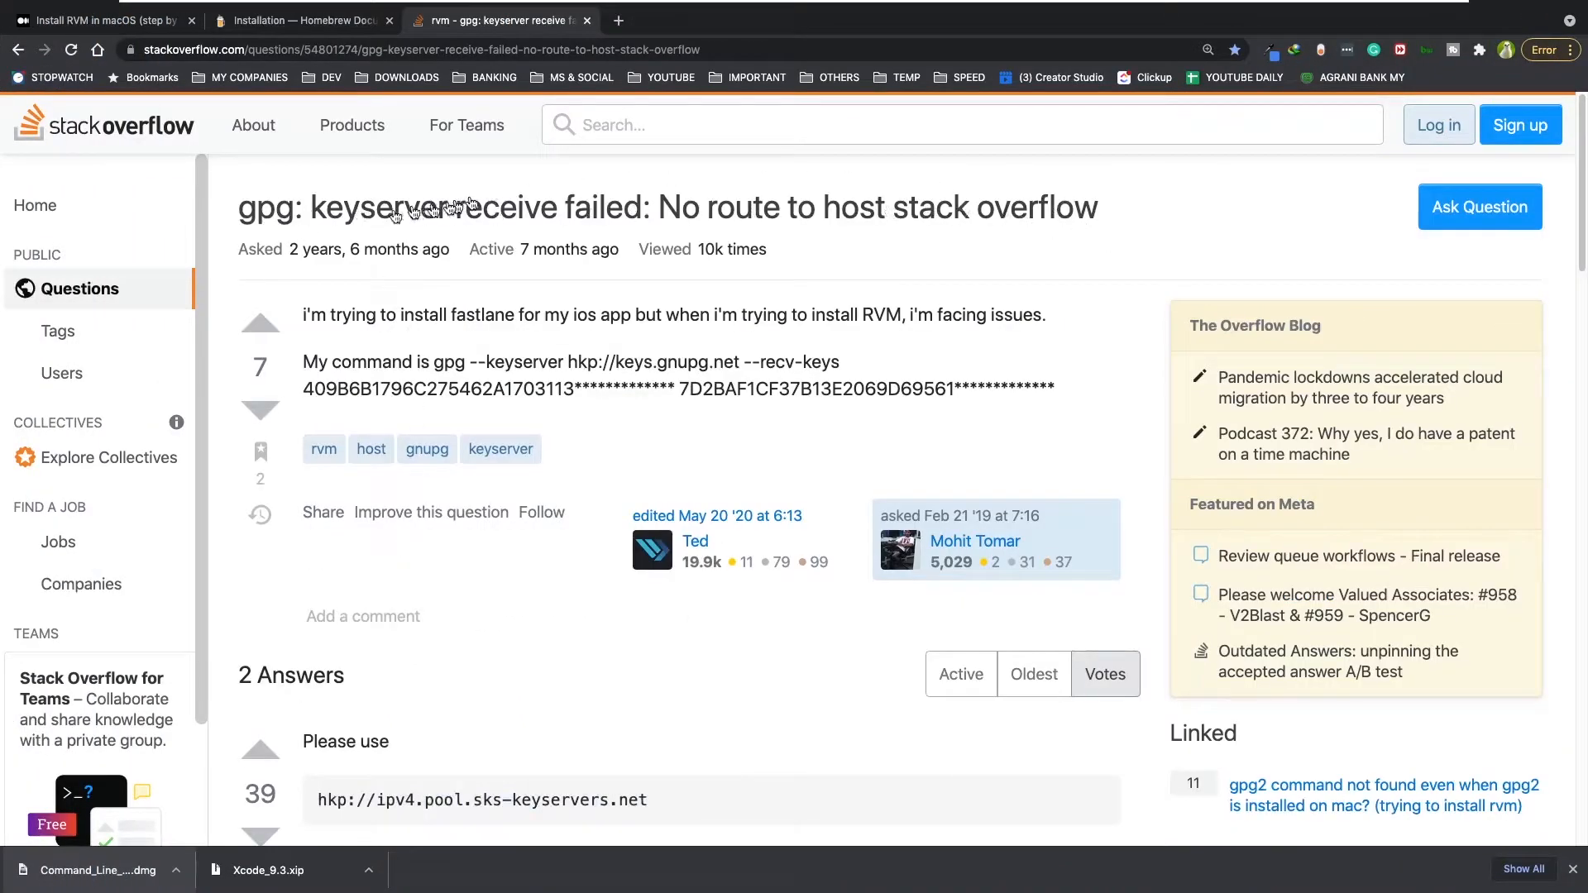
mouse_move(1110, 218)
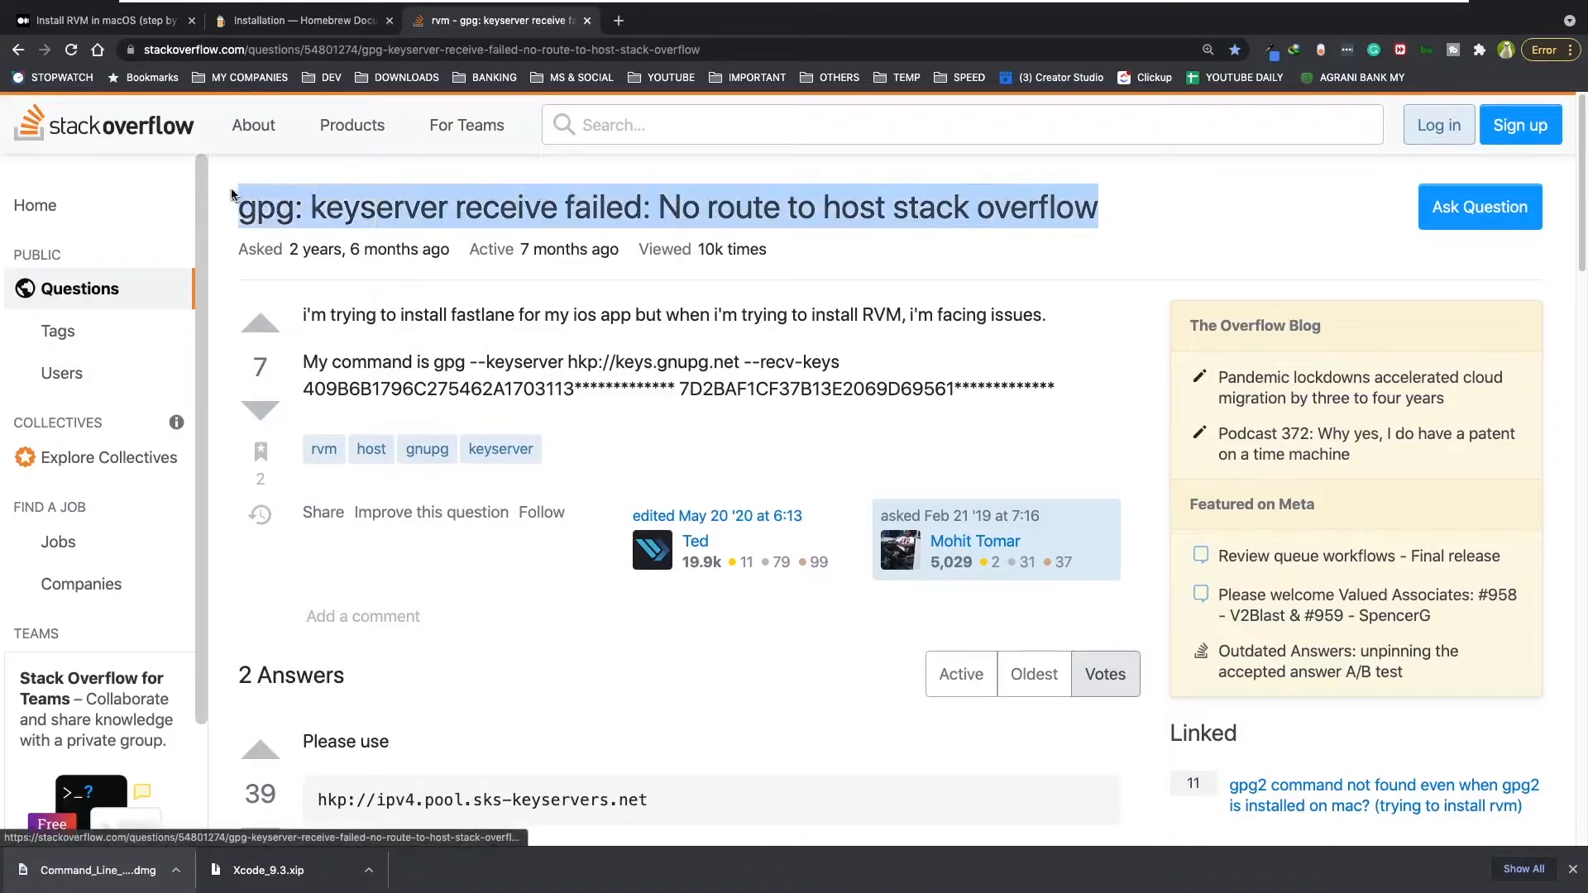
scroll("down", 3)
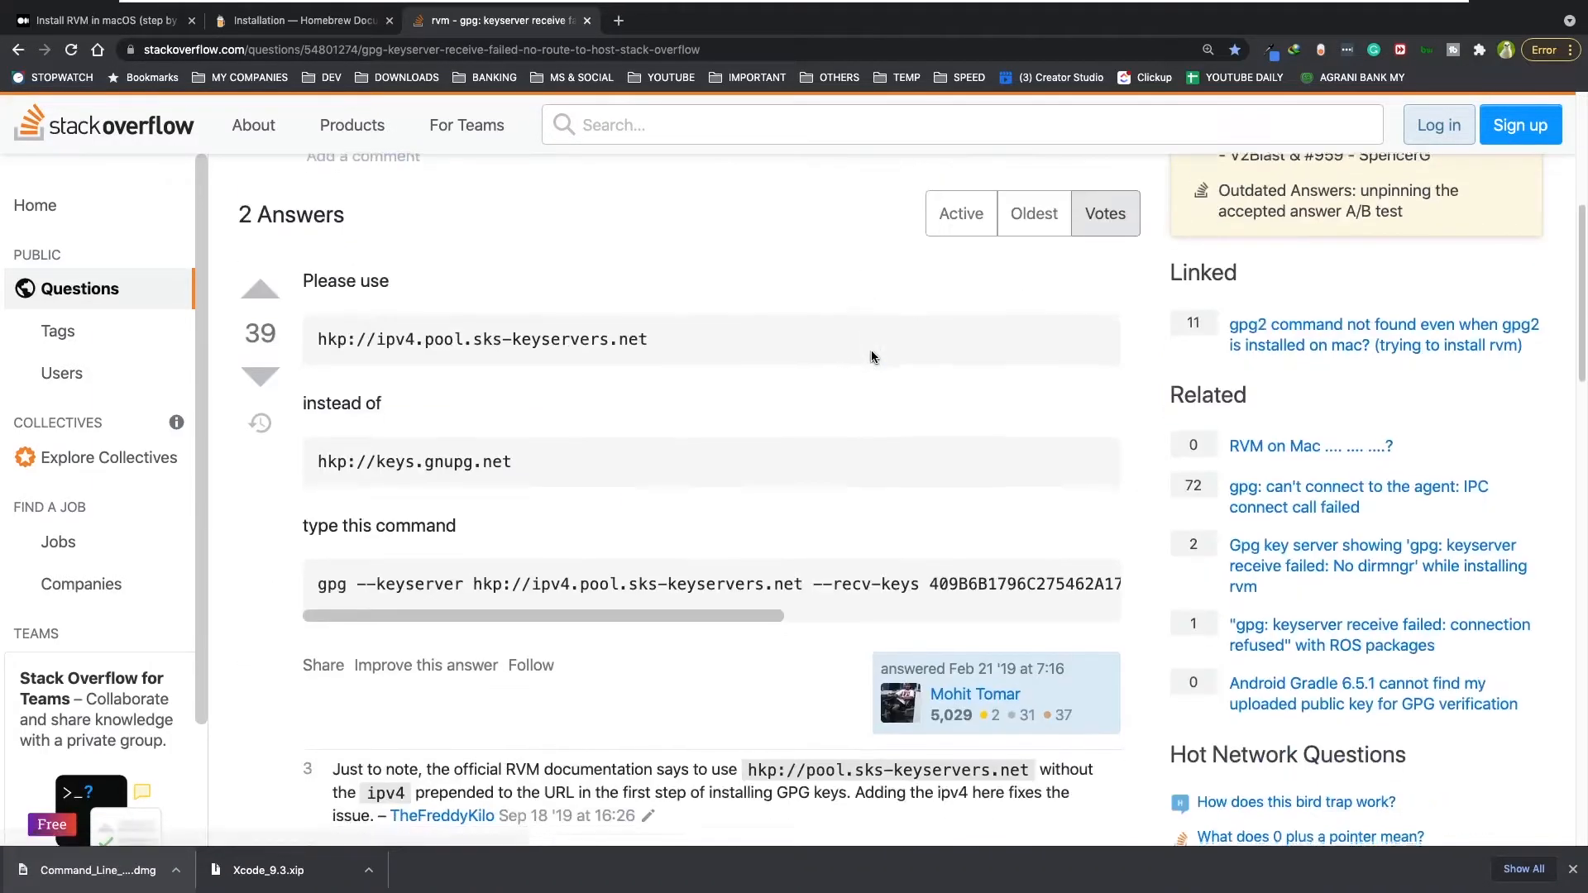
scroll("down", 3)
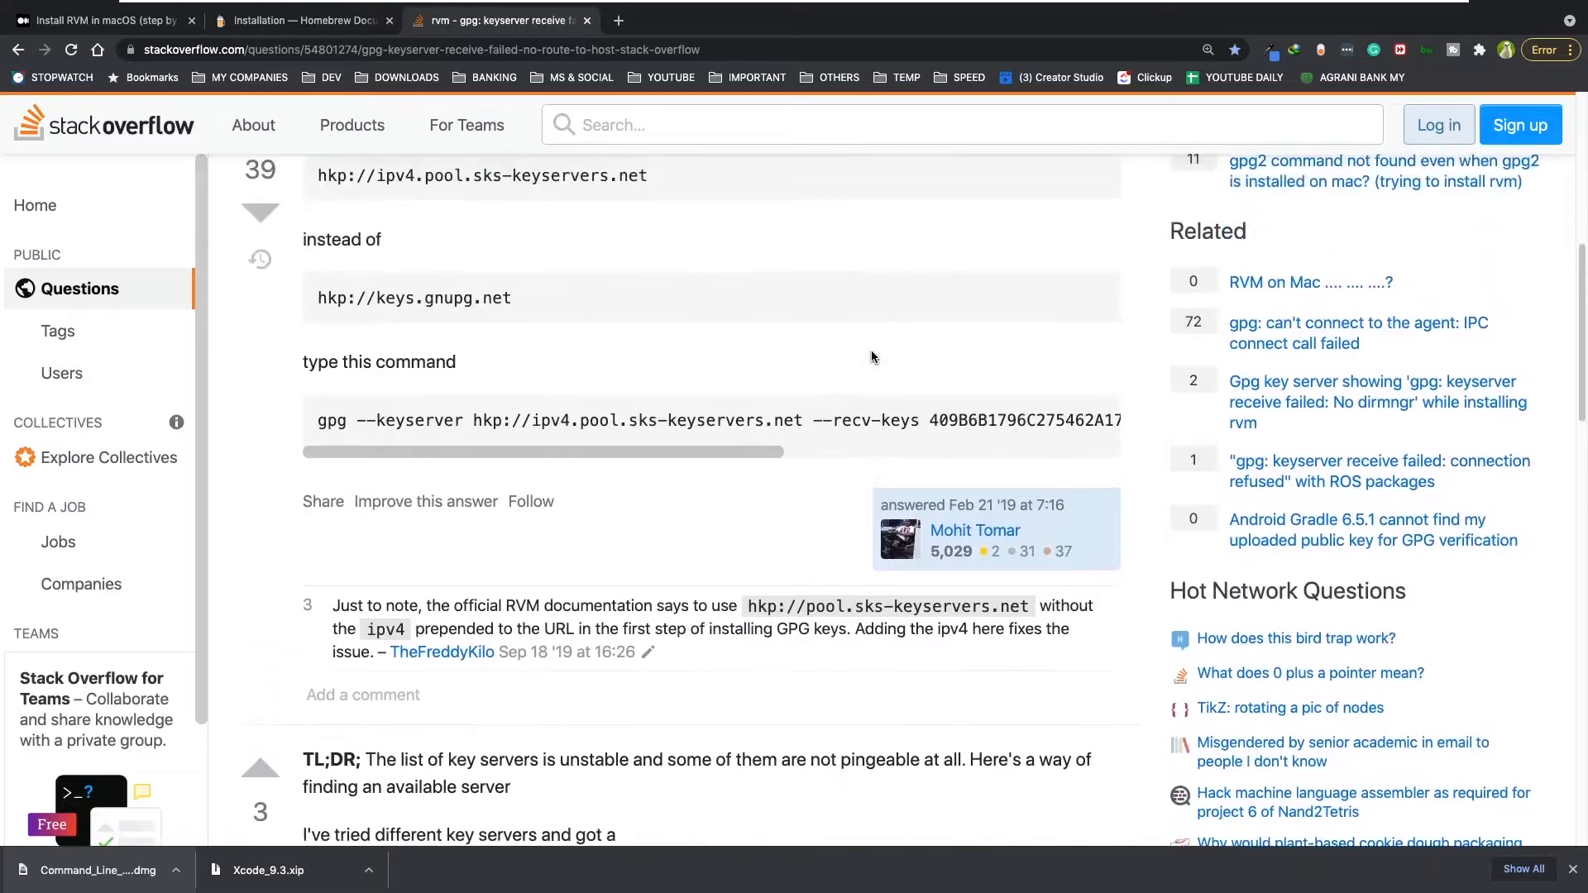
scroll("up", 3)
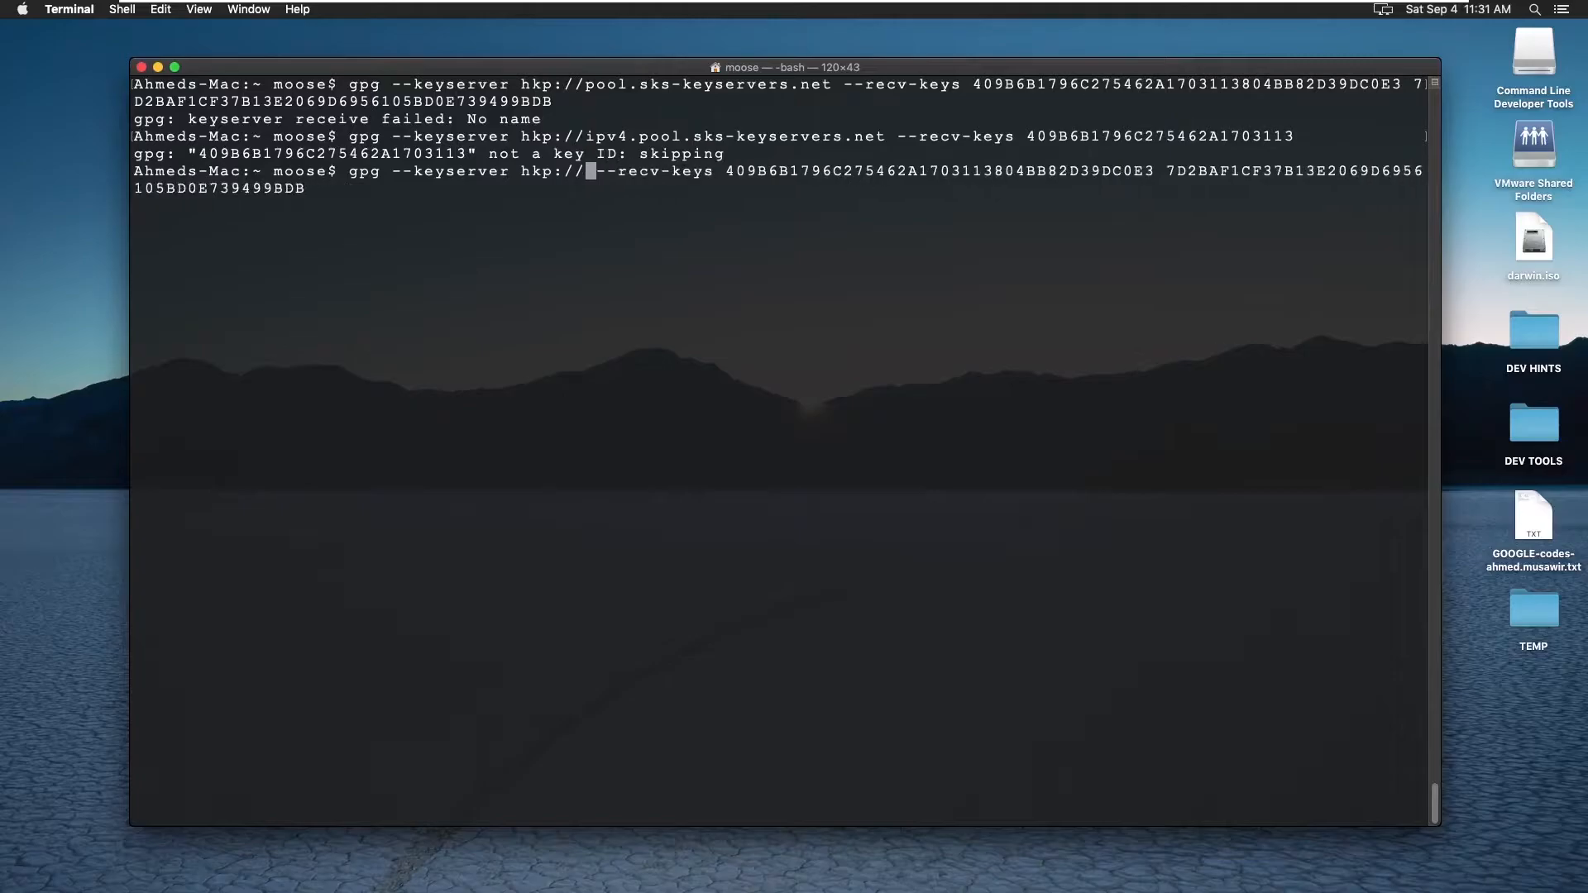
Step: Rerun the gpg key import using keyserver hkp://ipv4.pool.sks-keyservers.net
key("backspace")
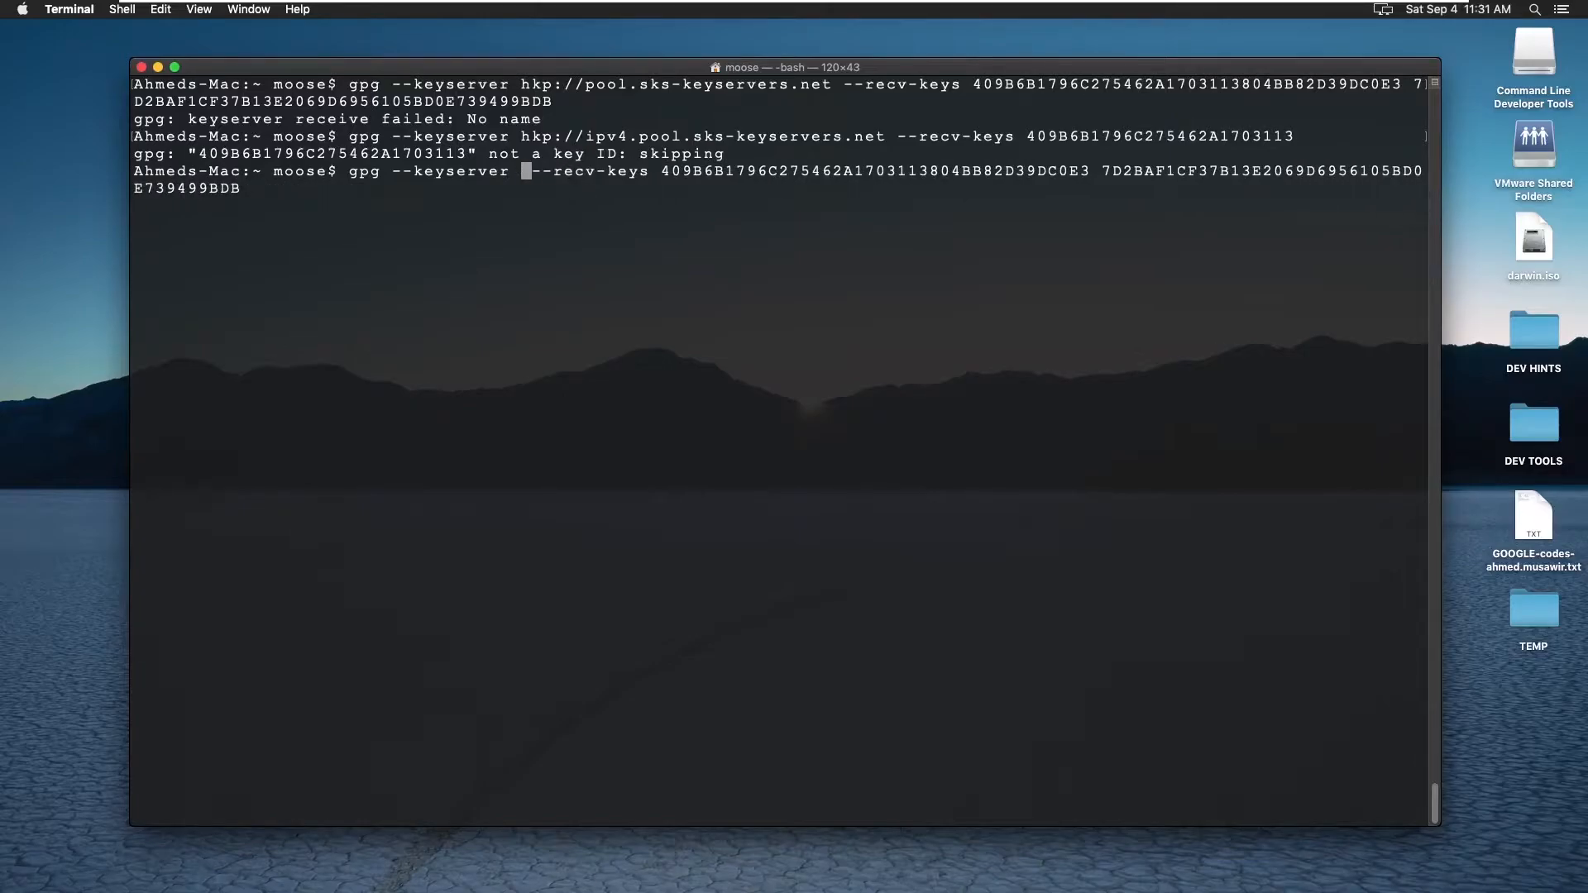
type("hkp://ipv4.pool.sks-keyservers.net")
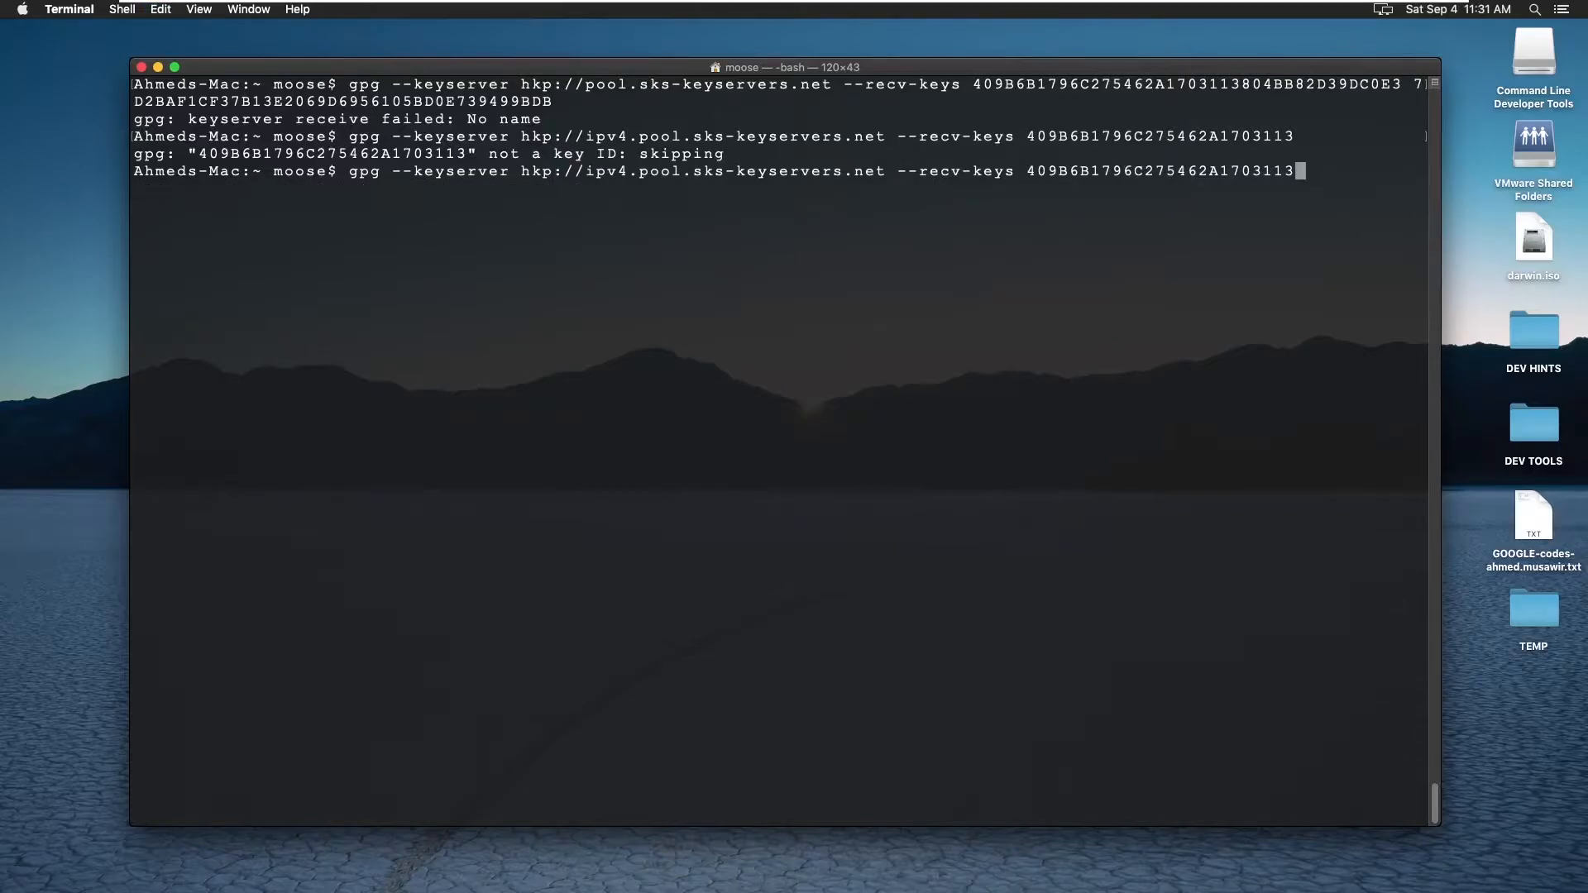
key("Return")
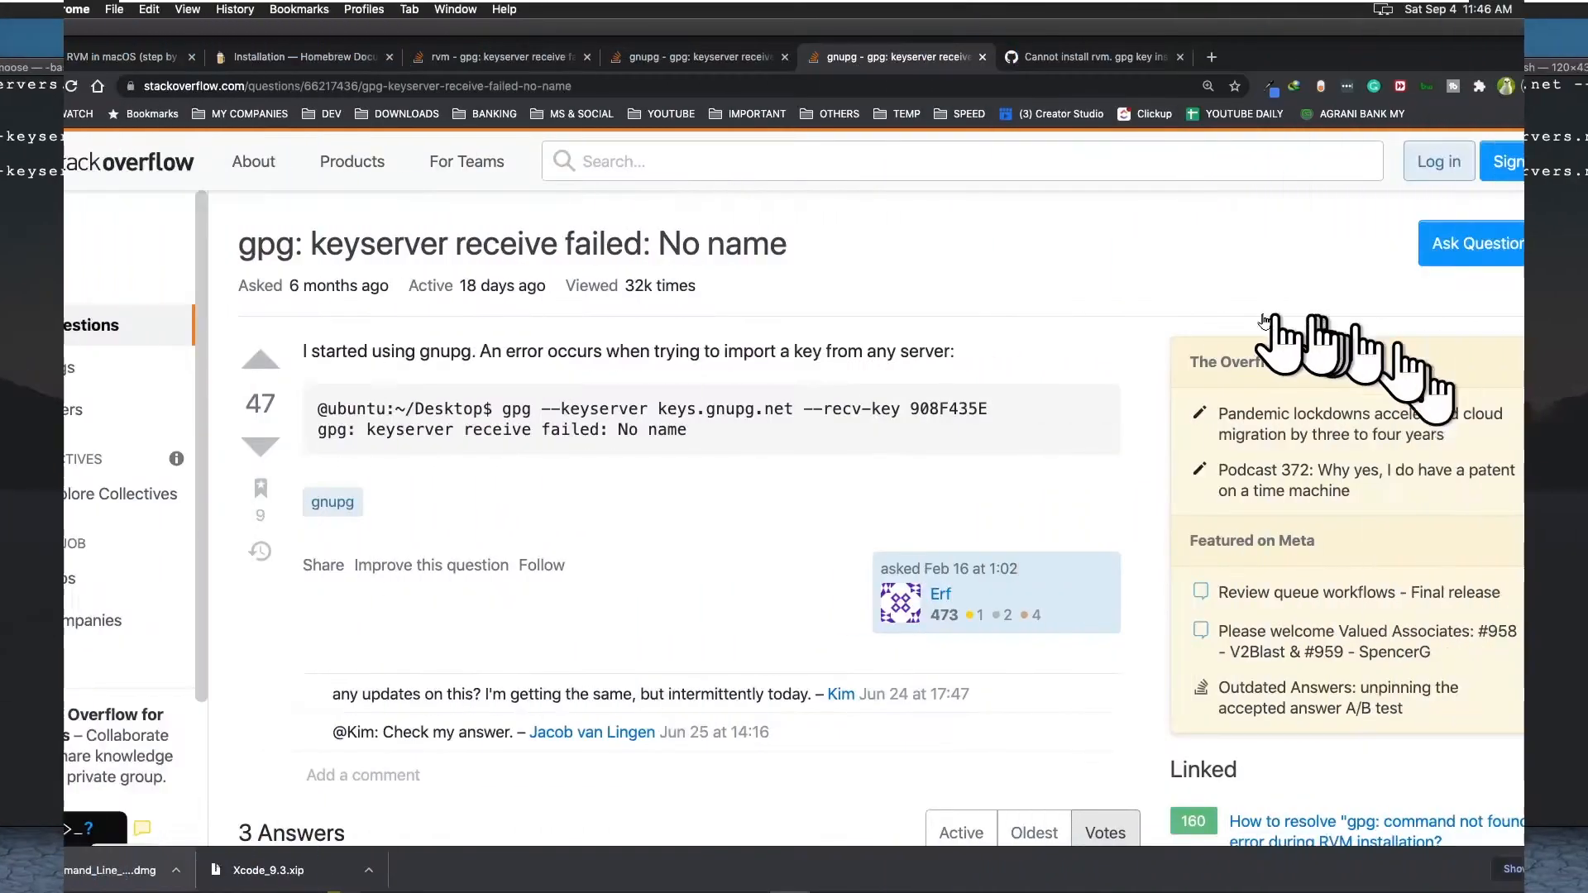
Step: Copy the first curl mpapis.asc import command from the Stack Overflow answer
scroll("down", 3)
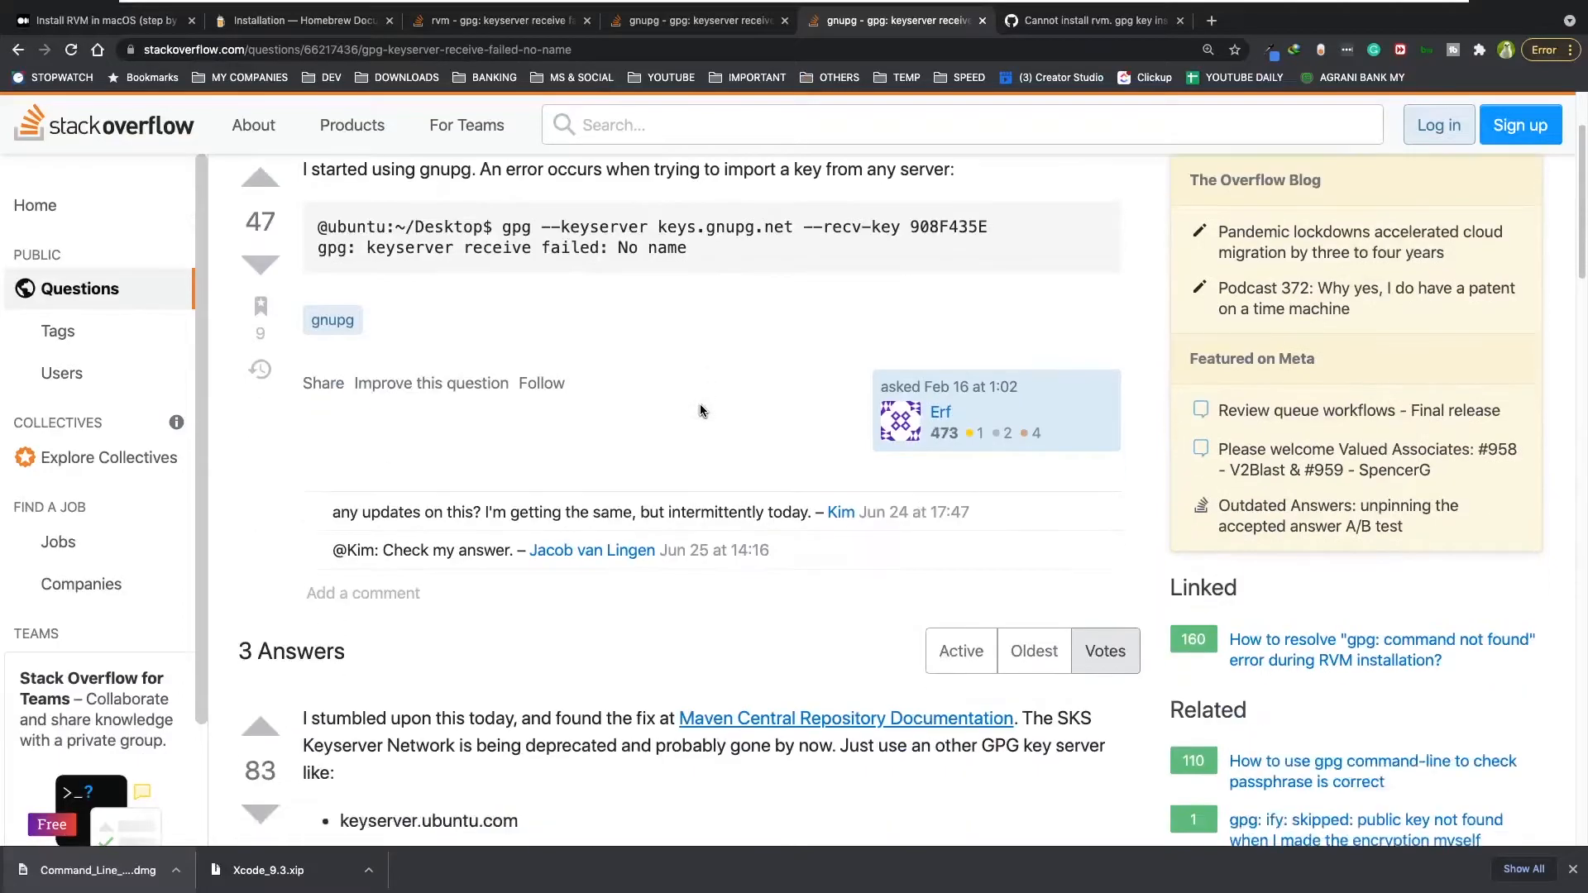
scroll("down", 3)
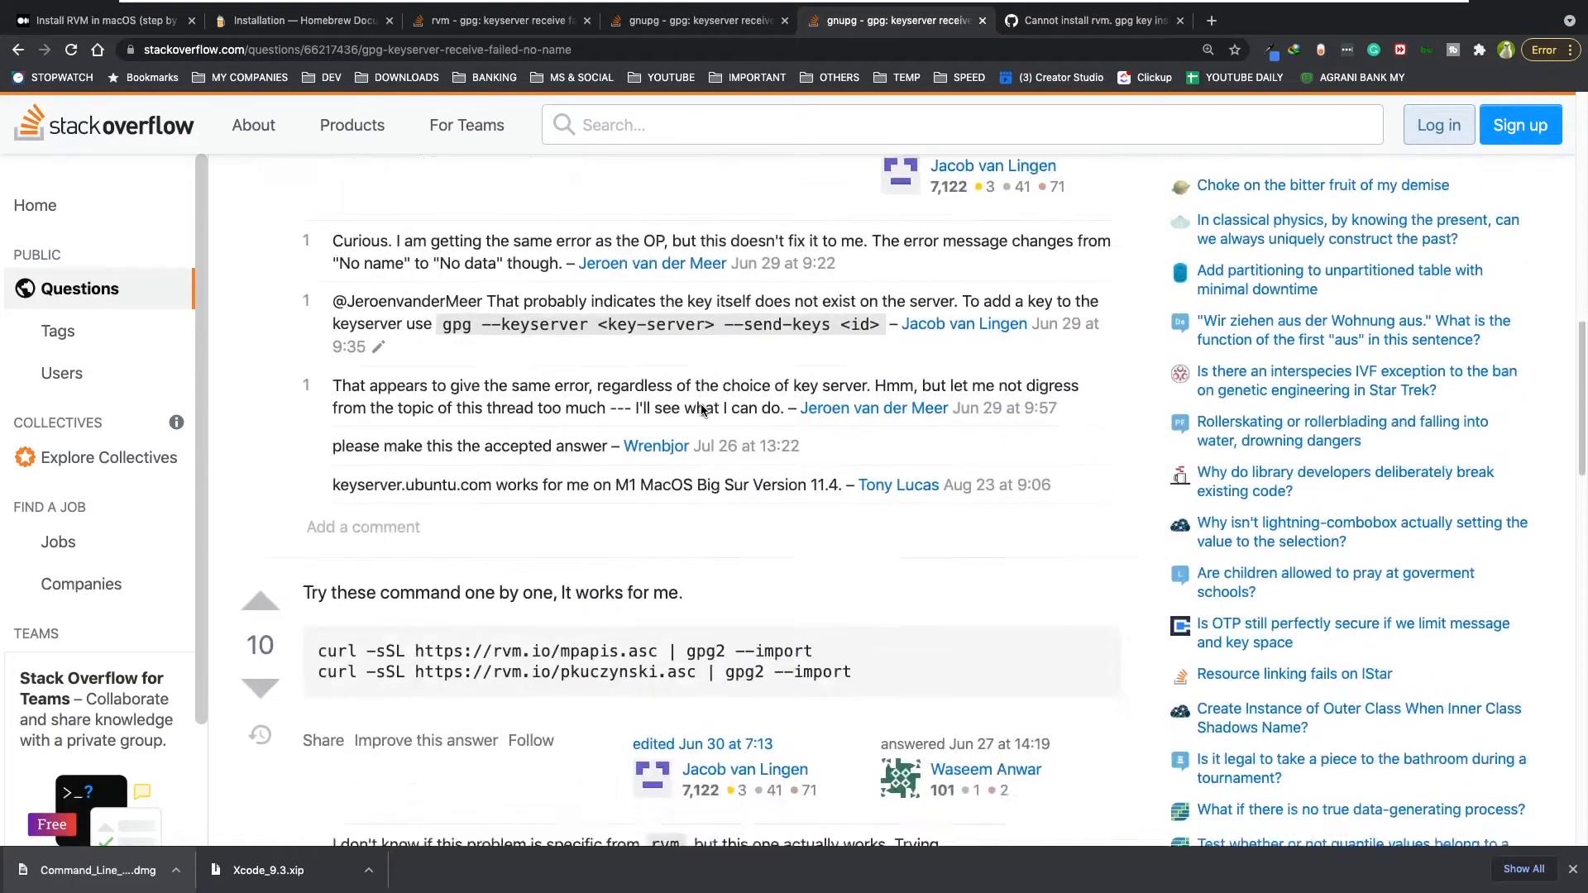
scroll("down", 3)
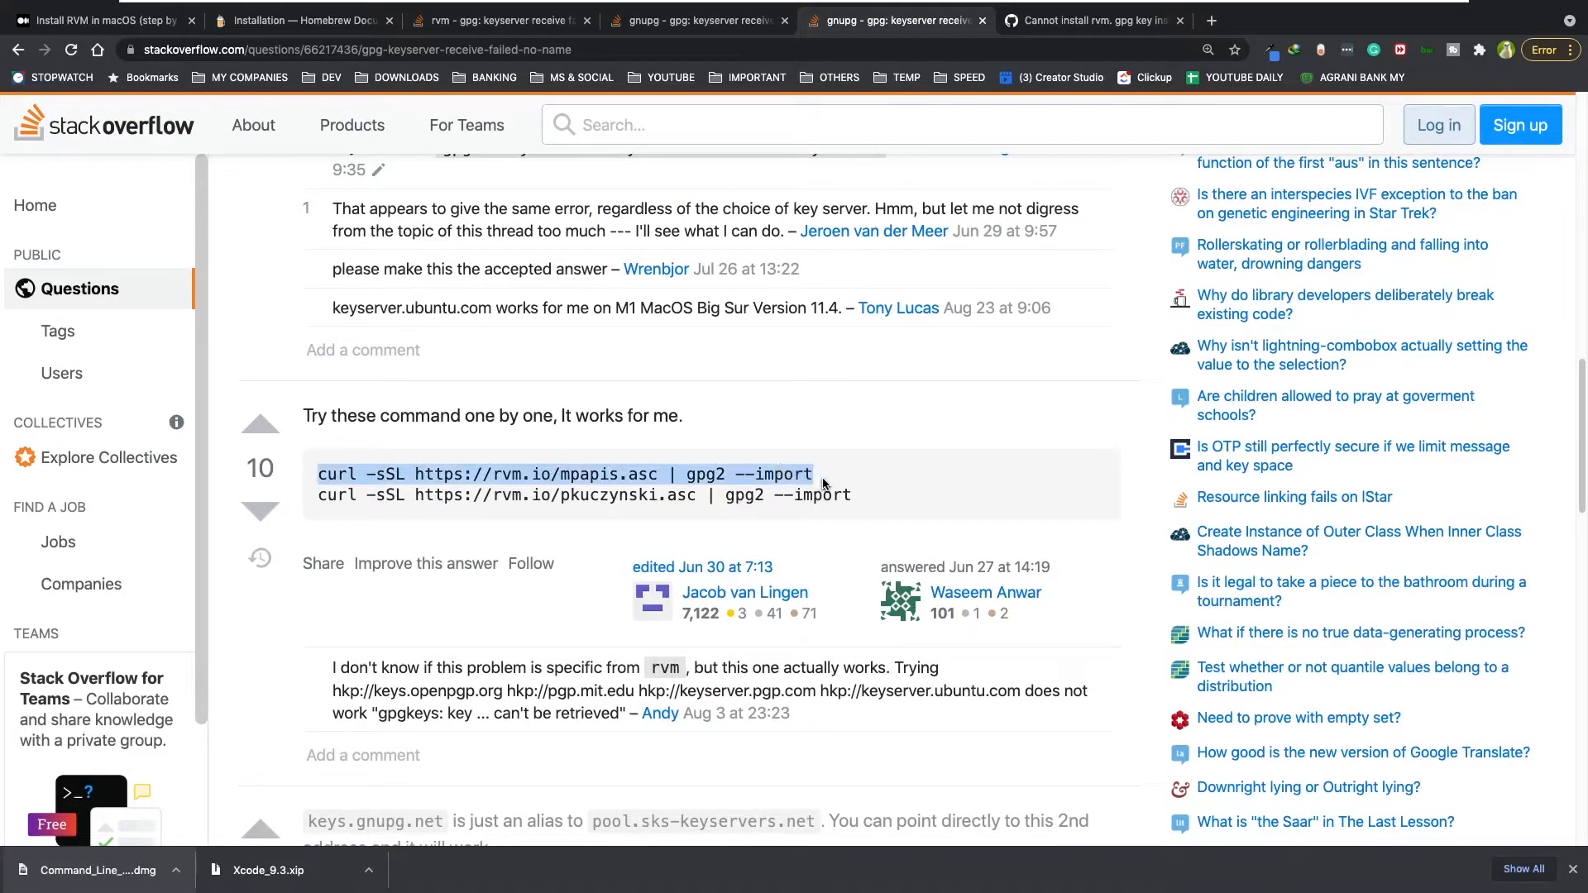
right_click(821, 483)
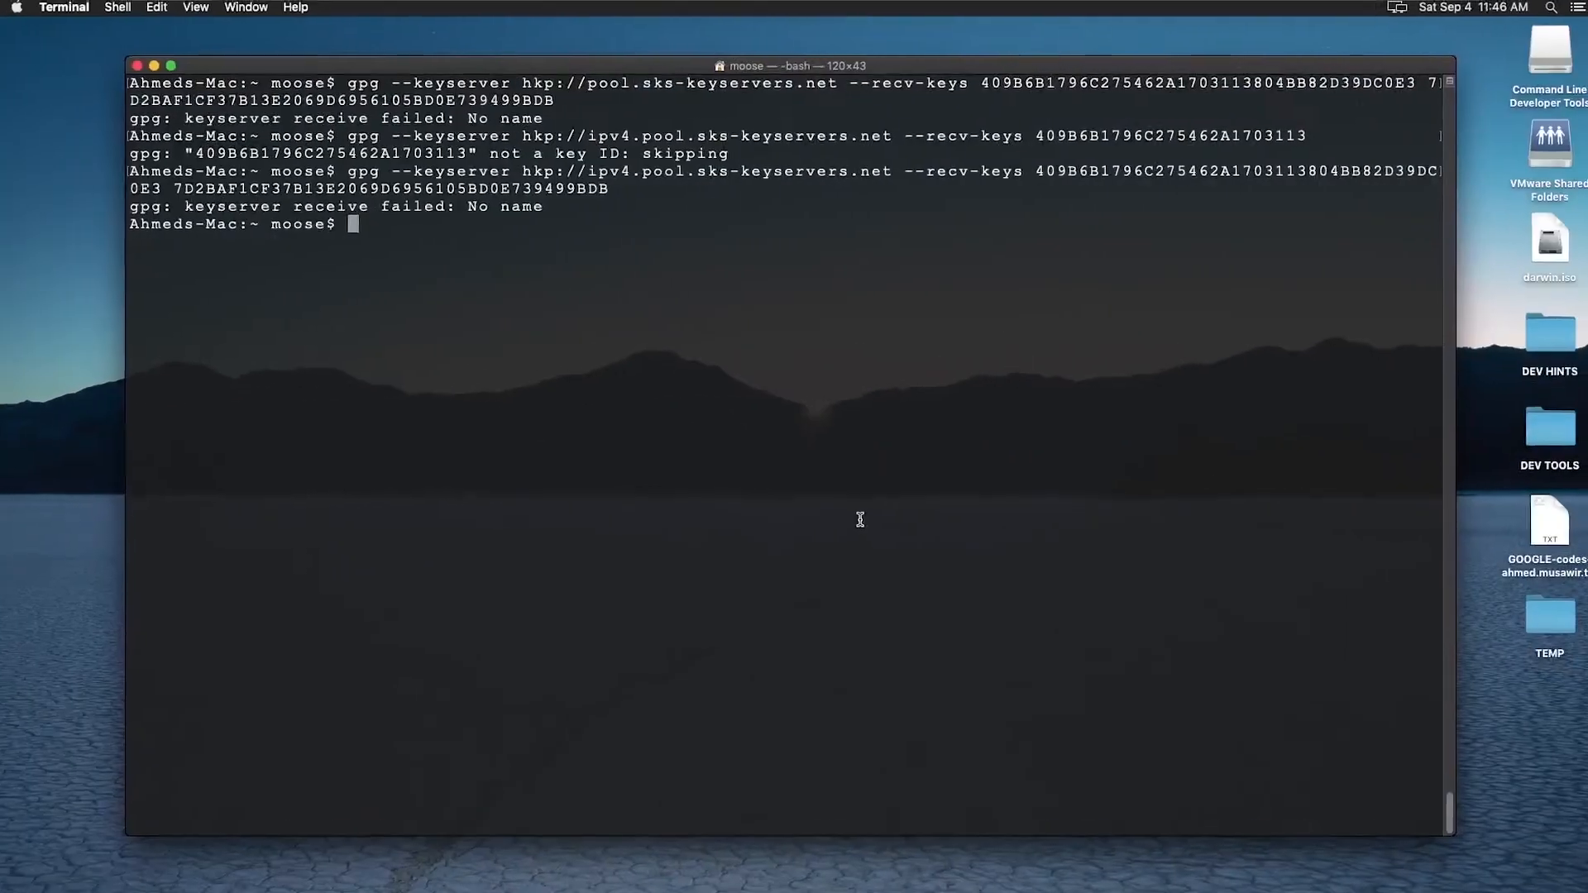
type("curl -sSL https://rvm.io/mpapis.asc | gpg2 --import")
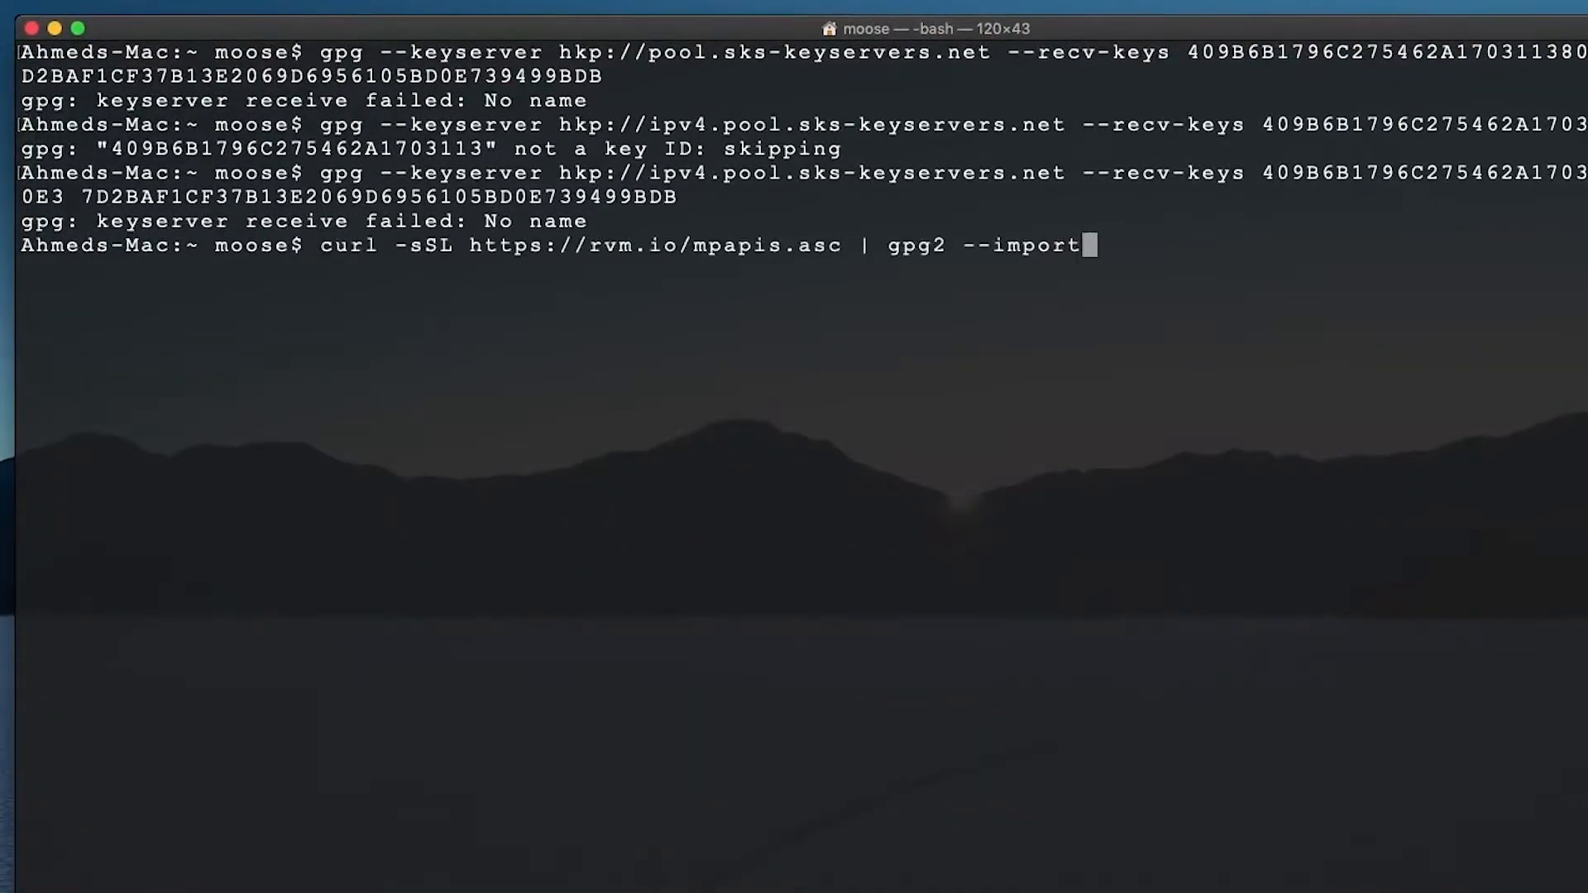
key("Return")
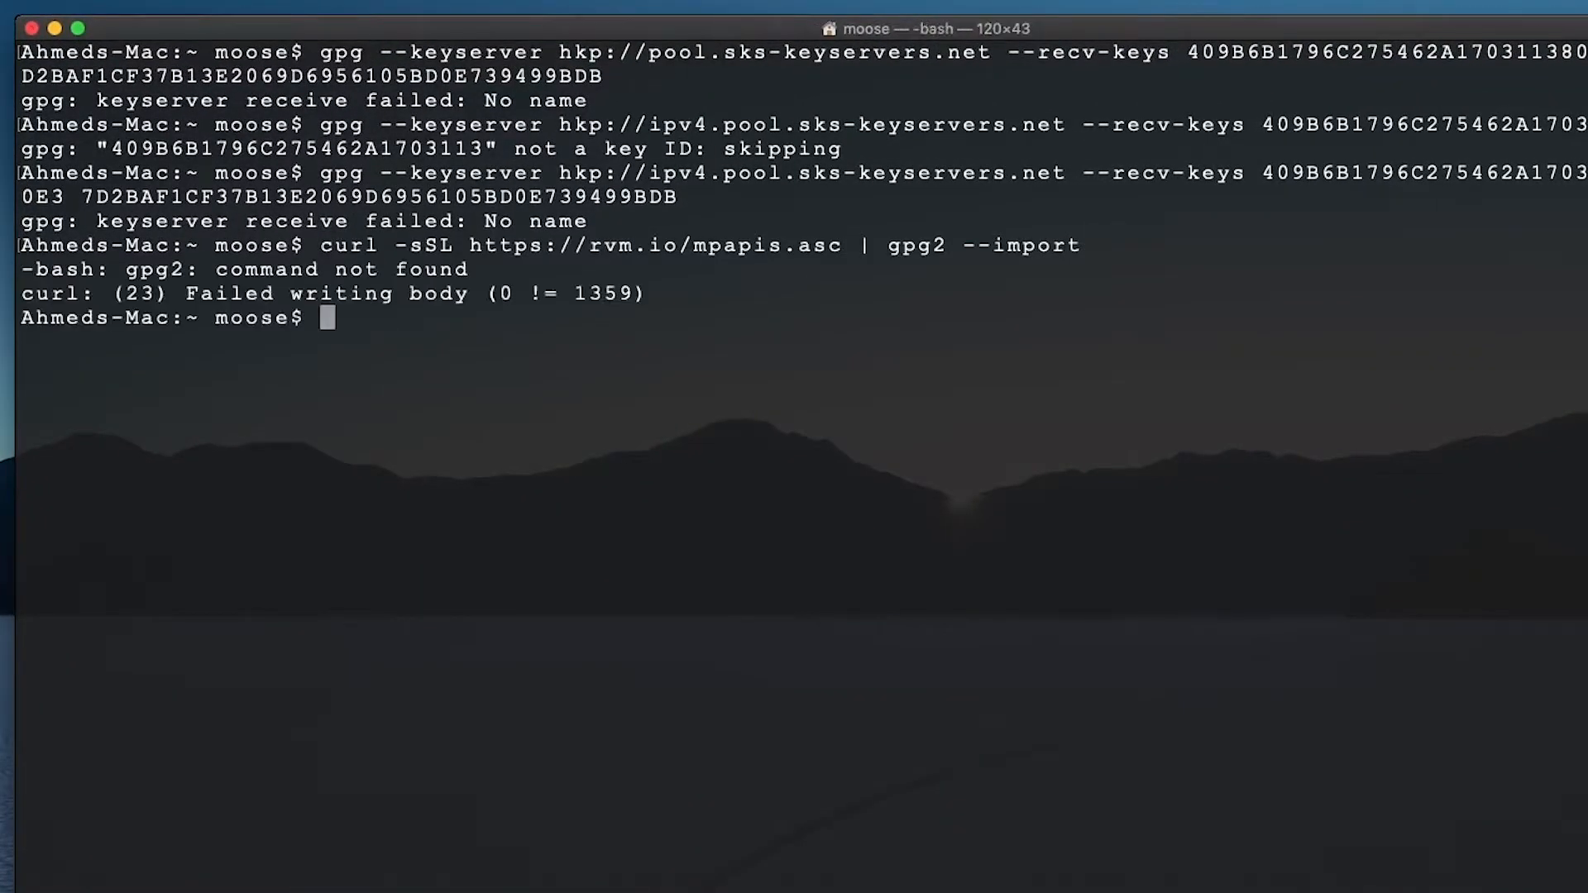
mouse_move(1002, 480)
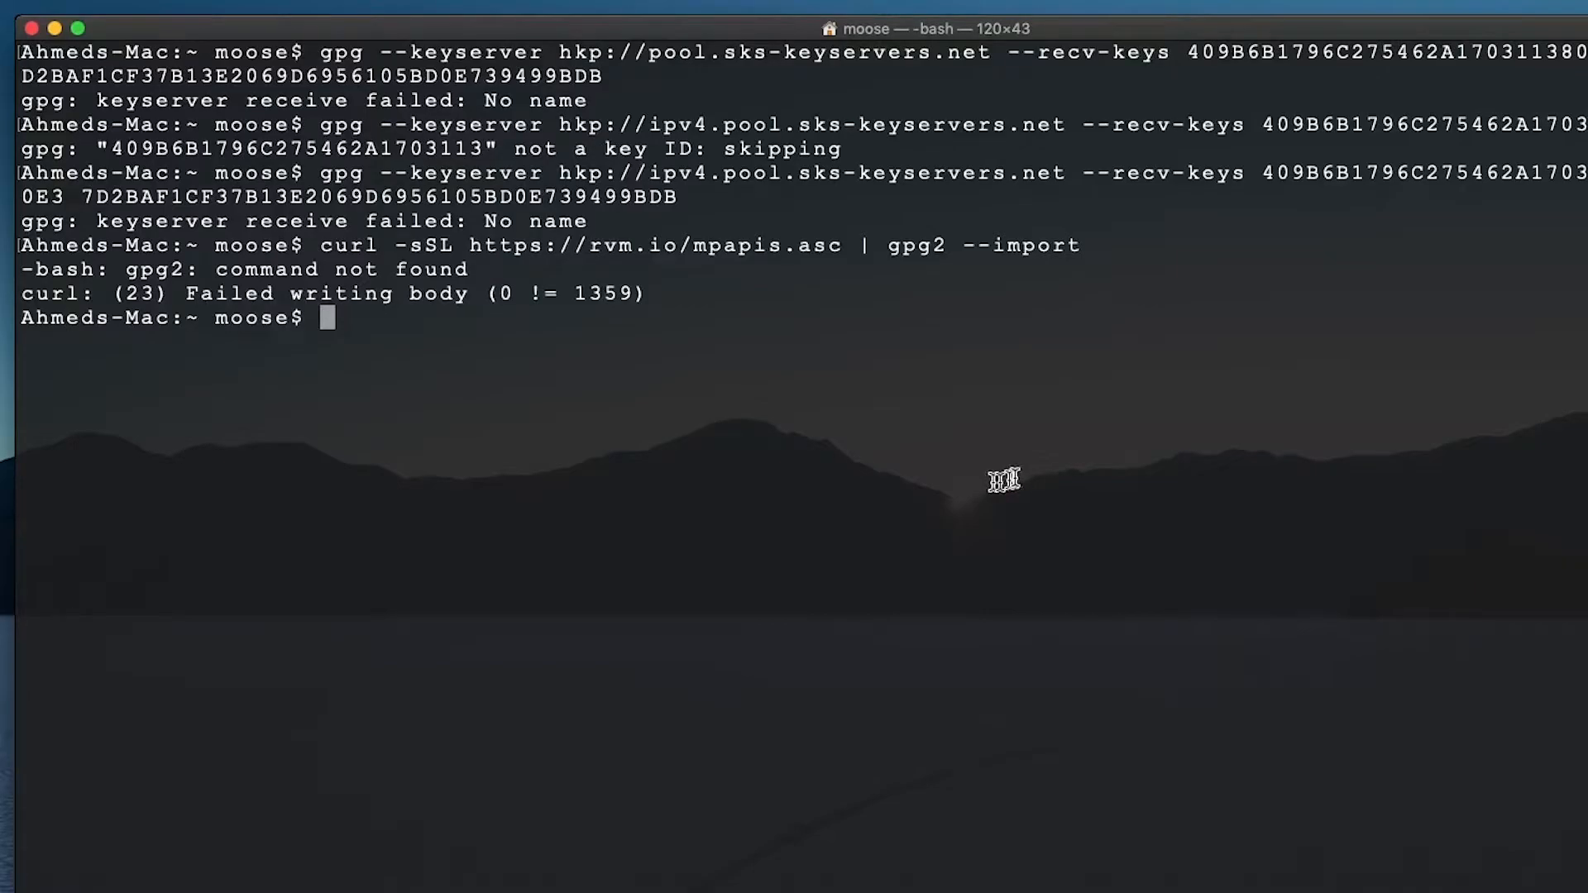
mouse_move(45, 298)
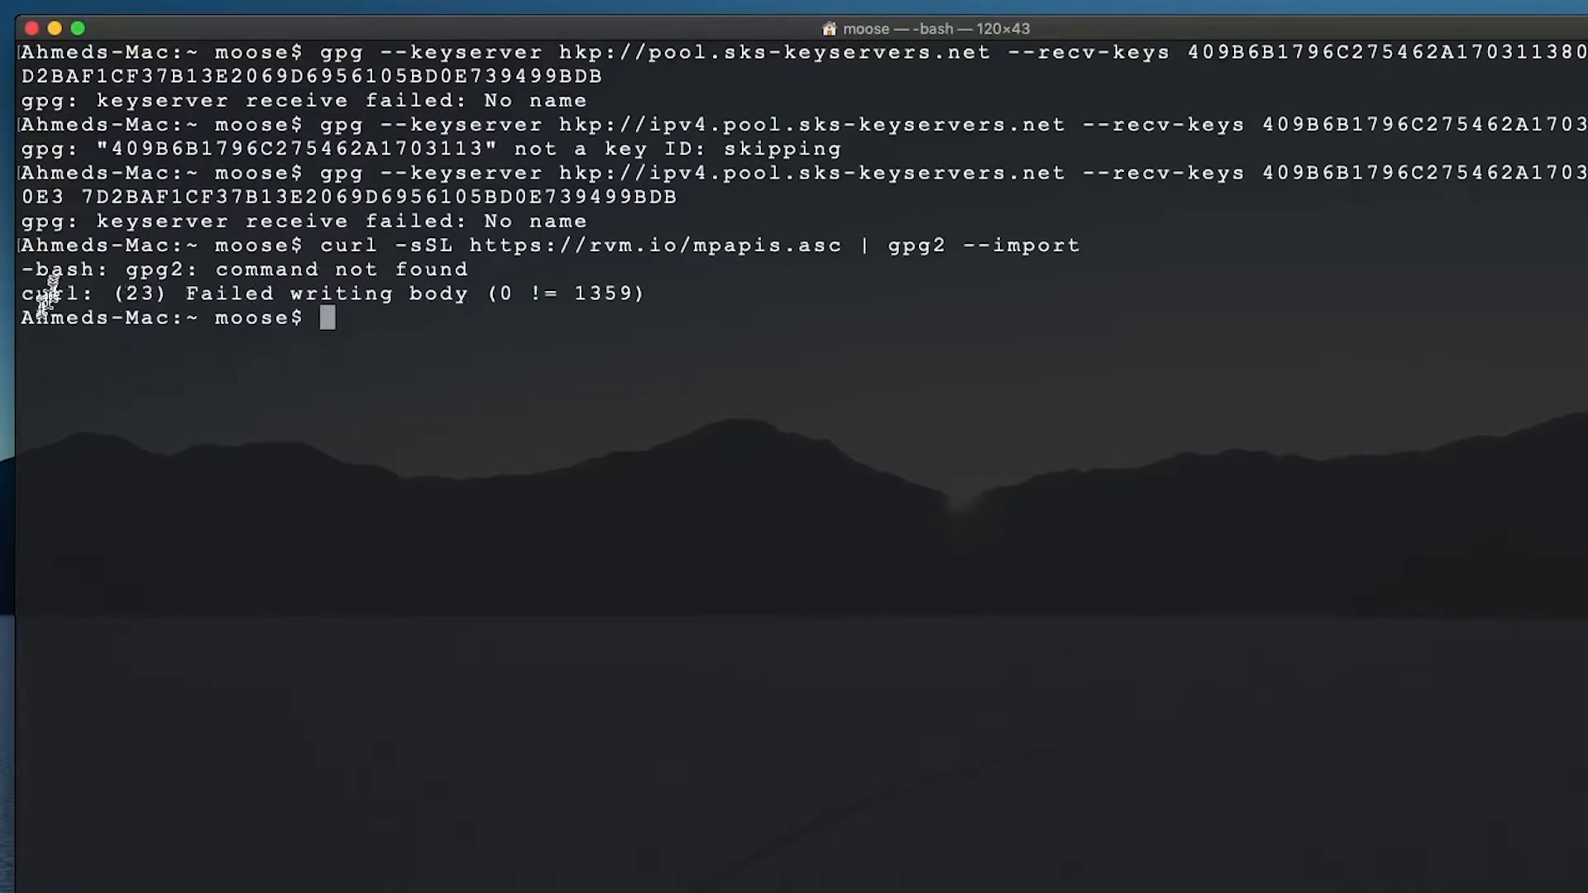
mouse_move(226, 532)
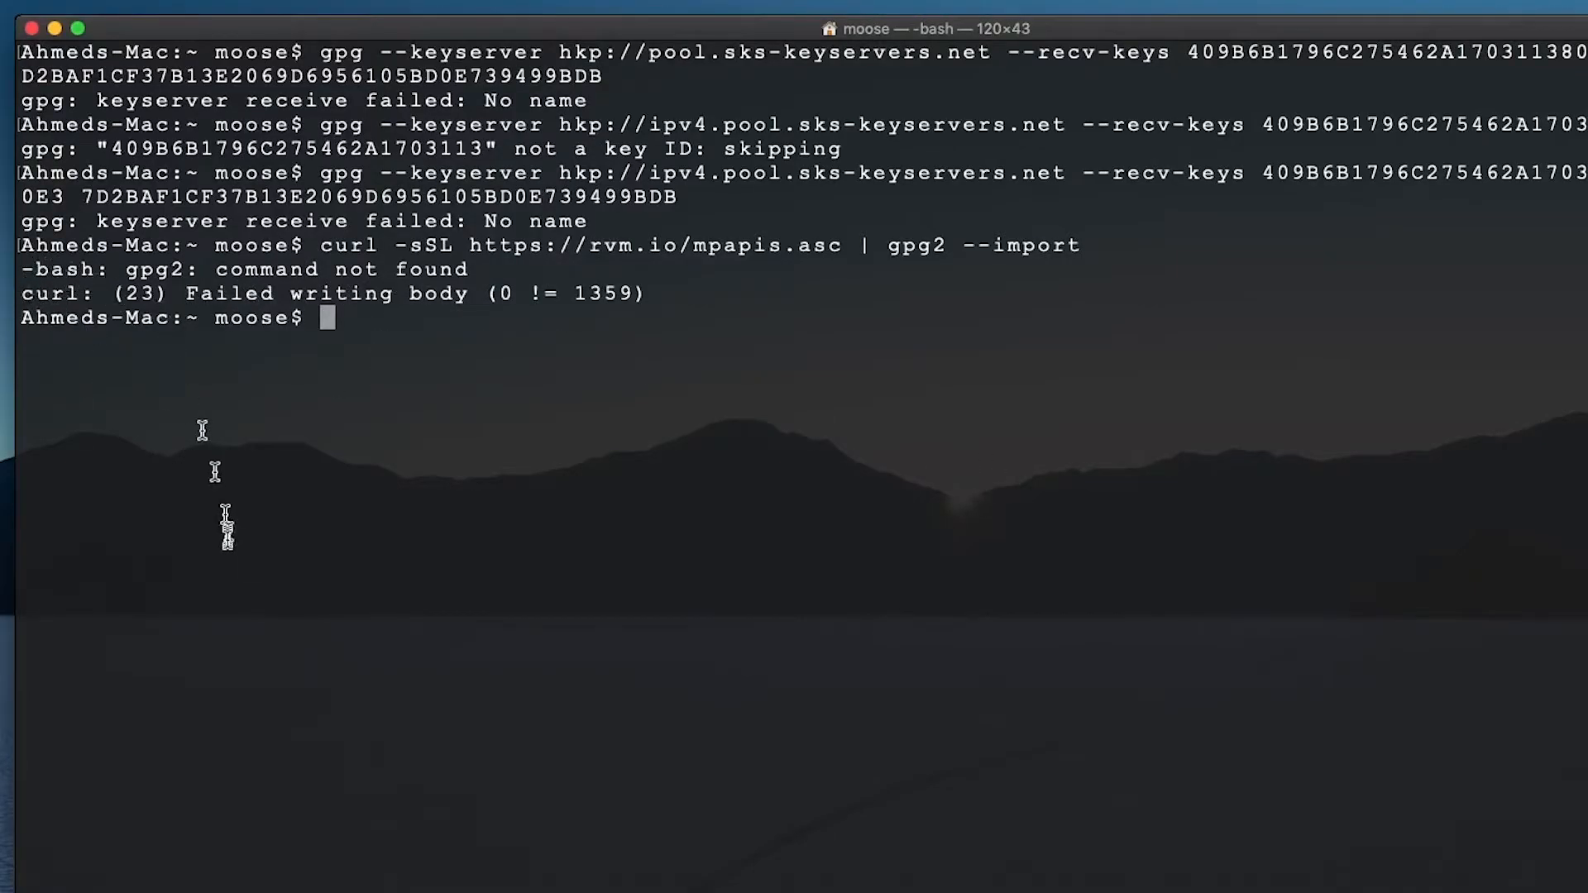
mouse_move(554, 818)
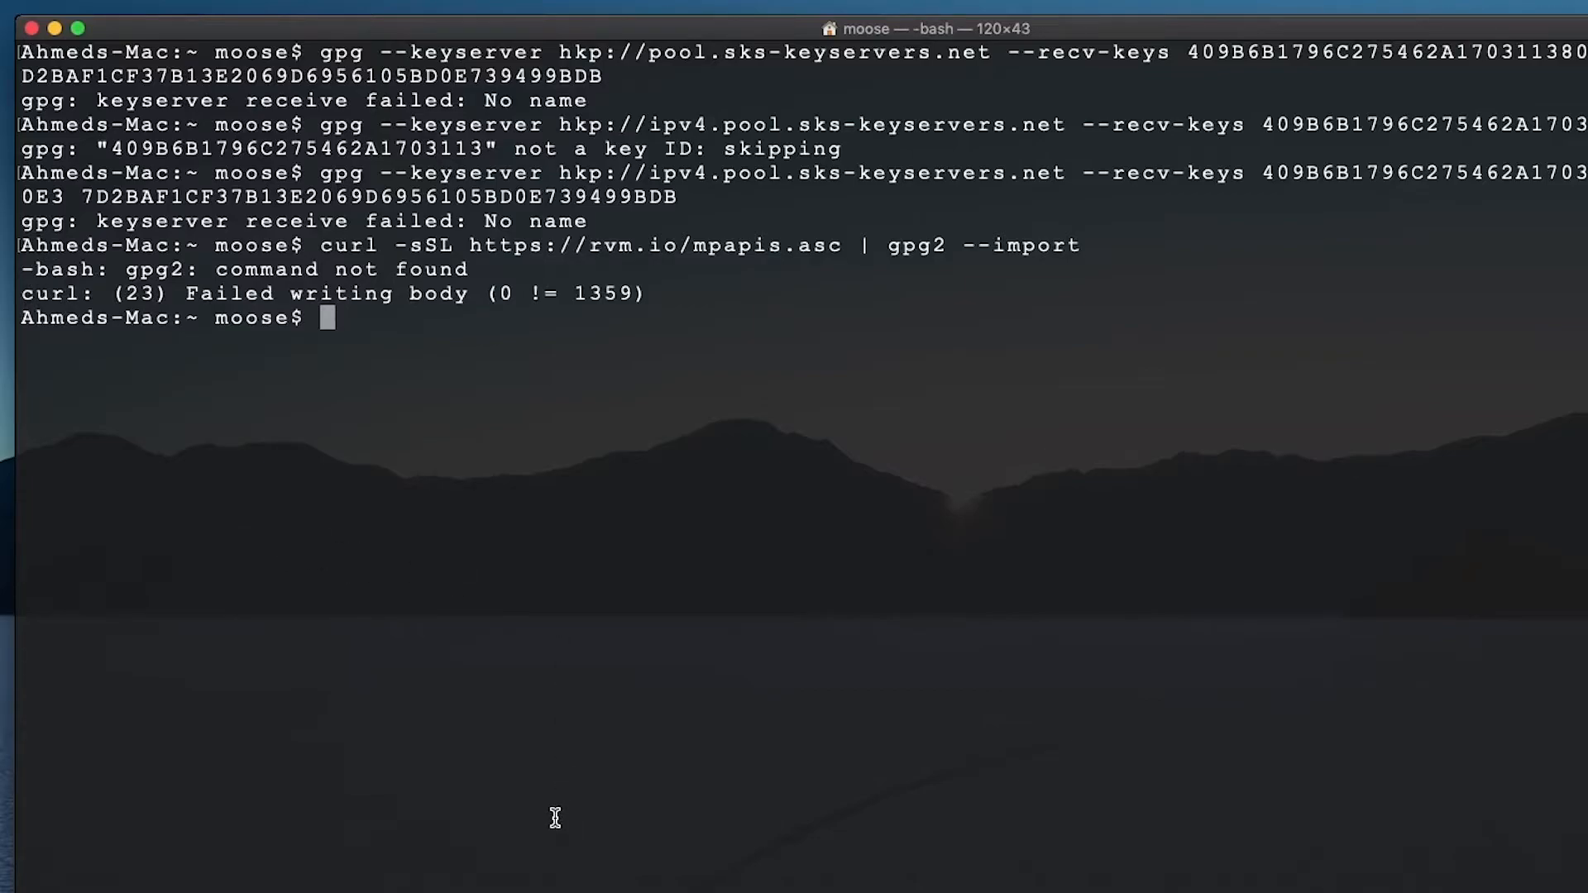
Step: Install curl with brew install curl
type("brew")
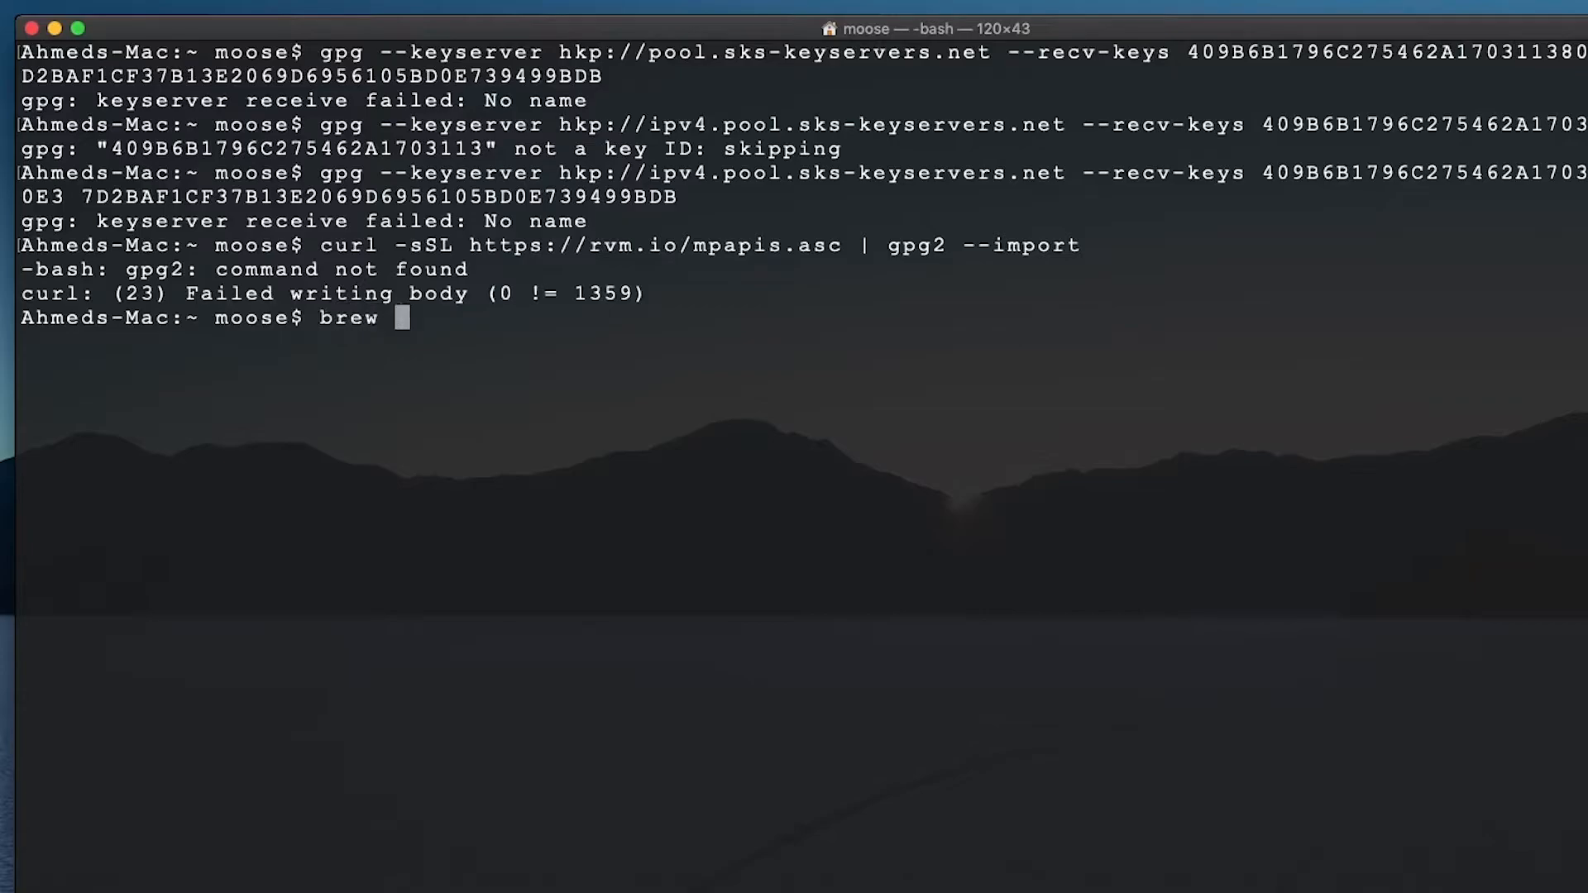
type("install curl")
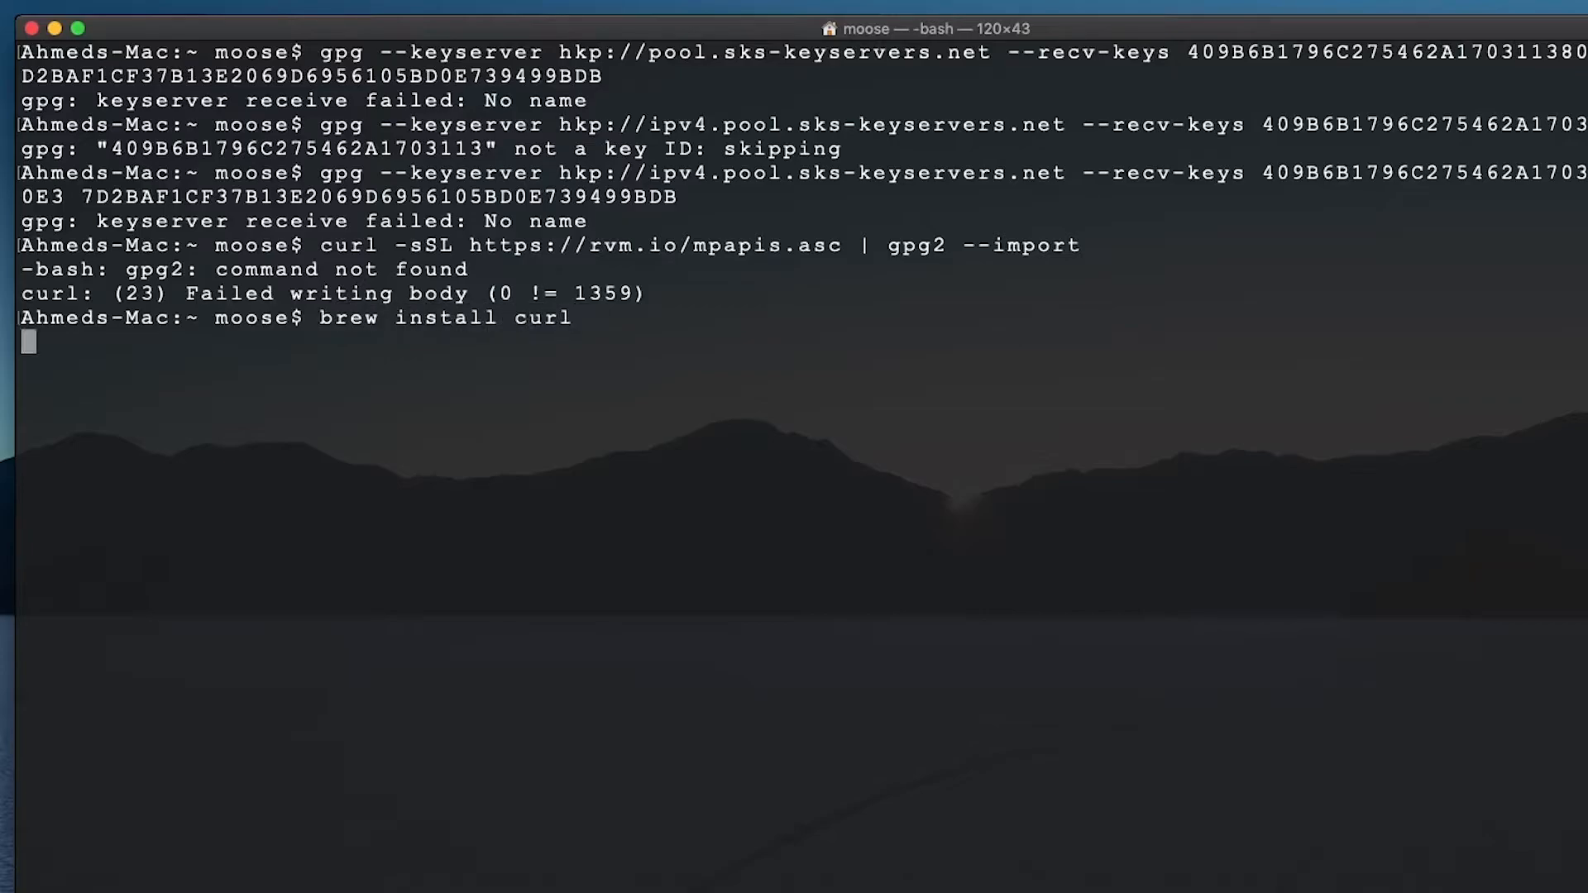
key("Return")
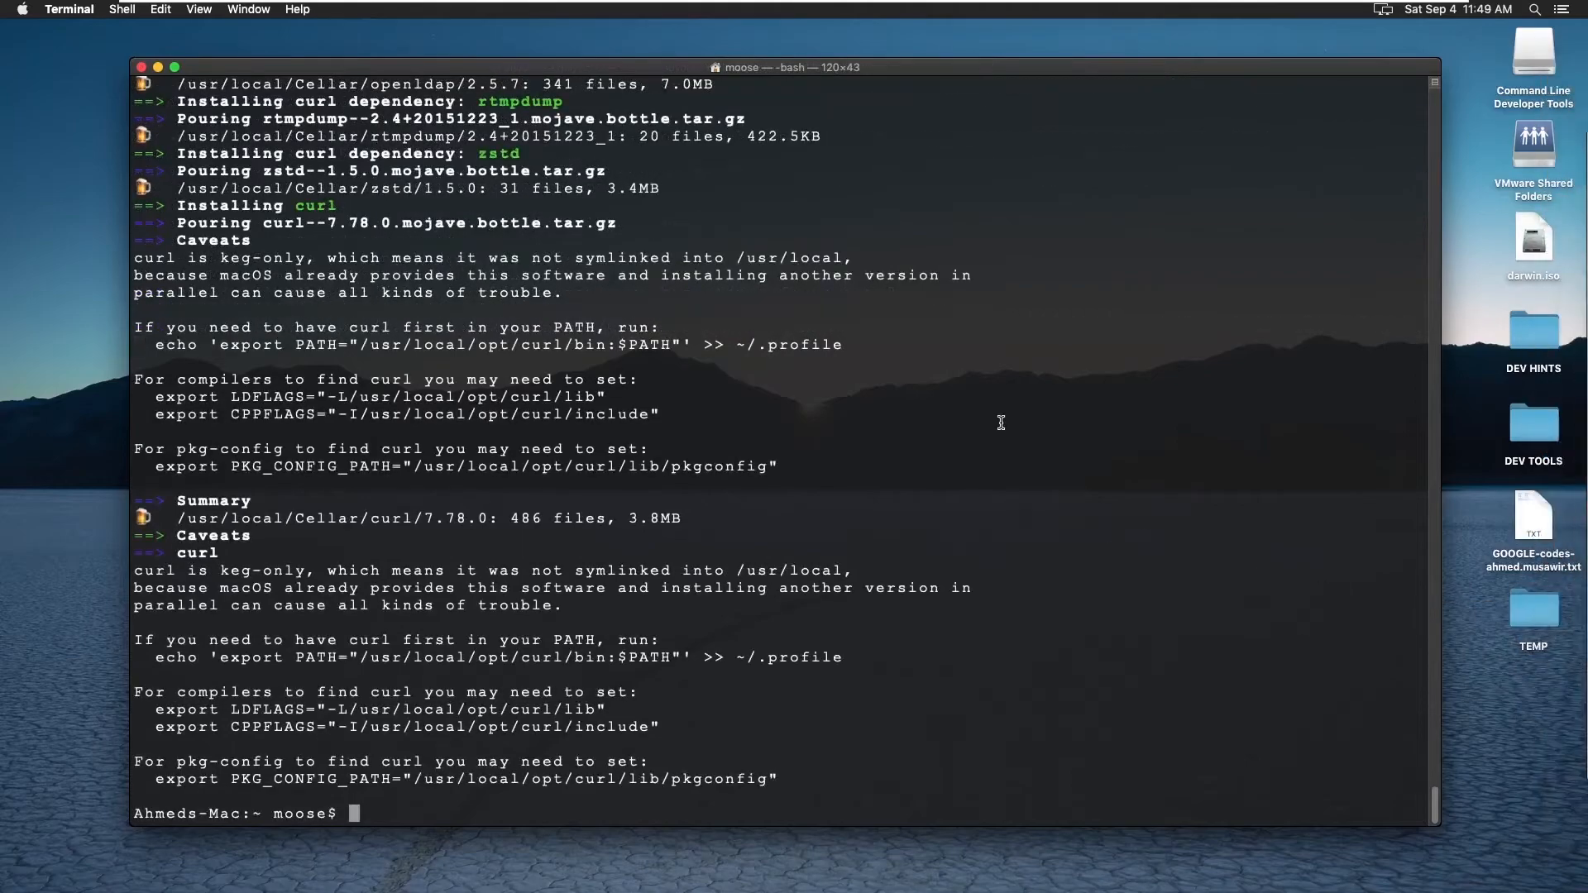
mouse_move(739, 484)
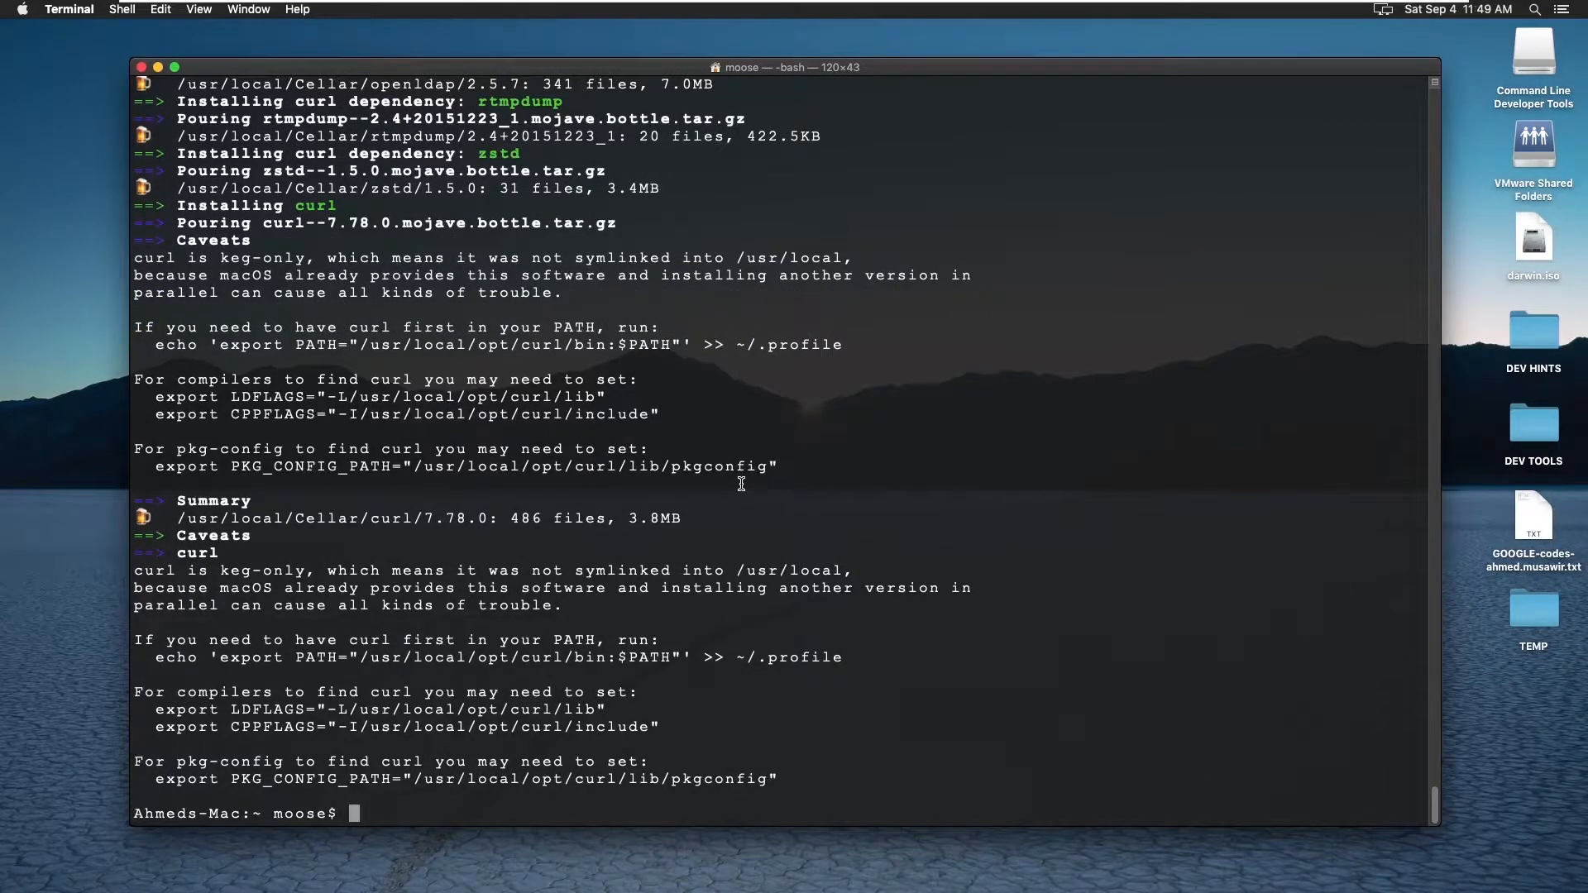
Step: Clear the Terminal and copy the curl mpapis.asc import command from Chrome
type("cl")
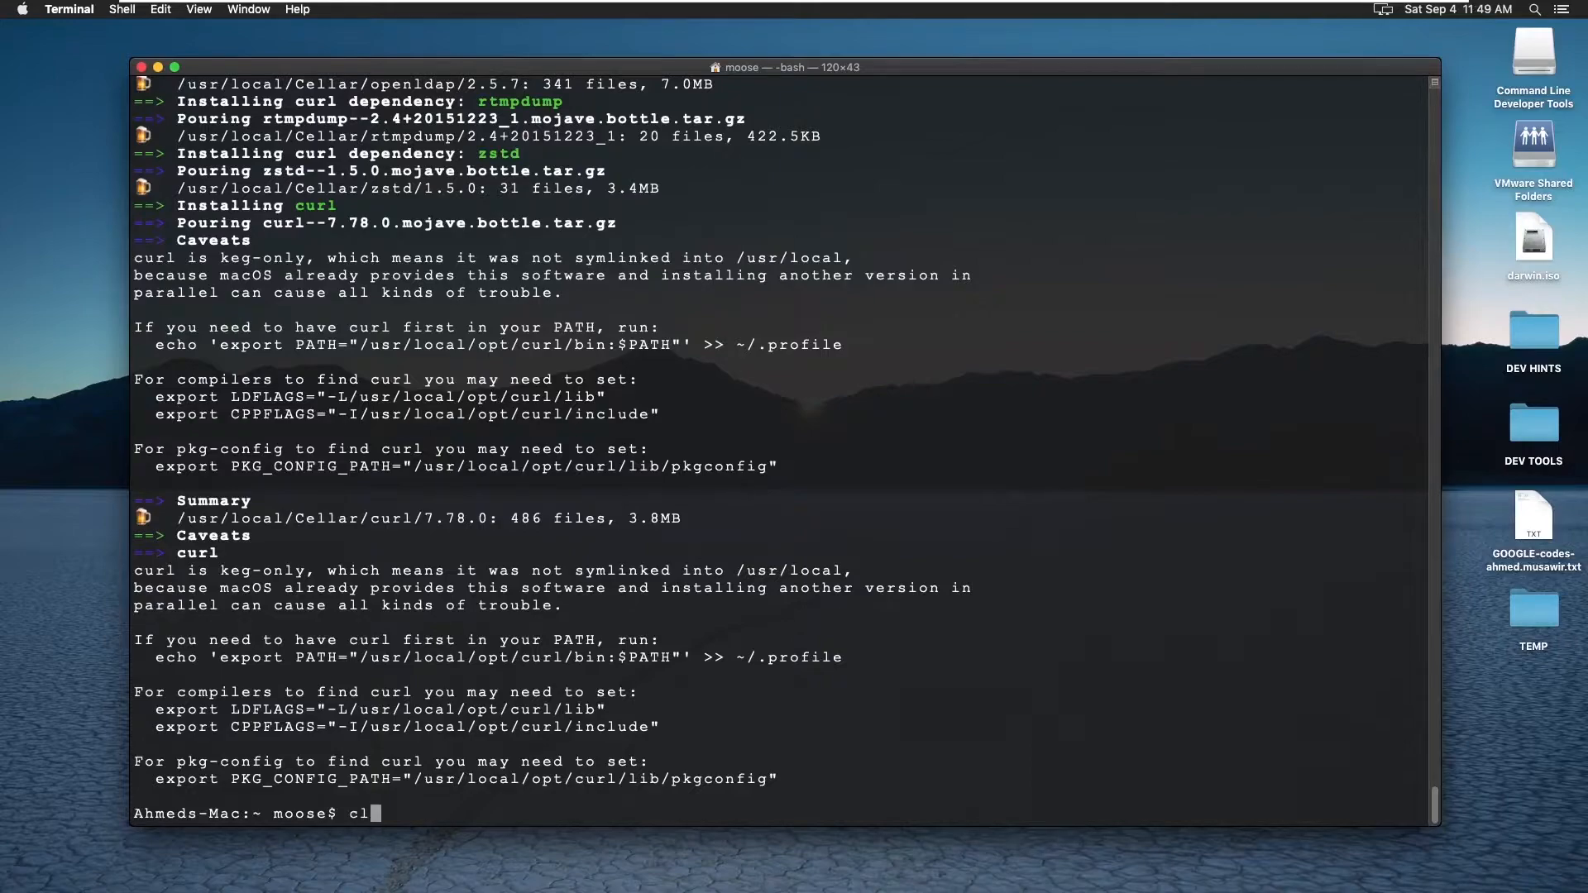
key("Return")
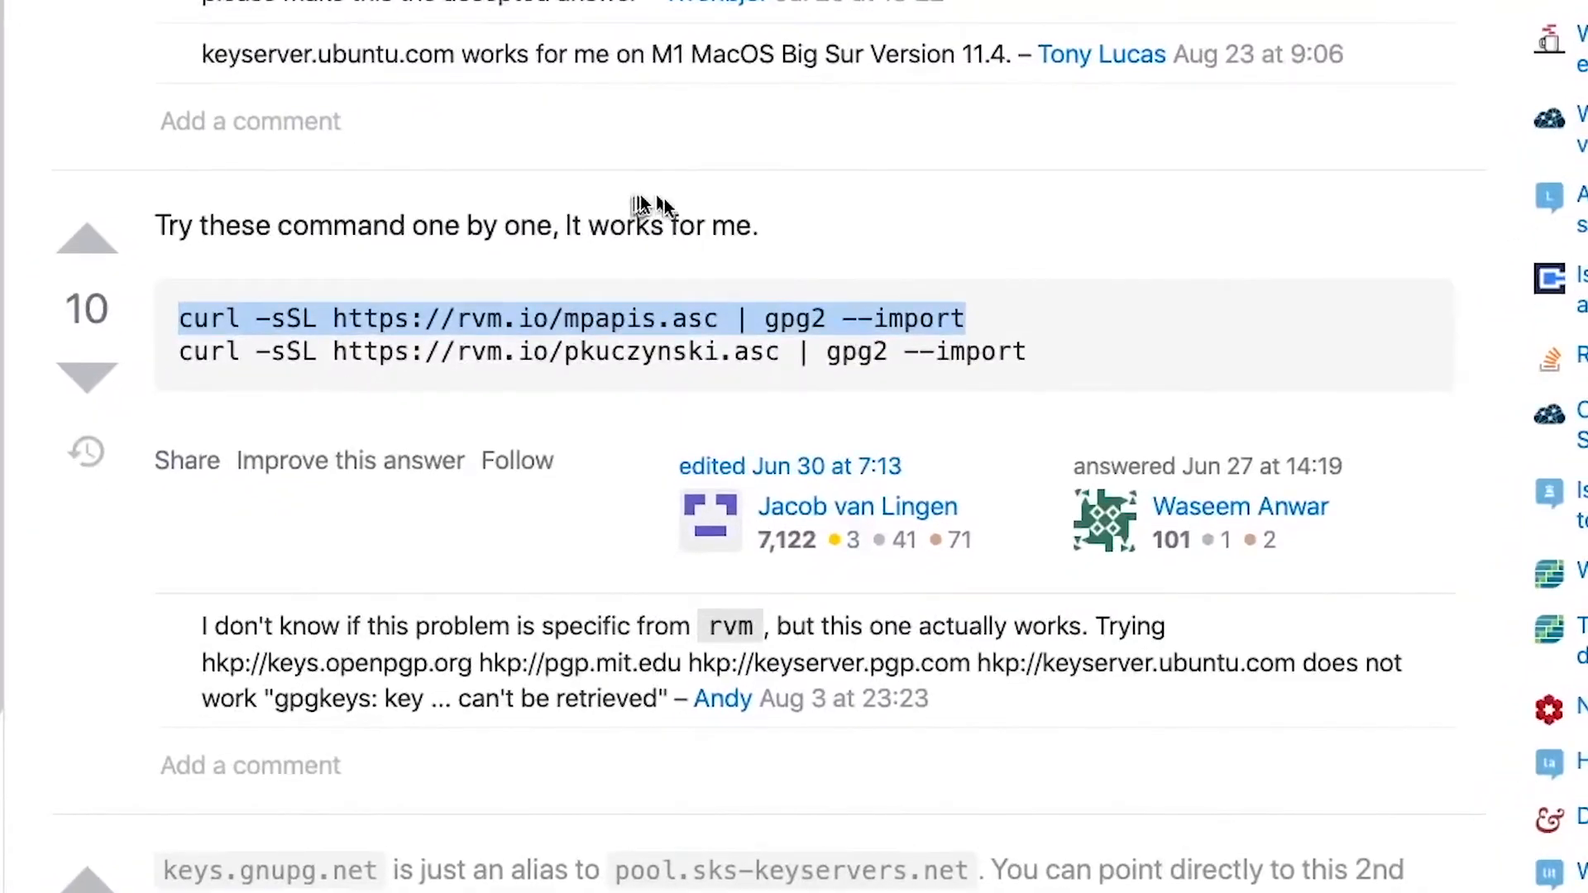
right_click(780, 319)
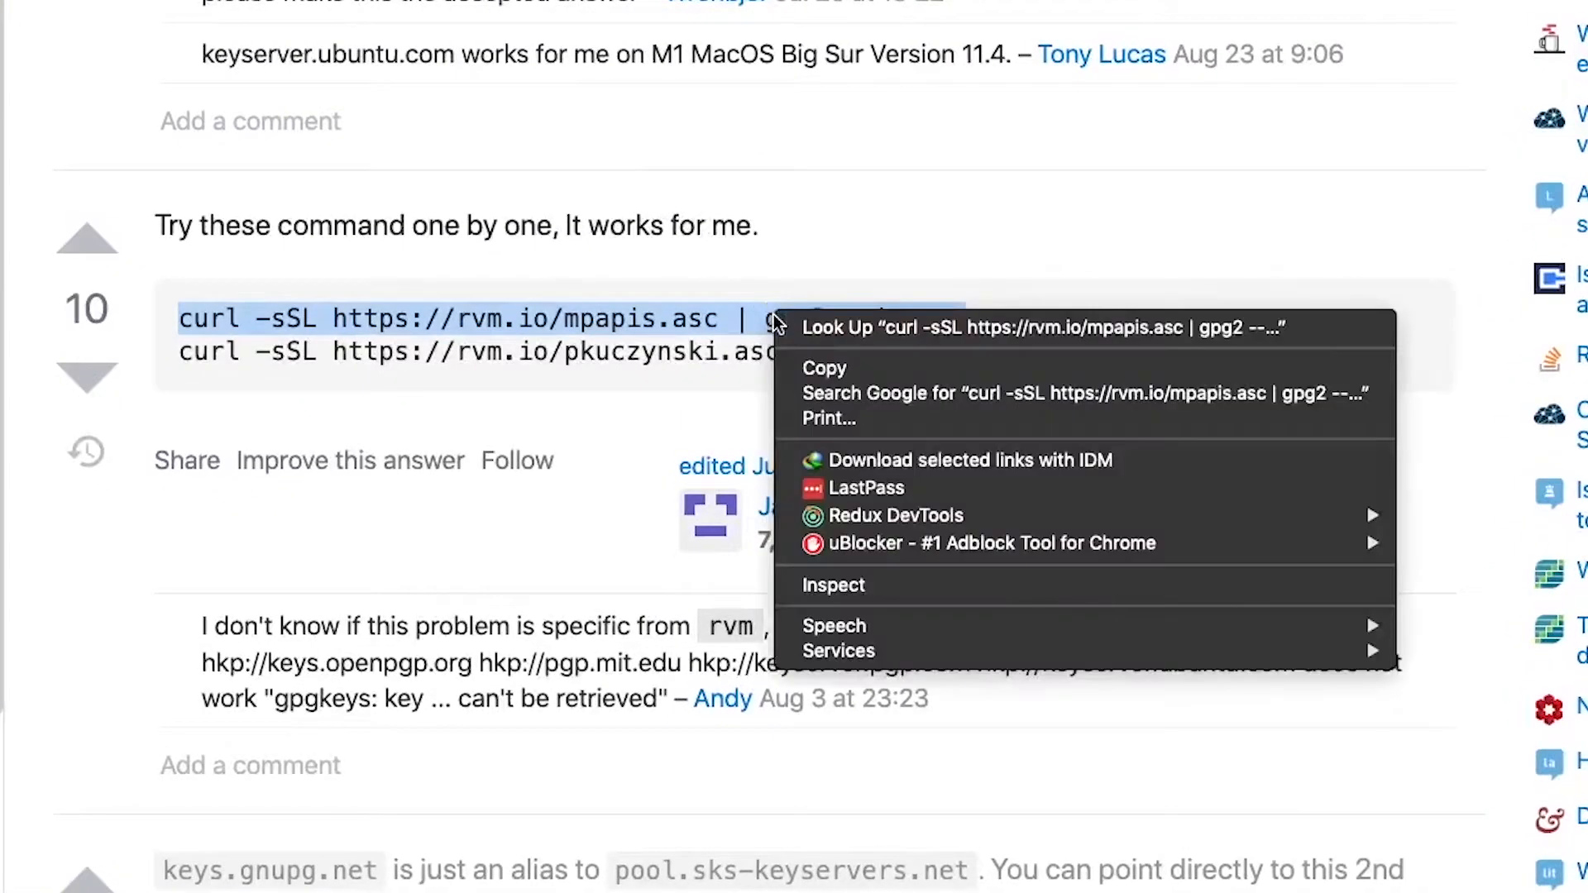
left_click(810, 384)
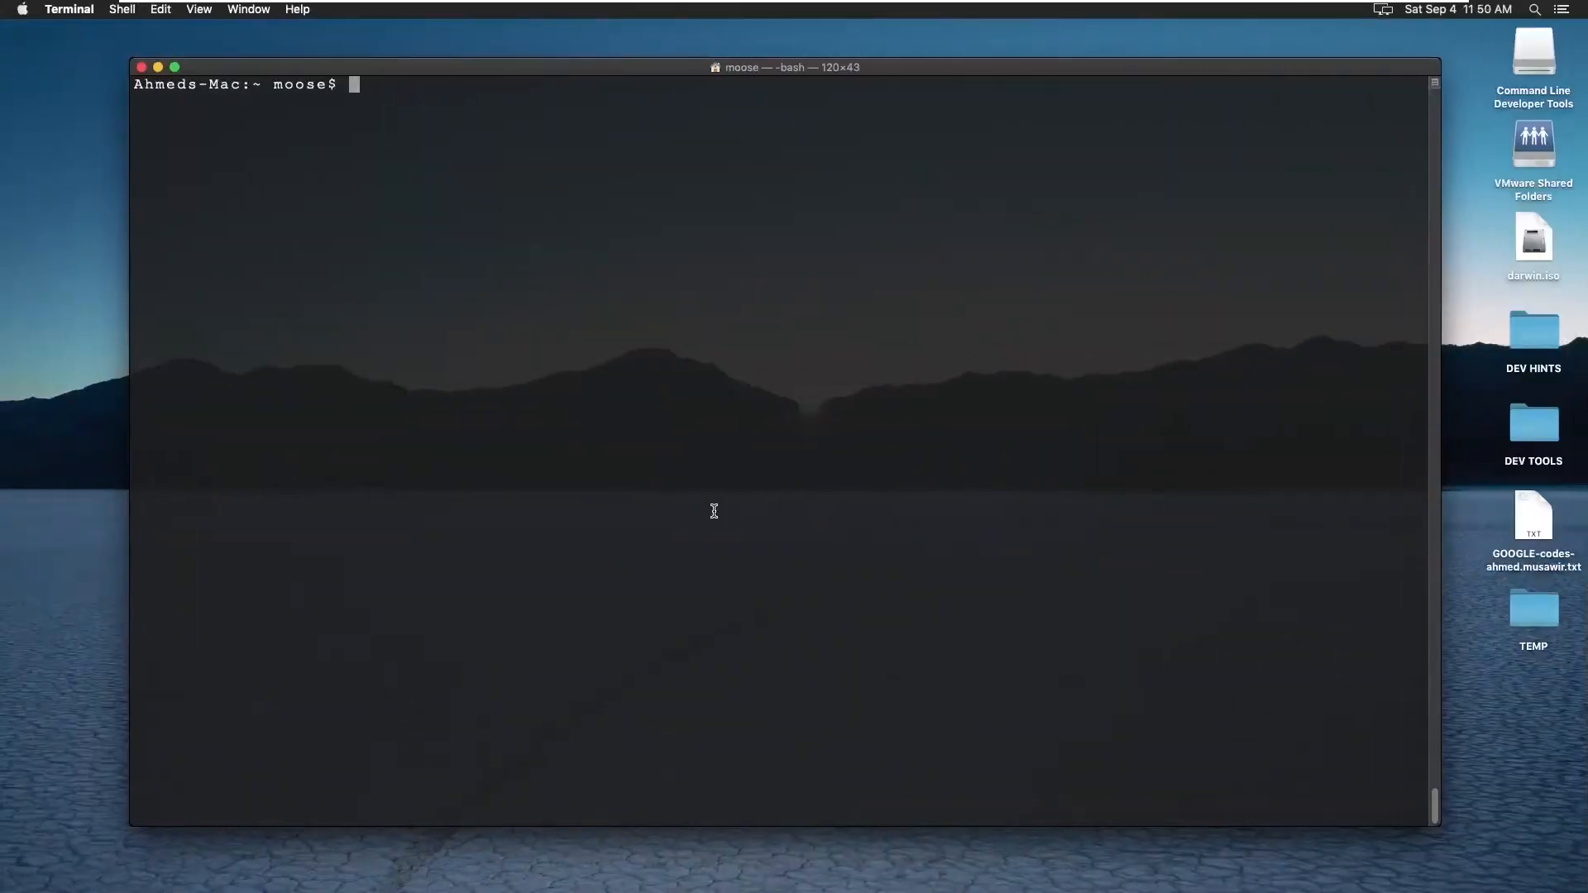
Step: Paste and rerun the curl mpapis.asc | gpg2 --import command
right_click(604, 446)
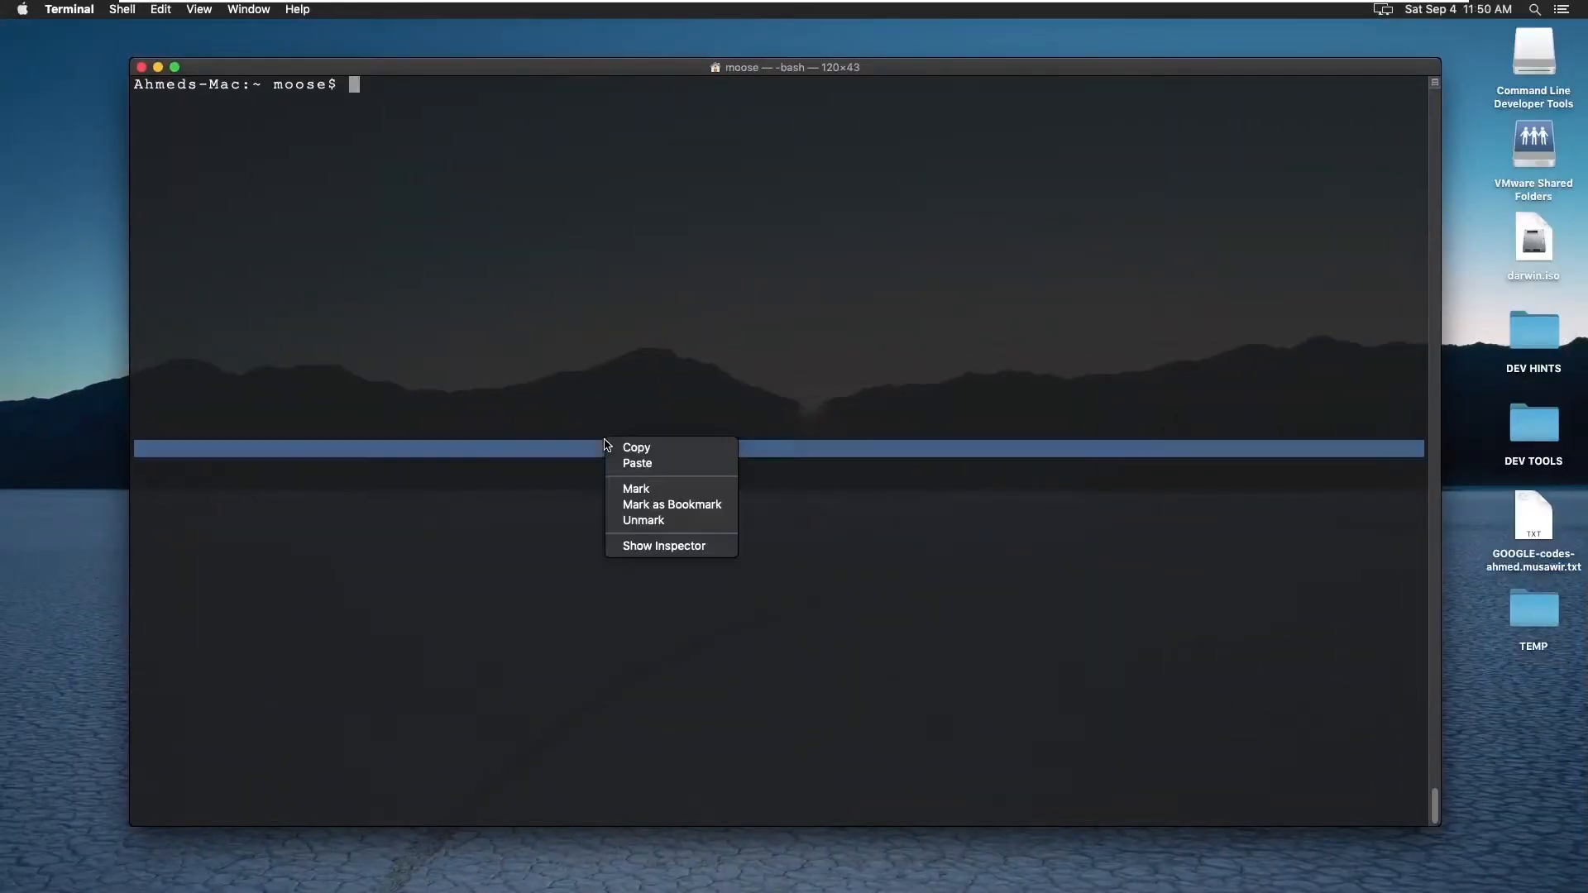
left_click(637, 463)
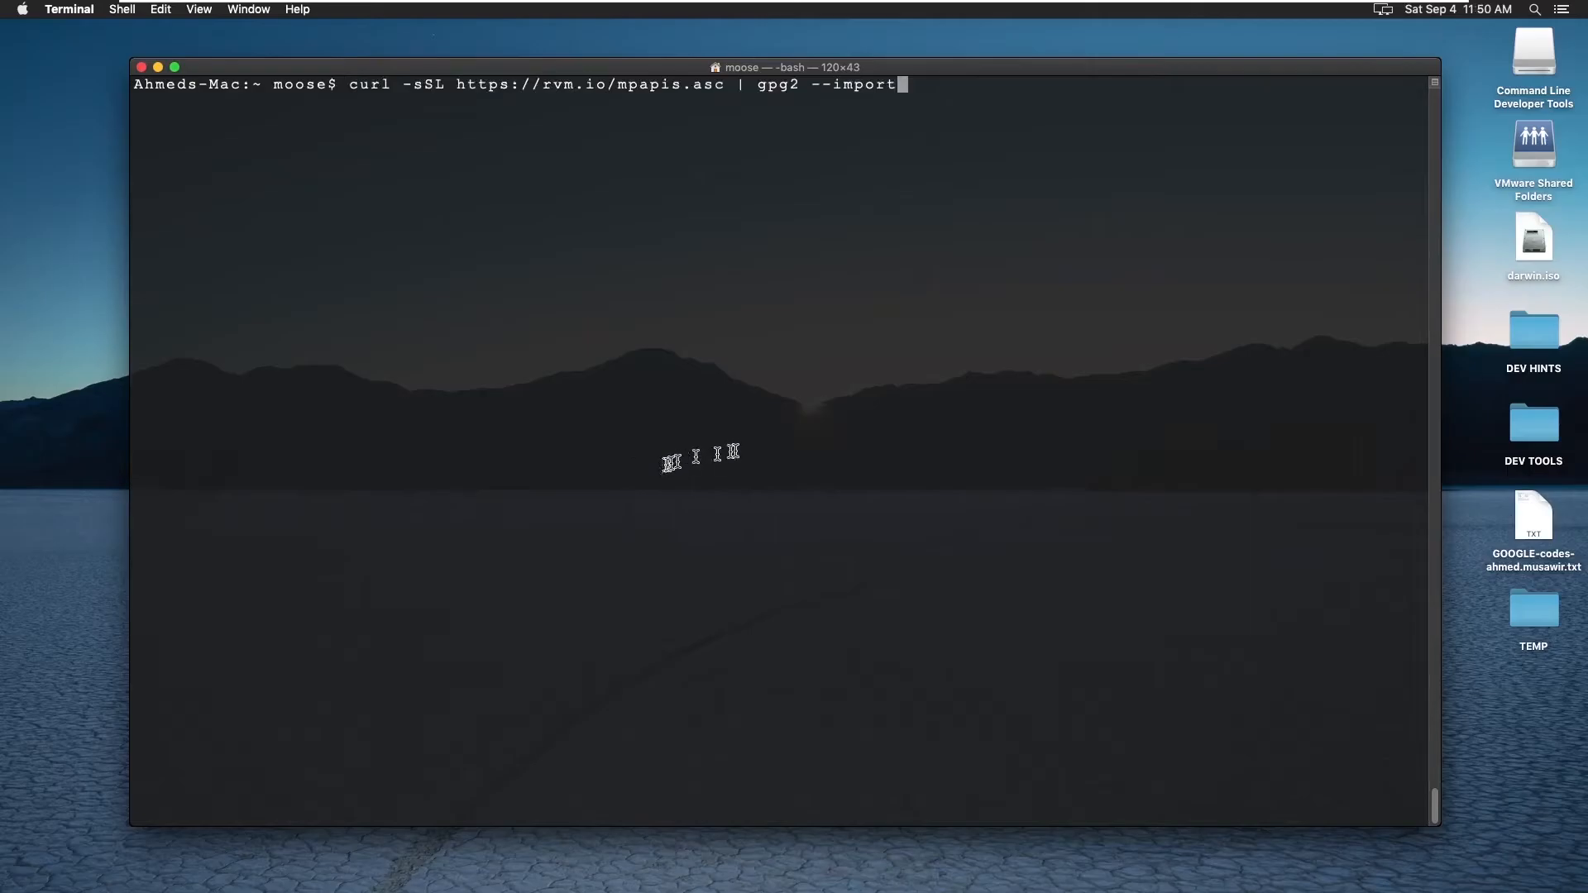
key("Return")
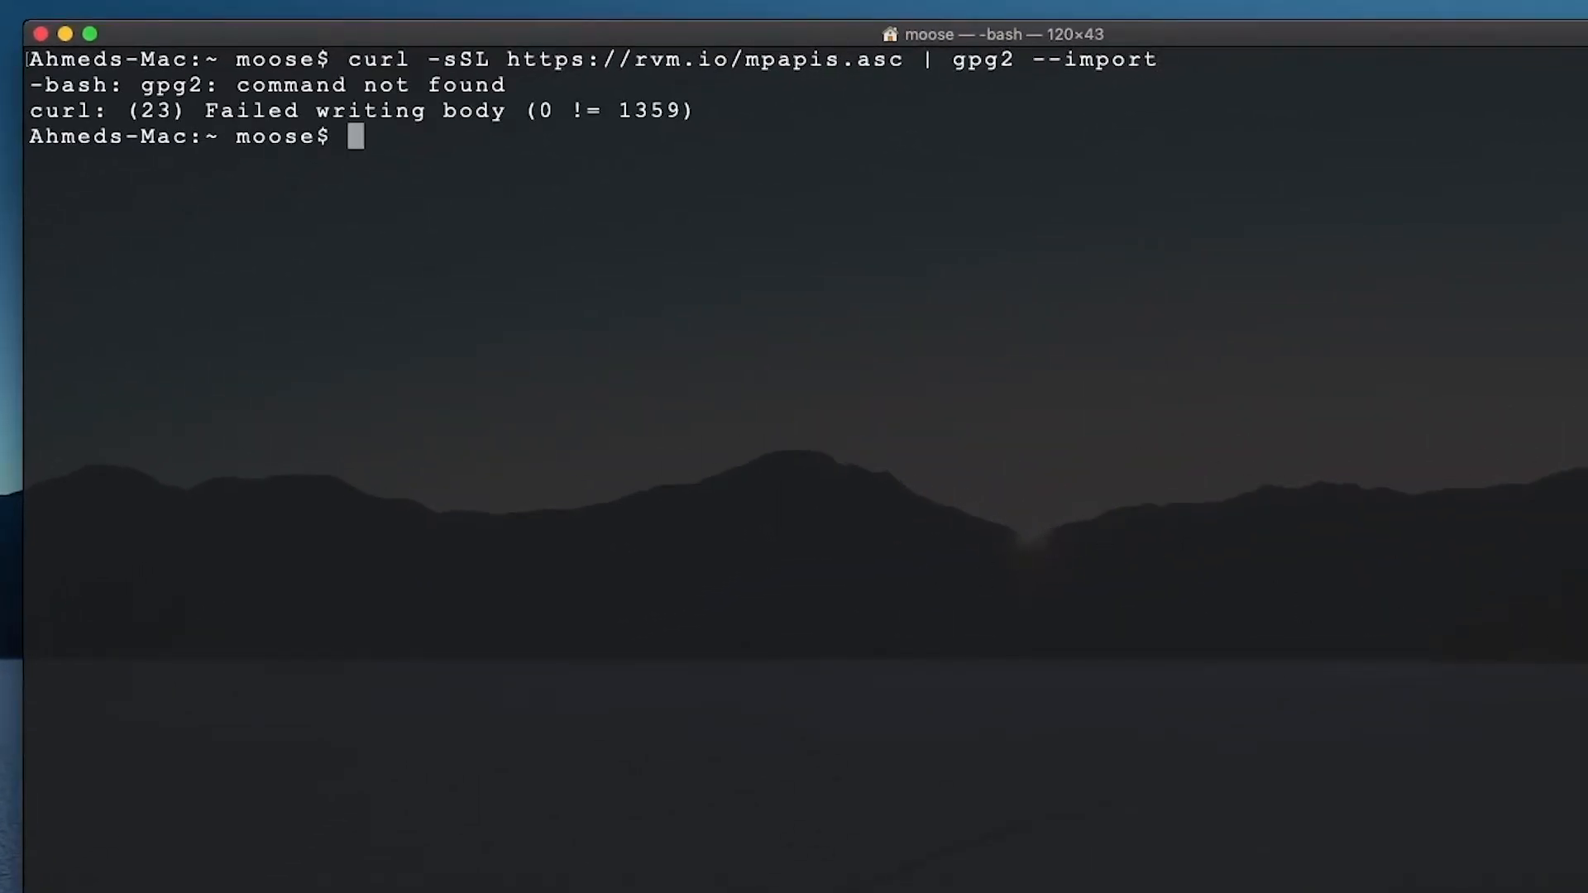
mouse_move(527, 459)
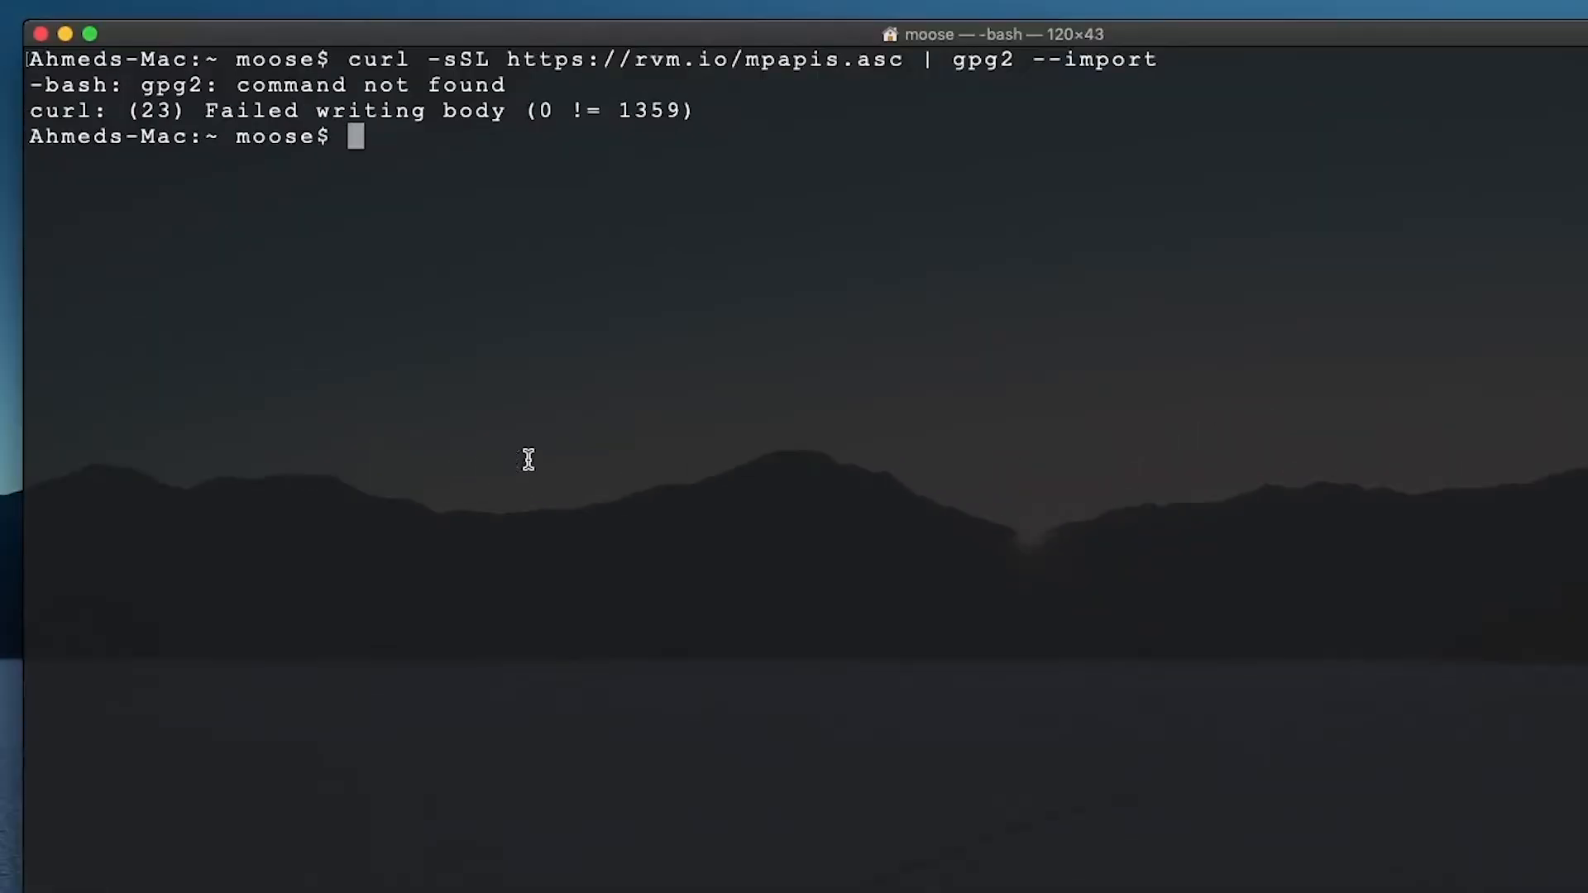
Step: Rerun the mpapis.asc key import using gpg instead of gpg2
key("Up")
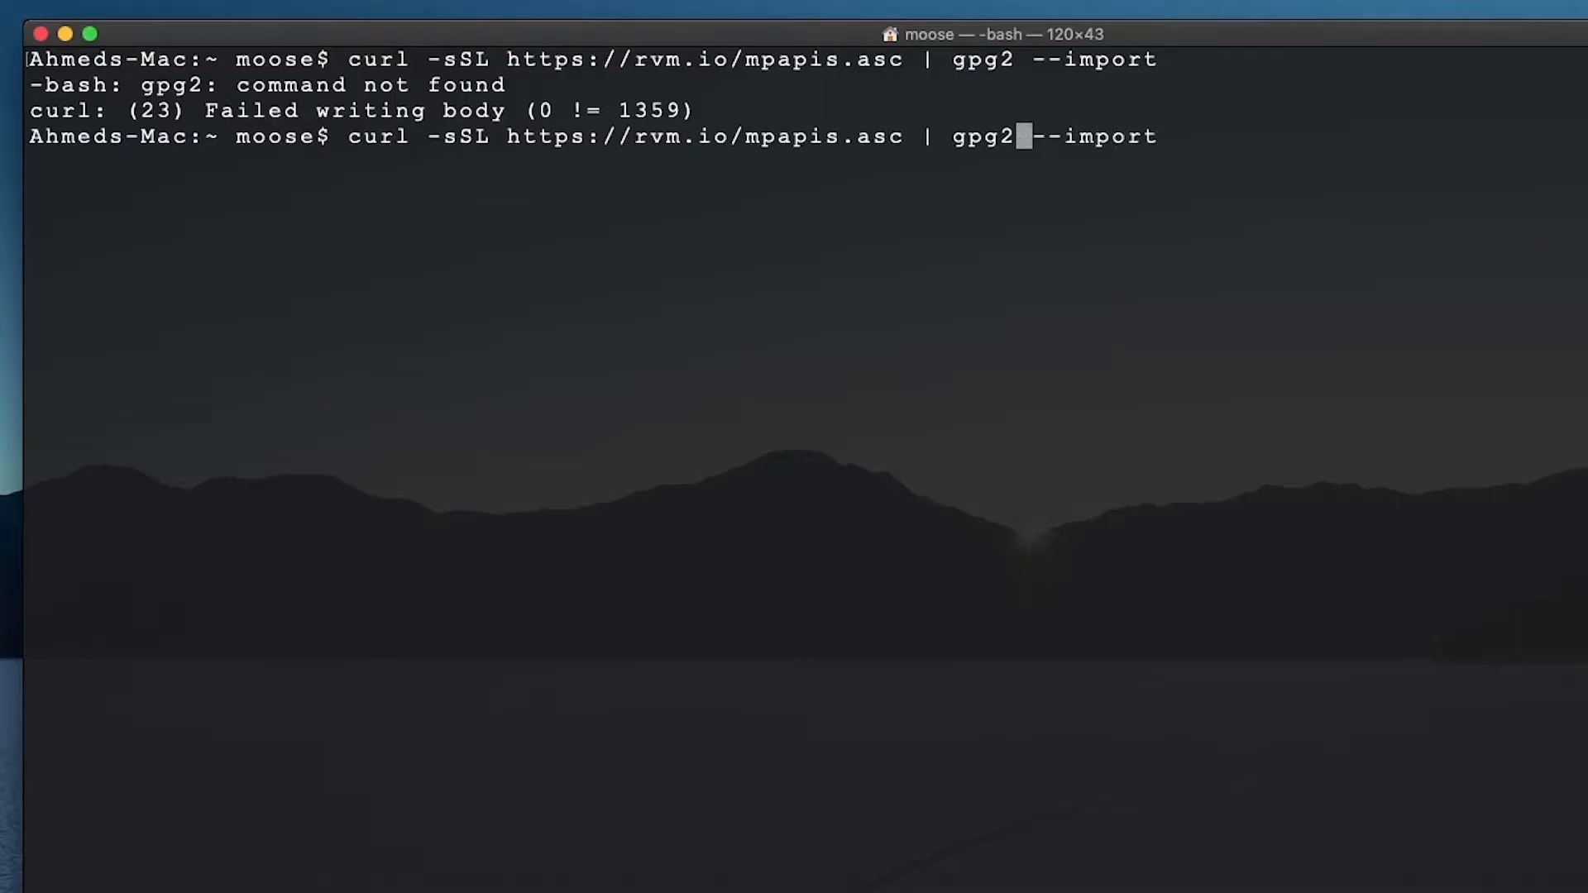
key("Backspace")
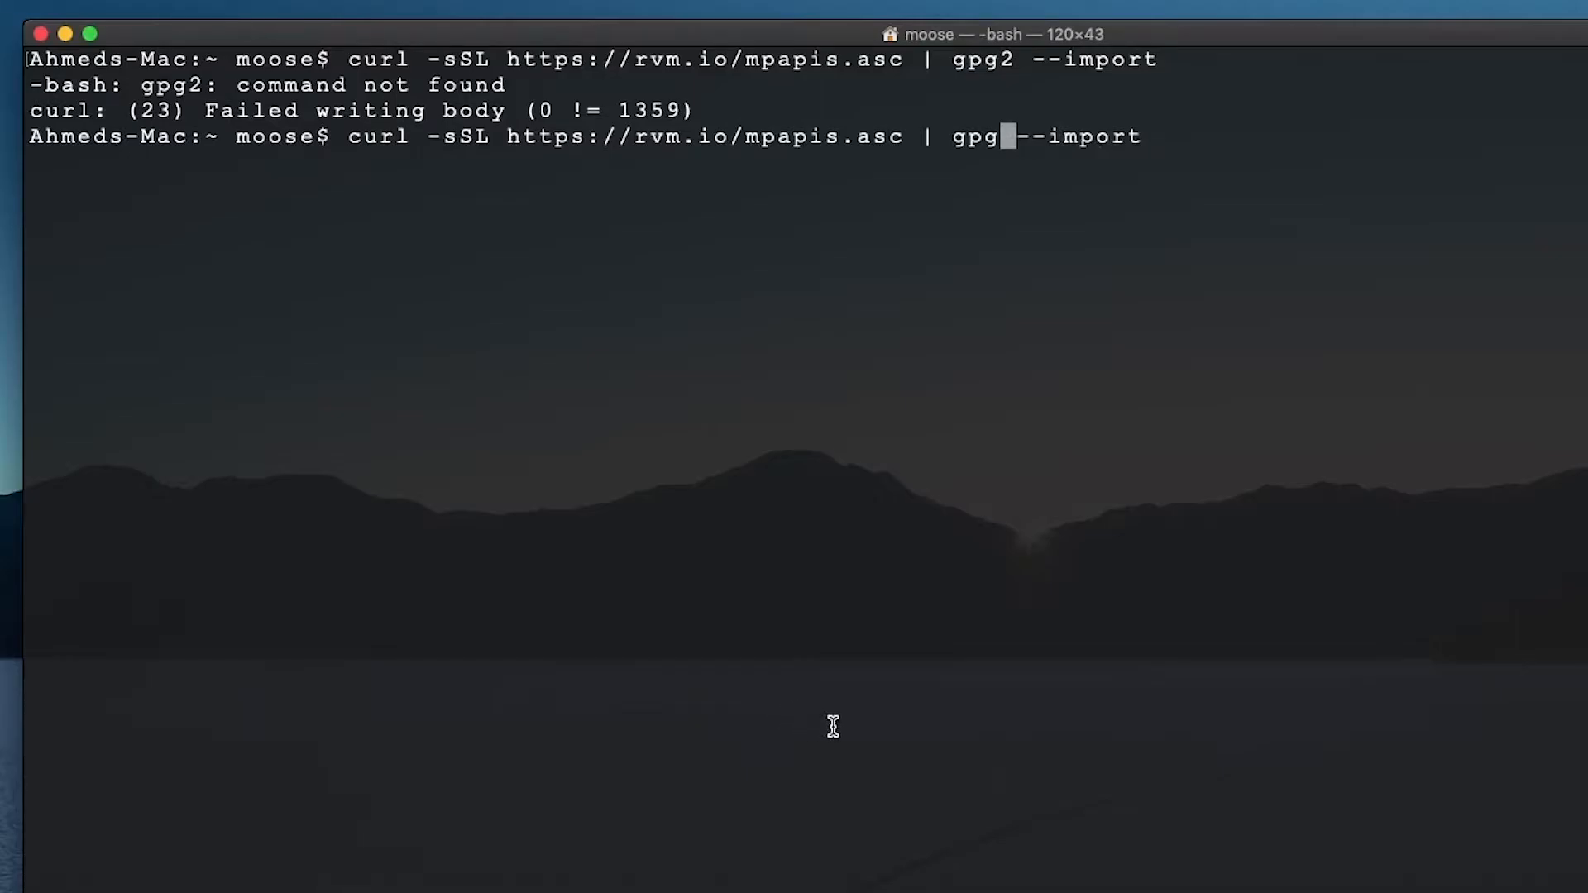
key("Return")
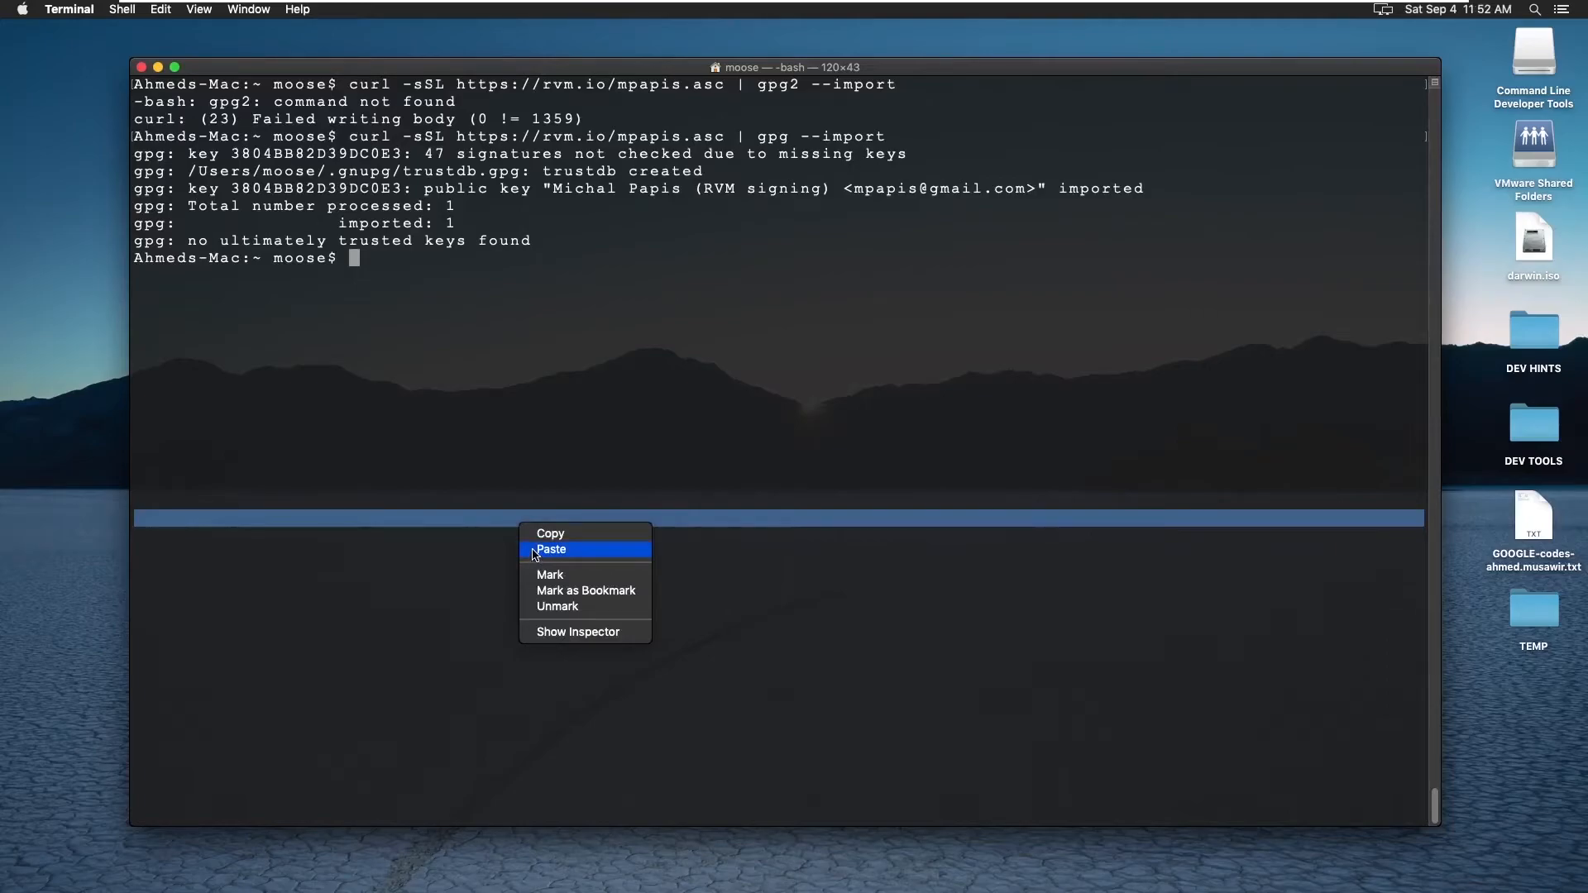
Step: Paste the pkuczynski.asc key import, change gpg2 to gpg, and run it
left_click(550, 549)
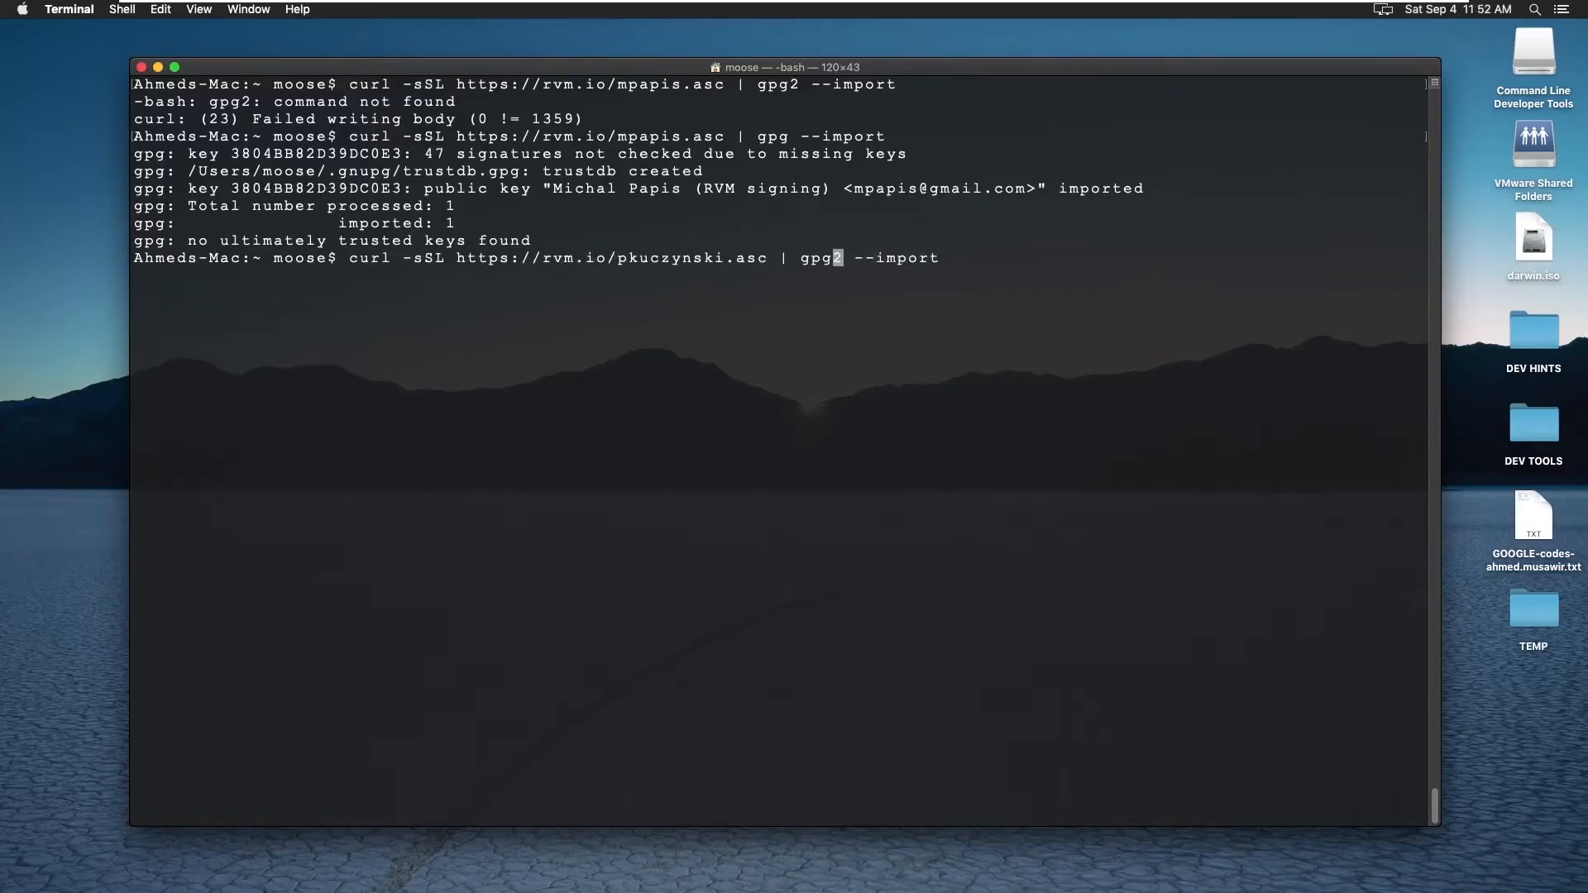
key("Backspace")
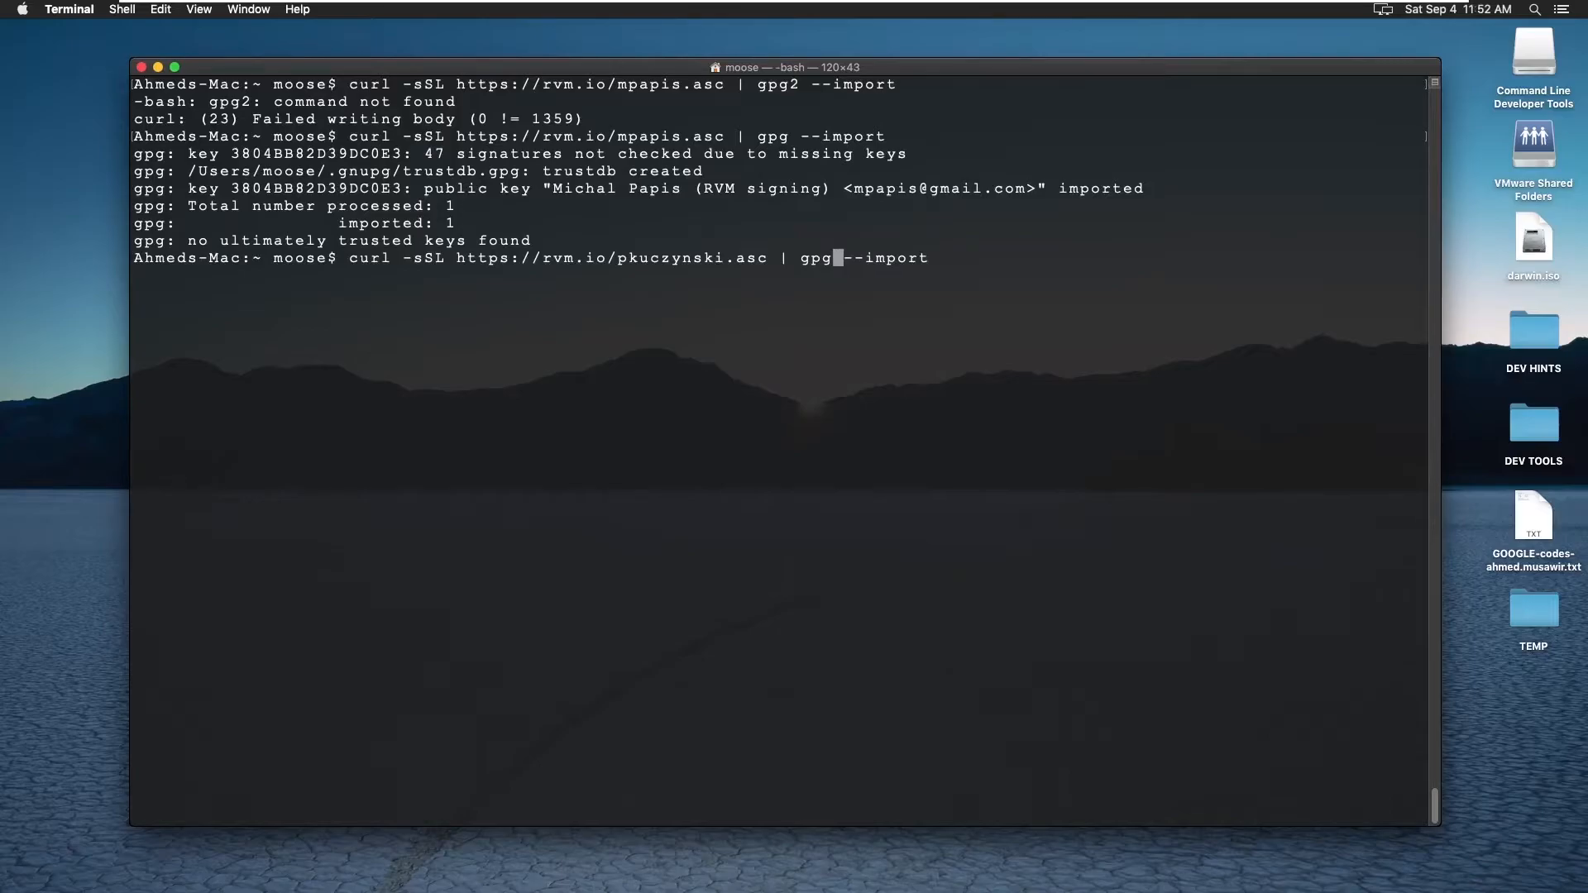
key("Return")
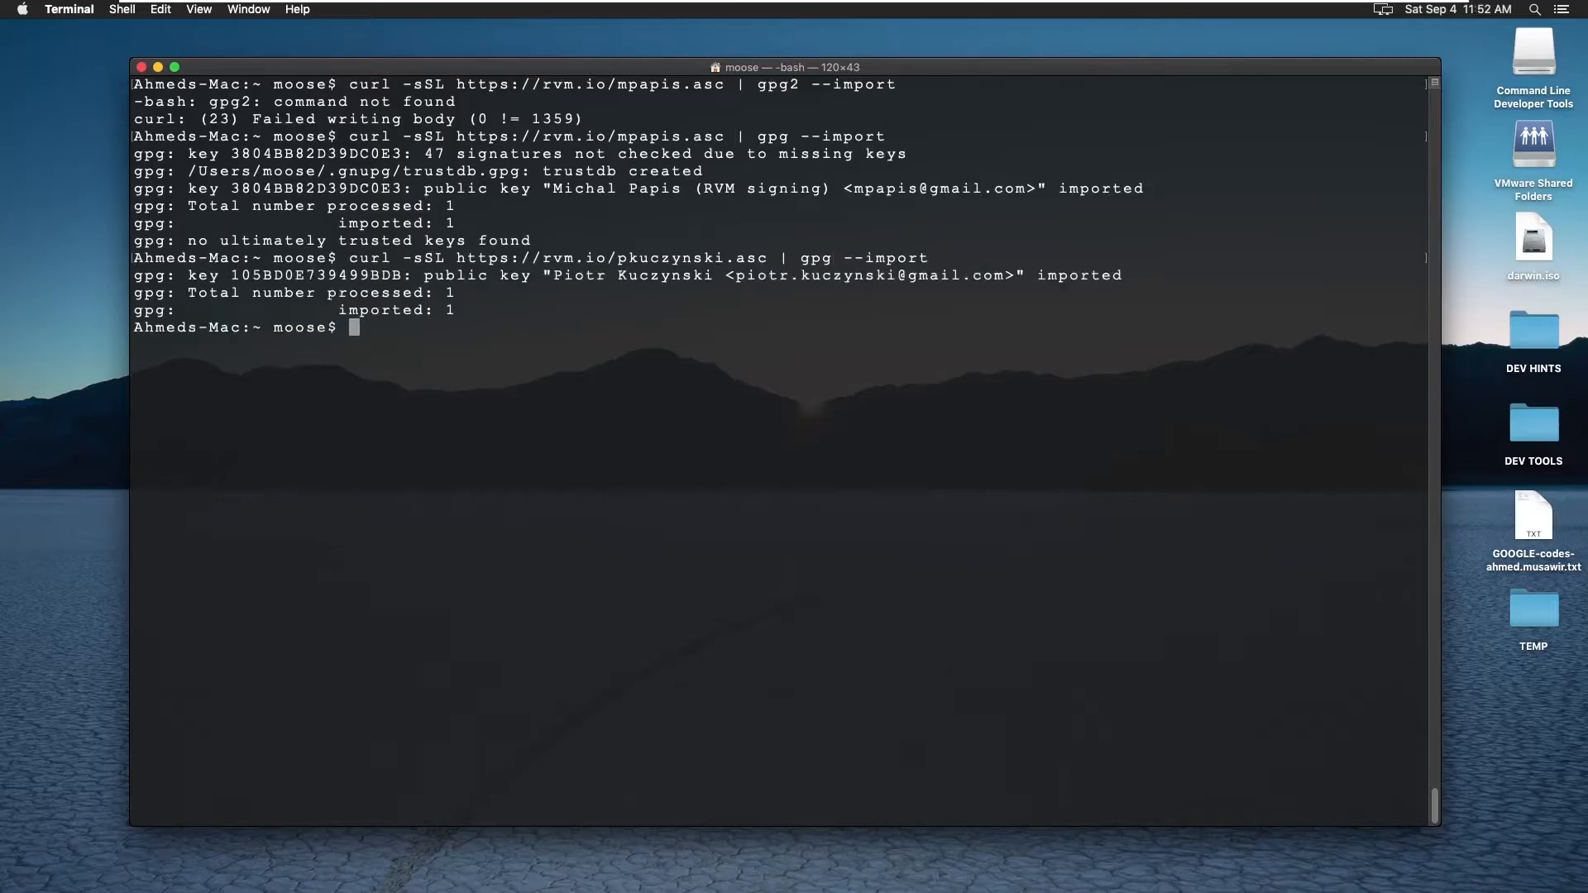
mouse_move(555, 704)
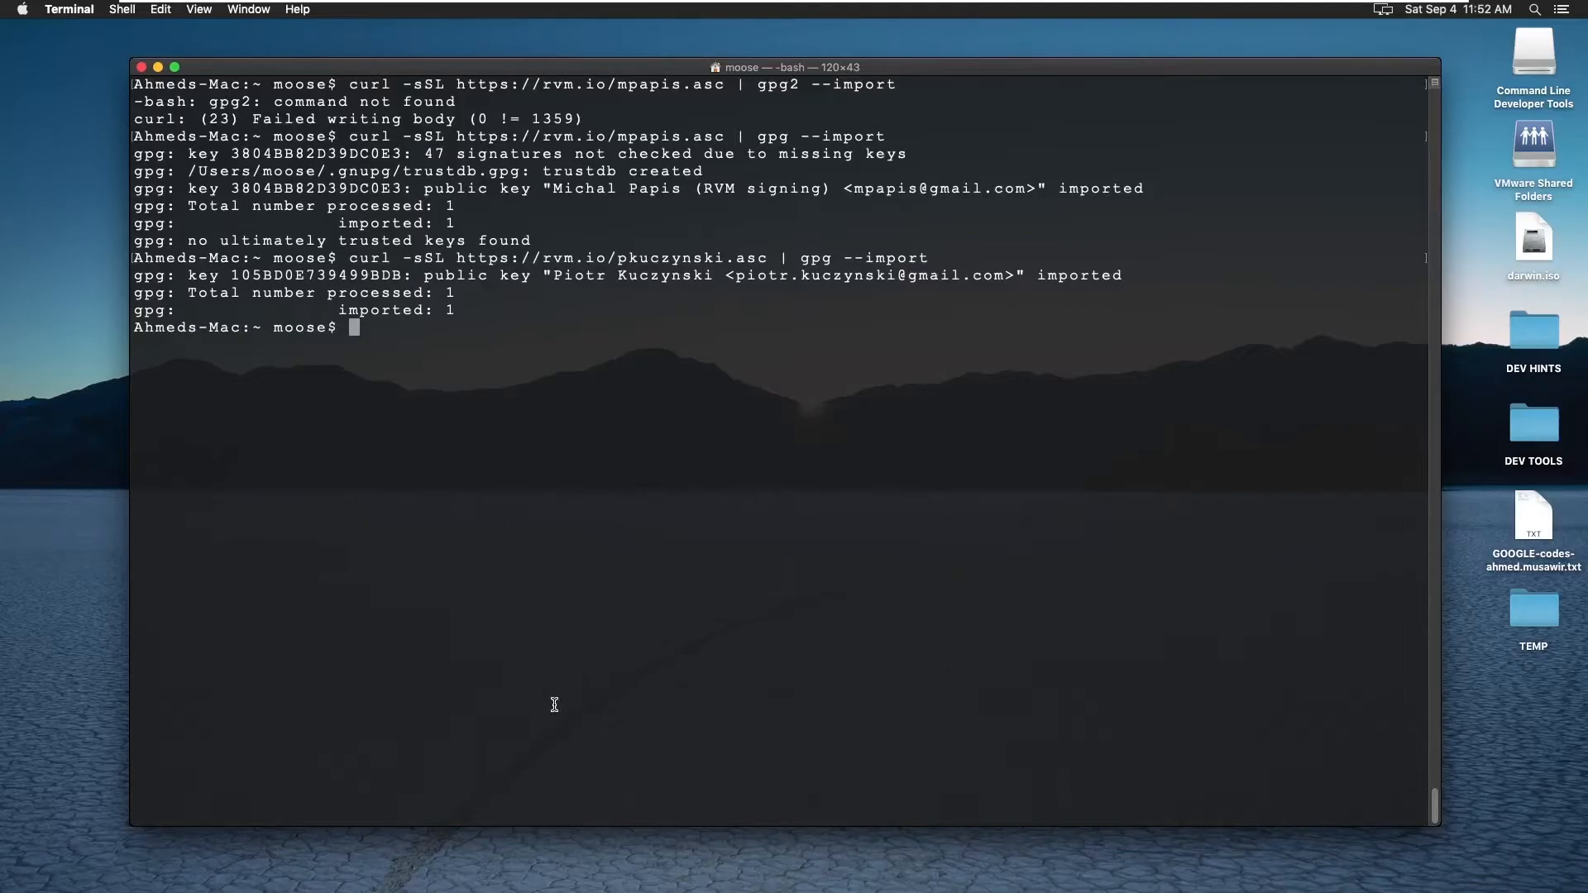
mouse_move(493, 622)
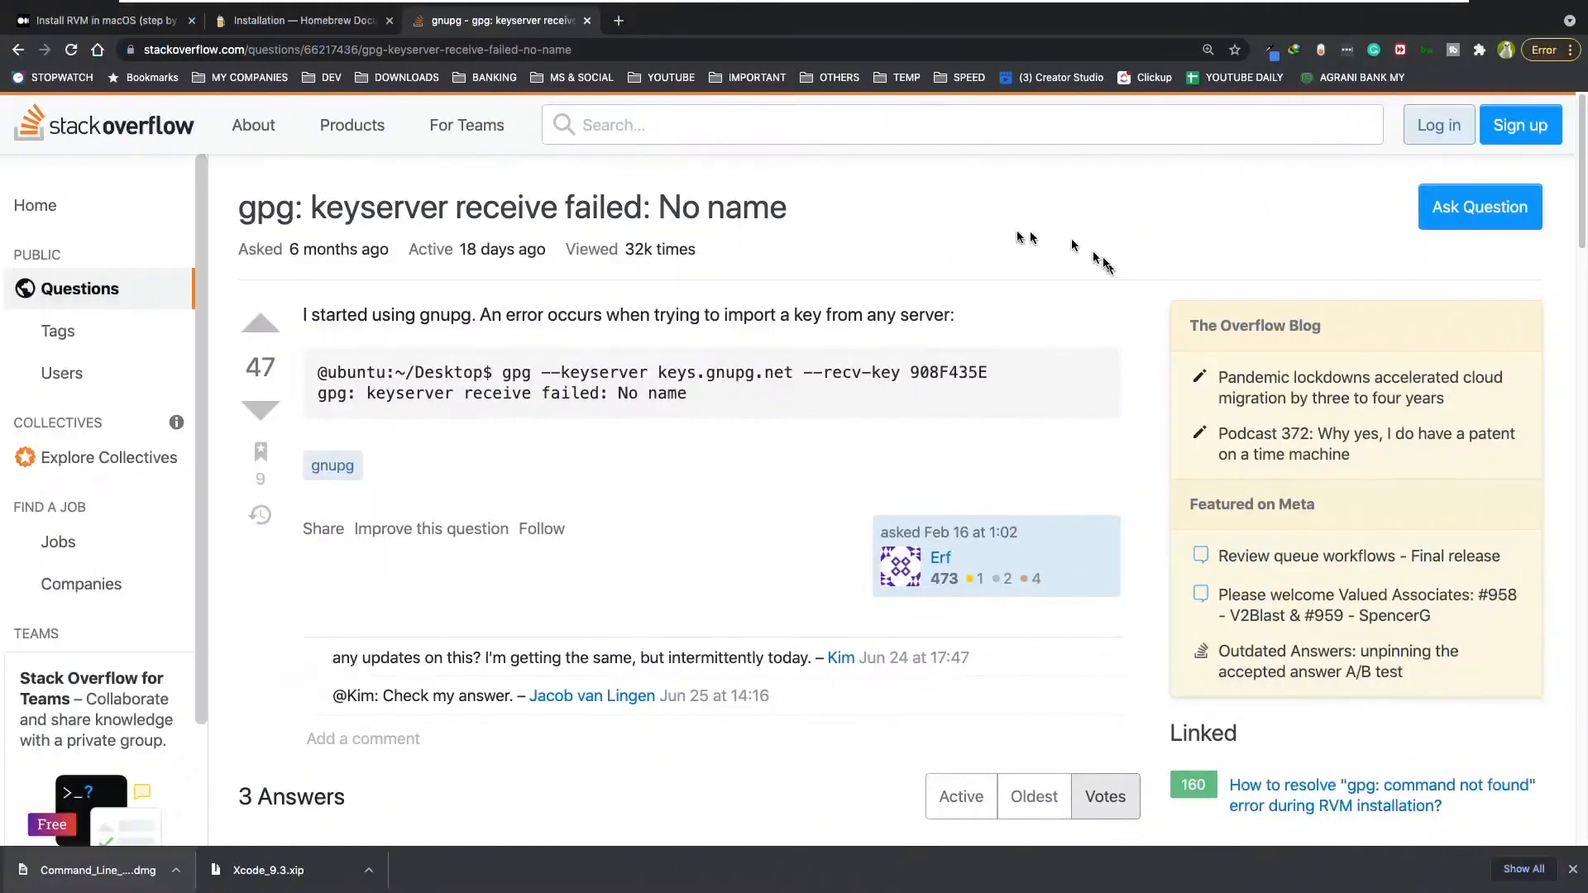
mouse_move(572, 319)
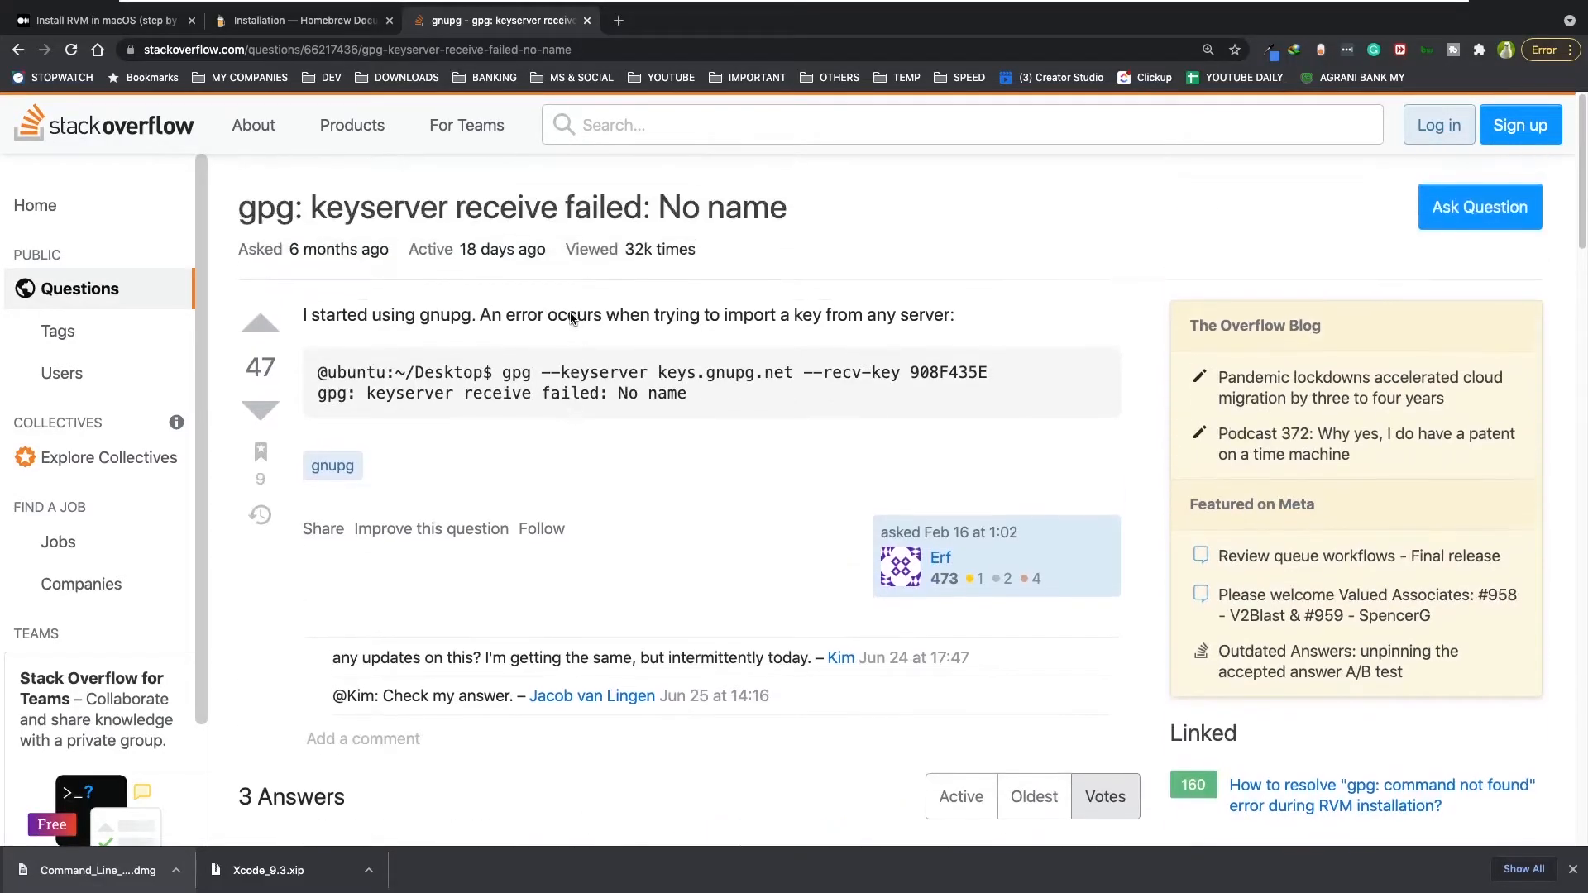
Step: Skim the Stack Overflow gpg answers, then return to the Homebrew installation docs
scroll("down", 3)
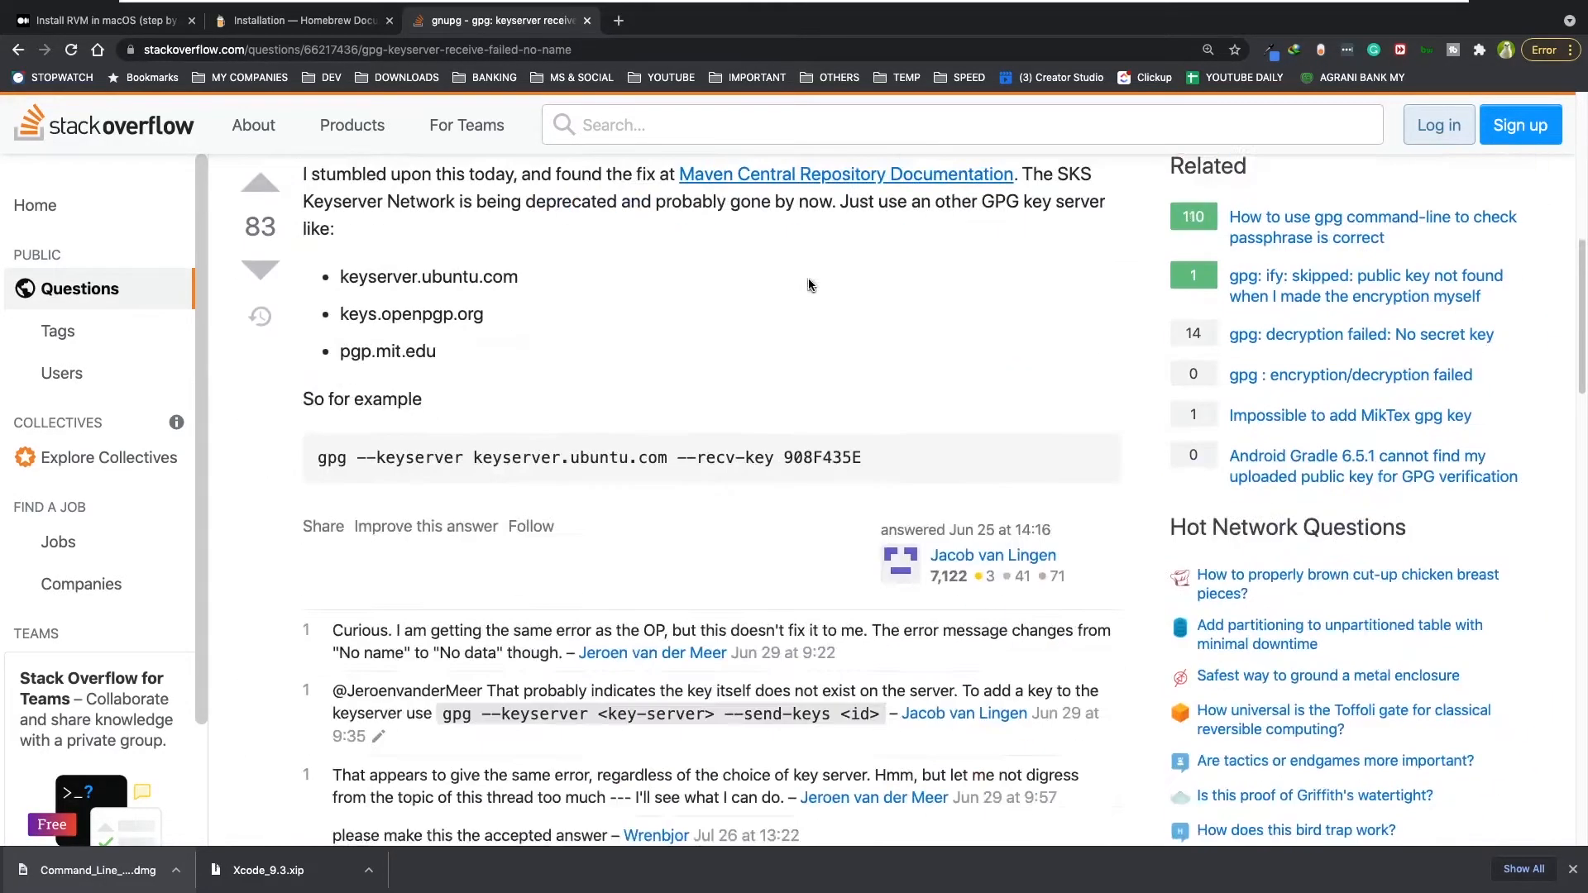
scroll("down", 3)
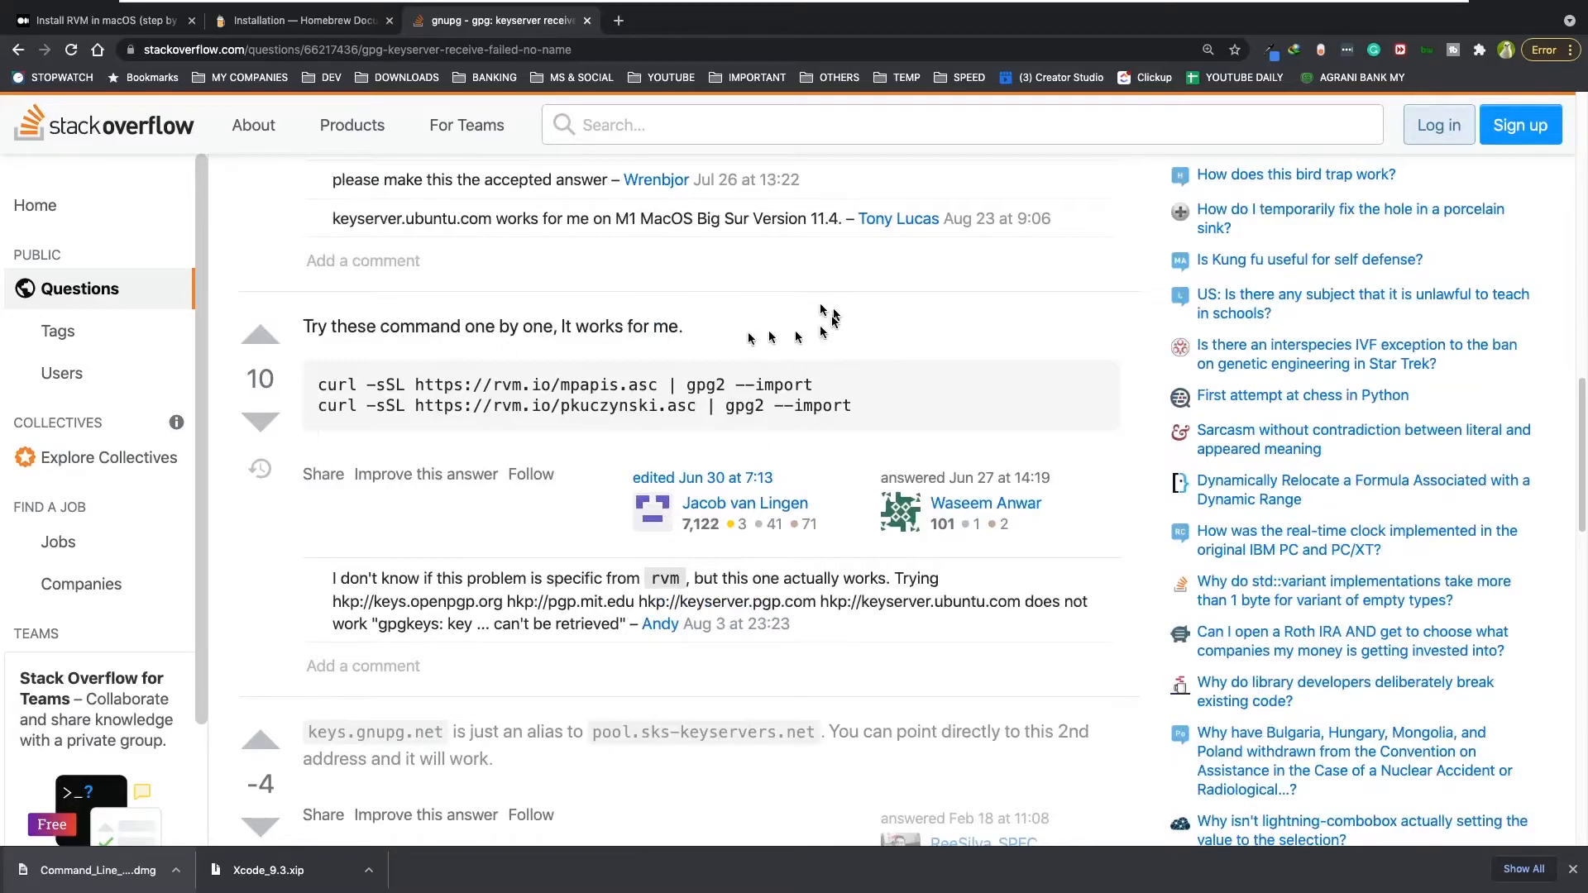
scroll("up", 3)
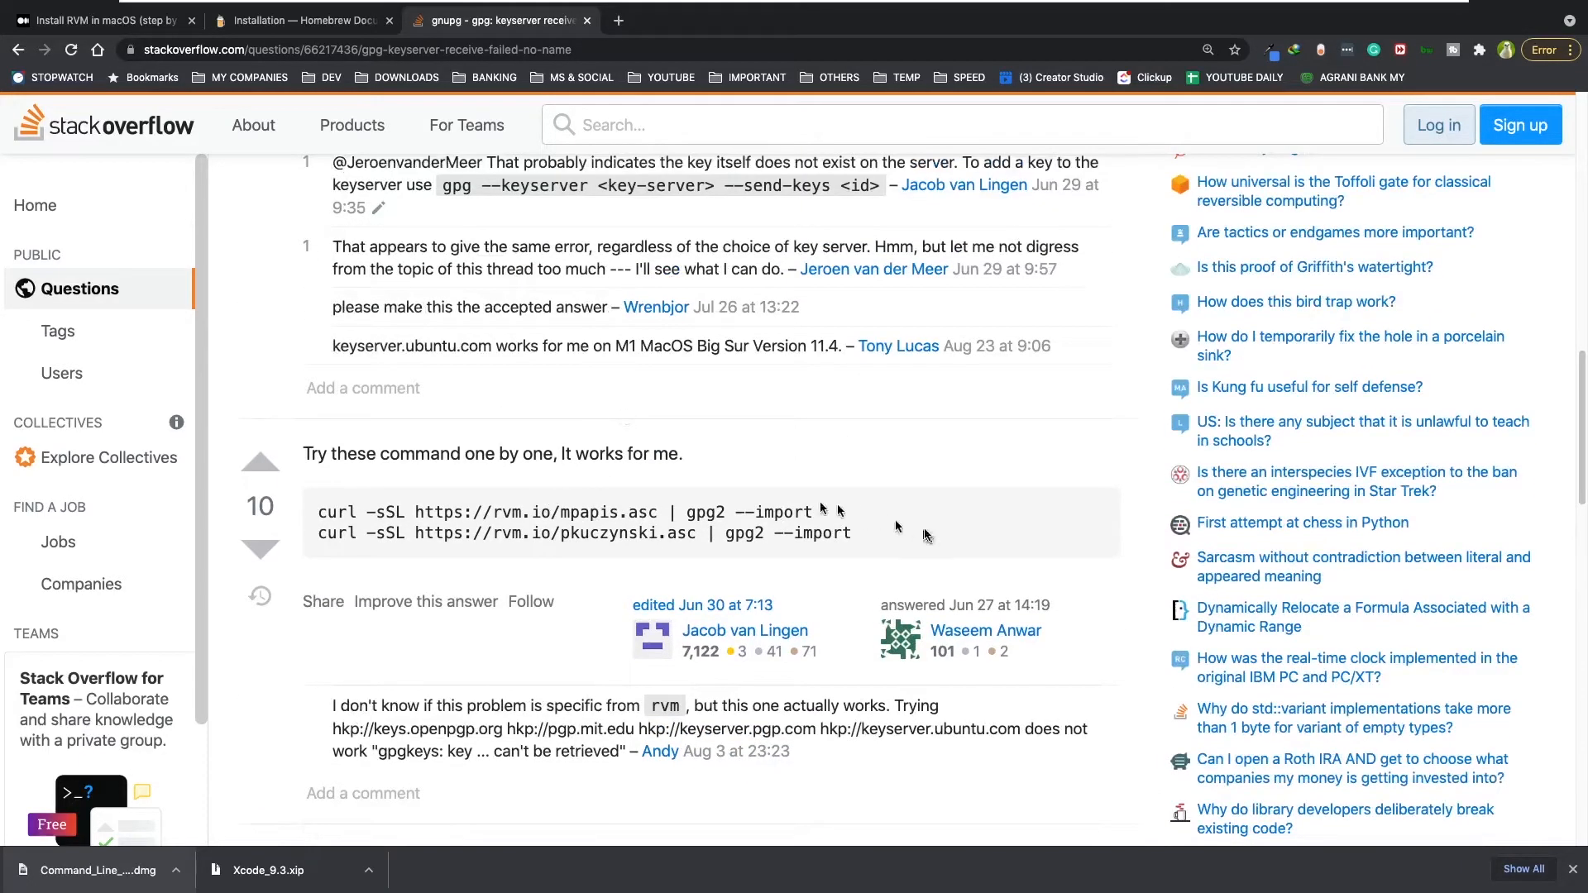
scroll("down", 3)
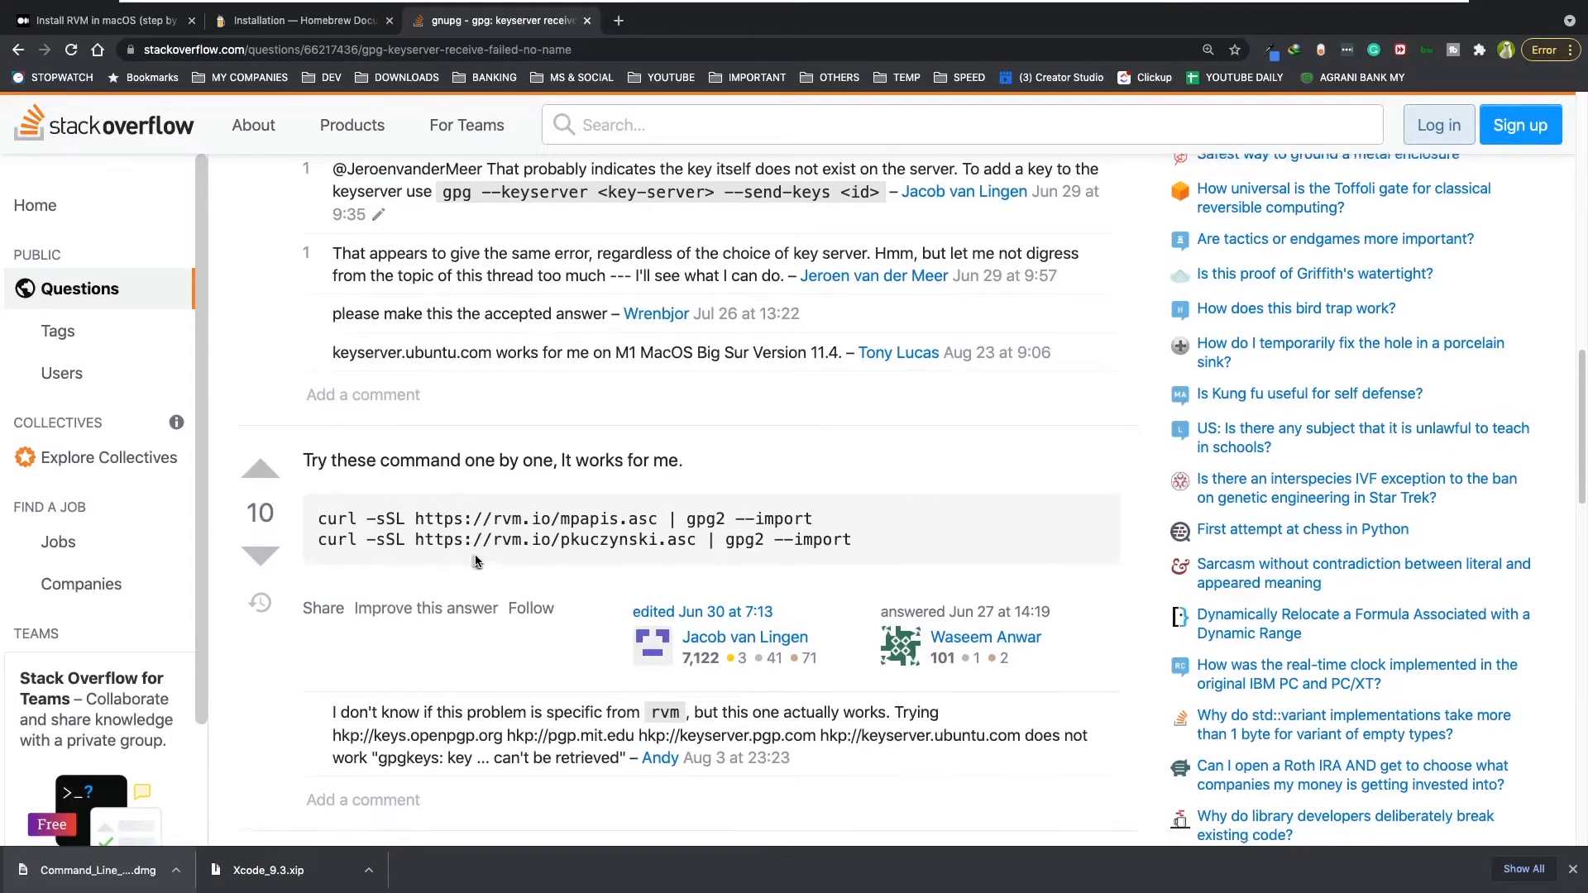
scroll("up", 3)
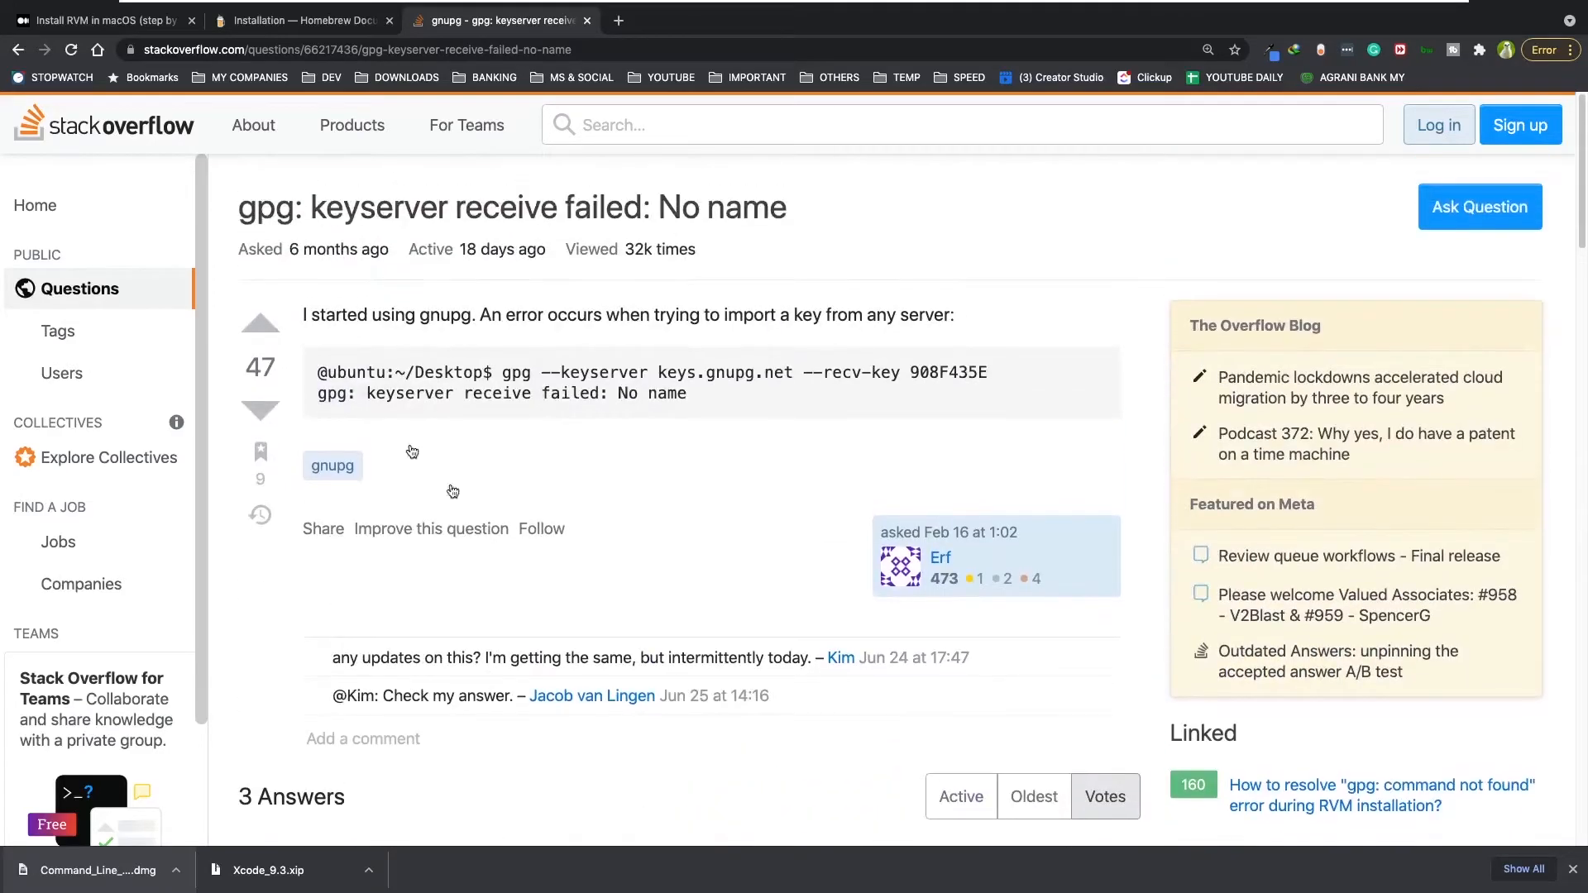
mouse_move(631, 243)
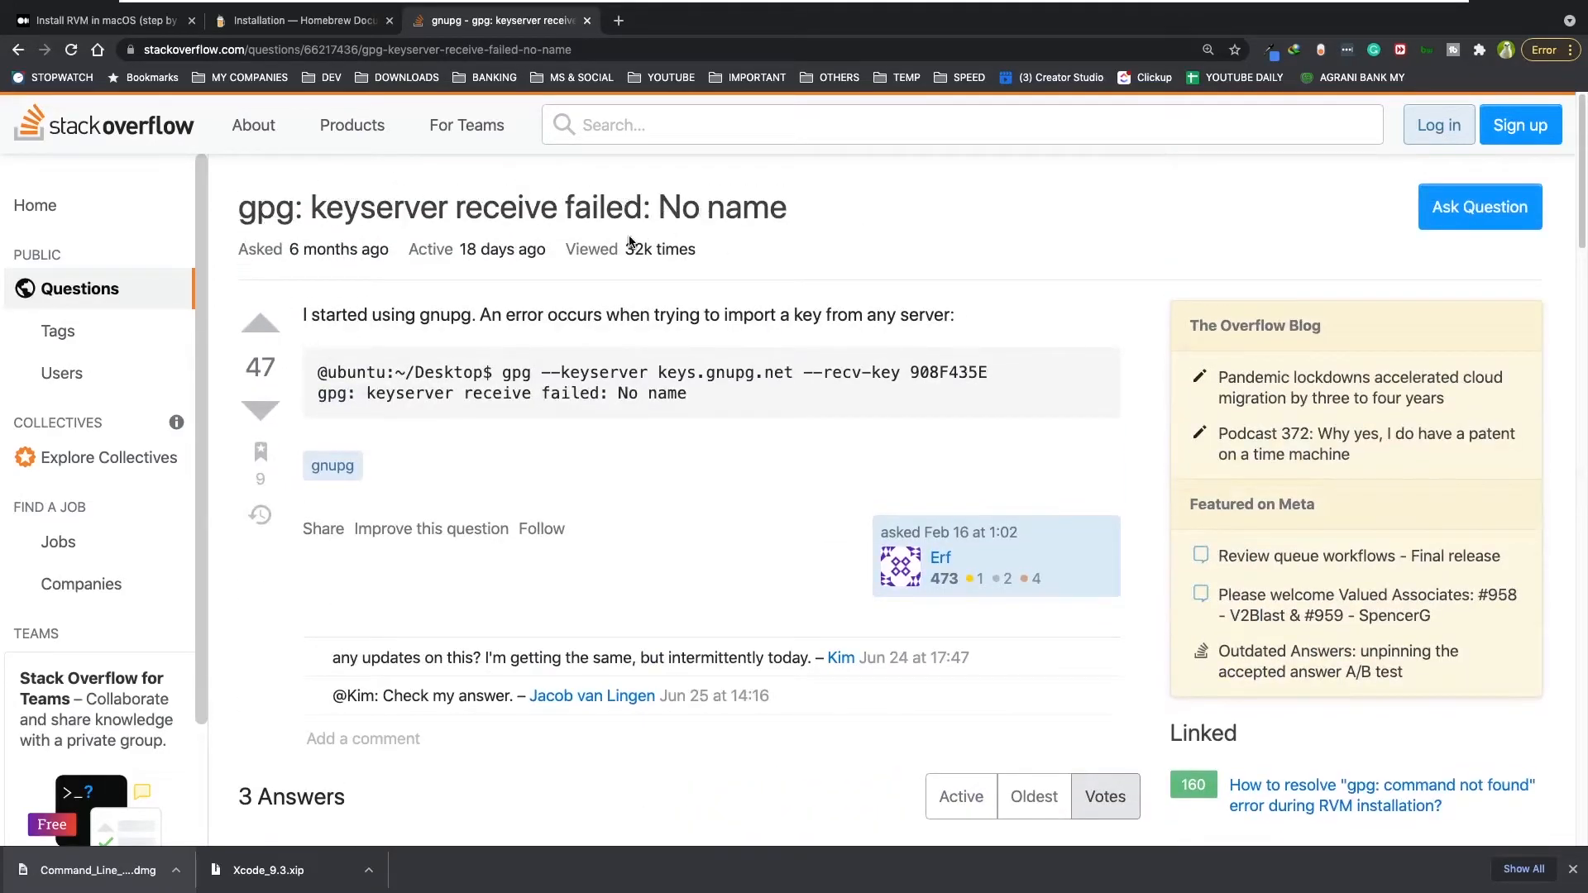
left_click(299, 20)
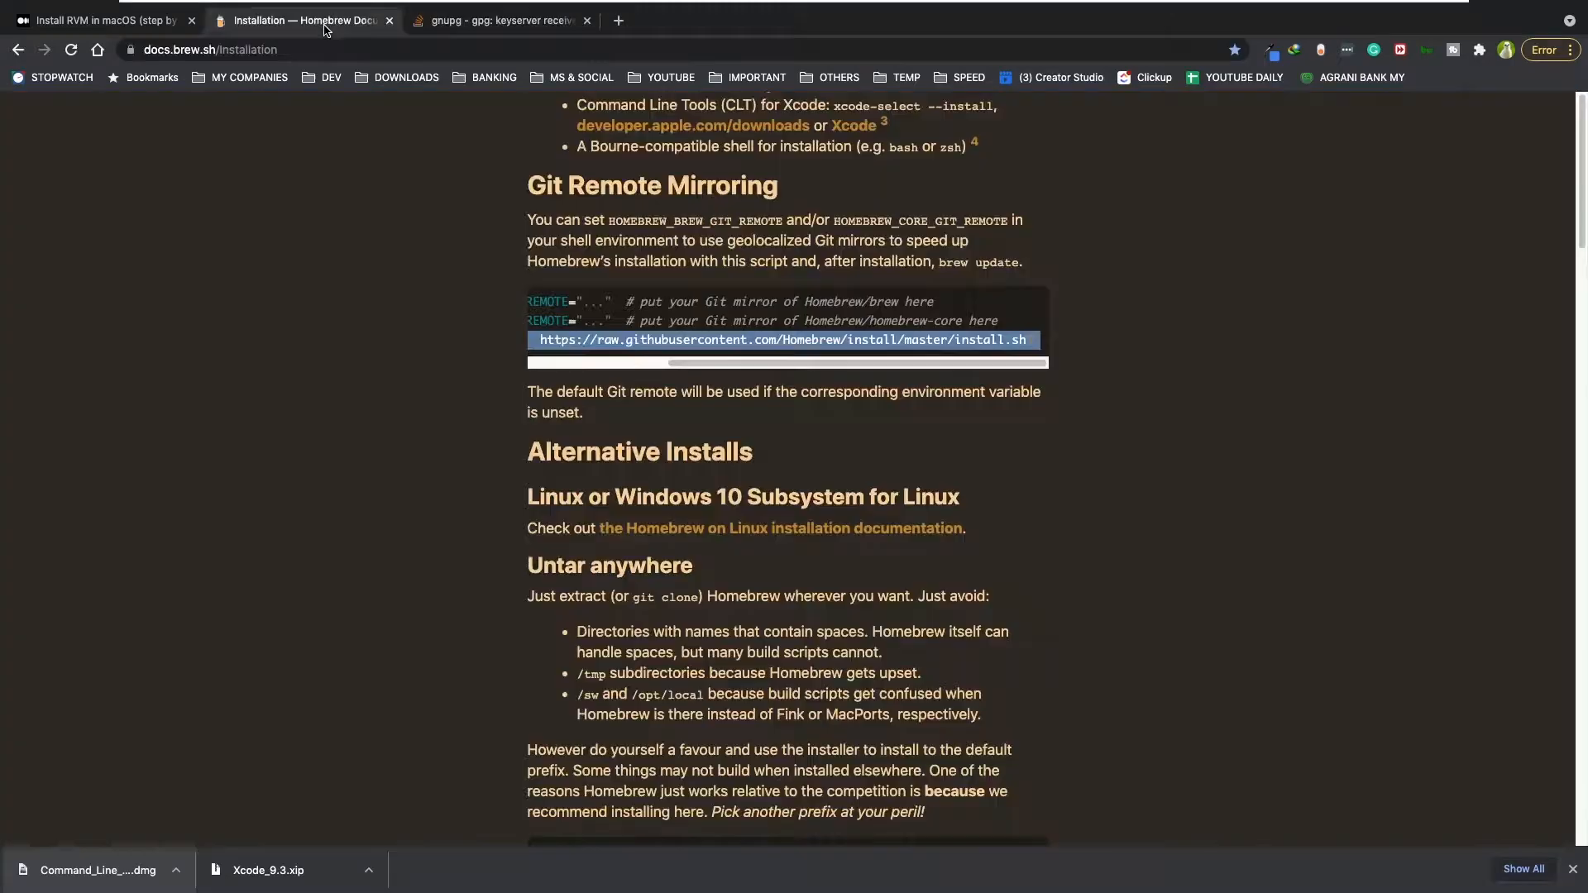
Step: Scroll the Medium RVM guide to step 3's curl get.rvm.io install command
left_click(101, 20)
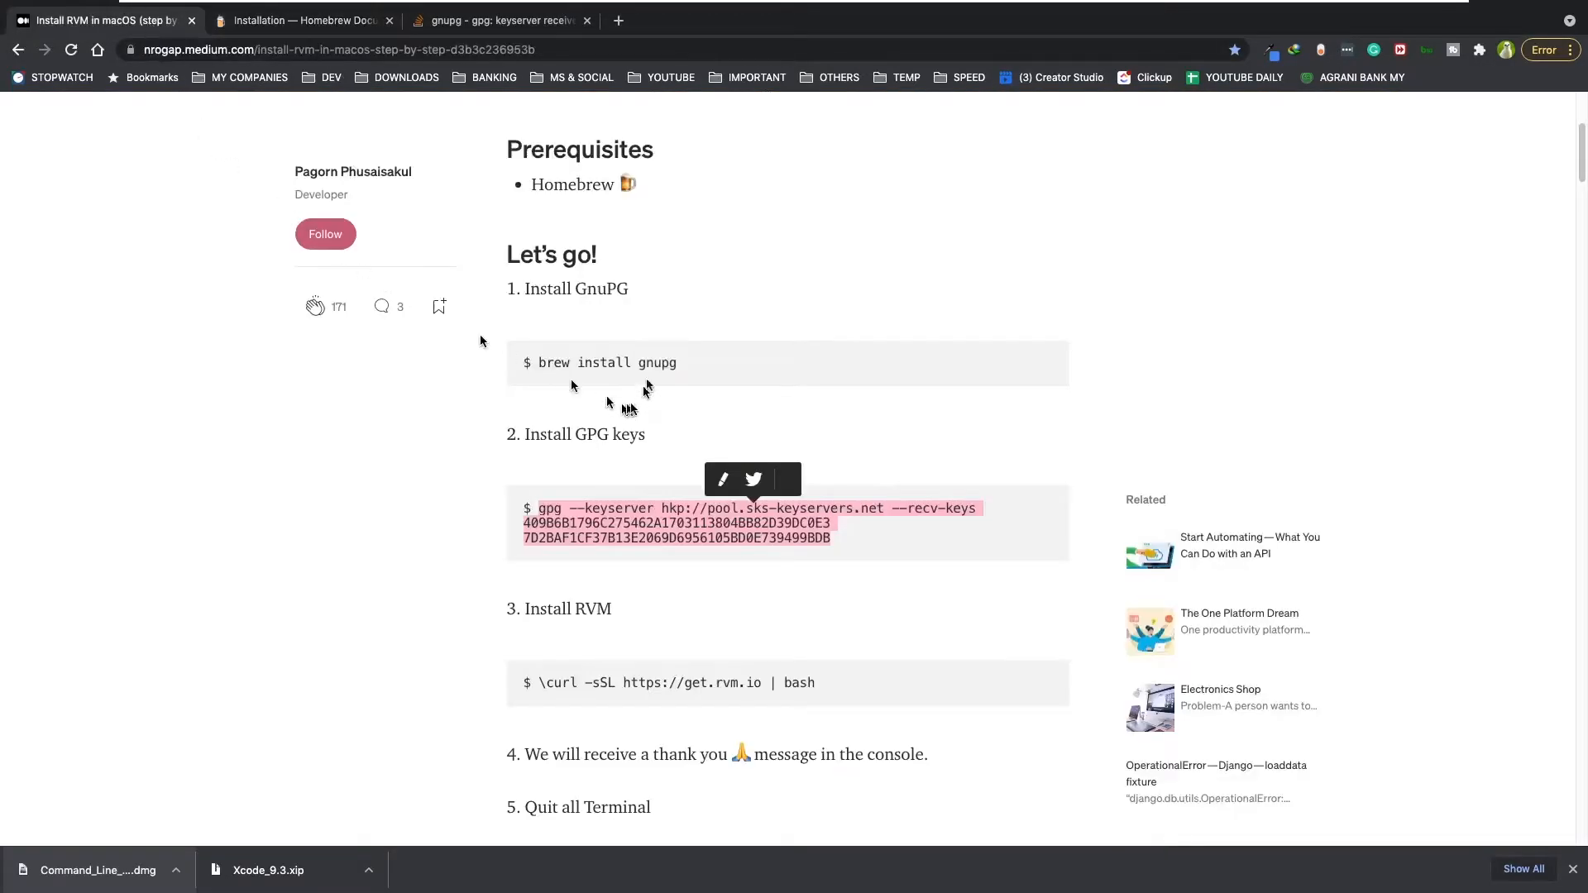
scroll("down", 3)
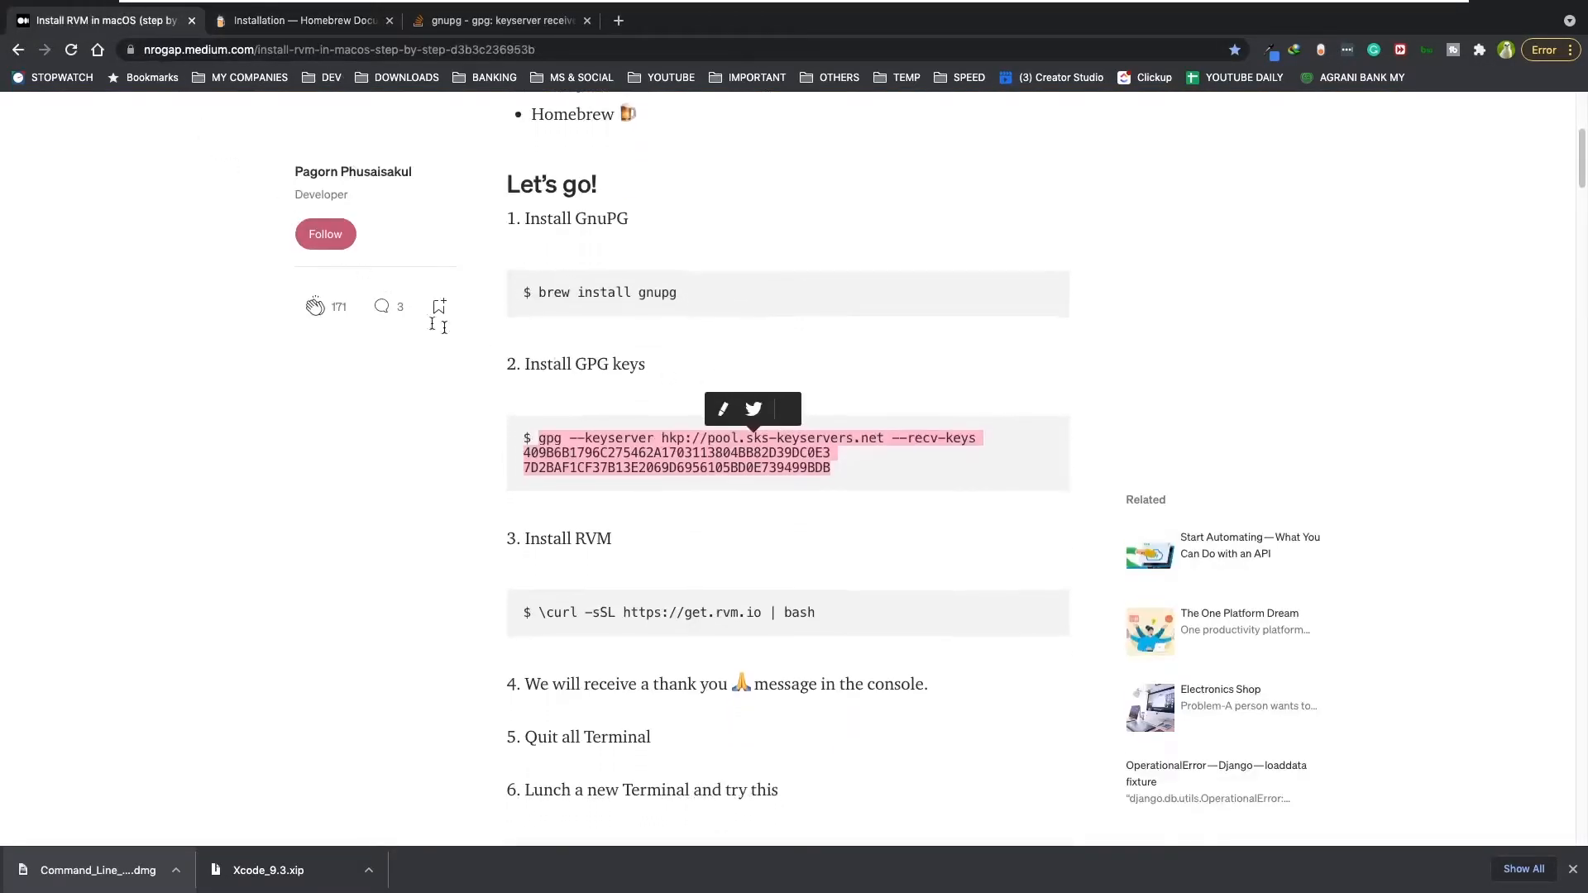
scroll("down", 3)
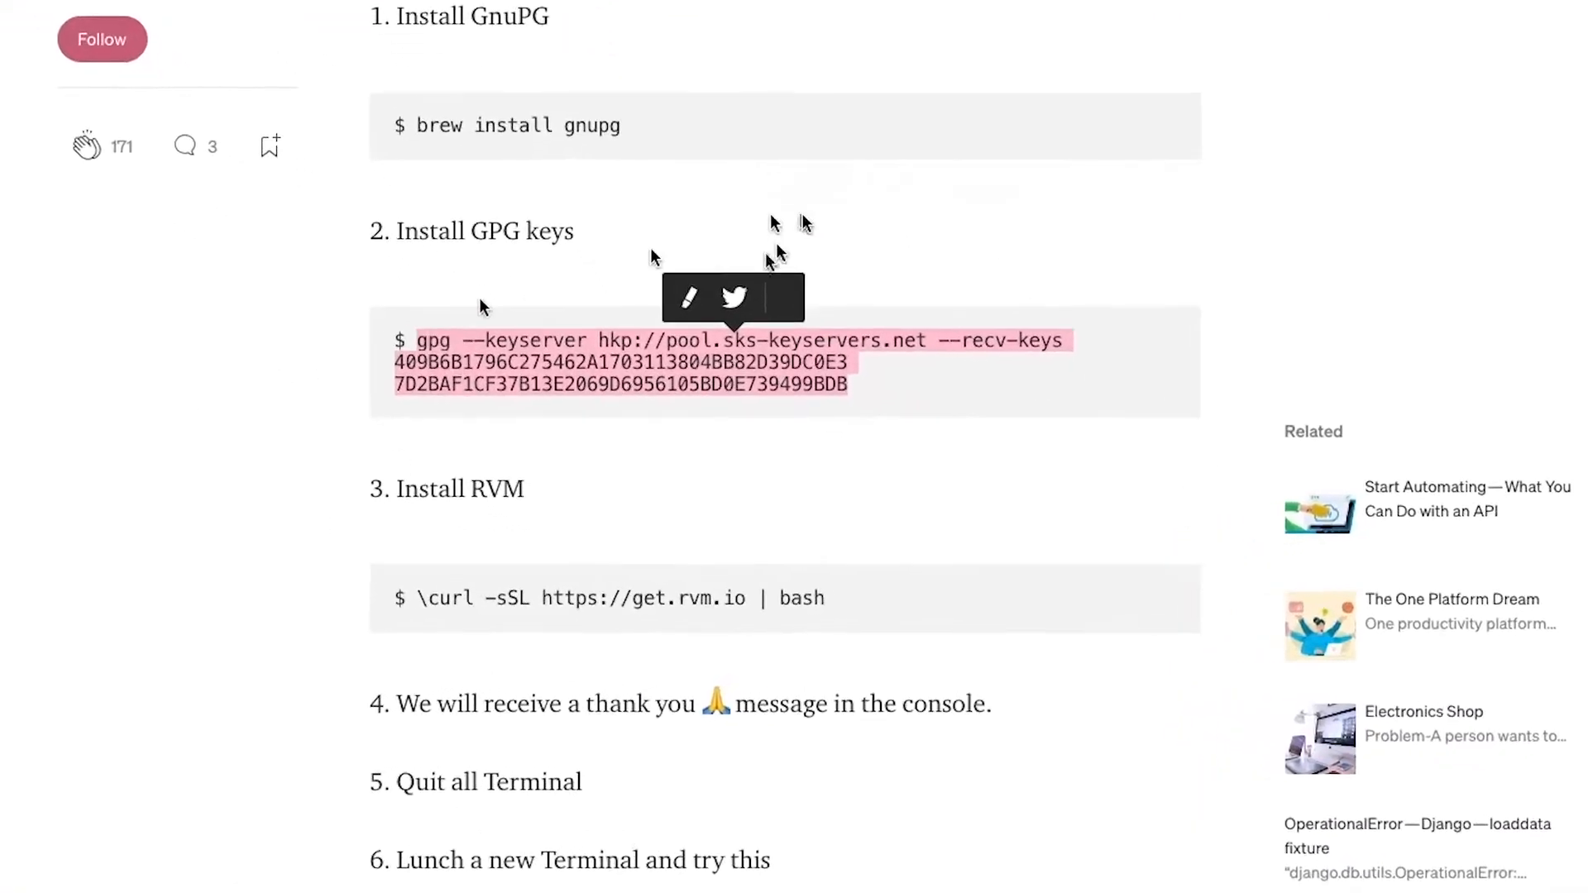
scroll("down", 3)
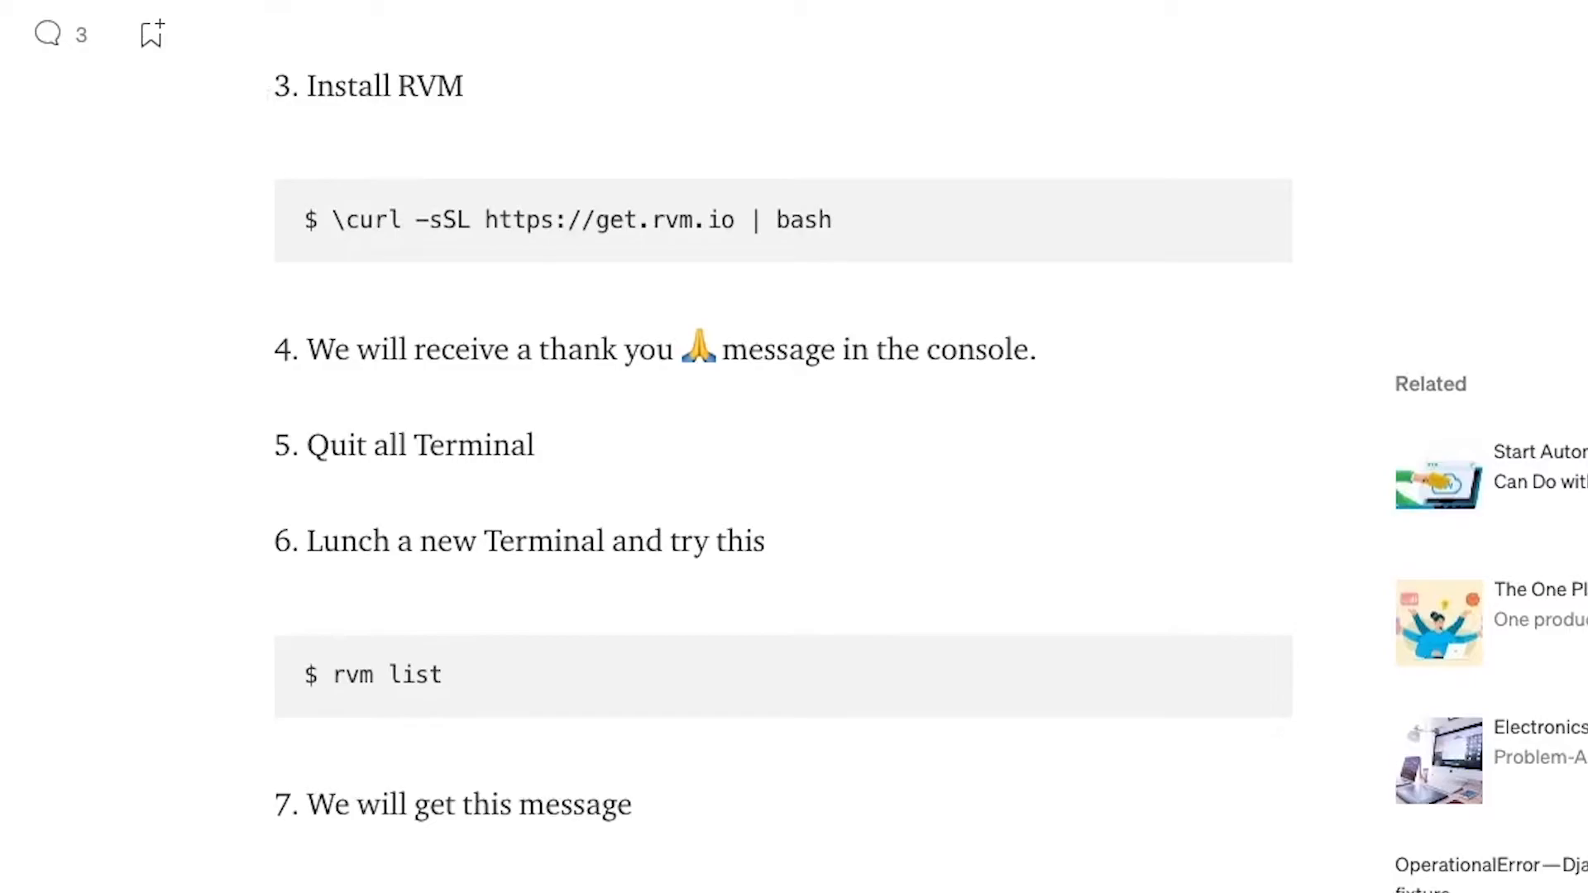
mouse_move(298, 131)
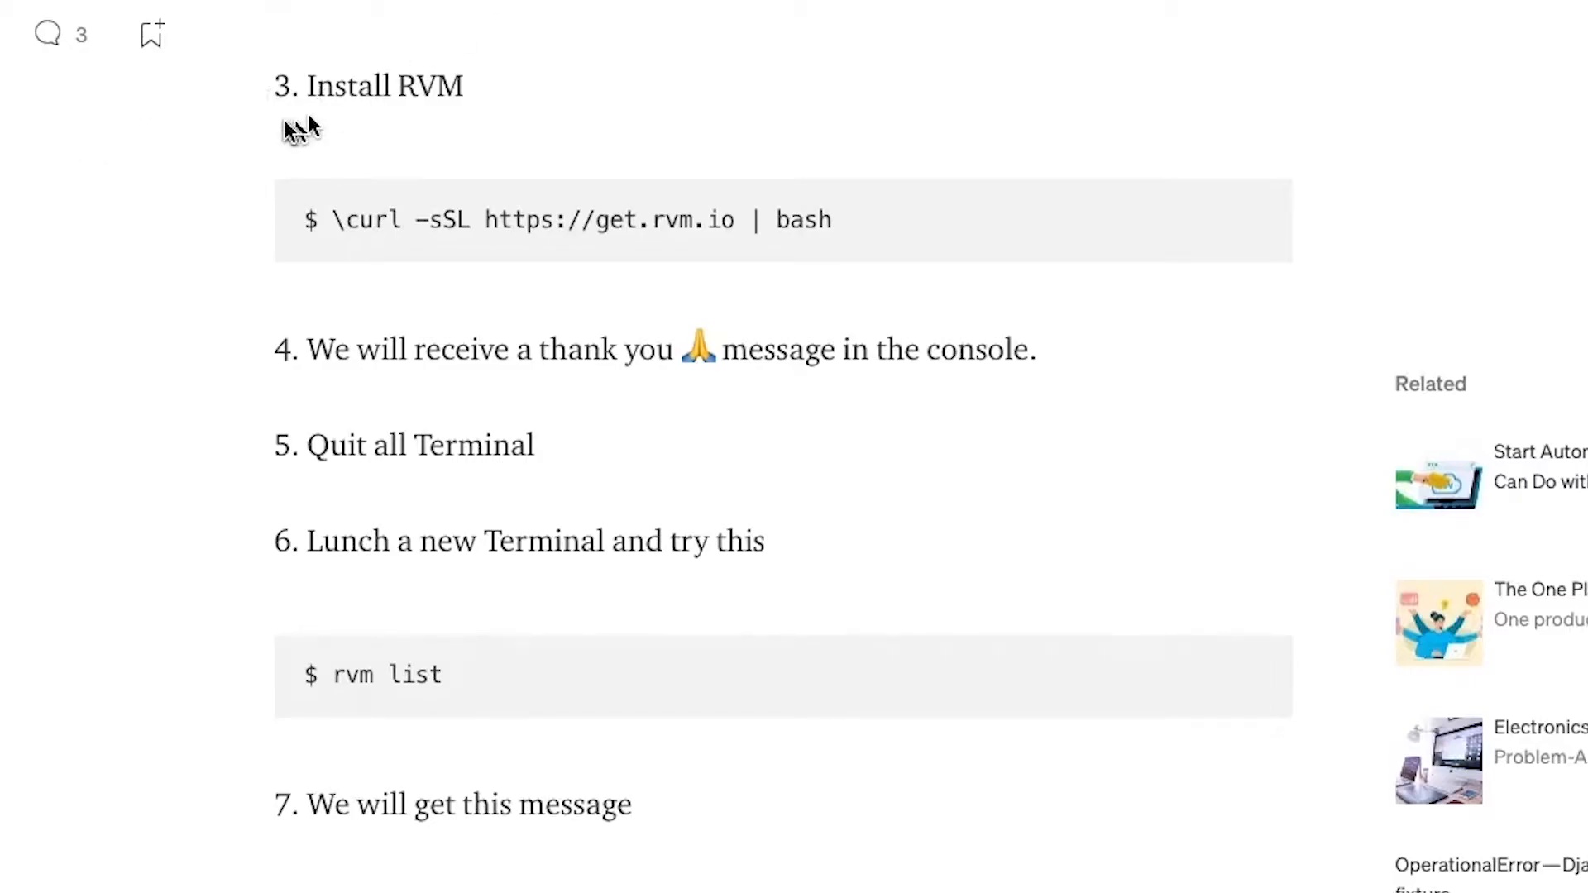
mouse_move(879, 250)
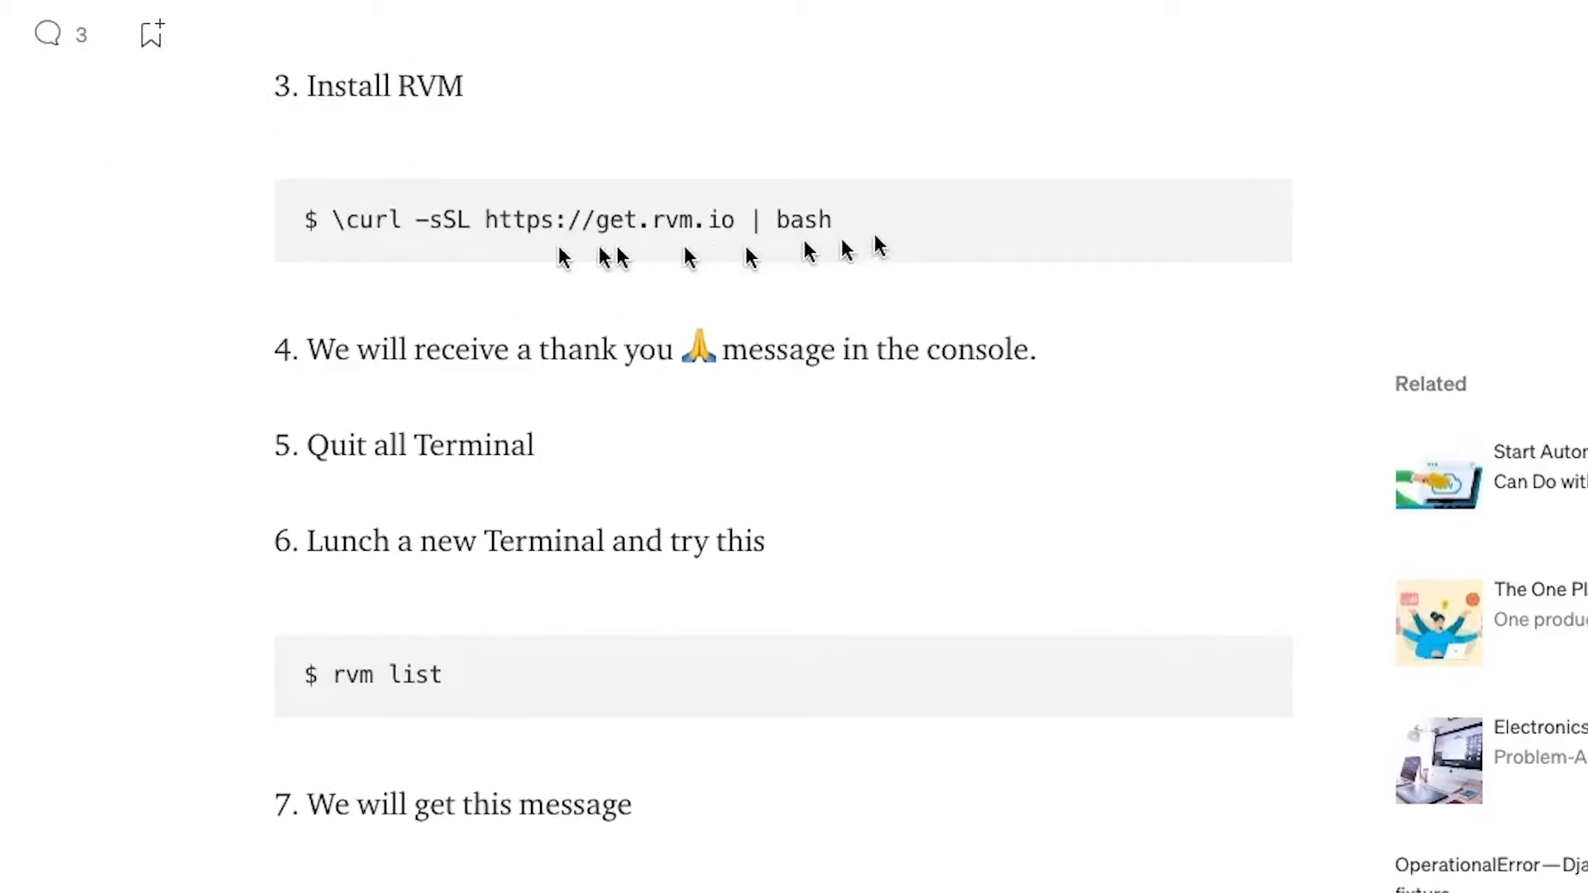
mouse_move(331, 220)
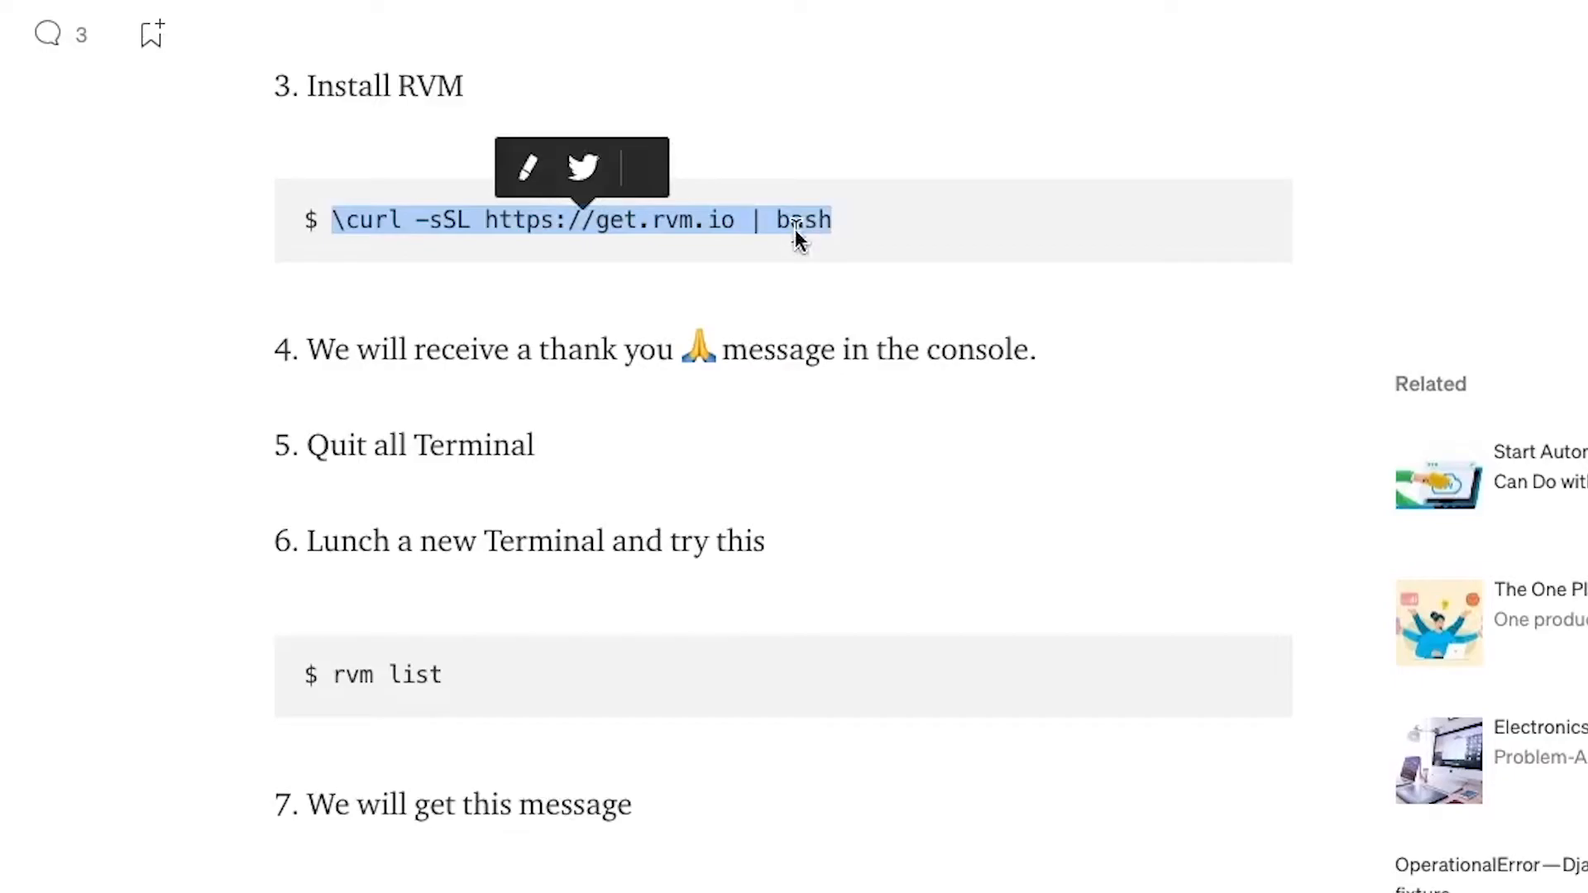
mouse_move(859, 311)
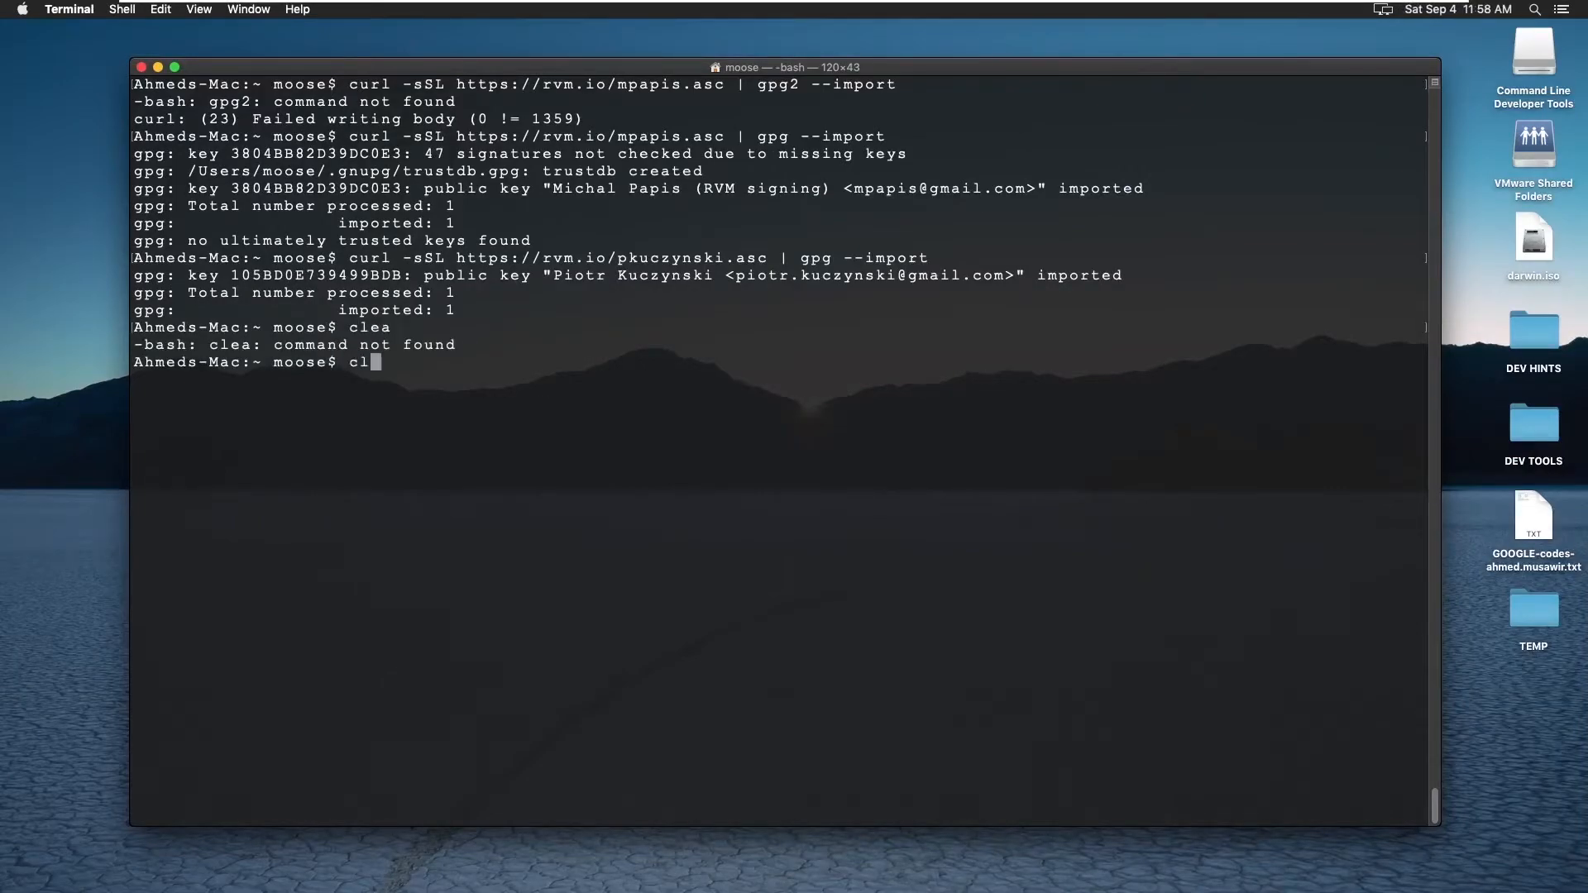
Step: Run the pasted get.rvm.io install script, then close the finished Terminal window
right_click(496, 345)
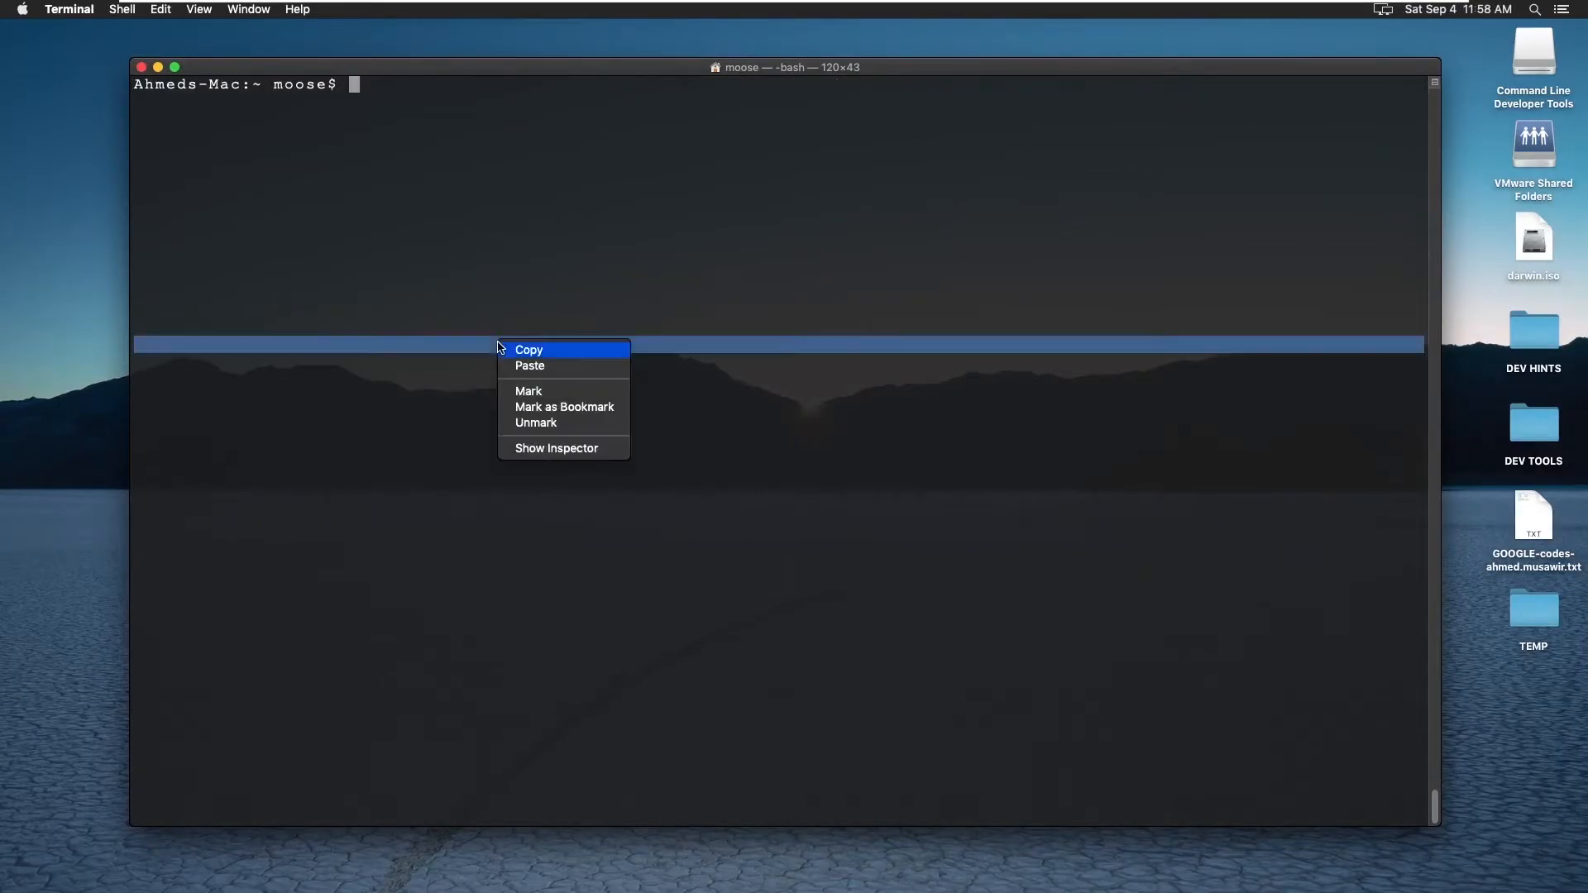
mouse_move(551, 368)
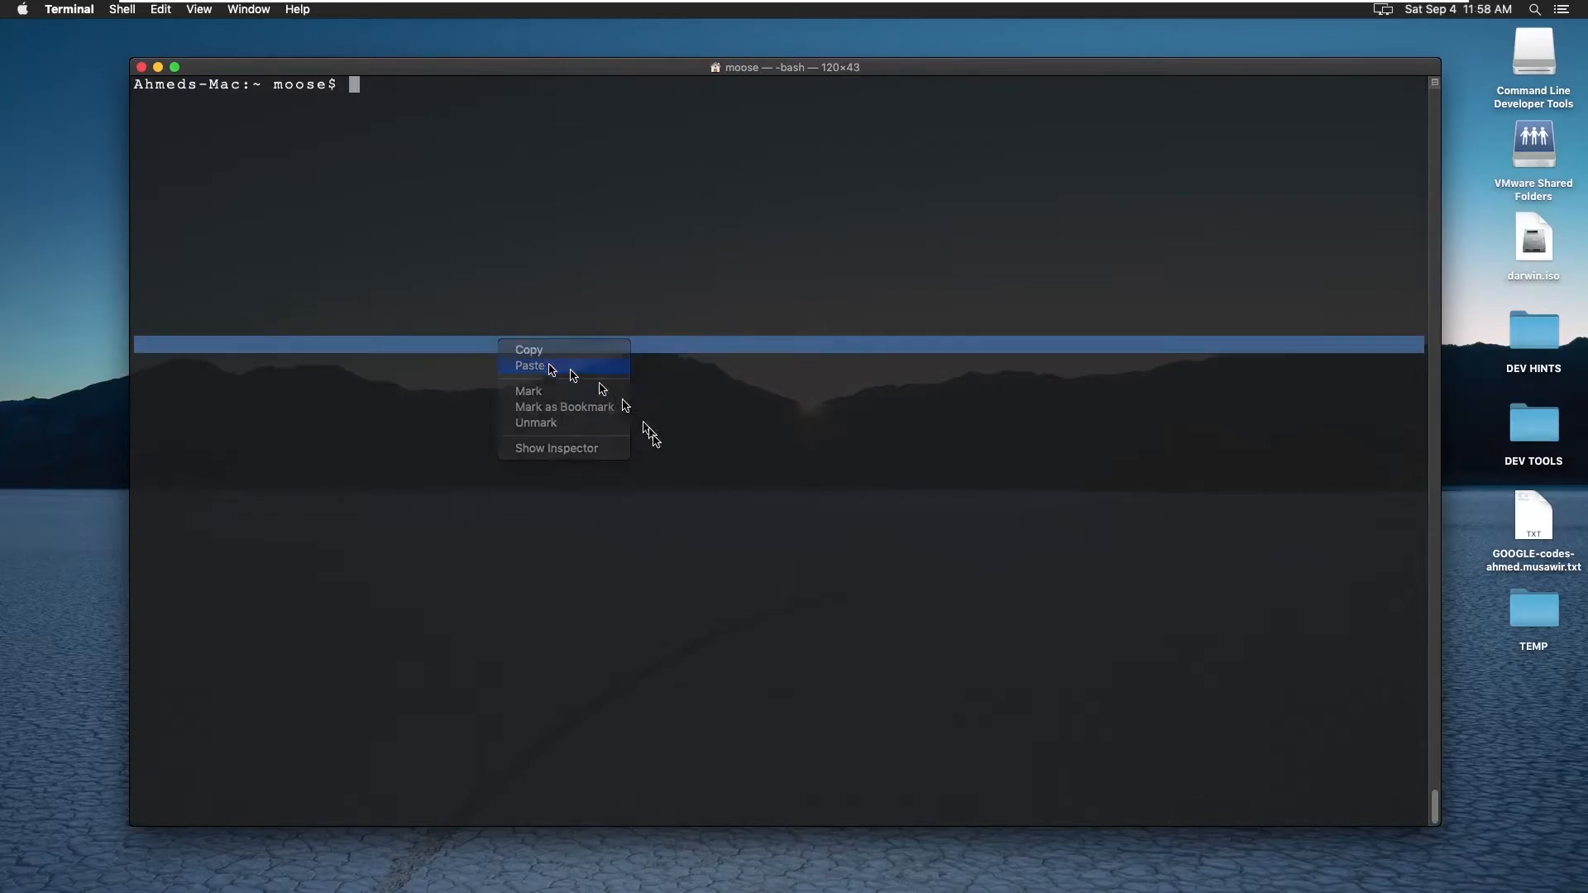
left_click(528, 365)
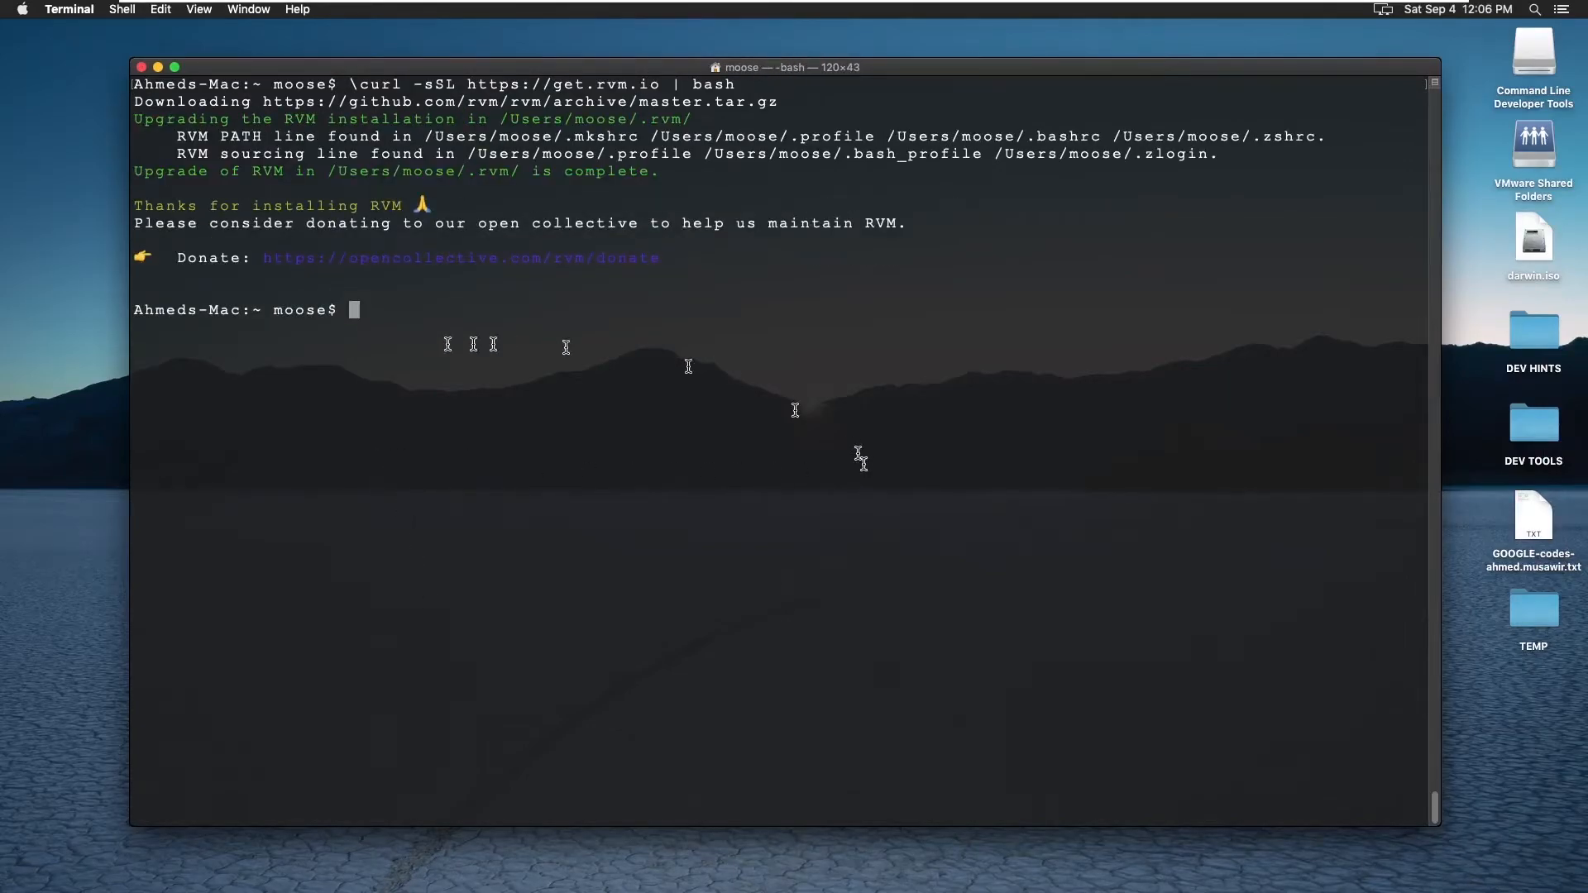
mouse_move(947, 387)
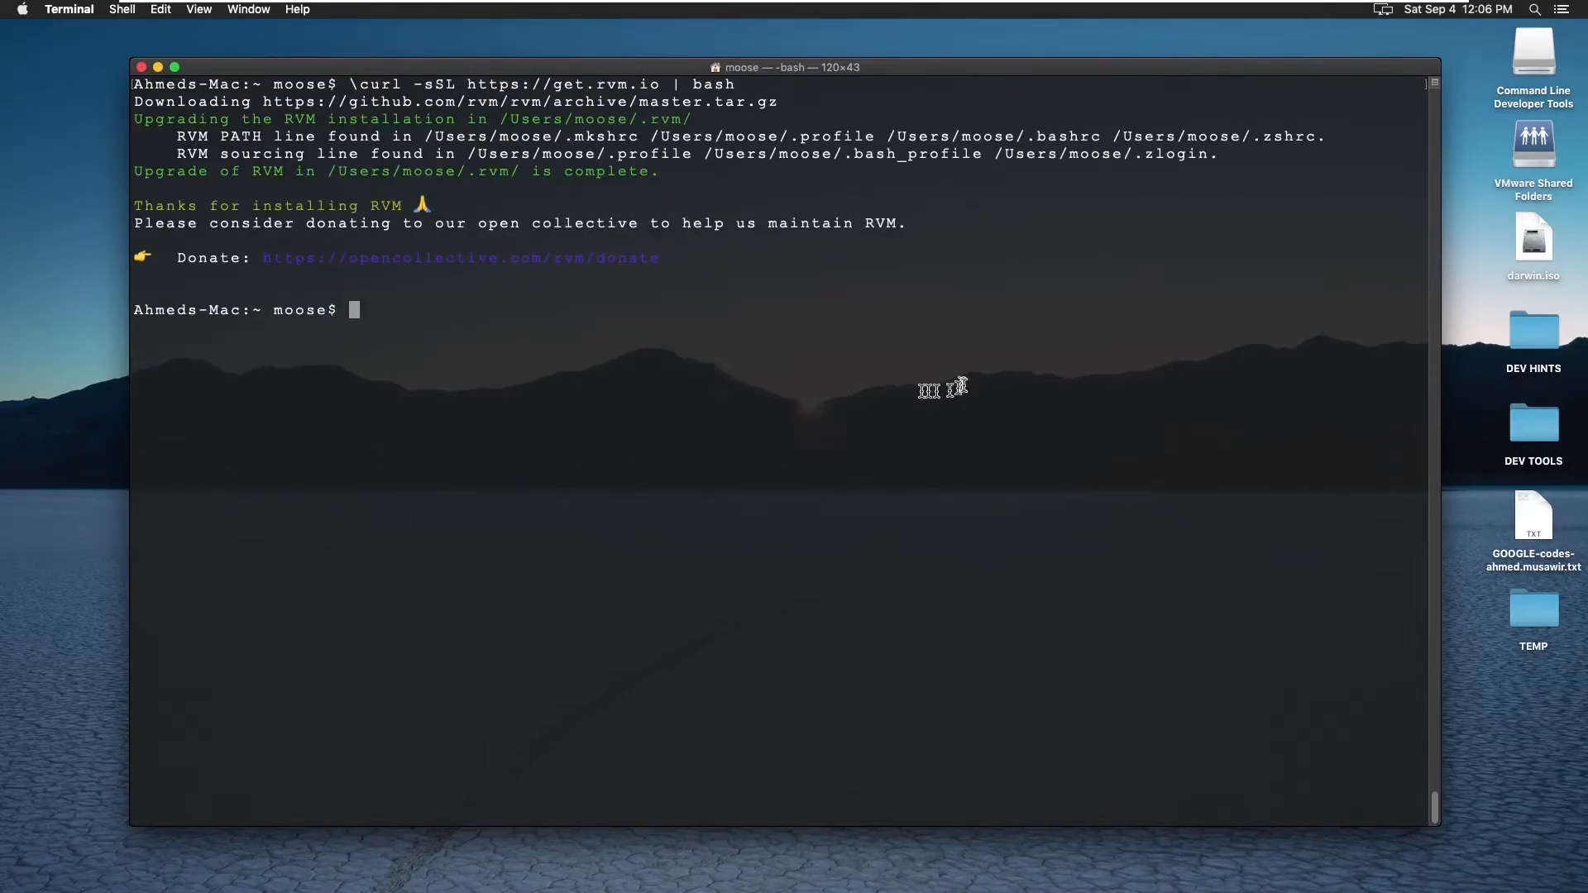
mouse_move(536, 413)
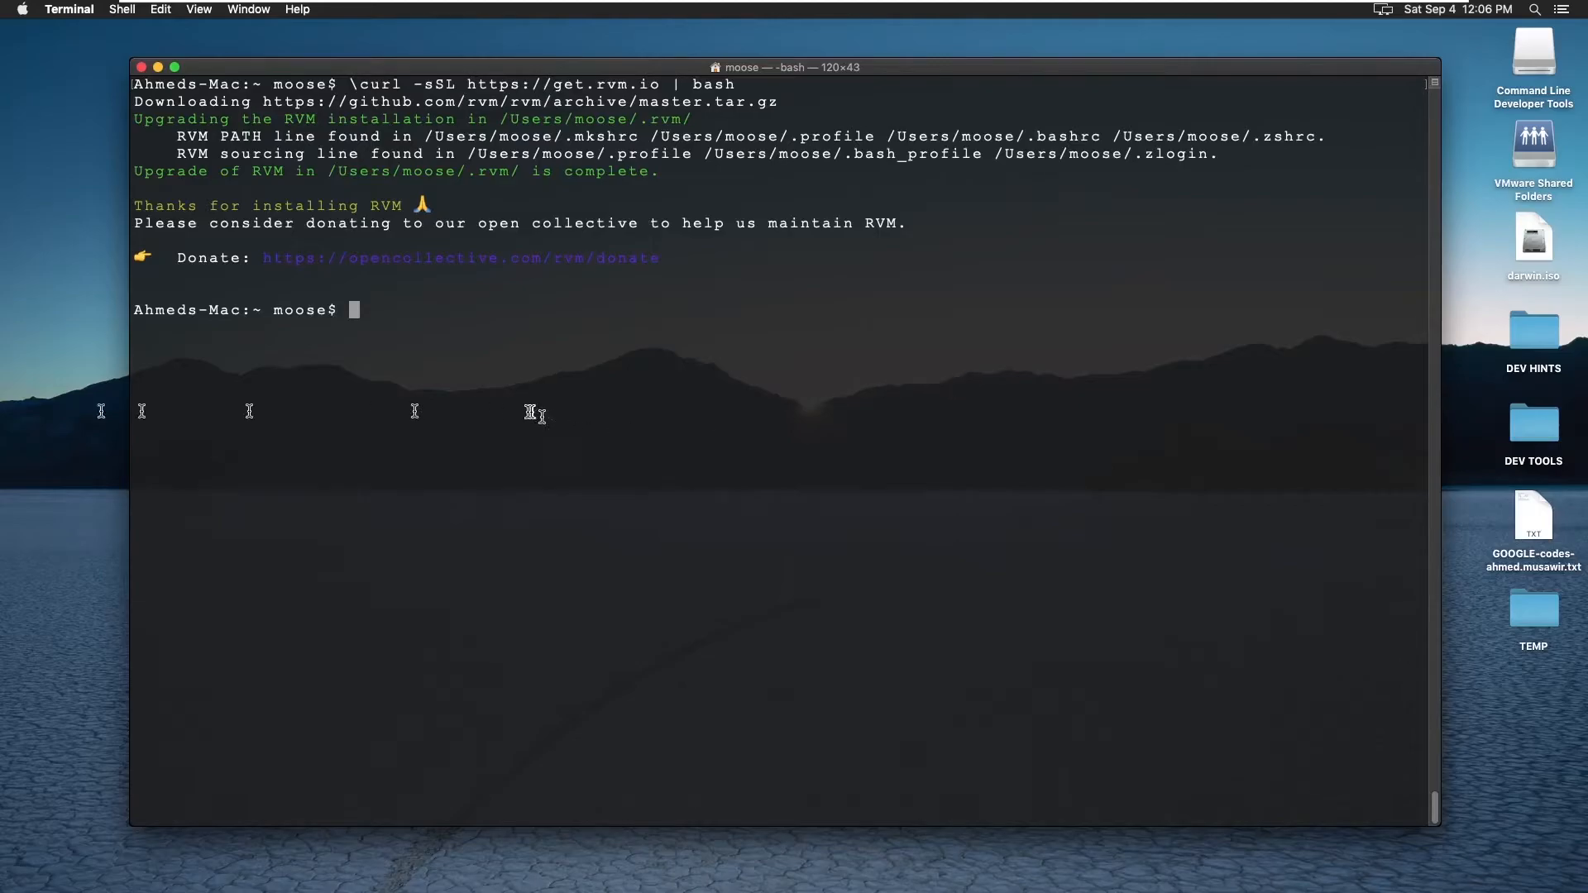
mouse_move(1053, 181)
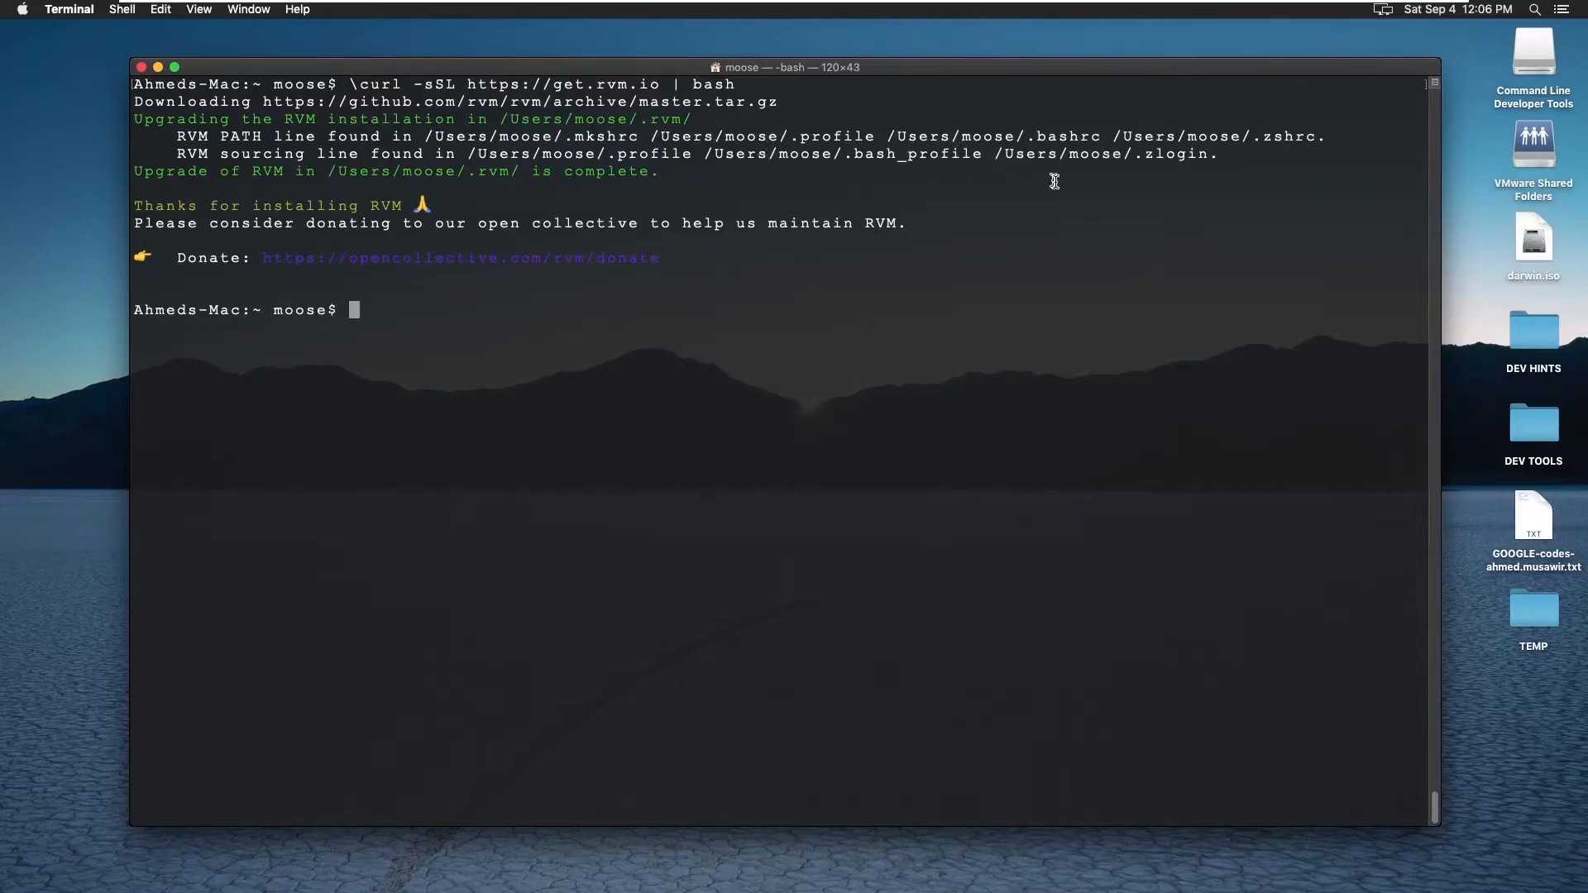
mouse_move(1037, 163)
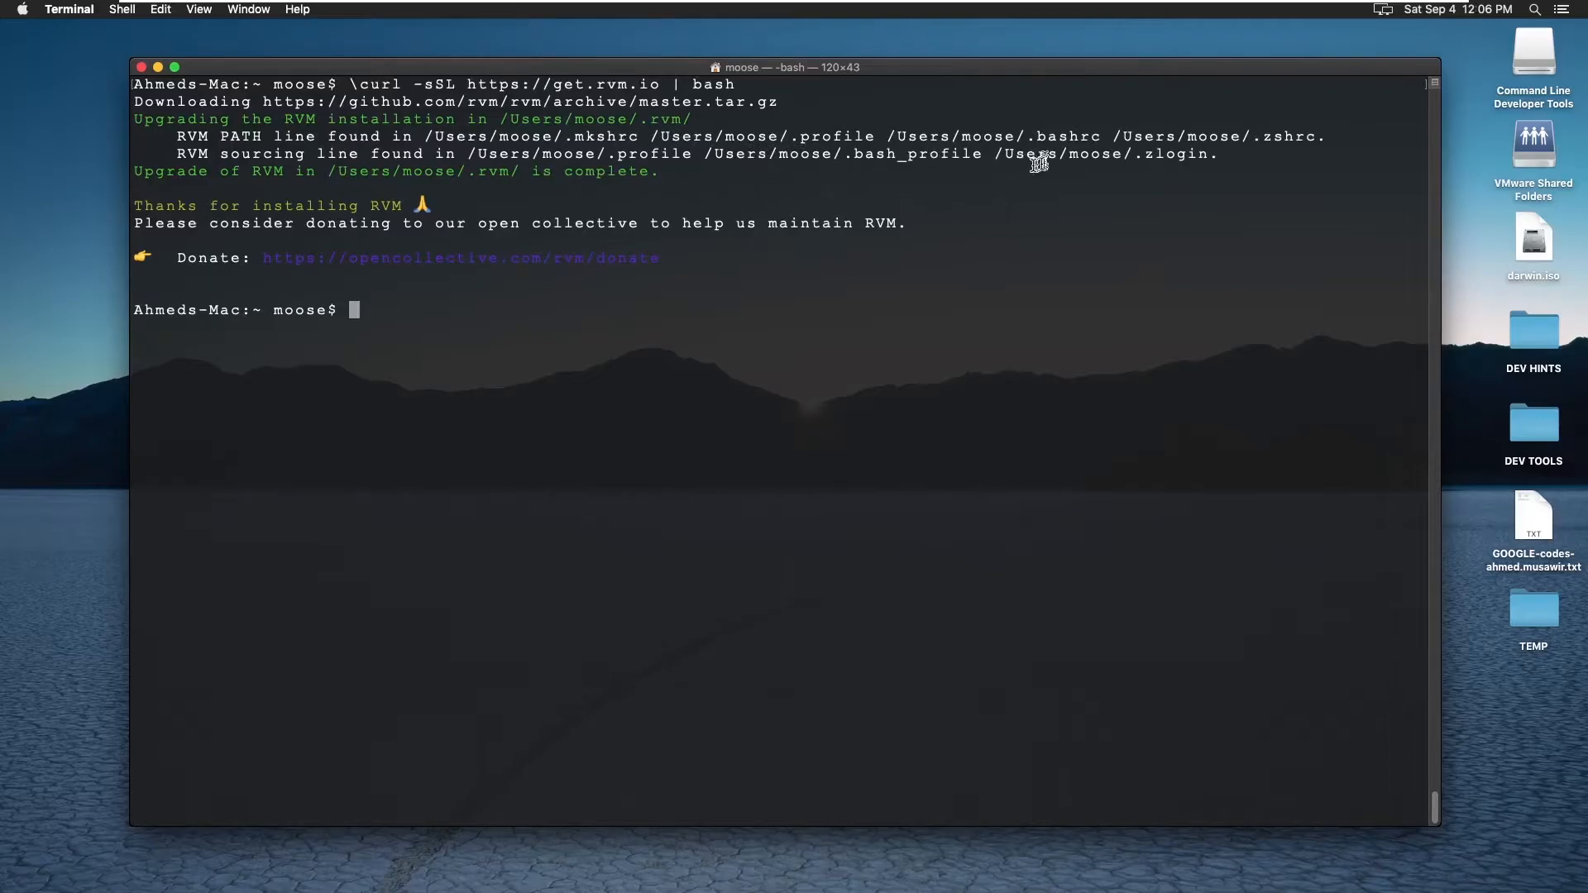
mouse_move(177, 152)
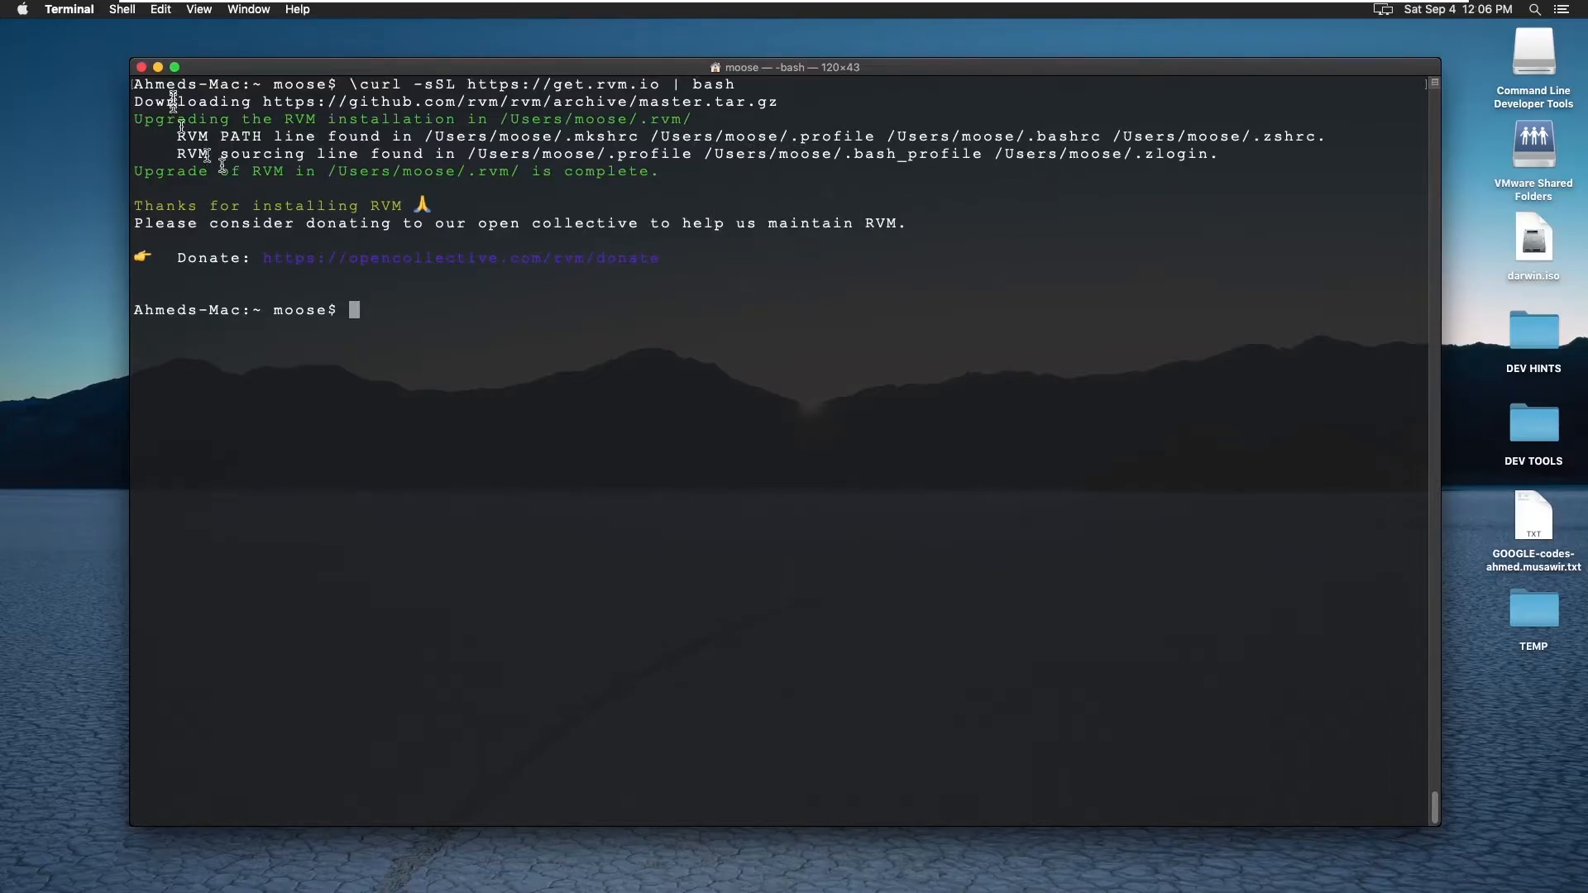
mouse_move(141, 67)
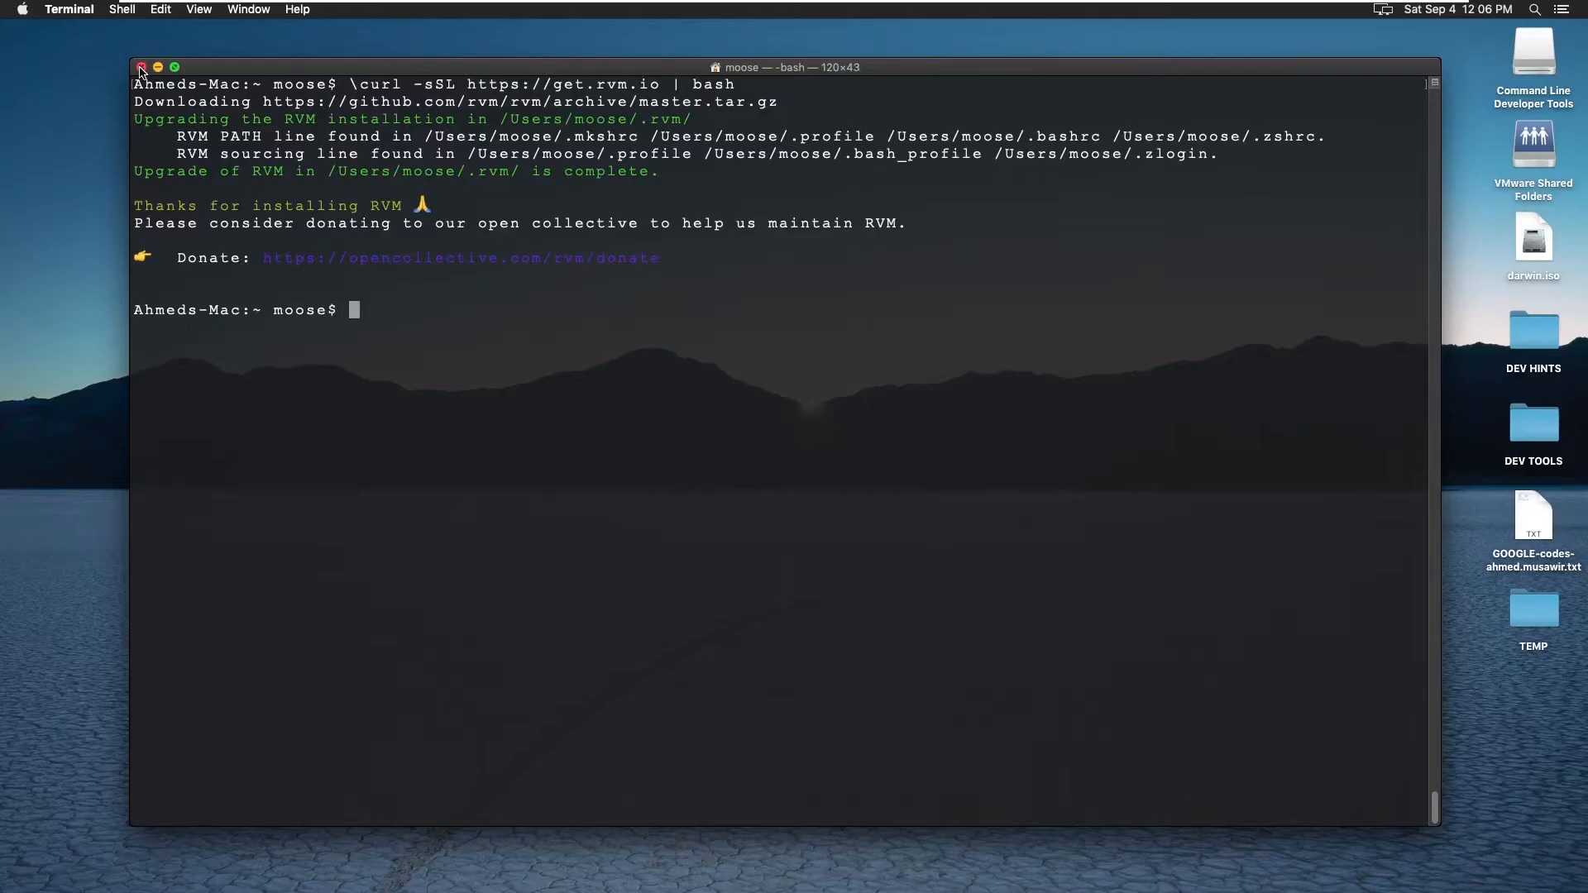
left_click(142, 67)
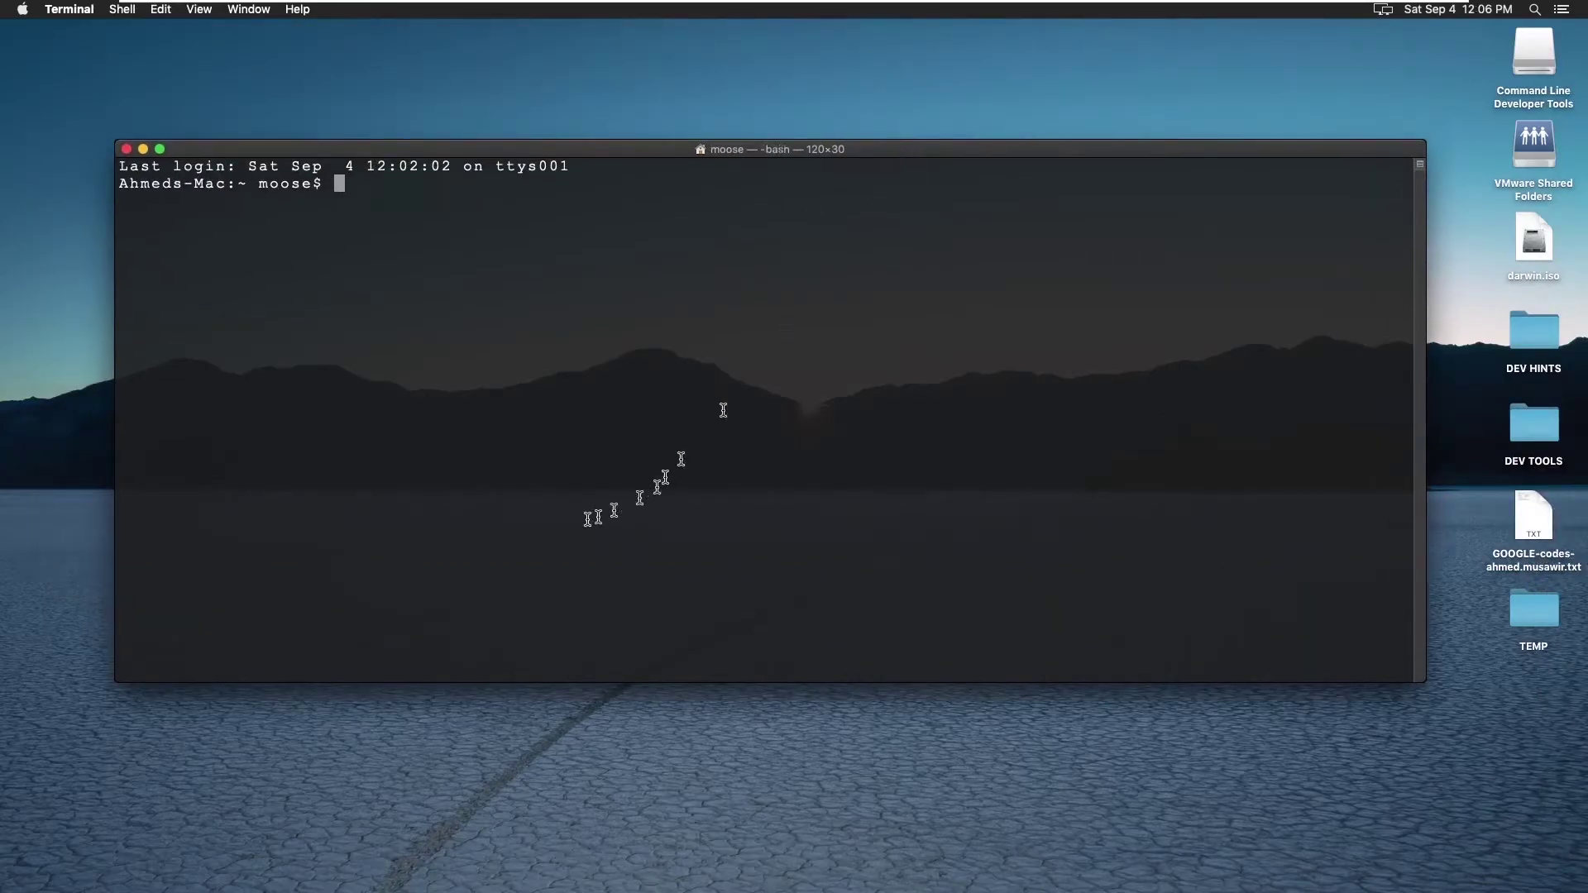
mouse_move(419, 887)
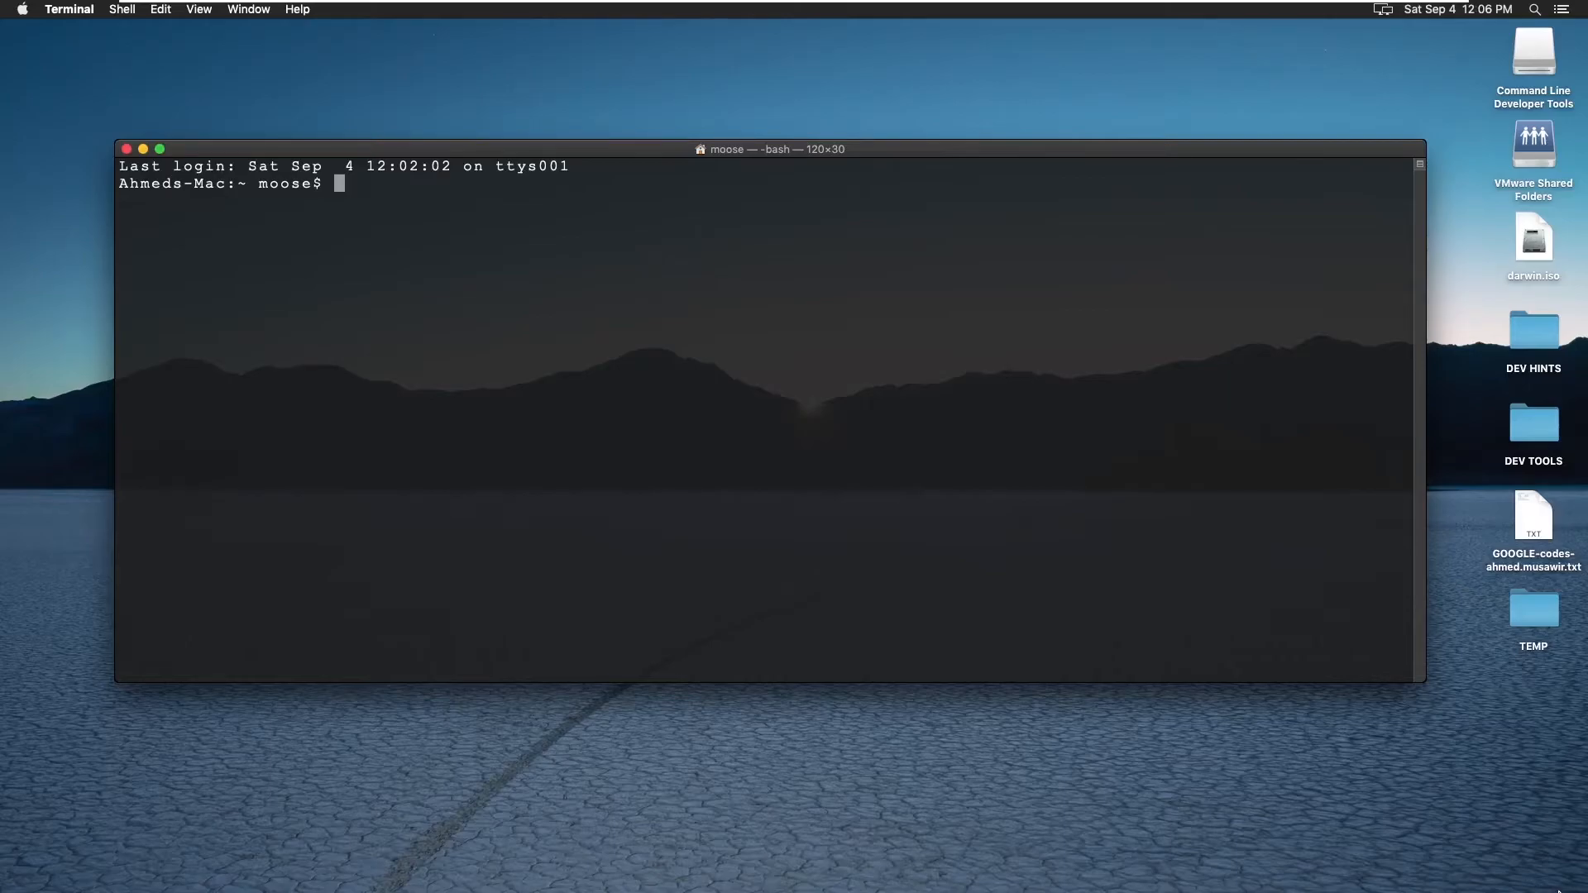
Step: Run rvm list in a new Terminal window
type("rvm list")
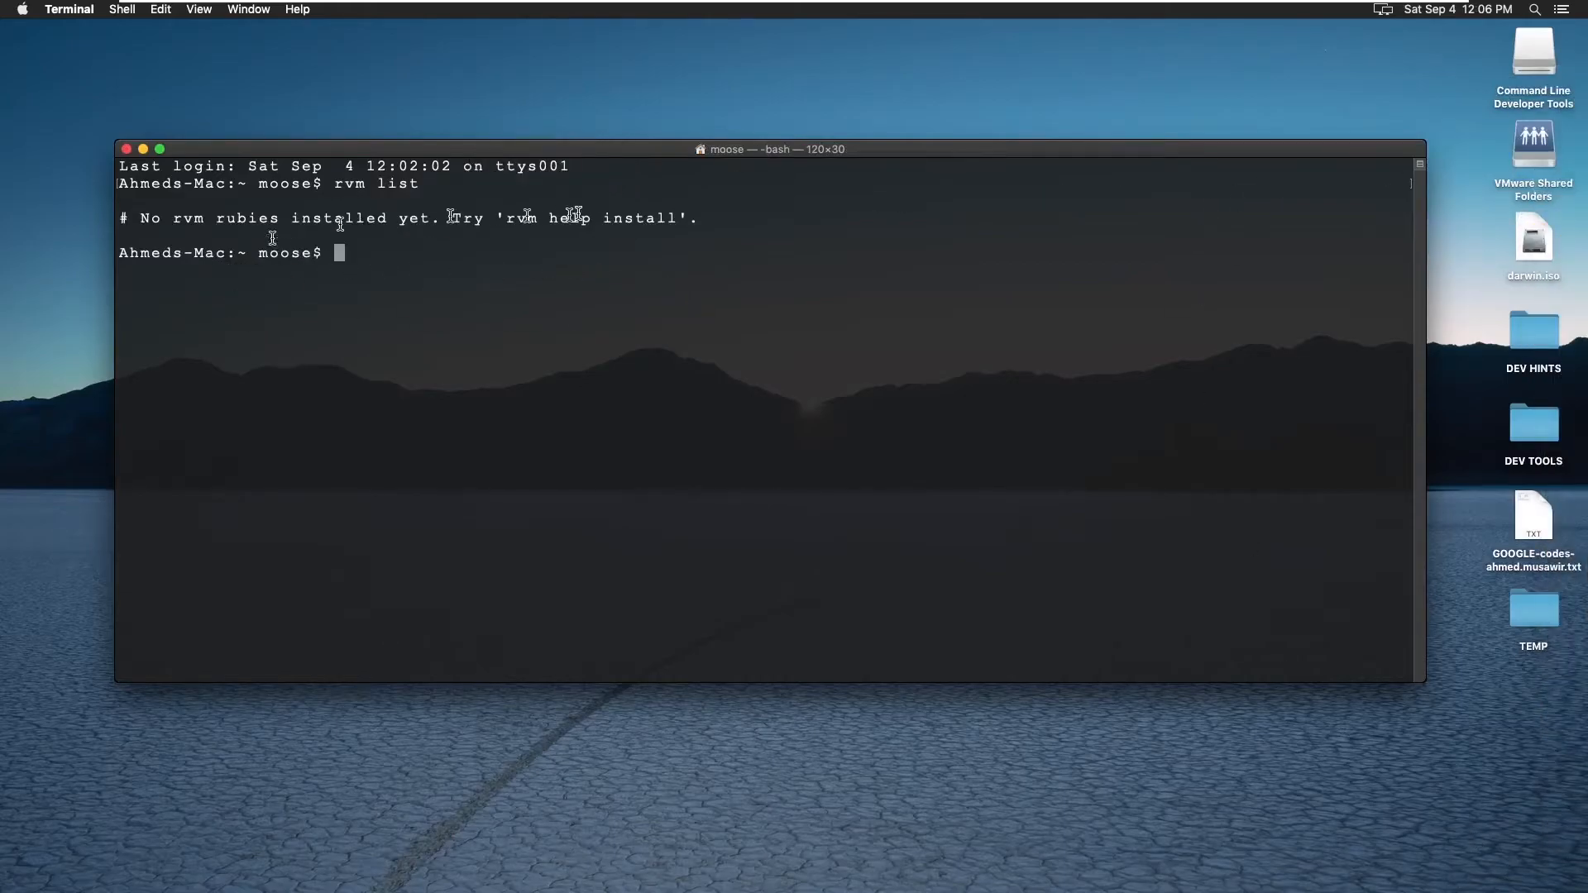
mouse_move(694, 399)
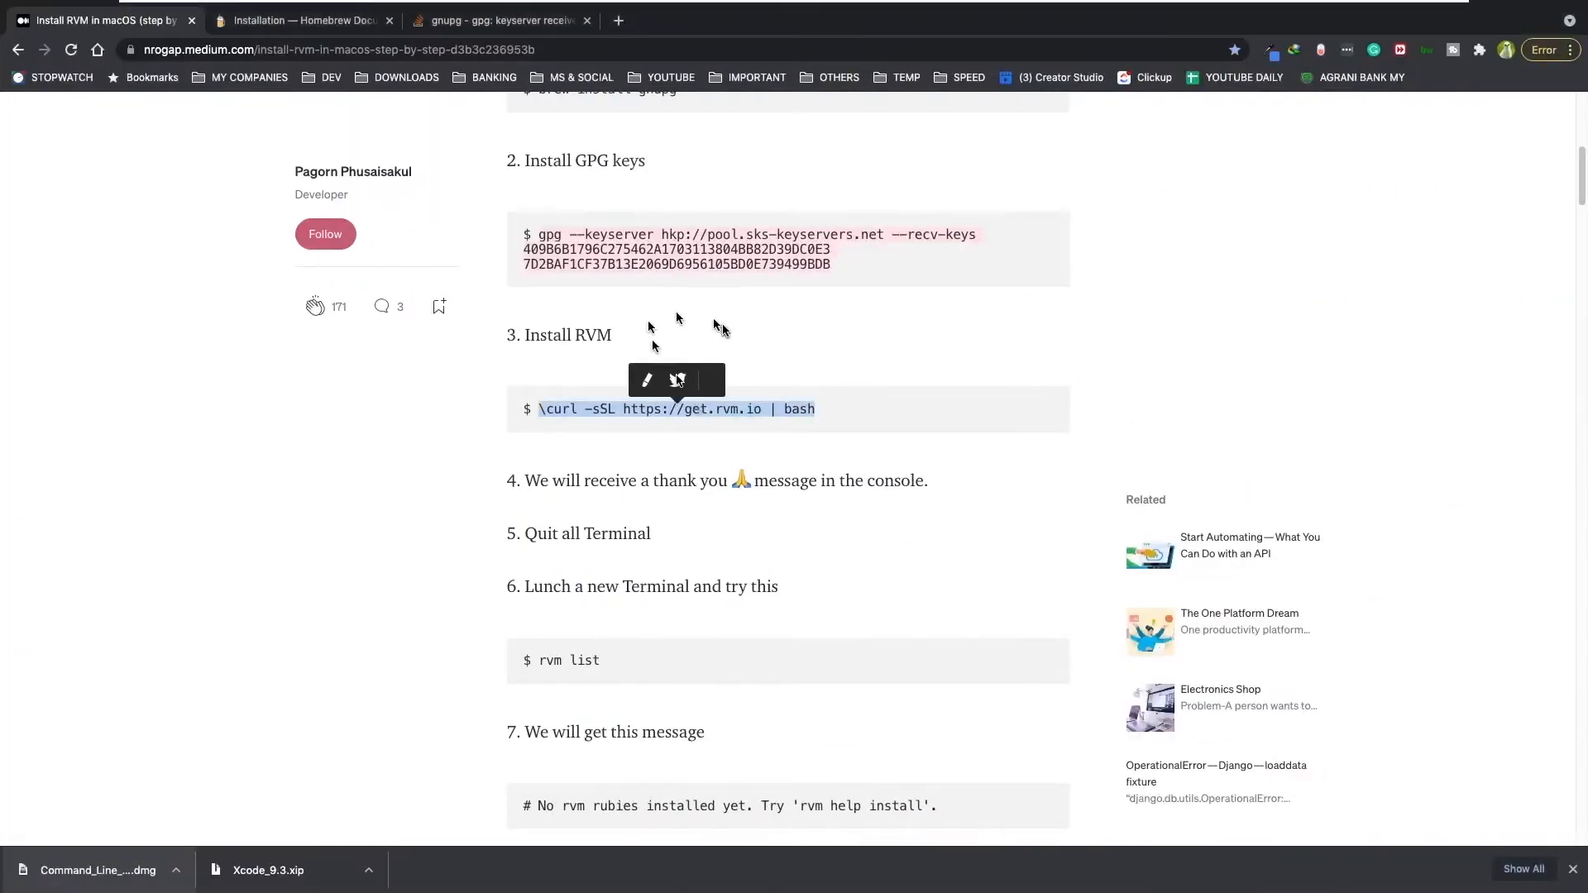
Step: Confirm Ruby 3.0.2 is the latest stable release, then return to the Medium guide's Ruby step
scroll("down", 3)
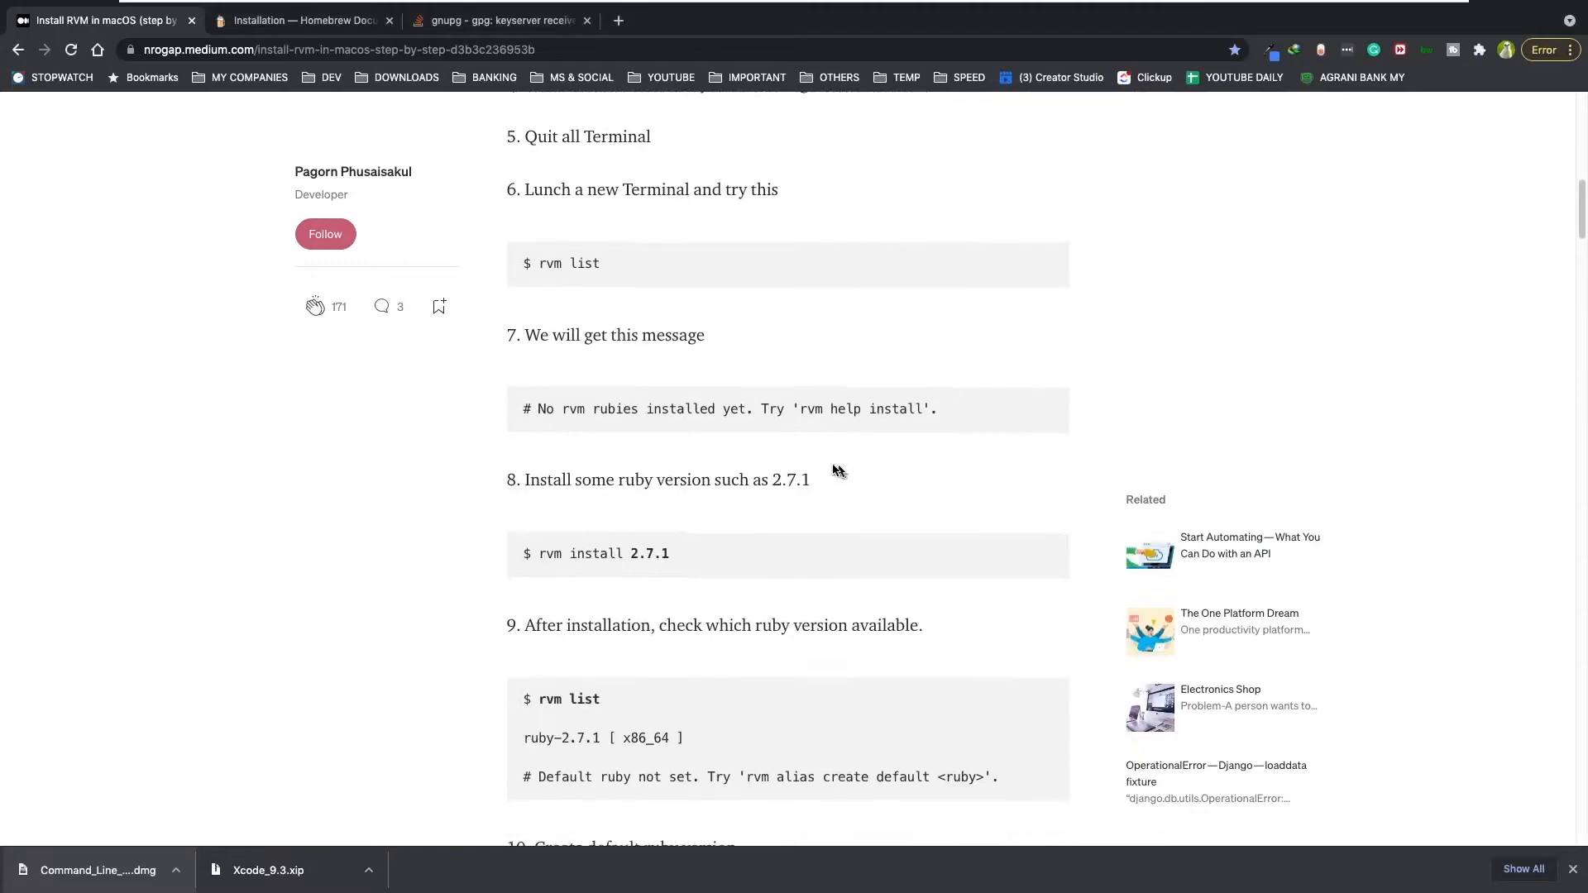
mouse_move(735, 645)
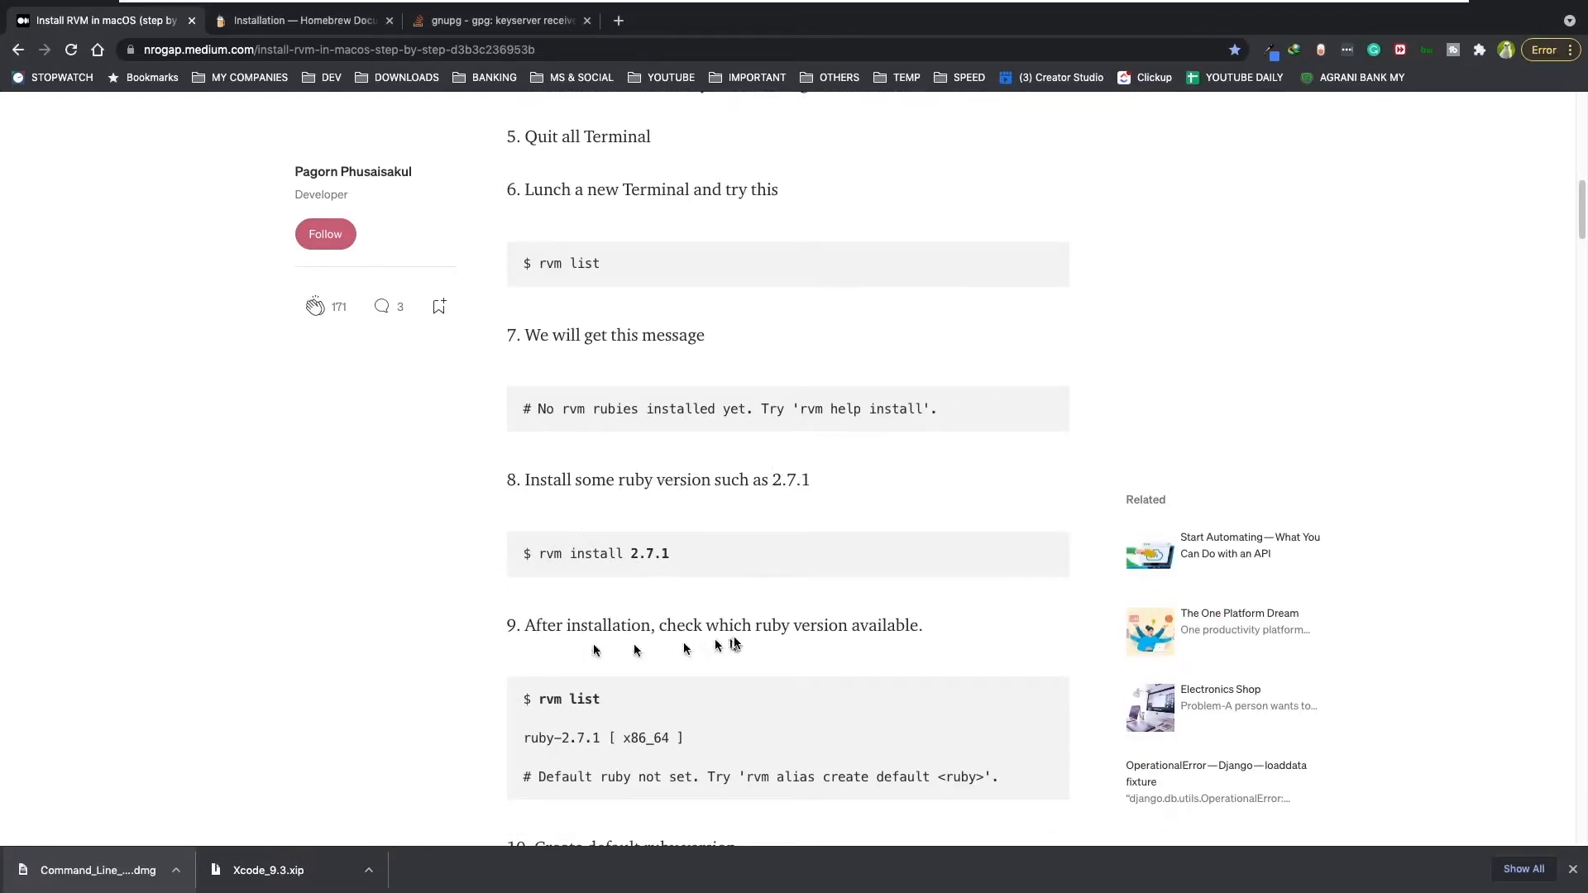
mouse_move(704, 524)
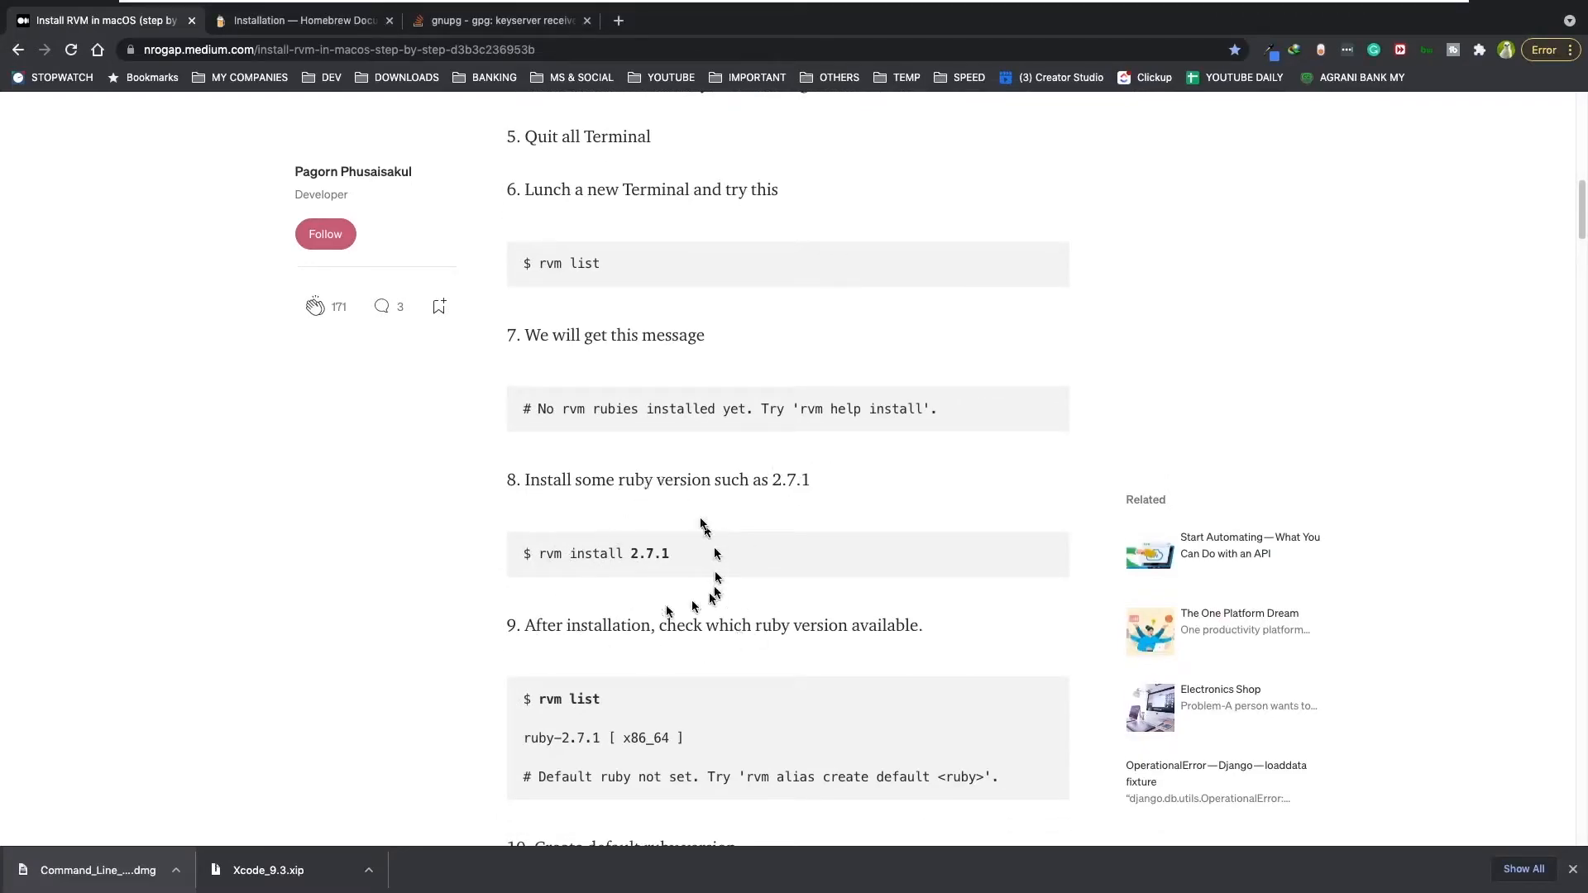
mouse_move(602, 553)
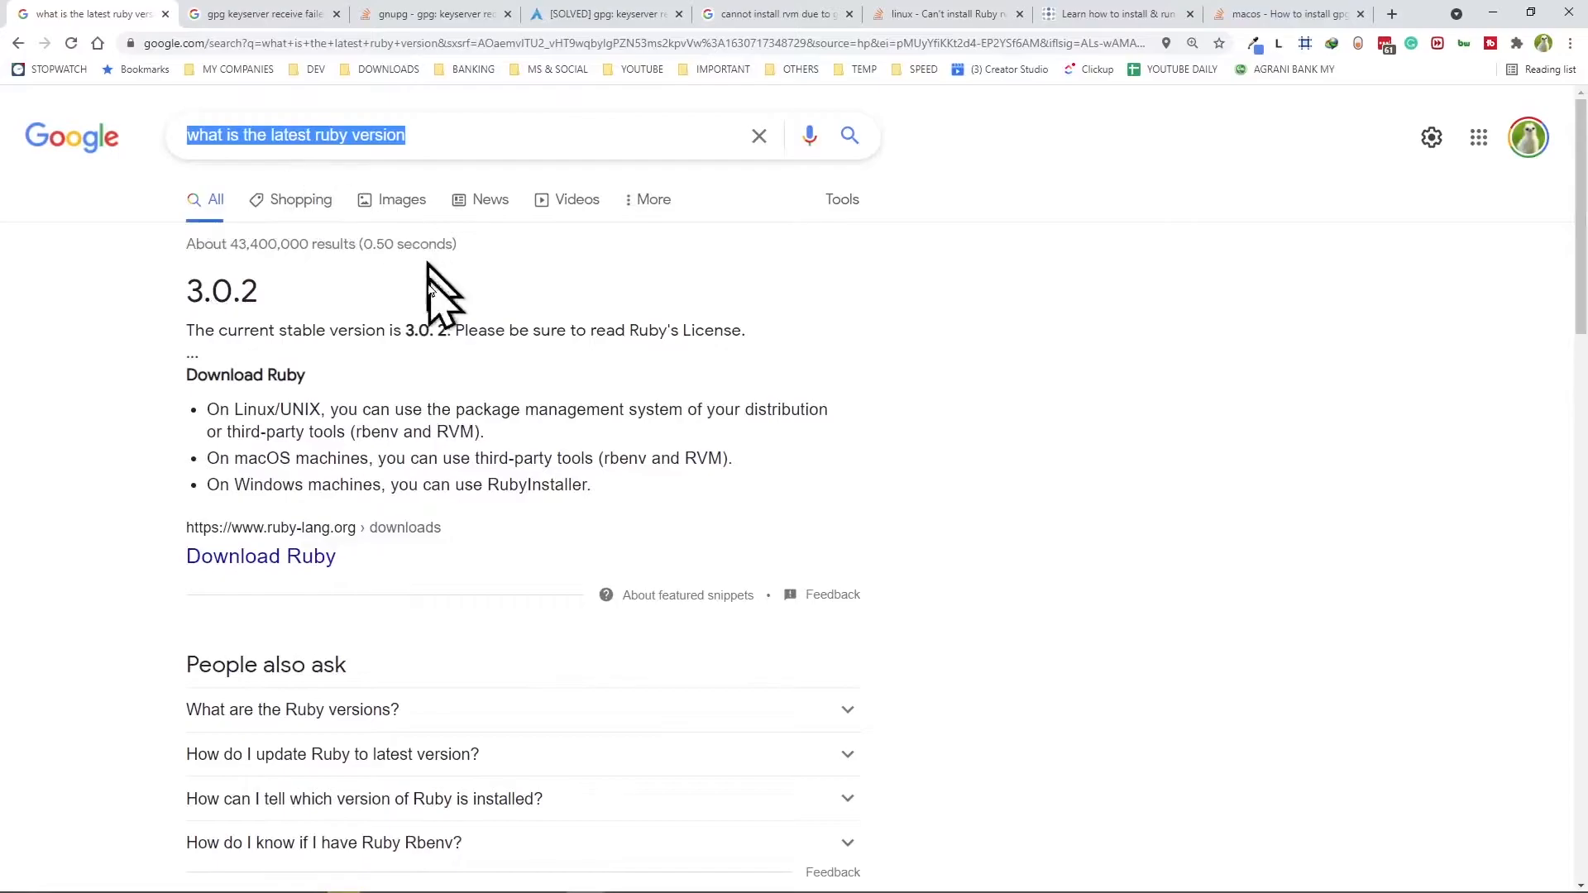
mouse_move(293, 289)
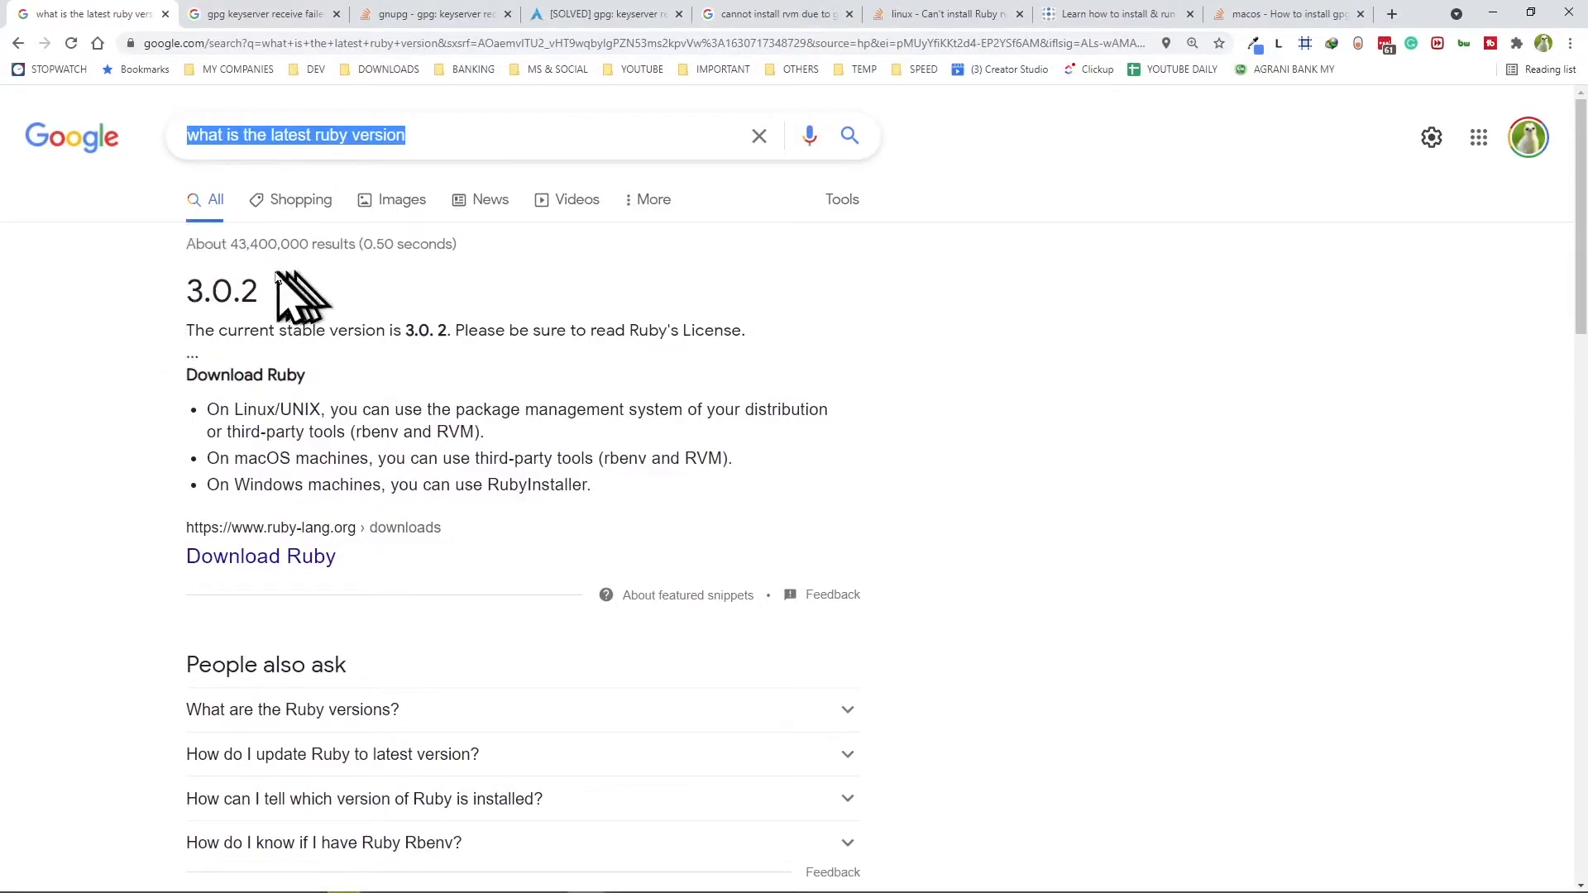
mouse_move(1174, 435)
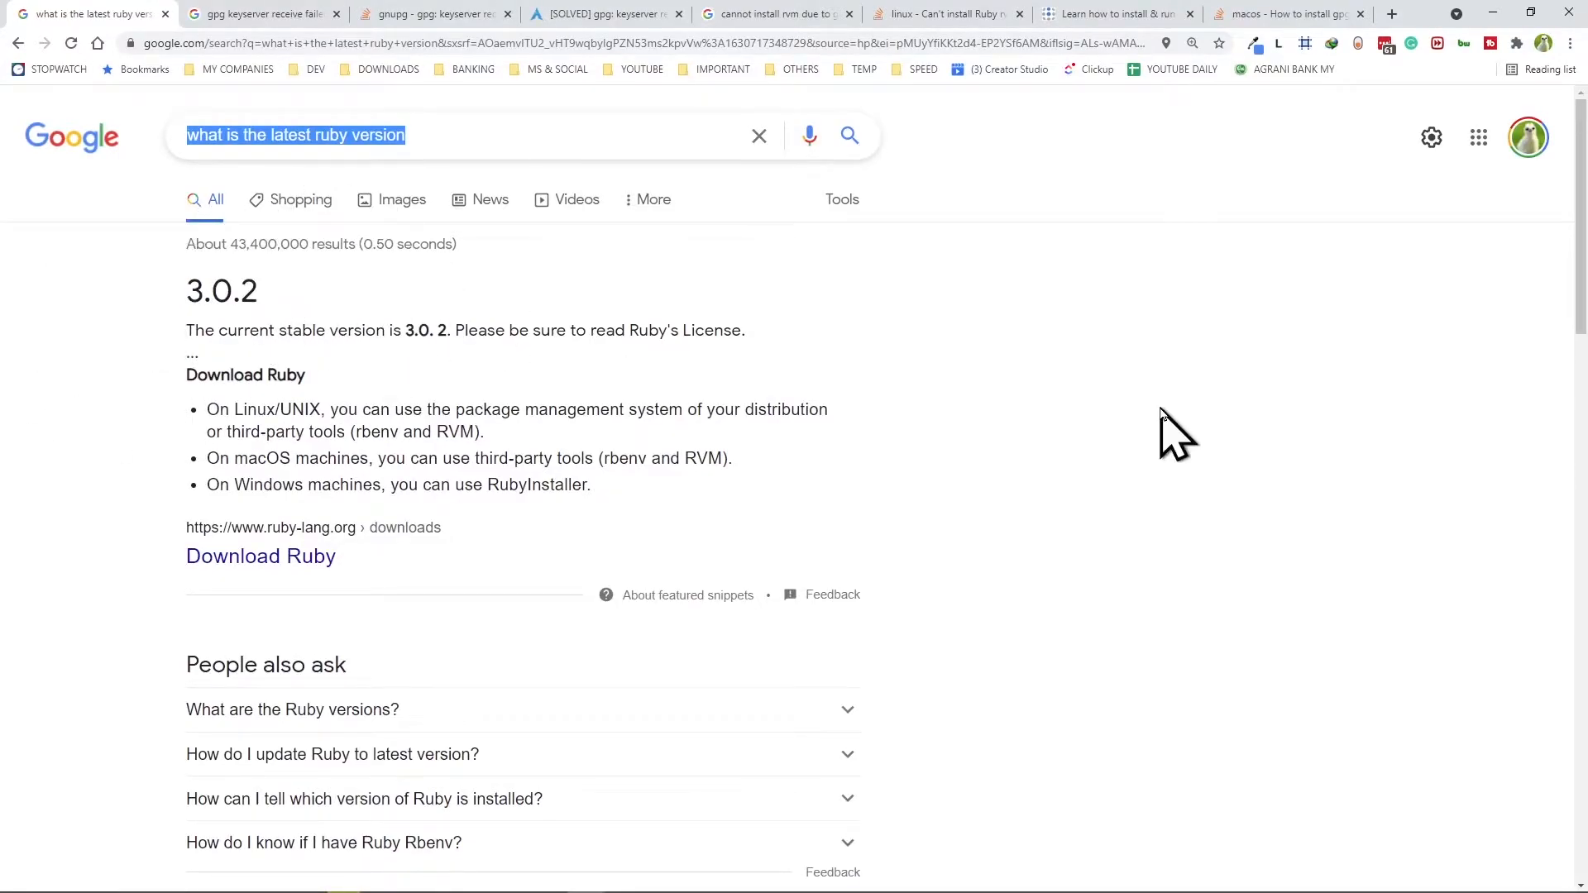
left_click(91, 14)
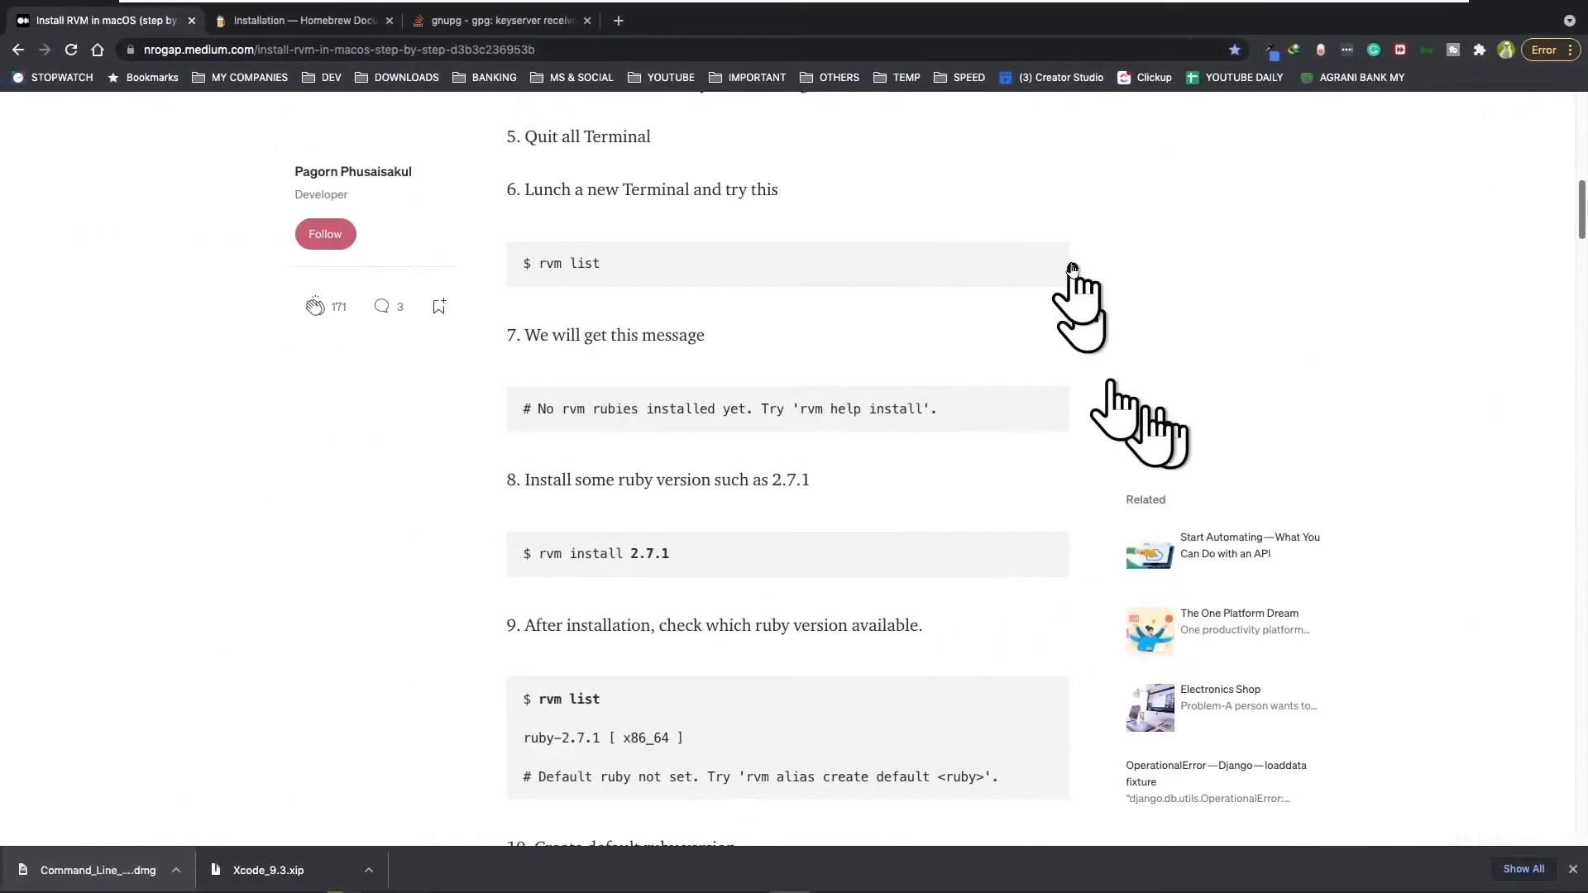
mouse_move(595, 587)
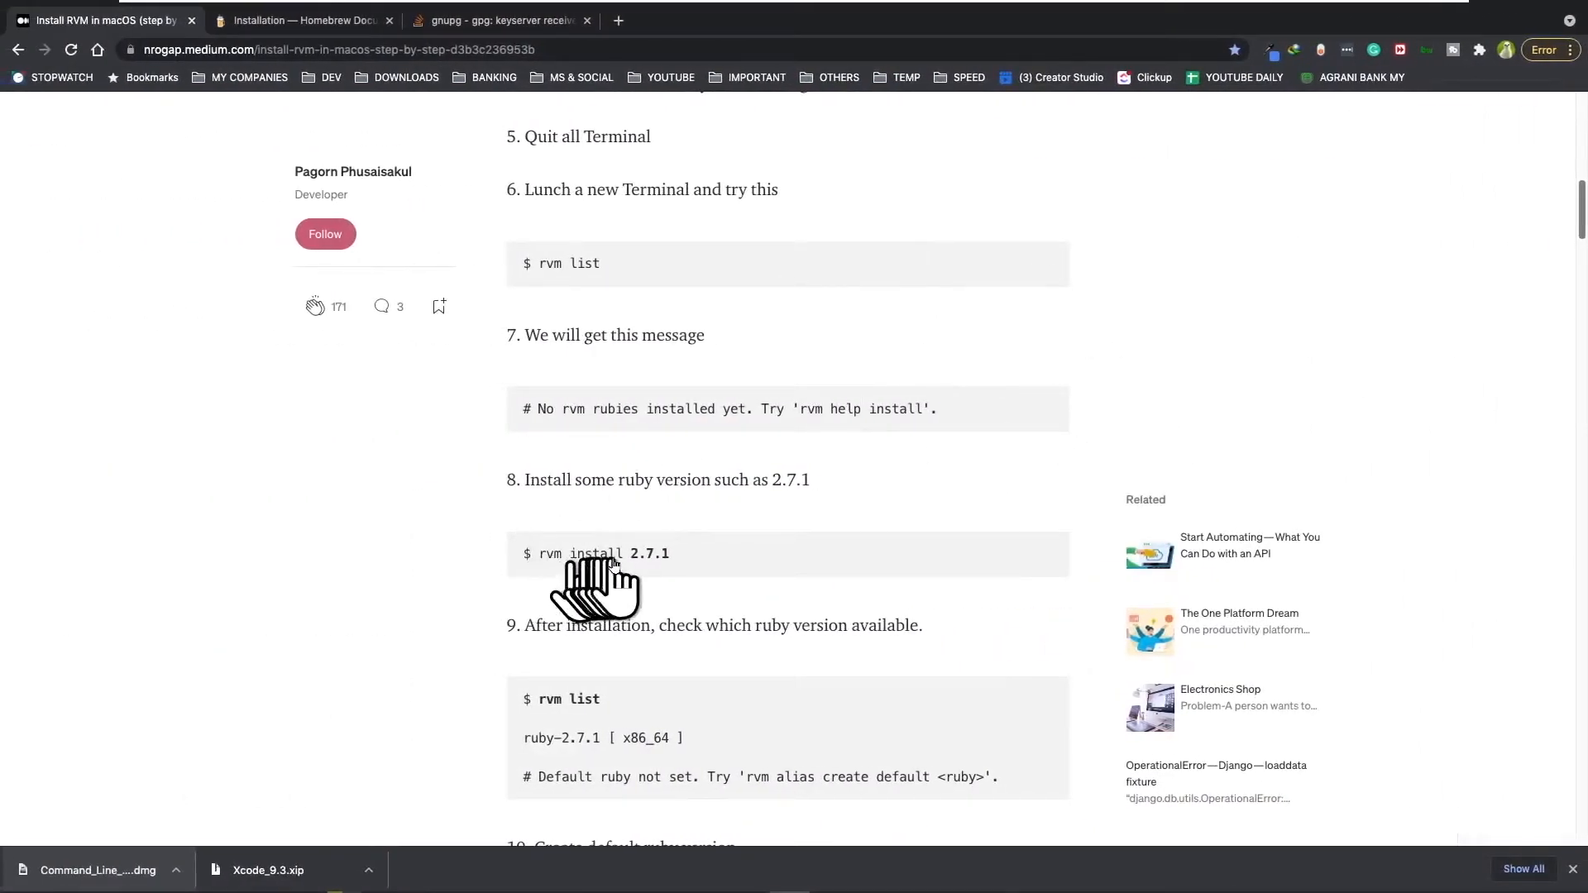
mouse_move(724, 582)
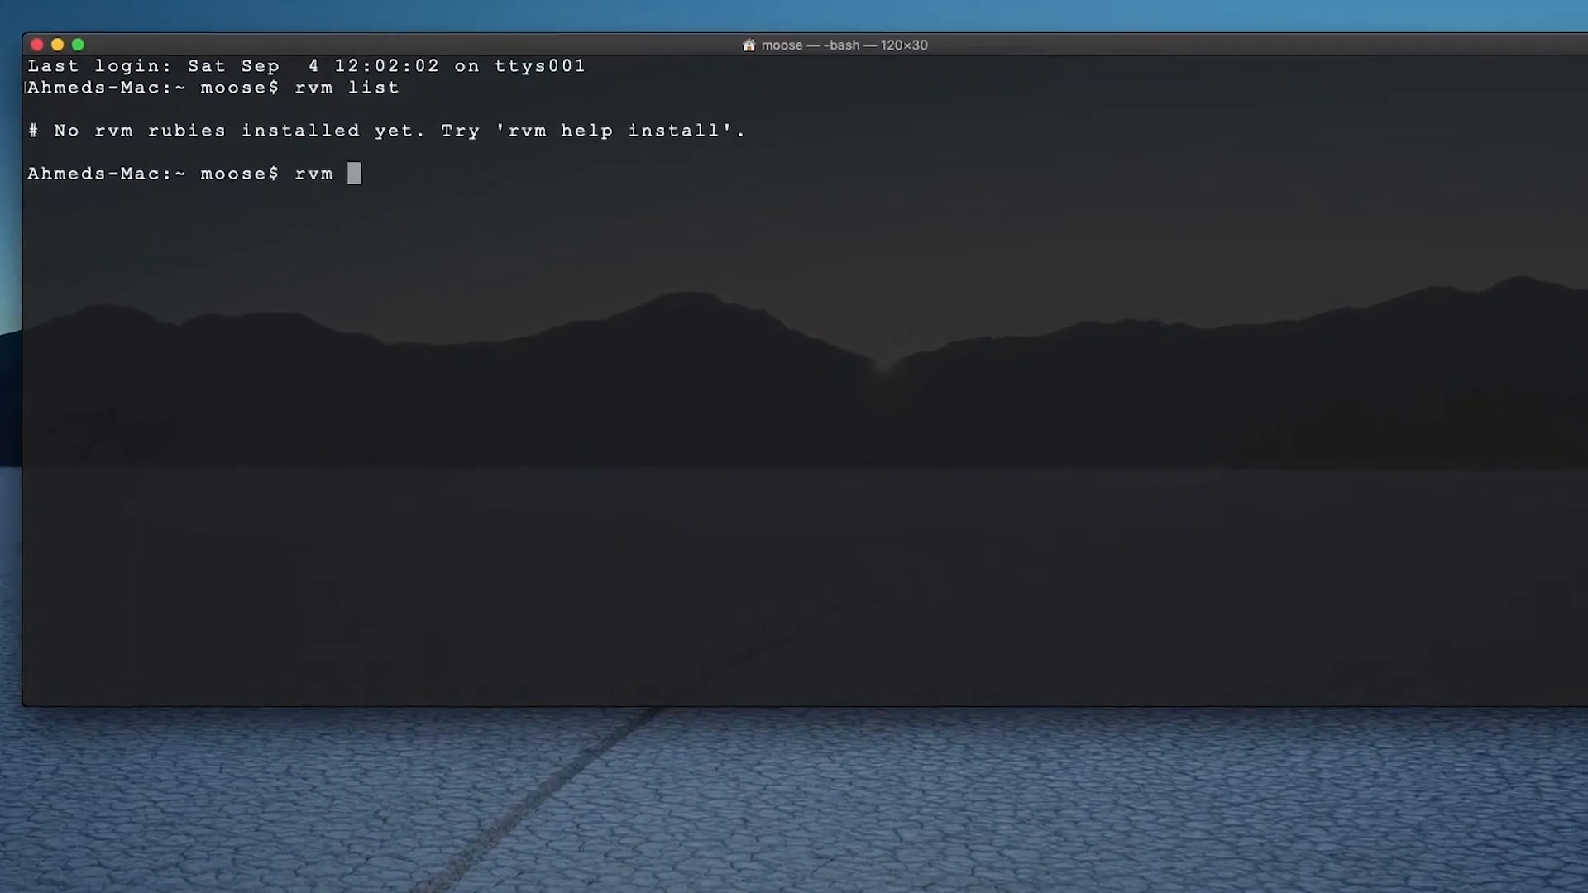
Step: Install Ruby 3.0.2 with 'rvm install 3.0.2' and clear the screen once the build completes
type("install")
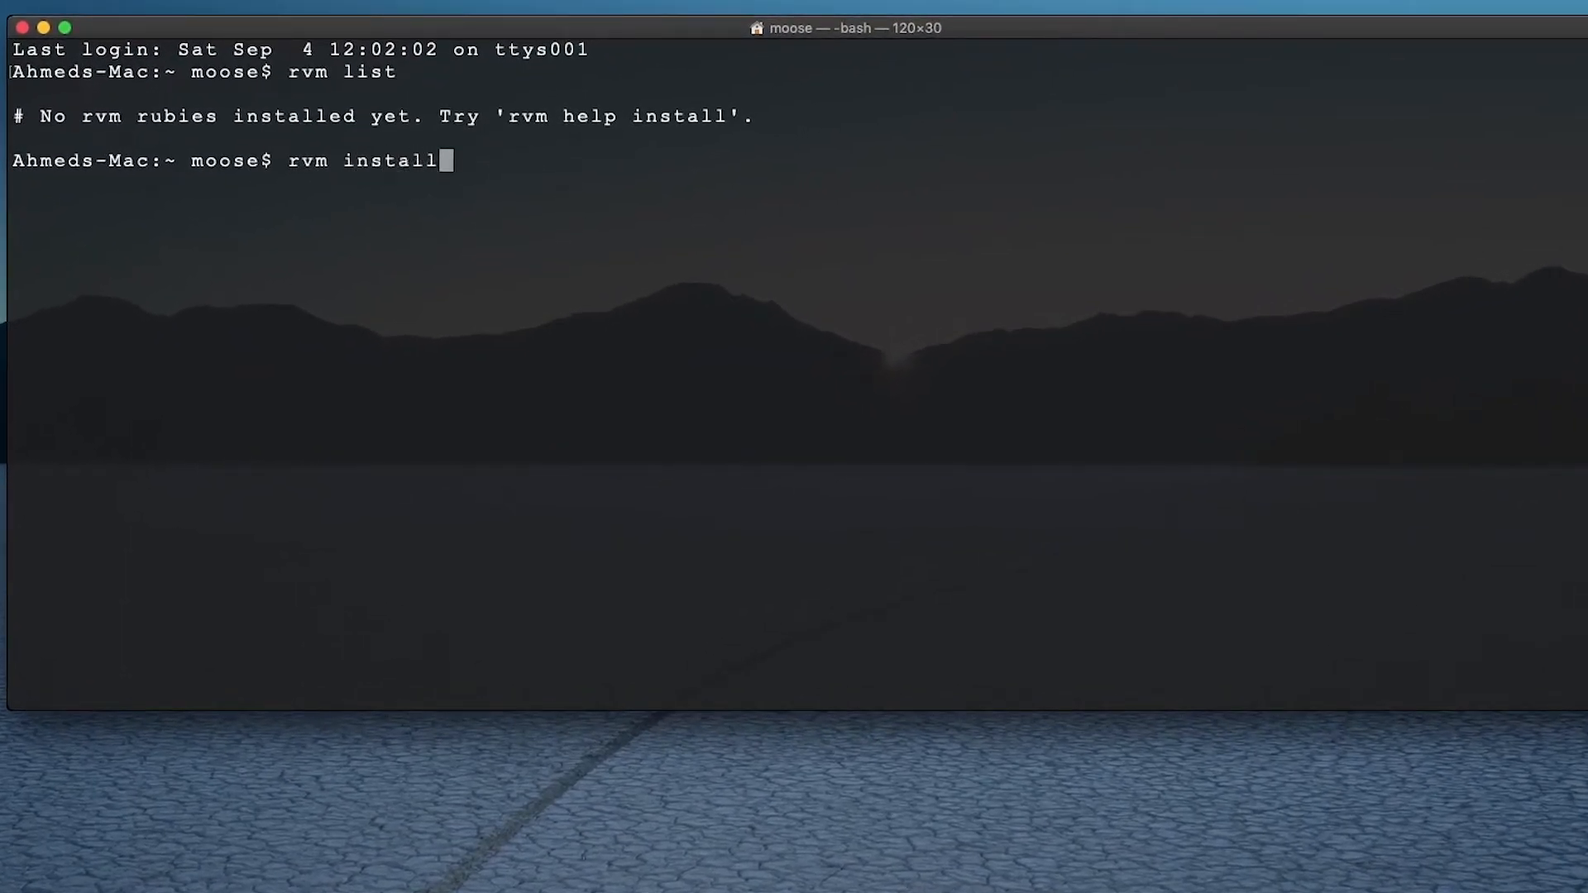
type("3.")
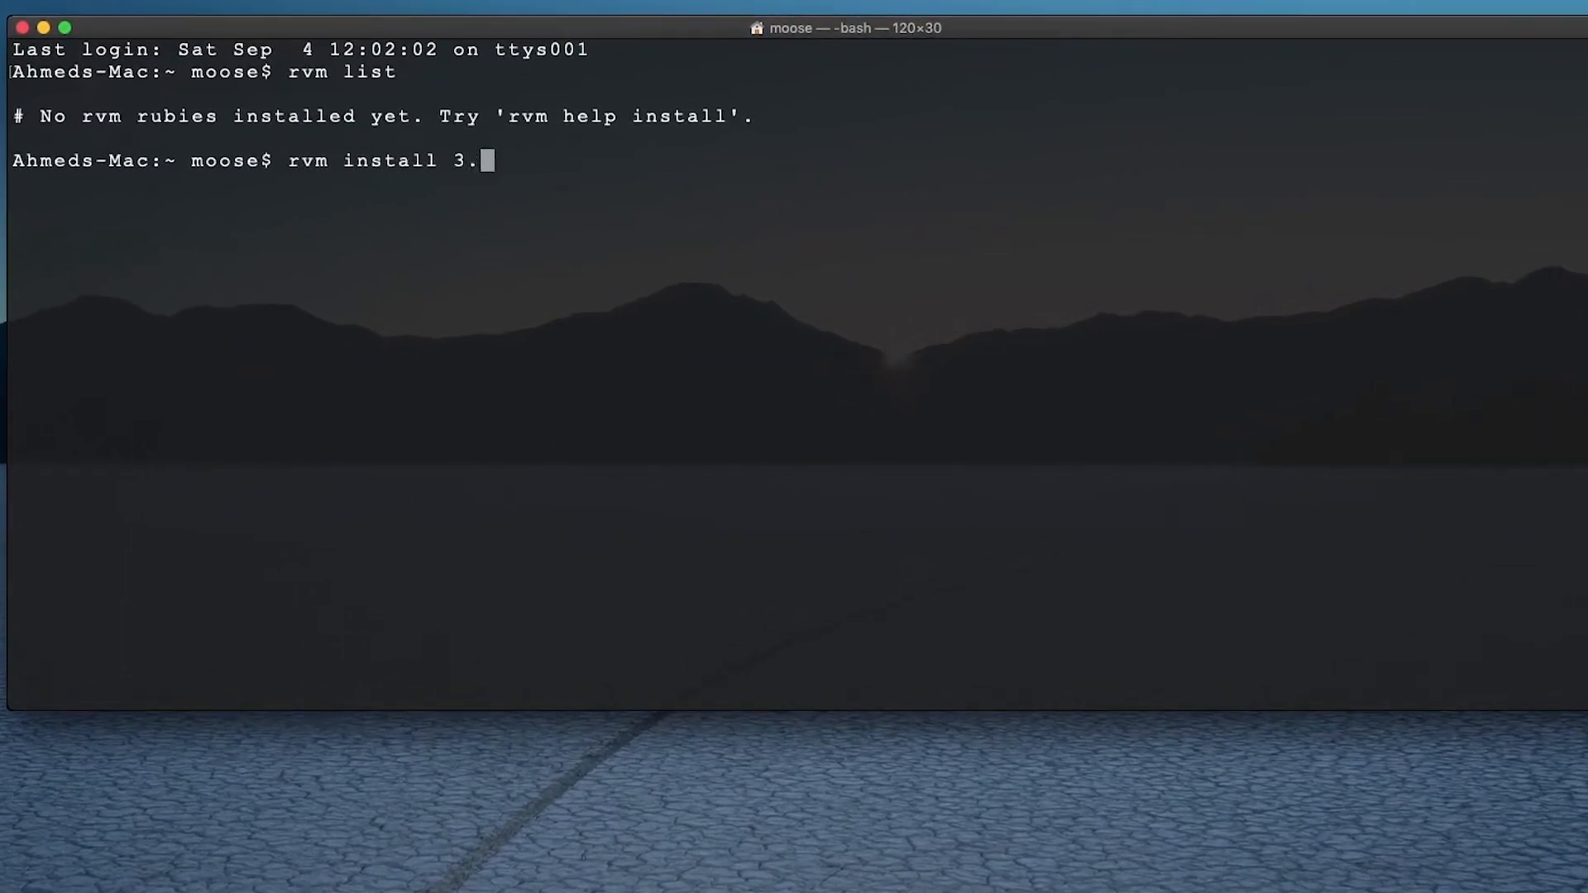
type("0.2")
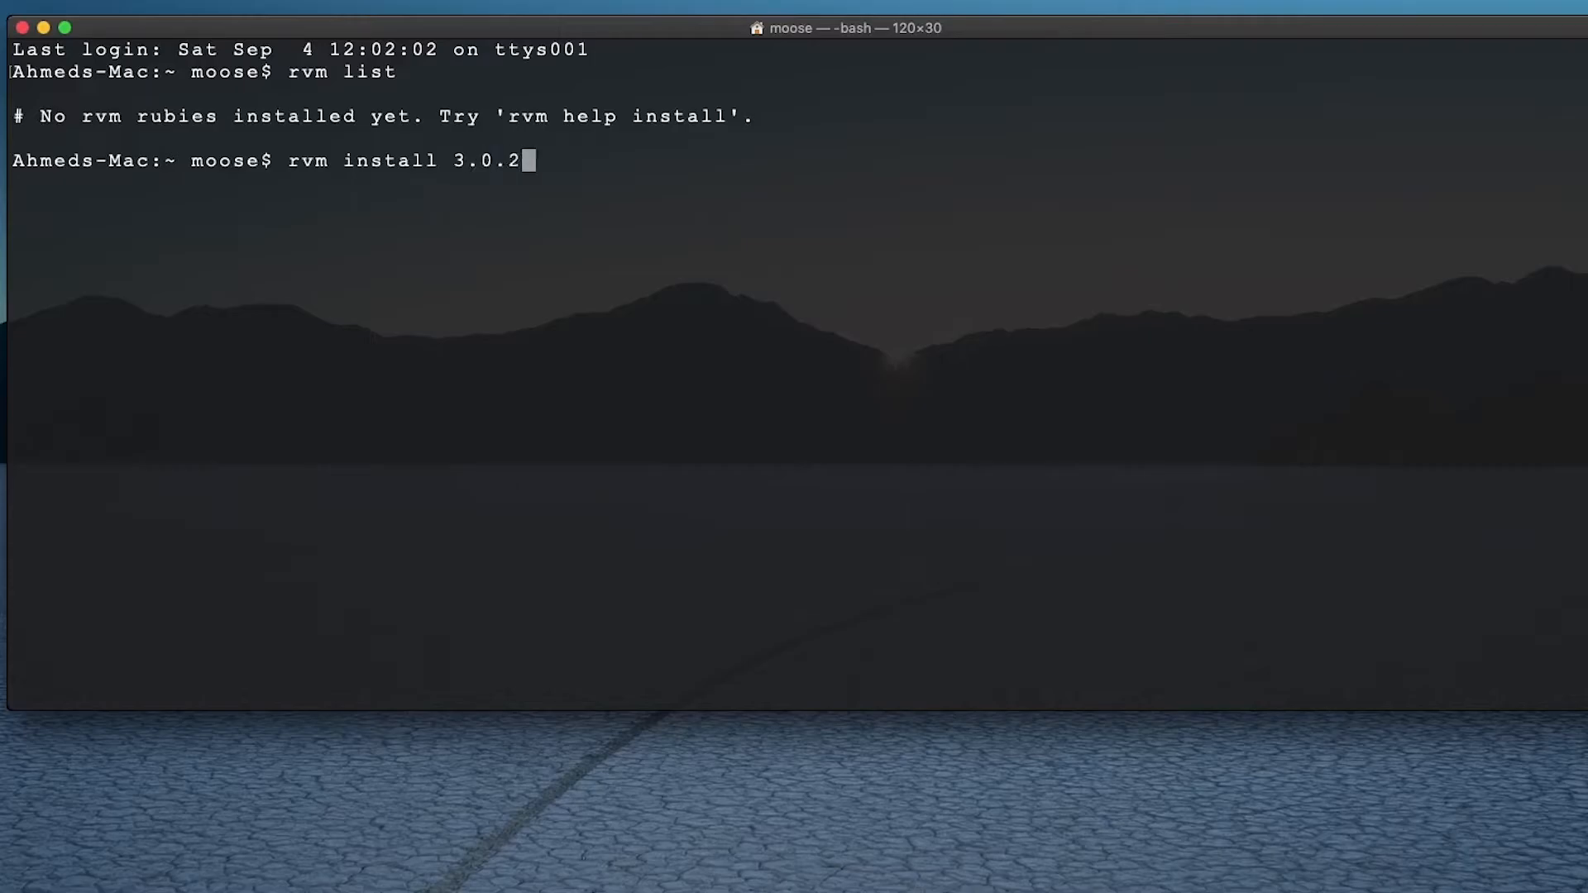
key("Return")
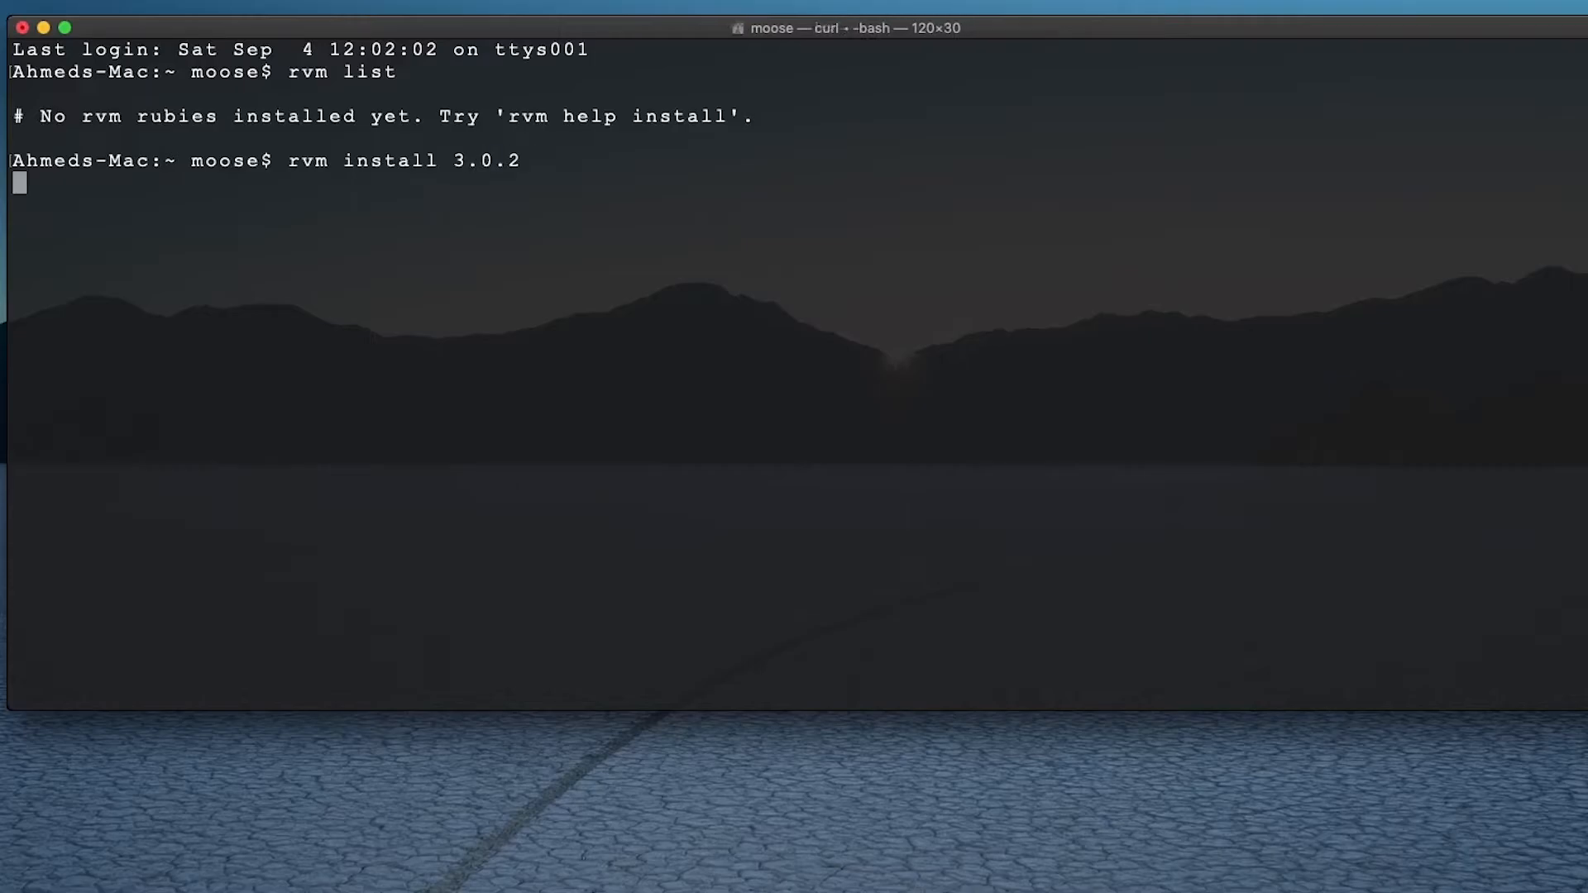
key("Return")
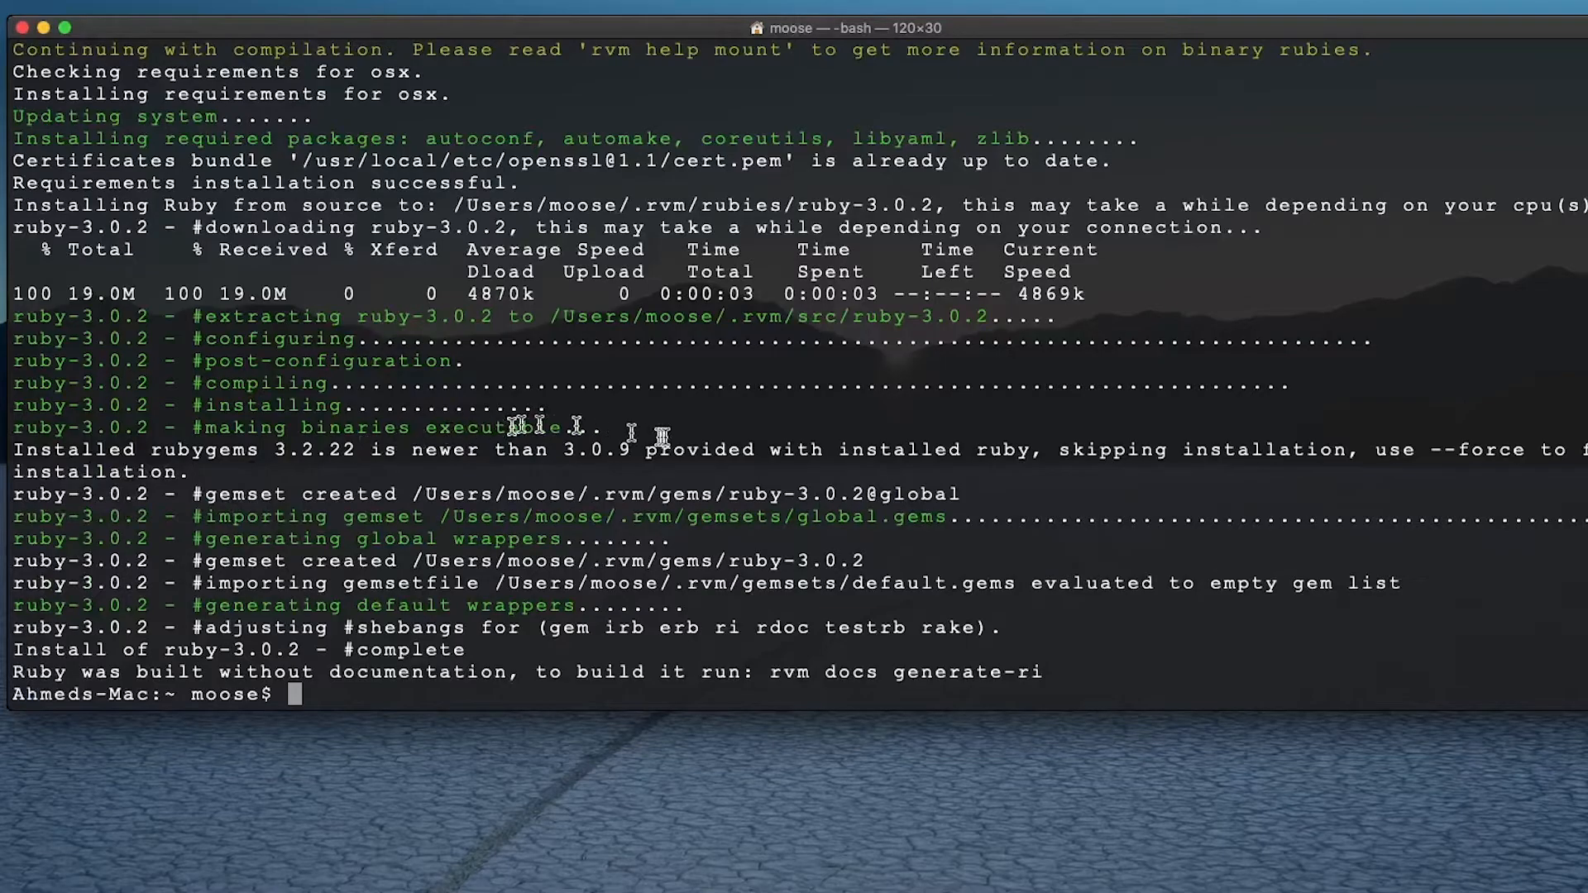
mouse_move(632, 364)
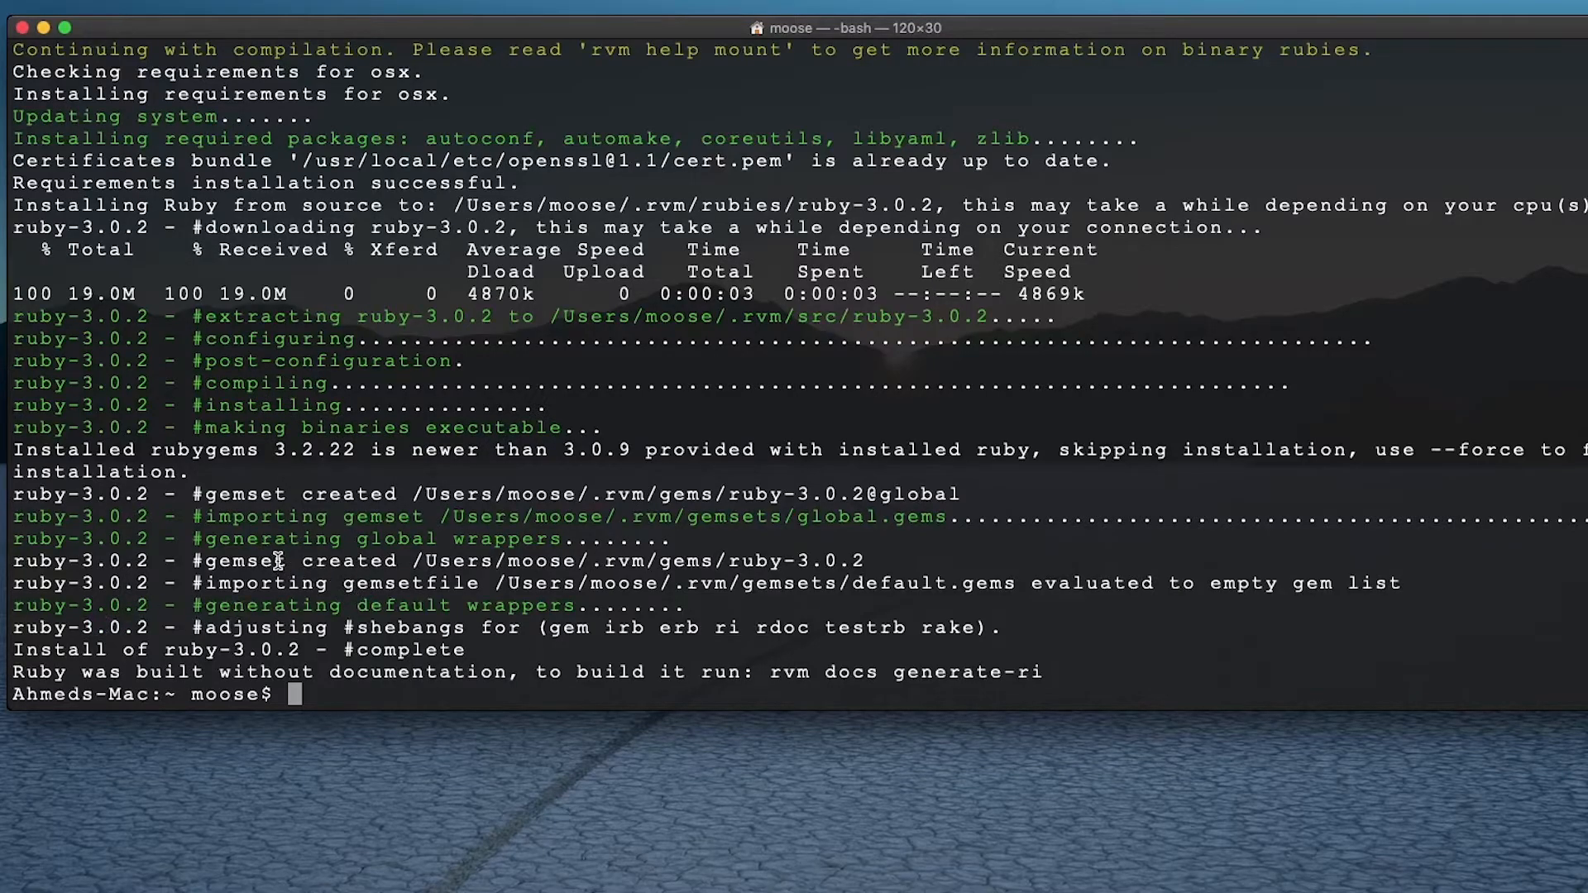
type("clear")
type("ru")
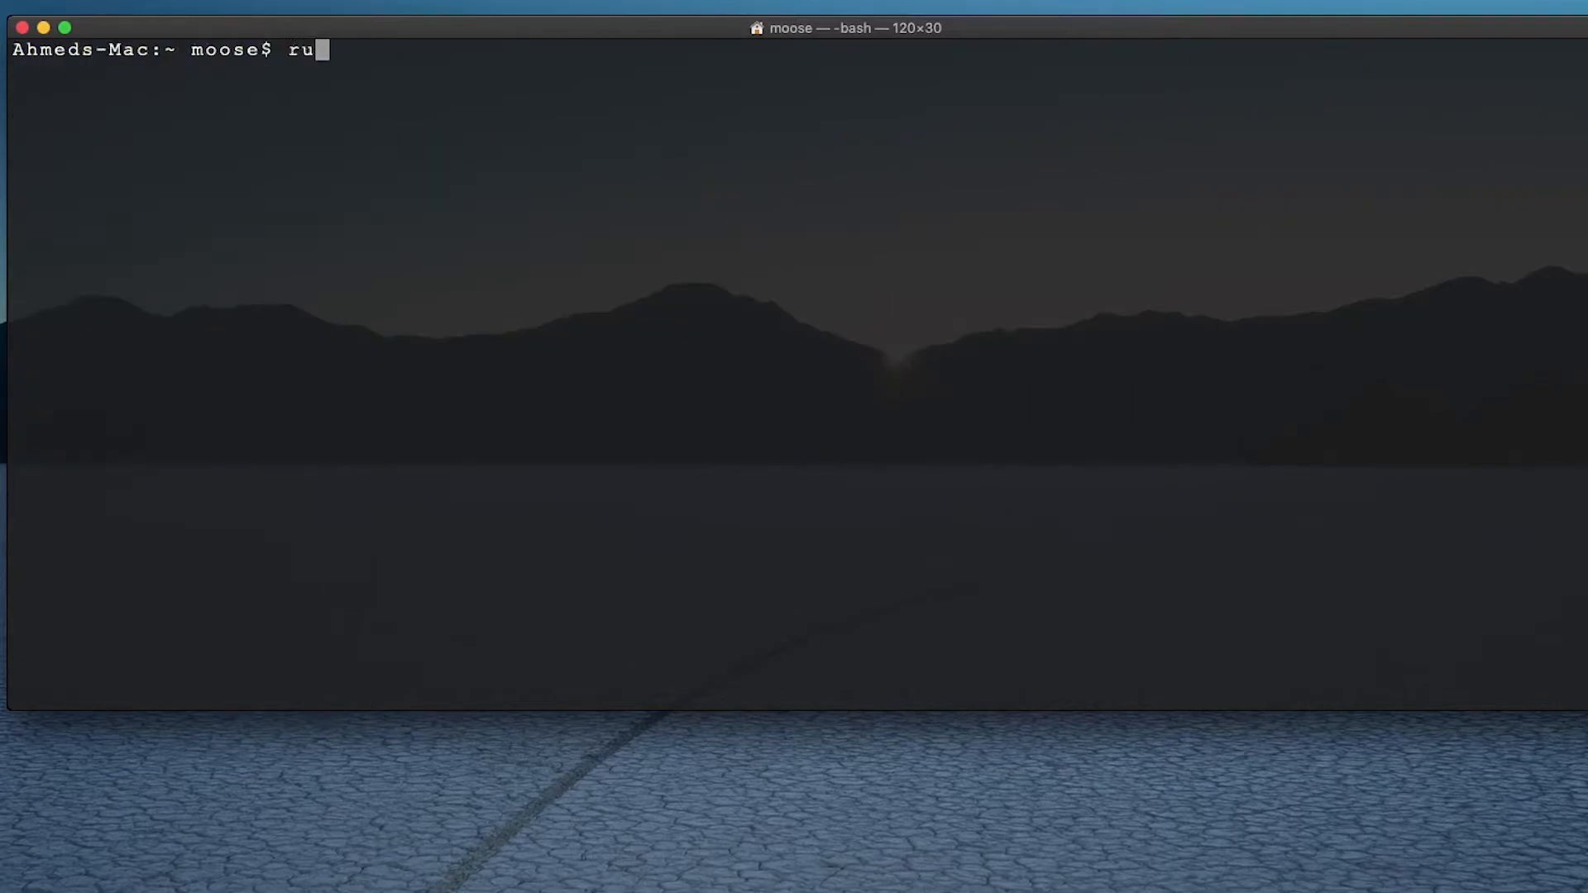
Step: Run 'ruby --version' to confirm Ruby 3.0.2p107 is active
type("by --")
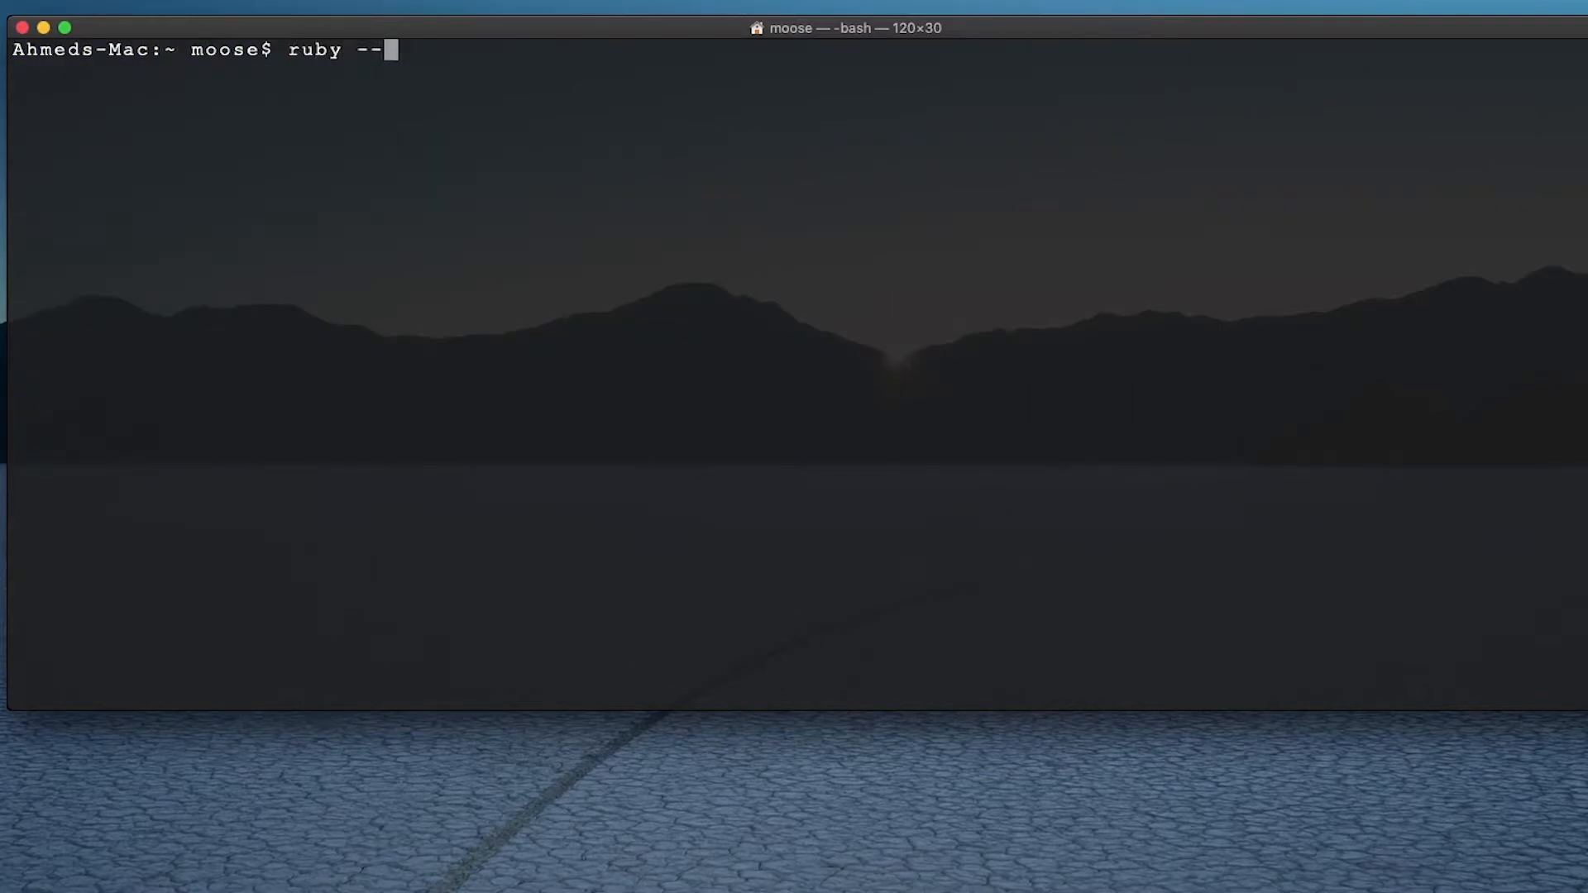
type("vers")
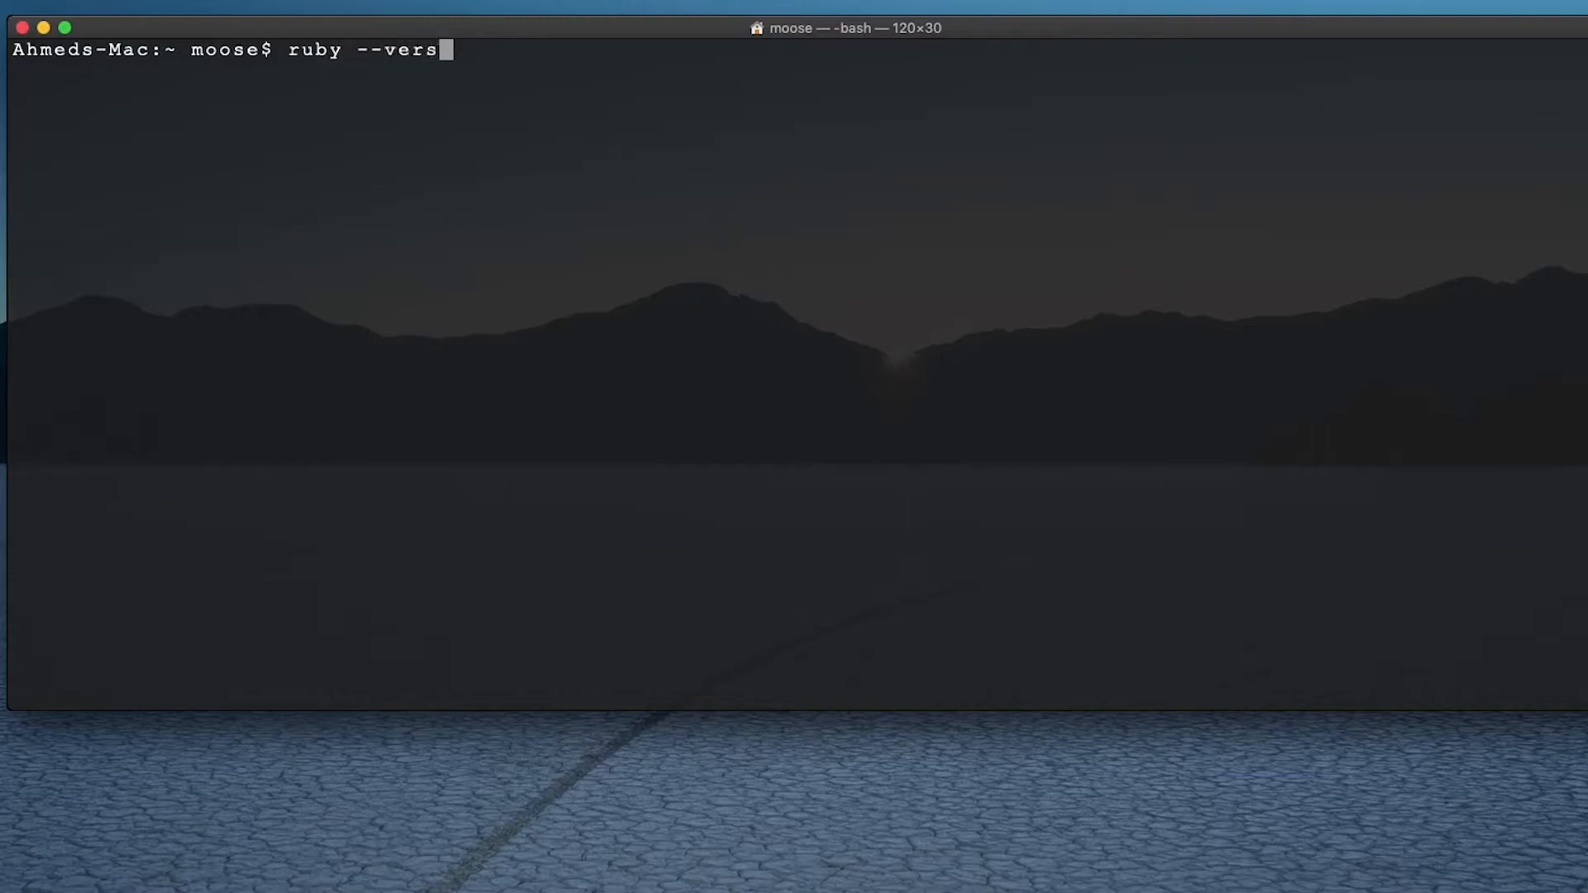
key("Return")
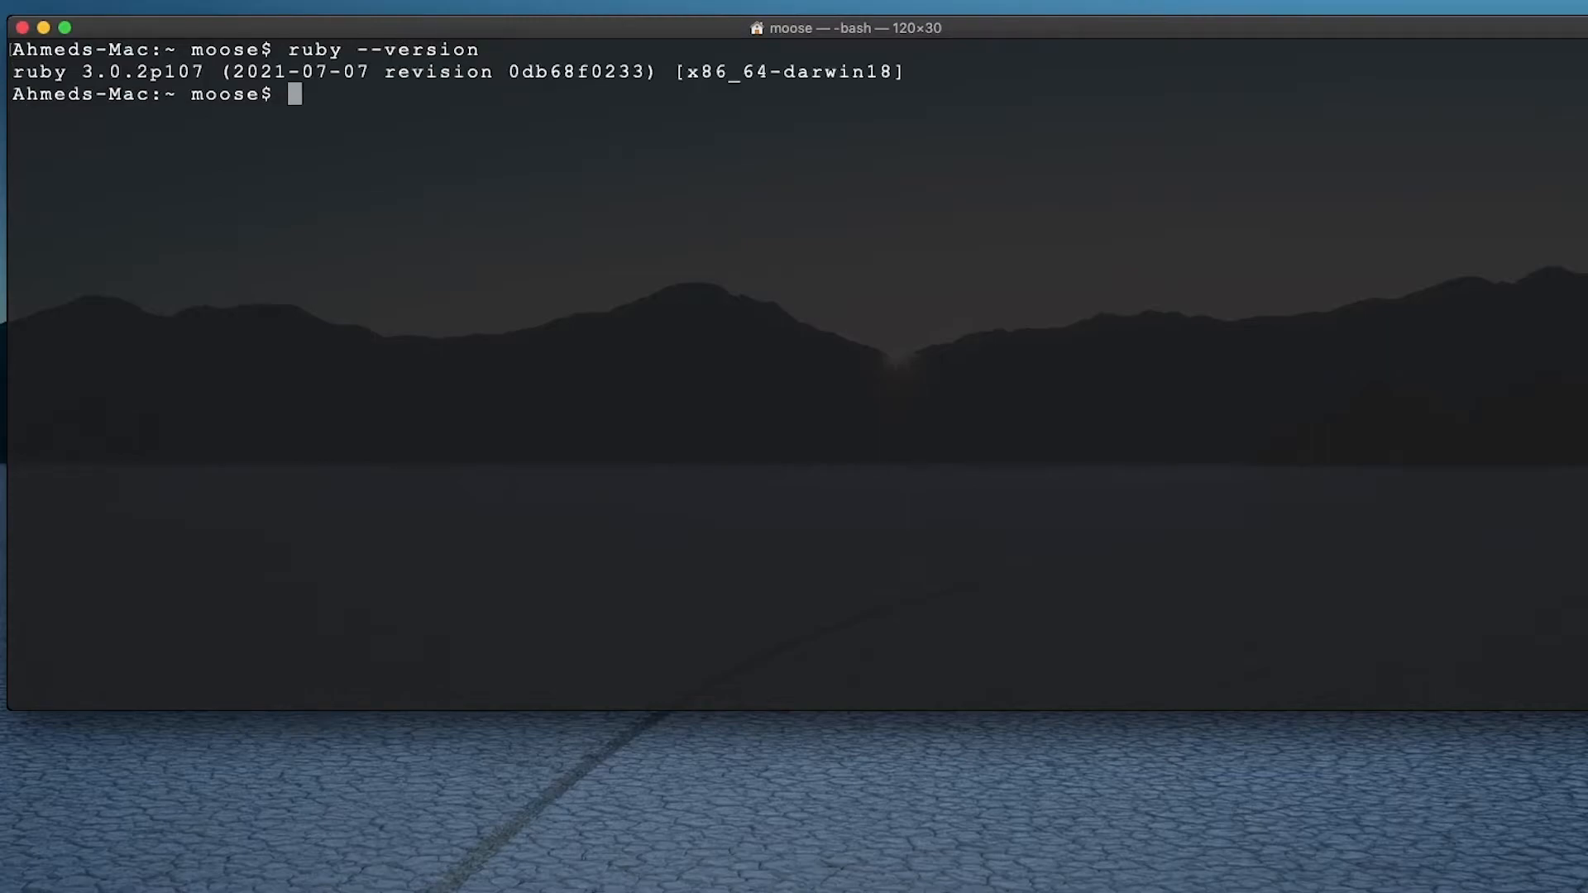
mouse_move(365, 280)
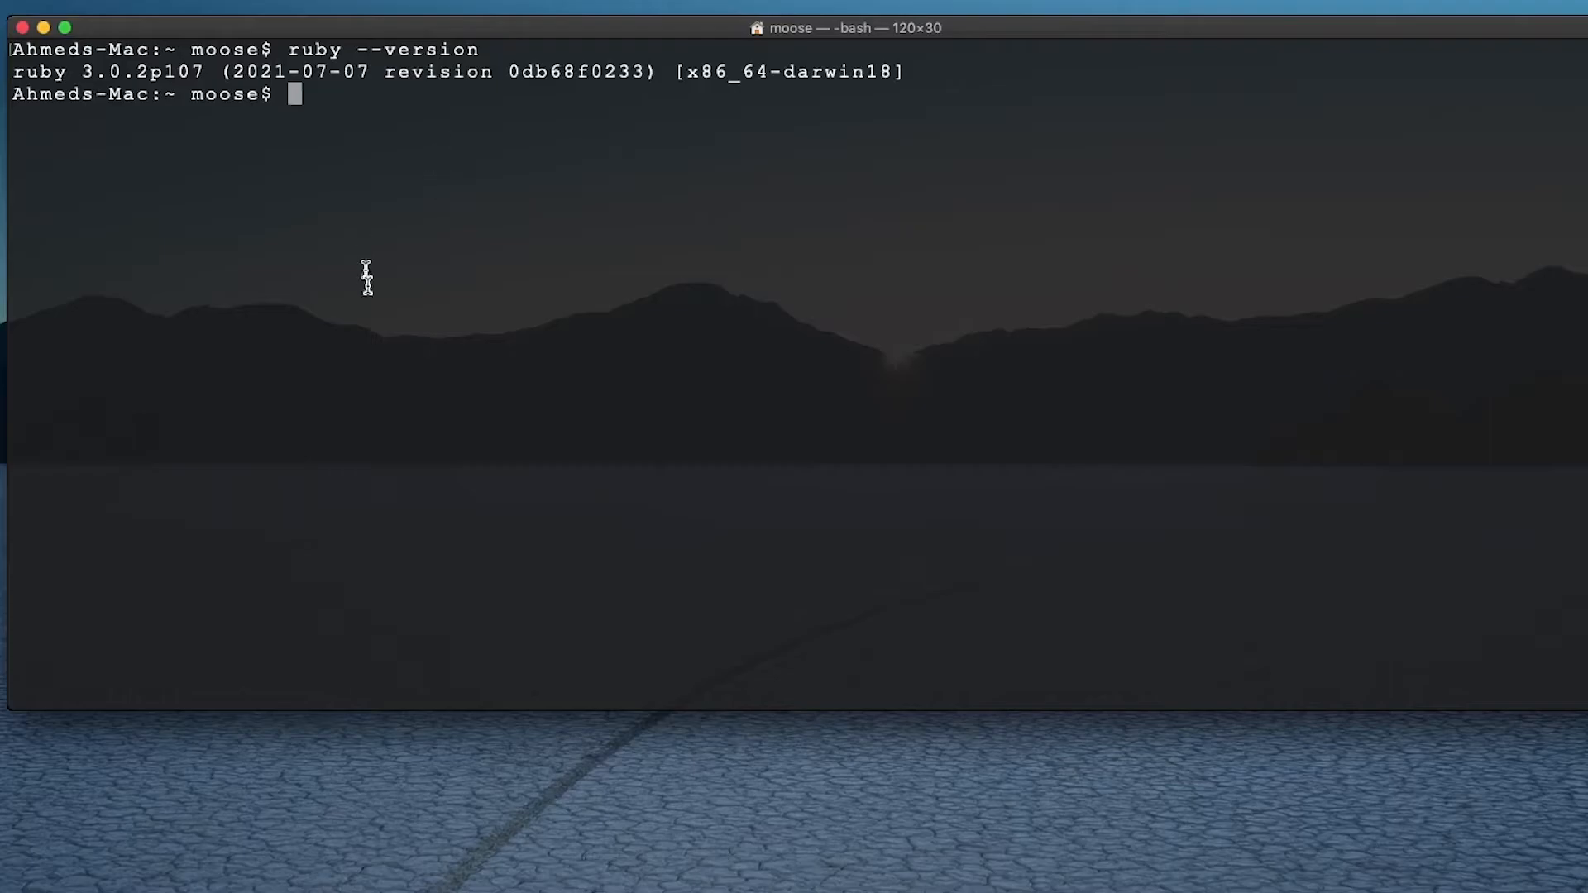
mouse_move(1038, 18)
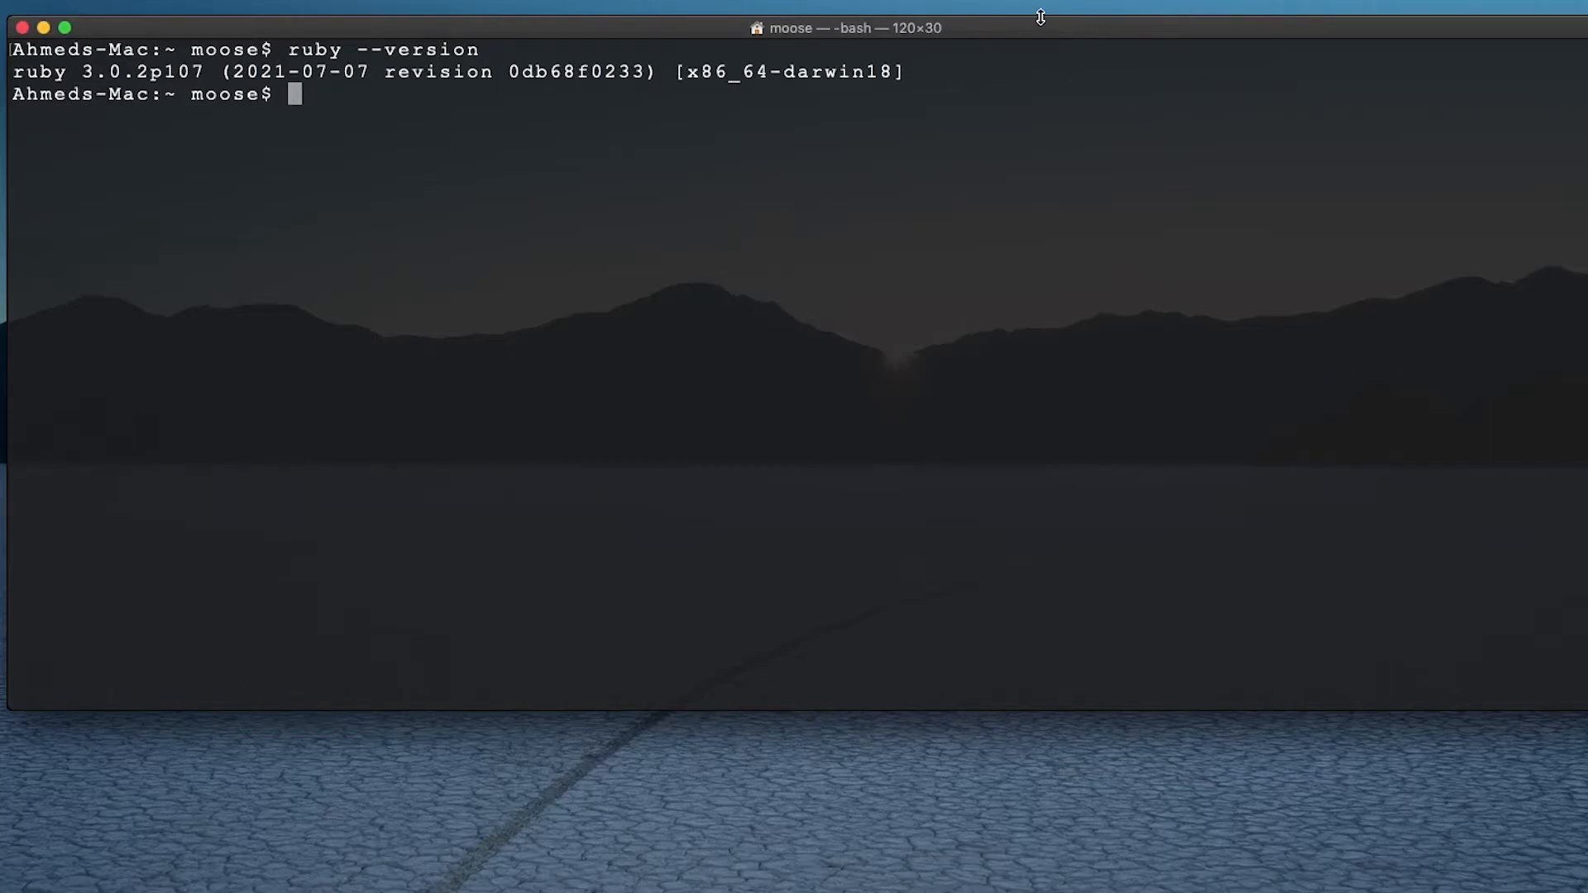
Step: Install the wordmove gem, getting Wordmove 5.2.1 among 15 installed gems
type("gem install")
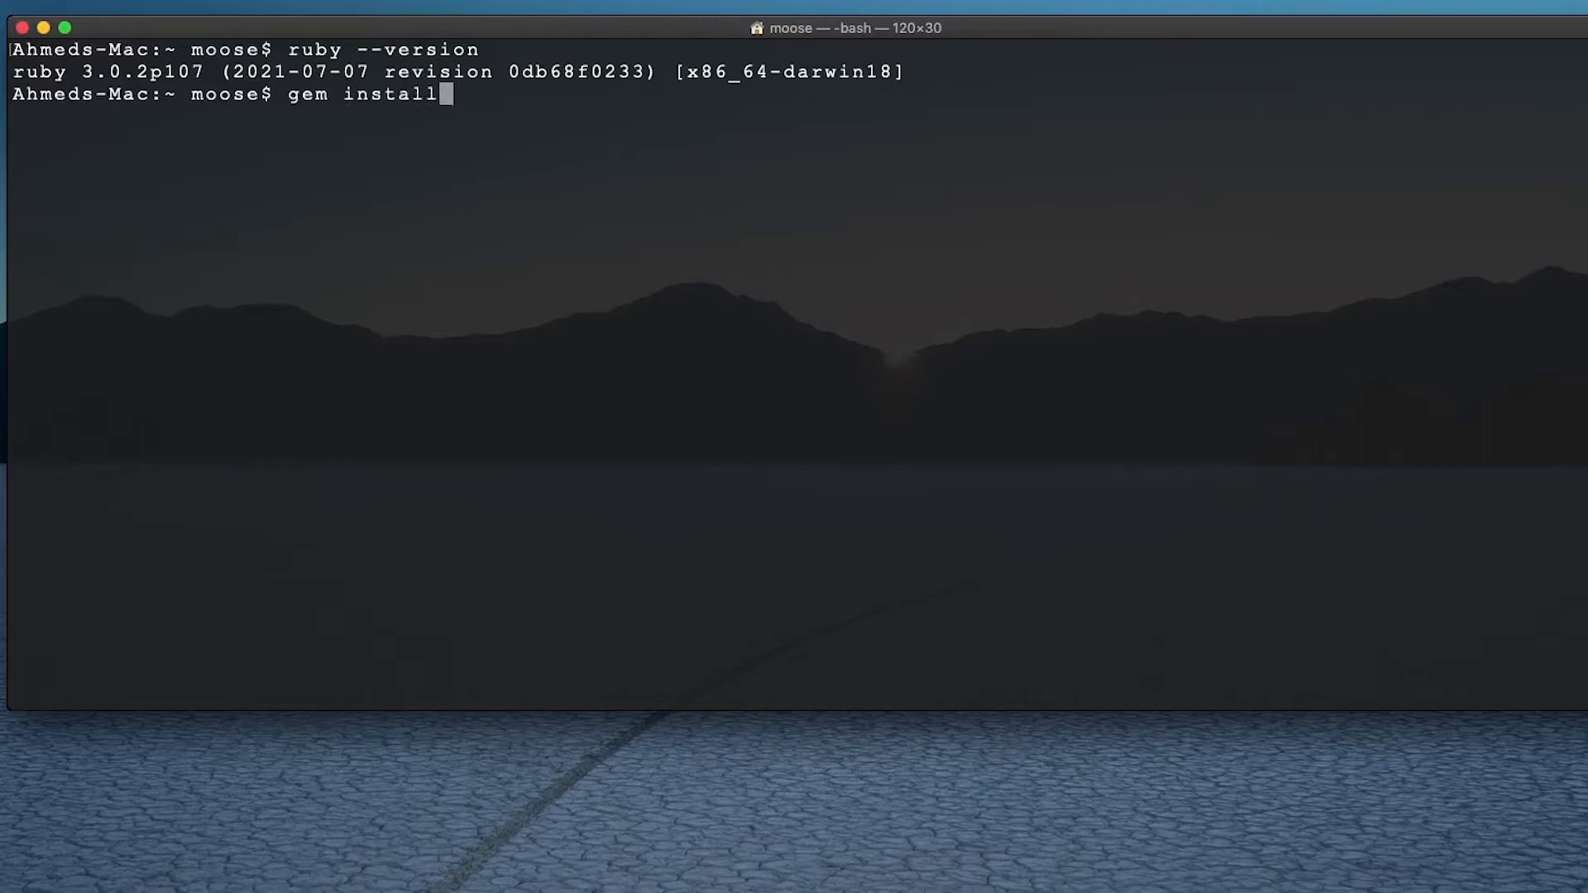
type("word")
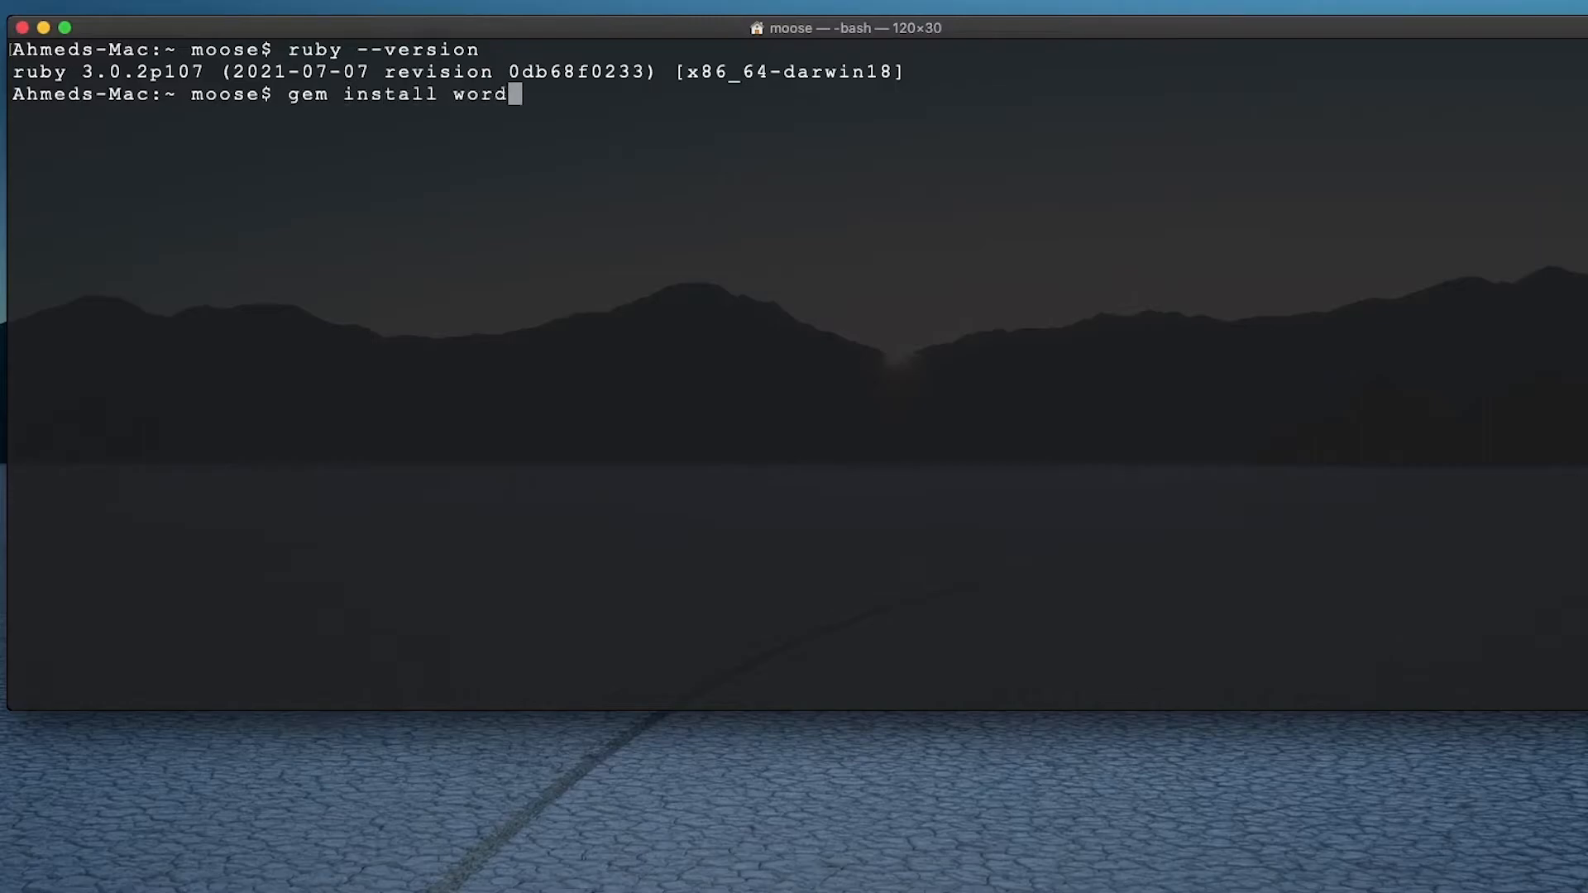
type("move")
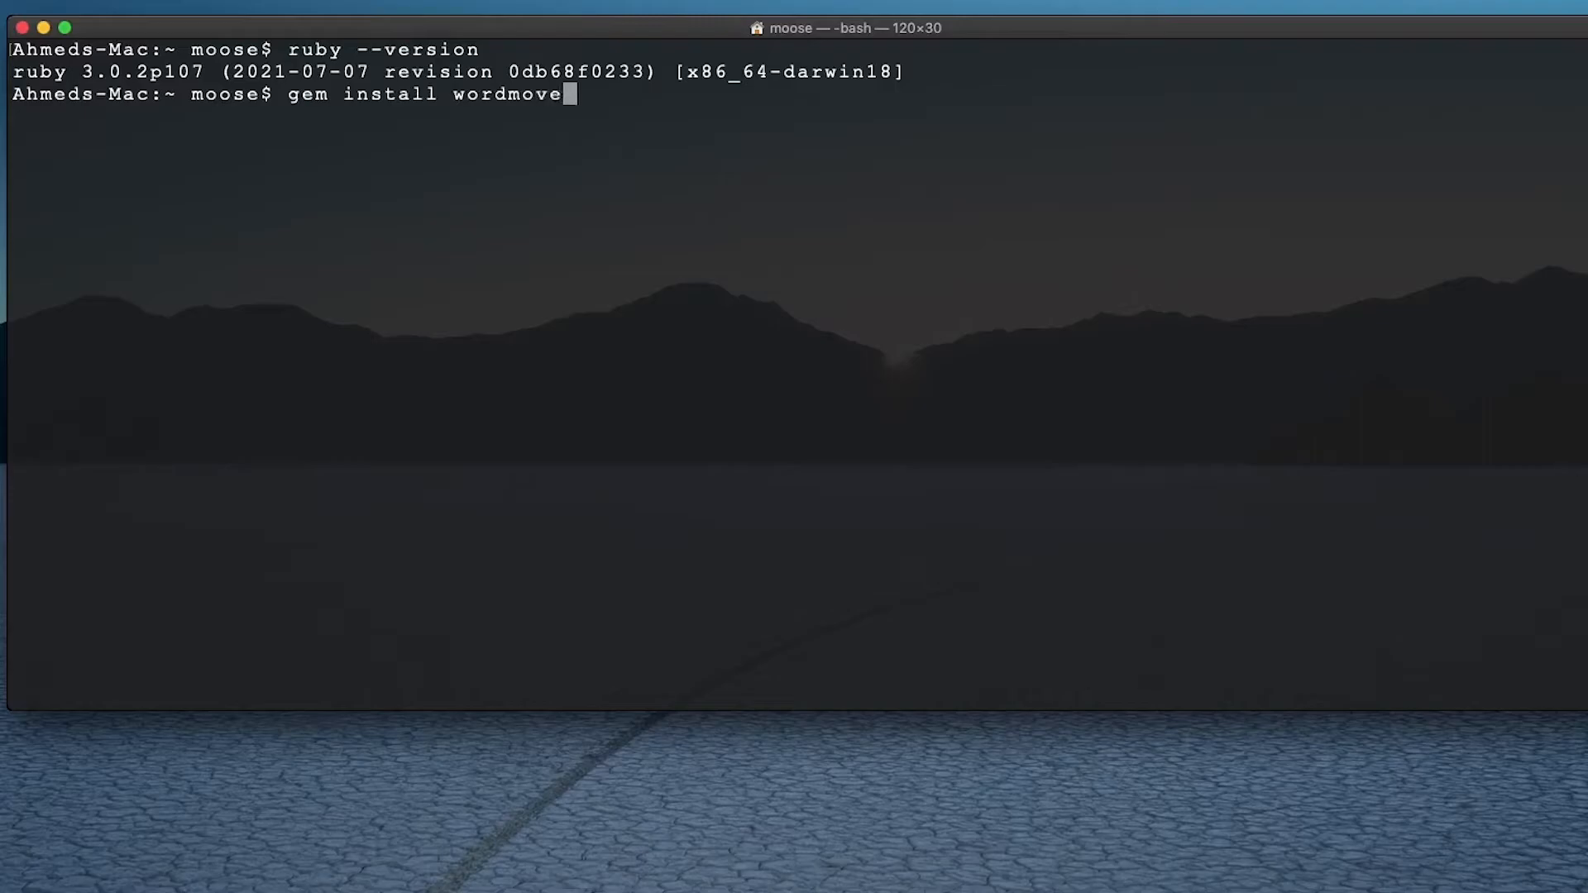
key("Return")
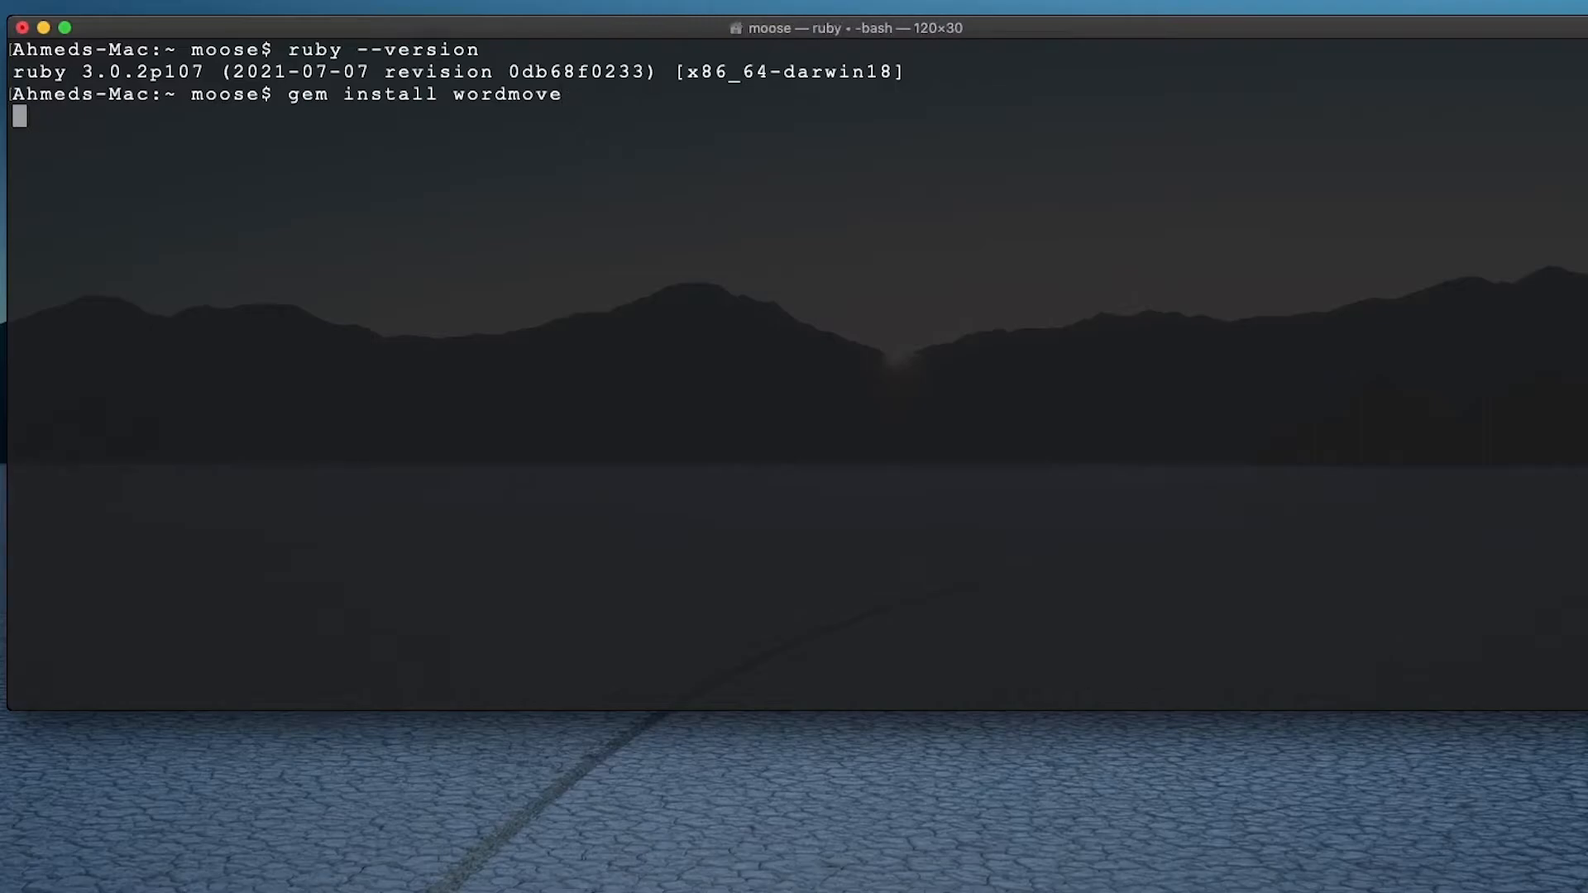
key("Return")
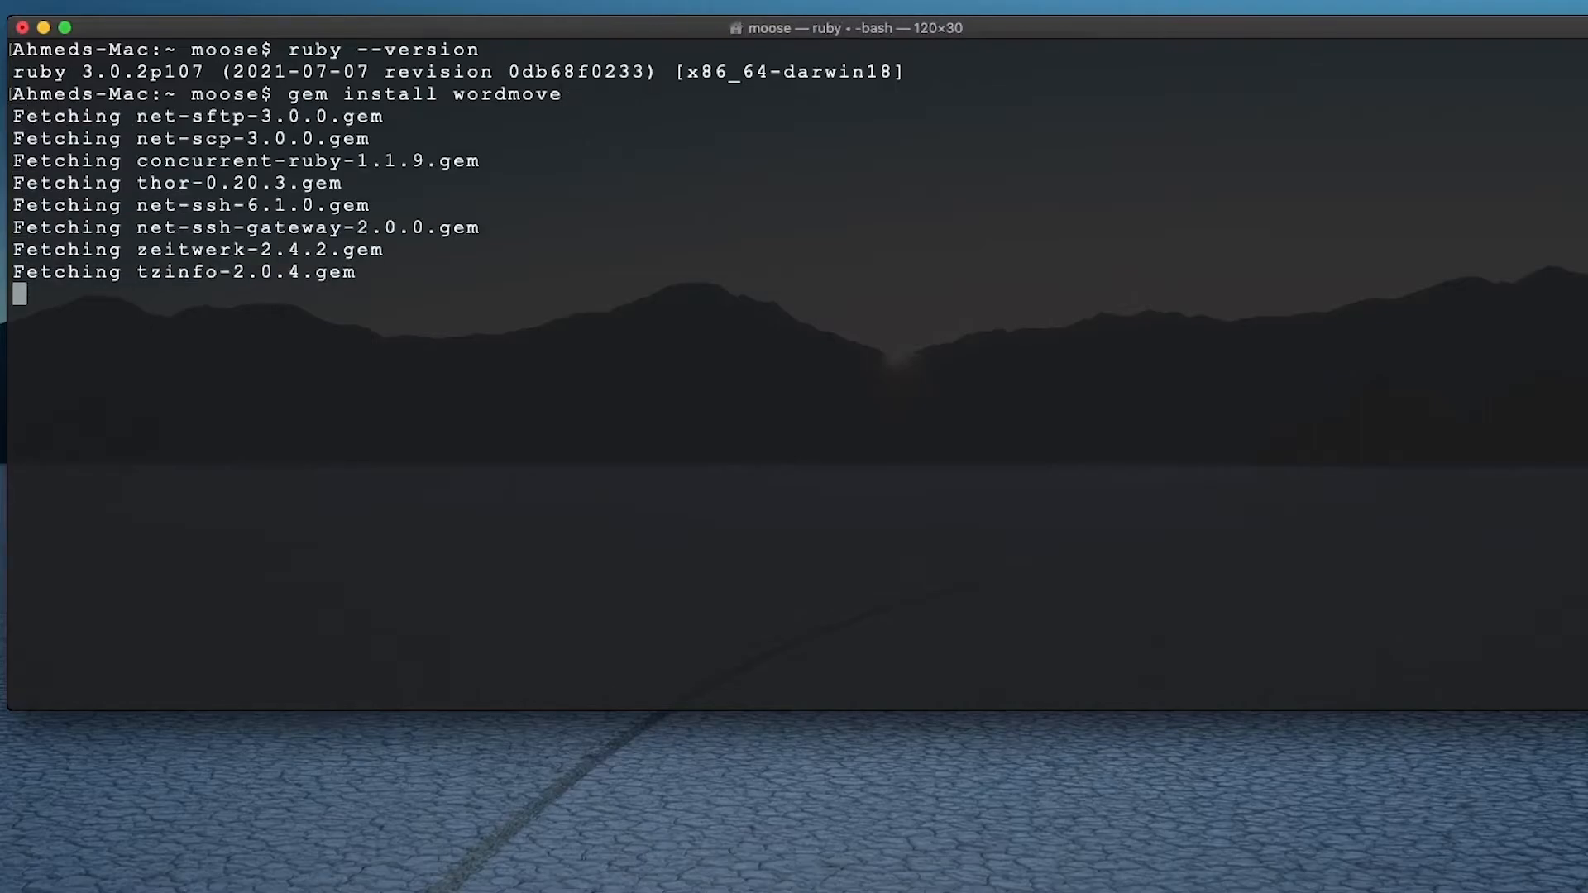
scroll("down", 3)
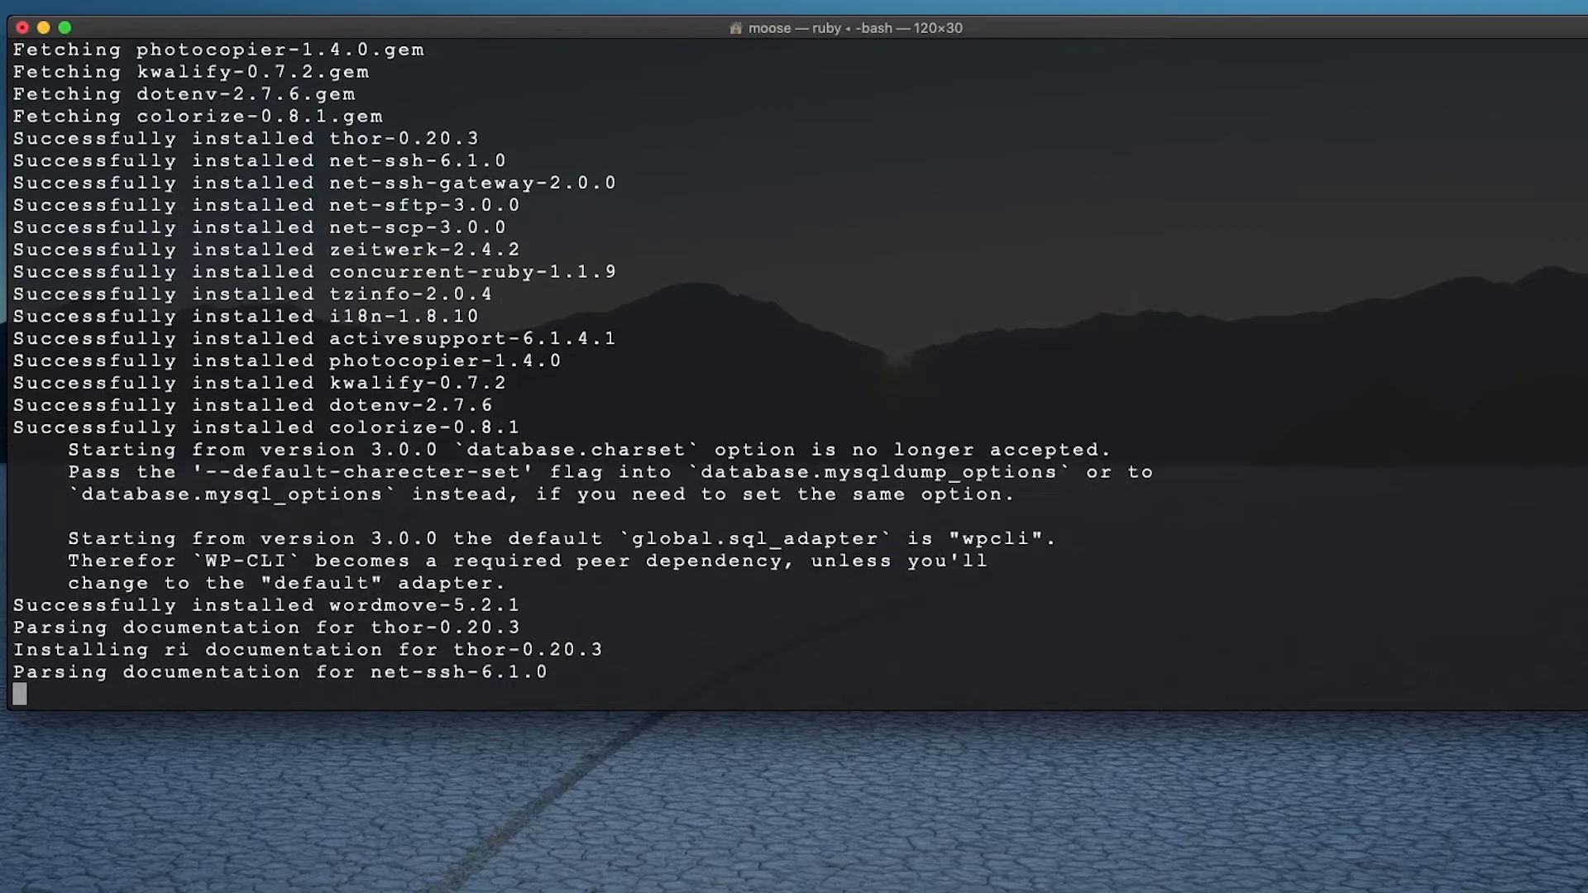
scroll("down", 3)
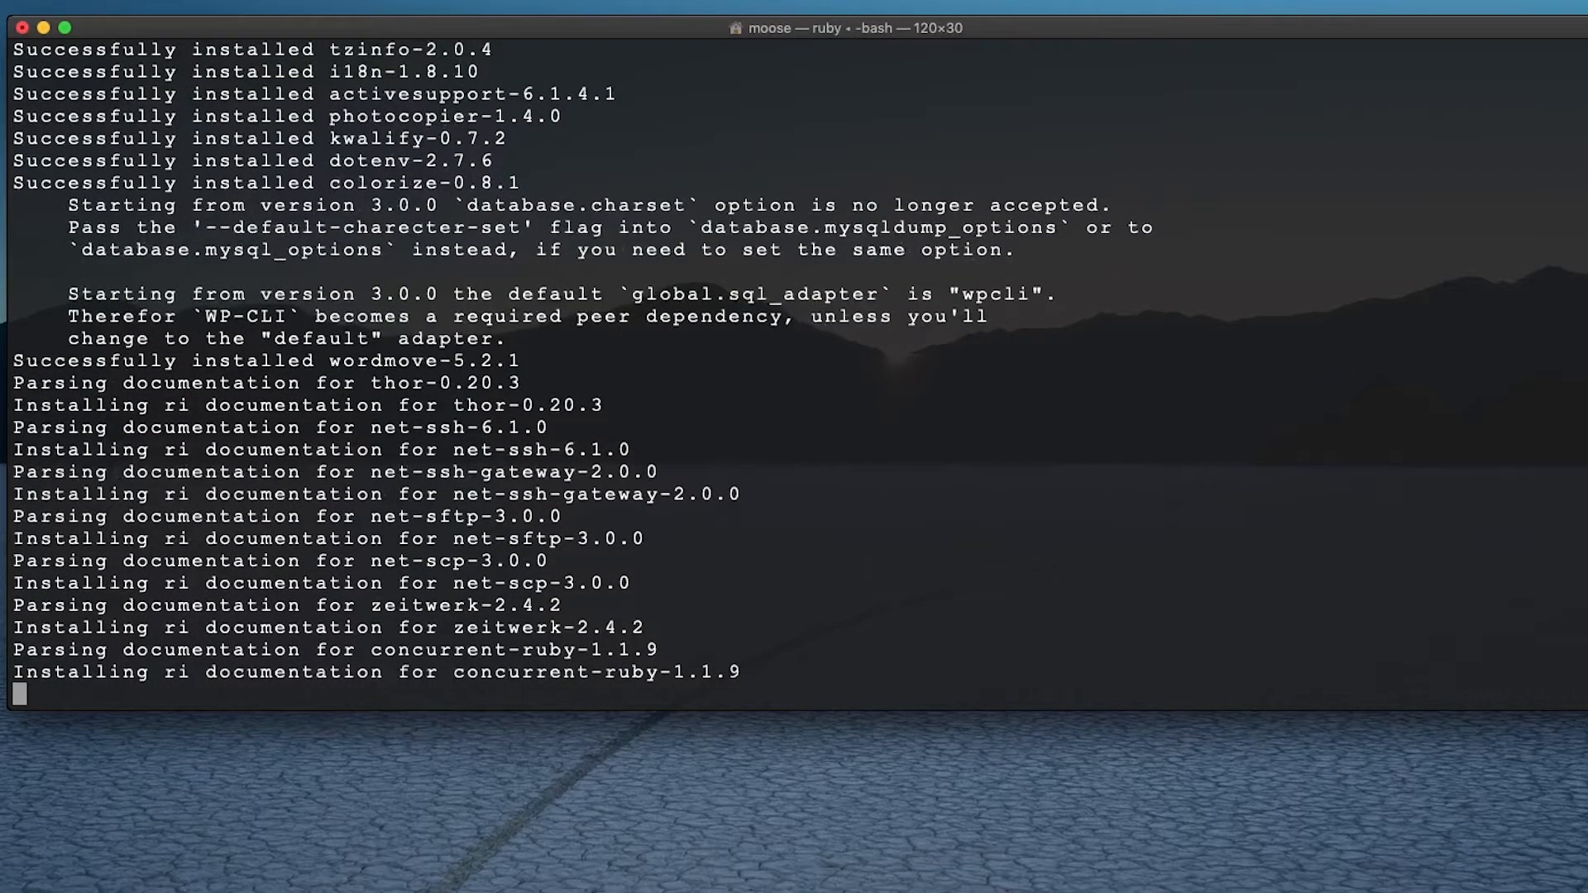
scroll("down", 3)
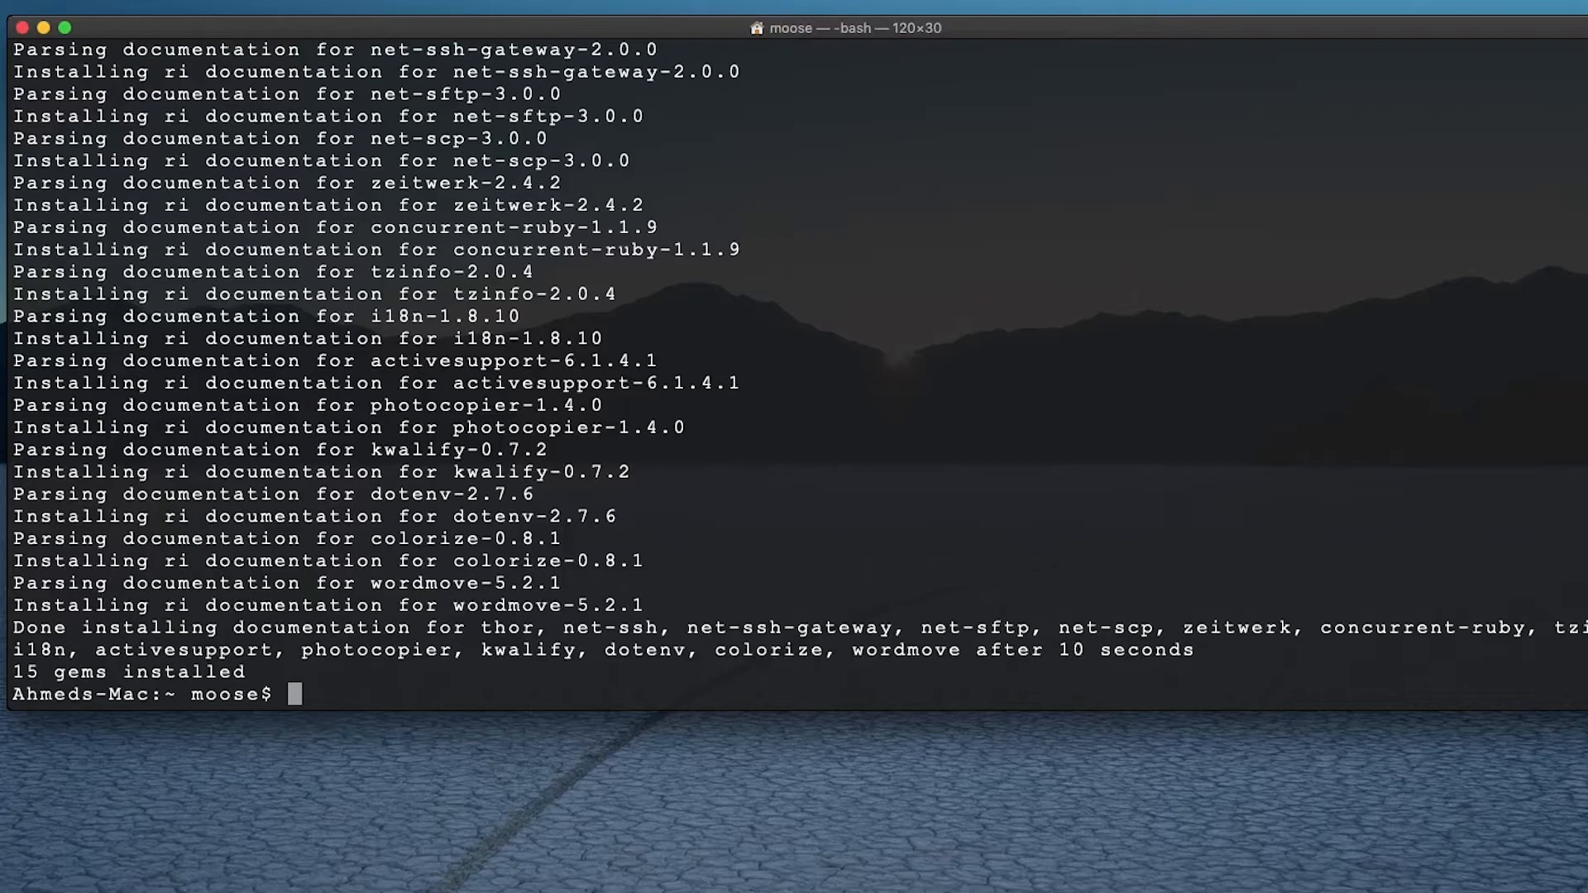
type("cle")
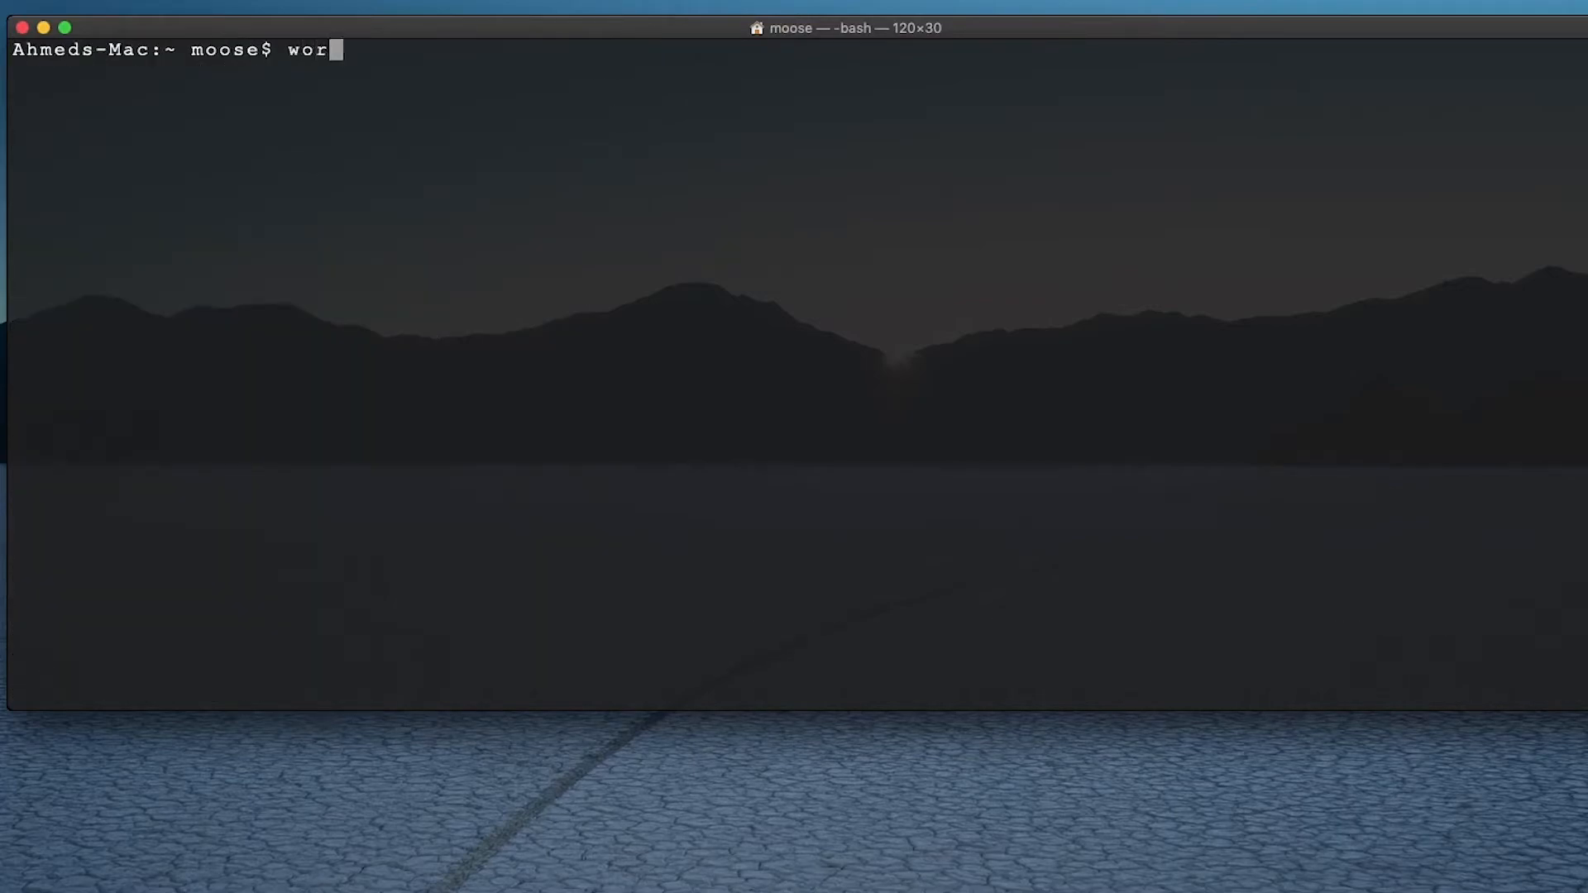
Step: Confirm Wordmove 5.2.1 with 'wordmove -v' and locate wordmove under the RVM ruby-3.0.2 path
type("dmove -v")
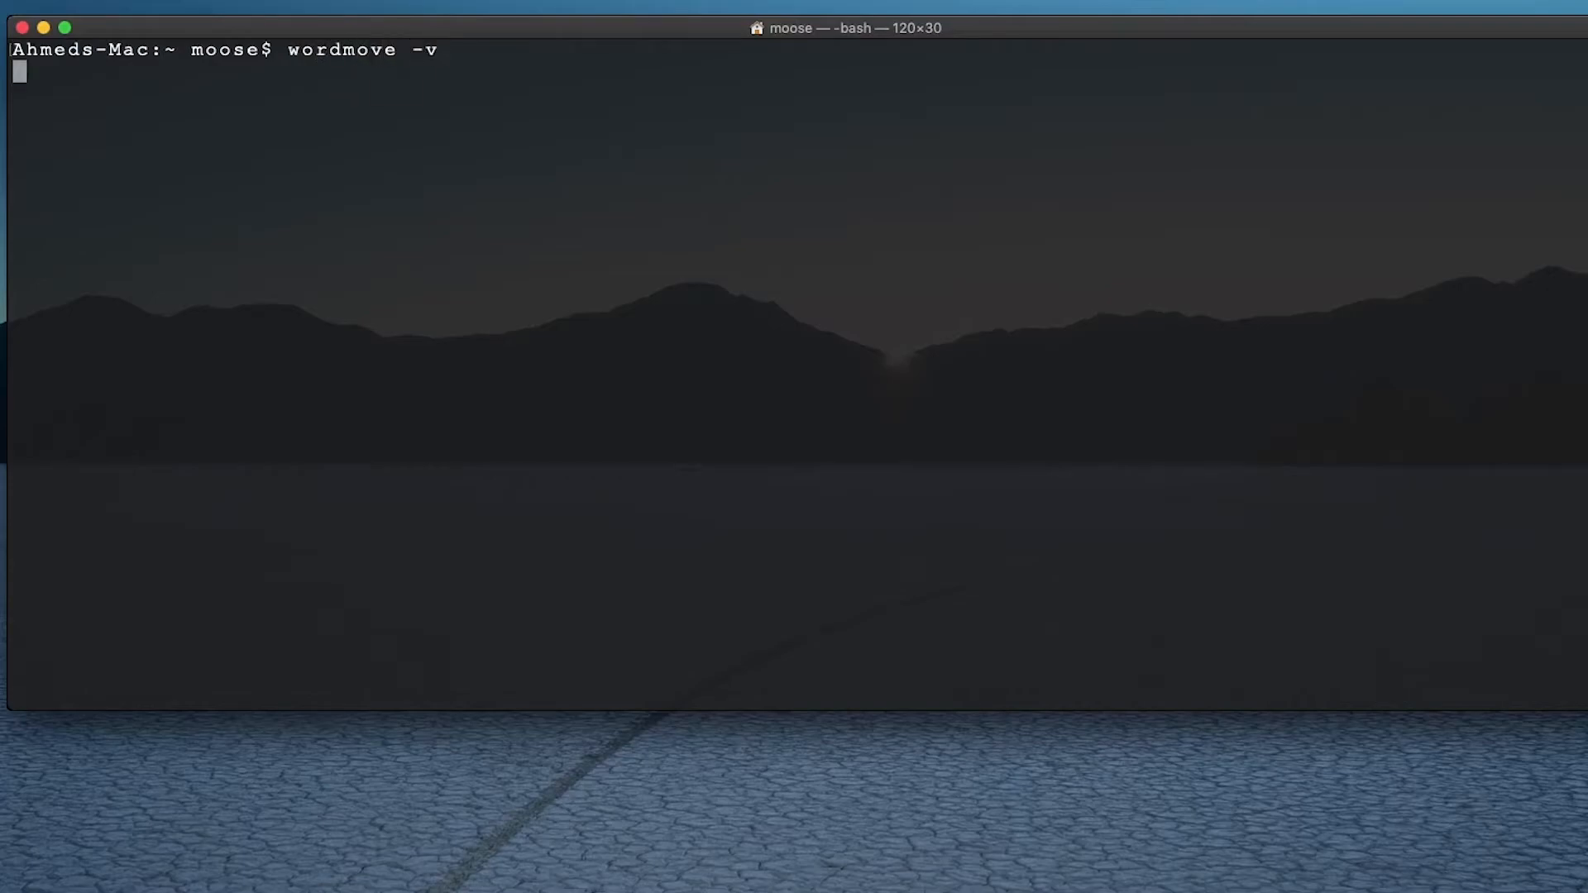
key("Return")
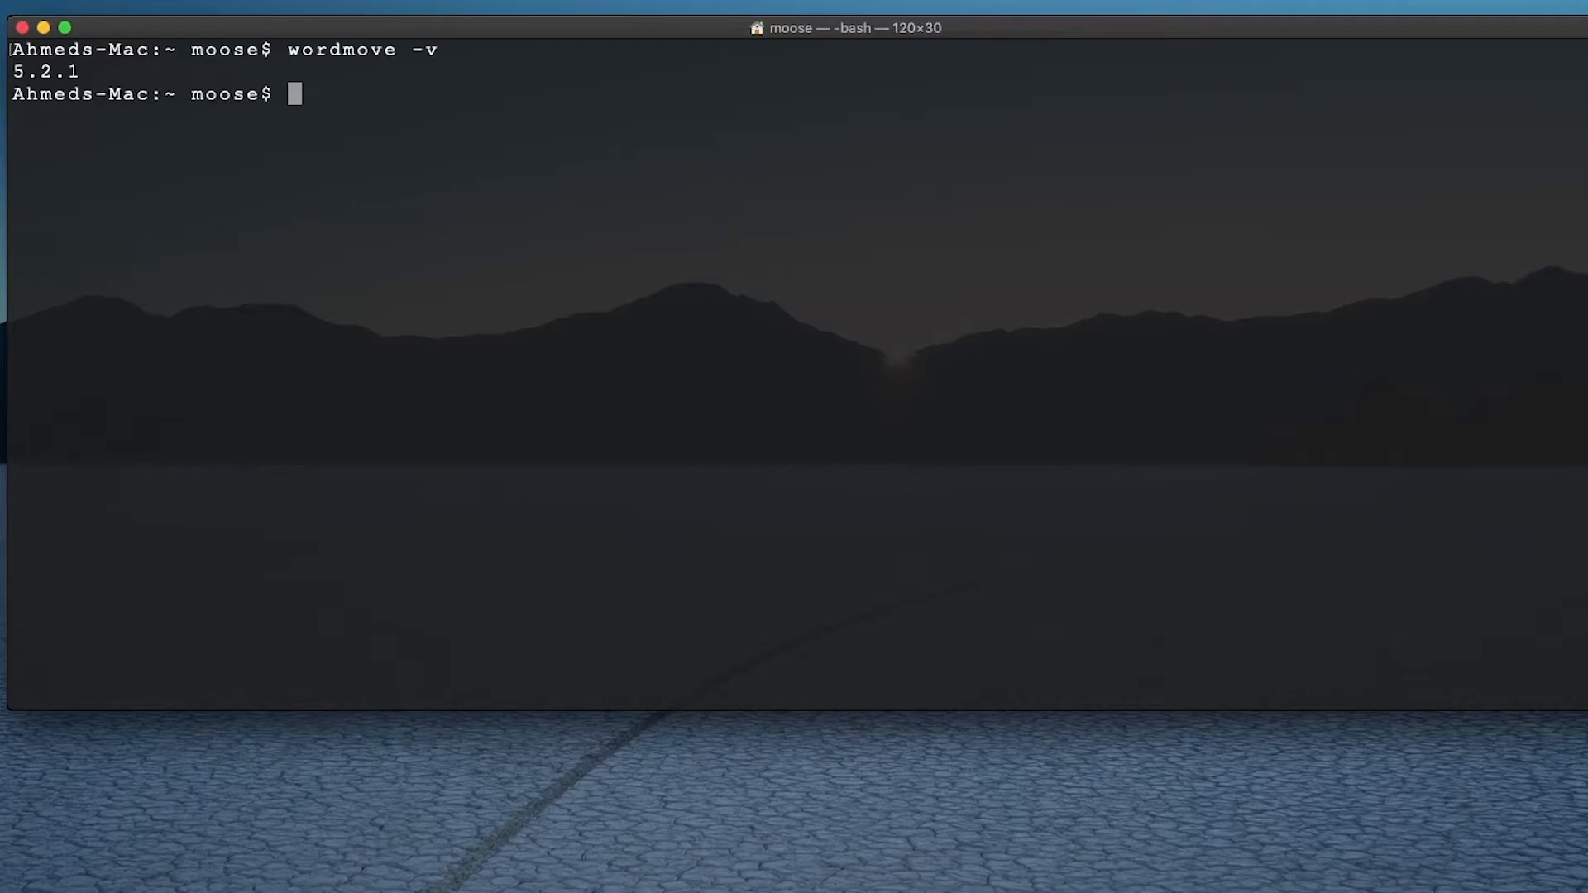
key("Return")
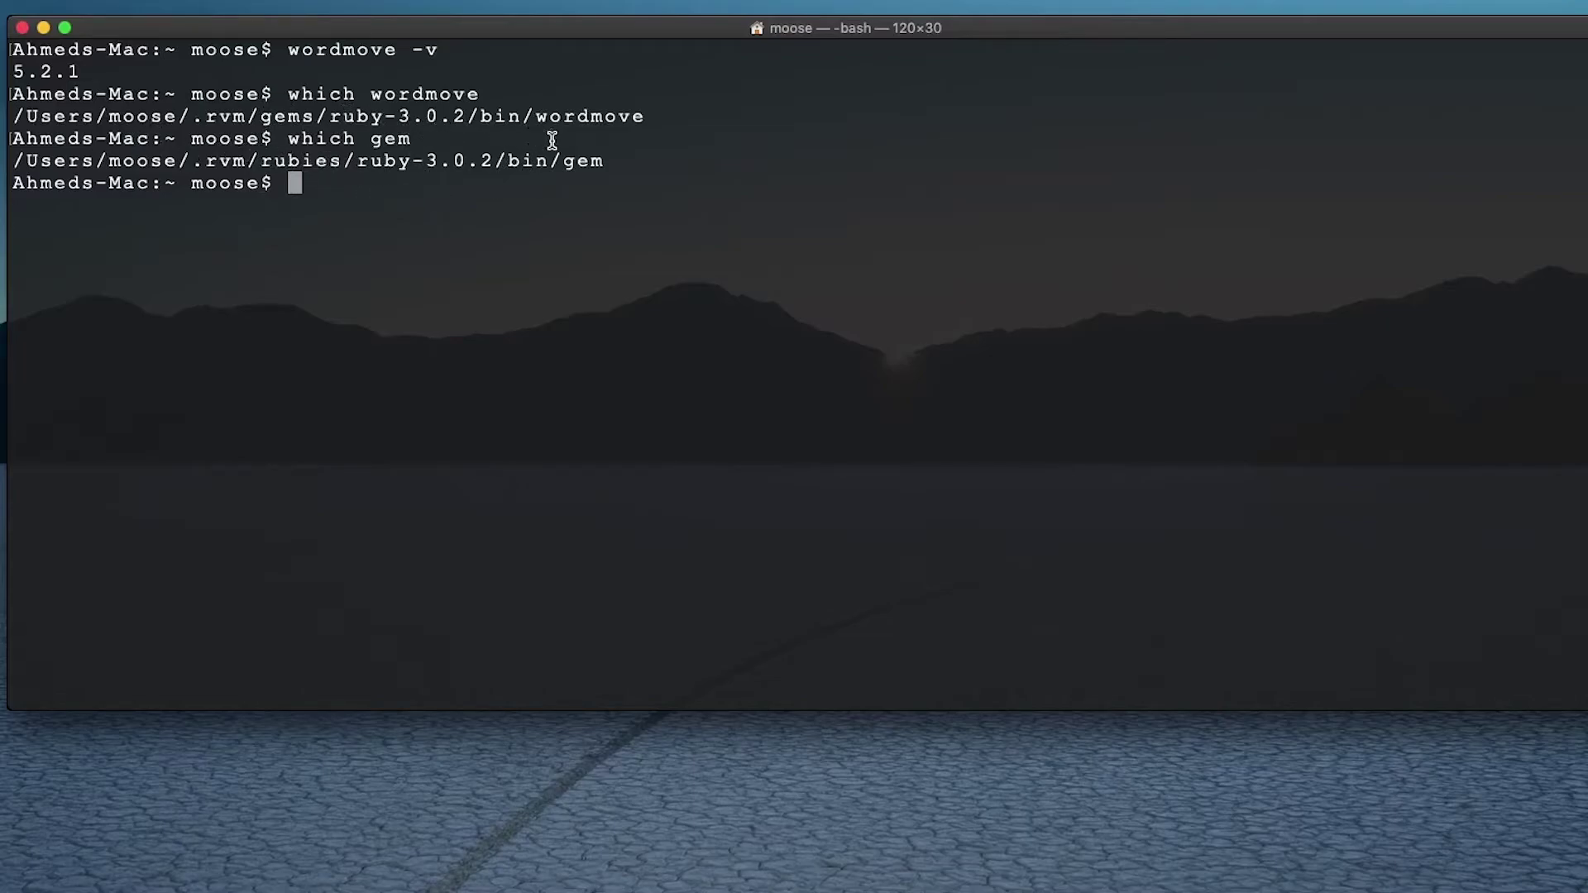
mouse_move(635, 180)
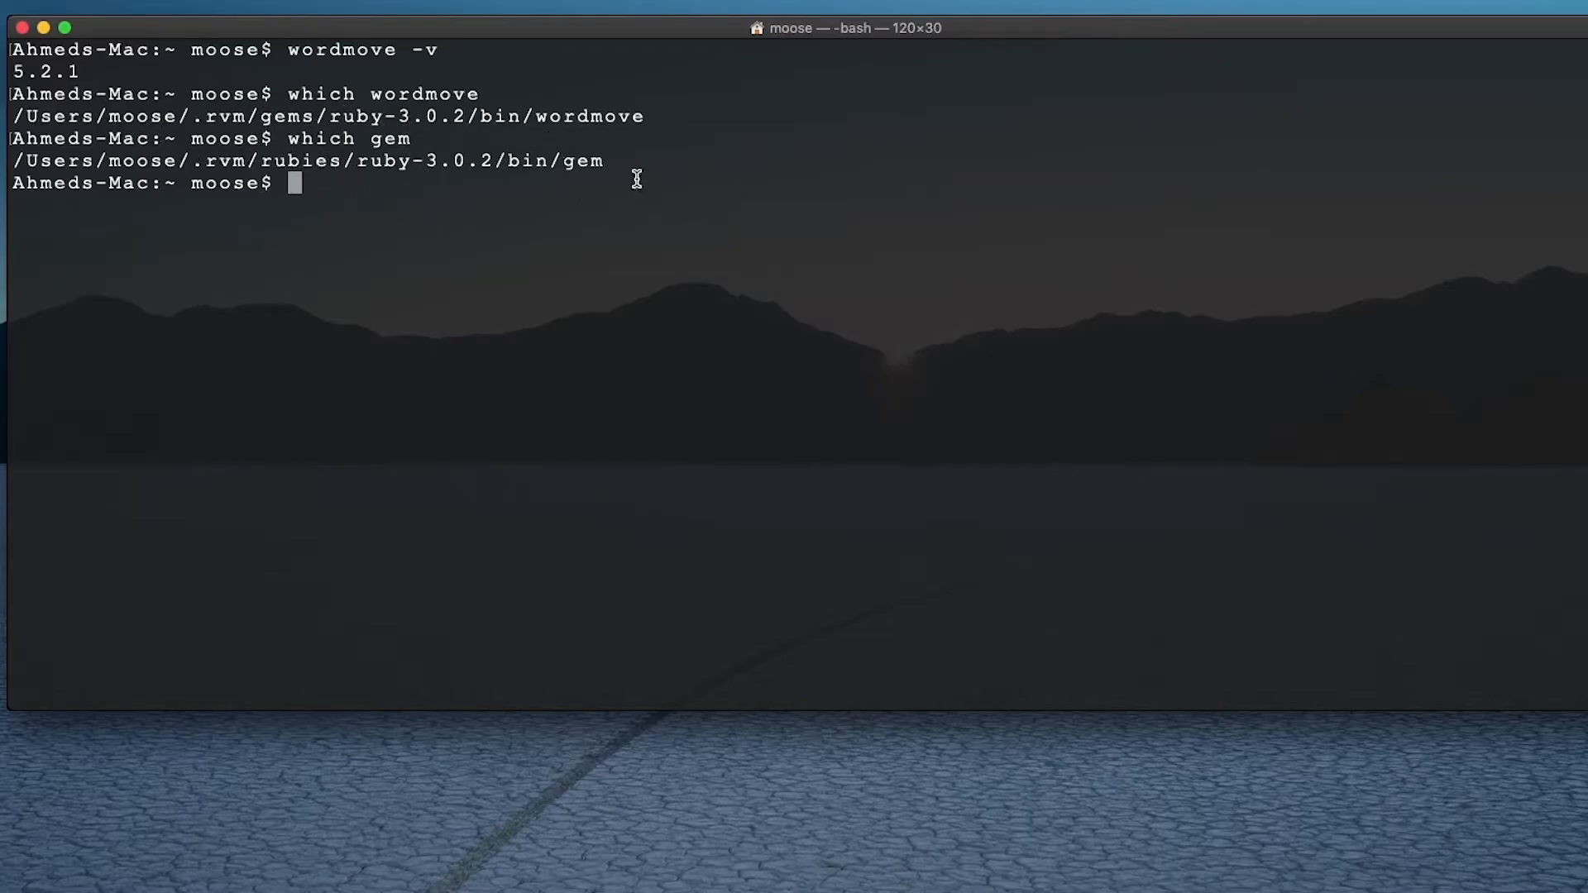
mouse_move(481, 183)
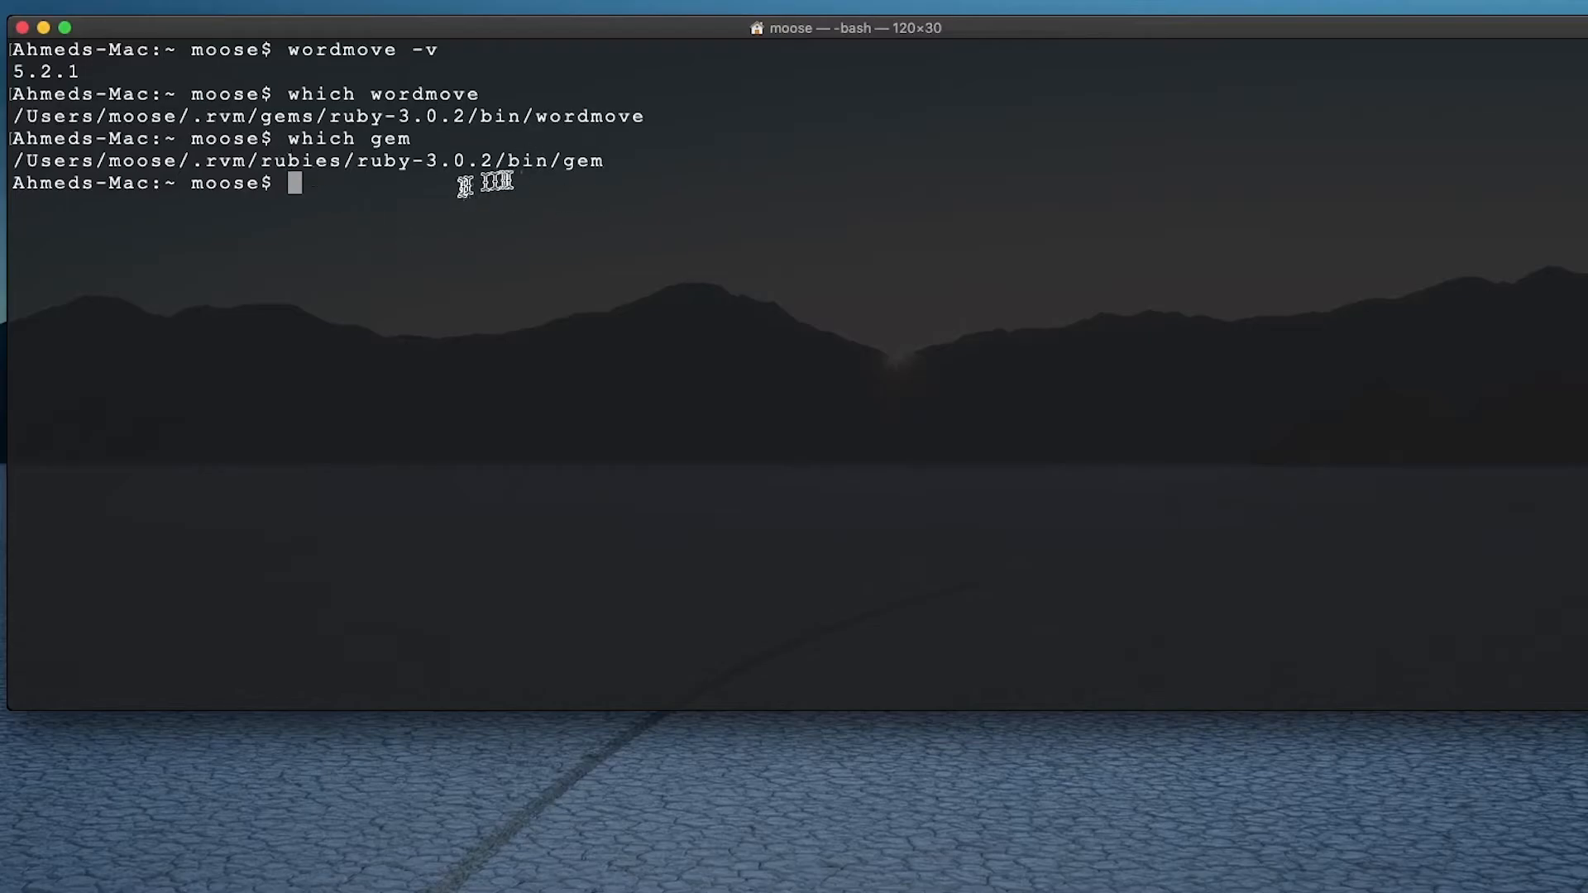
mouse_move(71, 167)
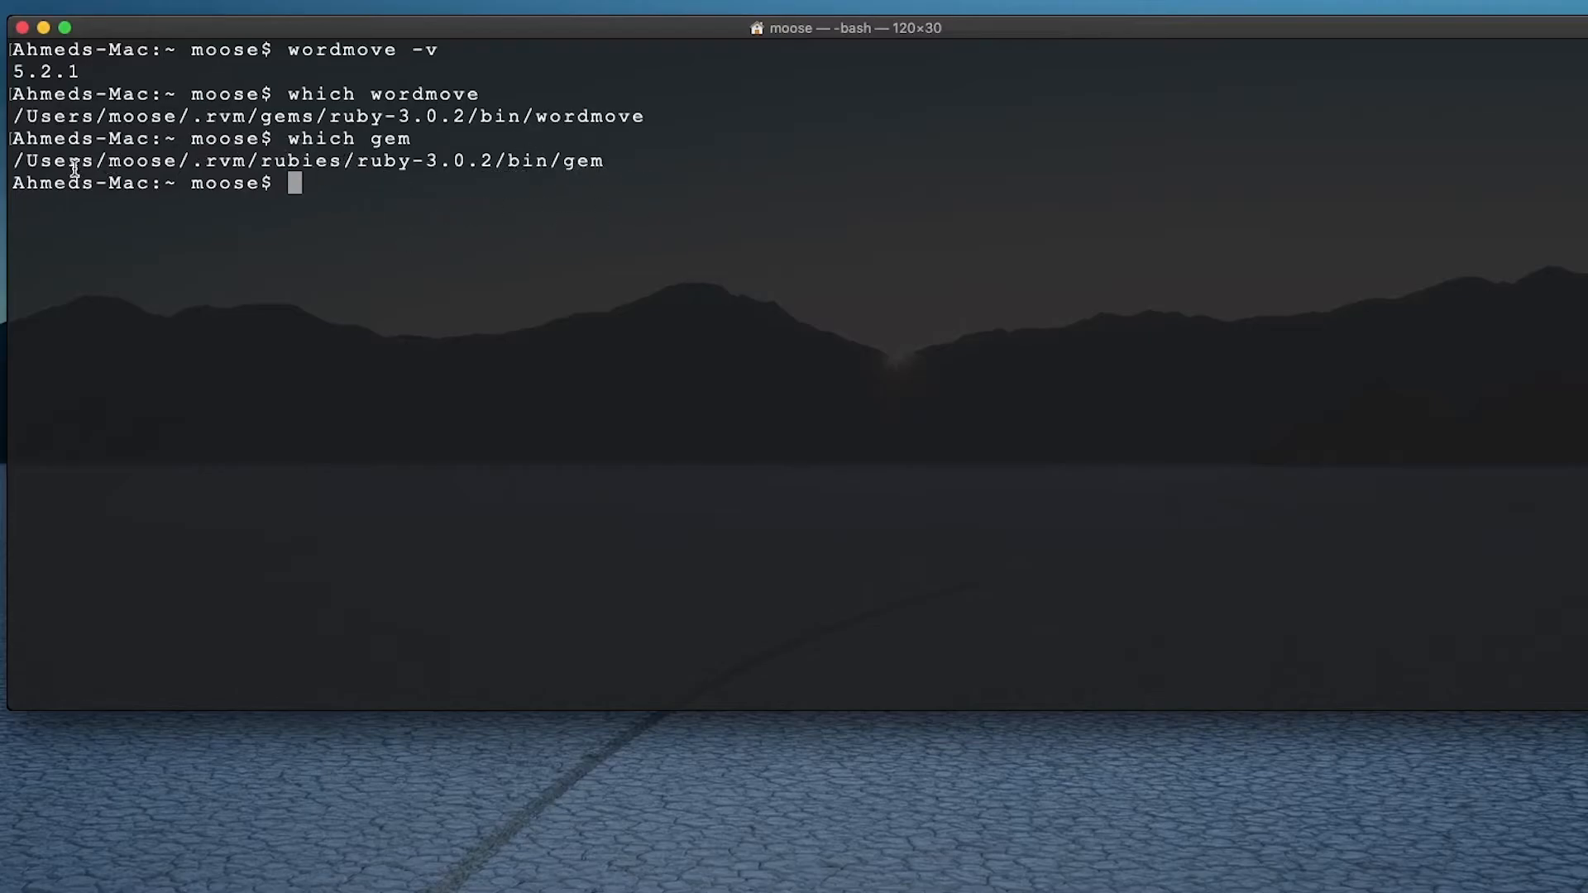
mouse_move(623, 175)
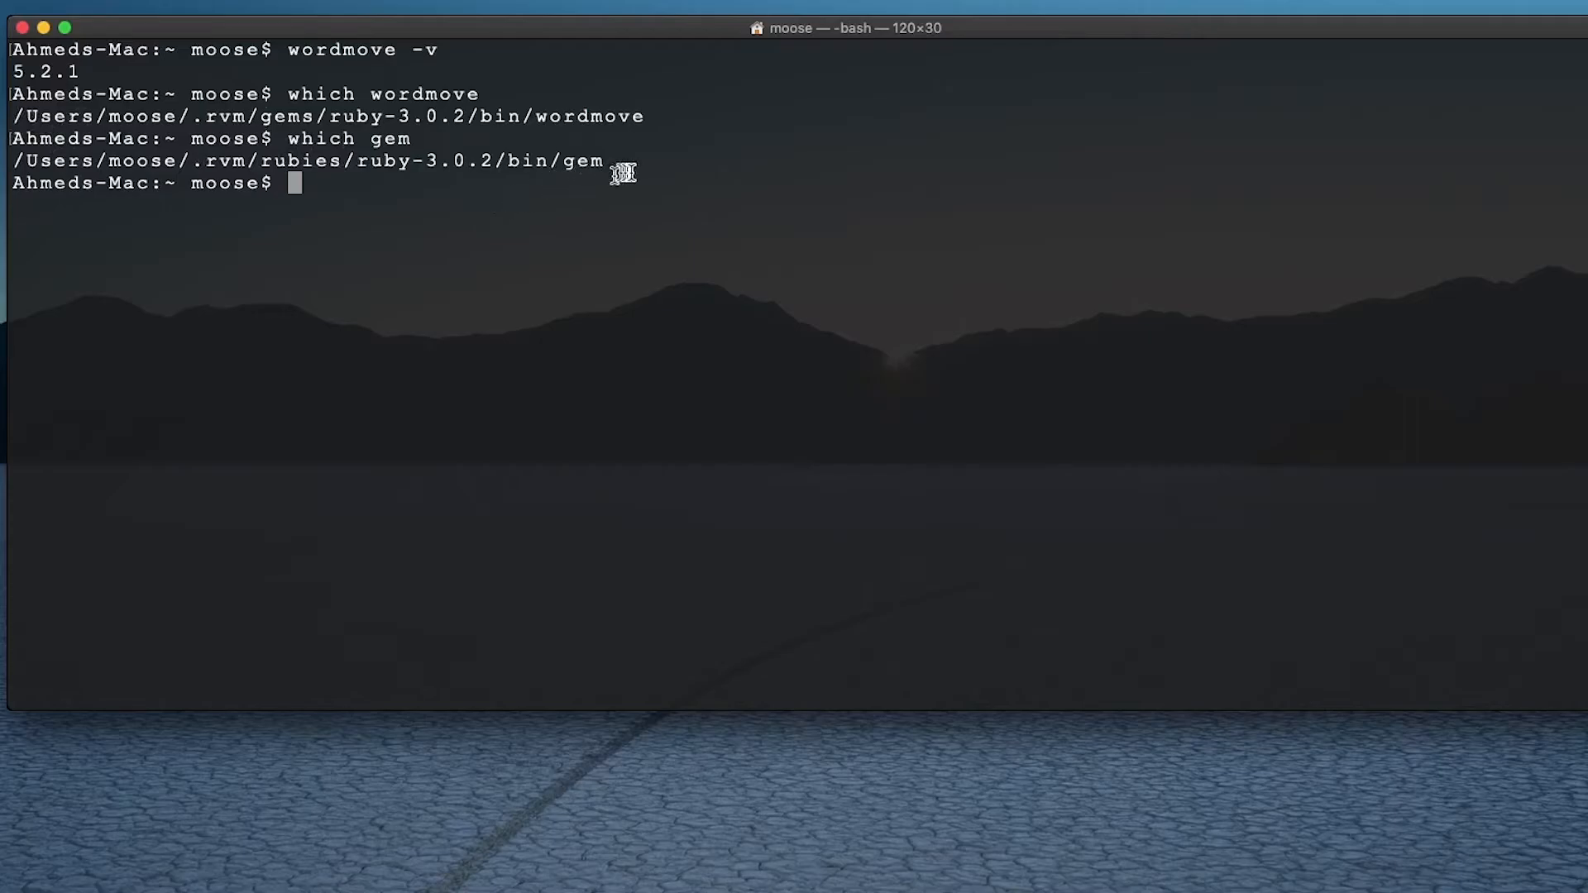
mouse_move(741, 252)
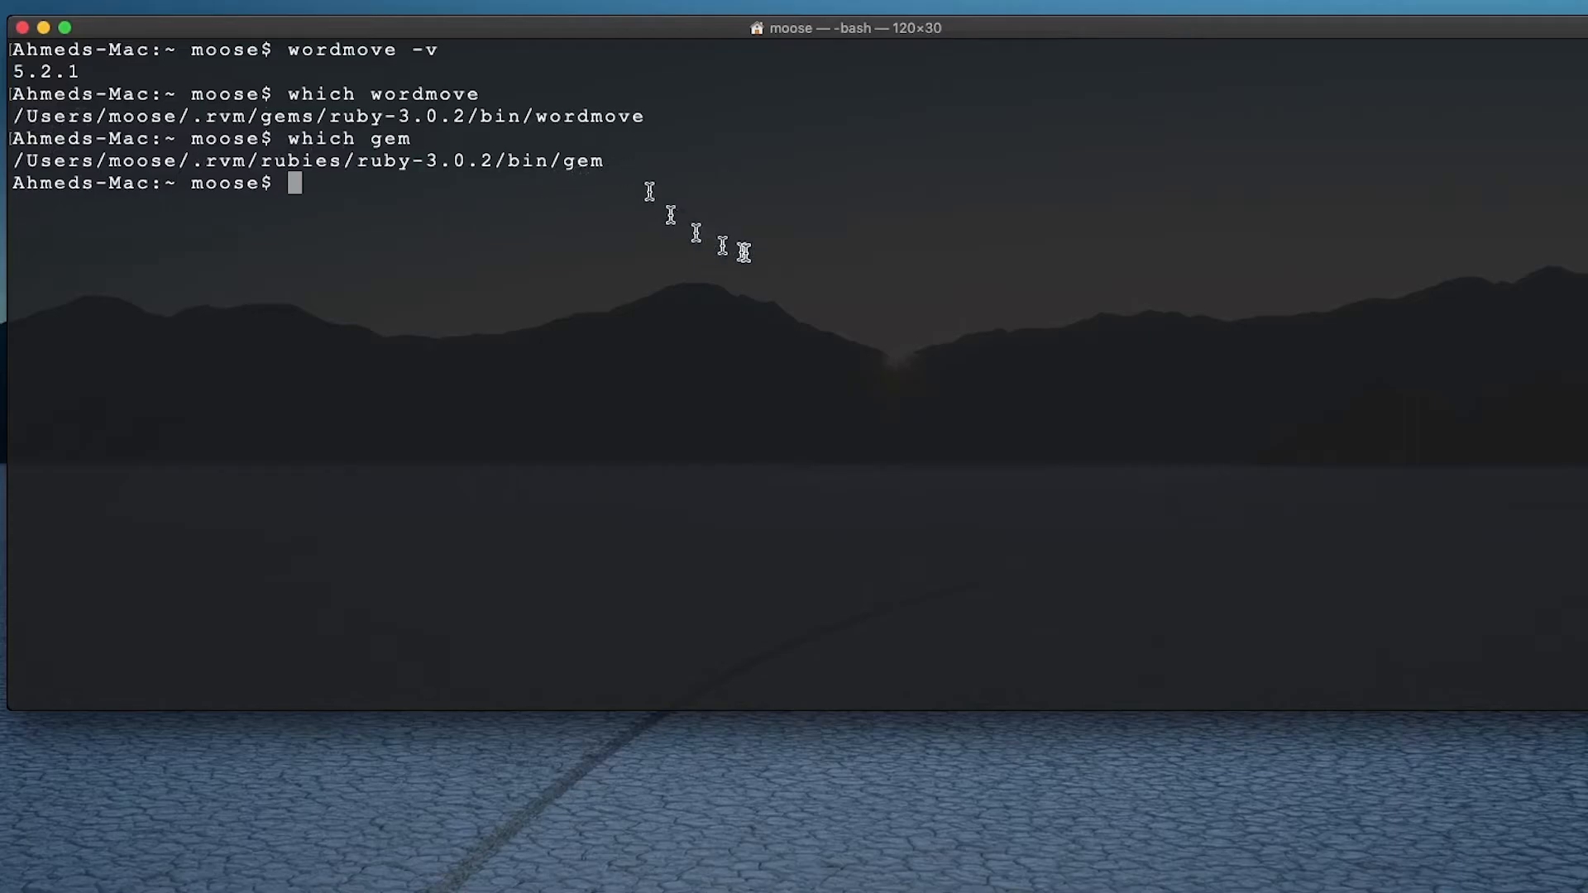
mouse_move(541, 172)
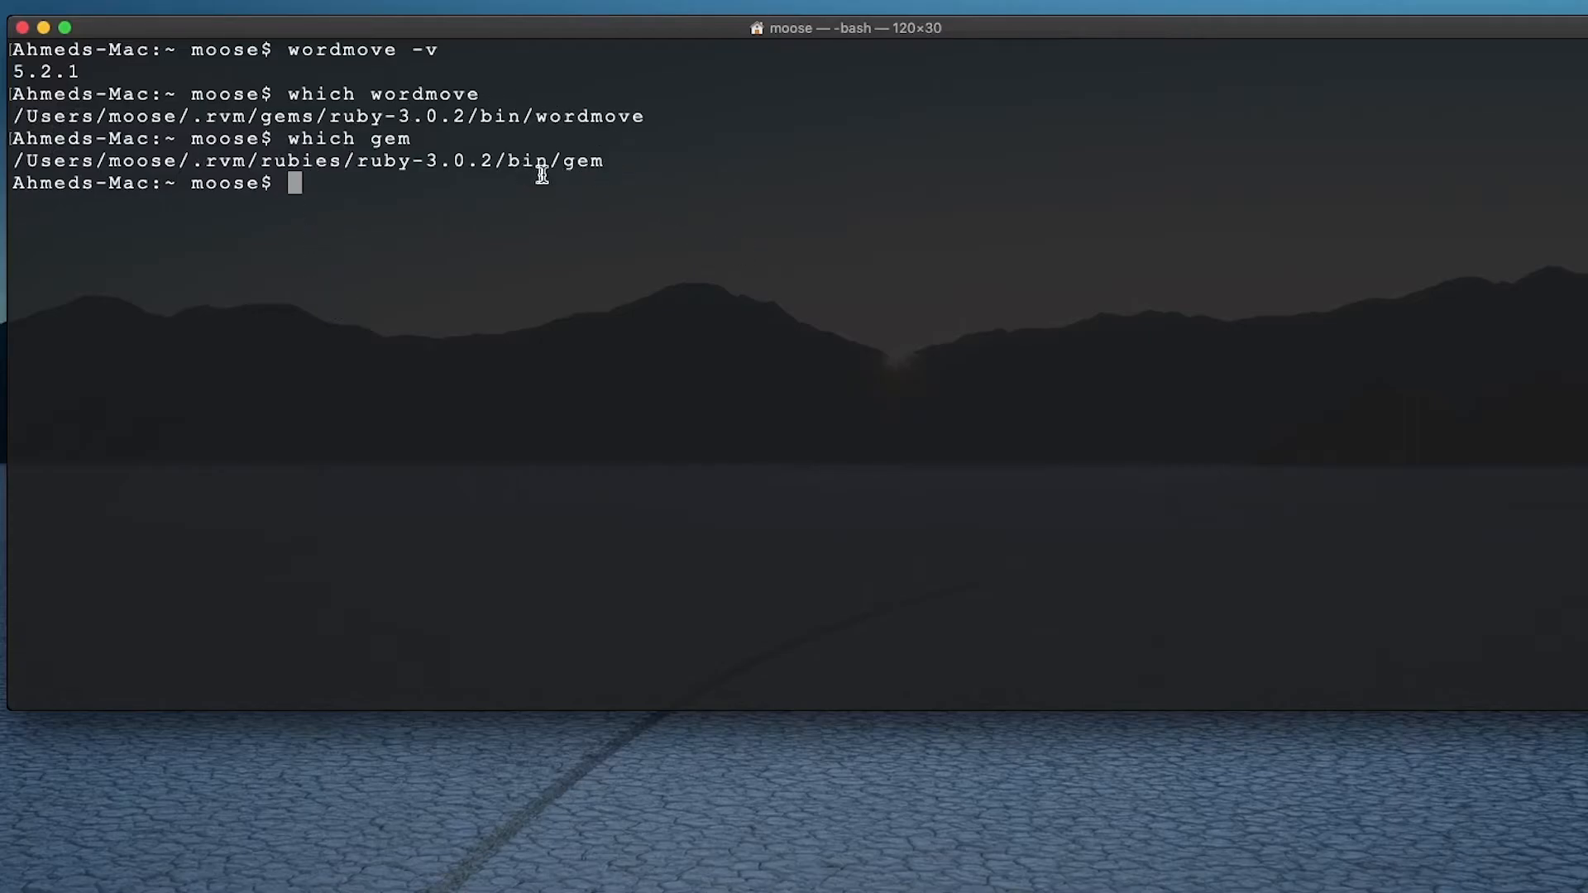
mouse_move(593, 301)
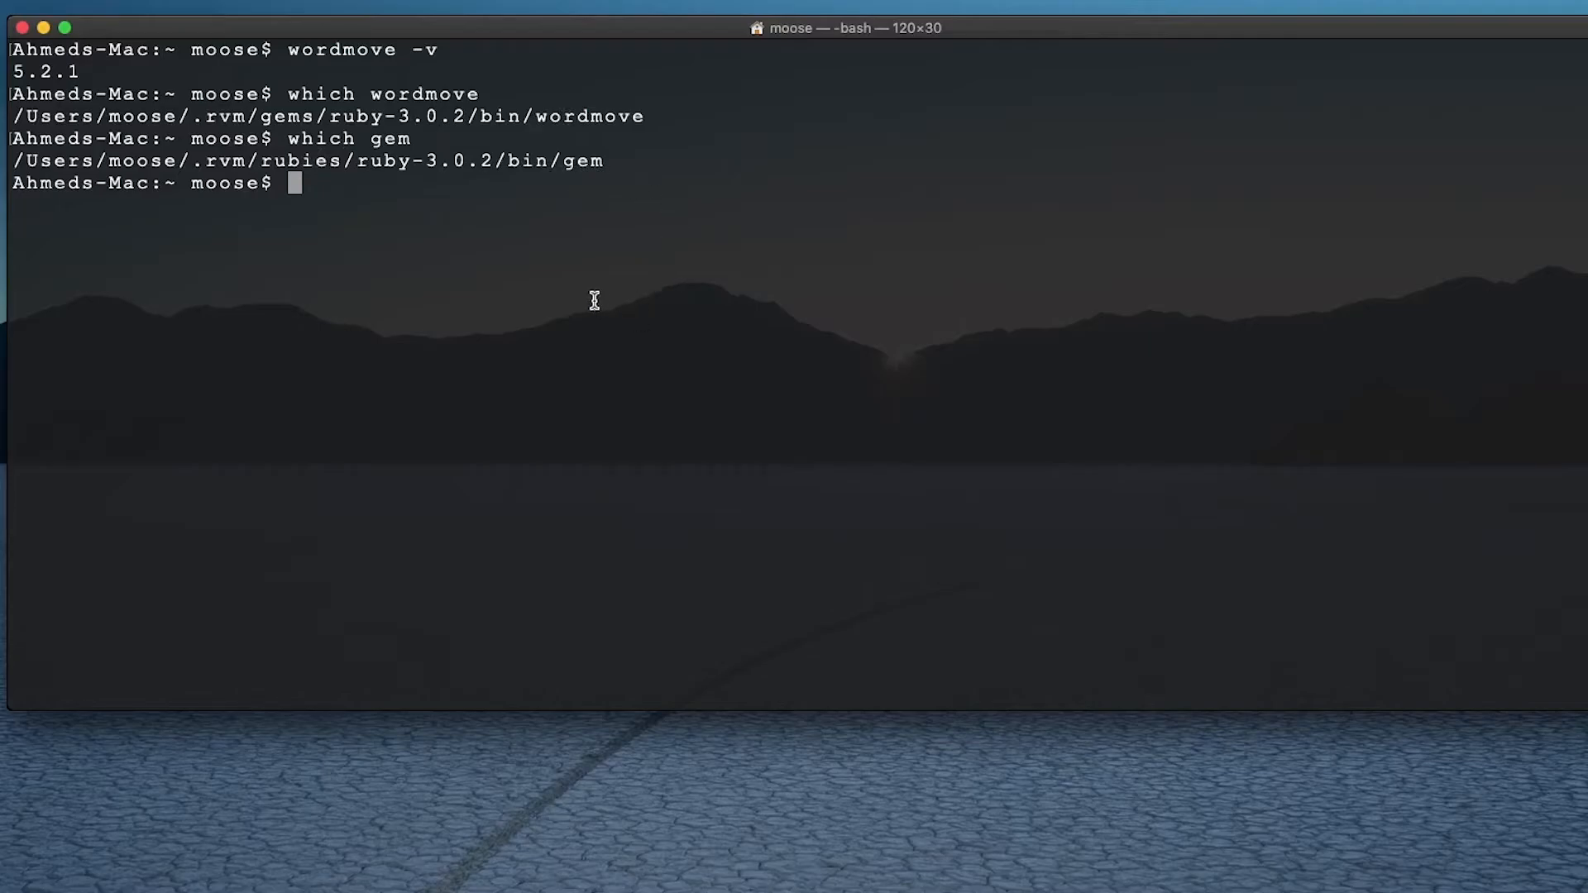
mouse_move(415, 337)
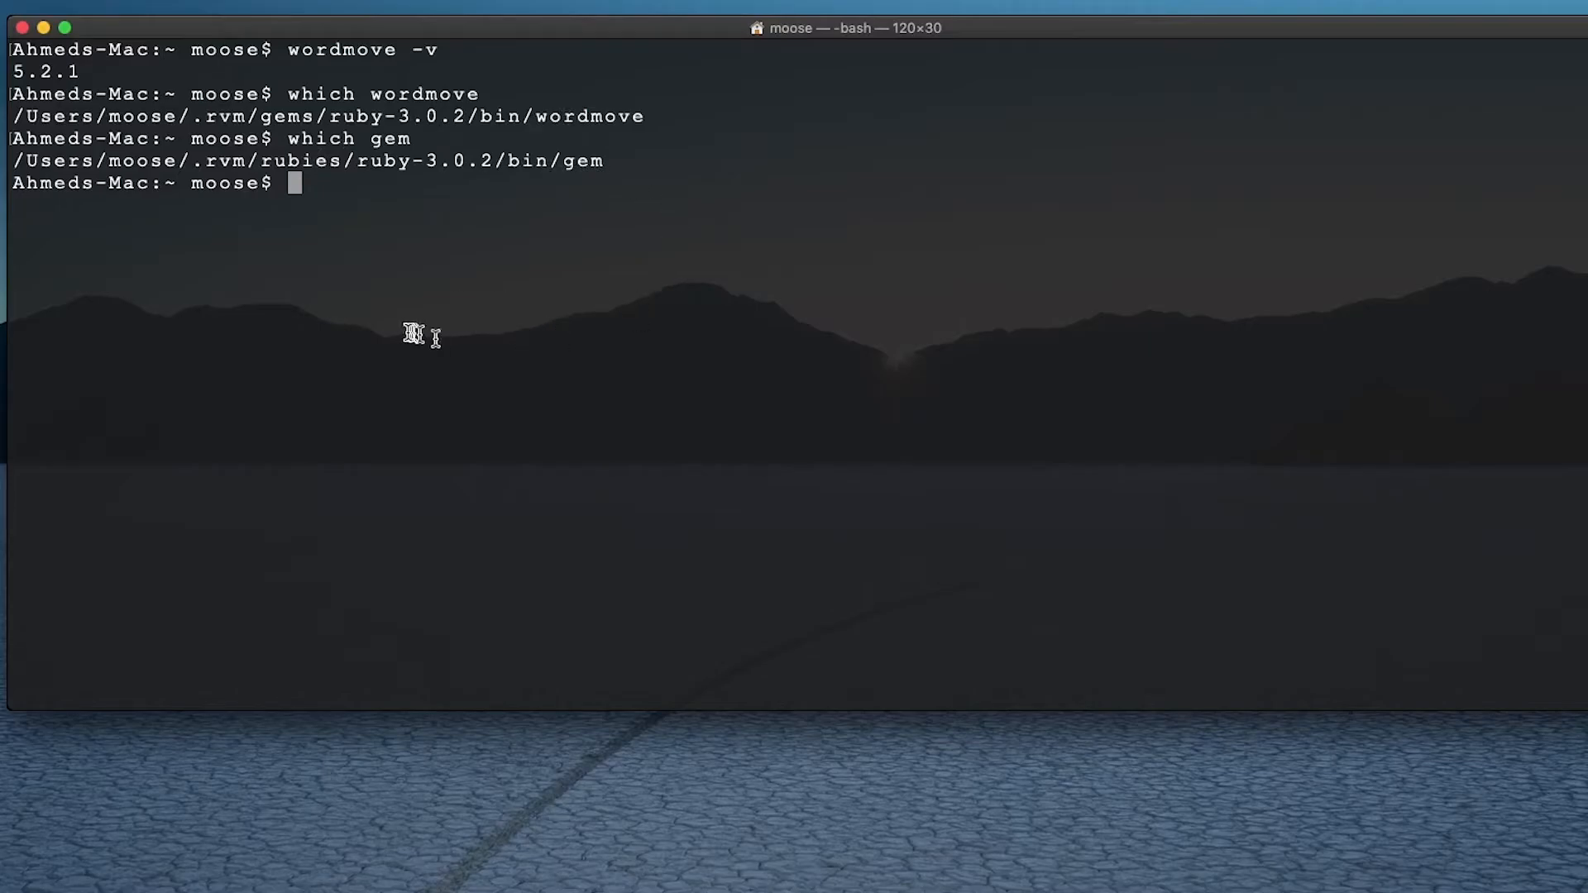
mouse_move(311, 344)
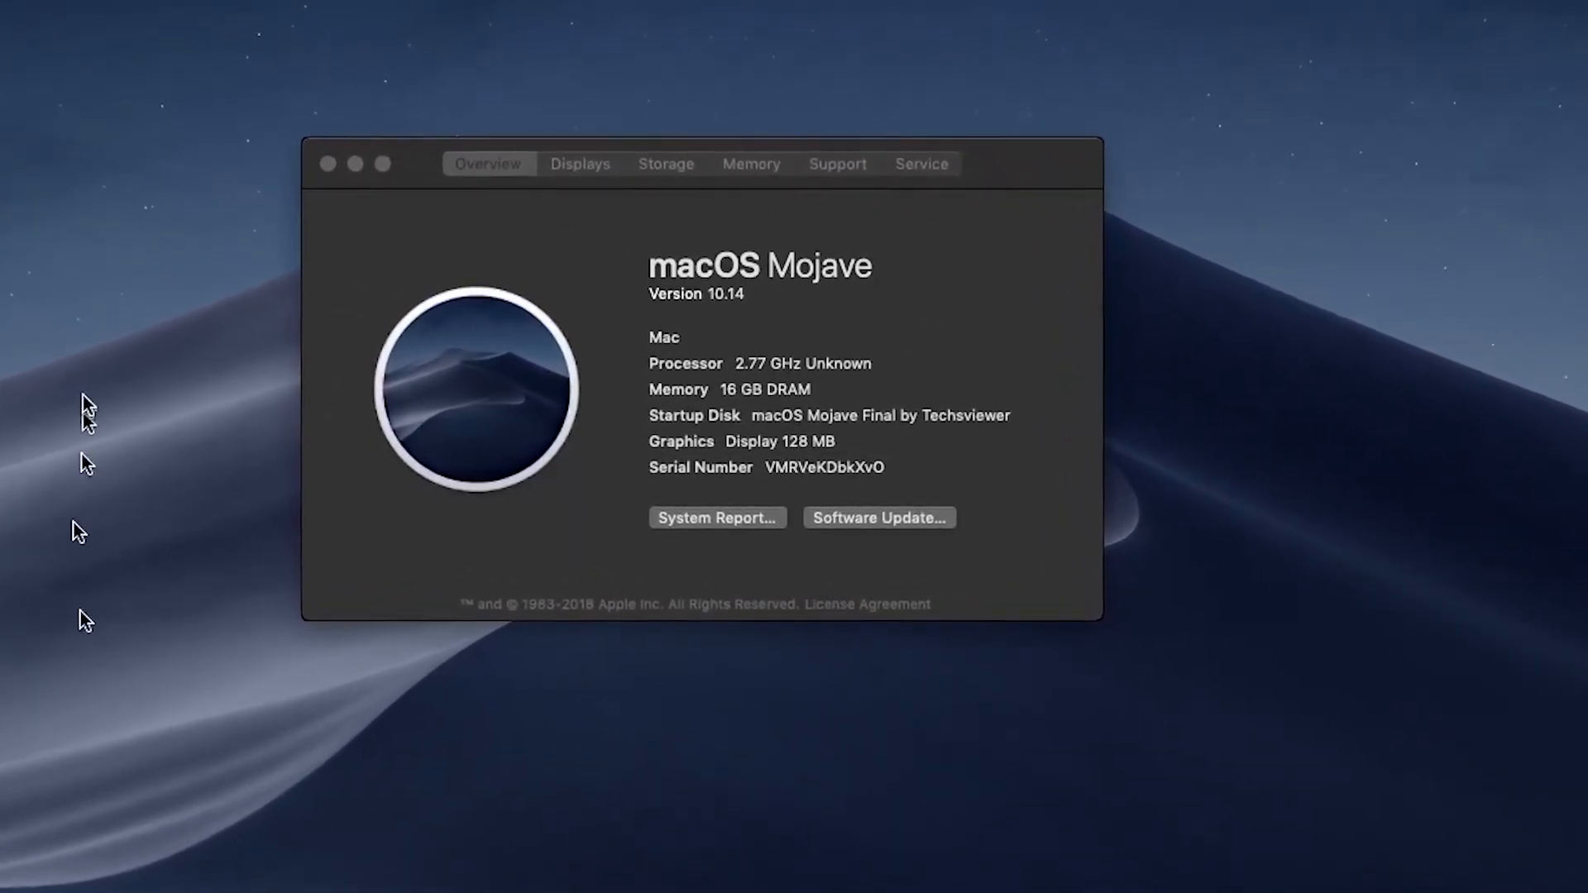
Step: Open a fresh Terminal window from the Dock's New Window option
left_click_drag(699, 163, 648, 140)
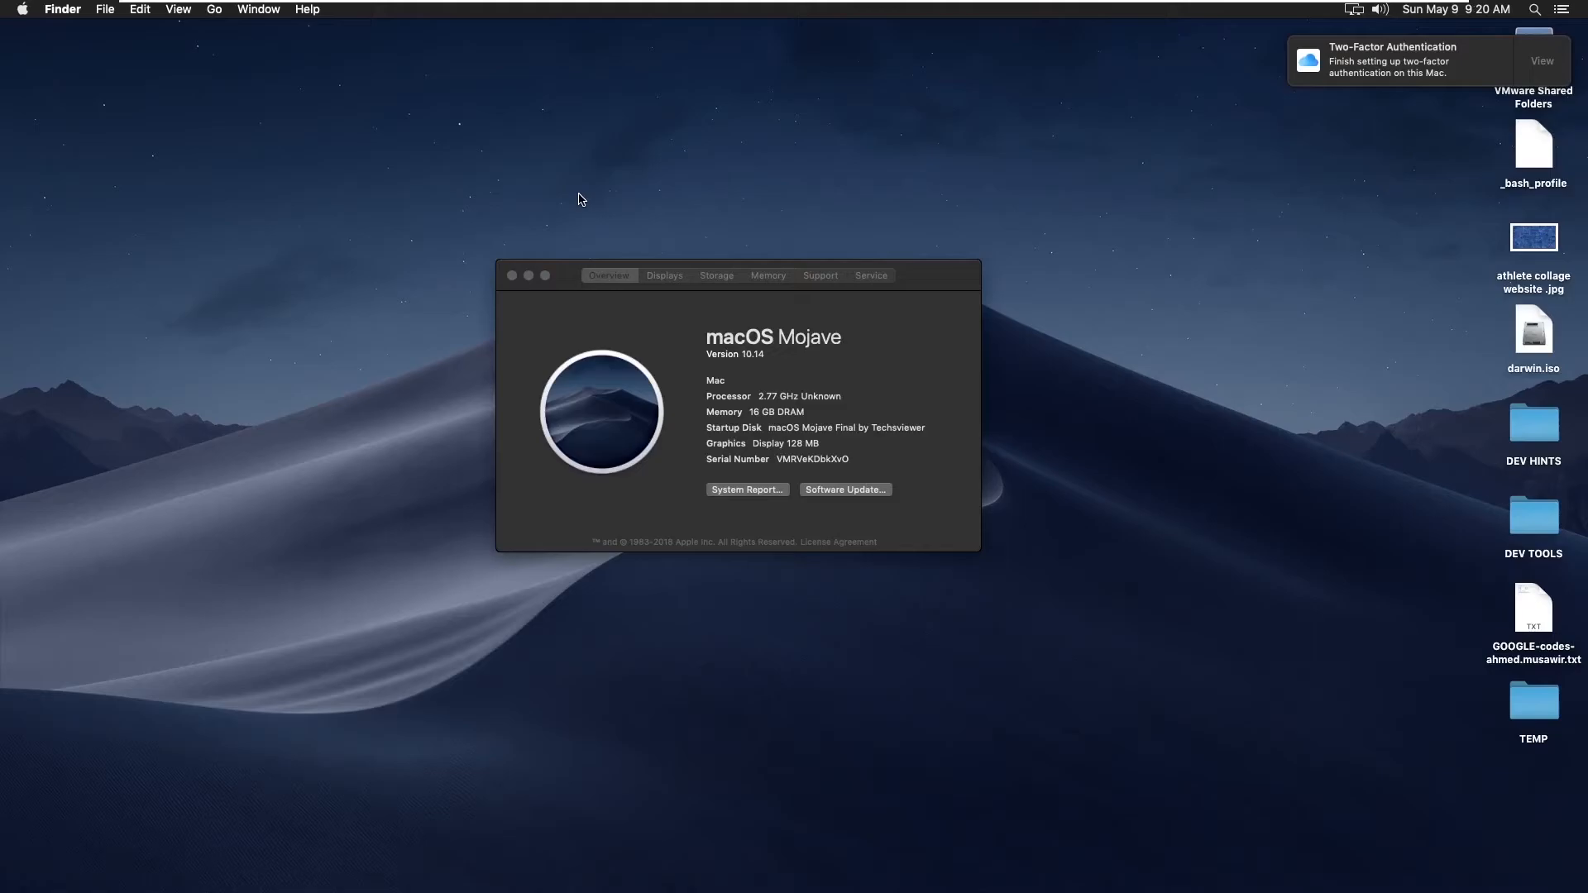
mouse_move(1481, 412)
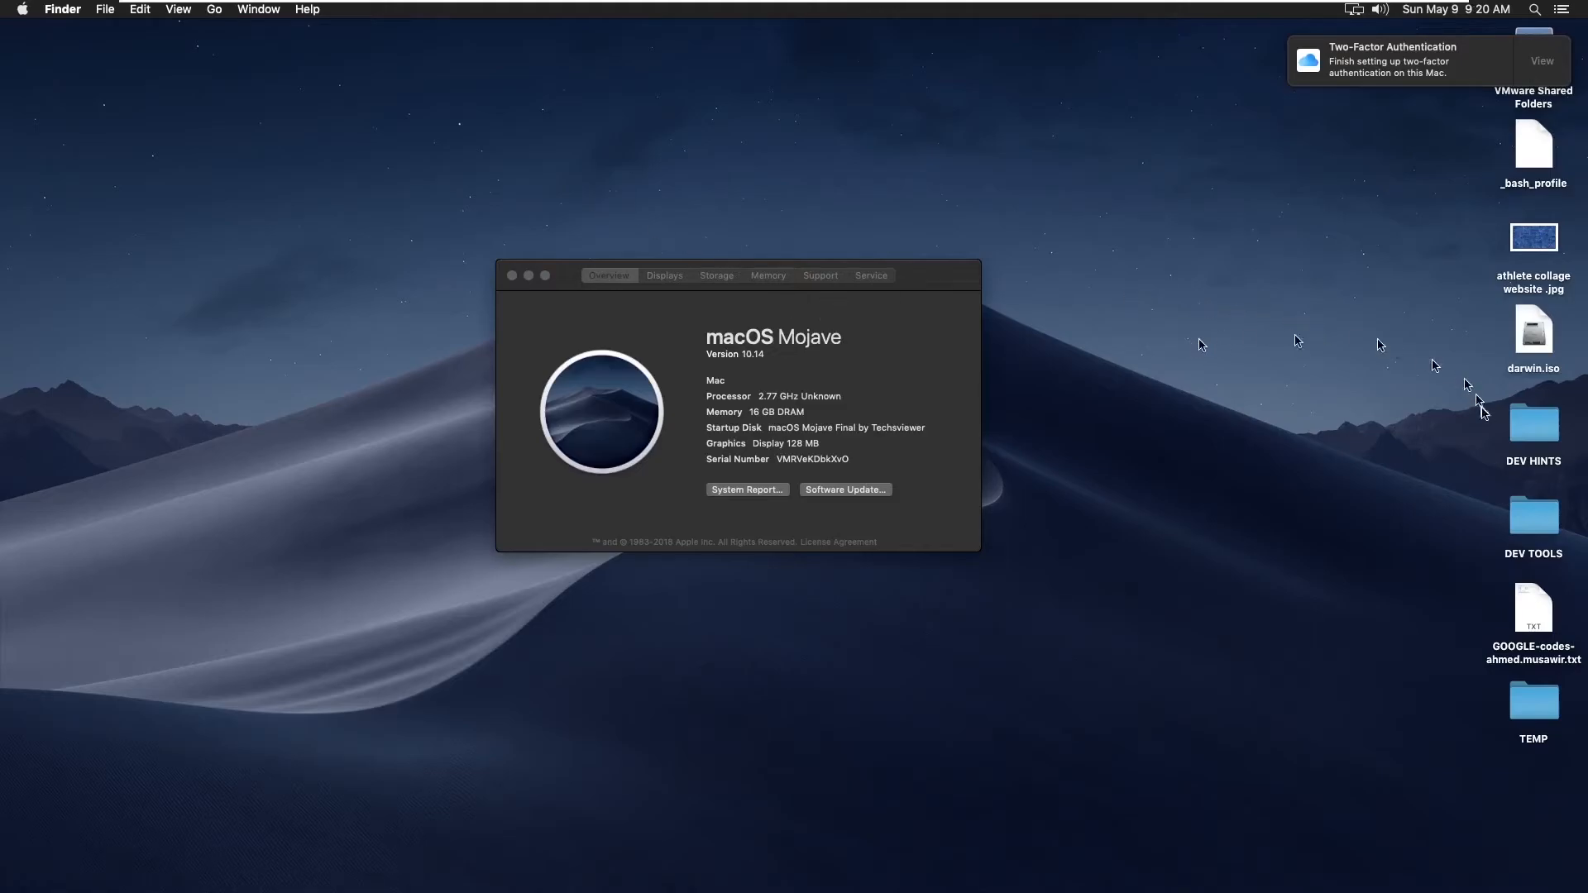
mouse_move(1533, 258)
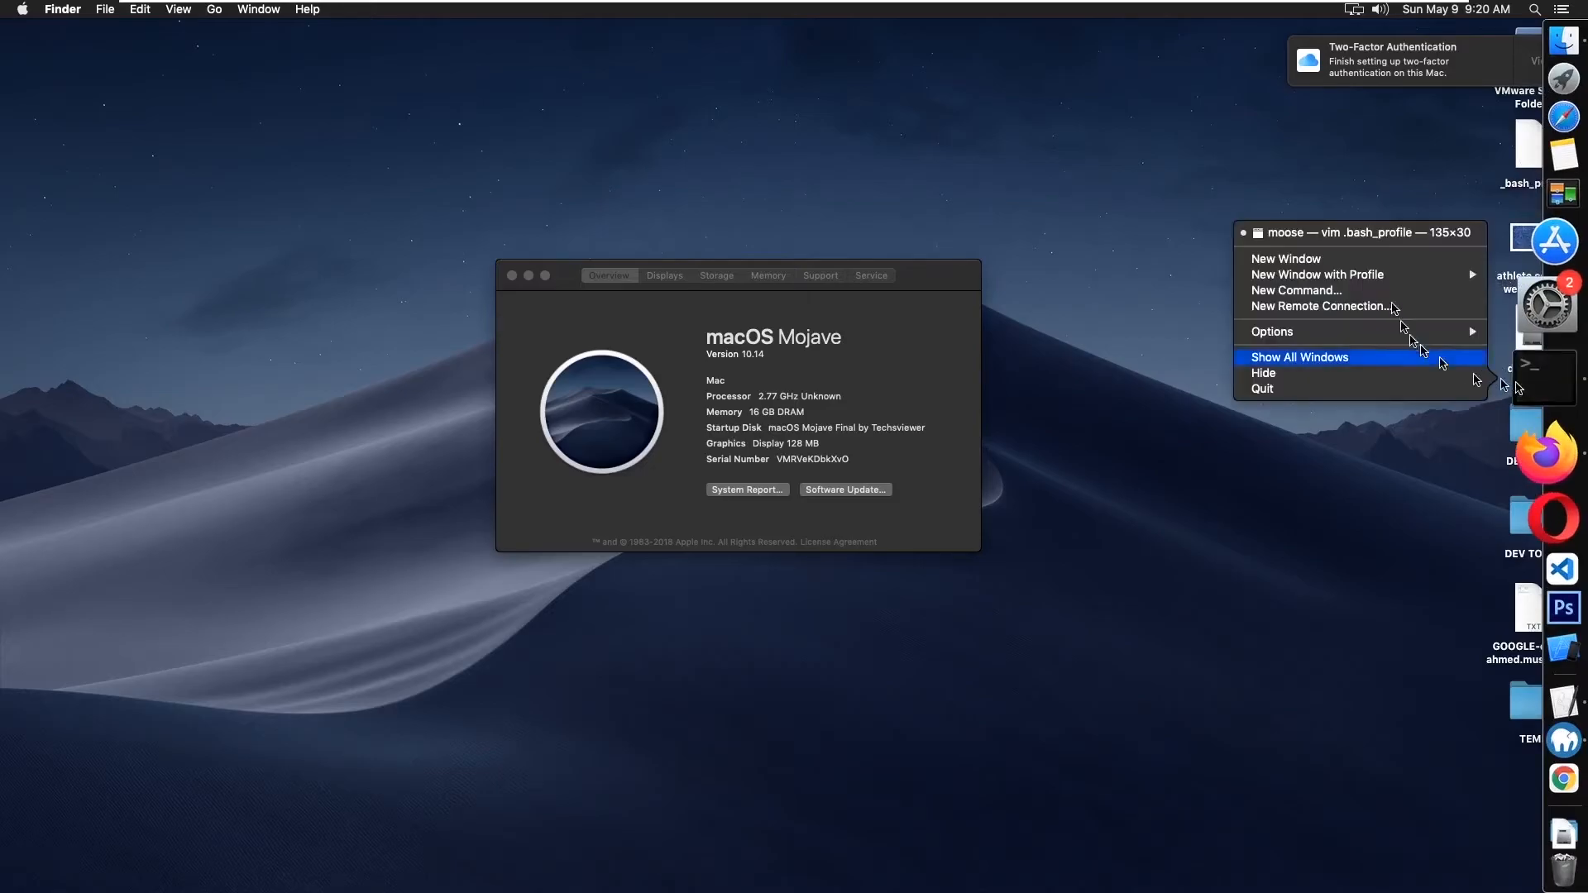
mouse_move(1364, 258)
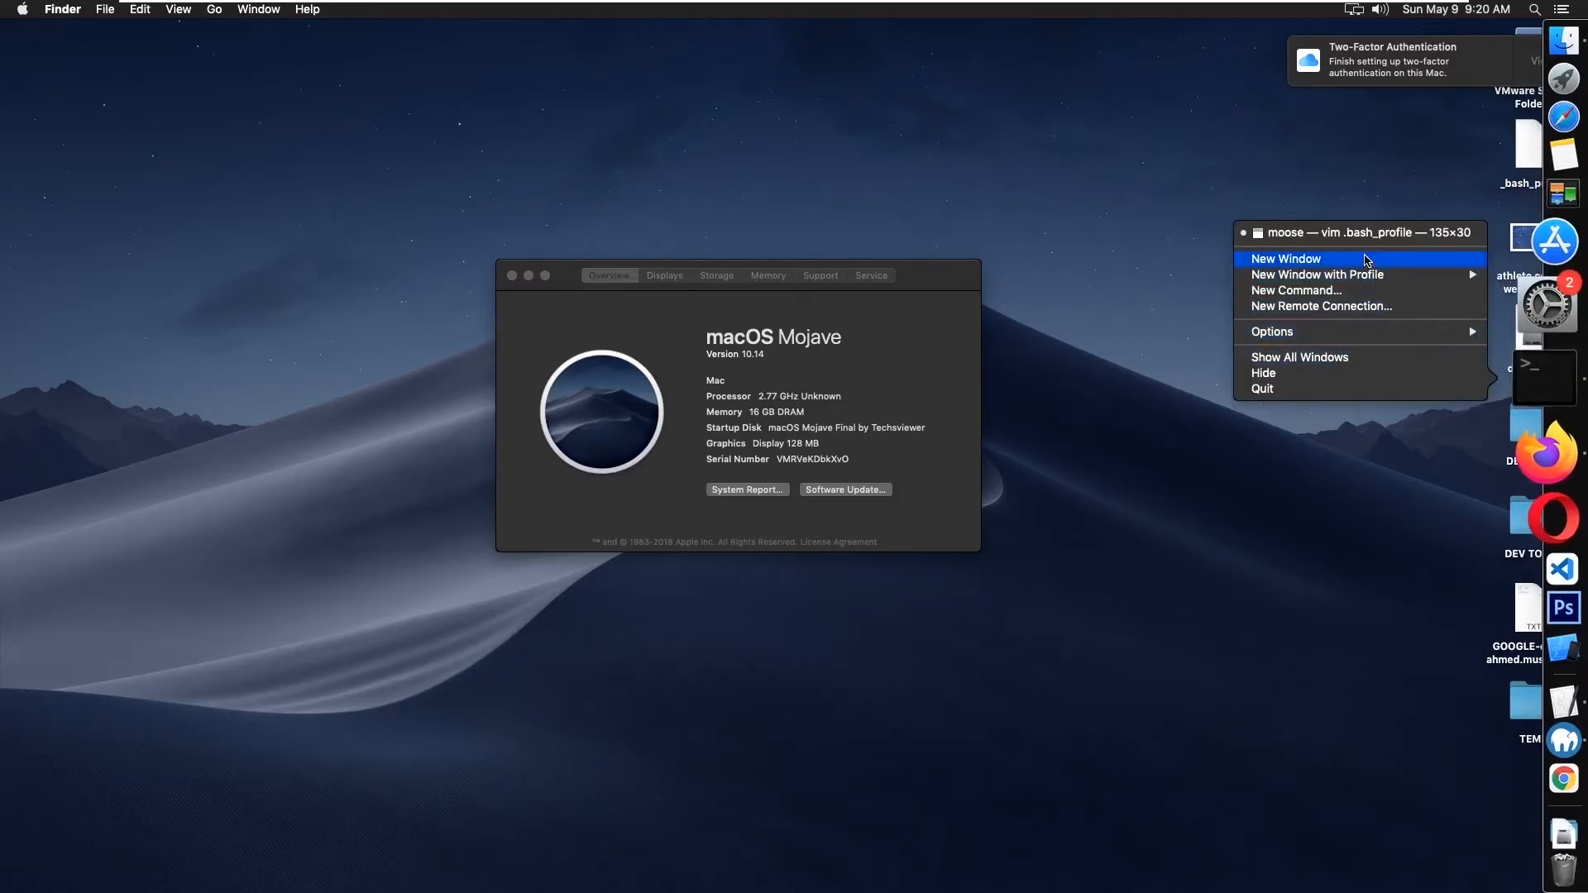
left_click(1286, 258)
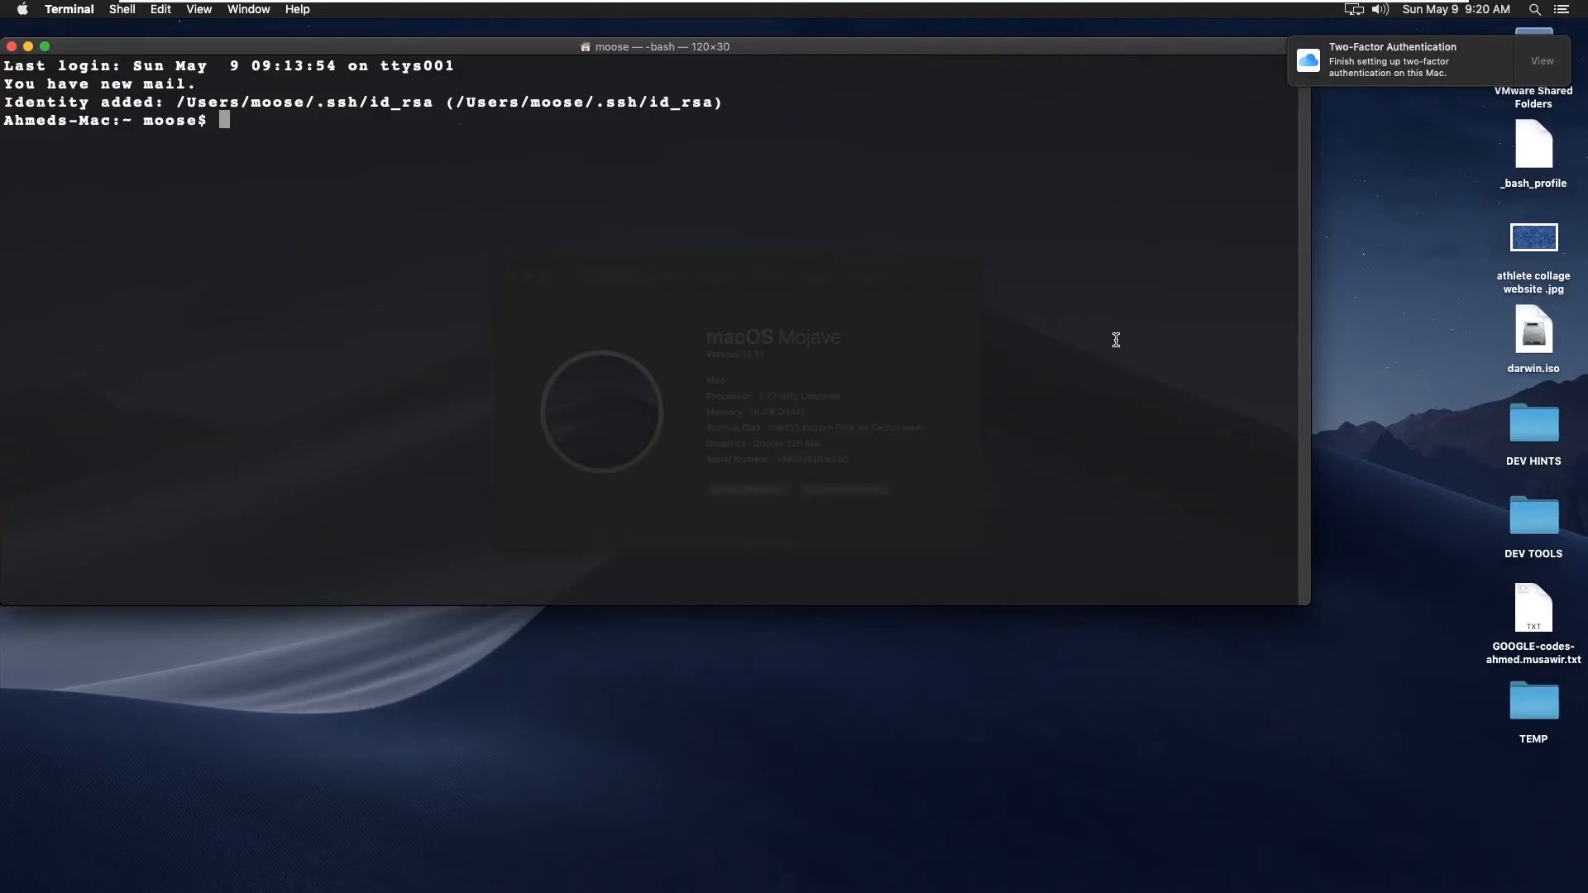
Step: Test wordmove, ruby -v and which ruby, revealing system Ruby 2.3.7 at /usr/bin/ruby
type("wor")
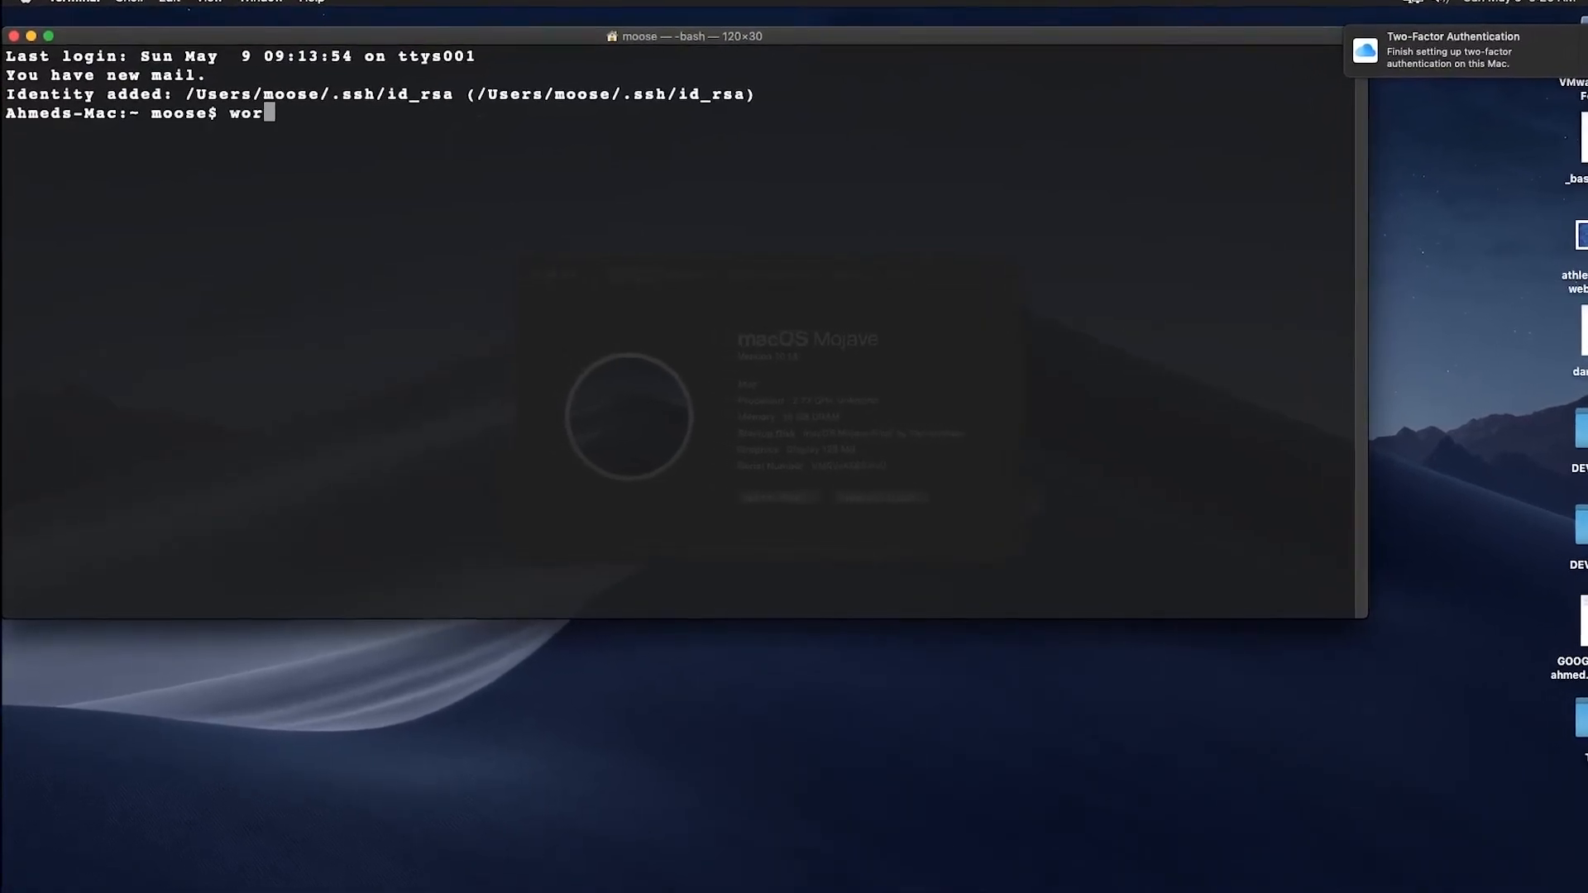
key("Return")
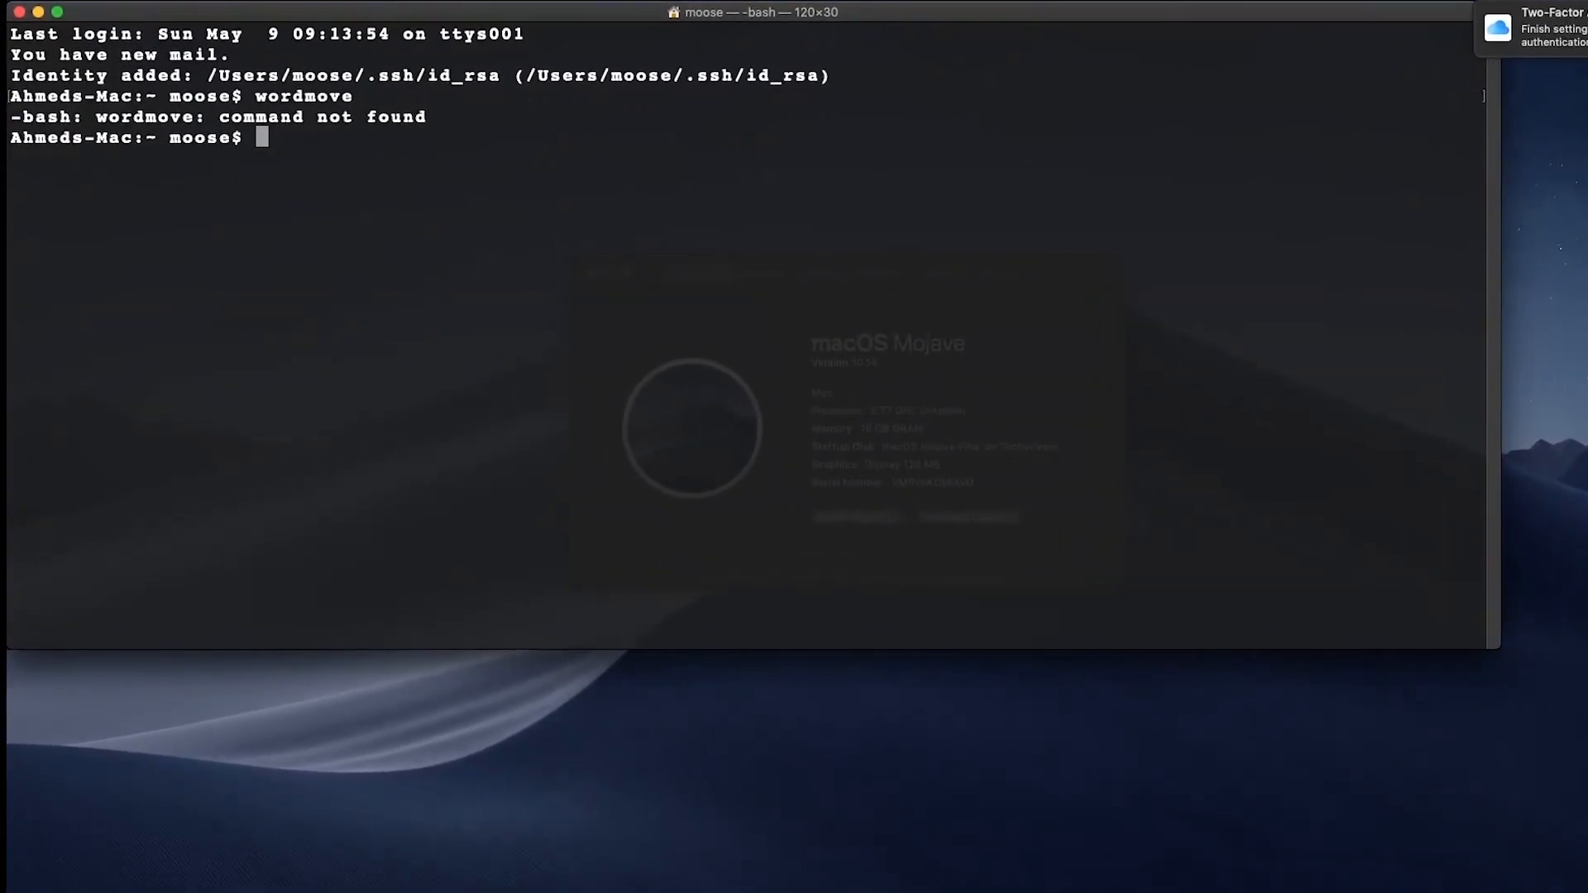
type("ruby -v")
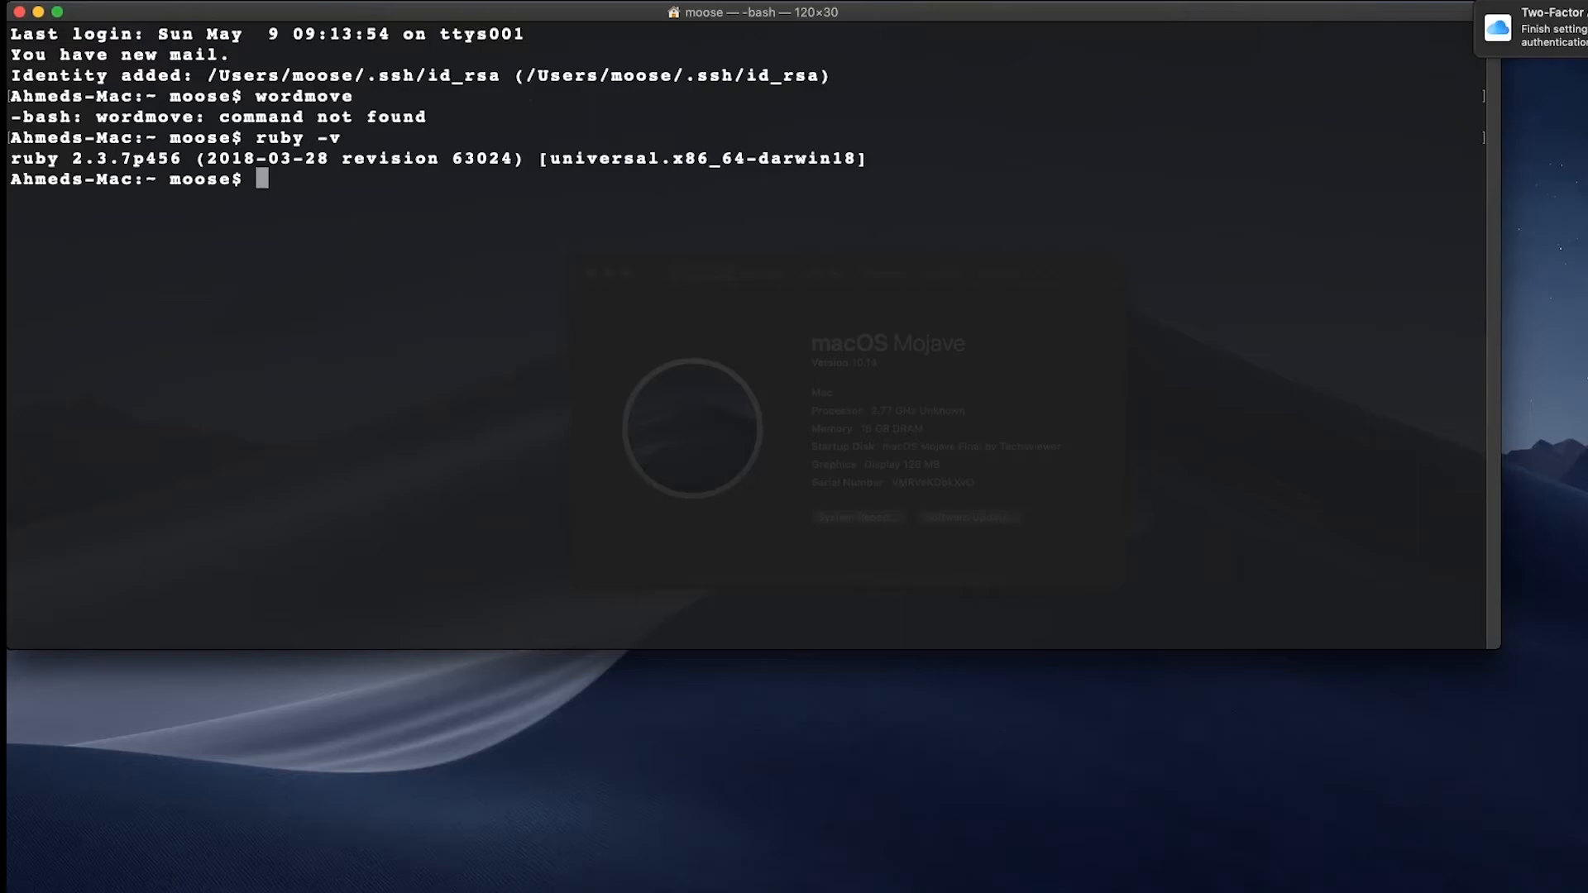
type("whci")
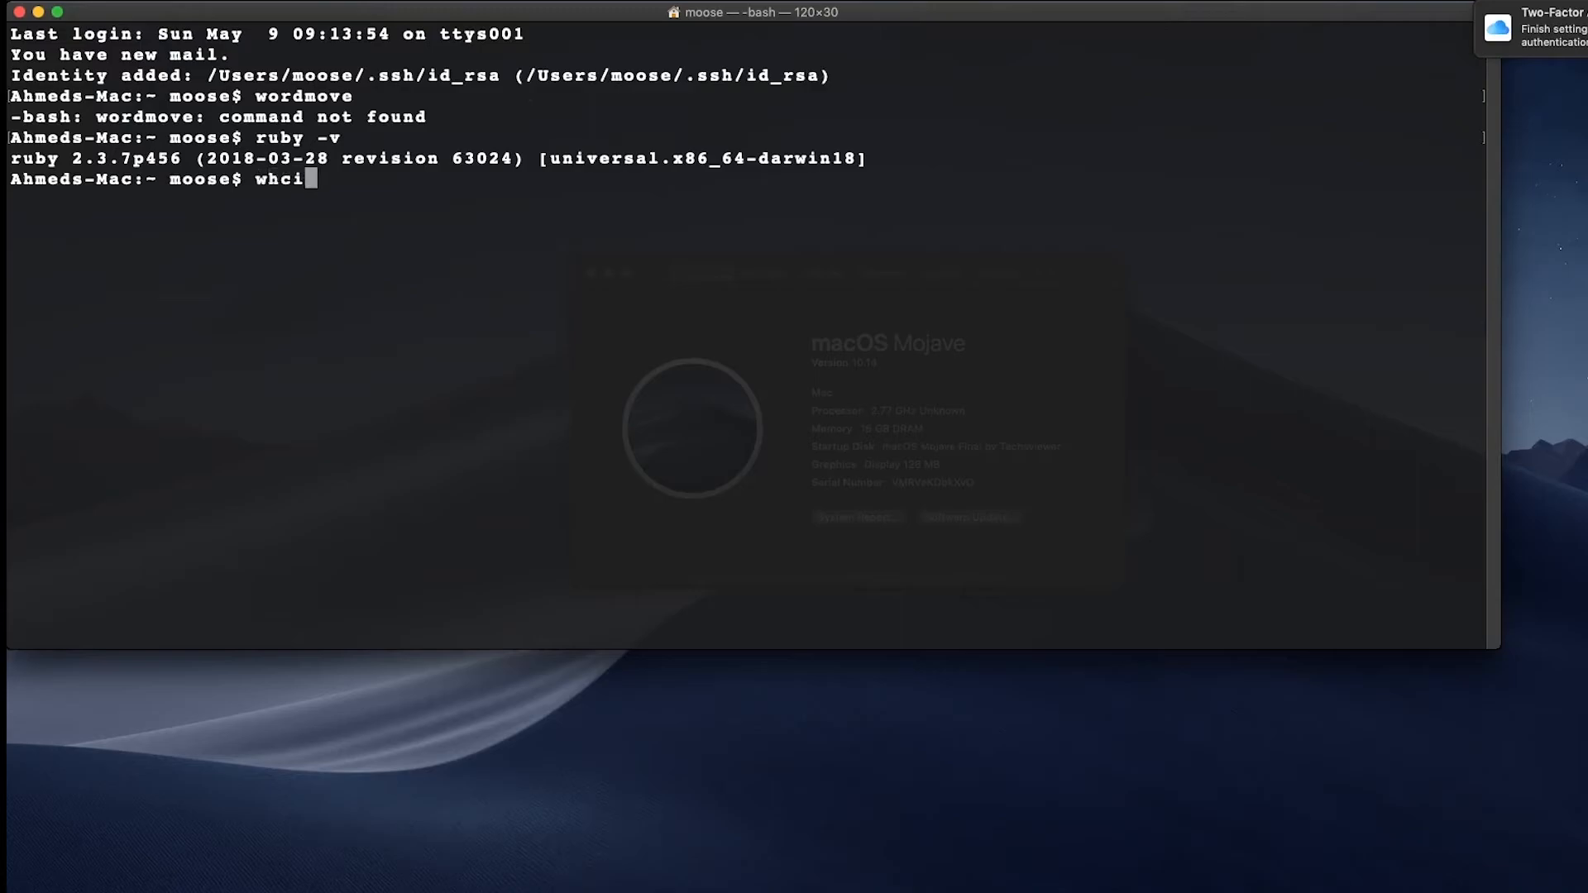
type("h ruby")
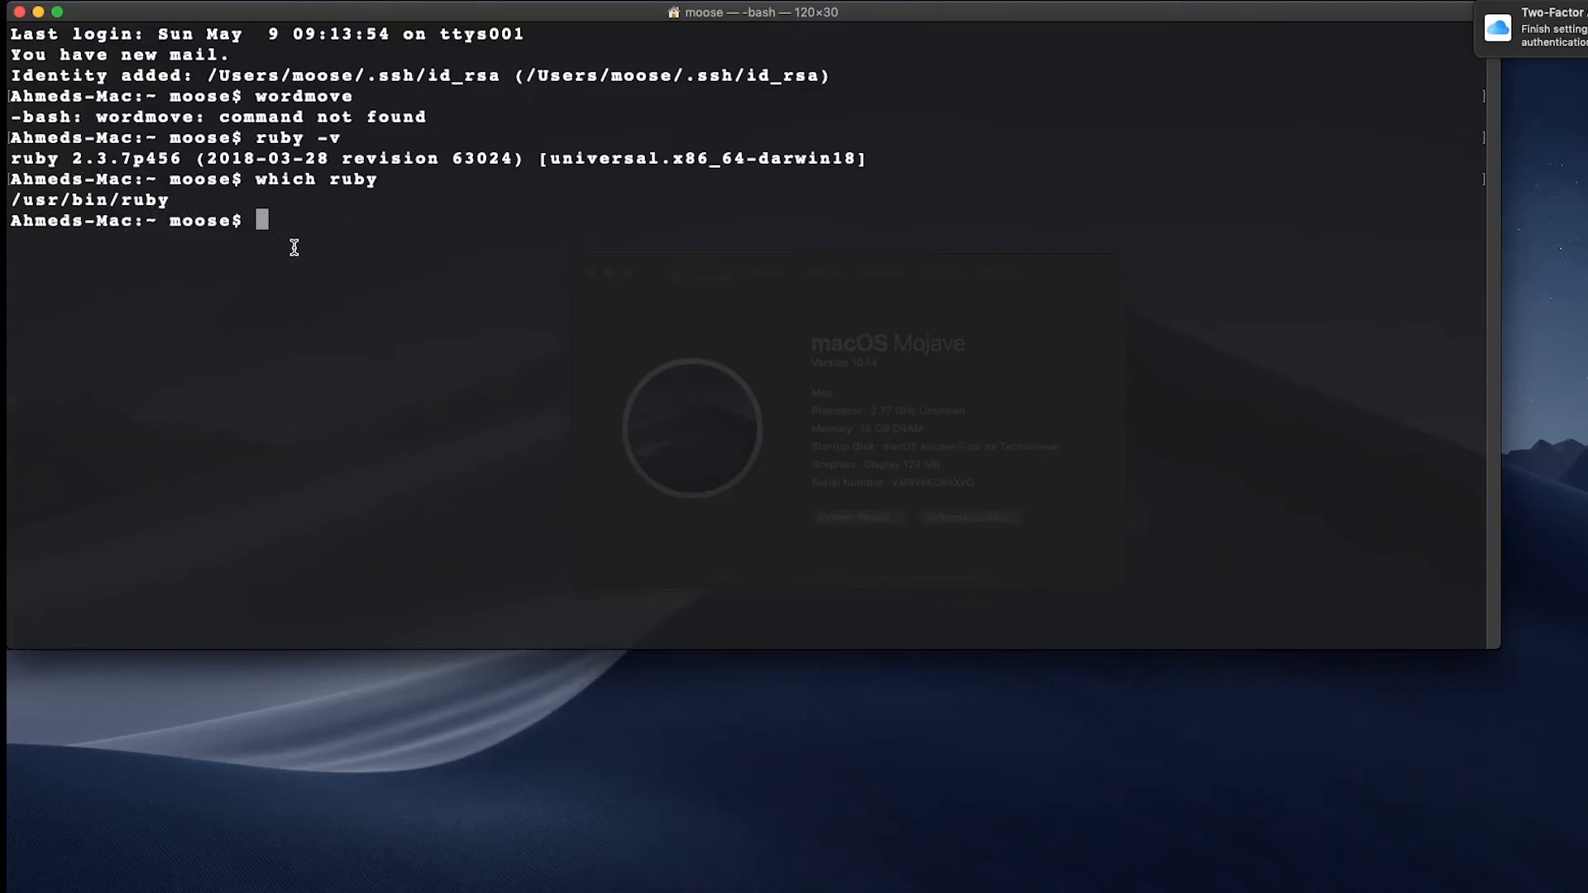
mouse_move(162, 233)
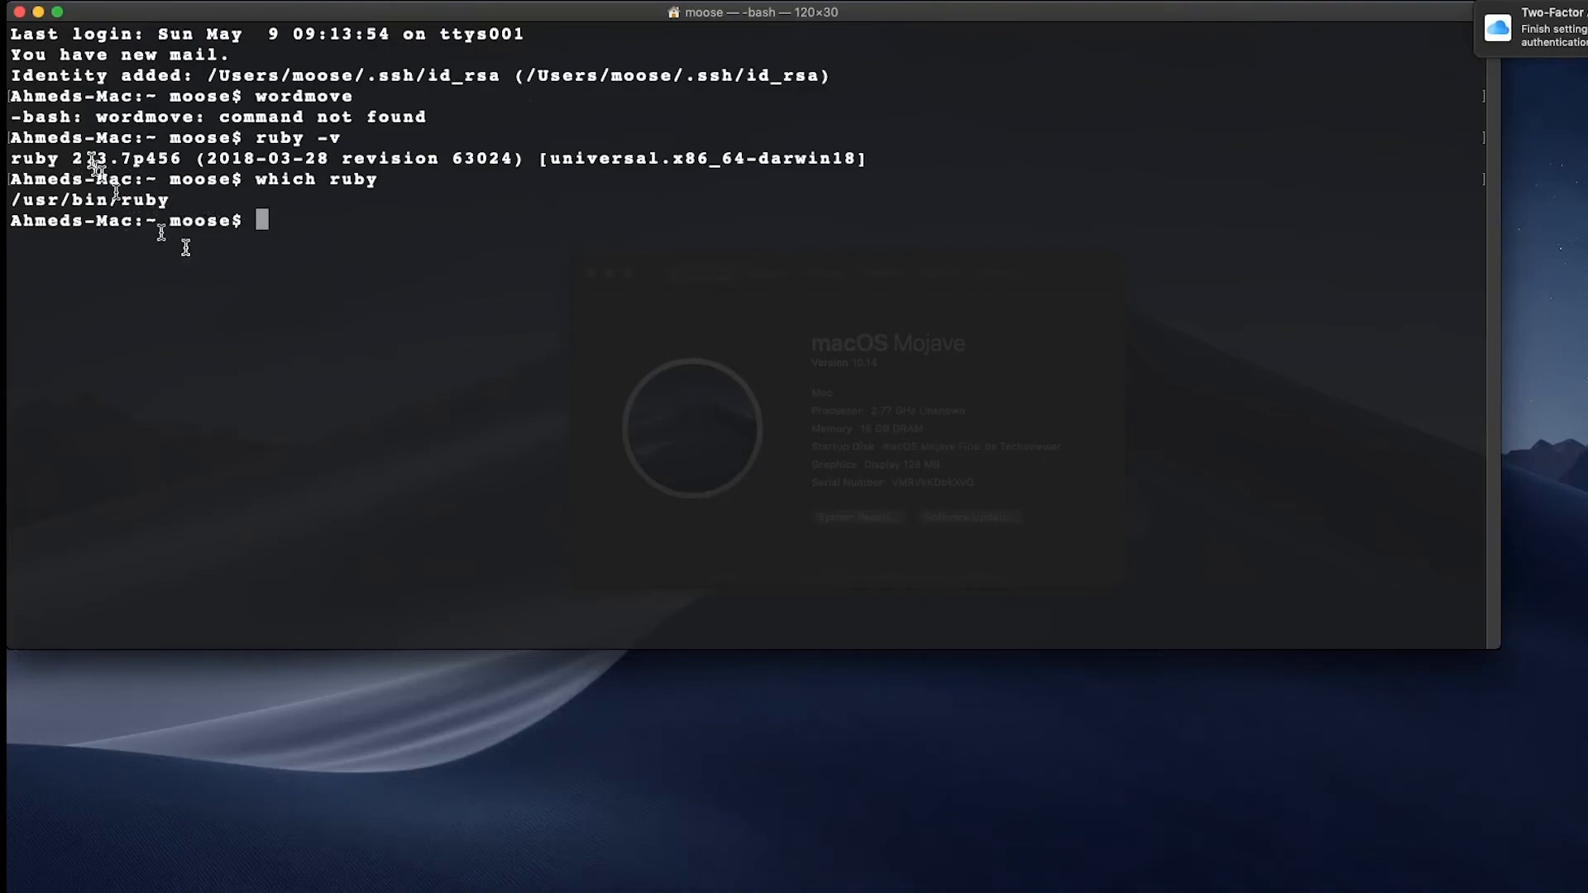
mouse_move(344, 256)
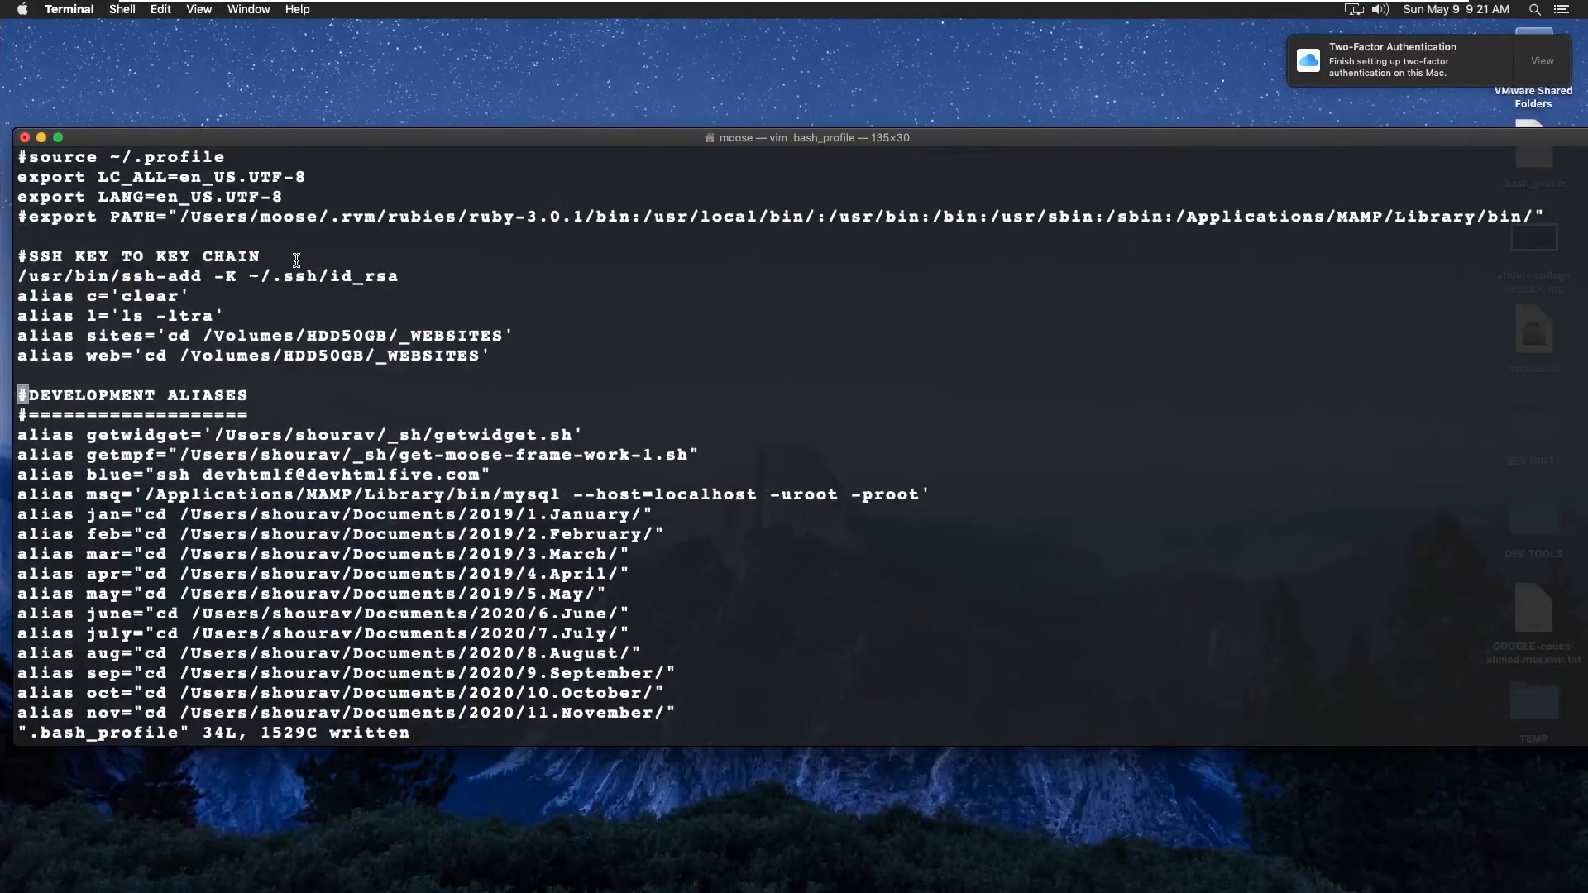
mouse_move(86, 744)
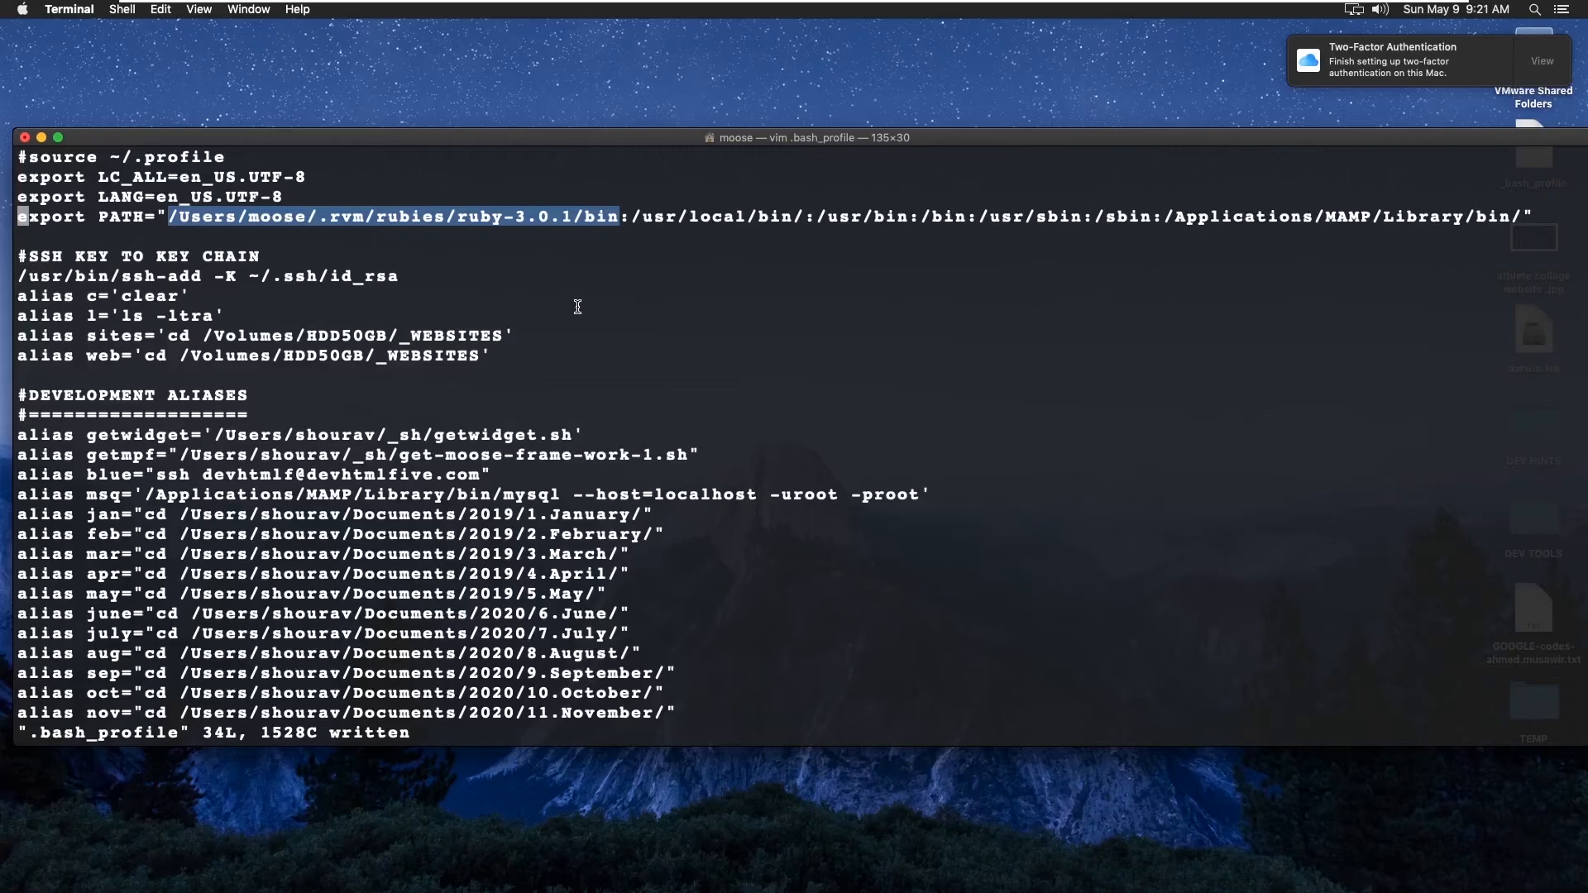
mouse_move(197, 89)
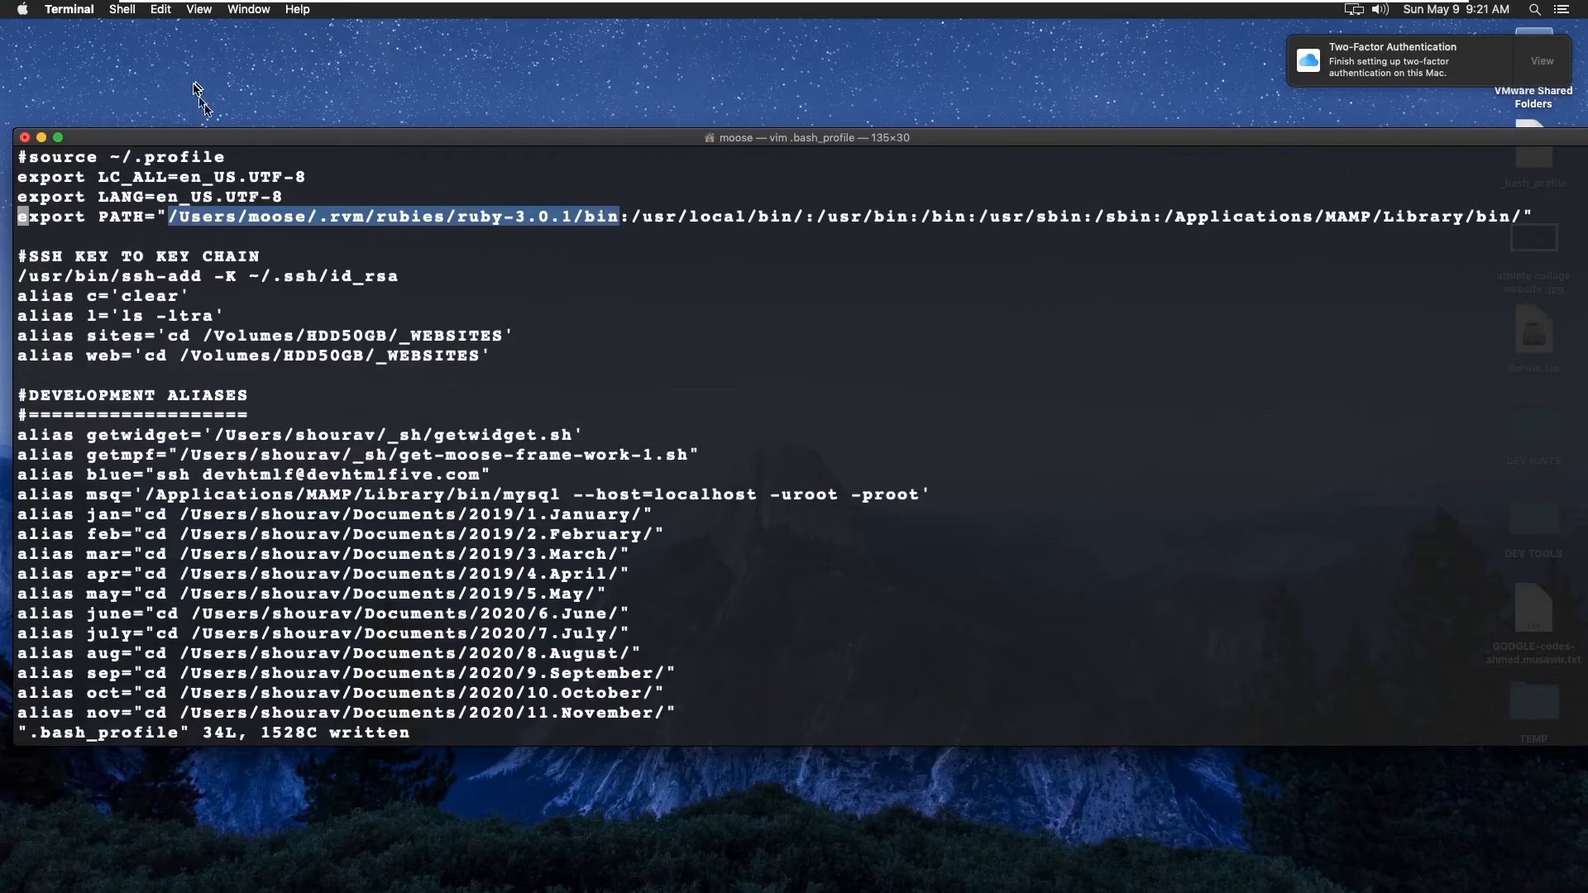
mouse_move(547, 238)
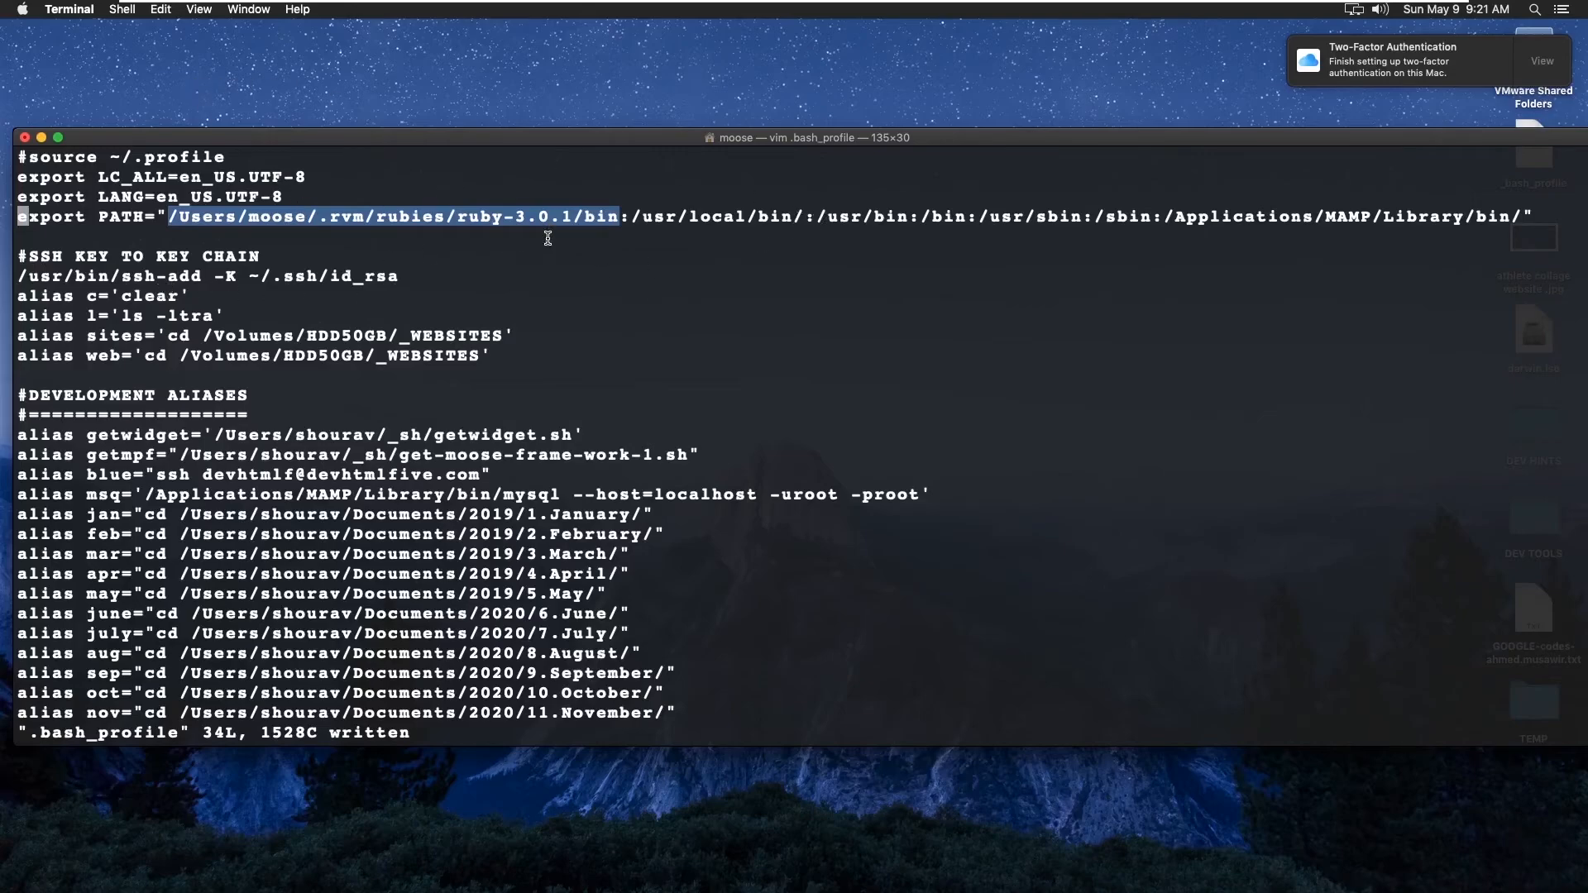
mouse_move(572, 258)
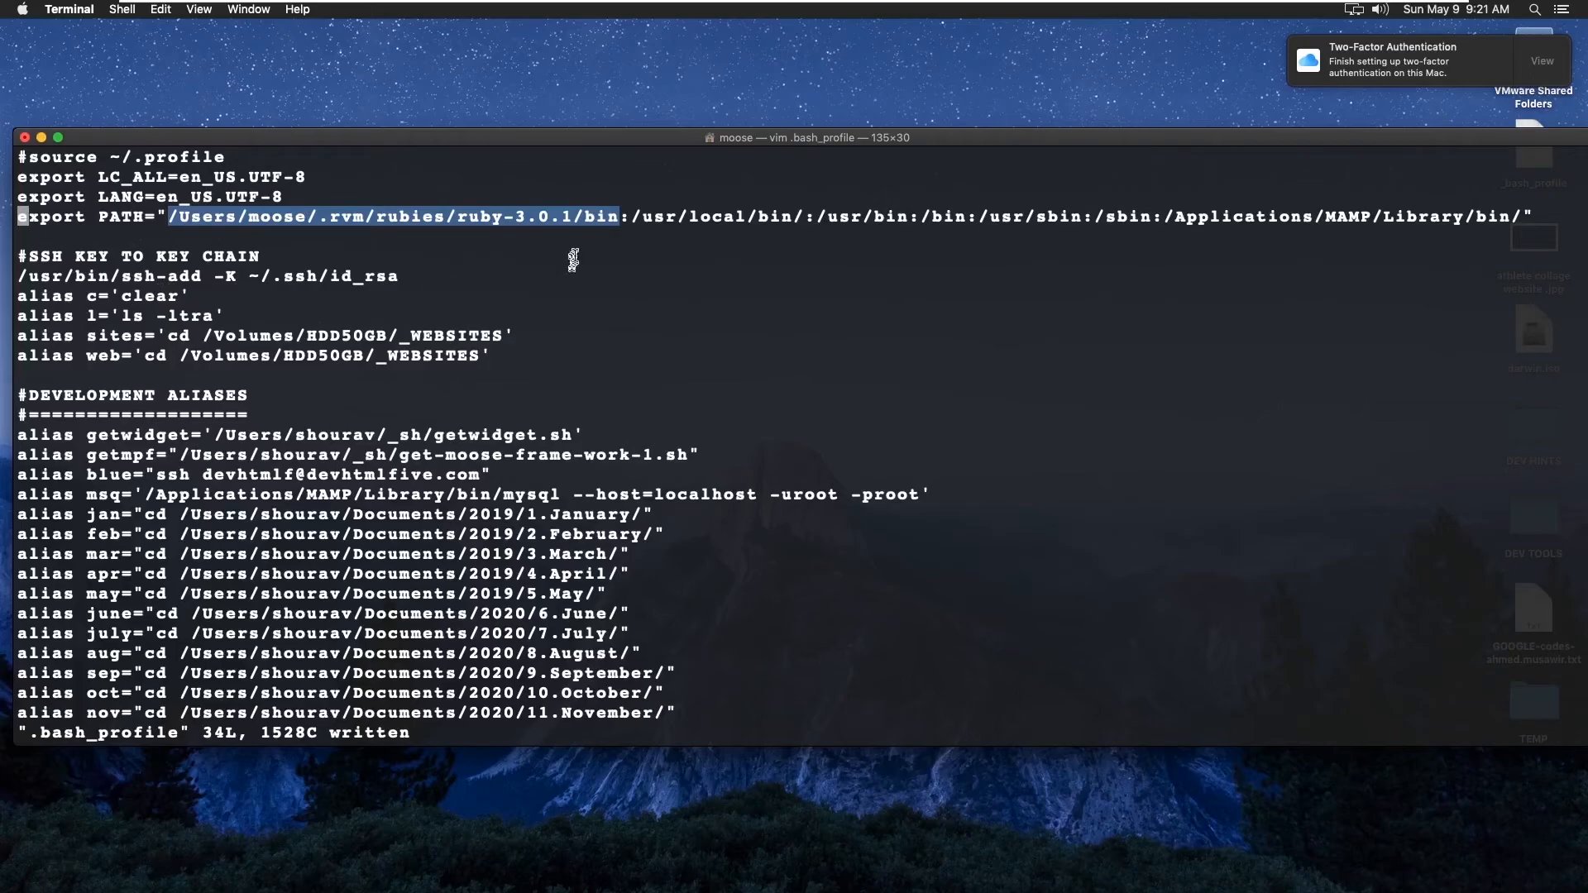
mouse_move(633, 217)
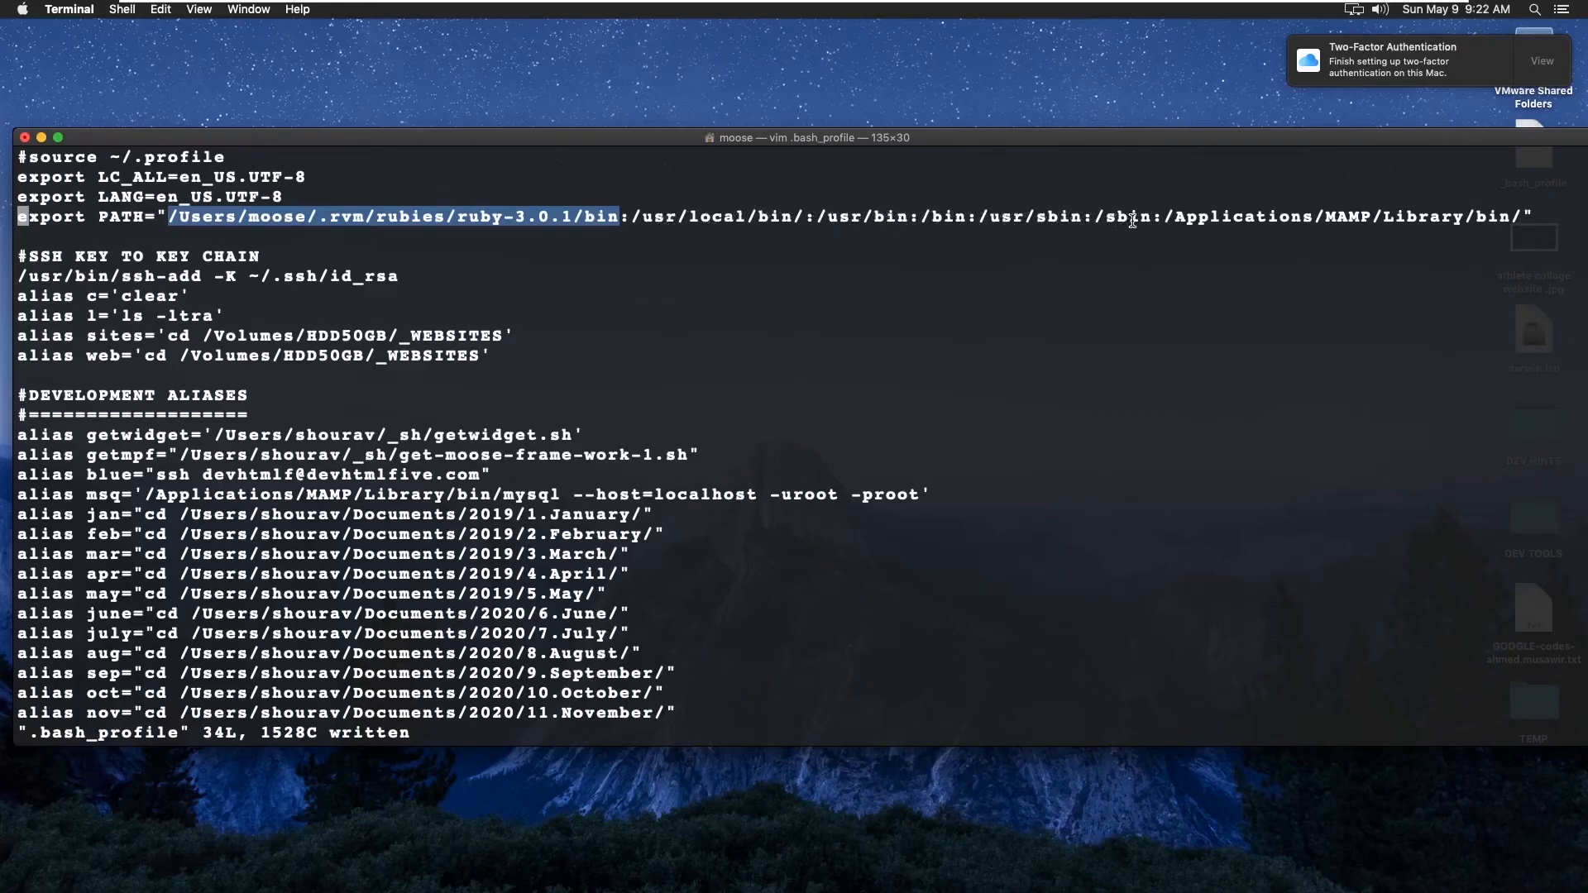
mouse_move(567, 195)
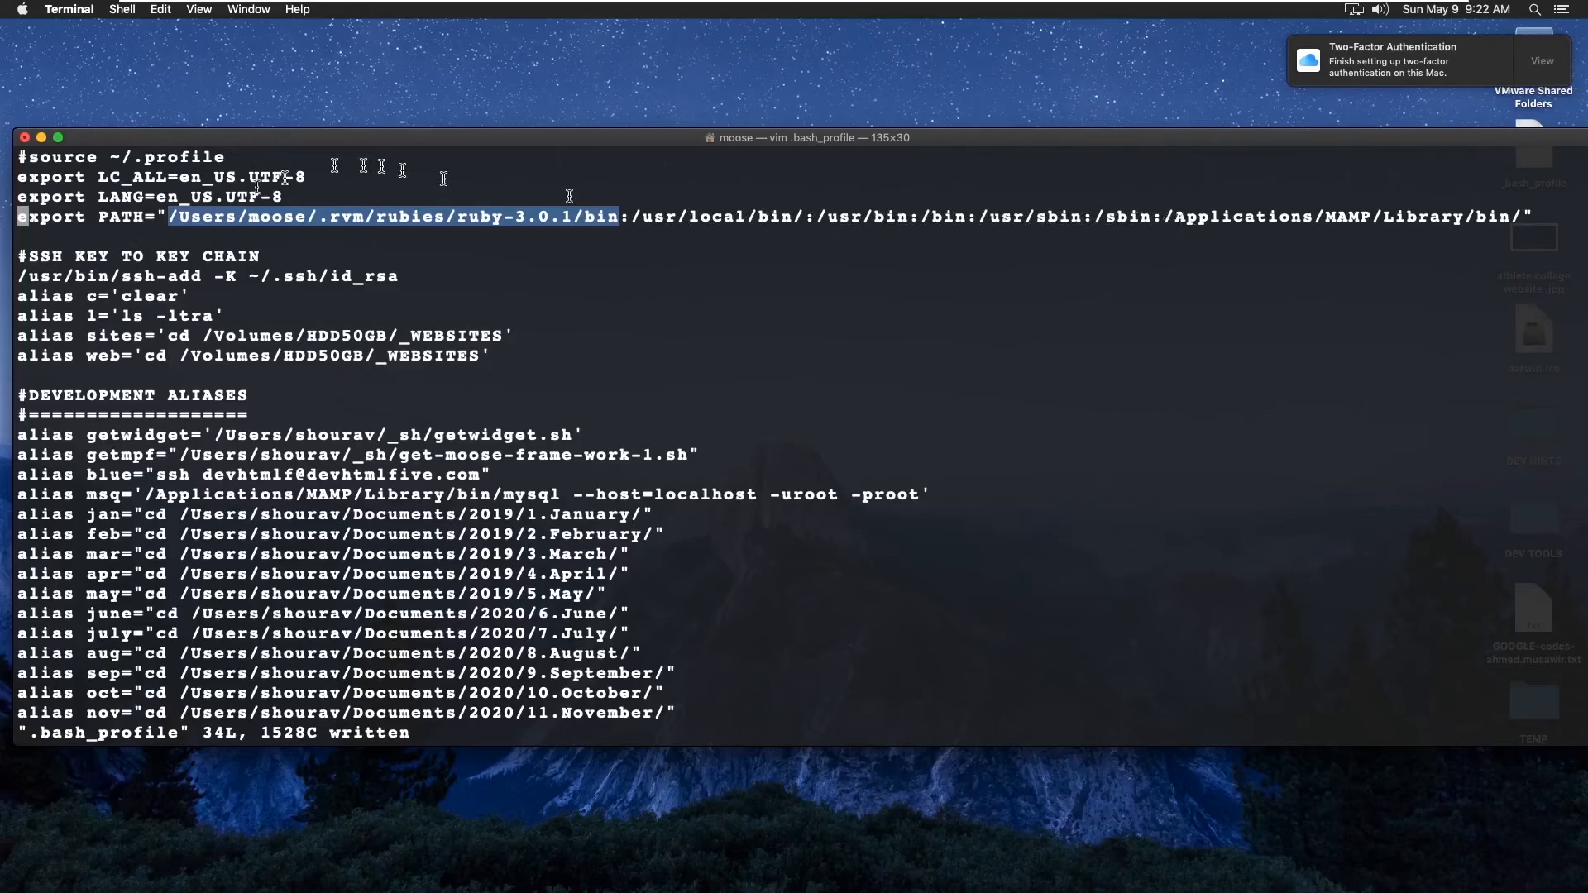
mouse_move(441, 233)
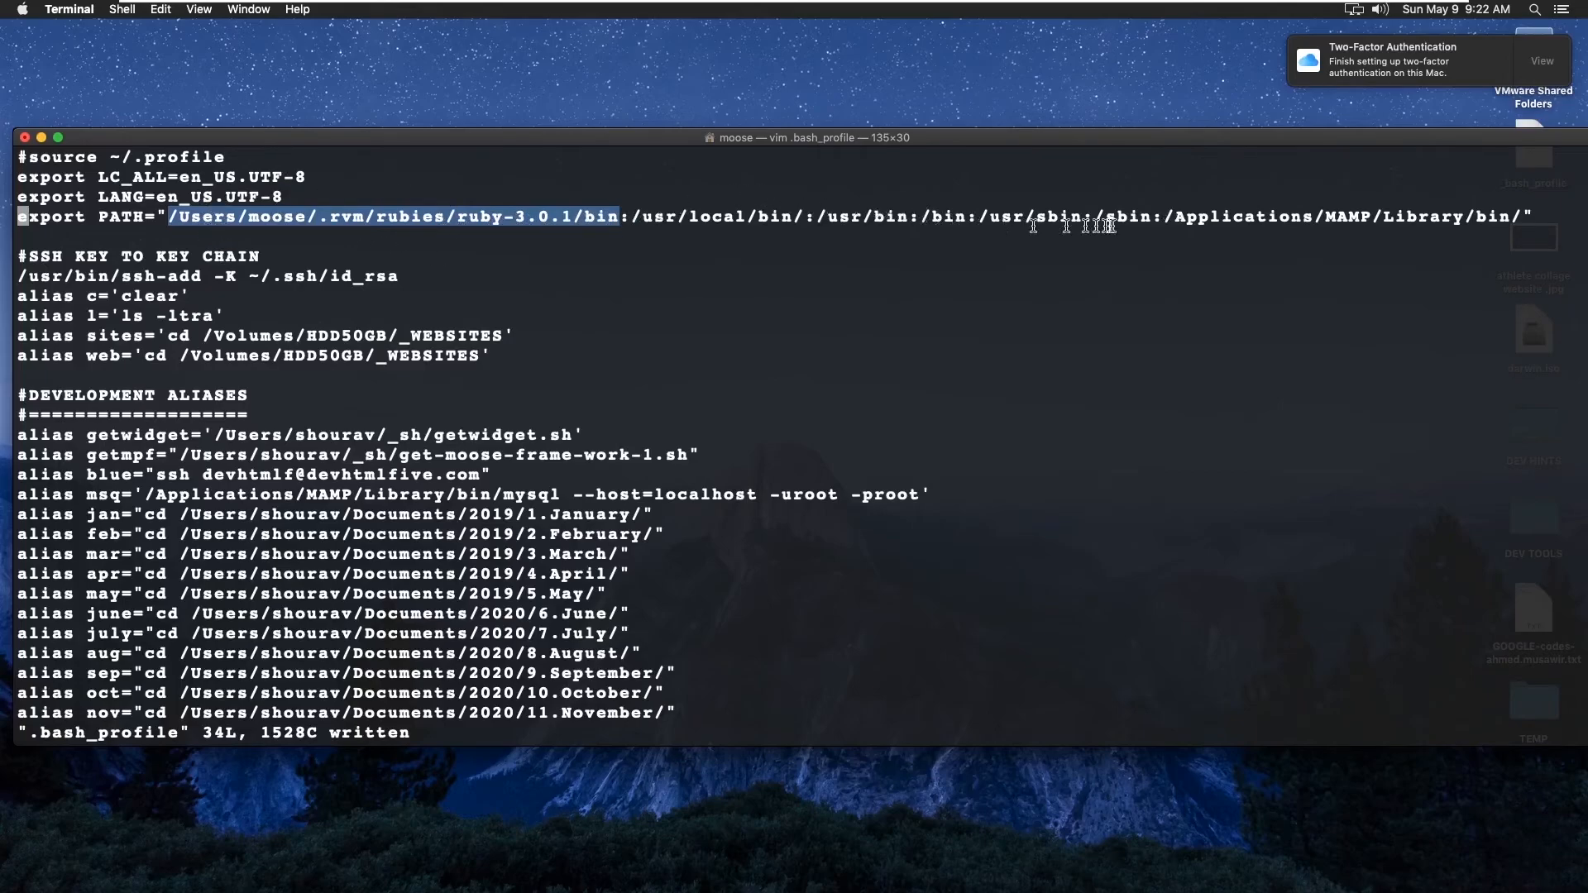
mouse_move(1144, 248)
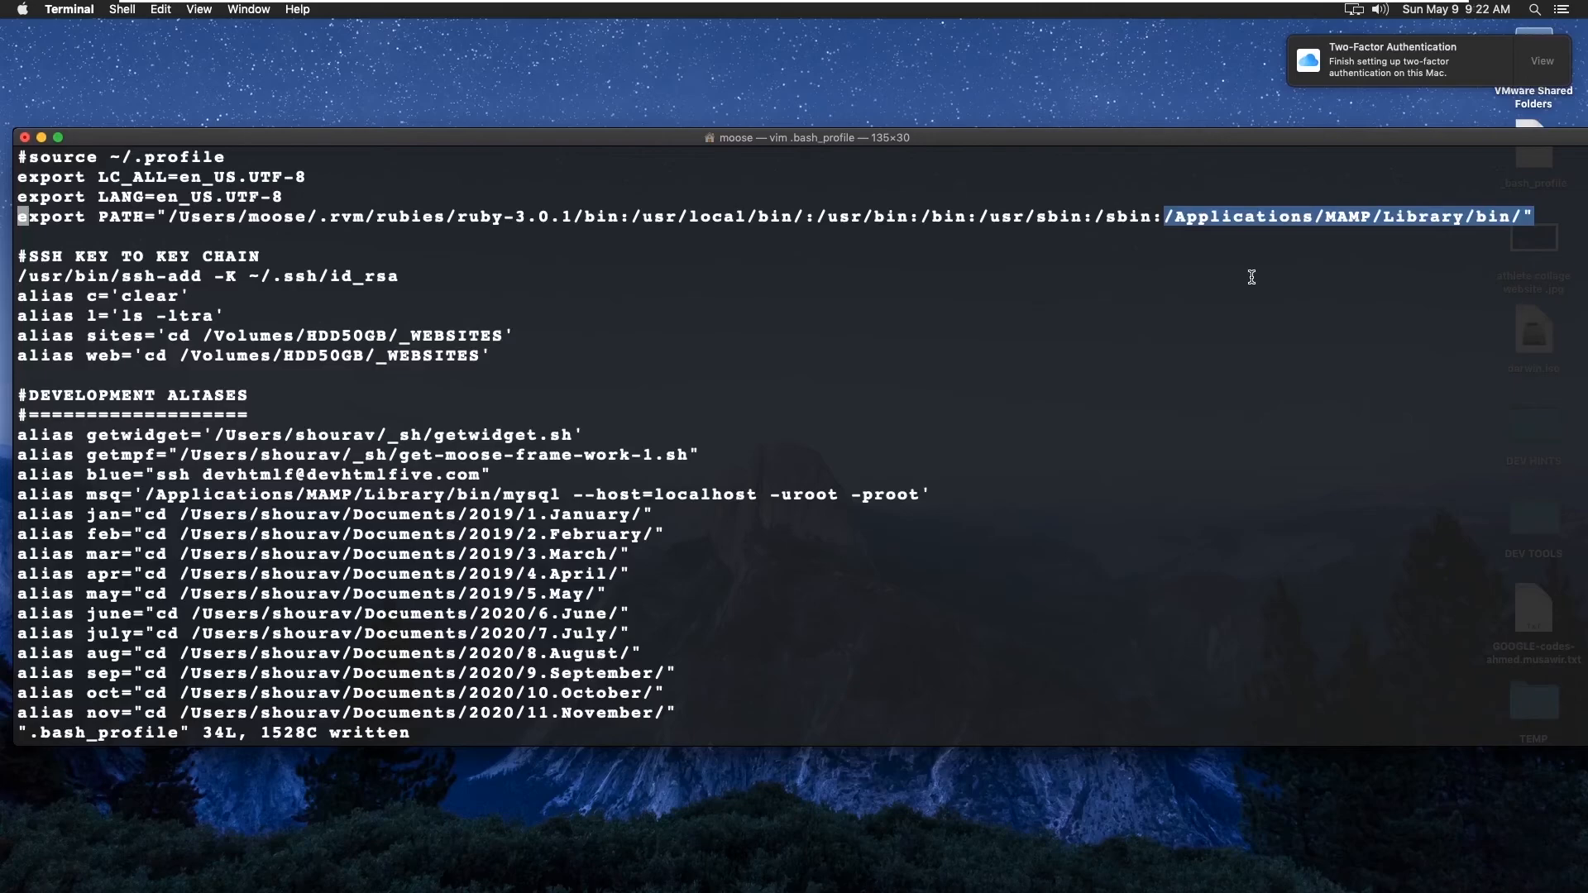
mouse_move(1410, 226)
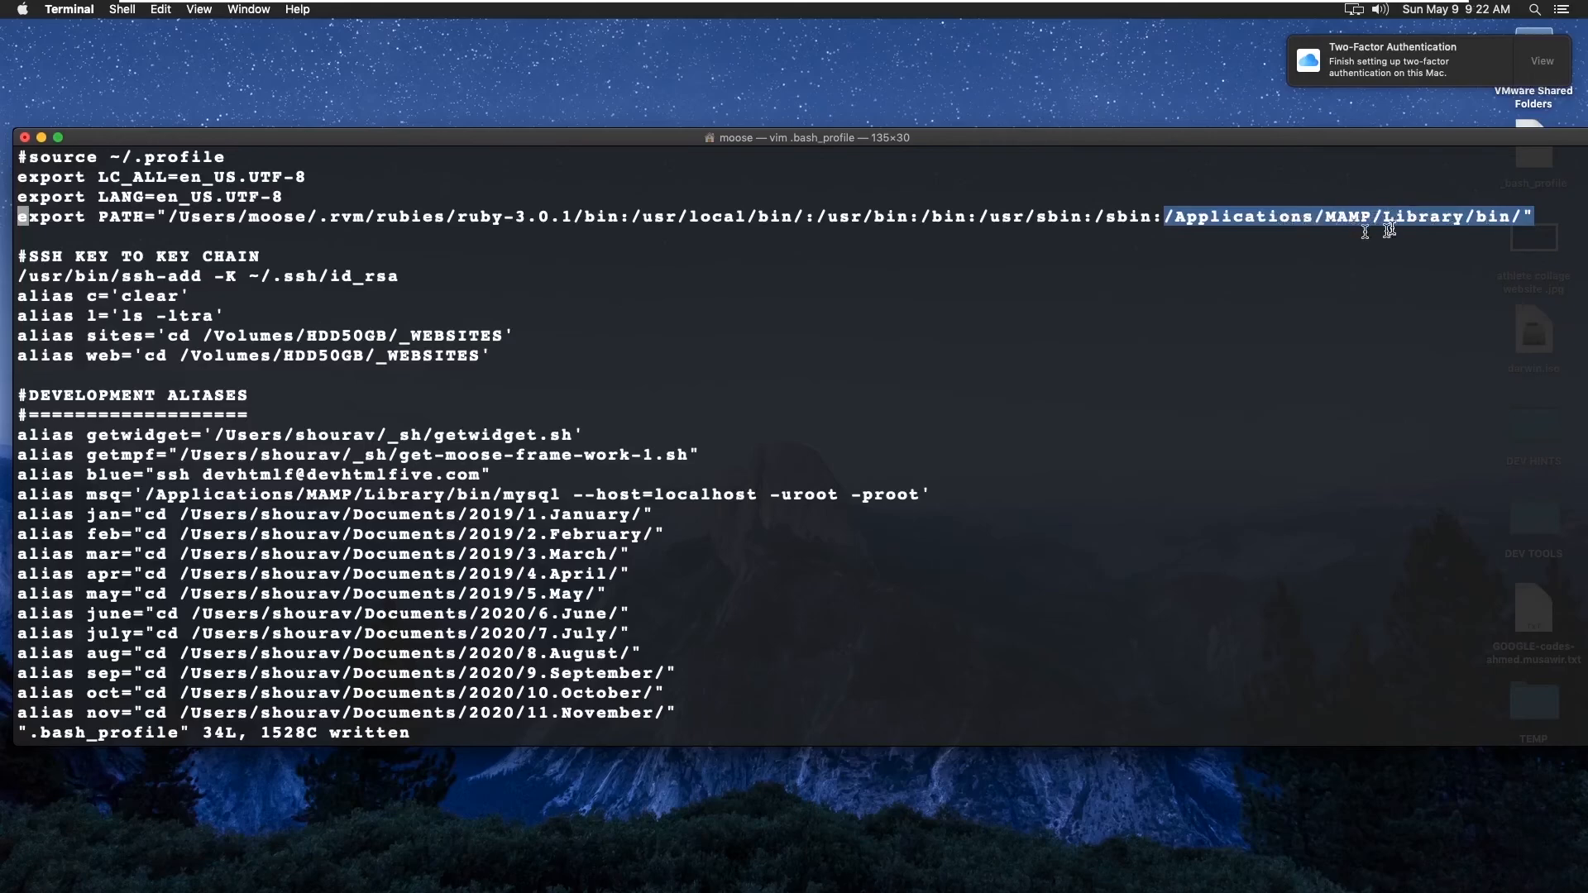
mouse_move(1392, 215)
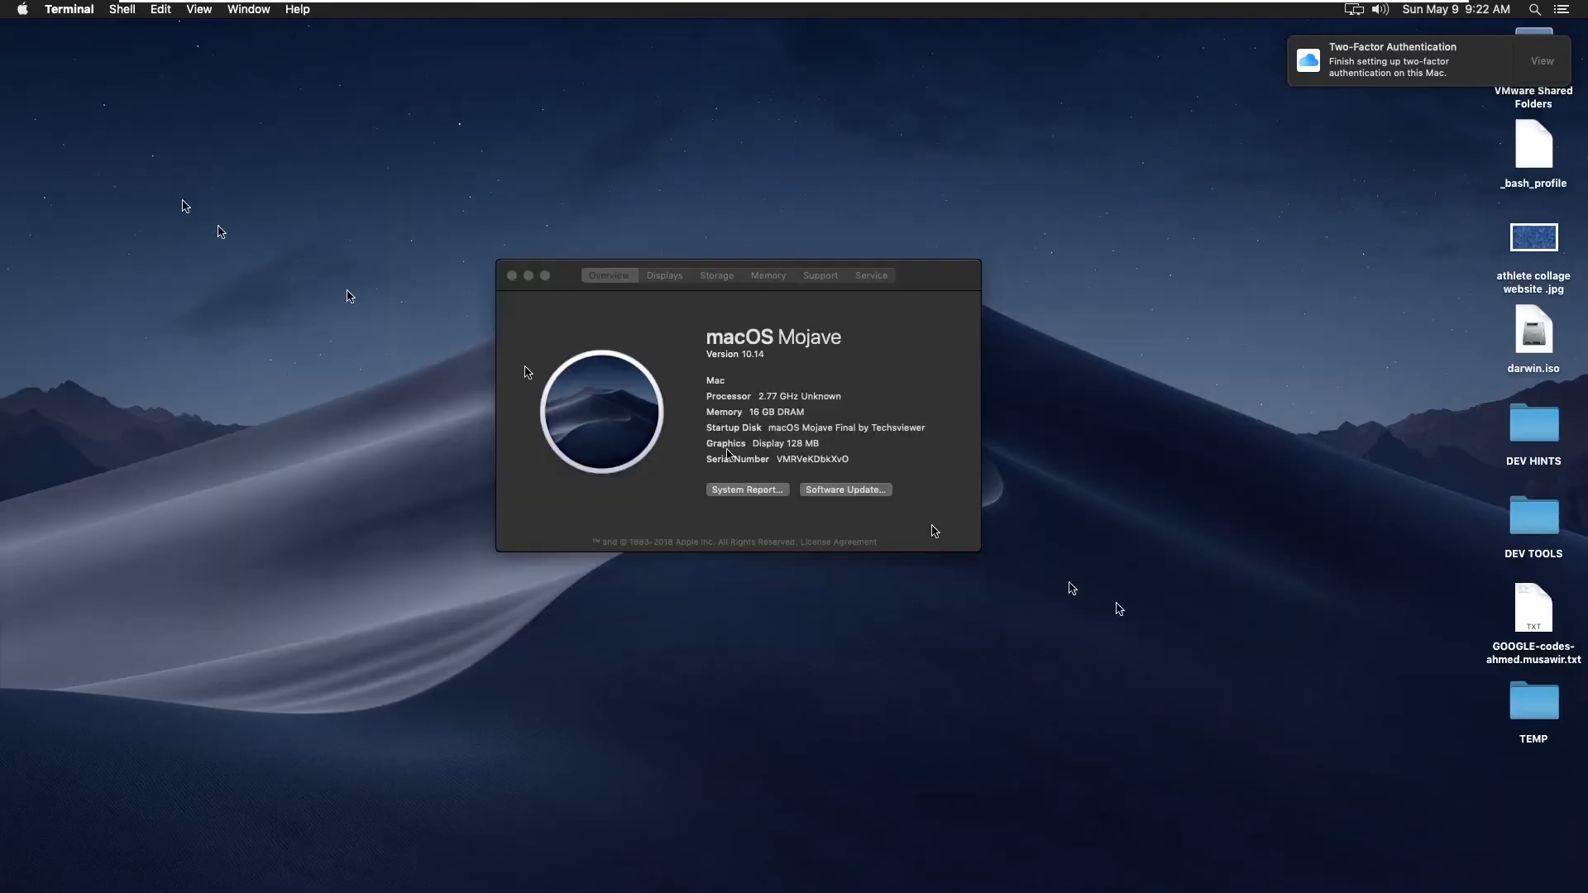
mouse_move(1565, 430)
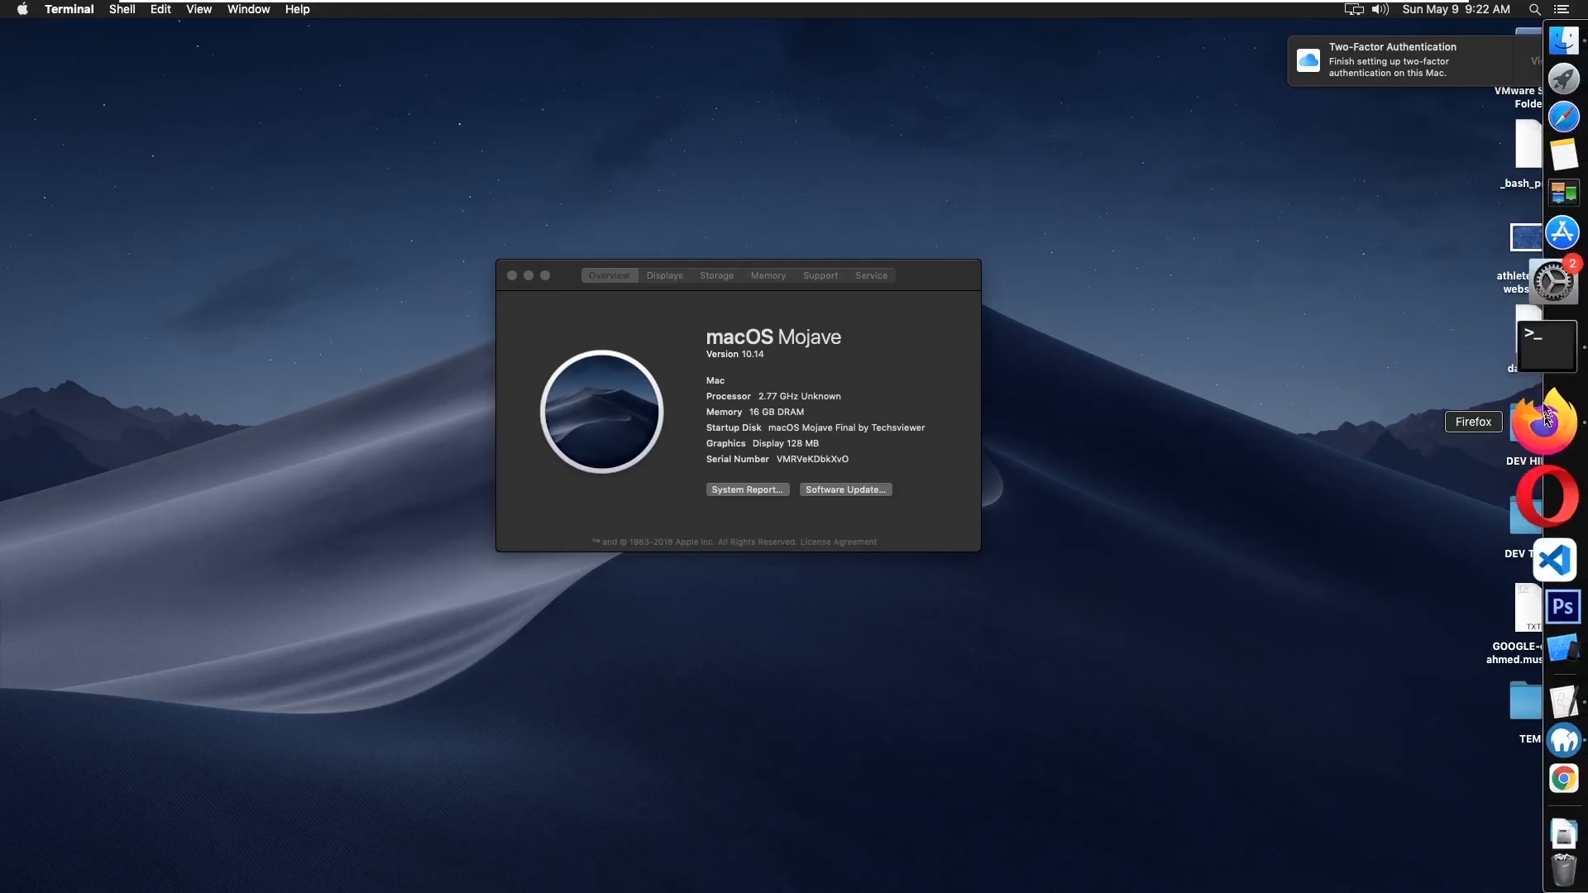
Step: Open another new Terminal window via the Terminal Dock icon's New Window option
right_click(1546, 345)
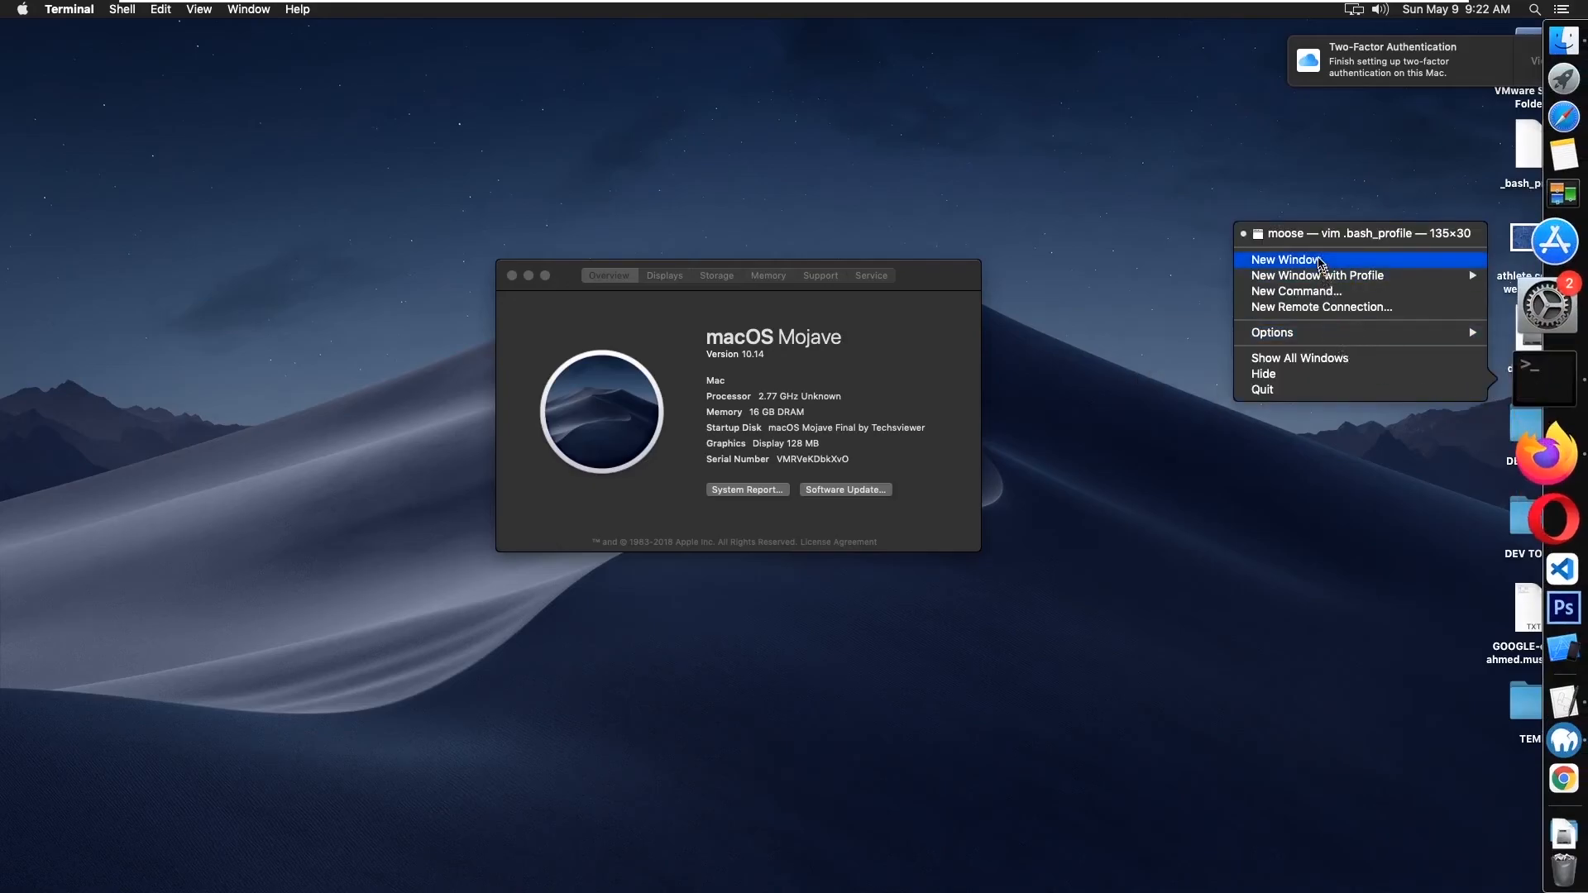
left_click(1286, 258)
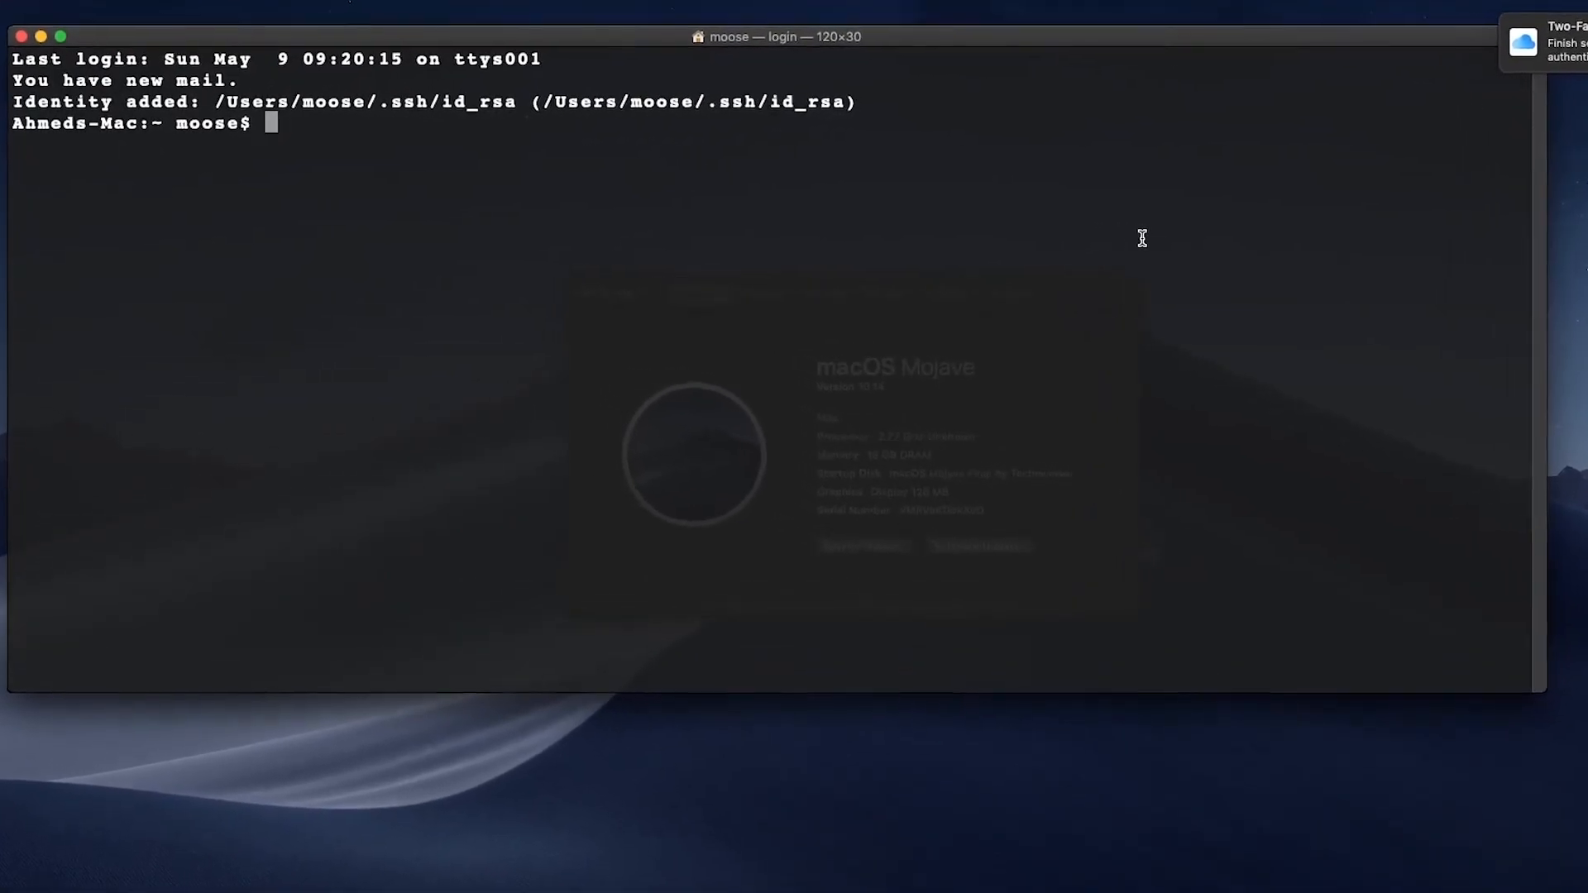
Step: Run 'ruby -v' and 'wordmove -v', confirming Ruby 3.0.1p64 and Wordmove 5.2.1
type("ru")
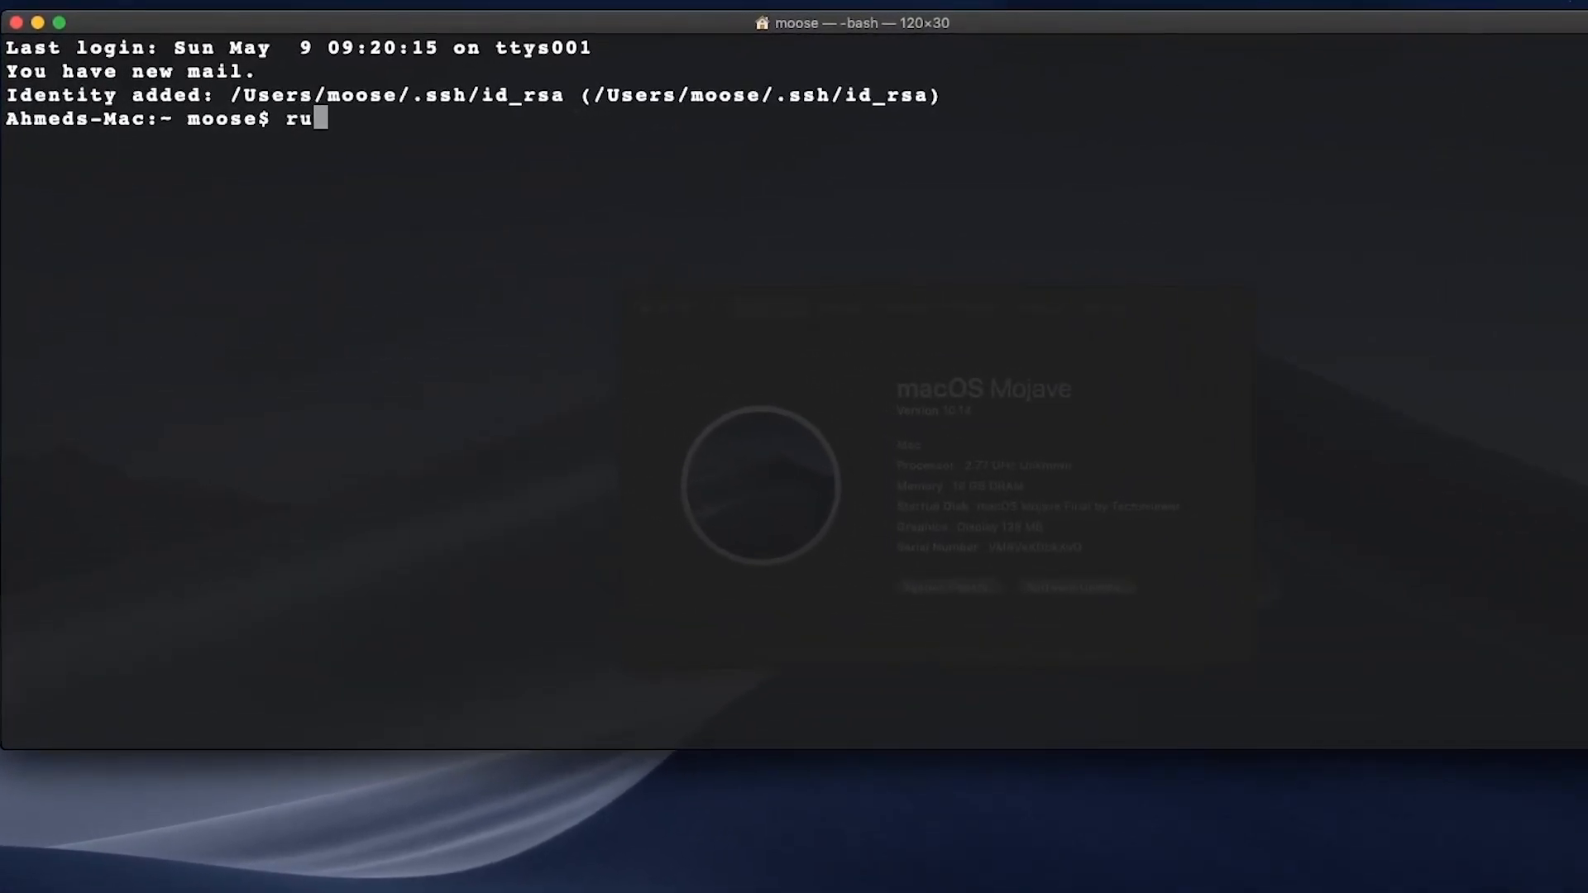
type("by -v")
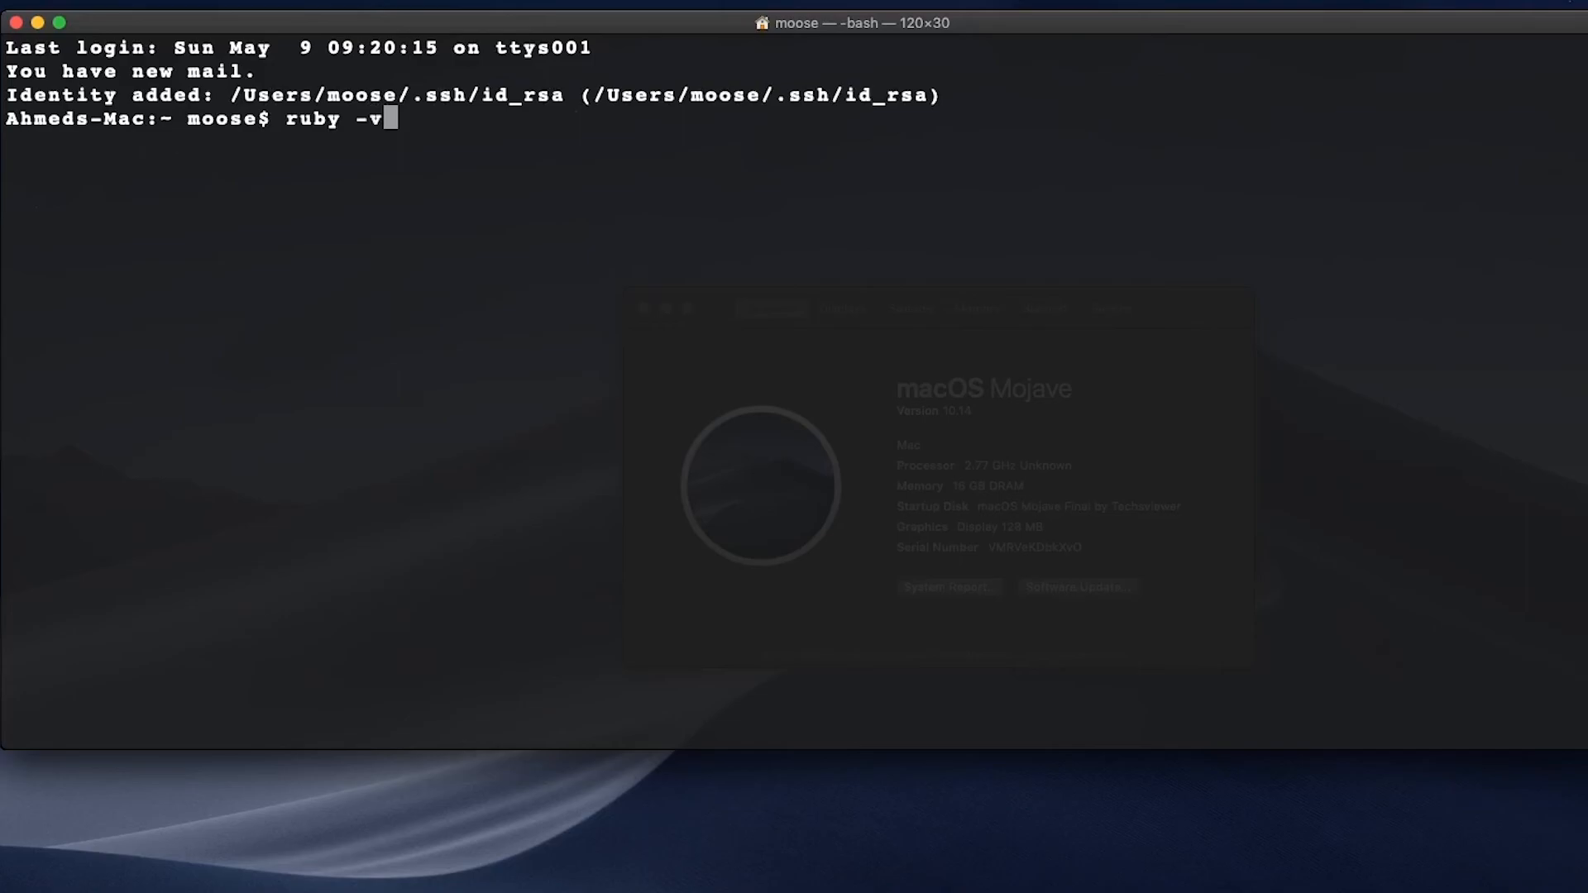
key("Return")
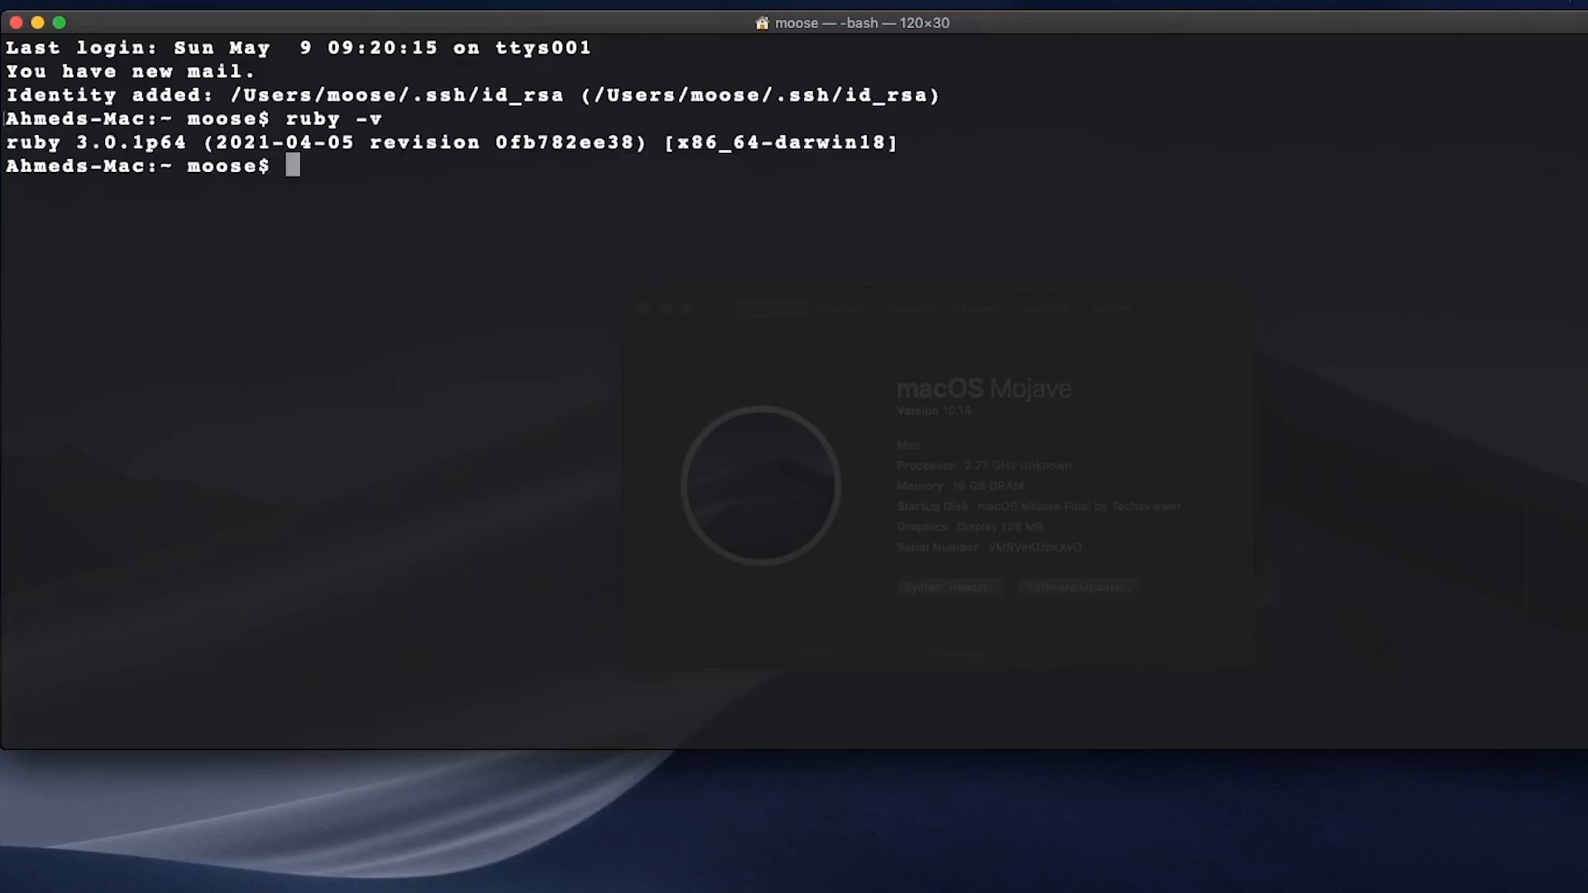
type("wordmove")
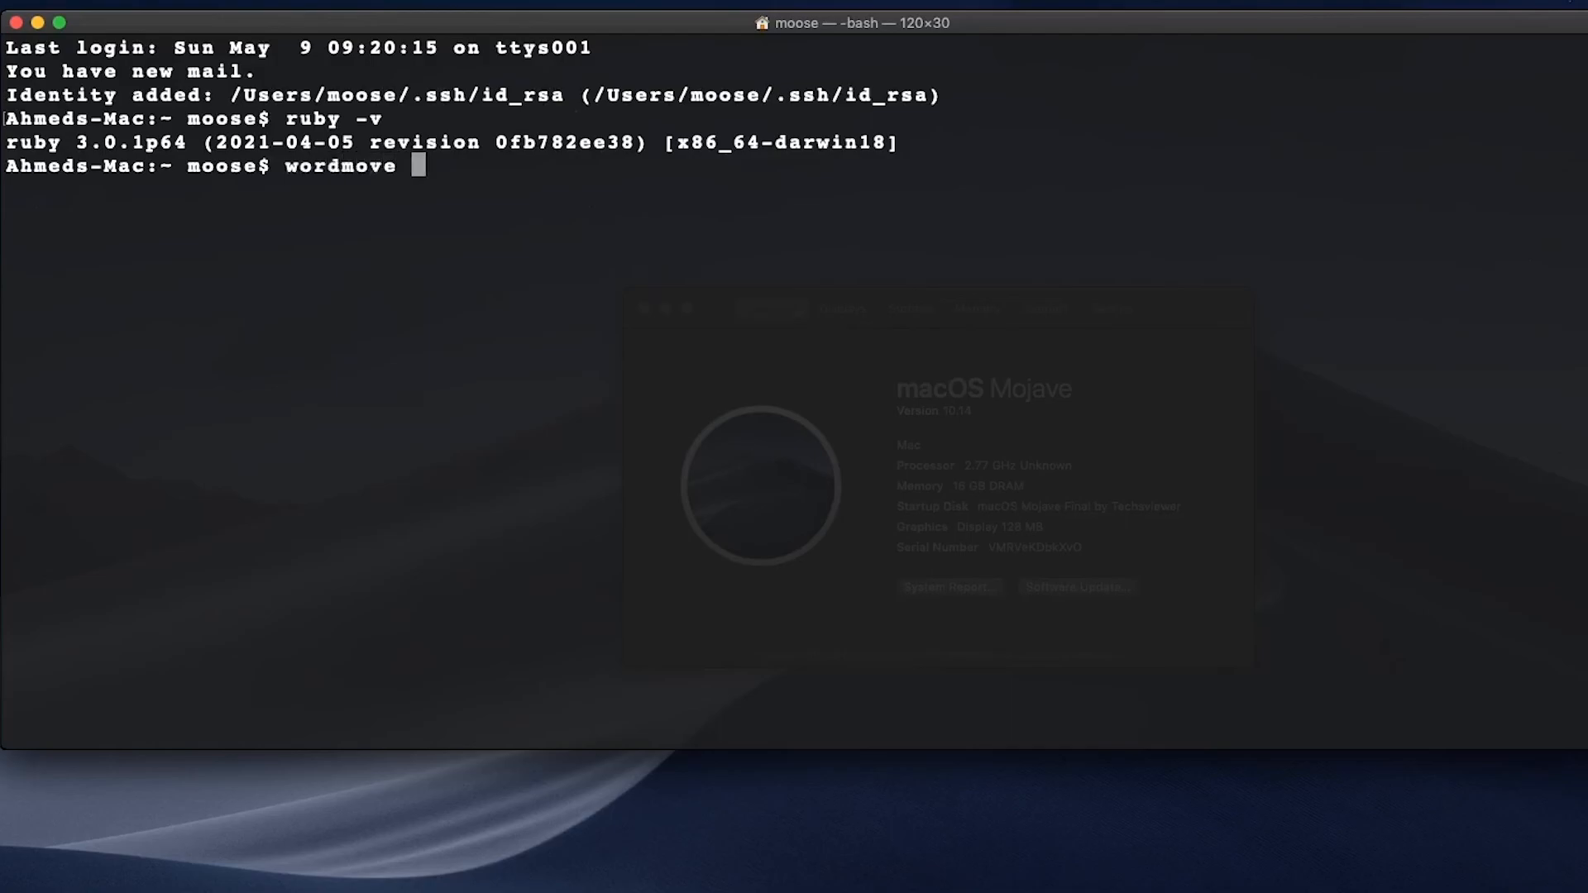
type("-v")
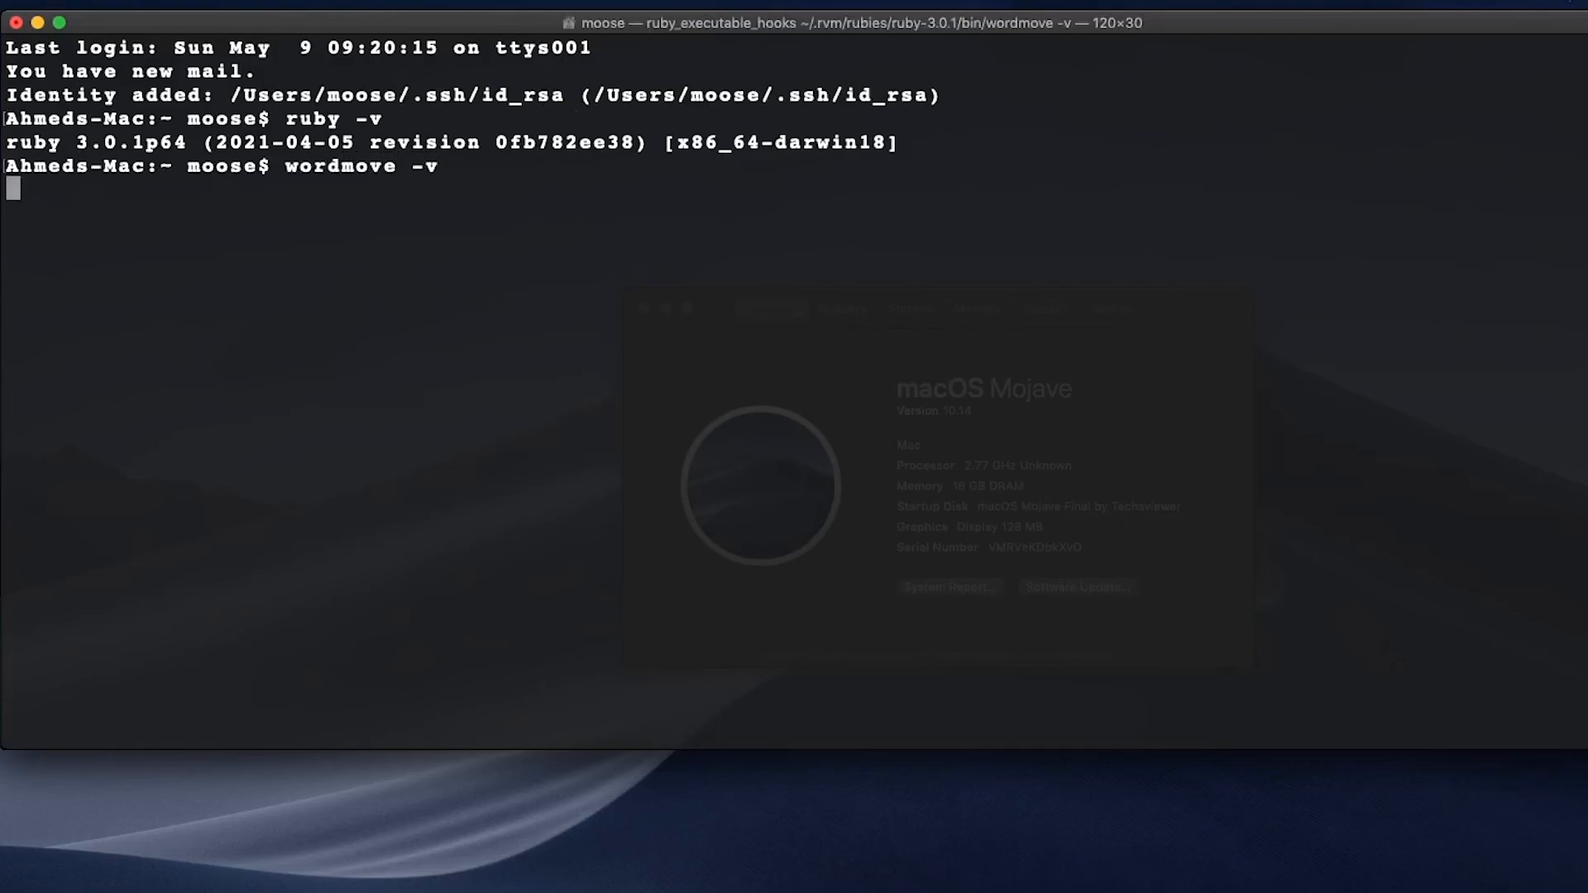
key("Return")
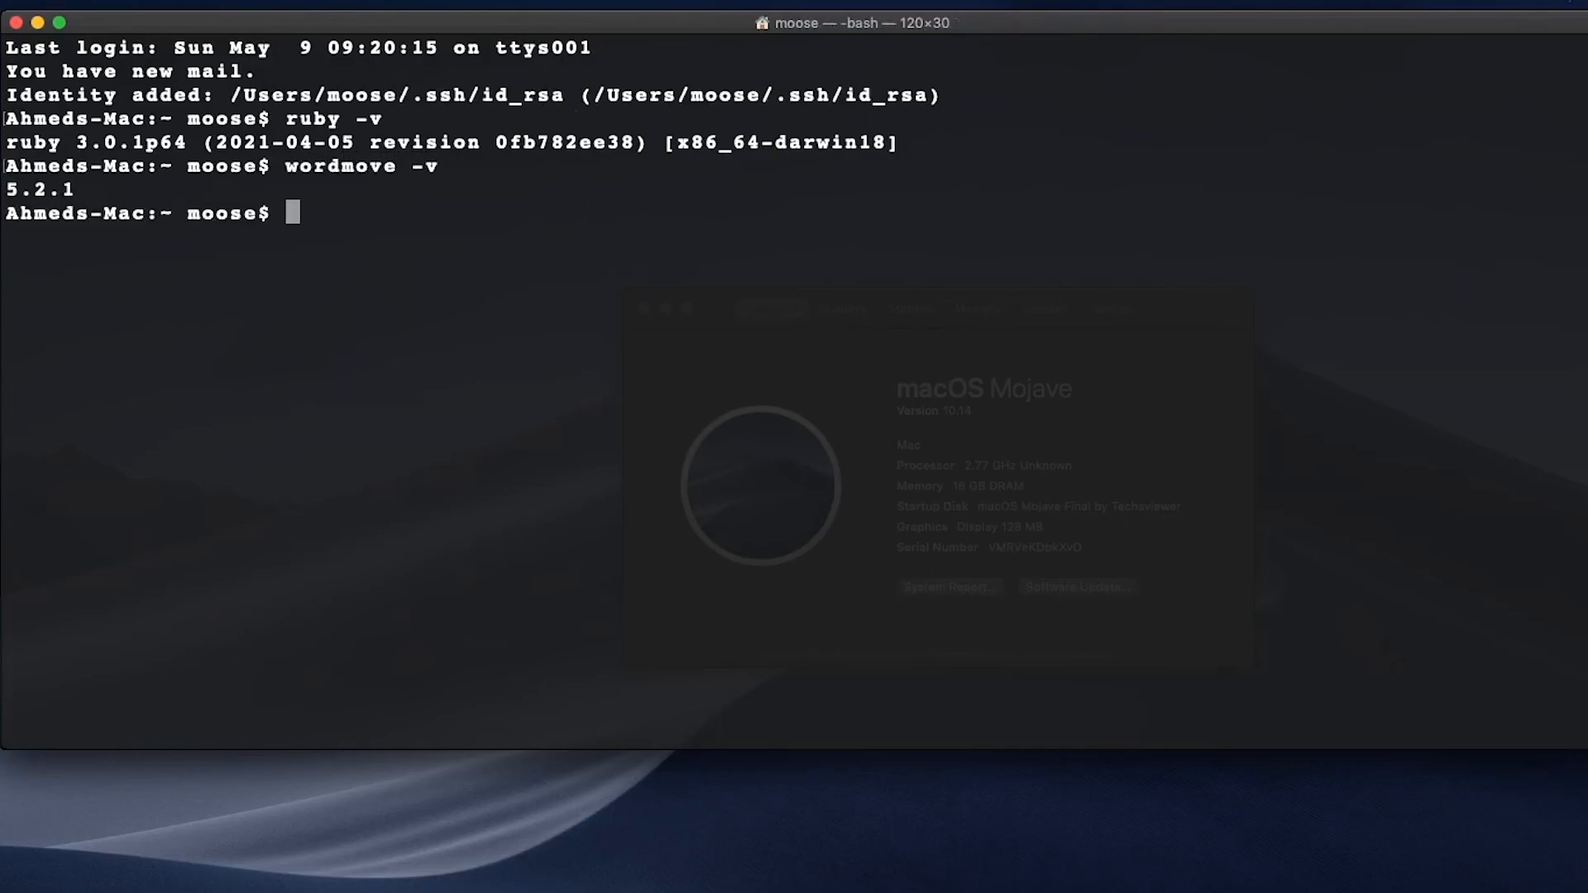